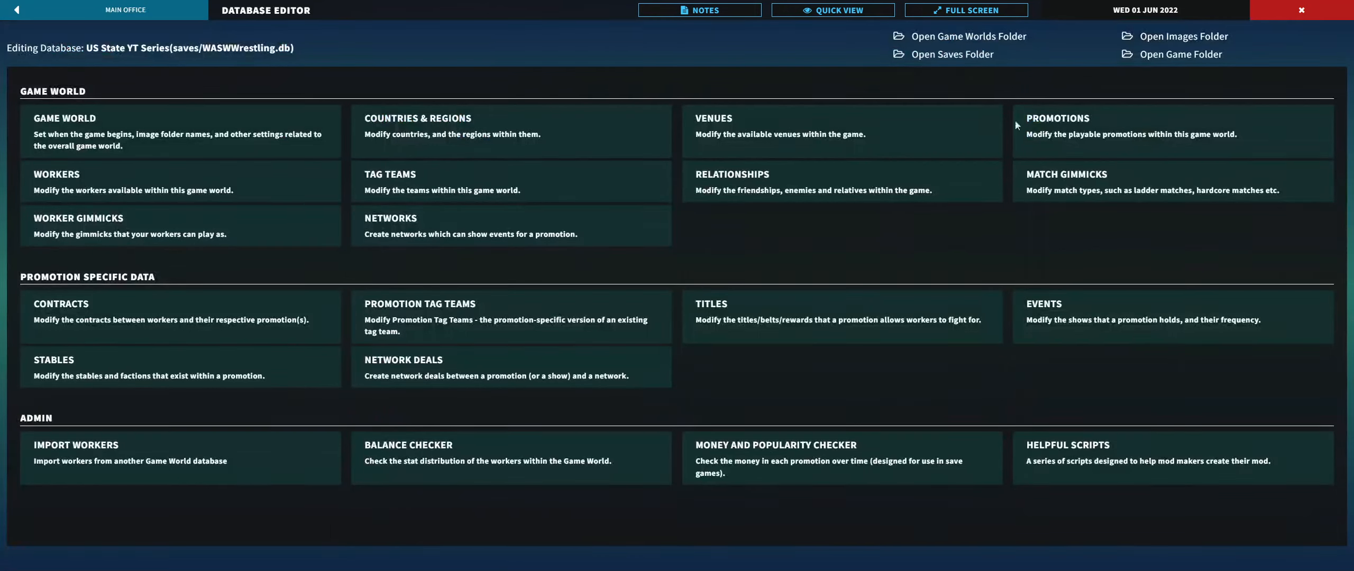
Step: In the Promotions editor, set New York All Star Wrestling's status to Active
click(1058, 118)
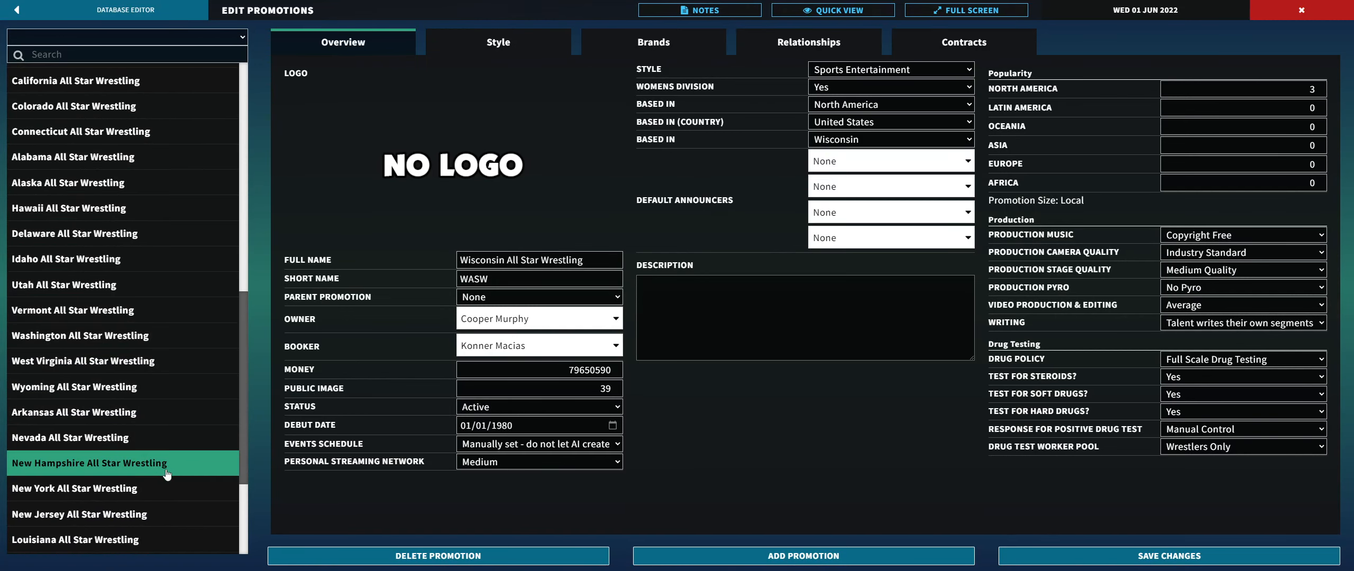
click(74, 488)
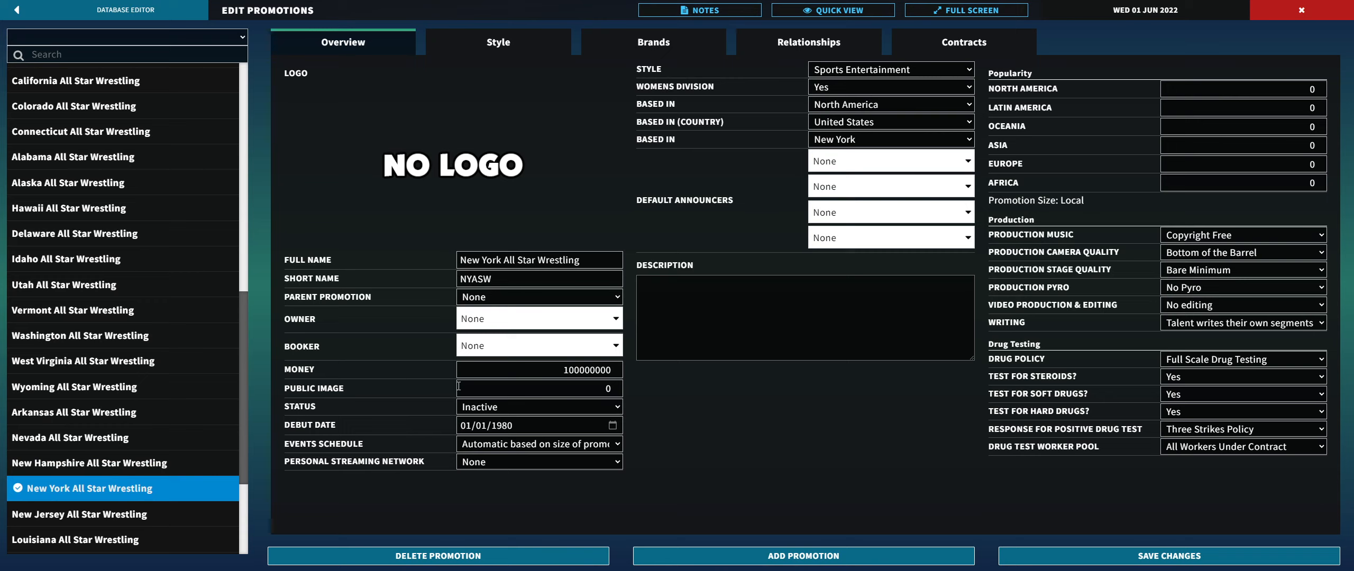
click(539, 406)
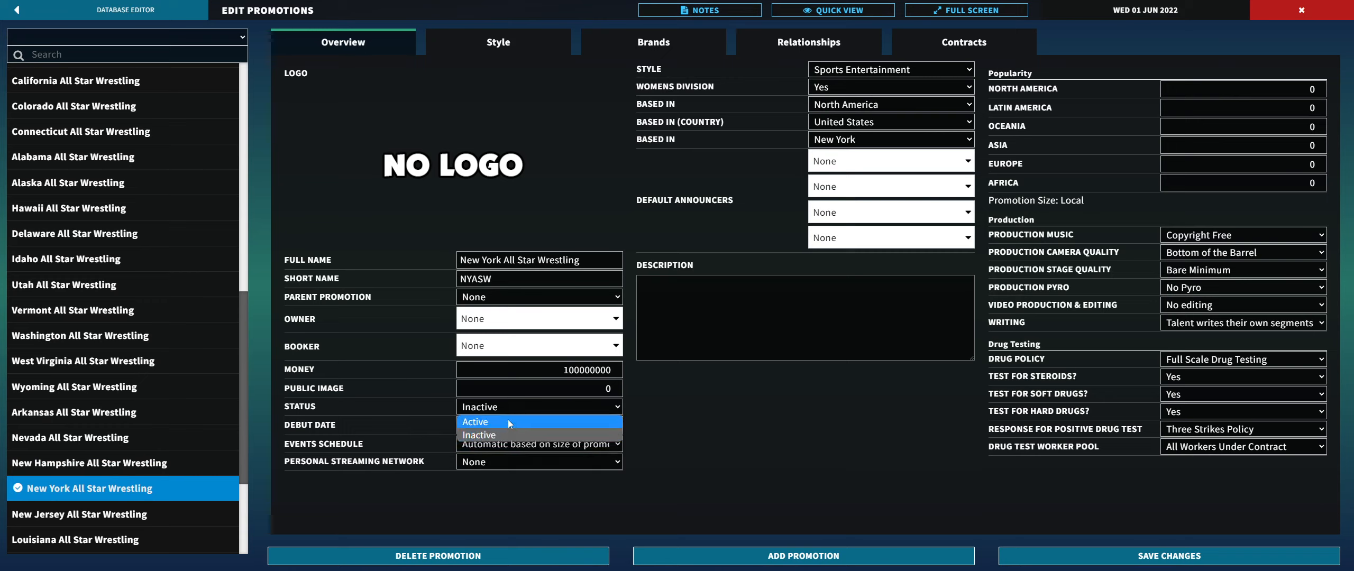
click(473, 422)
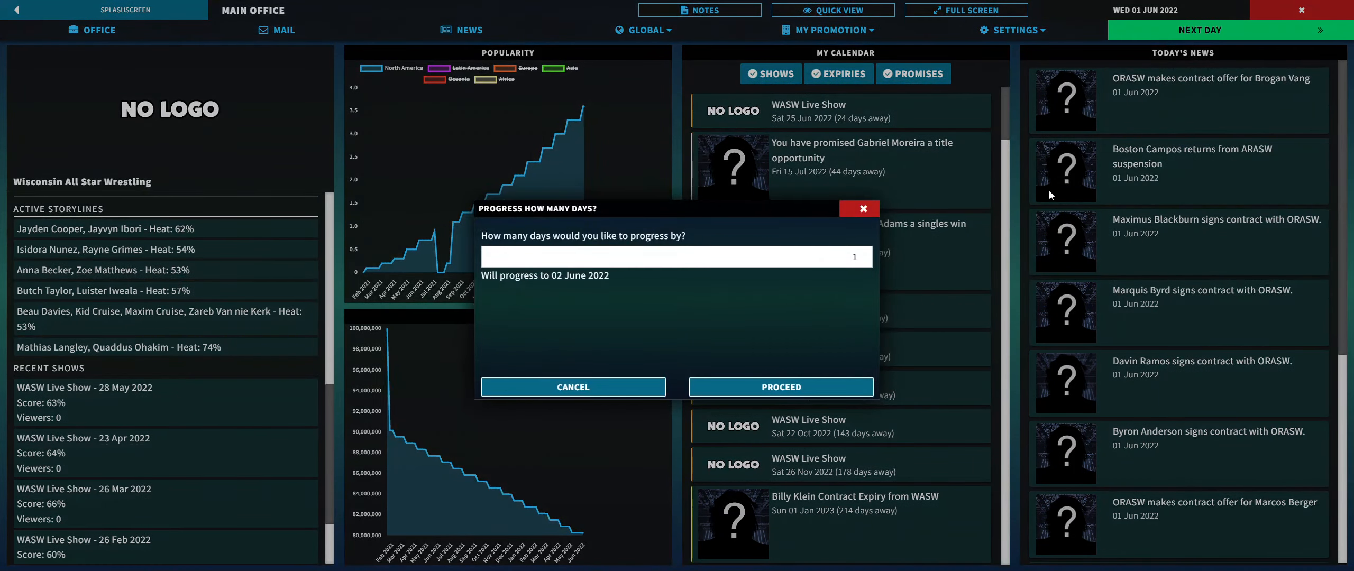
Step: Raise the progress count to 3 days and proceed to 4 June 2022
click(864, 251)
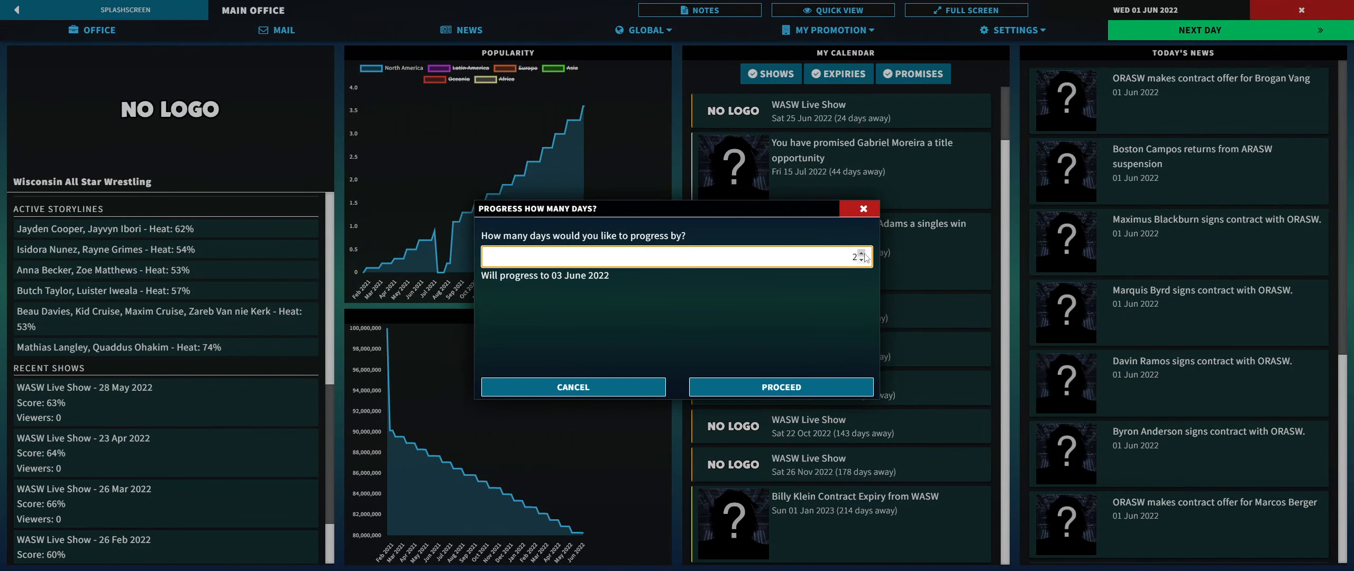
click(861, 251)
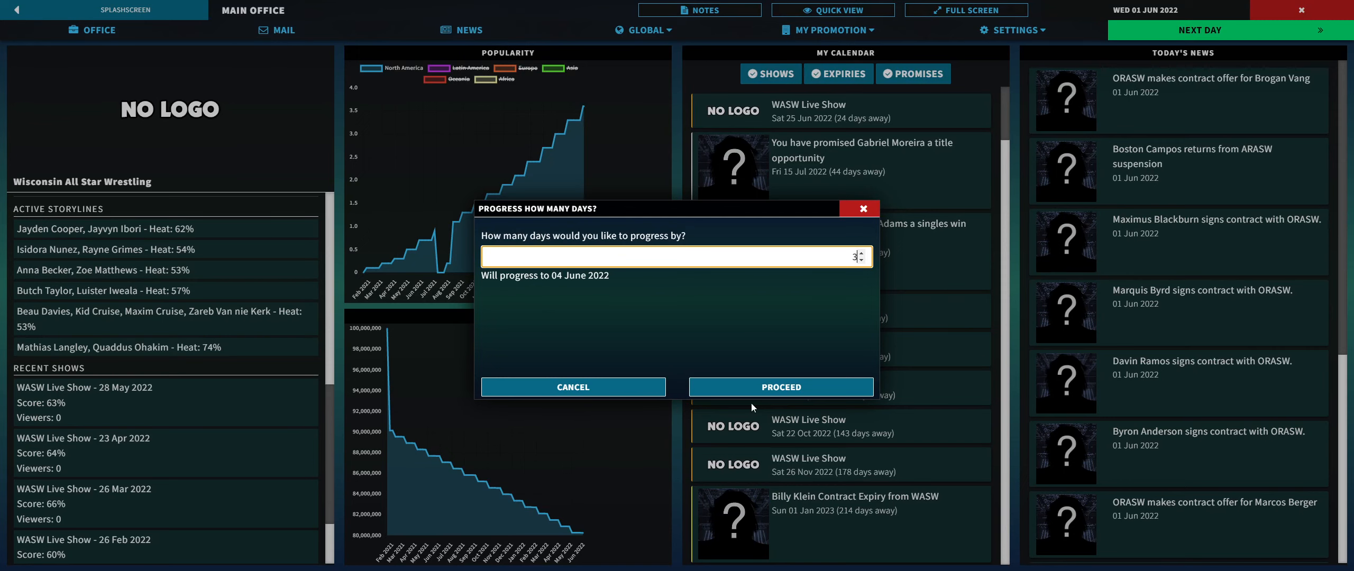
click(779, 386)
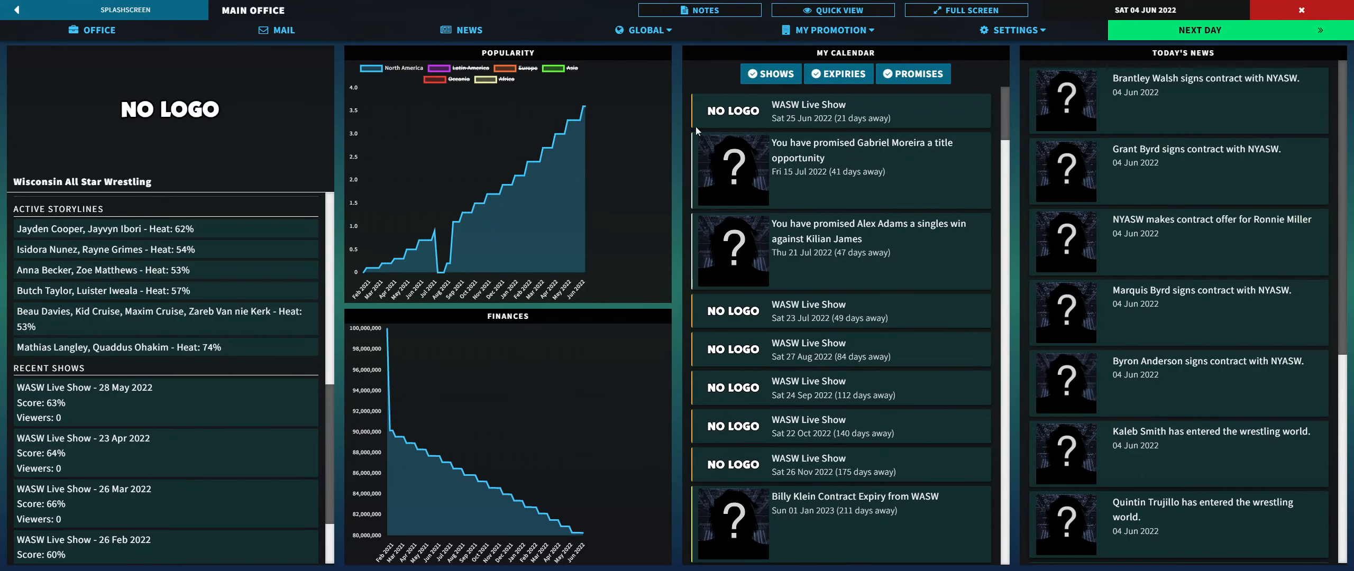
mouse_move(316, 74)
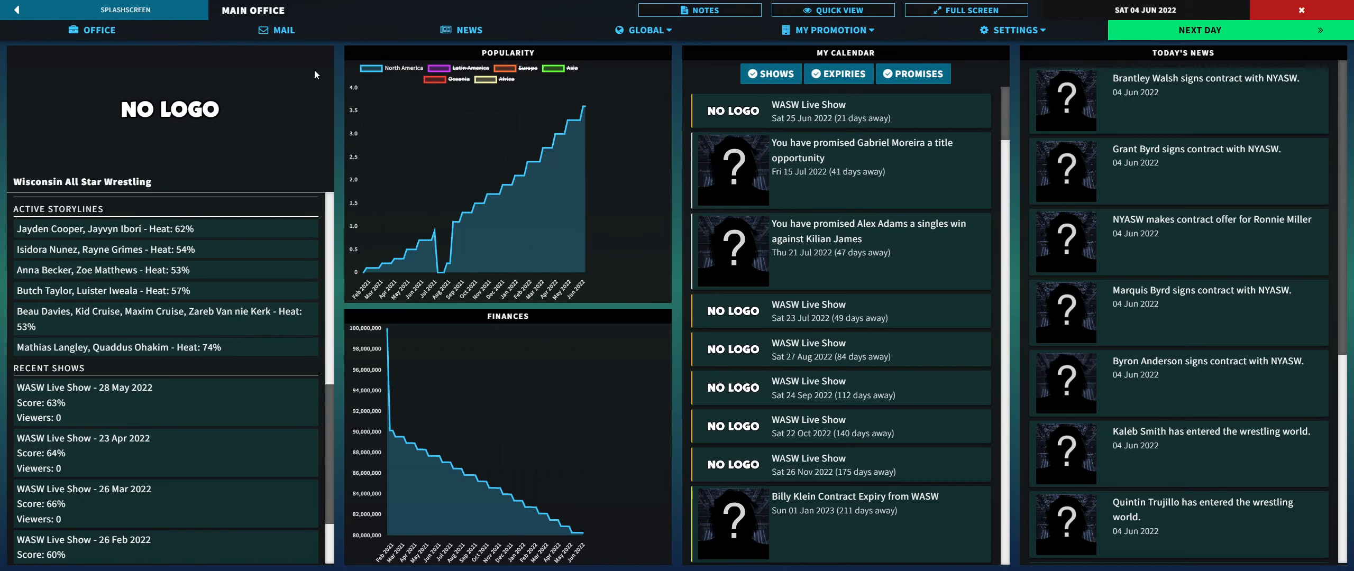
click(276, 29)
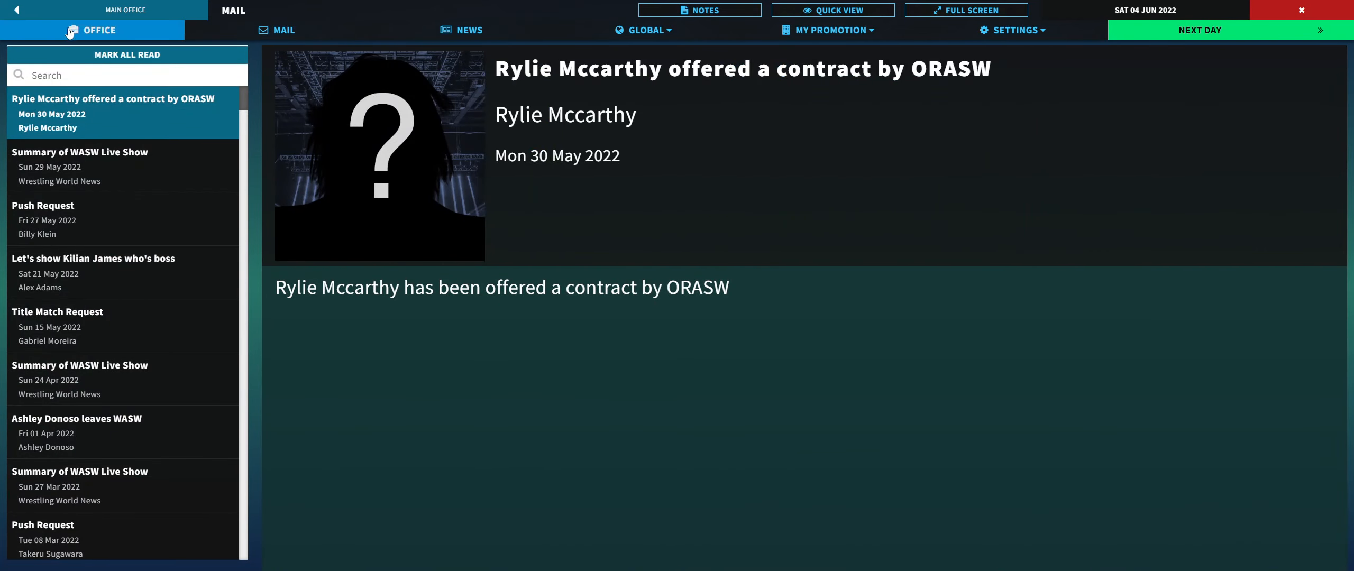
click(92, 30)
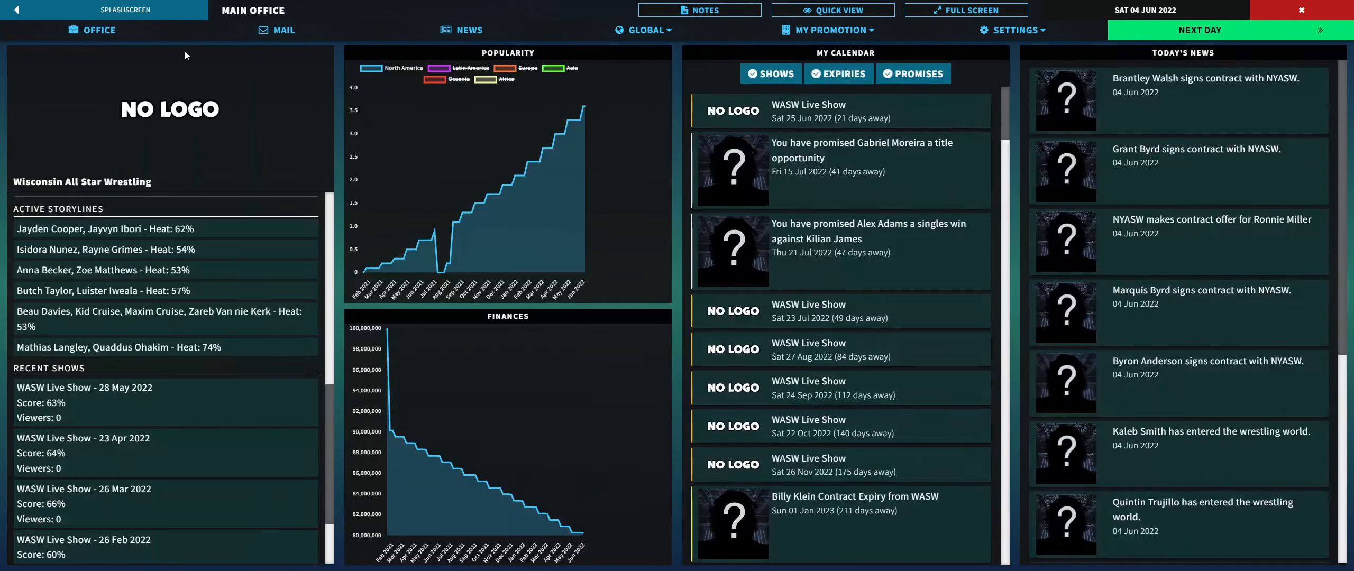
mouse_move(838, 110)
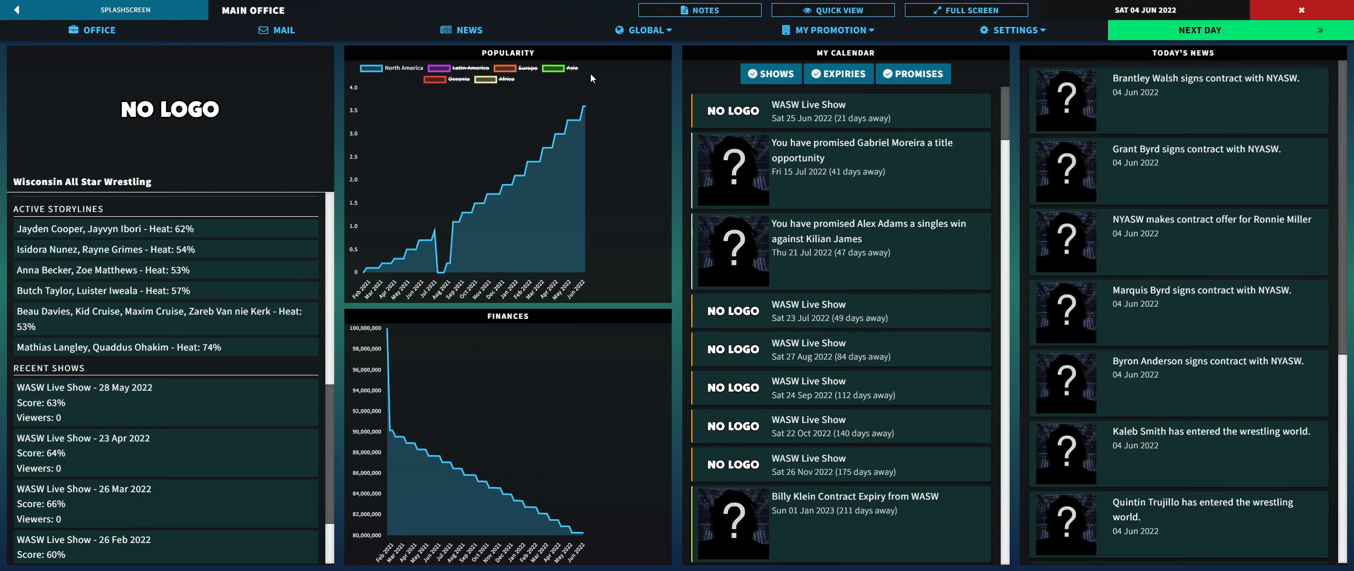
mouse_move(580, 54)
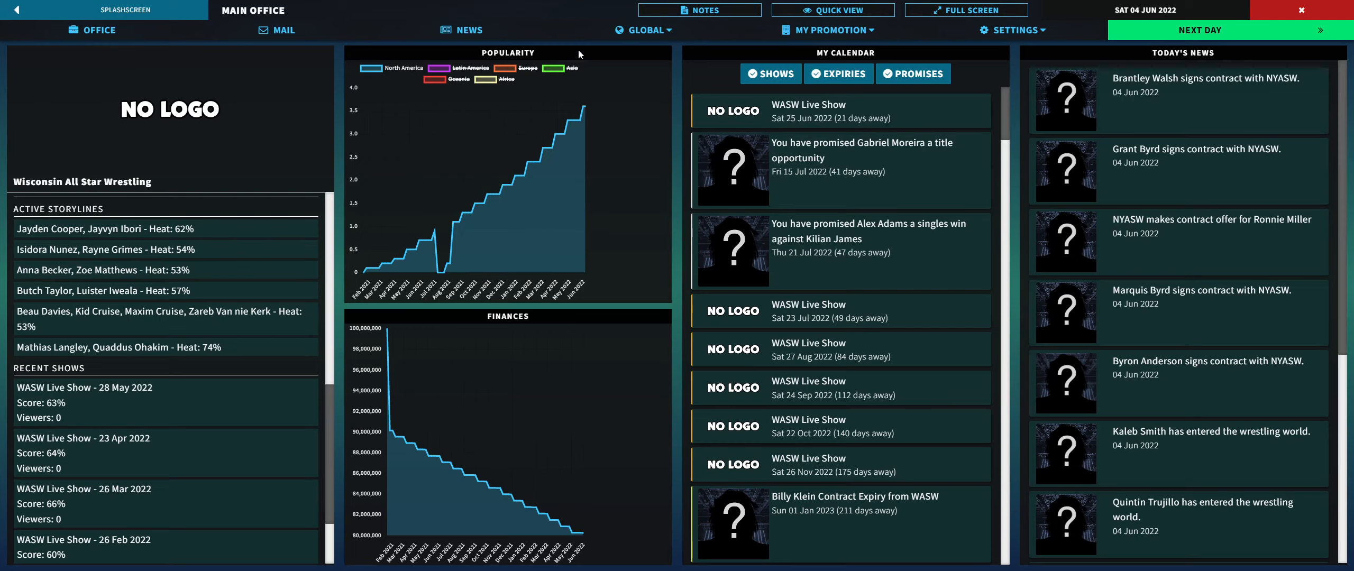
mouse_move(821, 132)
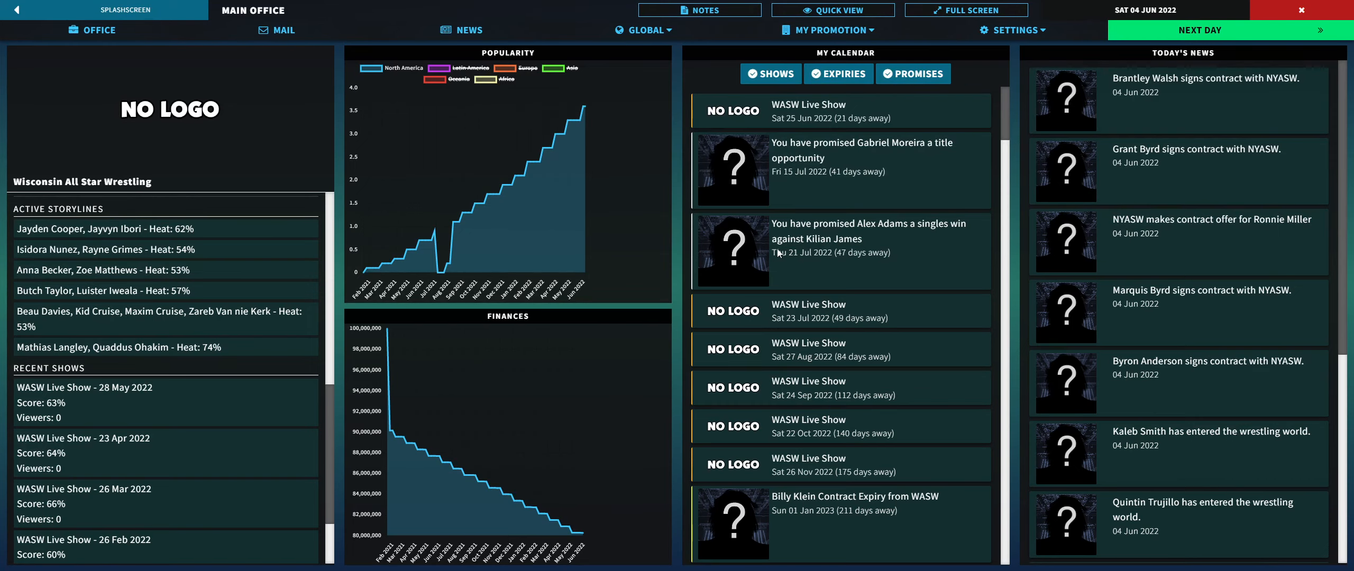
mouse_move(827, 29)
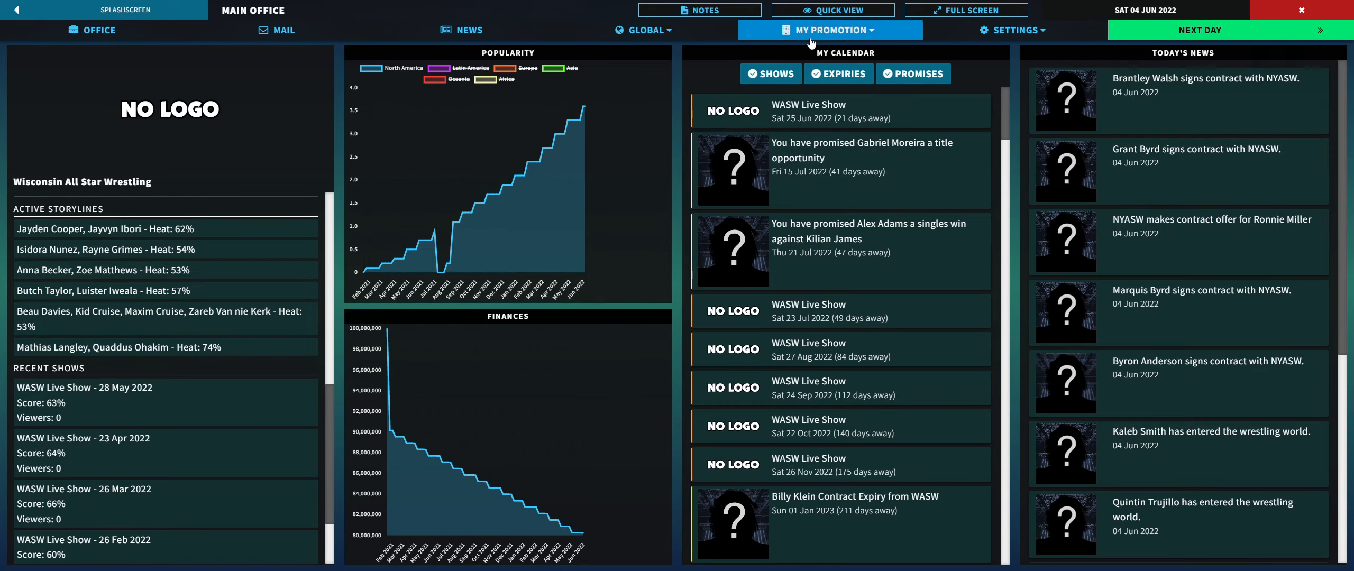
click(827, 29)
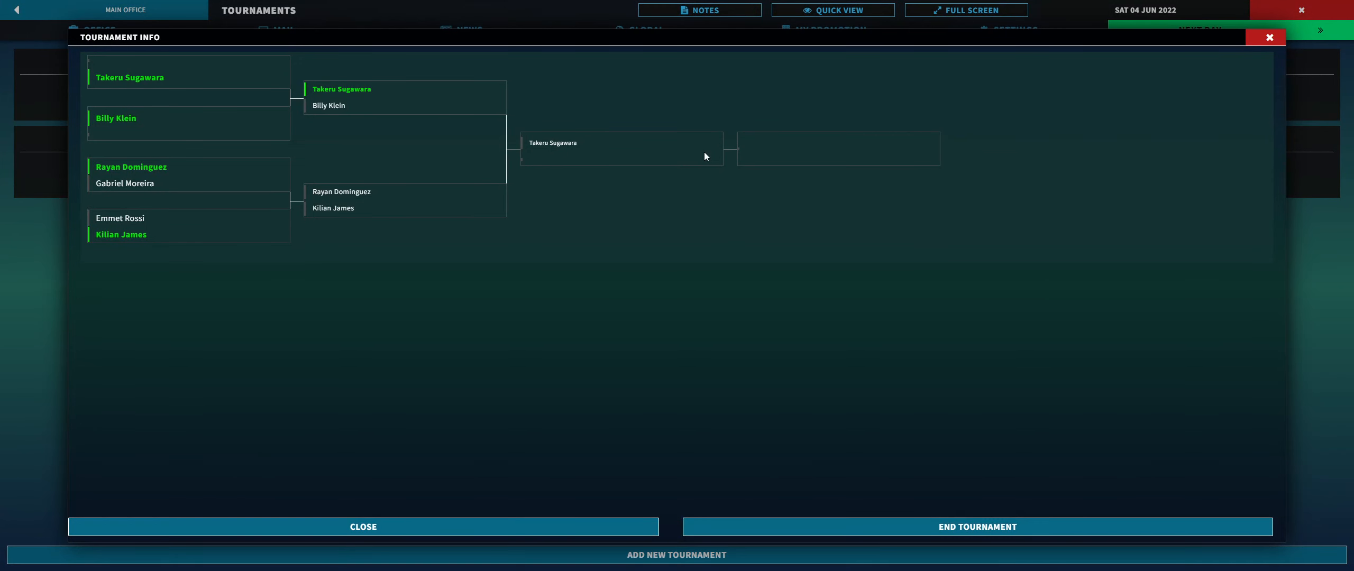
mouse_move(560, 265)
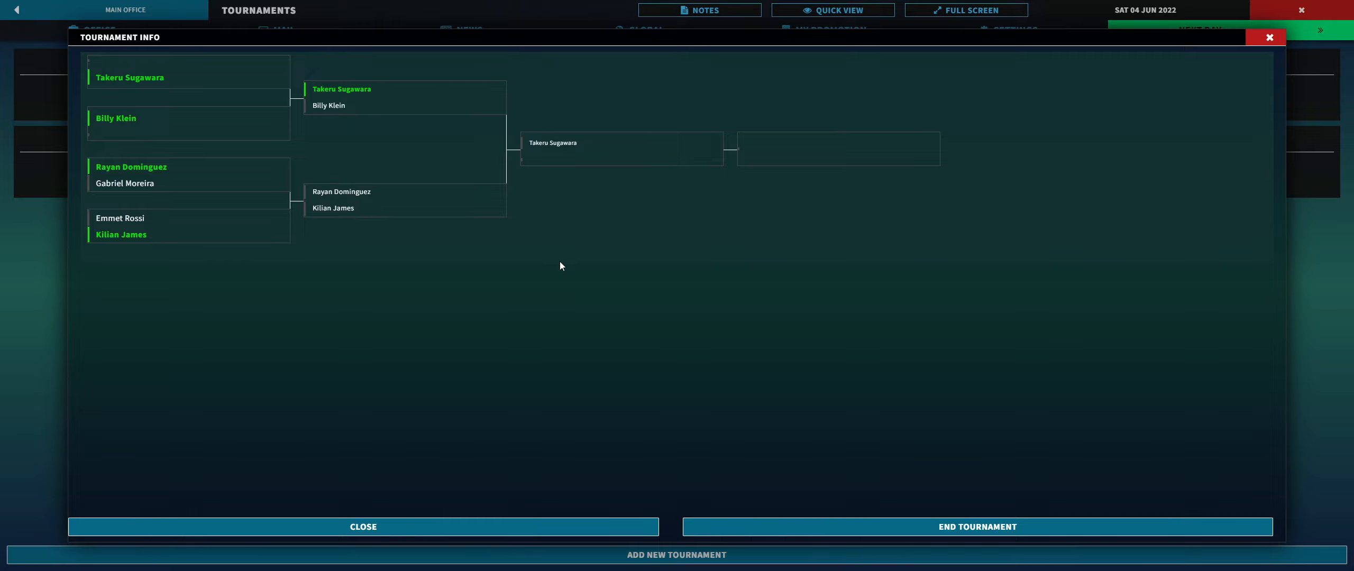
mouse_move(553, 454)
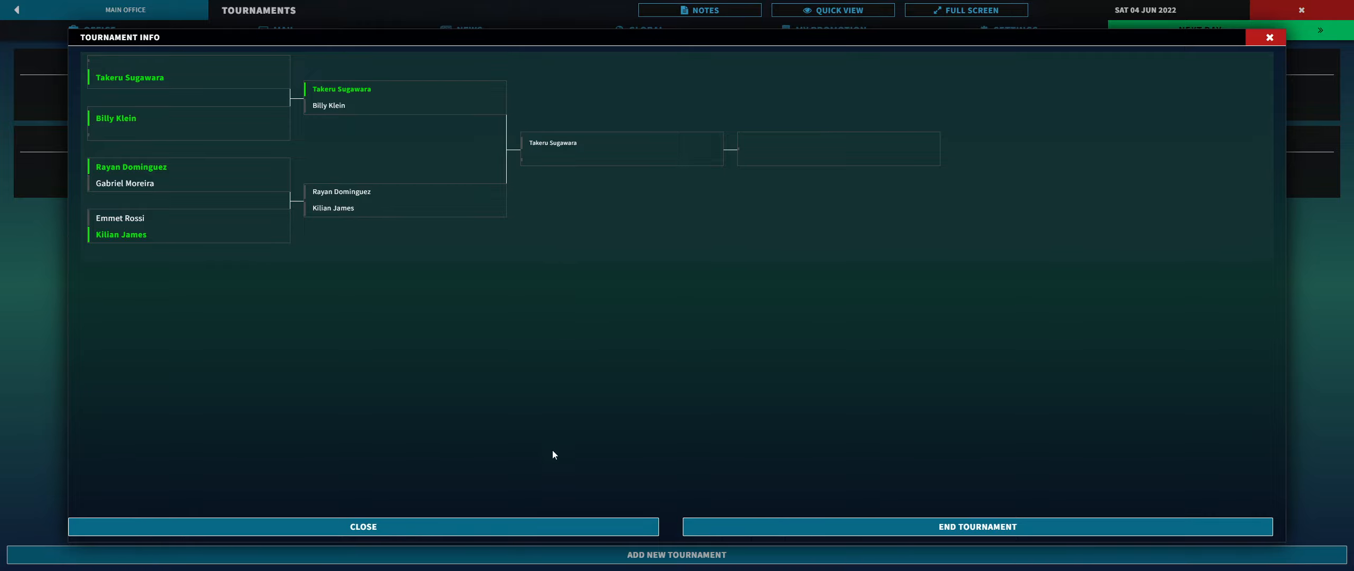
click(362, 526)
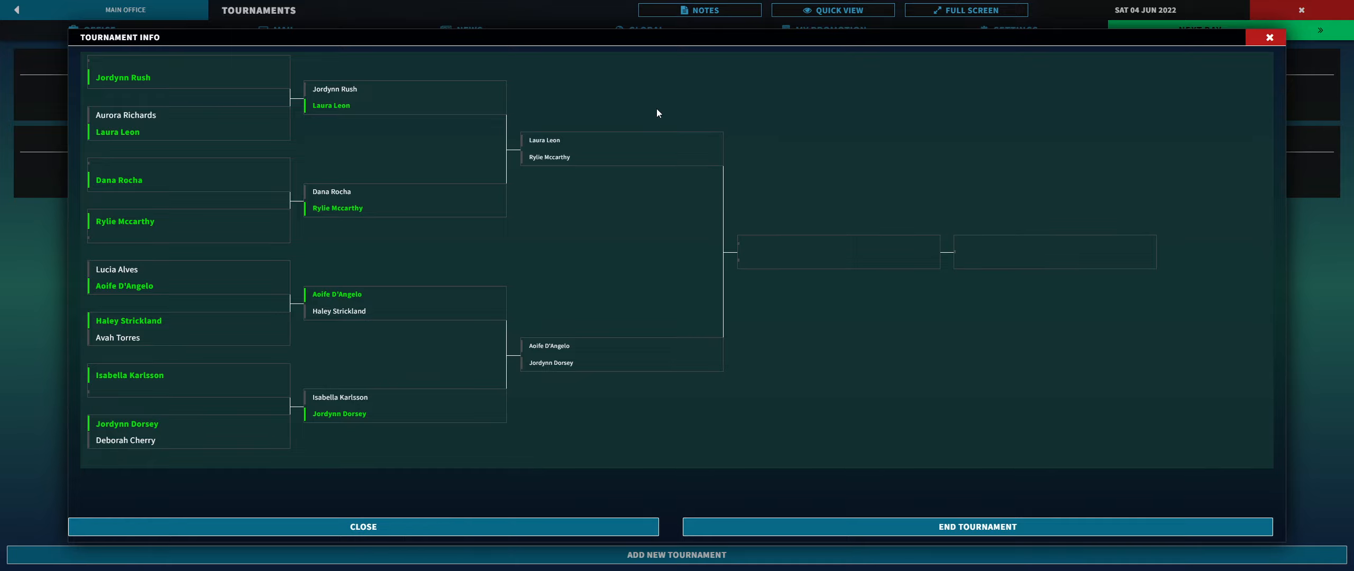
mouse_move(608, 194)
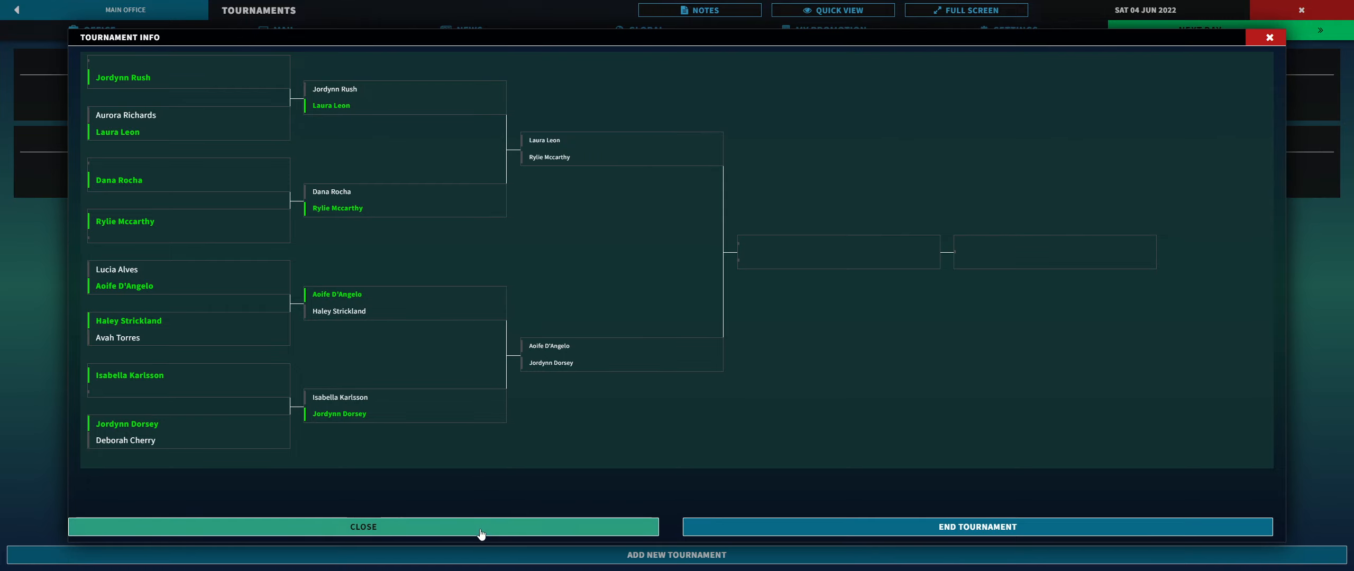
click(361, 526)
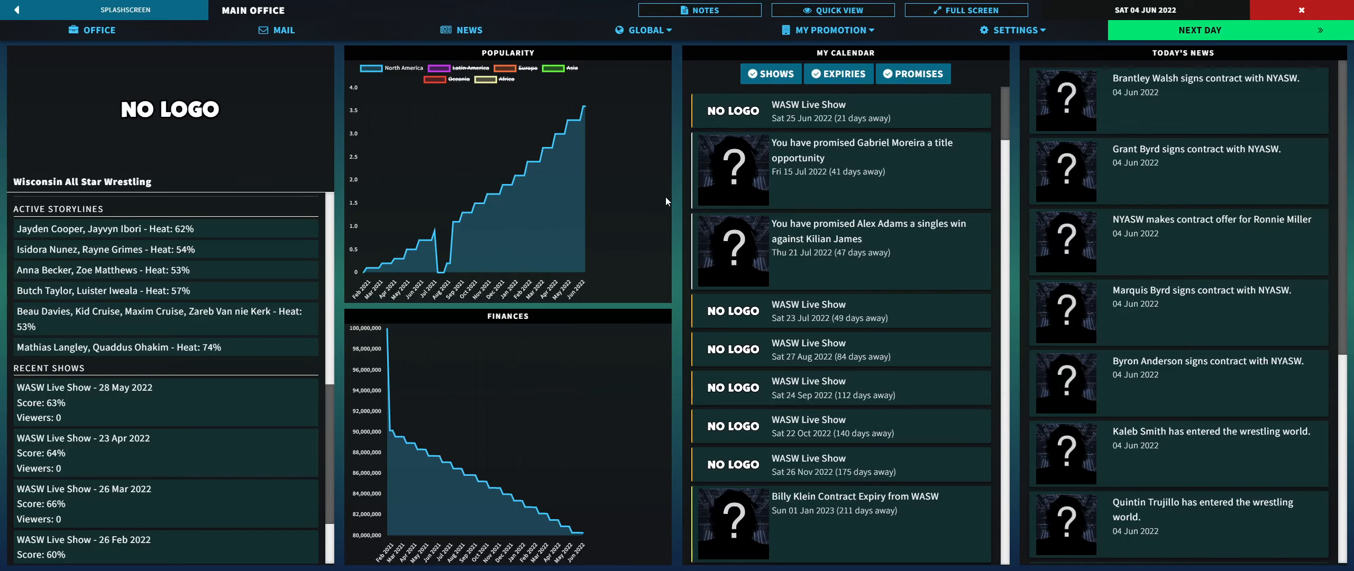
mouse_move(697, 247)
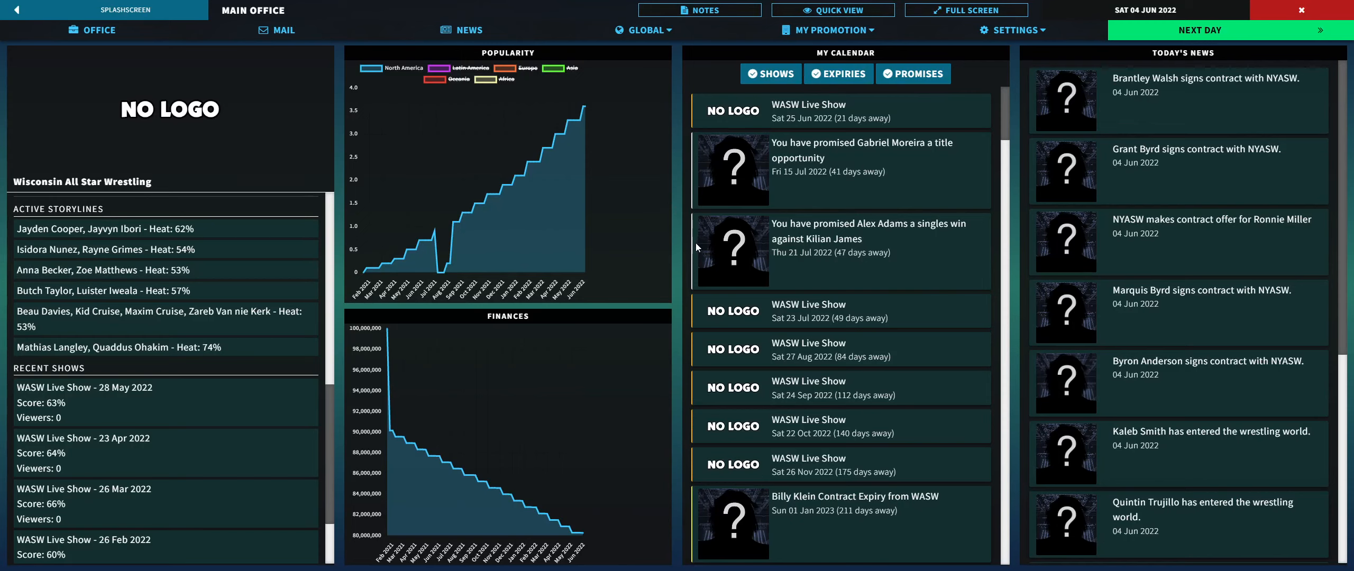
mouse_move(683, 242)
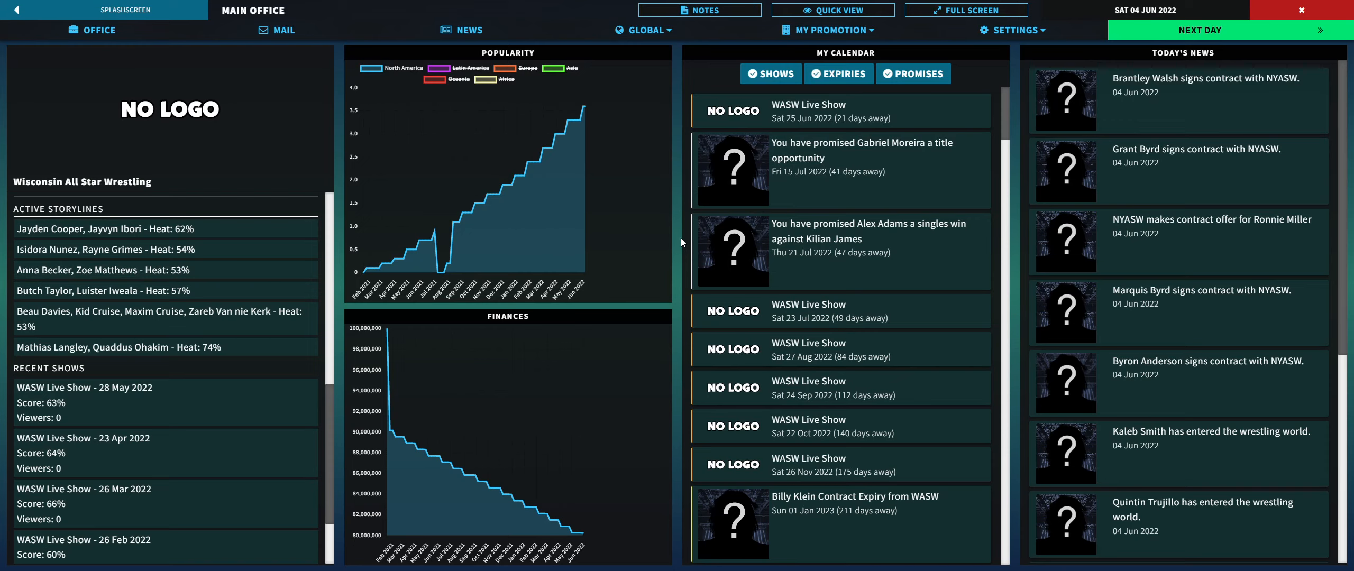
mouse_move(667, 234)
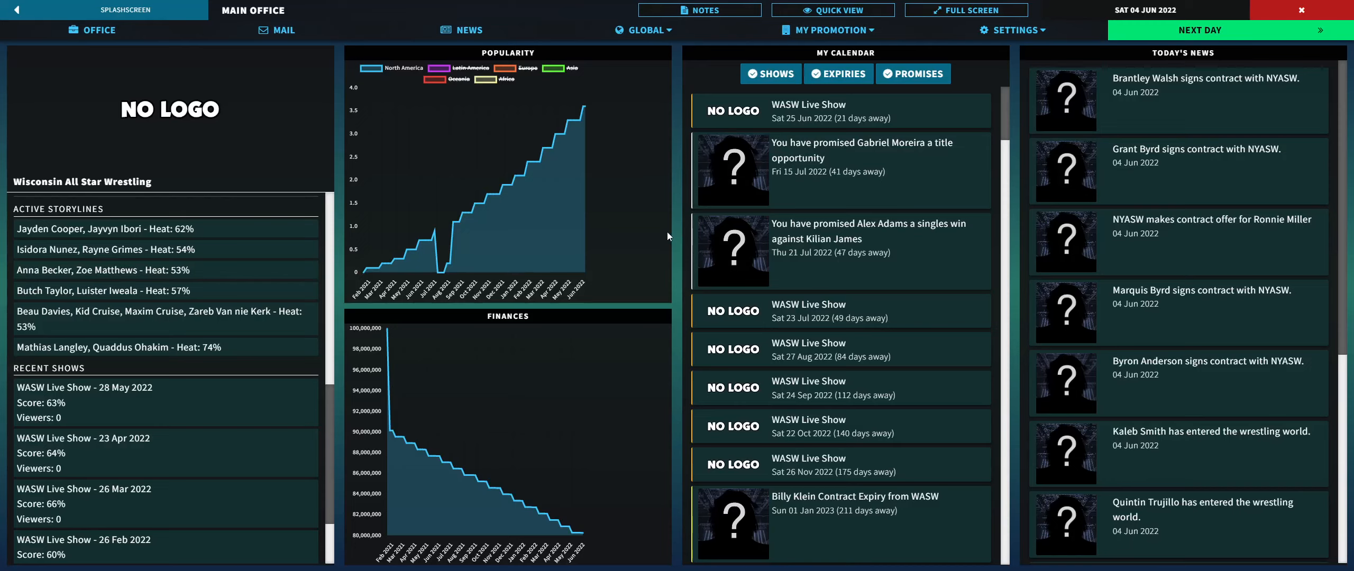
mouse_move(596, 504)
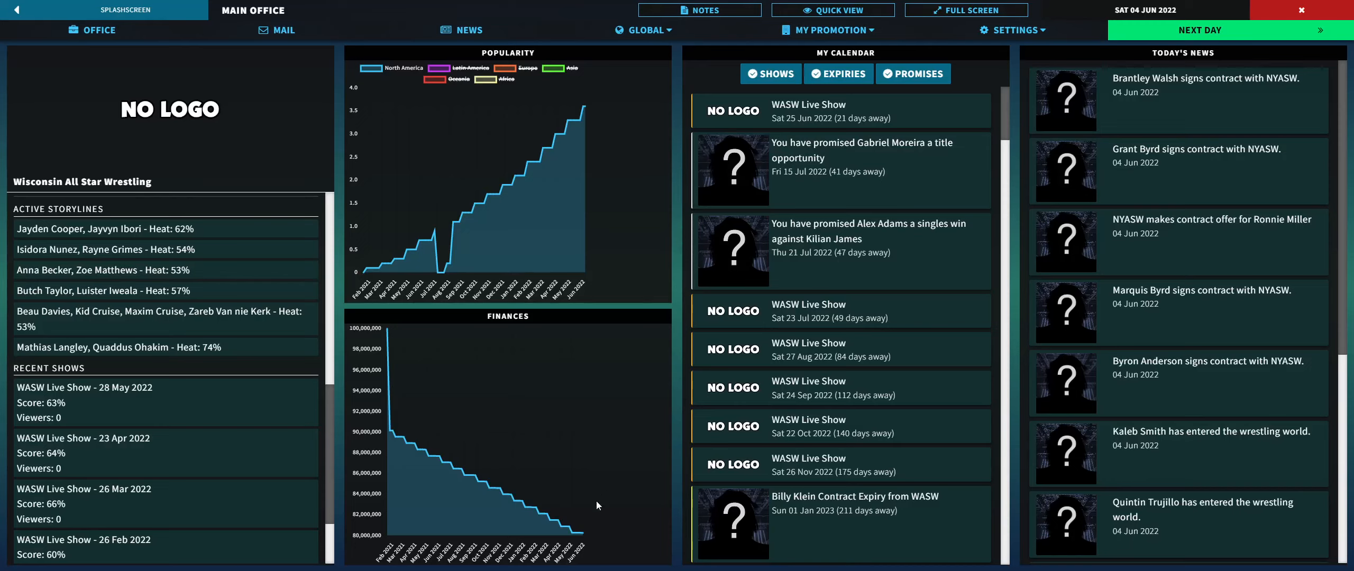
mouse_move(524, 530)
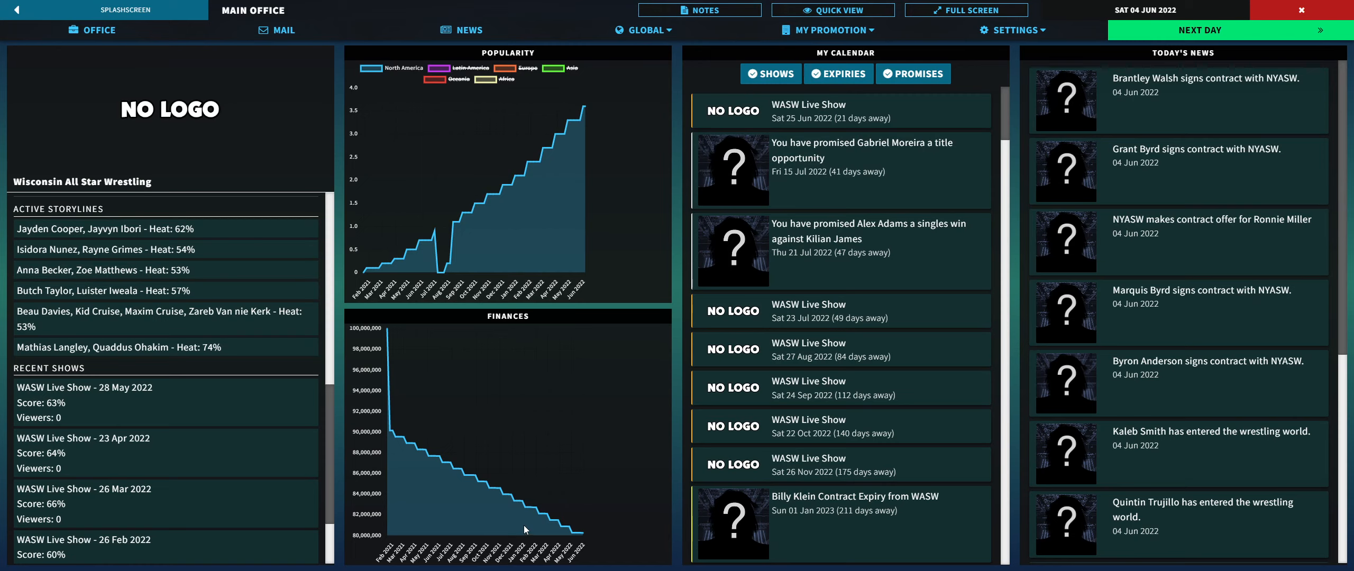
mouse_move(568, 406)
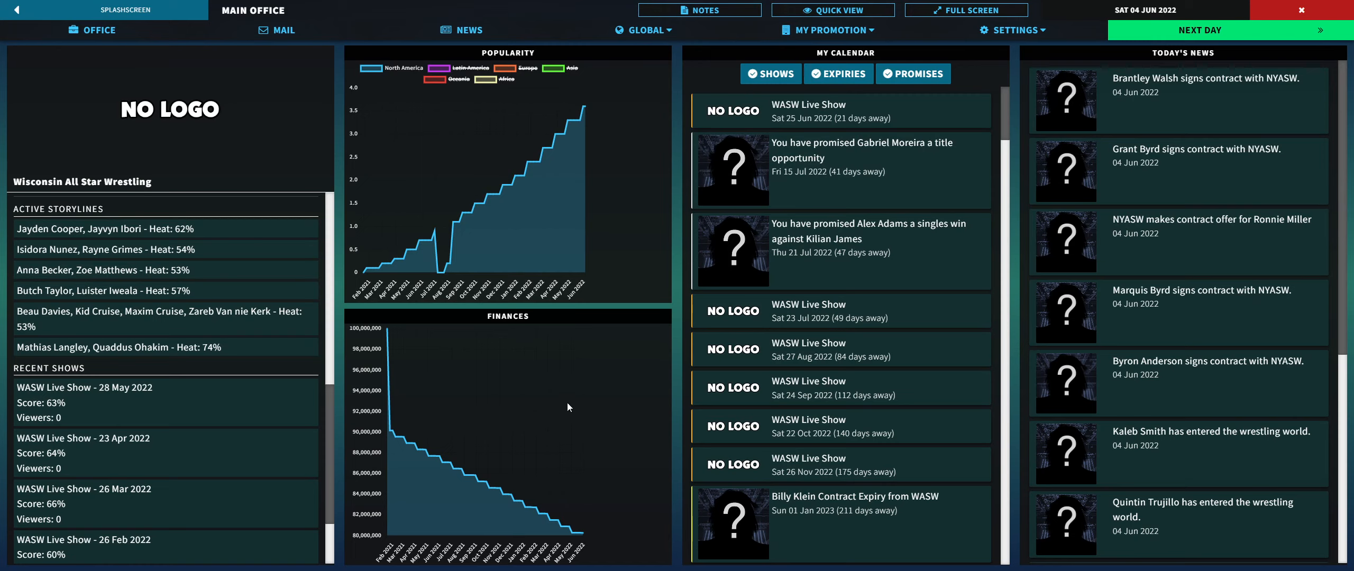
mouse_move(574, 415)
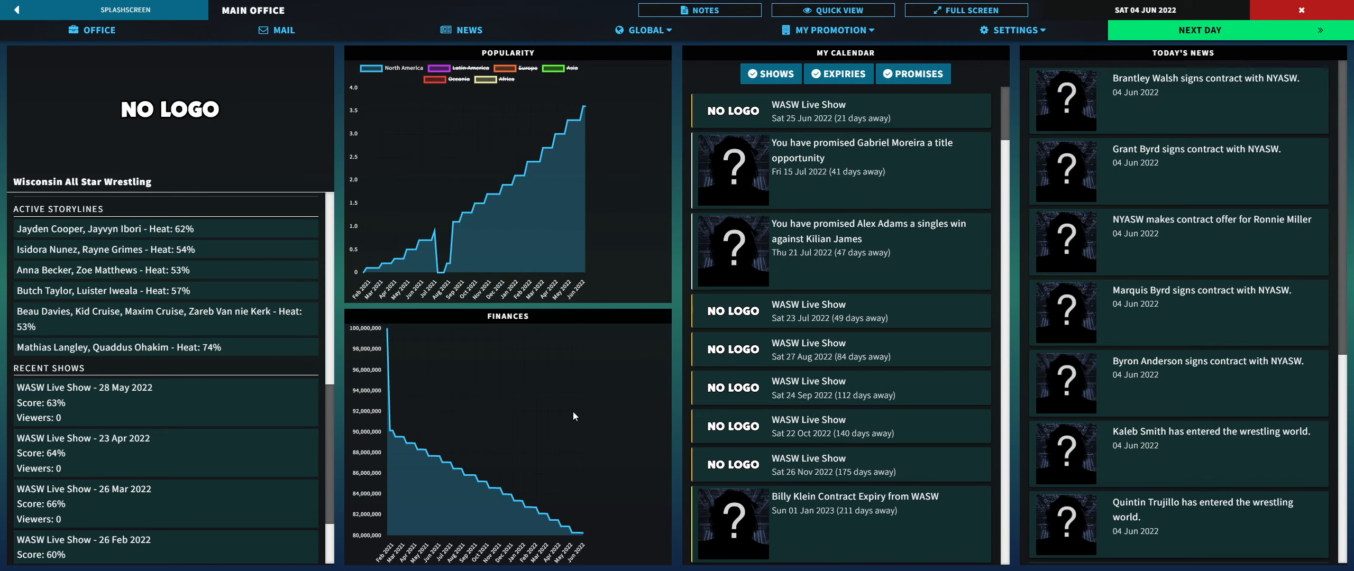
click(827, 29)
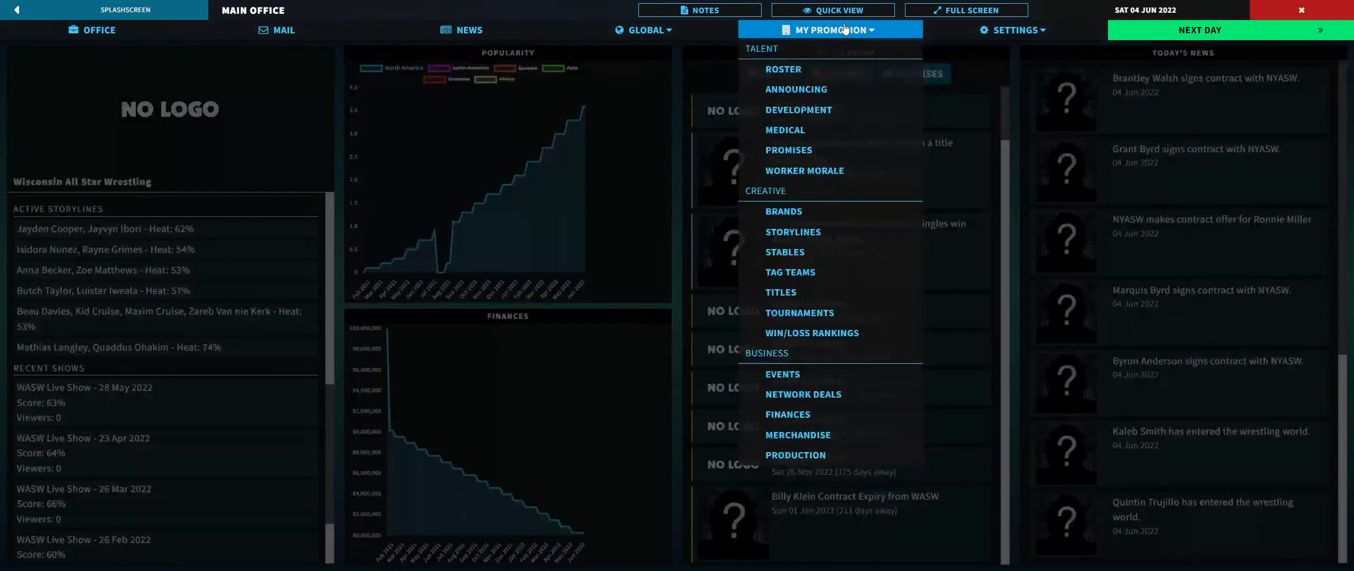
mouse_move(792, 231)
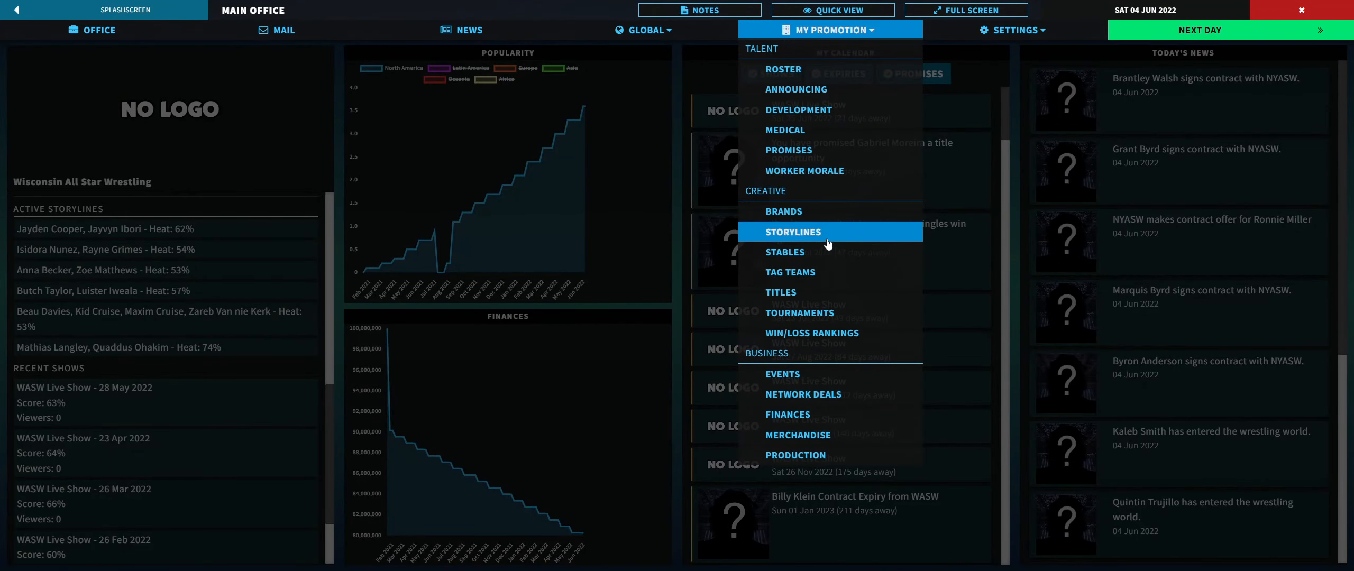
click(791, 231)
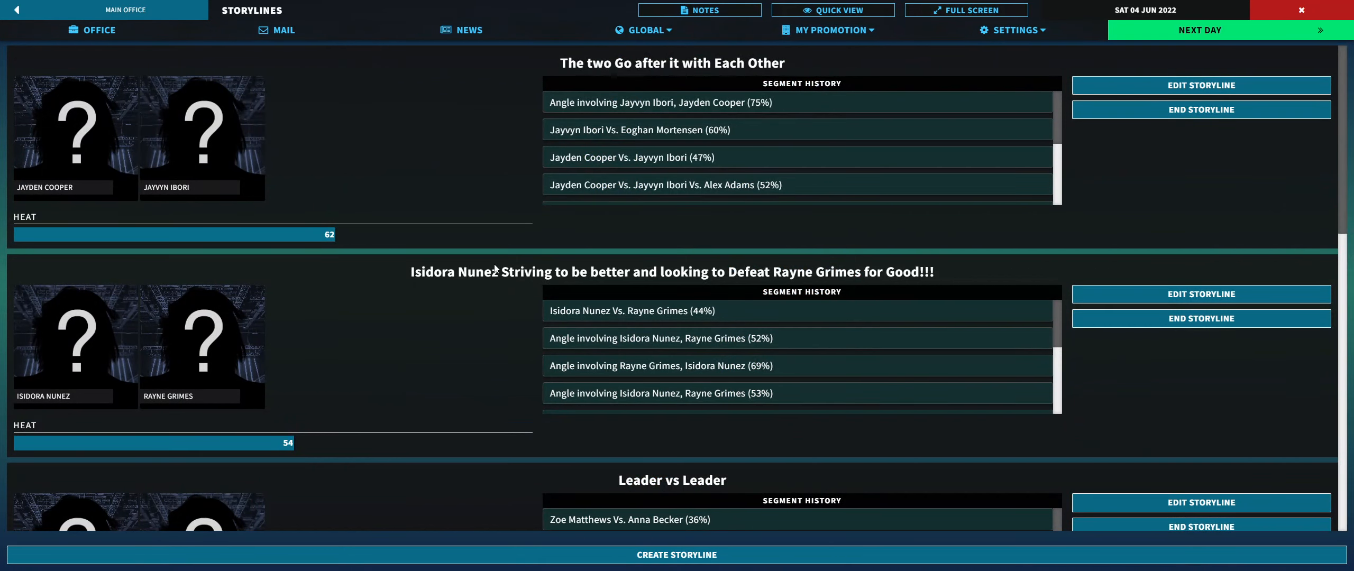
scroll(down, 3)
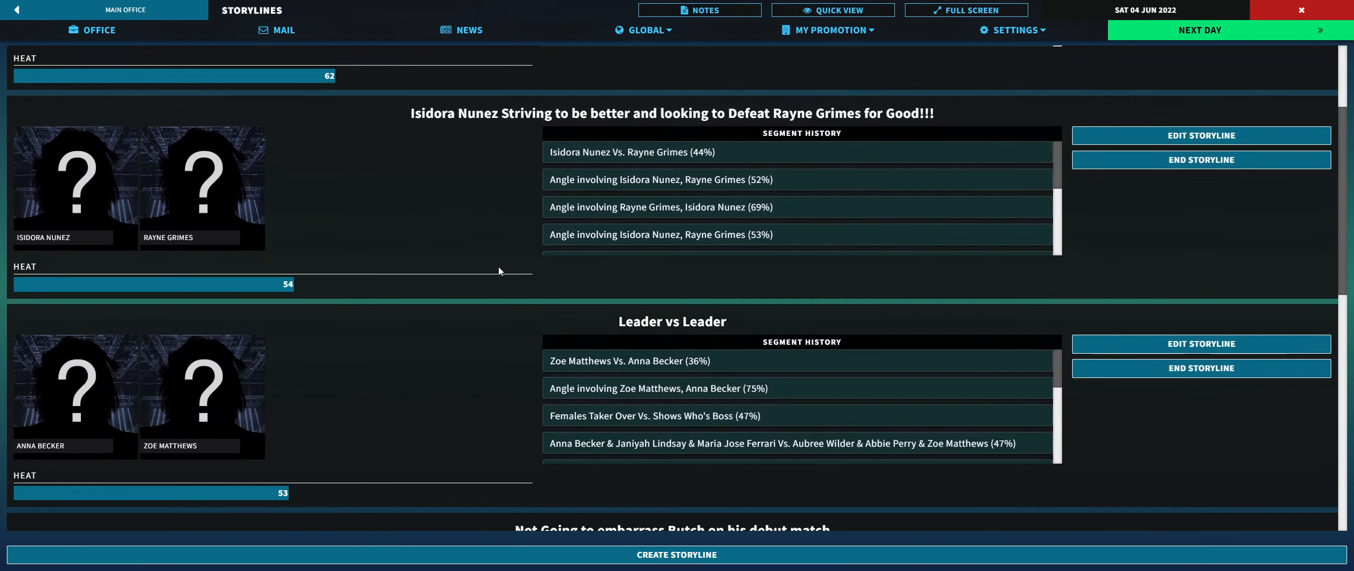
scroll(down, 3)
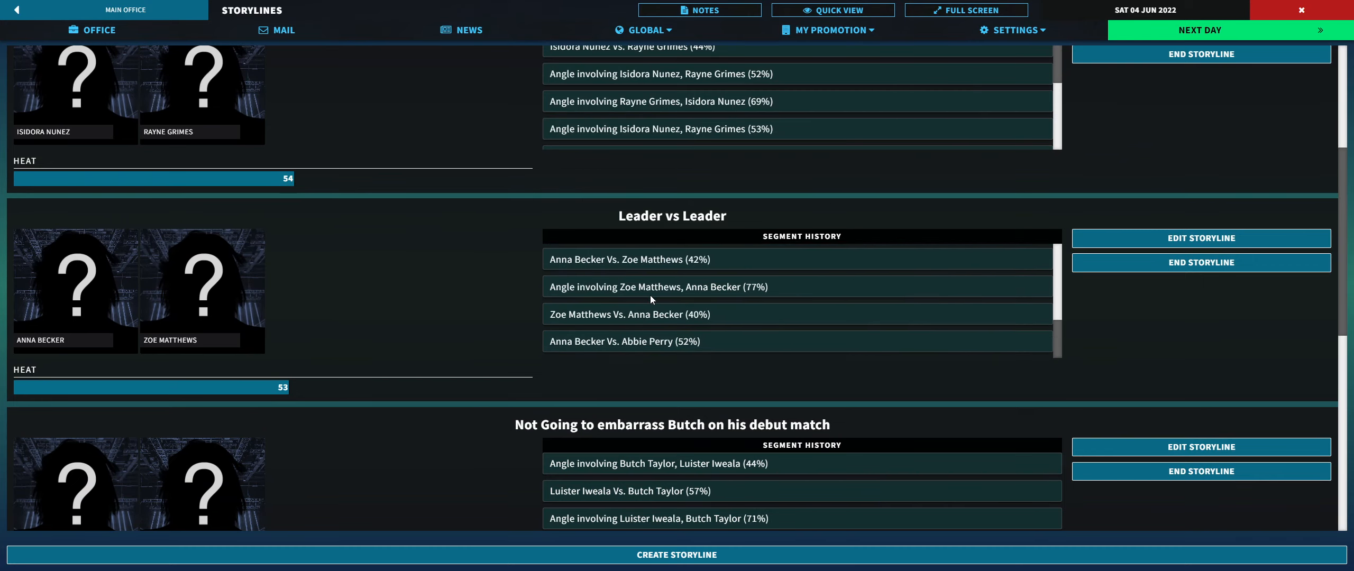
scroll(down, 3)
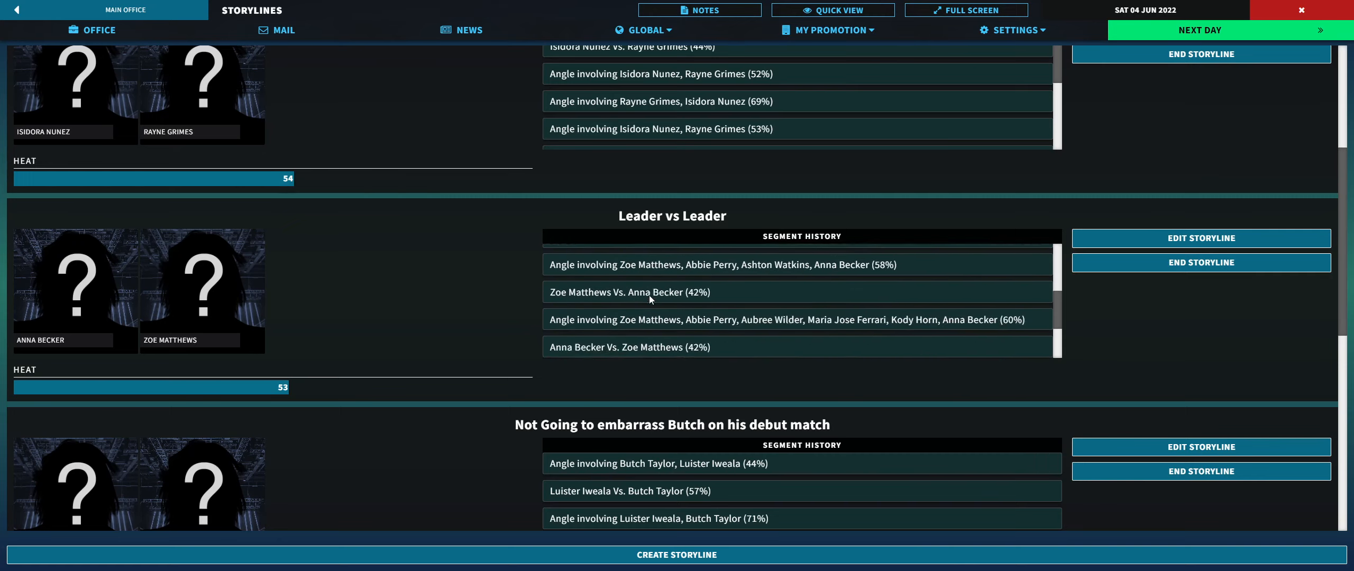
scroll(down, 3)
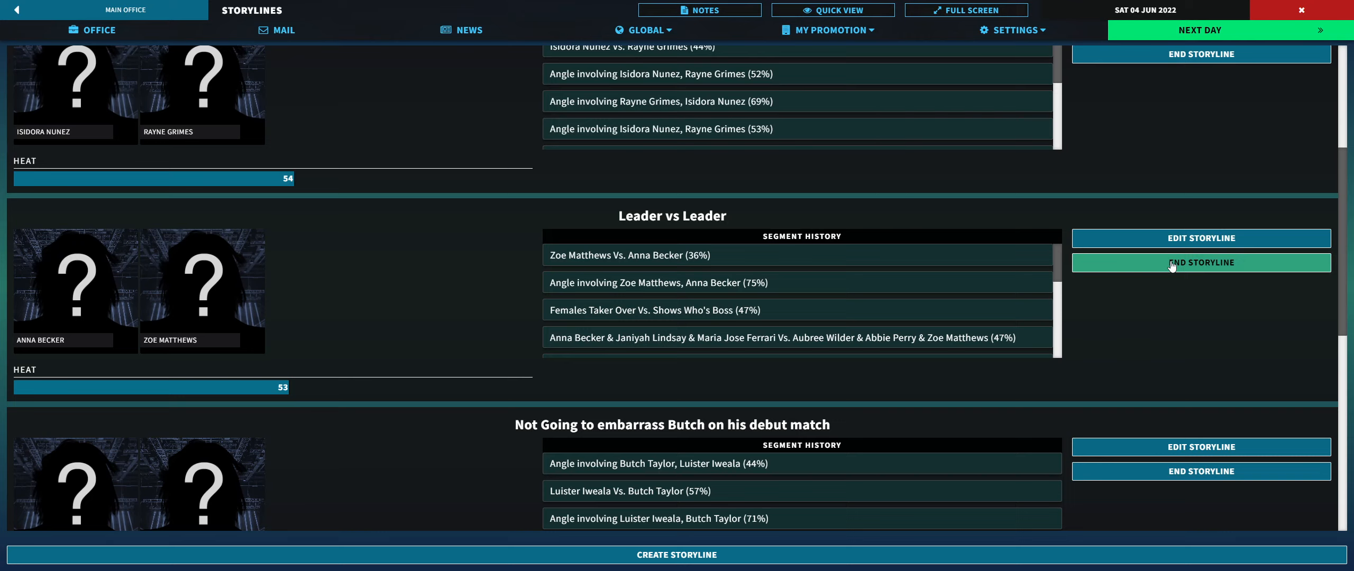
Step: End and confirm the Leader vs Leader storyline, then scroll through the remaining storylines
click(1200, 262)
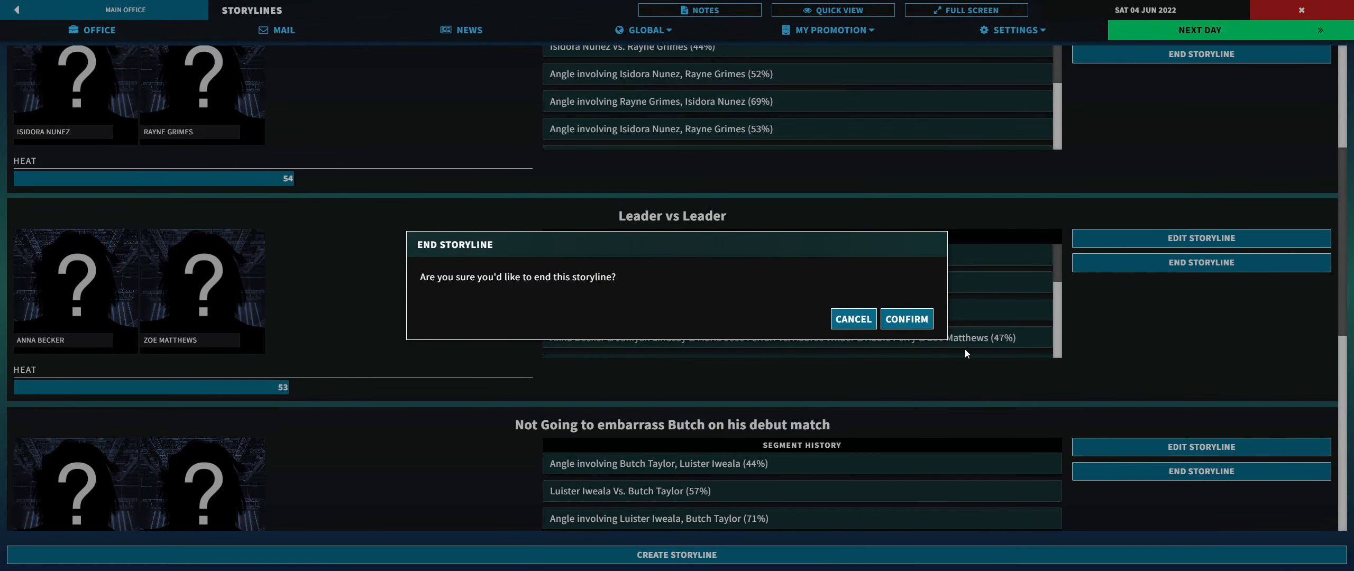
click(906, 318)
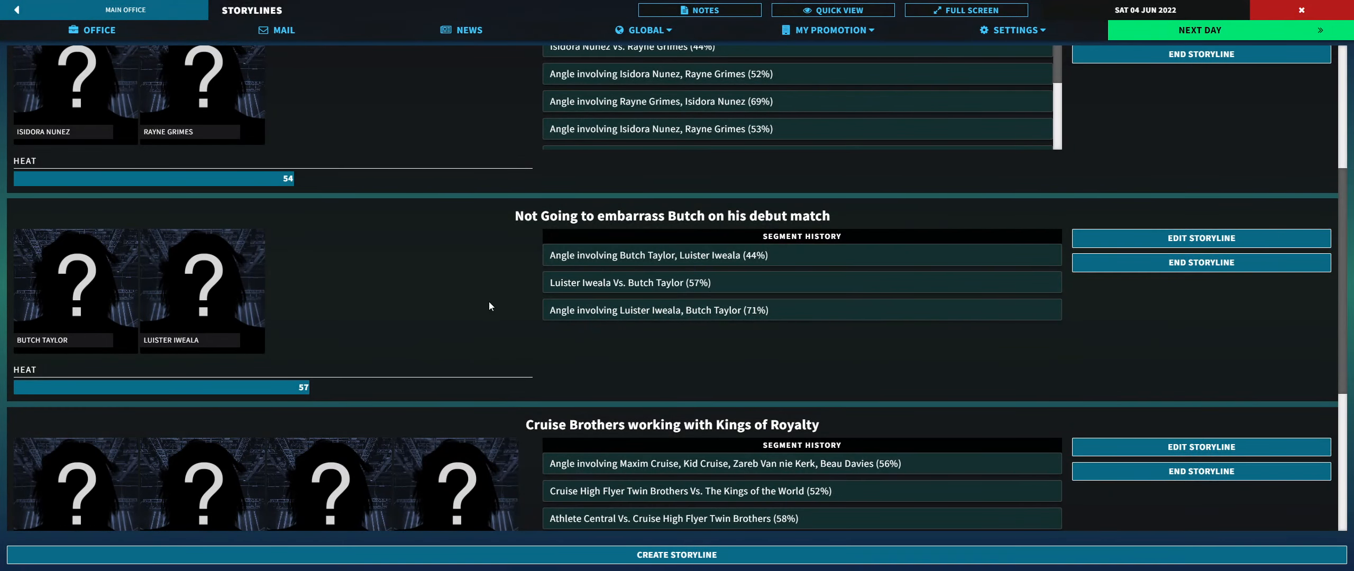
mouse_move(477, 310)
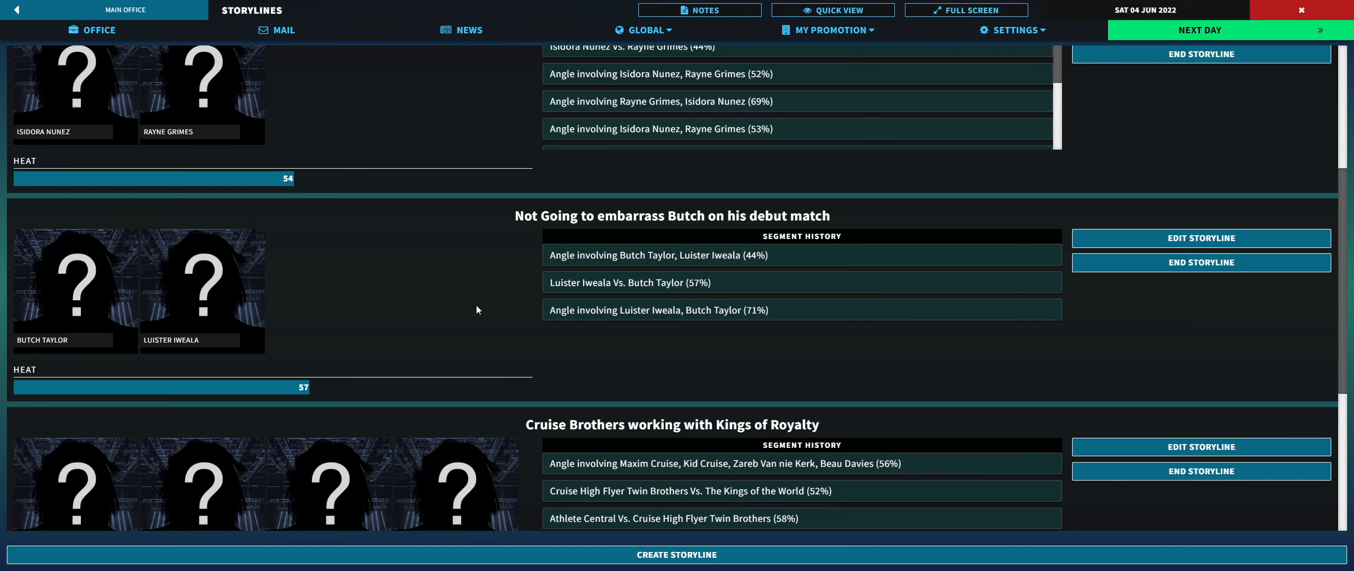
scroll(down, 3)
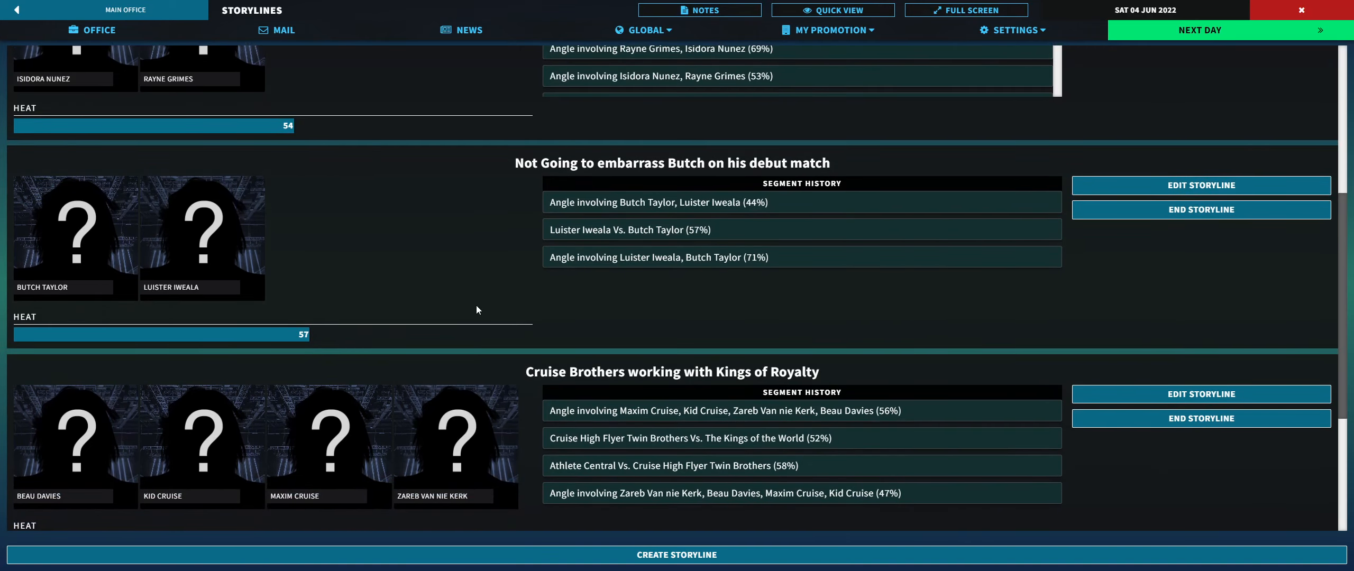
mouse_move(706, 263)
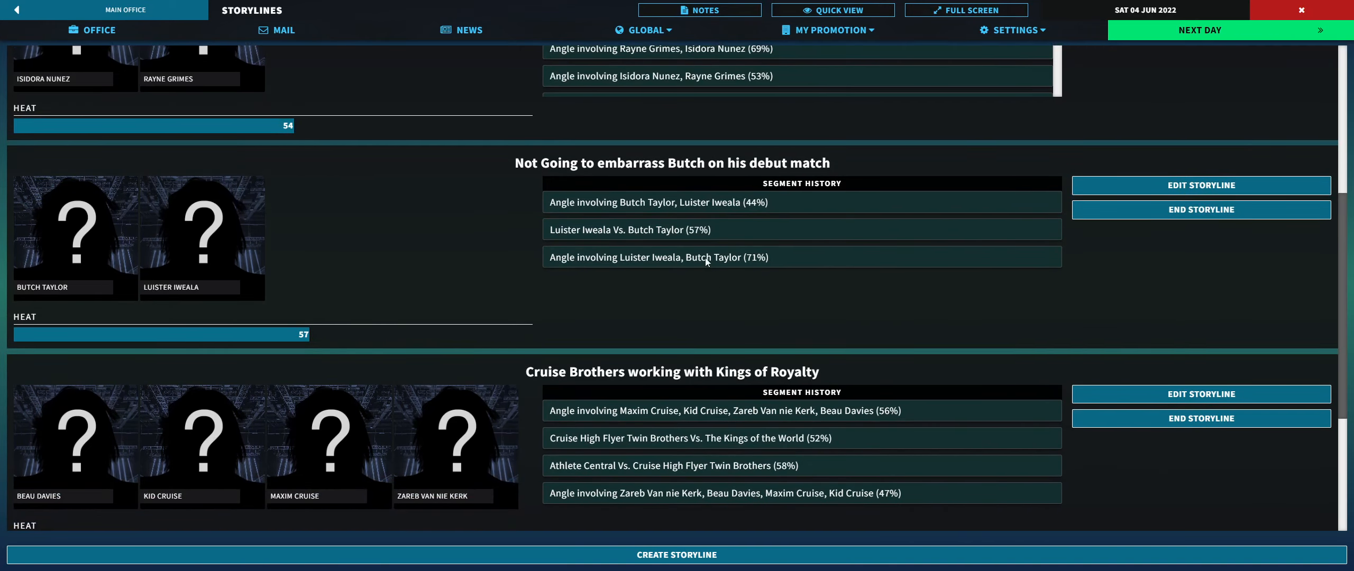
mouse_move(767, 269)
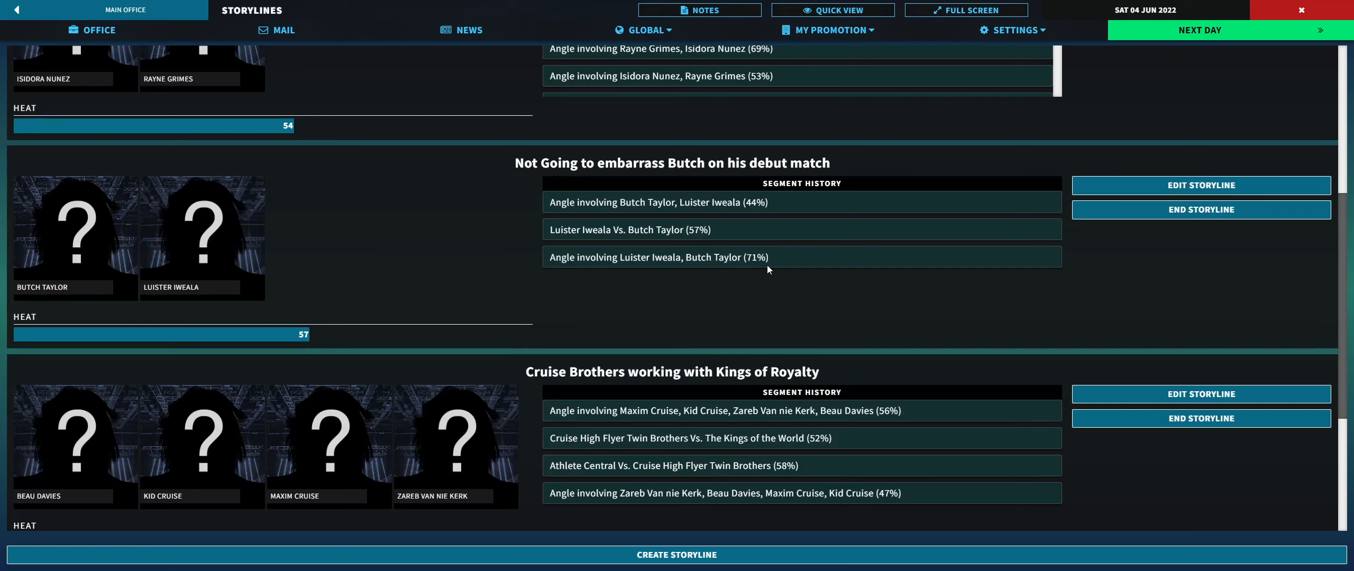
mouse_move(704, 240)
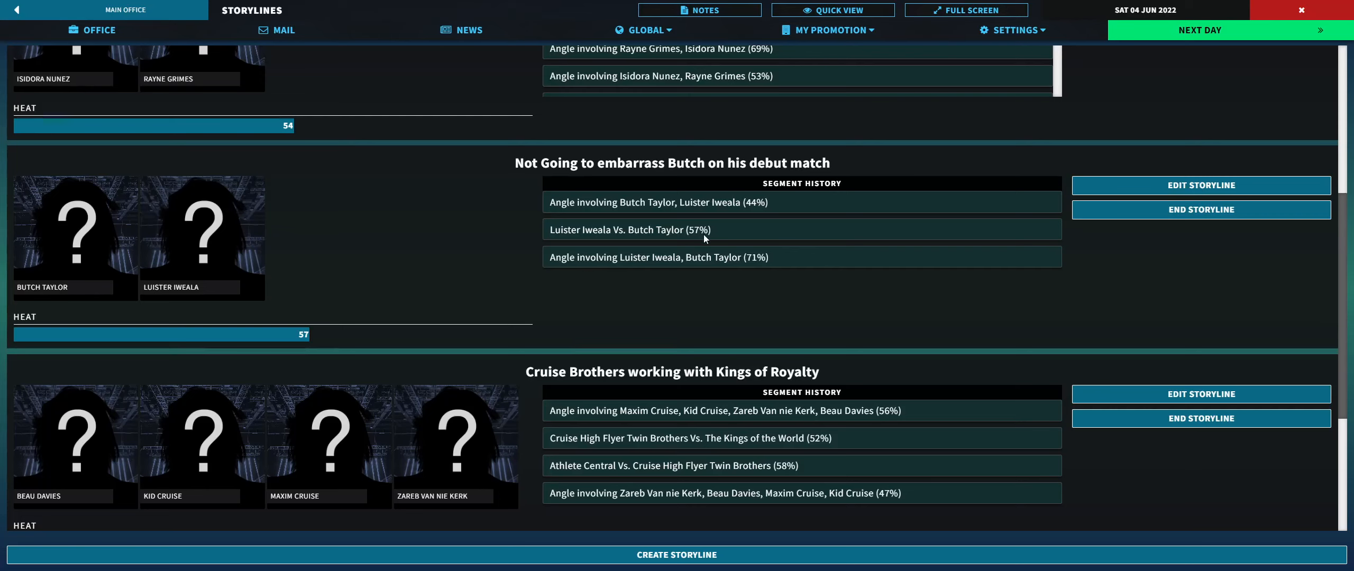
scroll(down, 3)
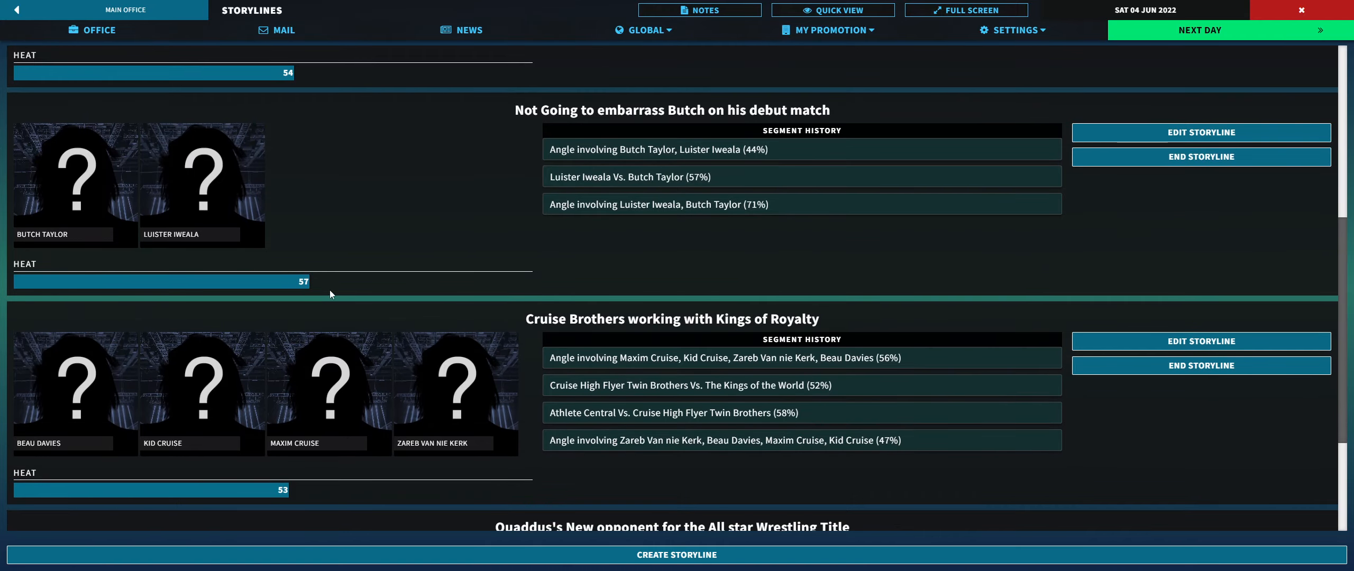
scroll(down, 3)
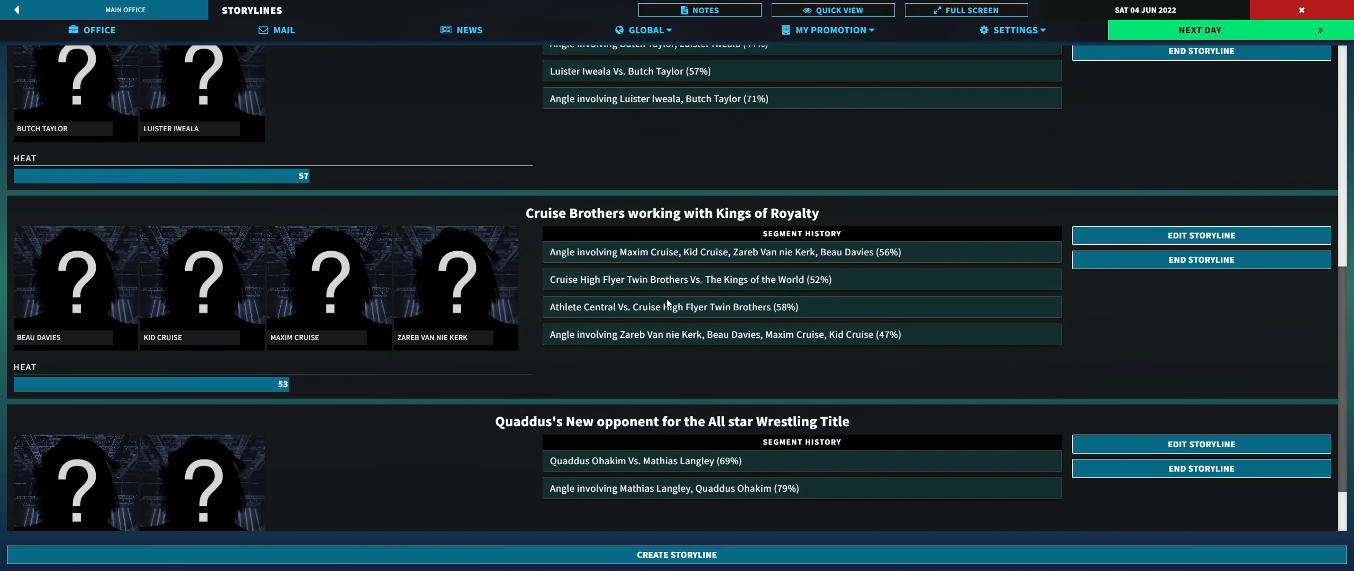
mouse_move(652, 317)
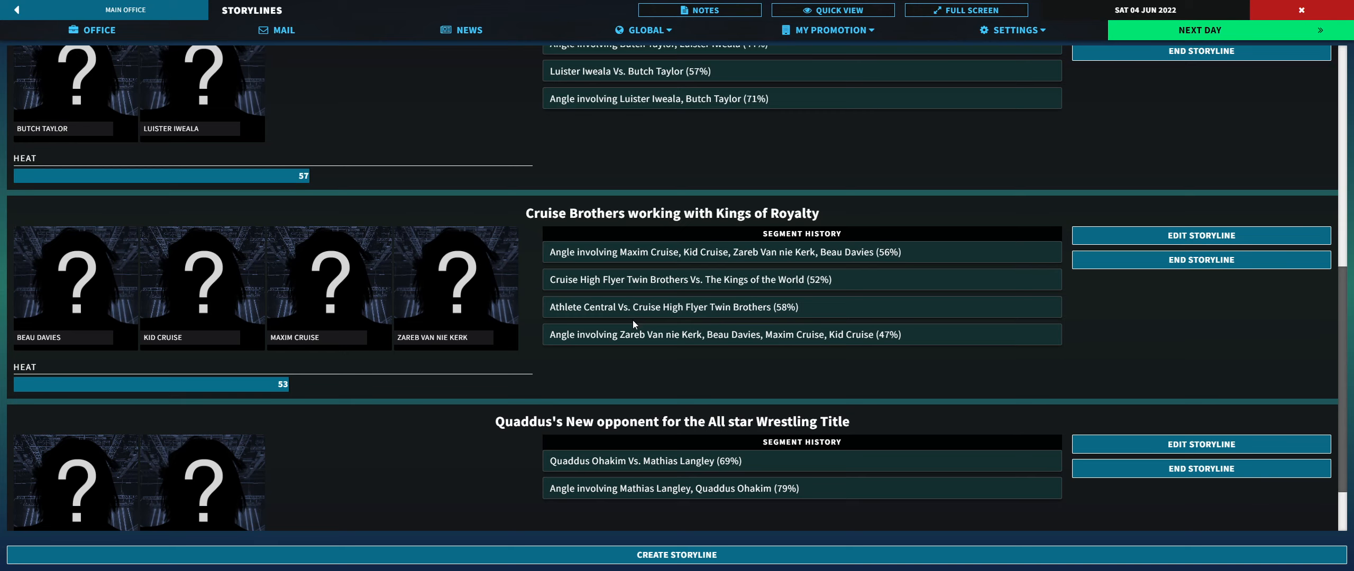
mouse_move(666, 290)
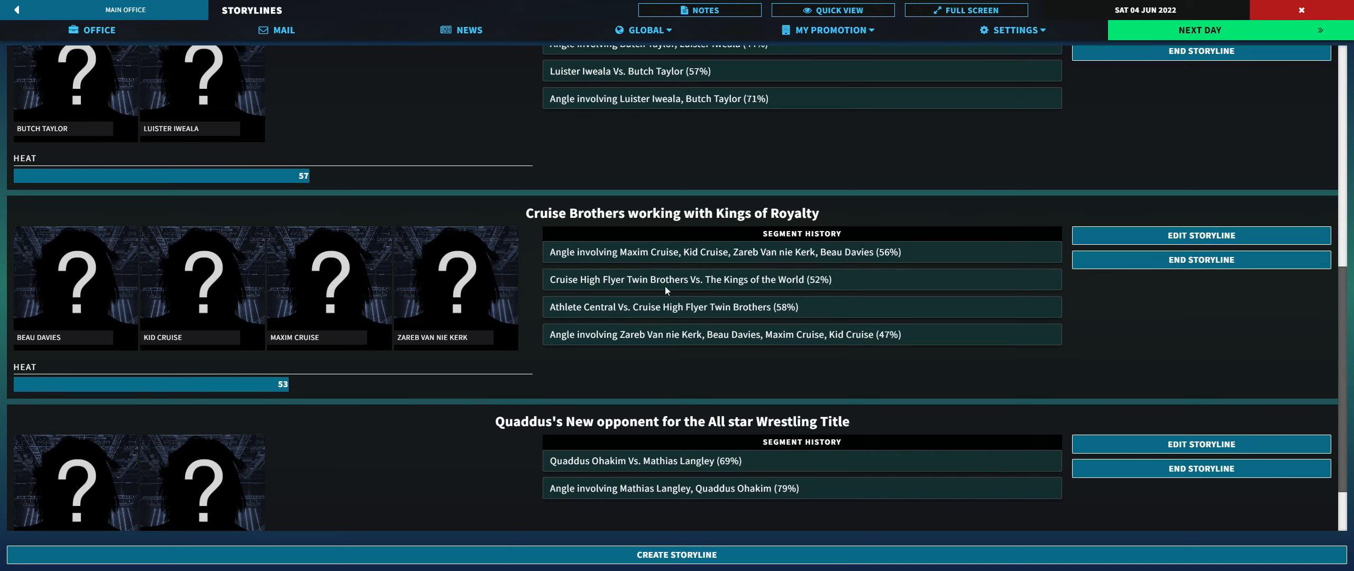
mouse_move(683, 303)
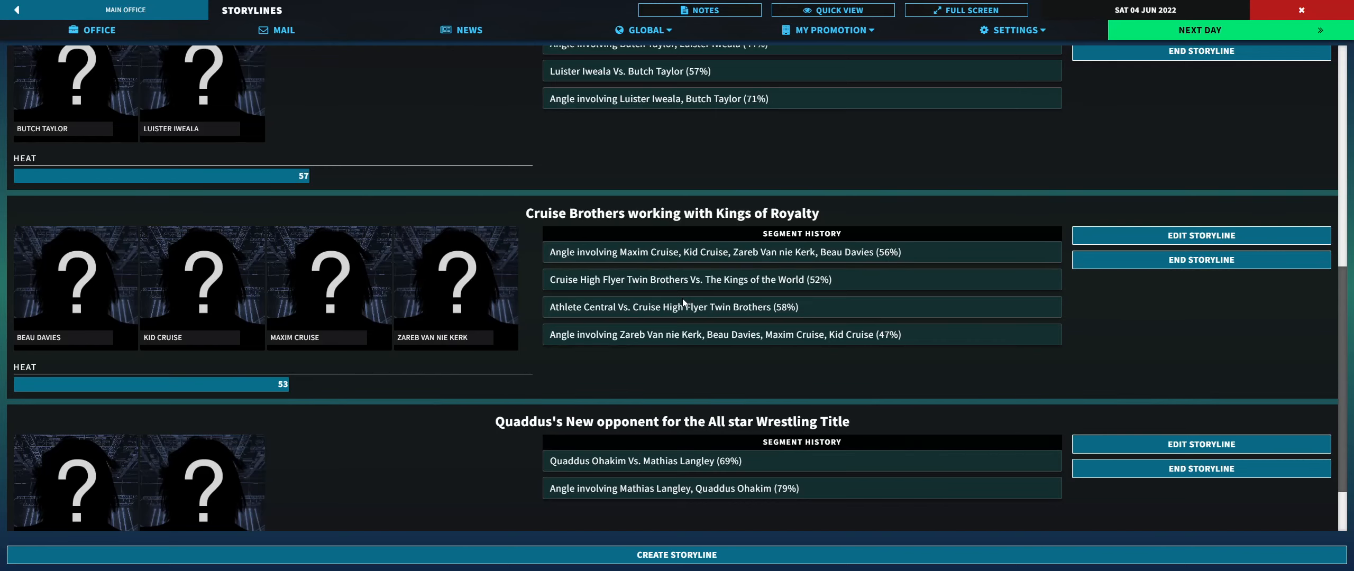
scroll(down, 3)
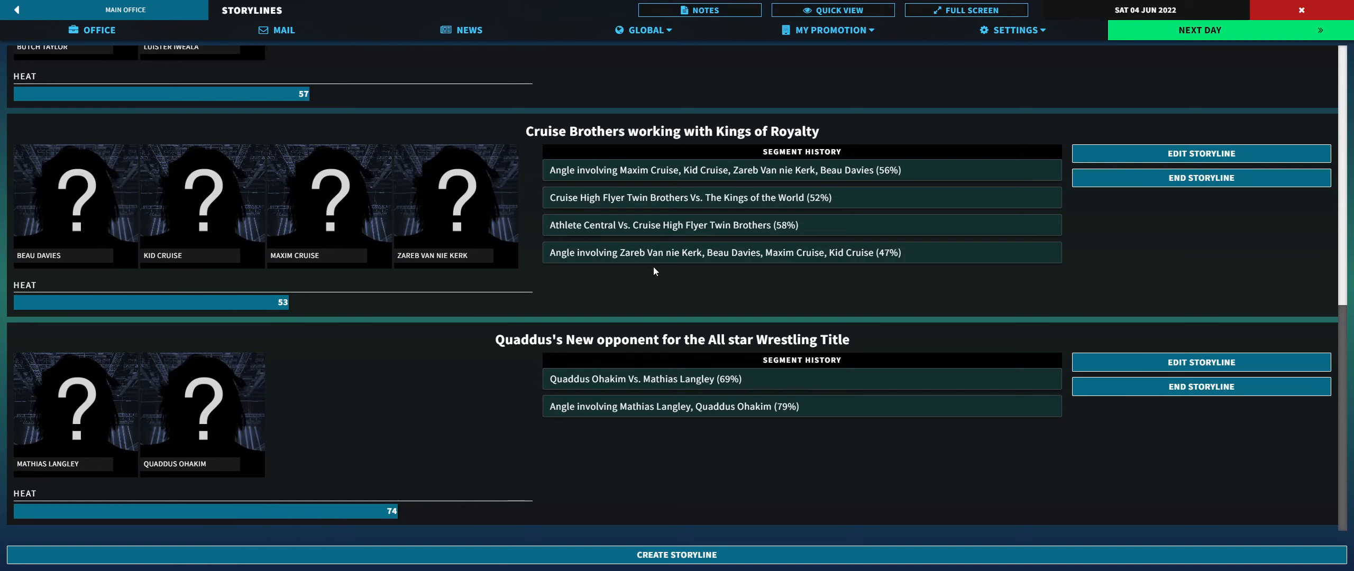
mouse_move(652, 271)
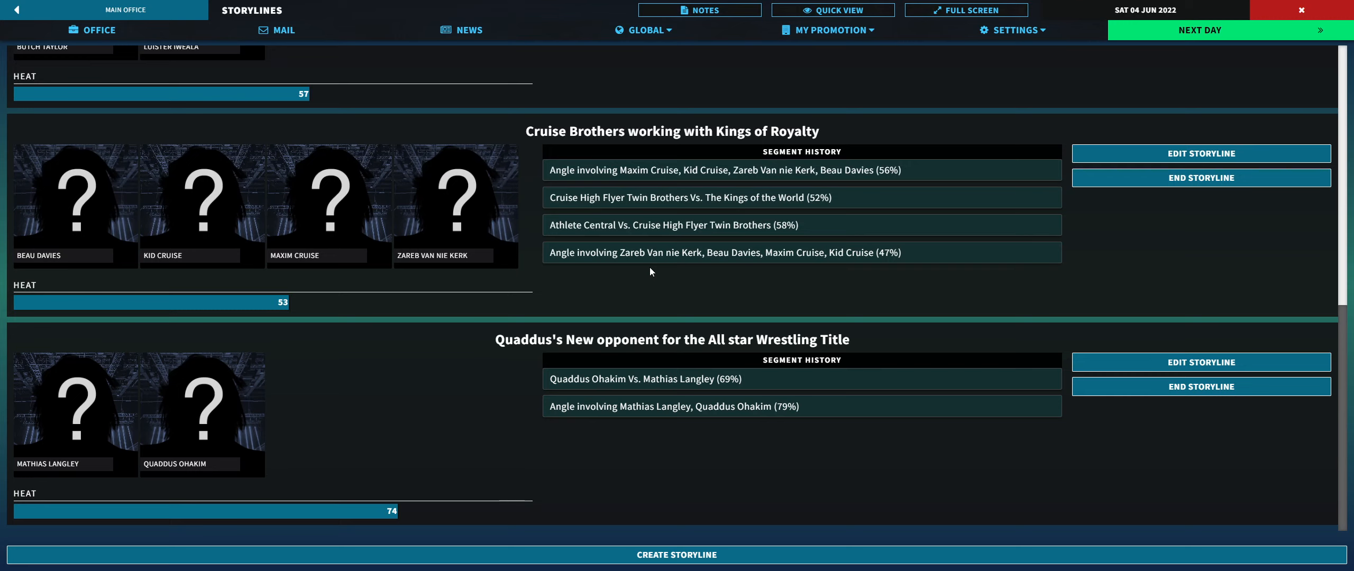
mouse_move(645, 275)
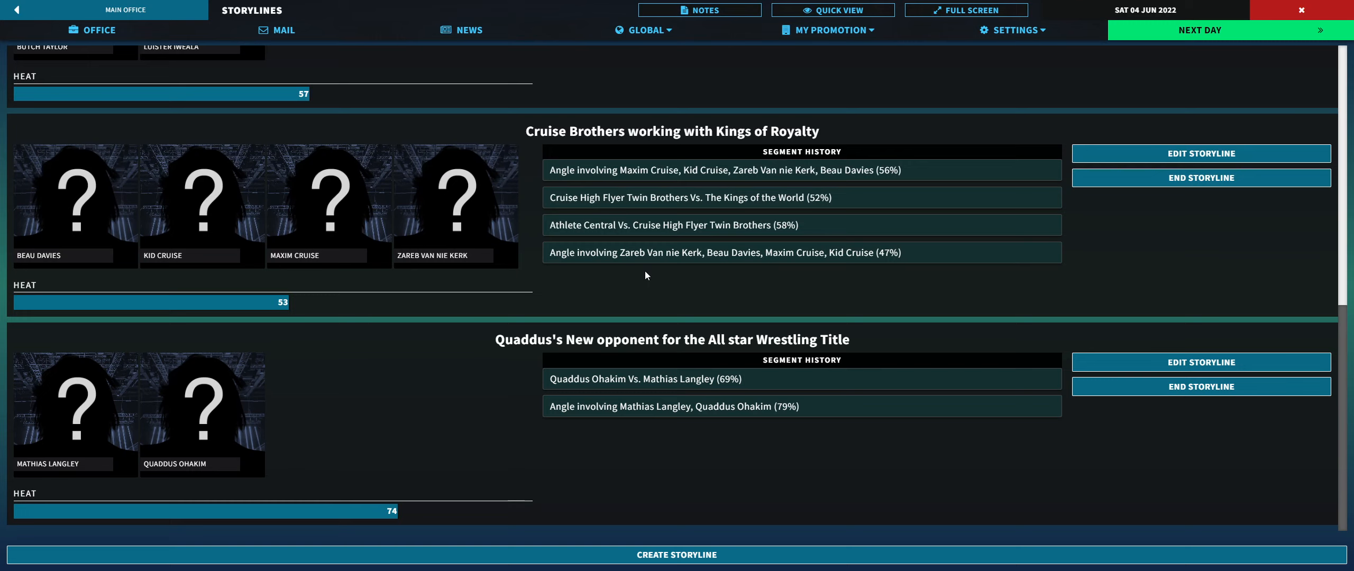
mouse_move(633, 277)
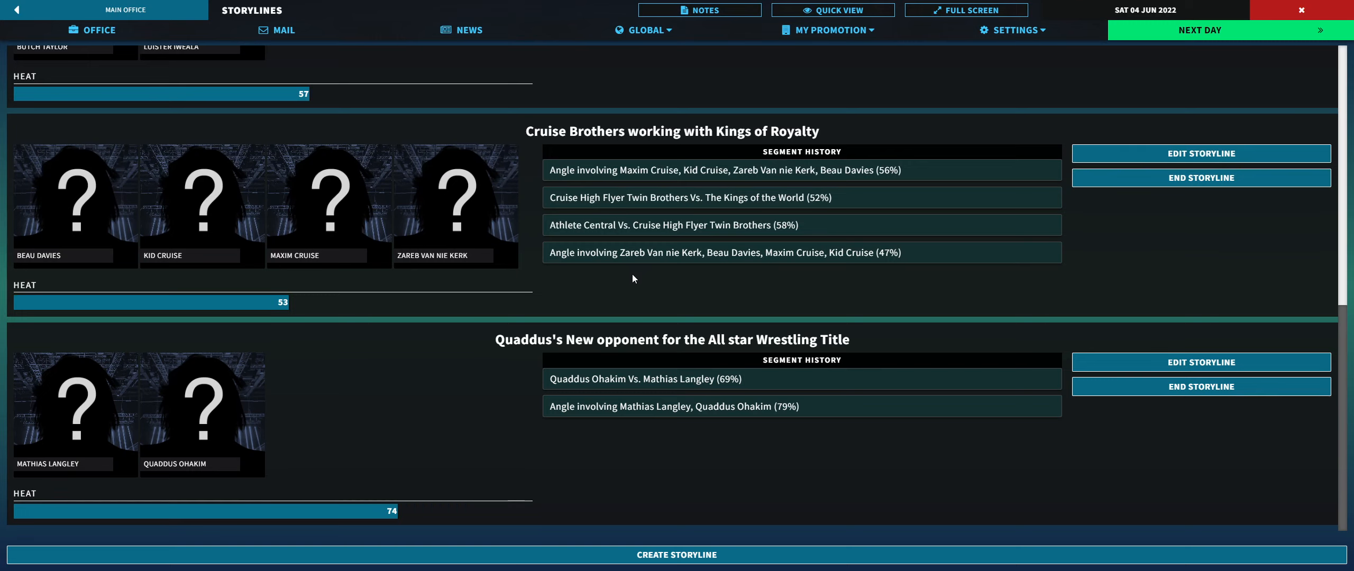
mouse_move(659, 280)
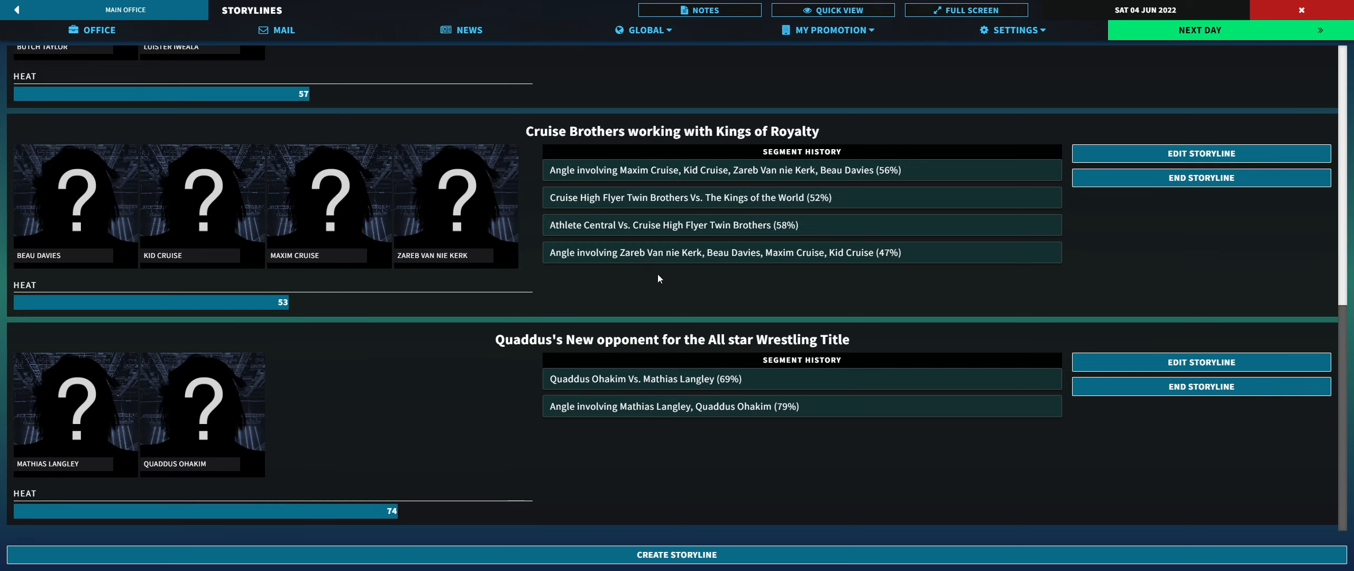
mouse_move(716, 372)
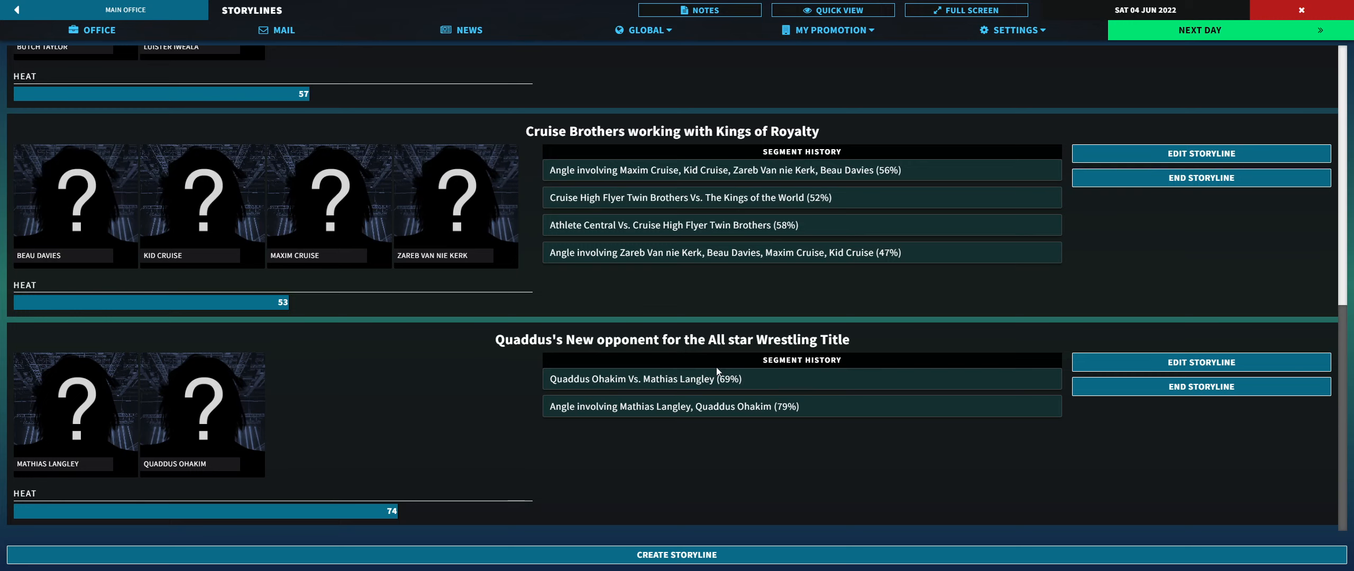
mouse_move(688, 421)
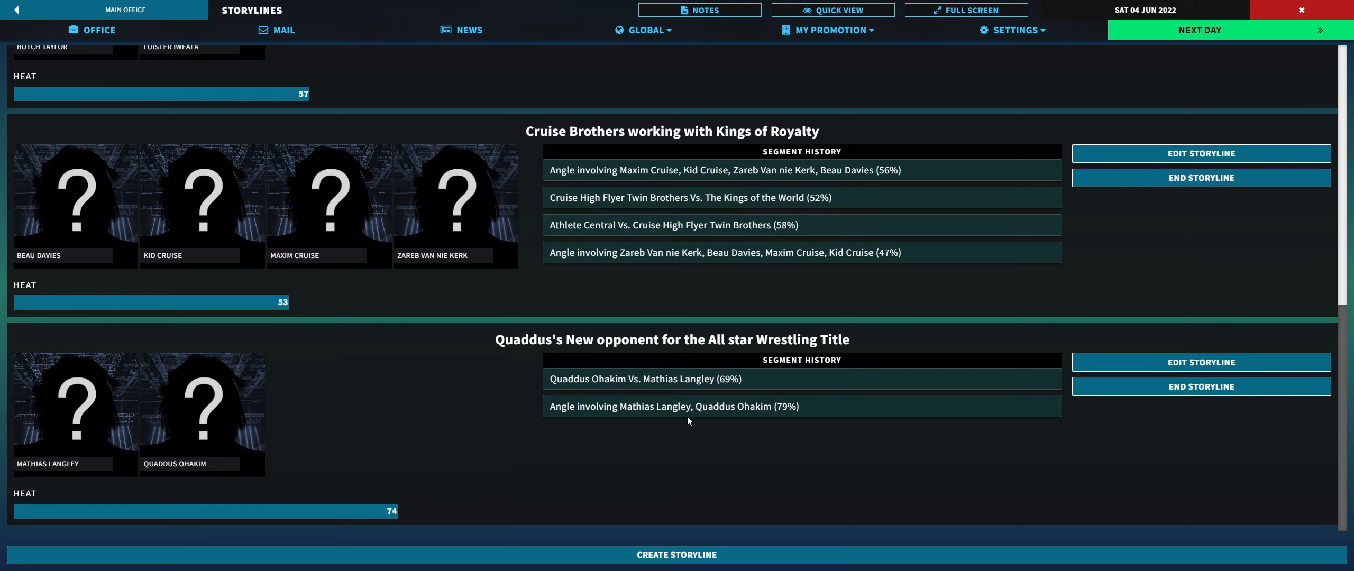
mouse_move(725, 336)
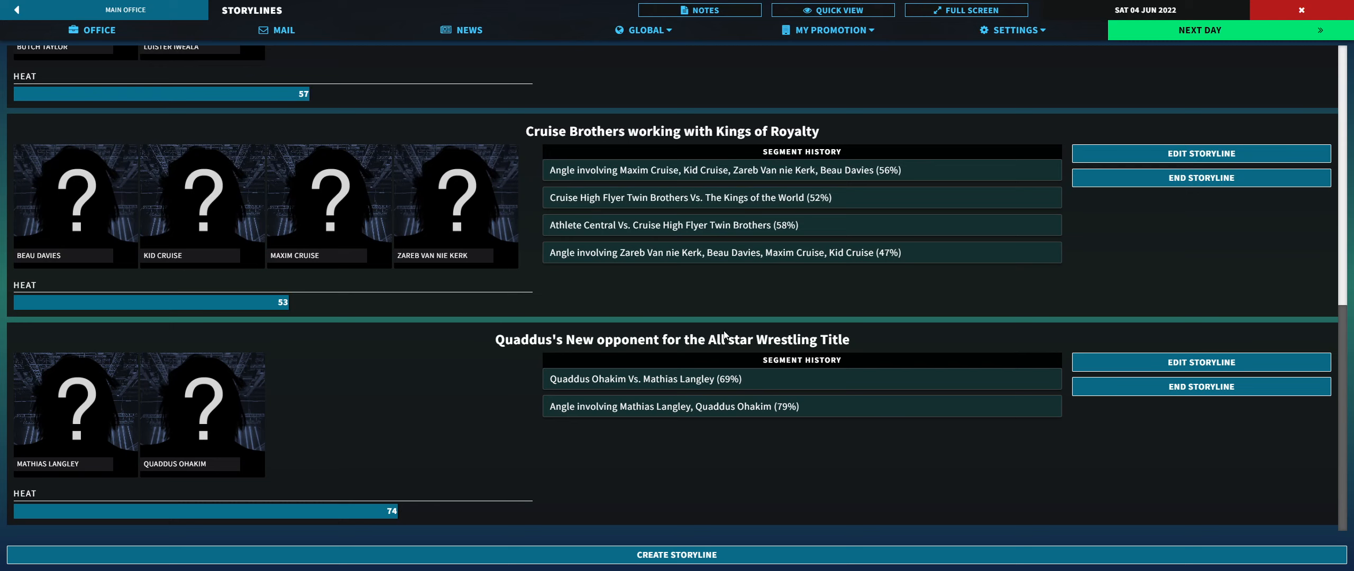
mouse_move(572, 345)
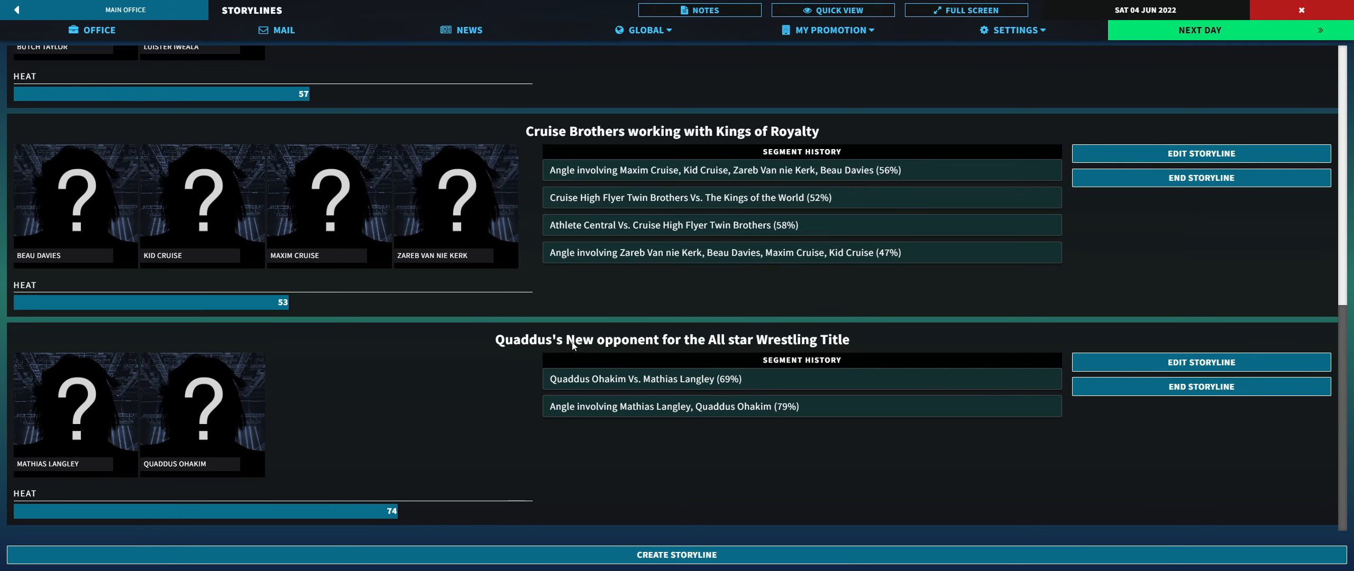
scroll(down, 3)
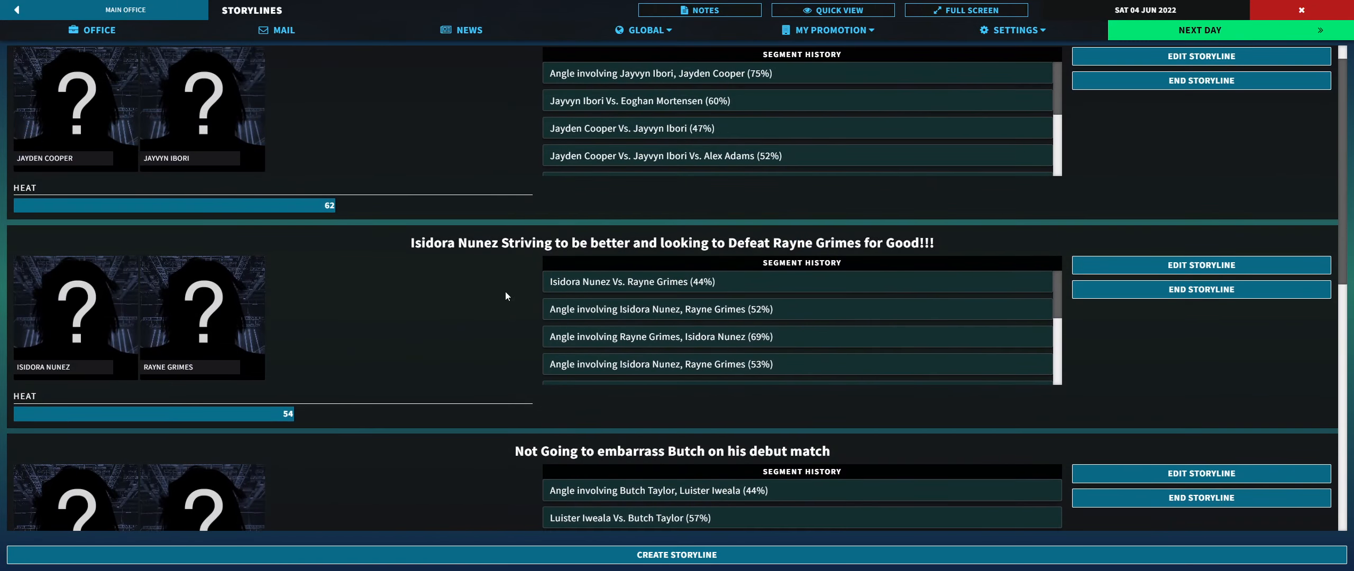
mouse_move(357, 325)
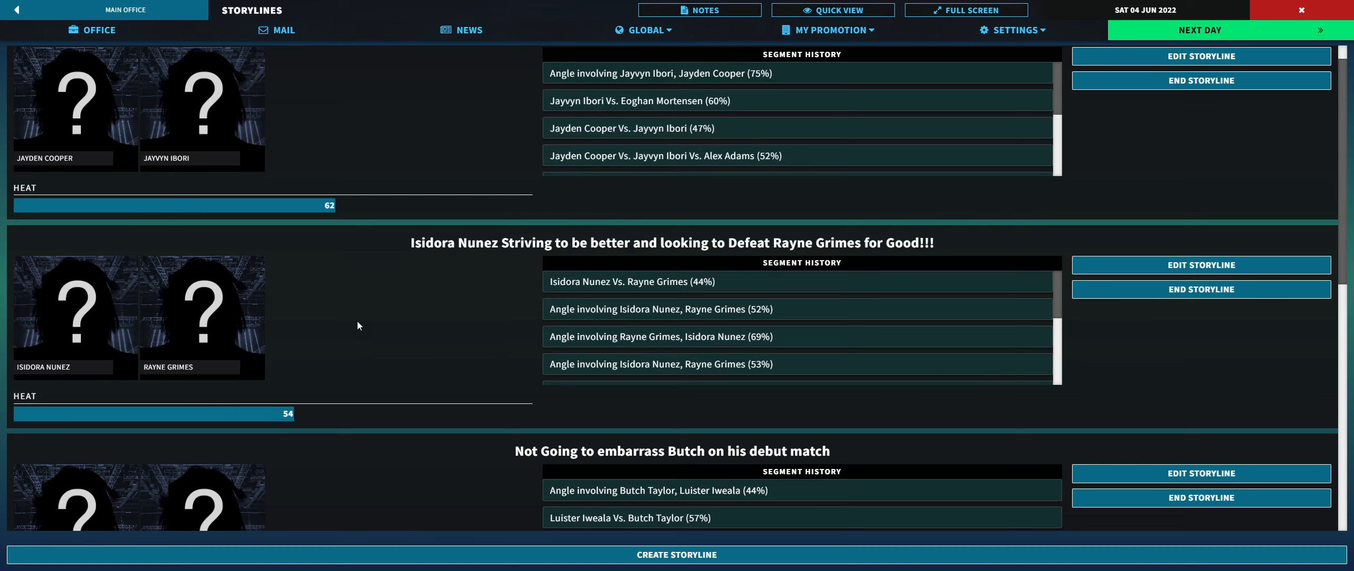
scroll(up, 3)
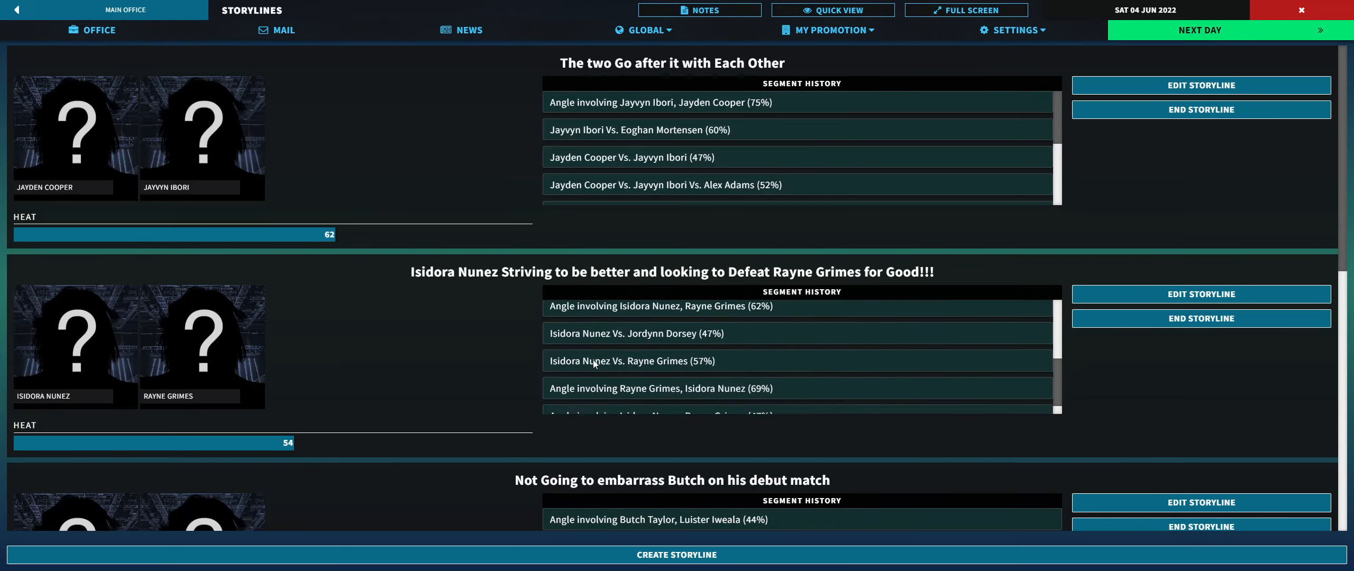
scroll(down, 3)
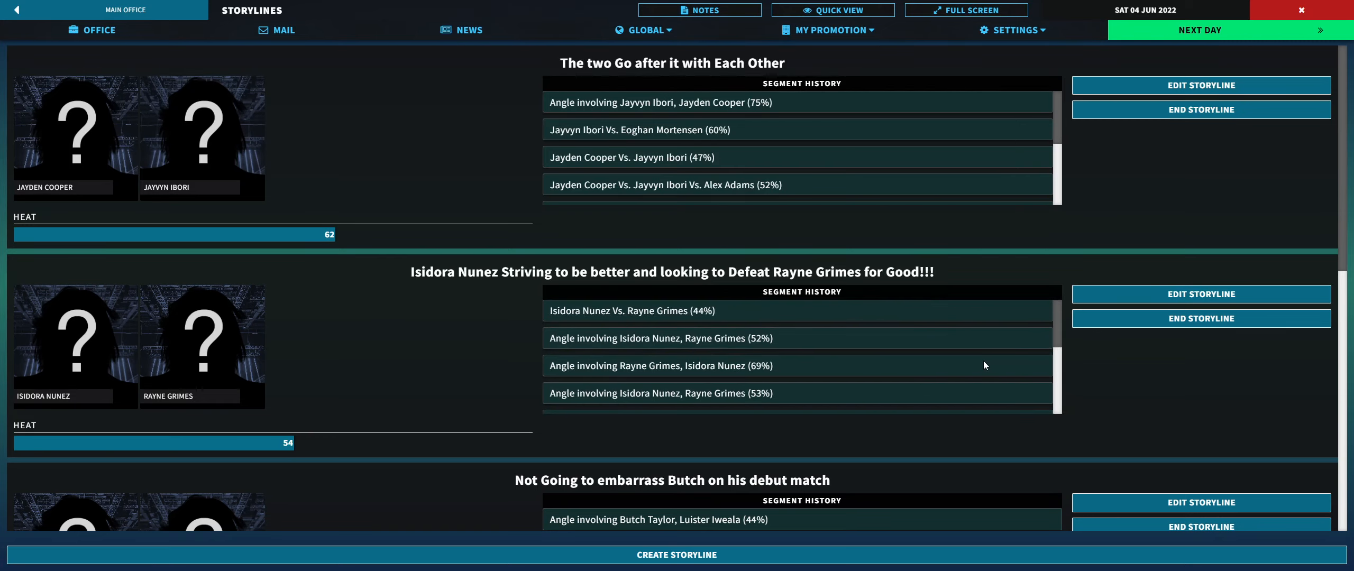
click(1200, 318)
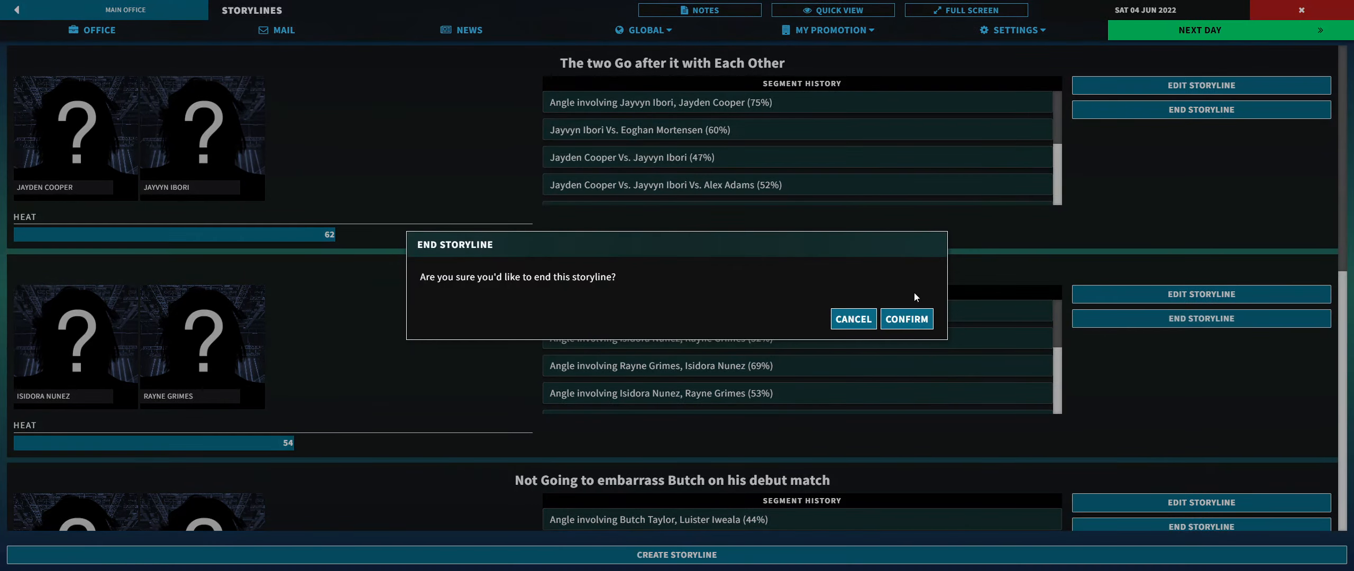
click(905, 318)
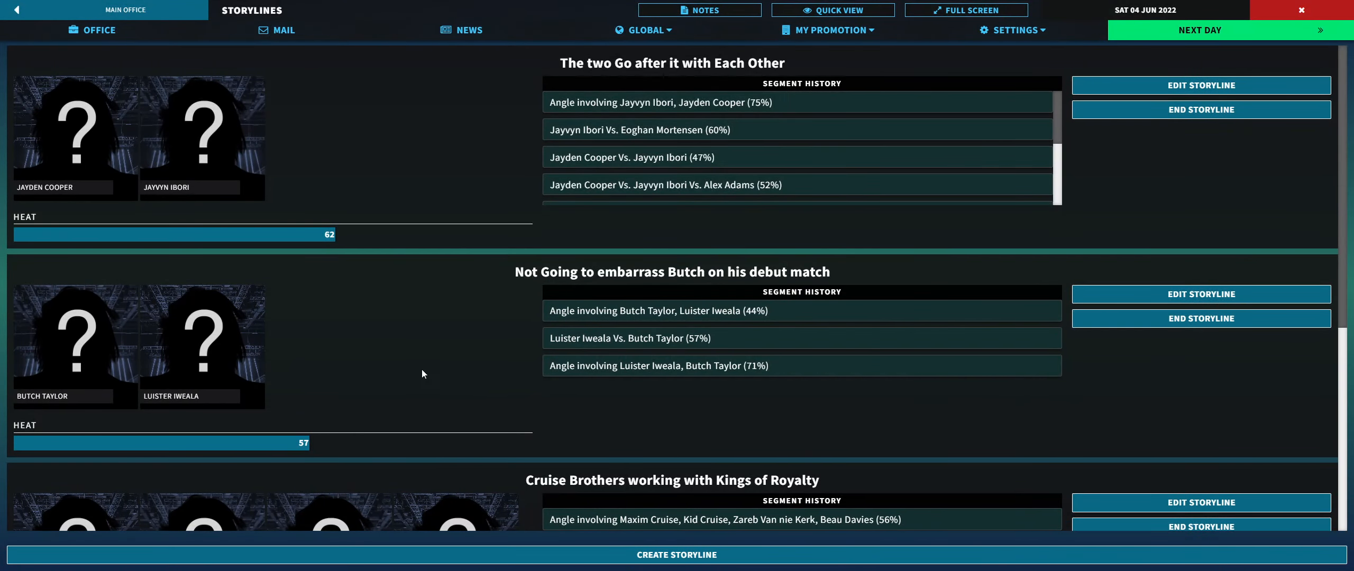
mouse_move(437, 155)
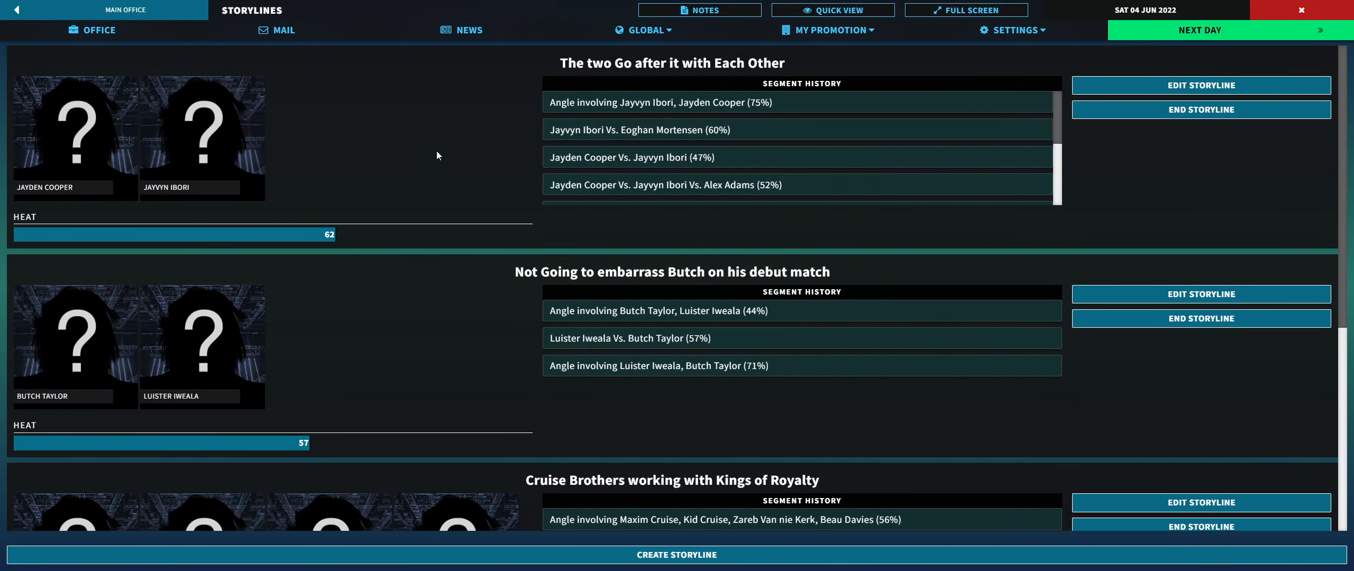
mouse_move(346, 225)
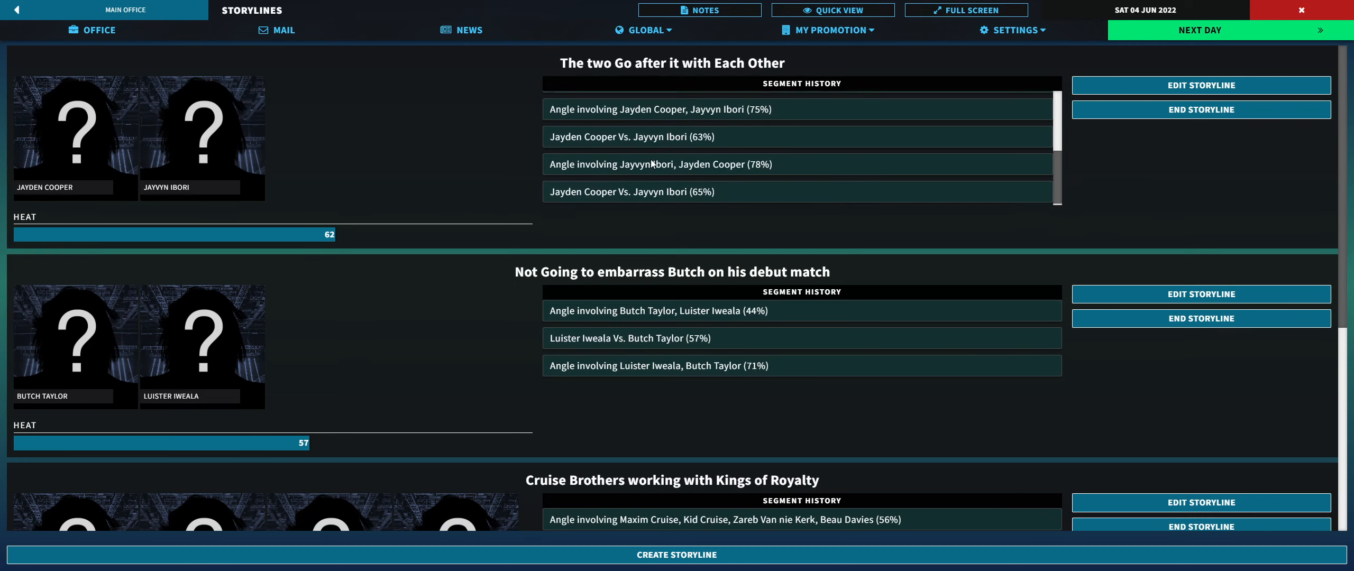
Step: Scroll down the Storylines page toward the WASW Live Show booking
scroll(down, 3)
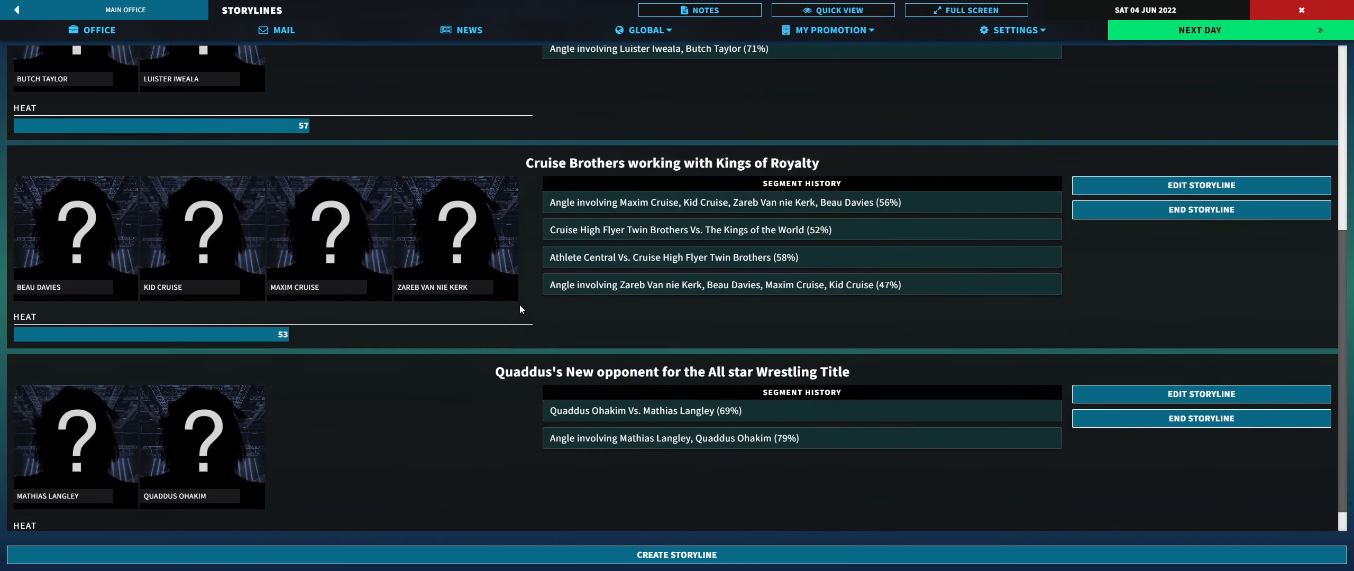
scroll(down, 3)
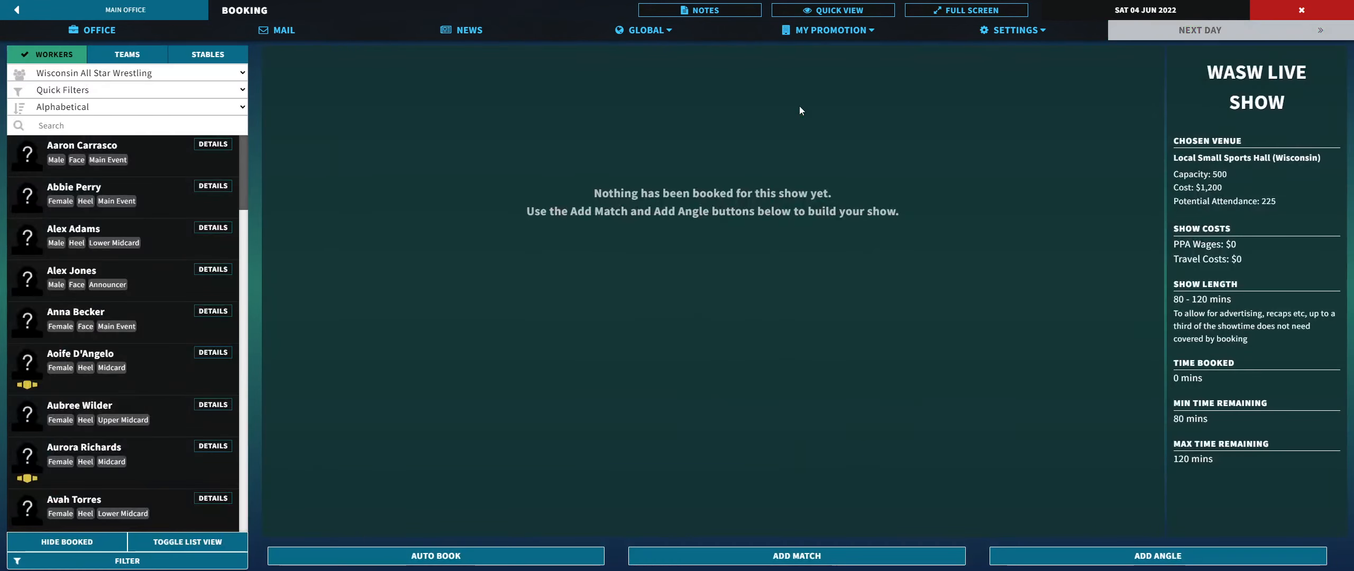
click(796, 555)
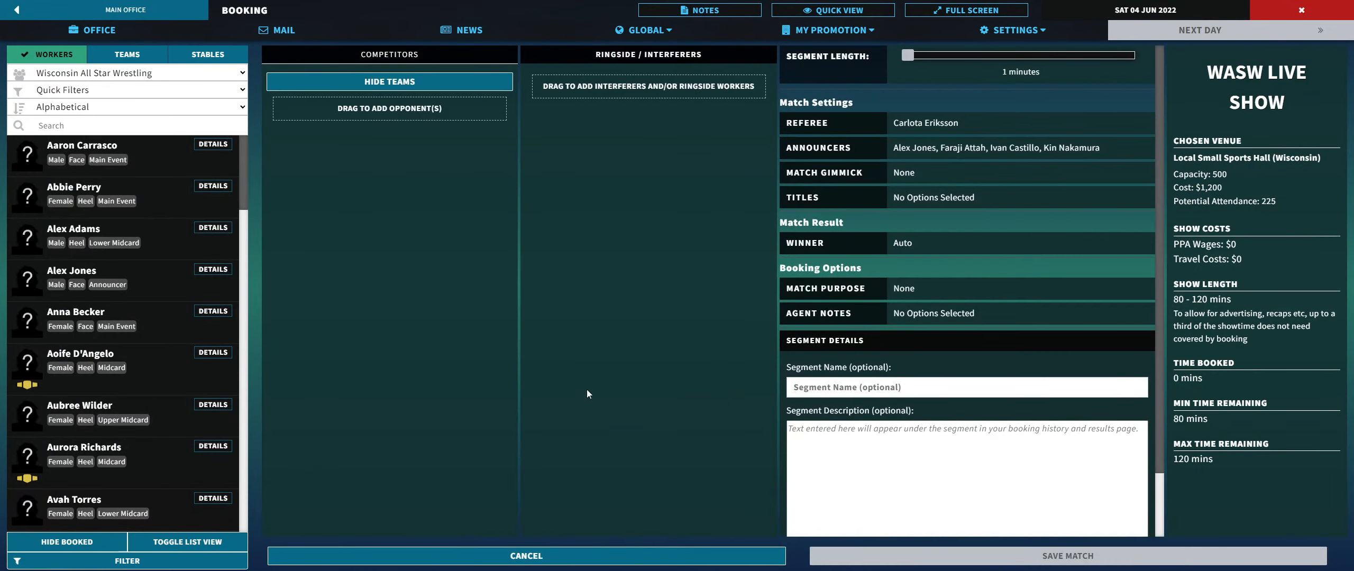
scroll(down, 3)
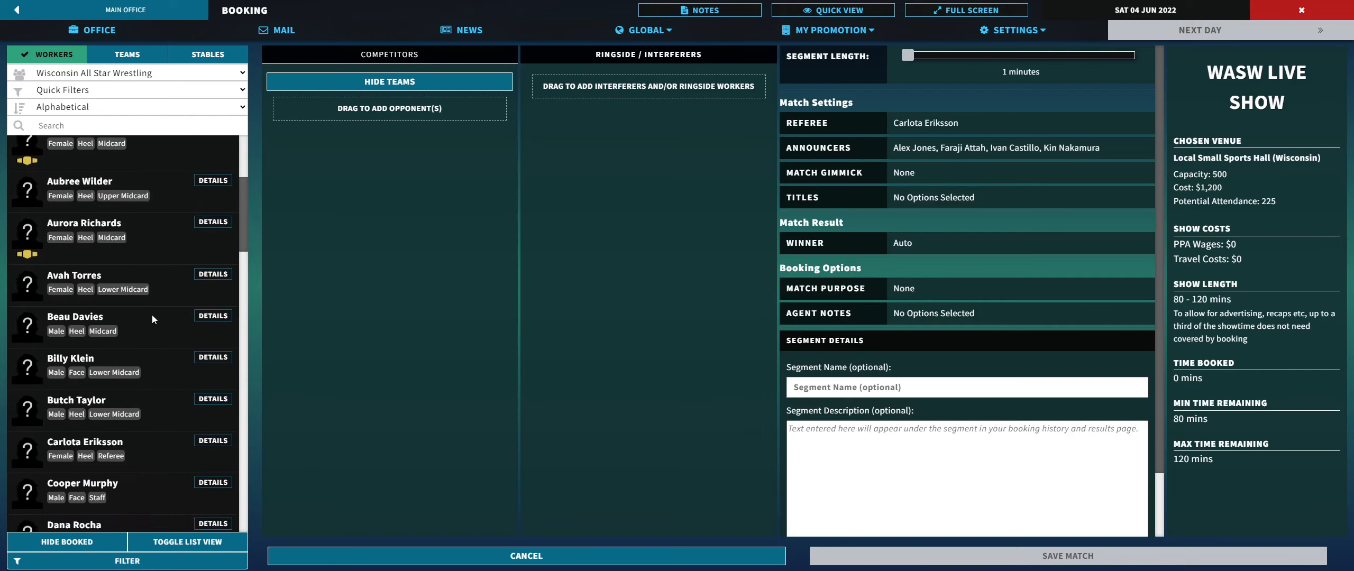
scroll(down, 3)
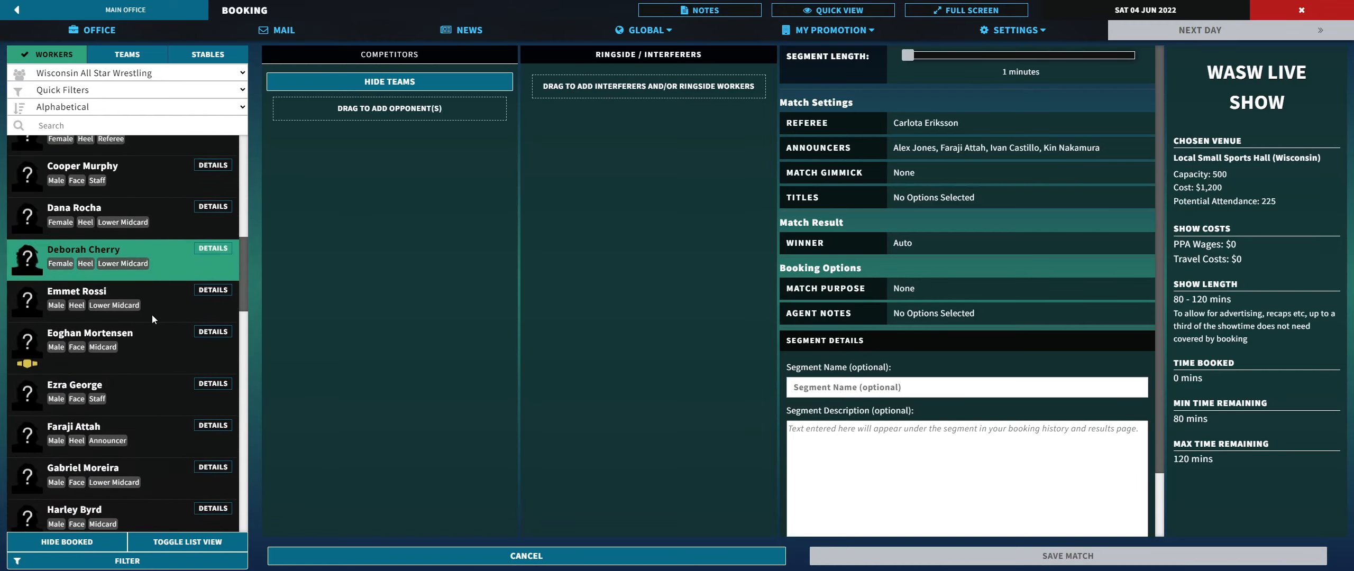
scroll(down, 3)
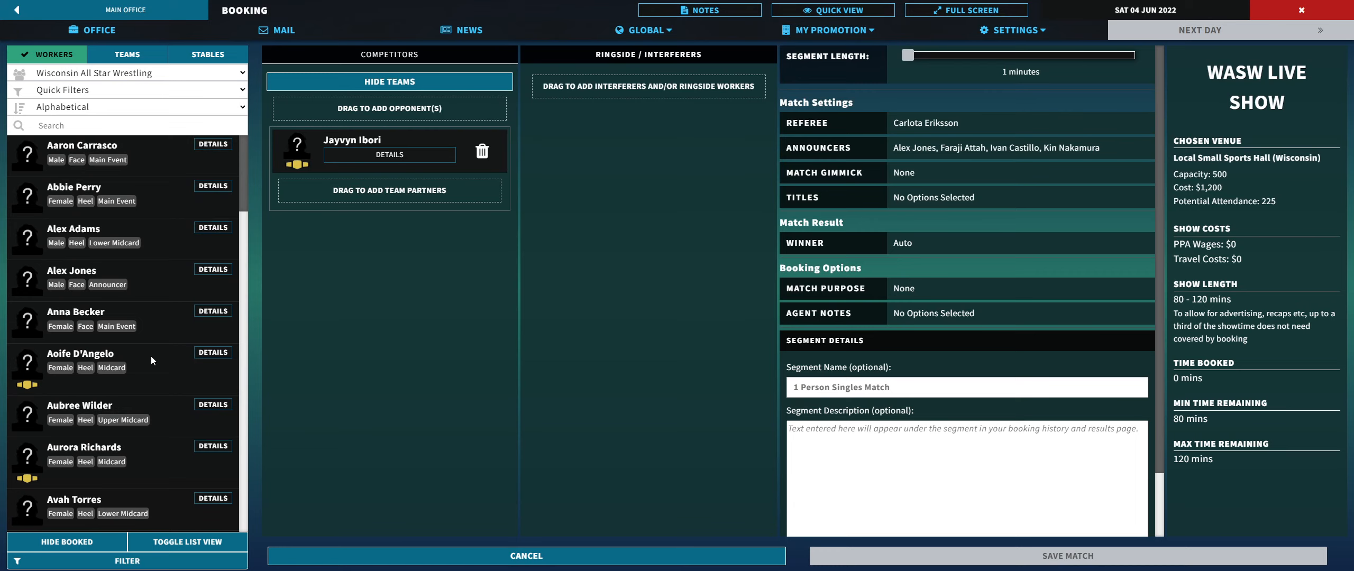
click(121, 412)
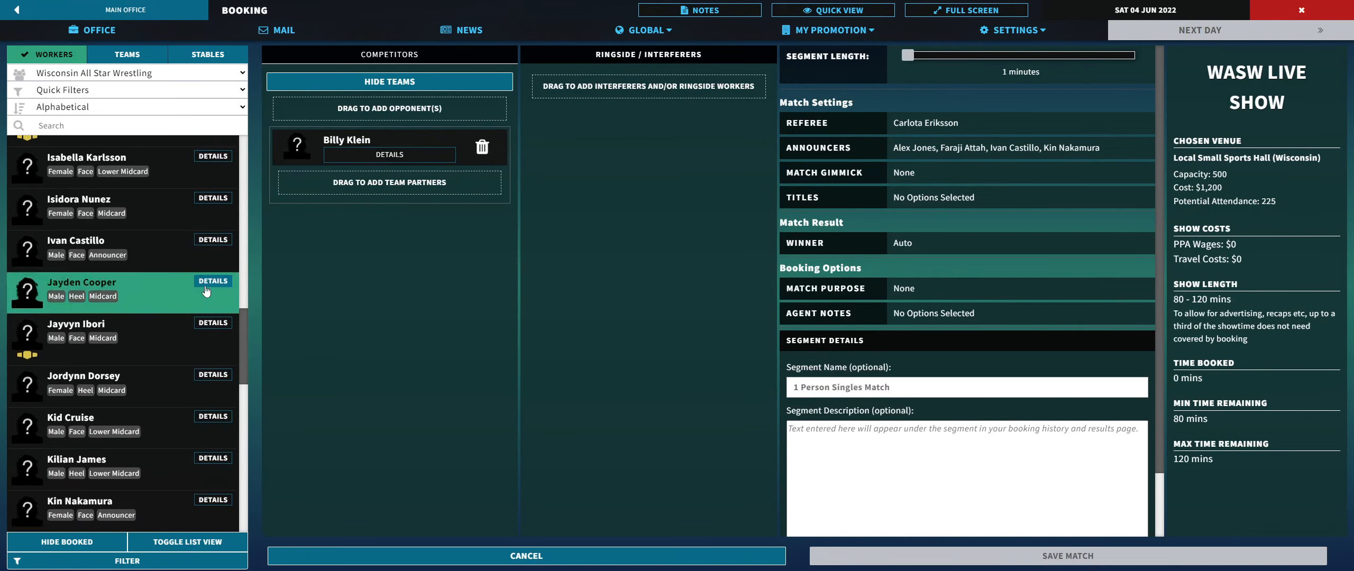
Step: Set the match length to 10 minutes and pick the Singles gimmick
scroll(down, 3)
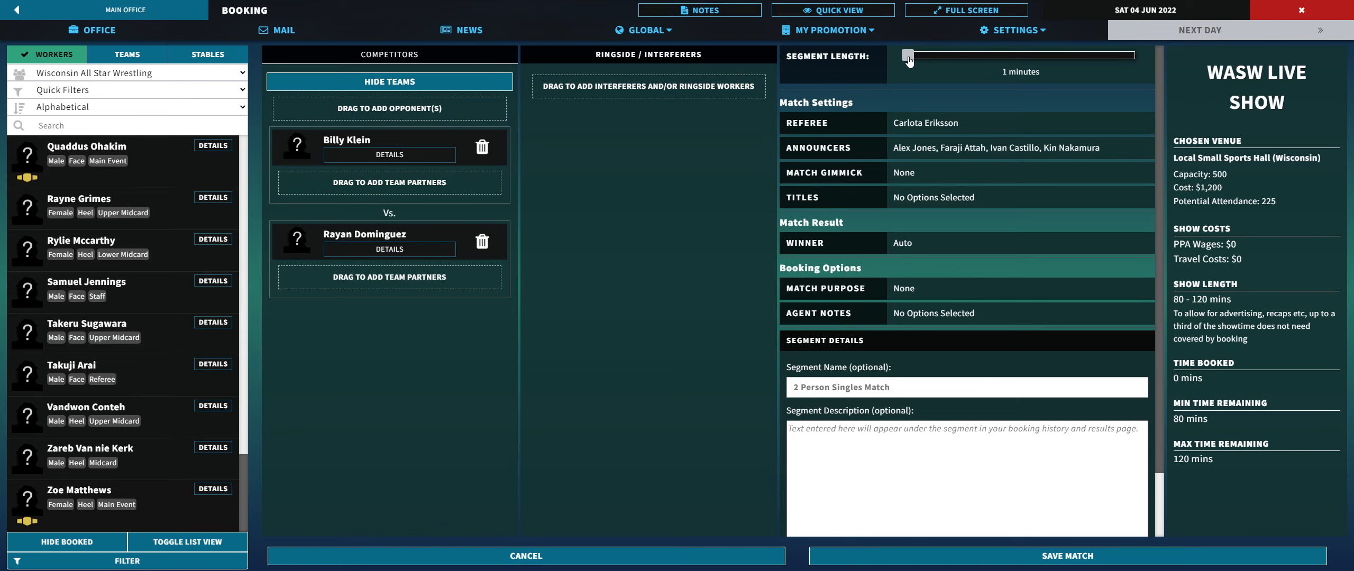
drag(907, 55, 928, 55)
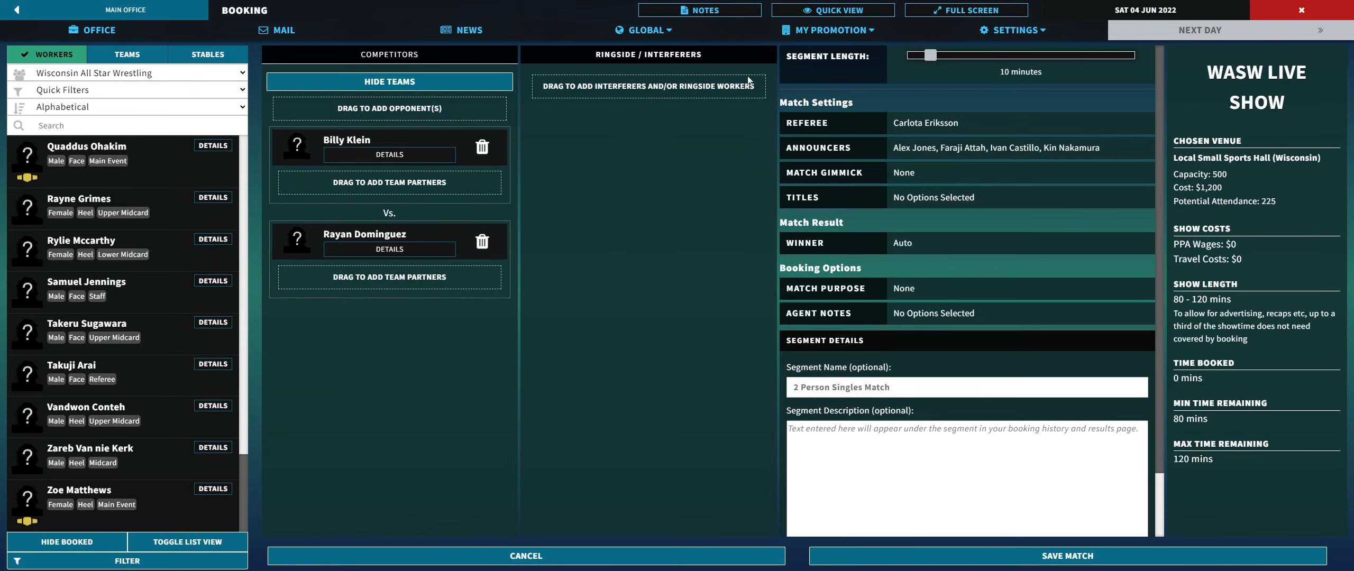
click(903, 172)
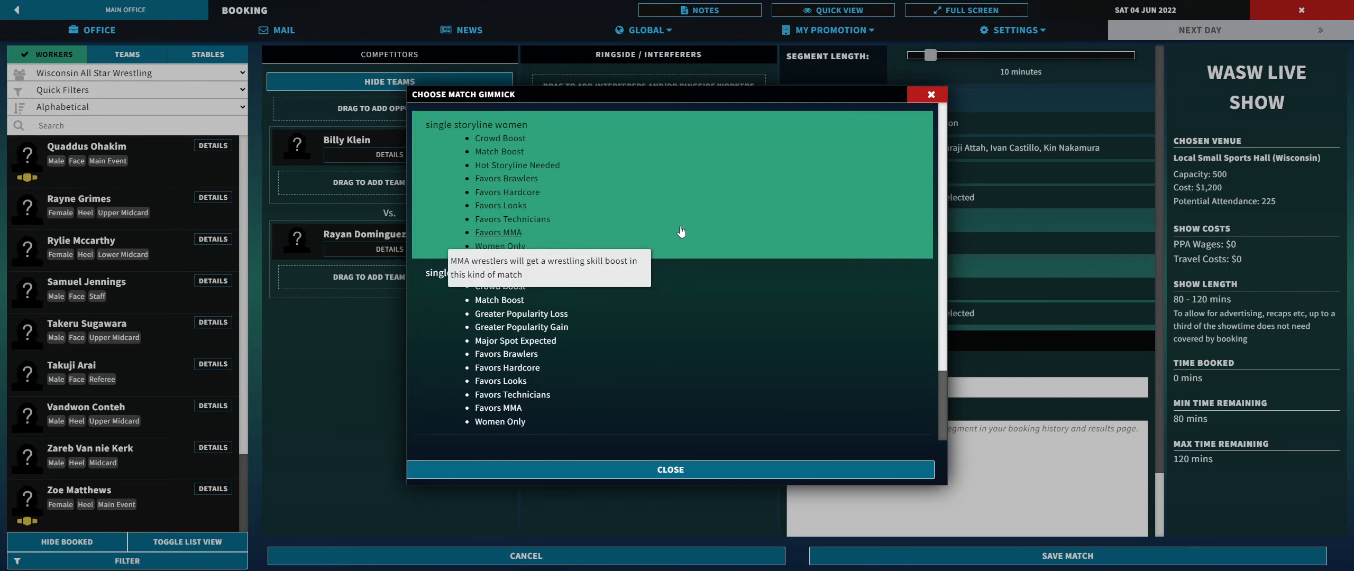
scroll(down, 3)
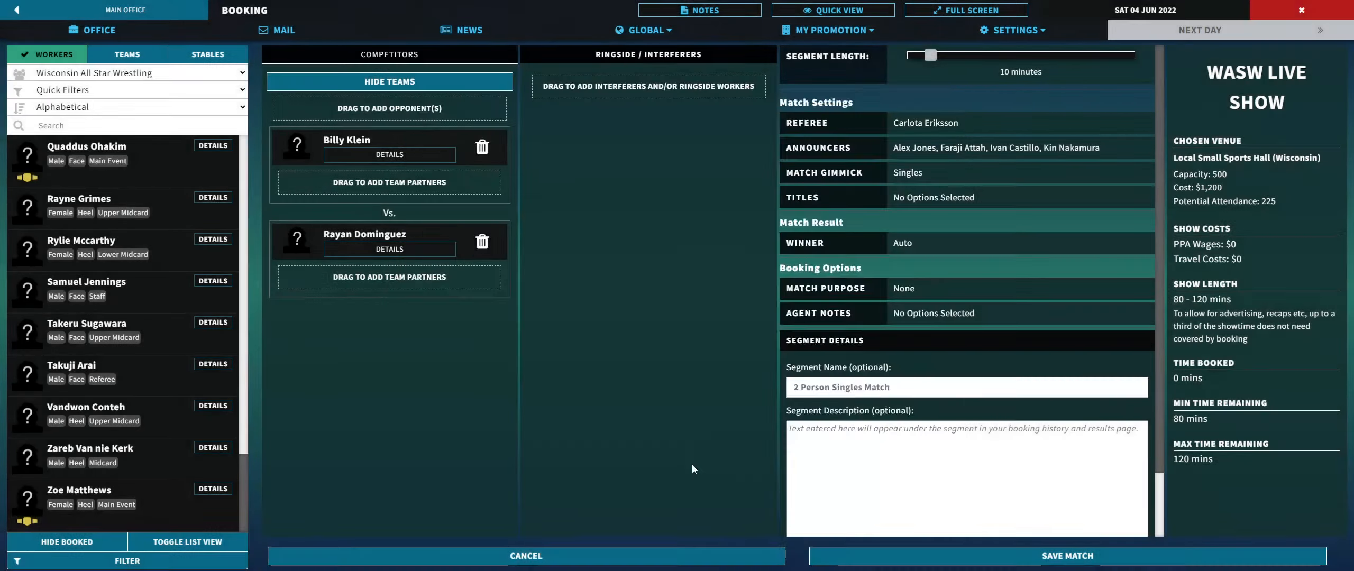
mouse_move(690, 293)
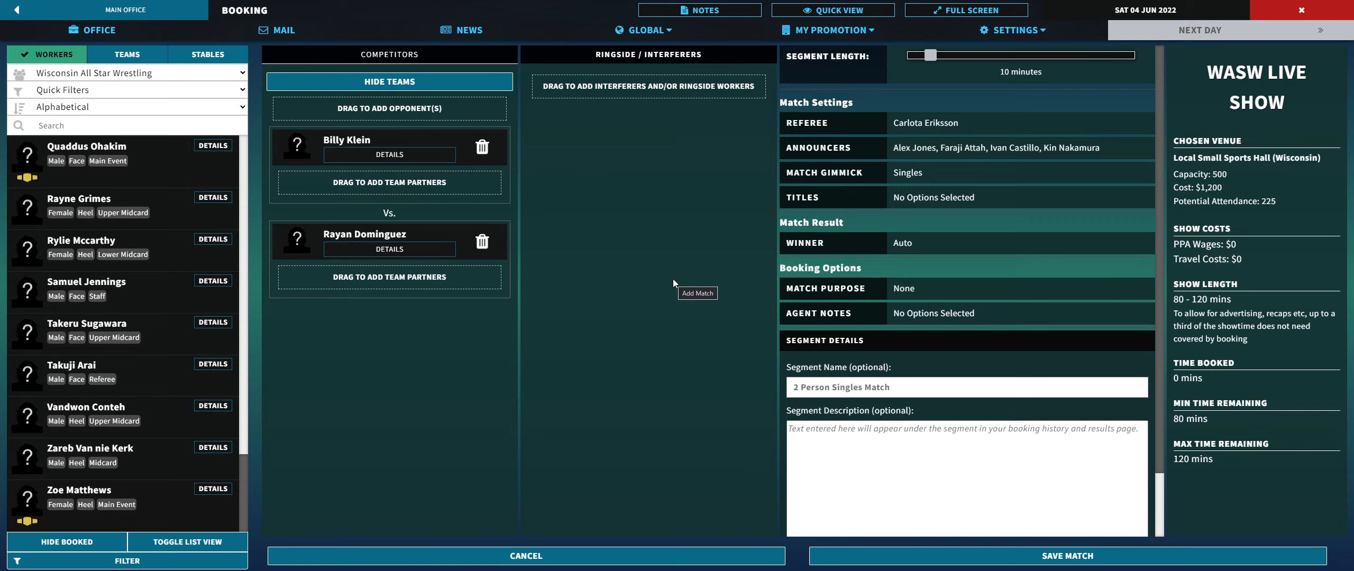
mouse_move(713, 235)
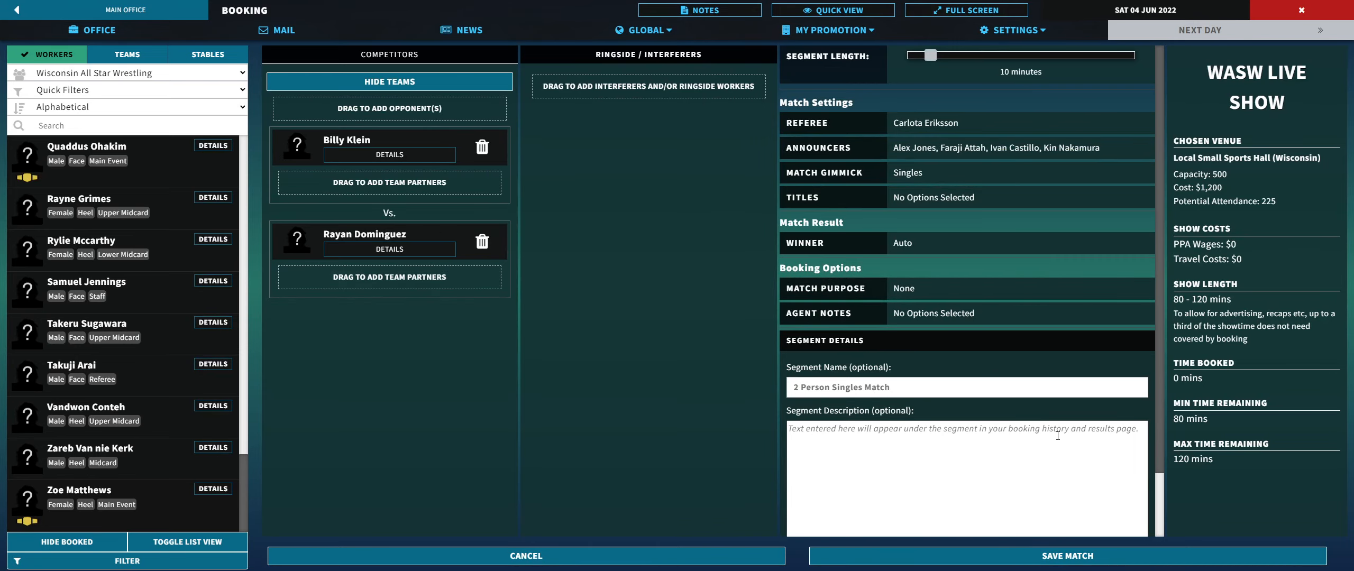
click(1067, 556)
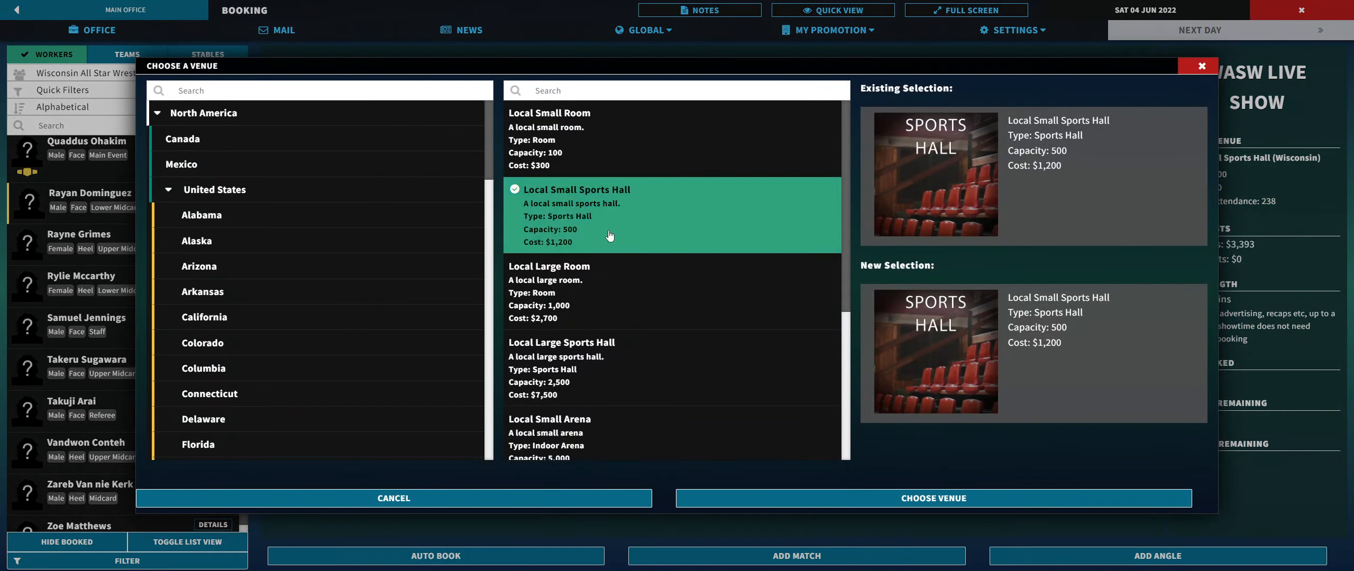
mouse_move(603, 226)
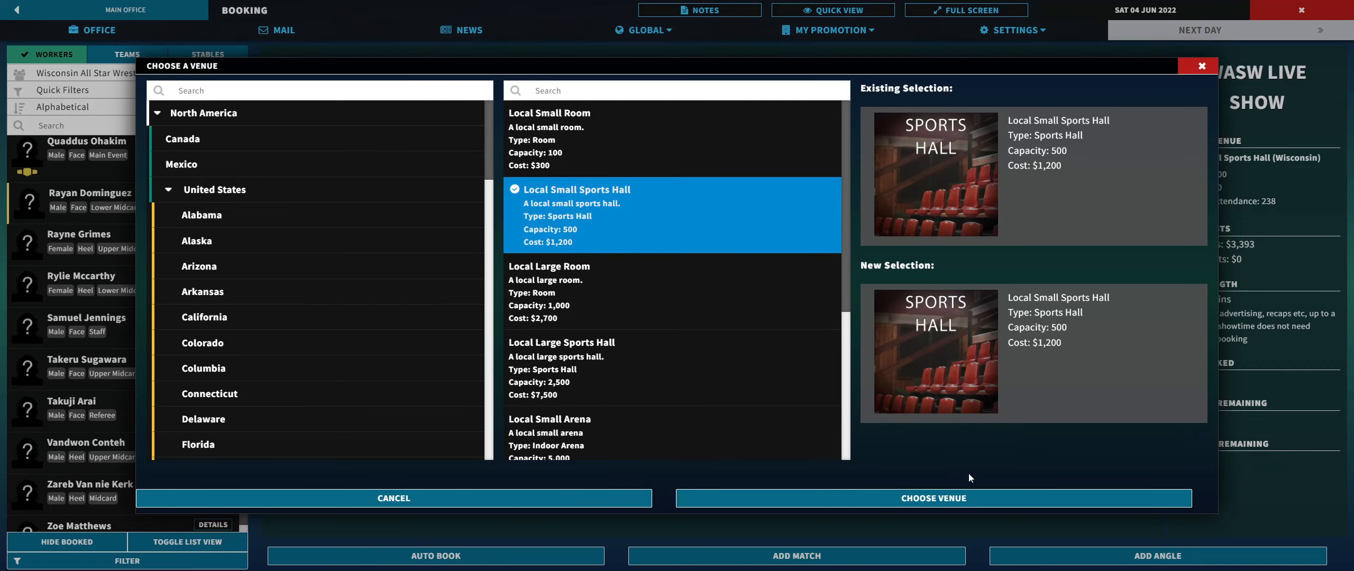
click(932, 498)
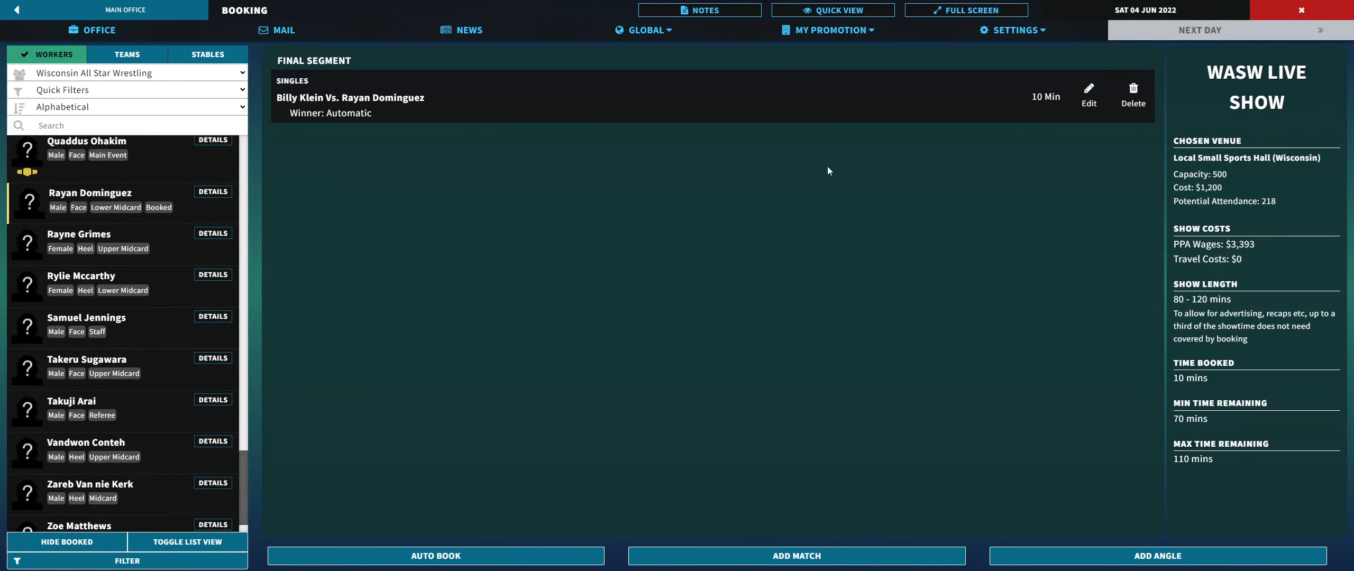
mouse_move(318, 344)
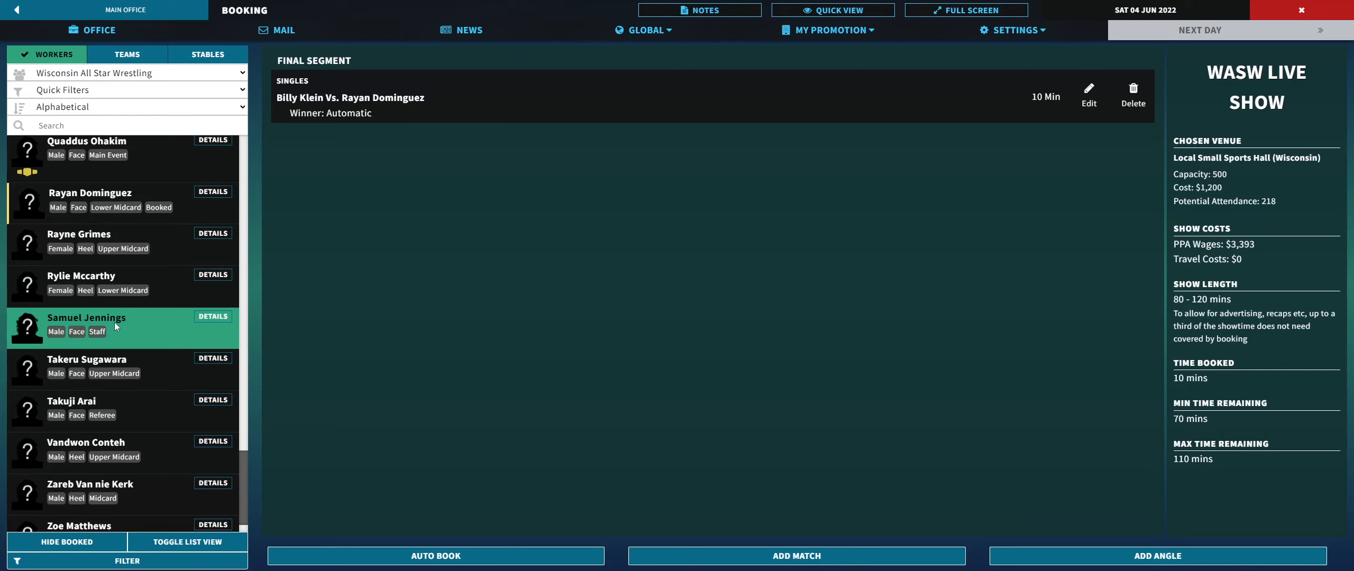
scroll(down, 3)
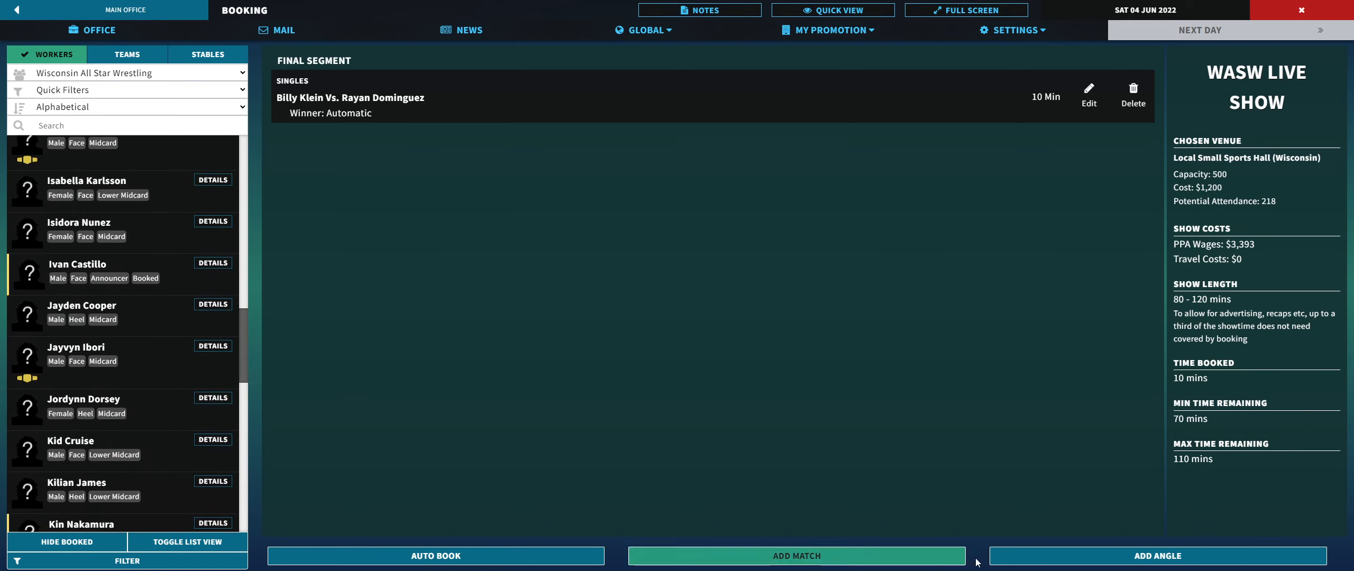
Step: Build the Jayden Cooper and Jayvyn Ibori angle, setting the attack beat to 4 minutes
click(1158, 556)
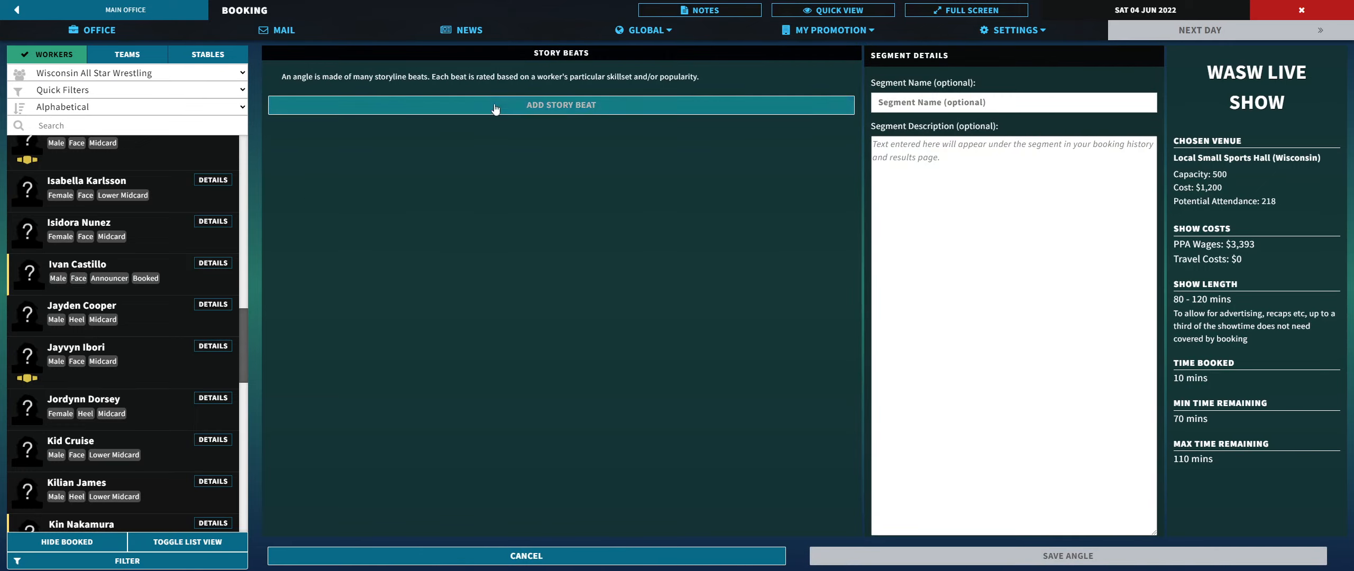
click(561, 104)
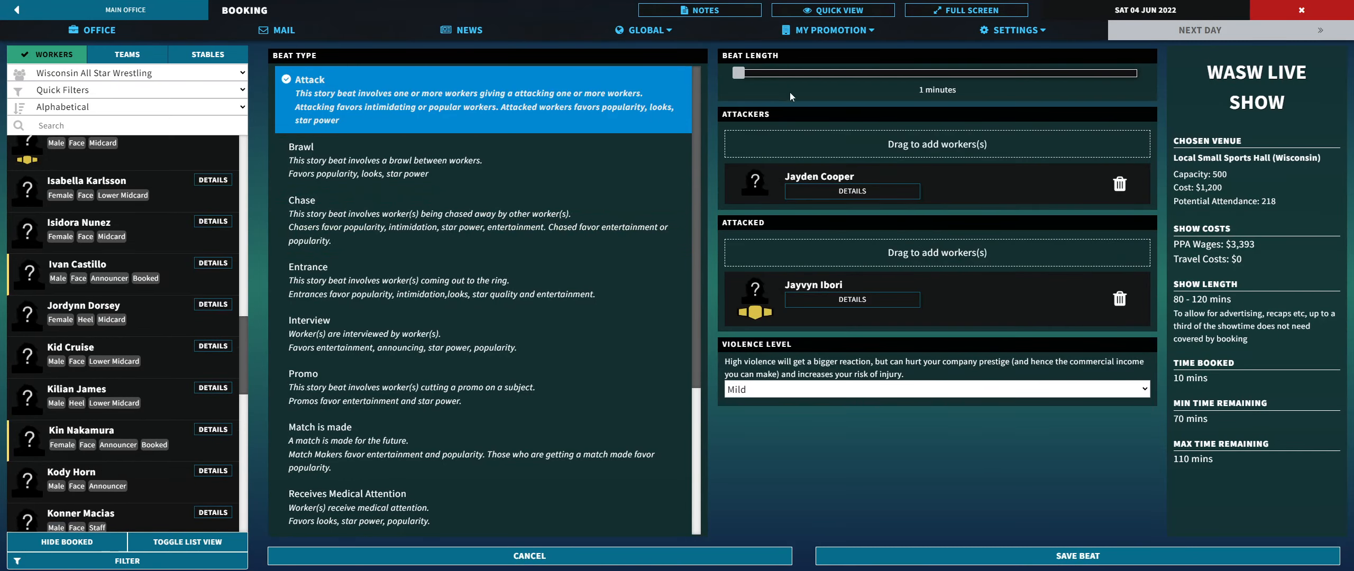
drag(738, 73, 751, 73)
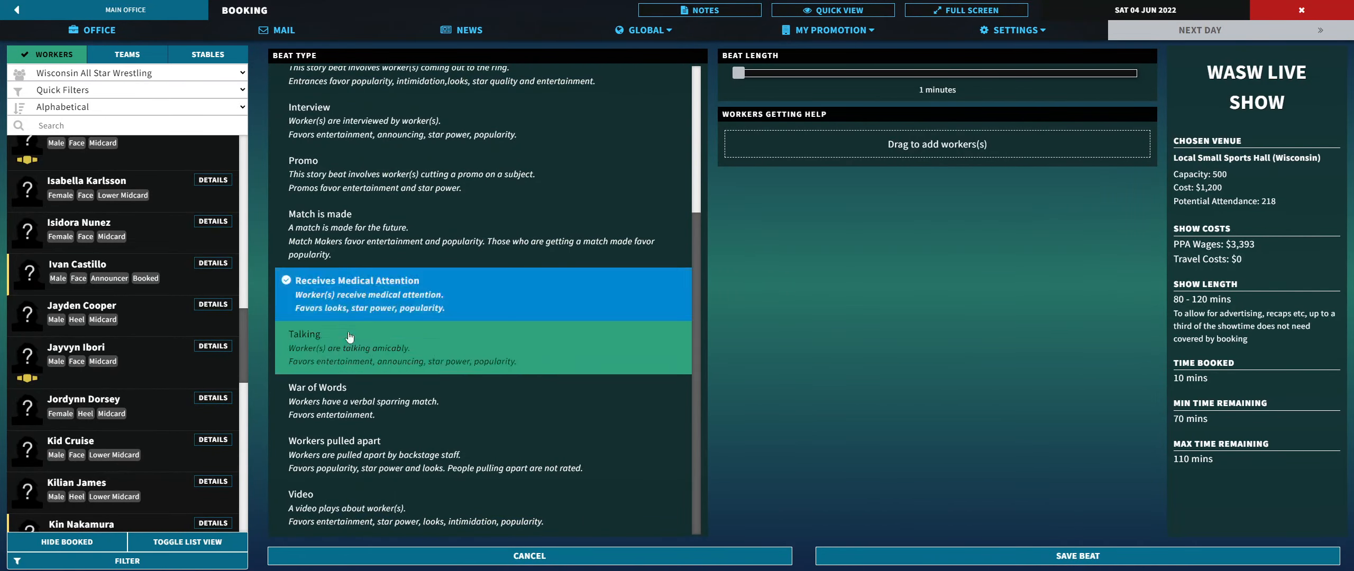
scroll(down, 3)
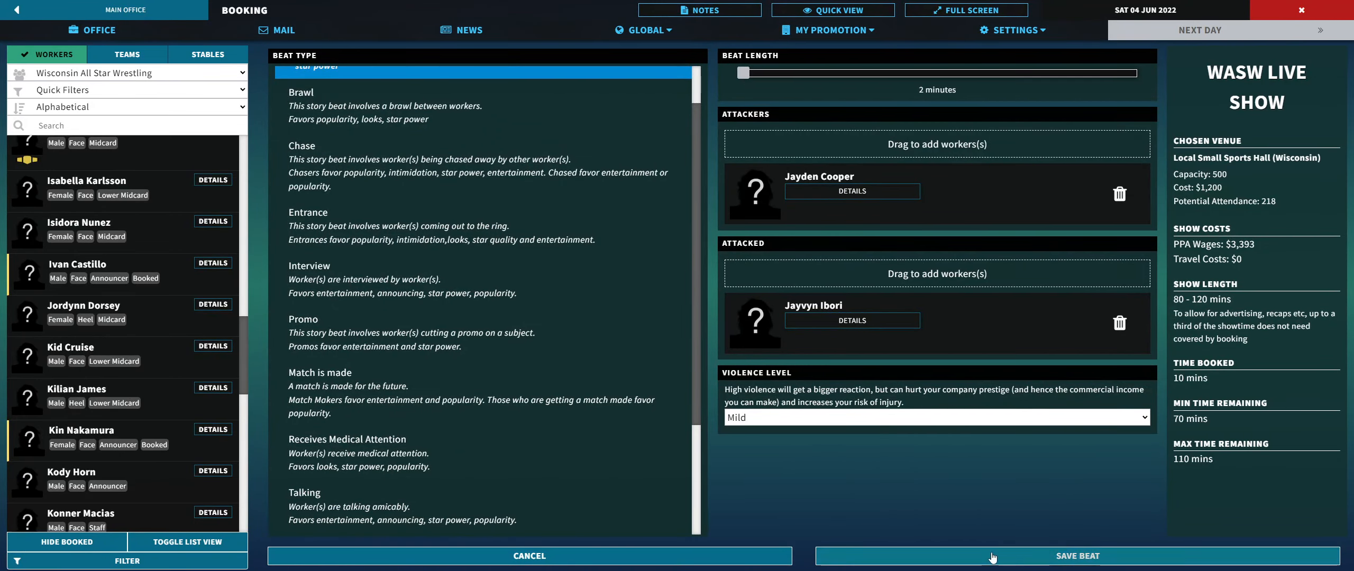
click(1078, 556)
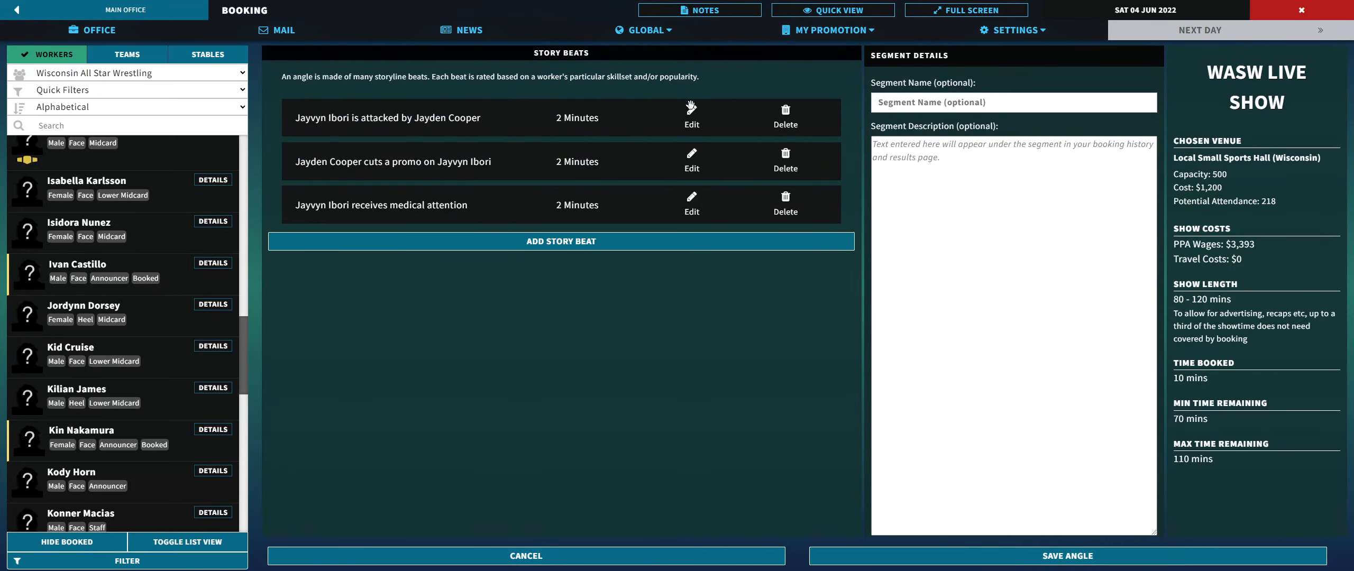
click(691, 117)
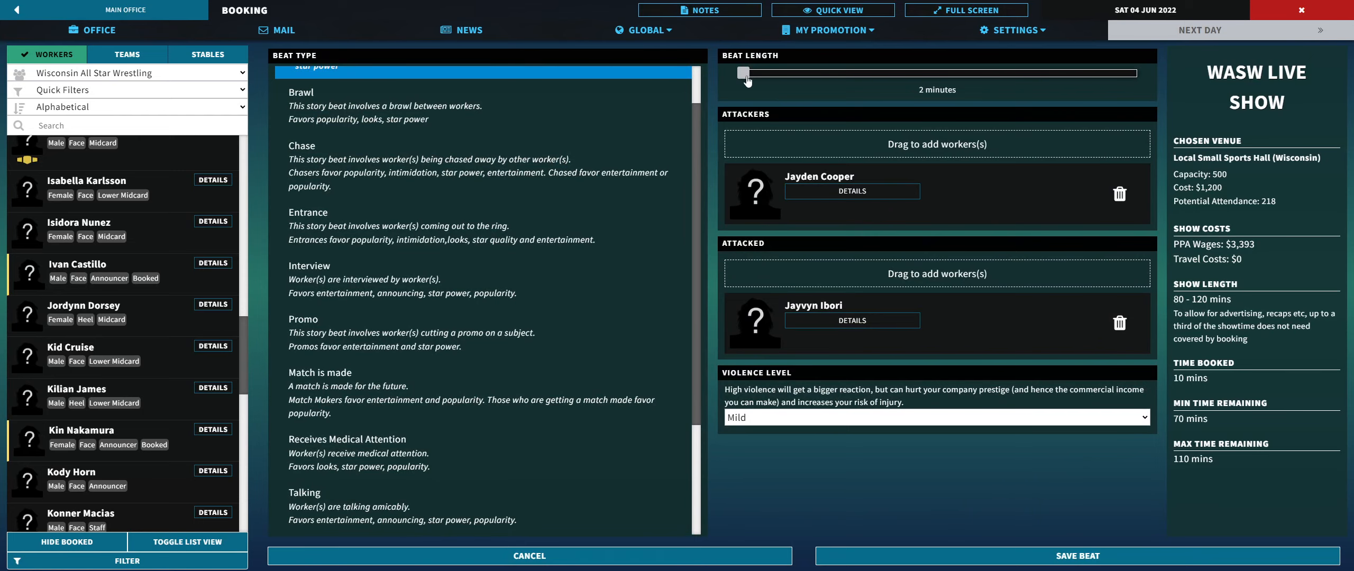
drag(741, 72, 749, 73)
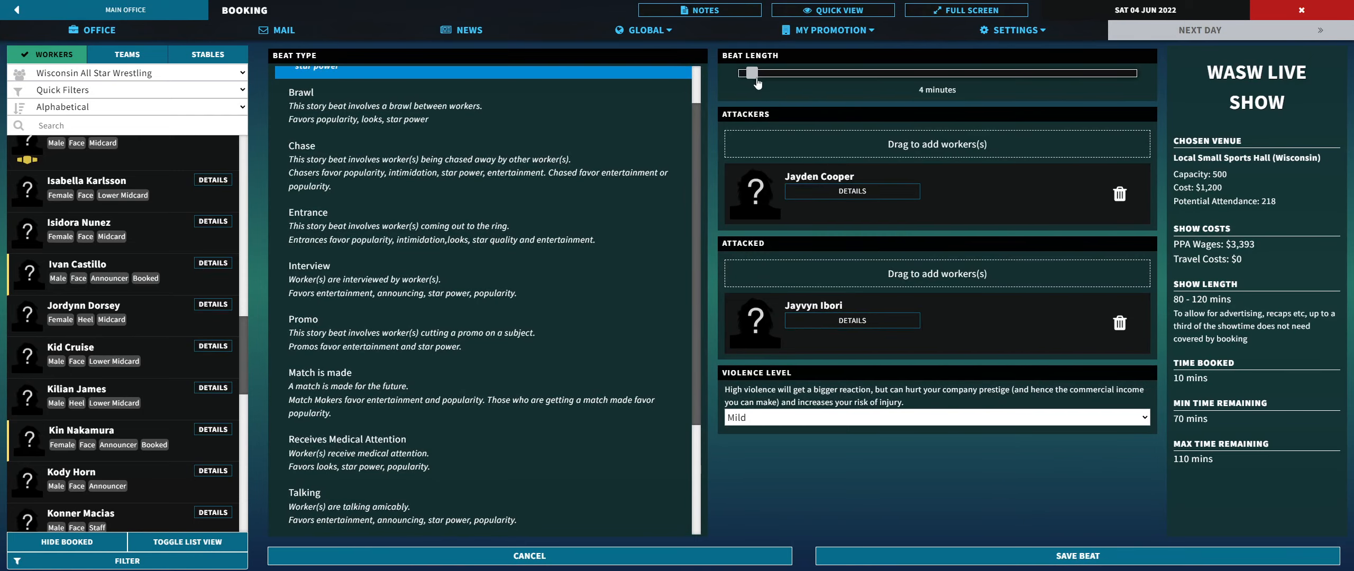
click(1078, 556)
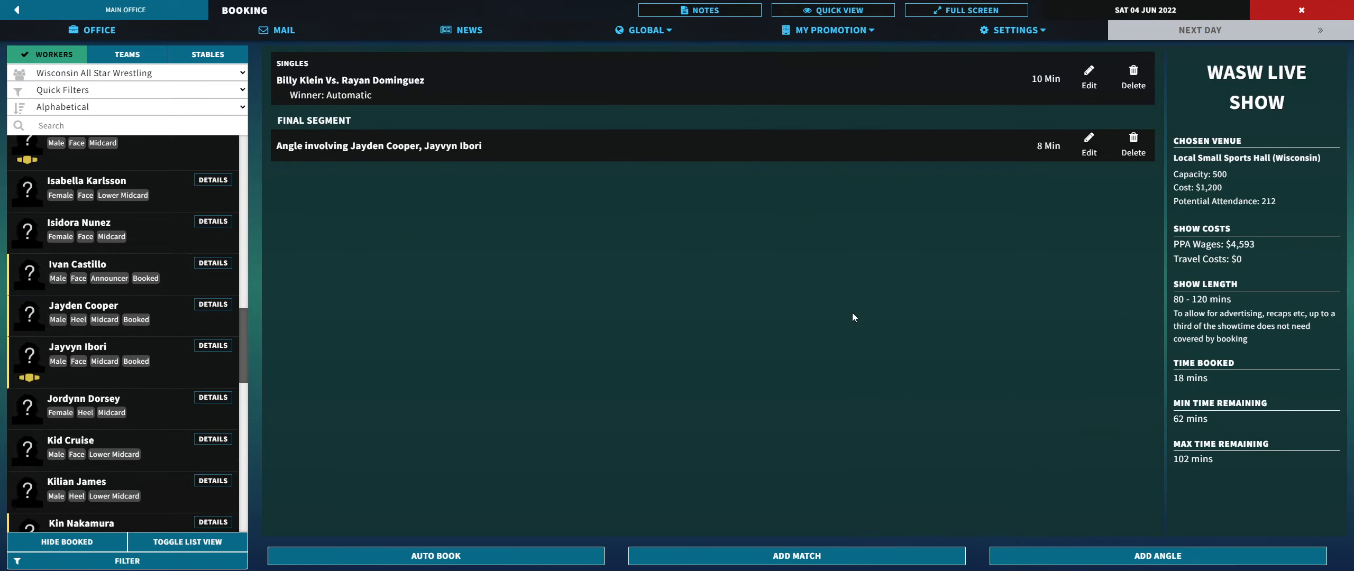
mouse_move(809, 326)
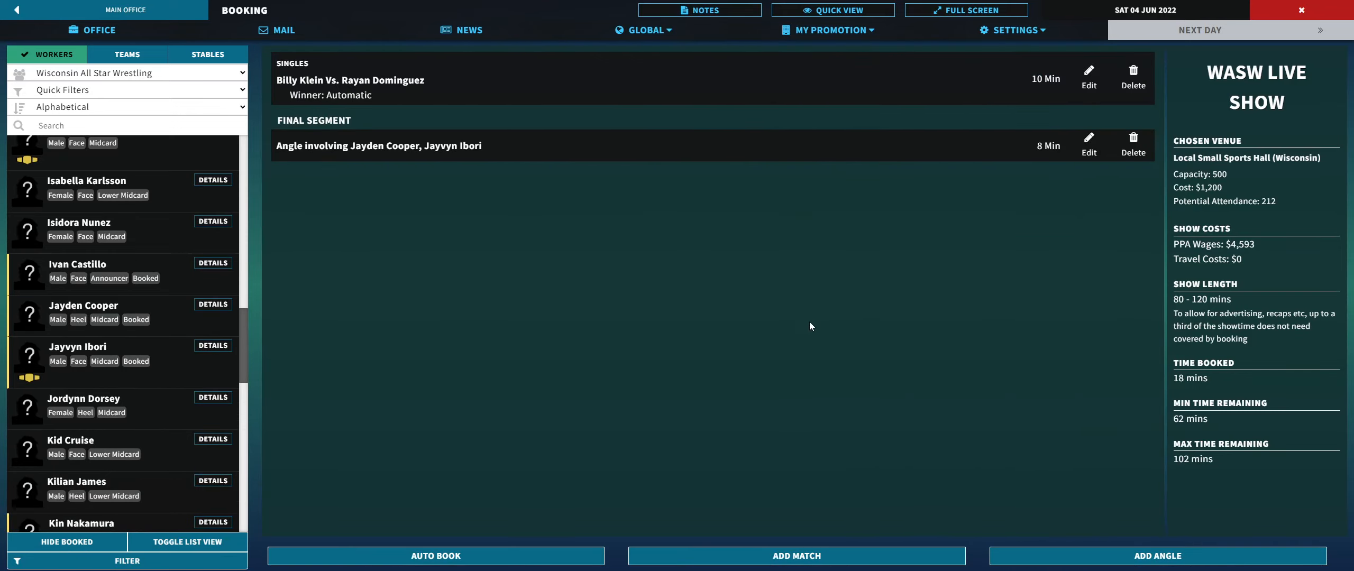
mouse_move(795, 340)
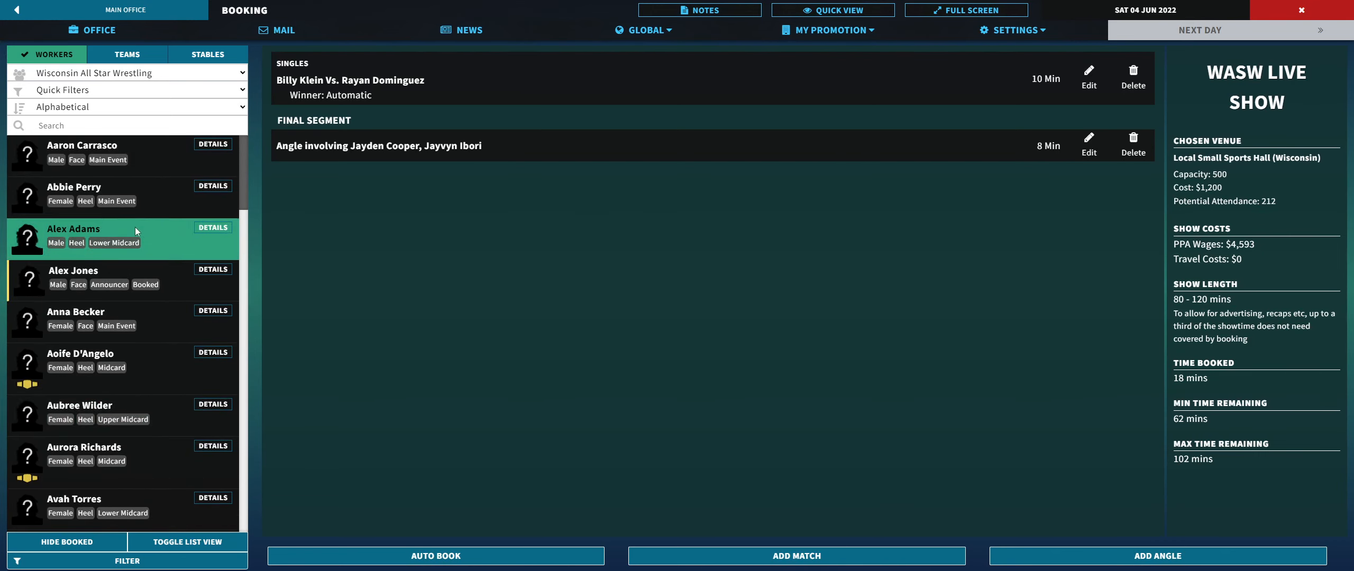
Step: Open the promotion sections and view the women's tournament bracket
click(827, 29)
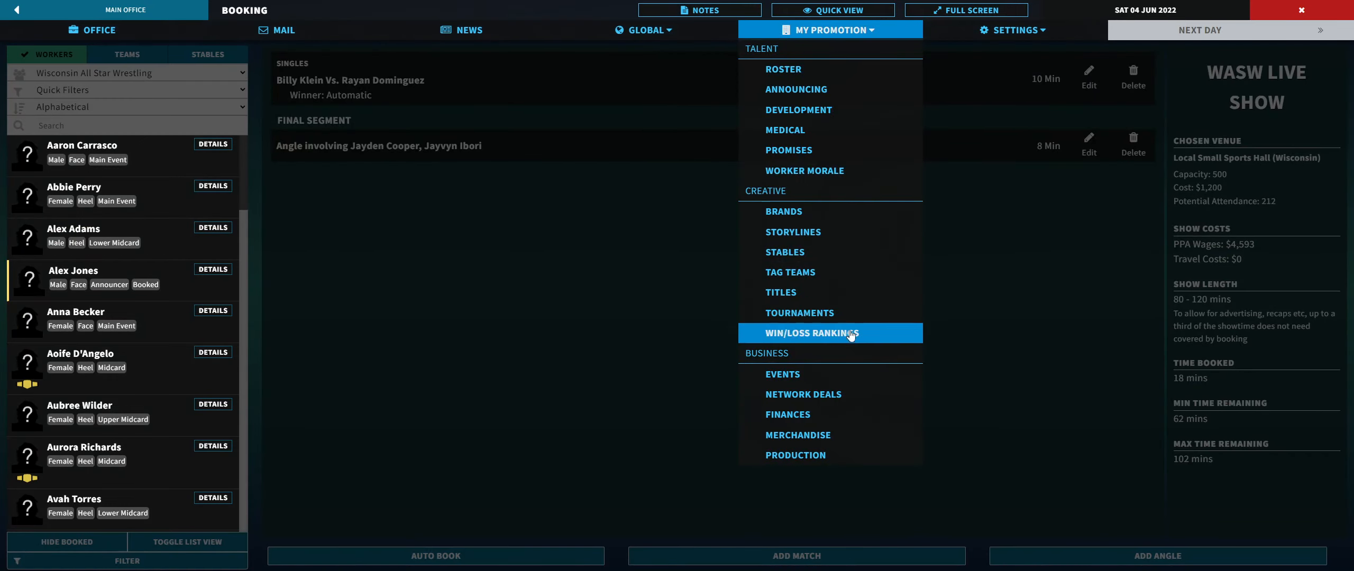
click(799, 313)
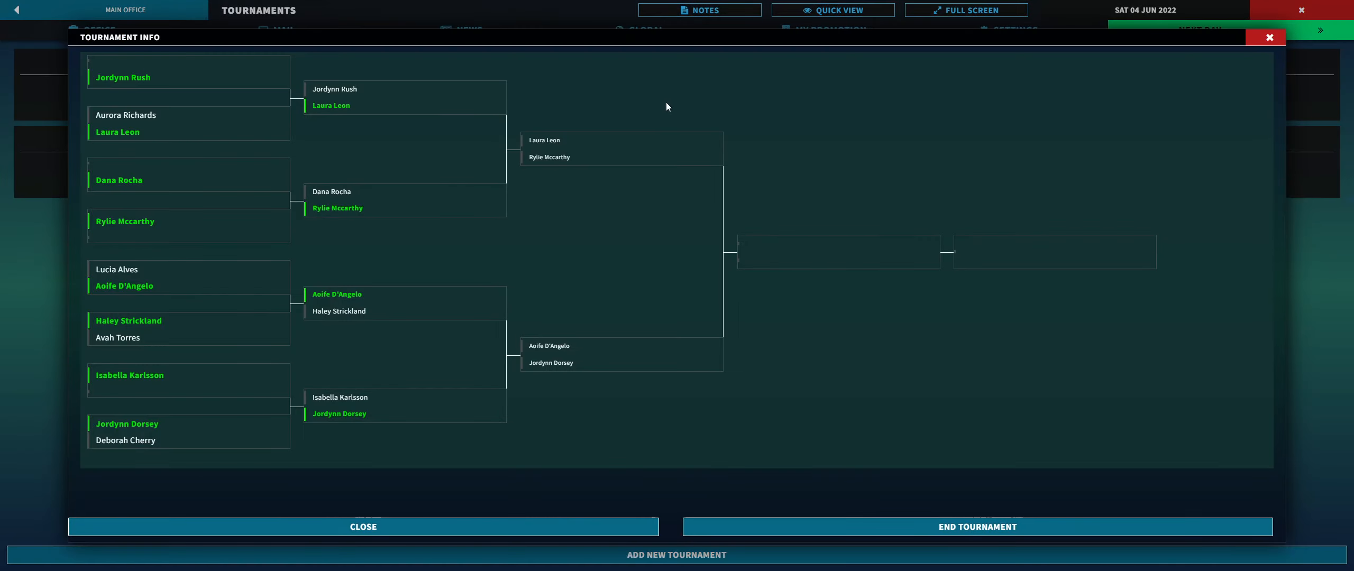
mouse_move(733, 405)
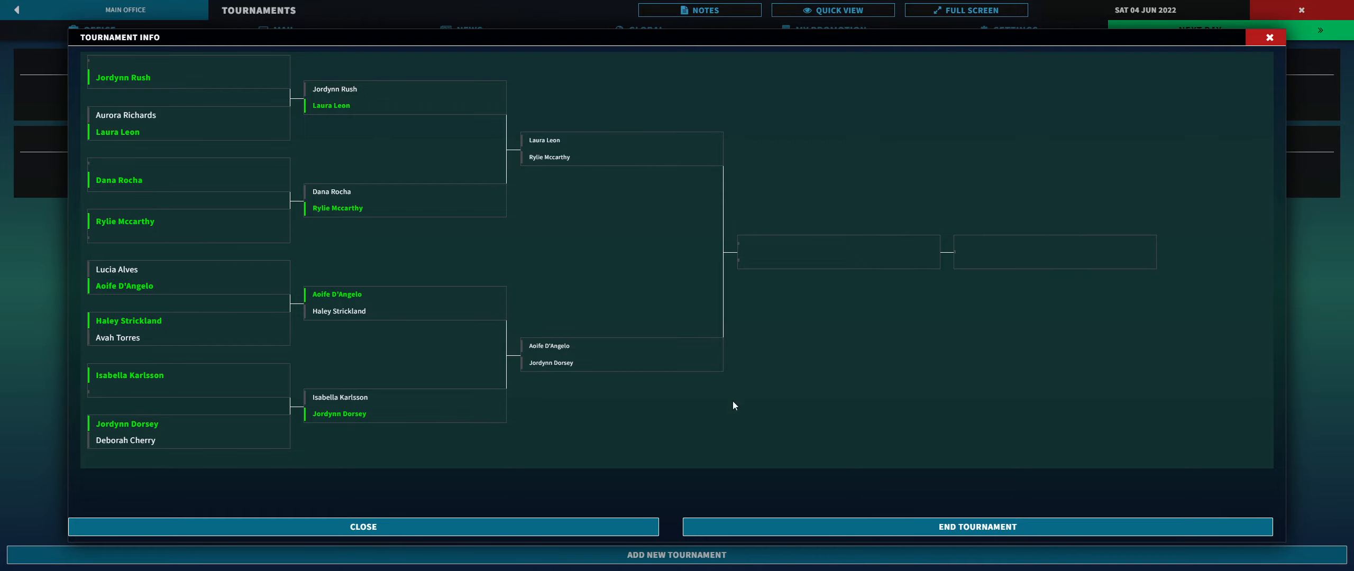
Step: Close the Tournament Info bracket window
click(362, 526)
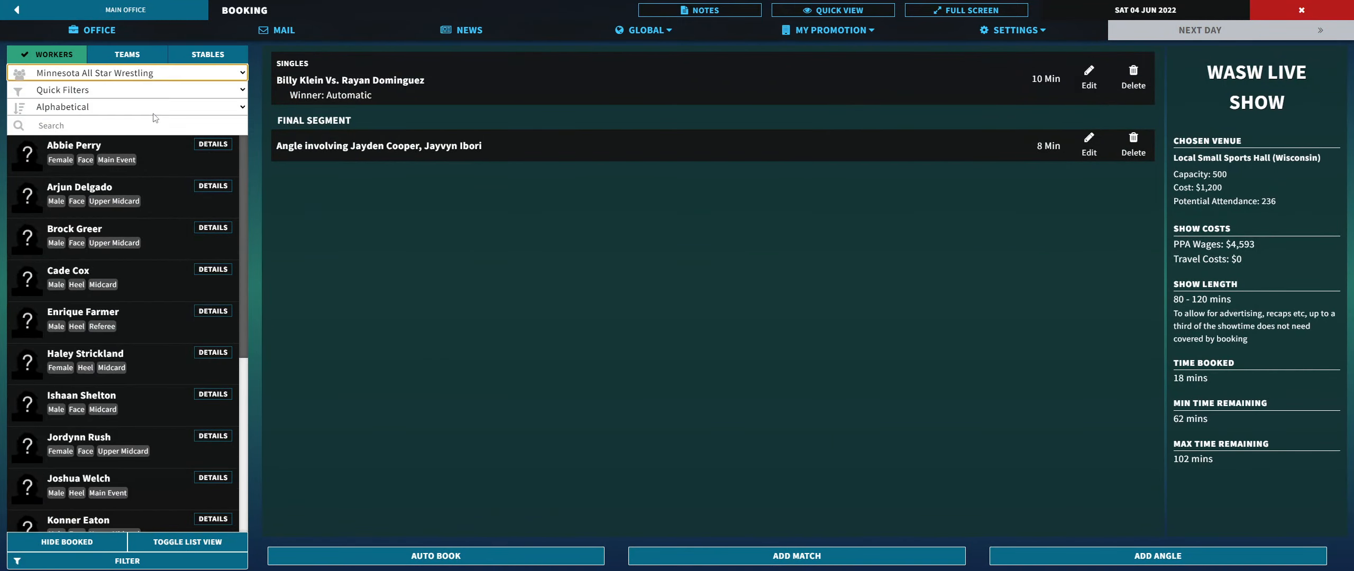
click(795, 555)
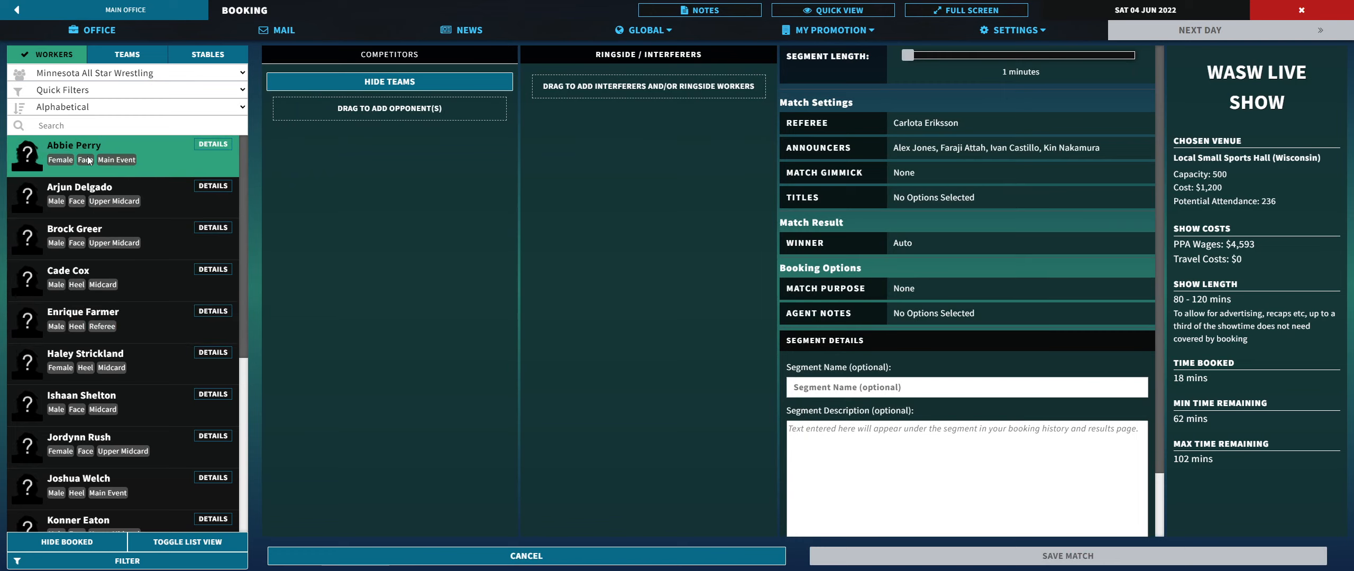
click(121, 402)
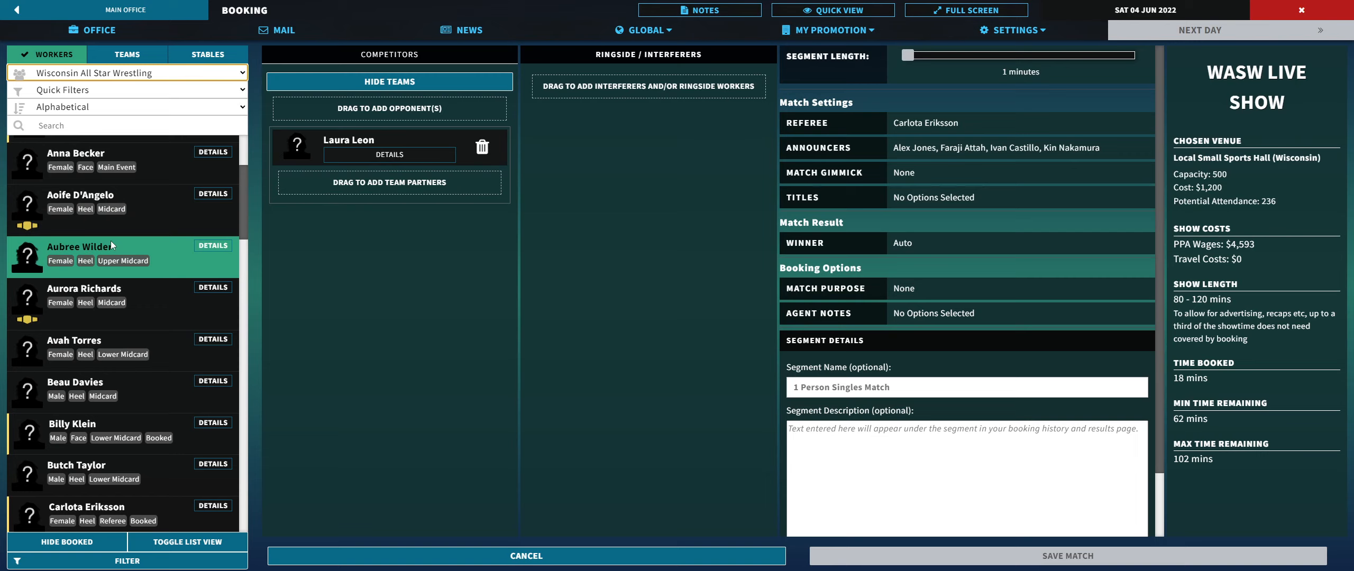
scroll(down, 3)
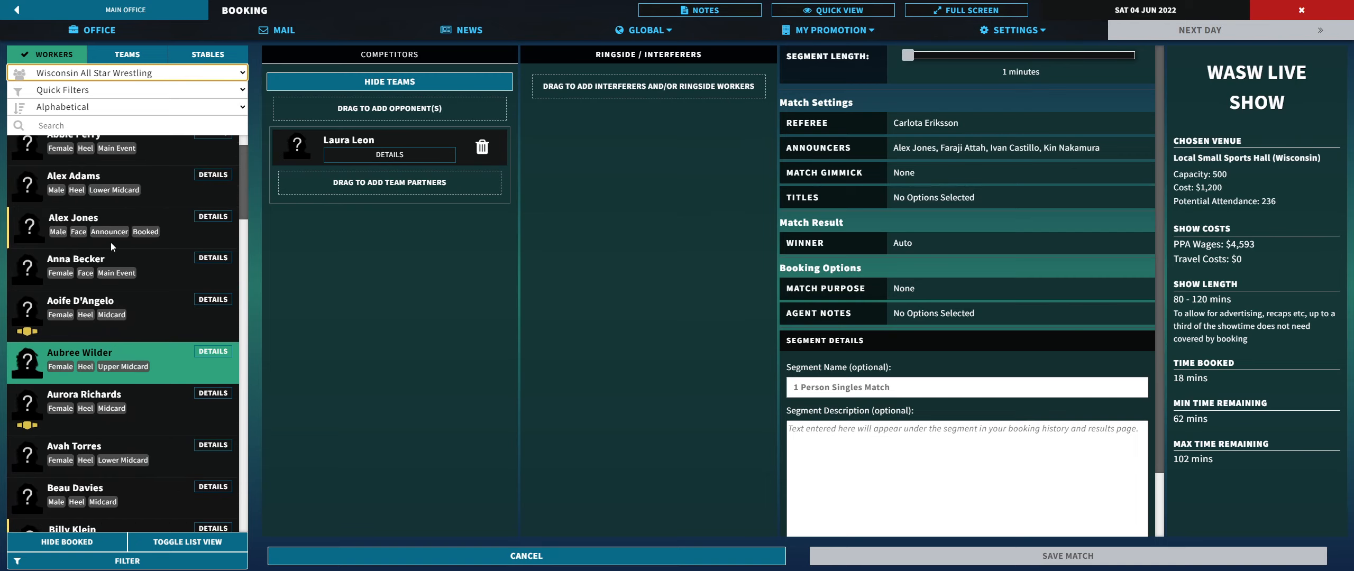
scroll(down, 3)
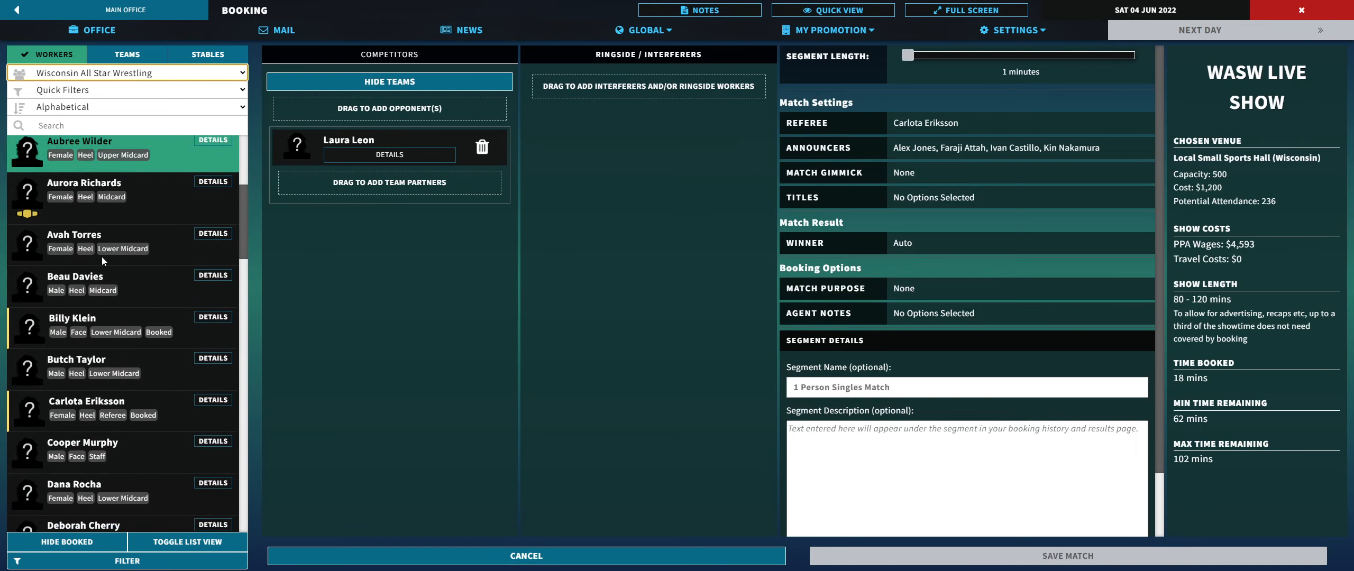
scroll(down, 3)
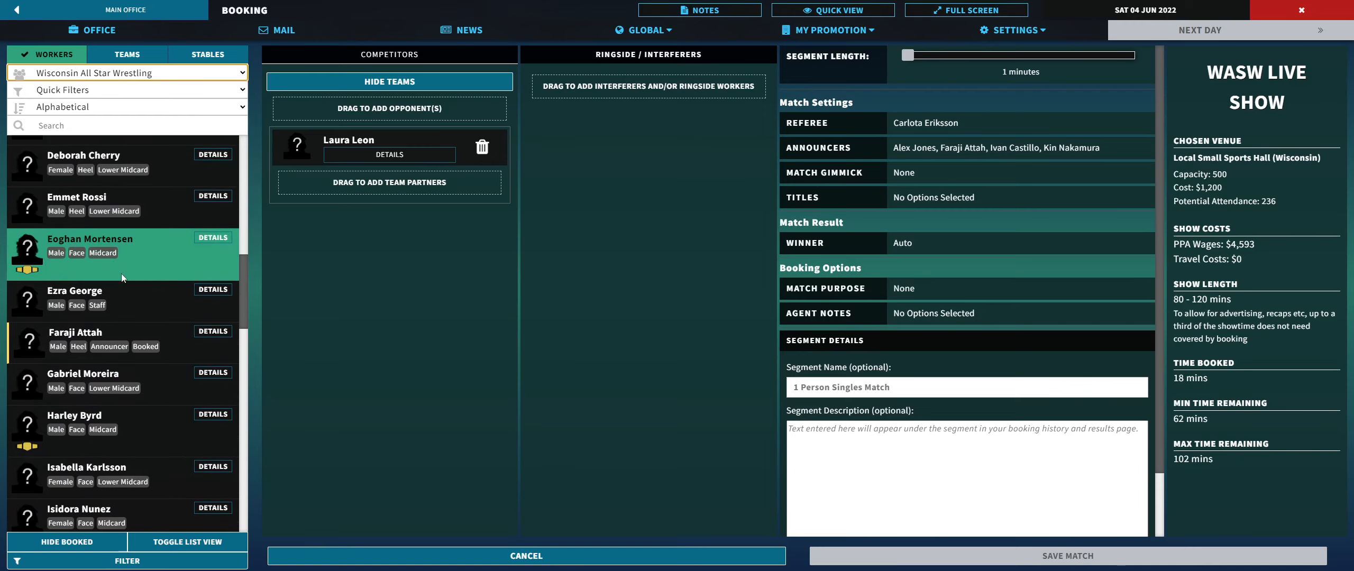
scroll(down, 3)
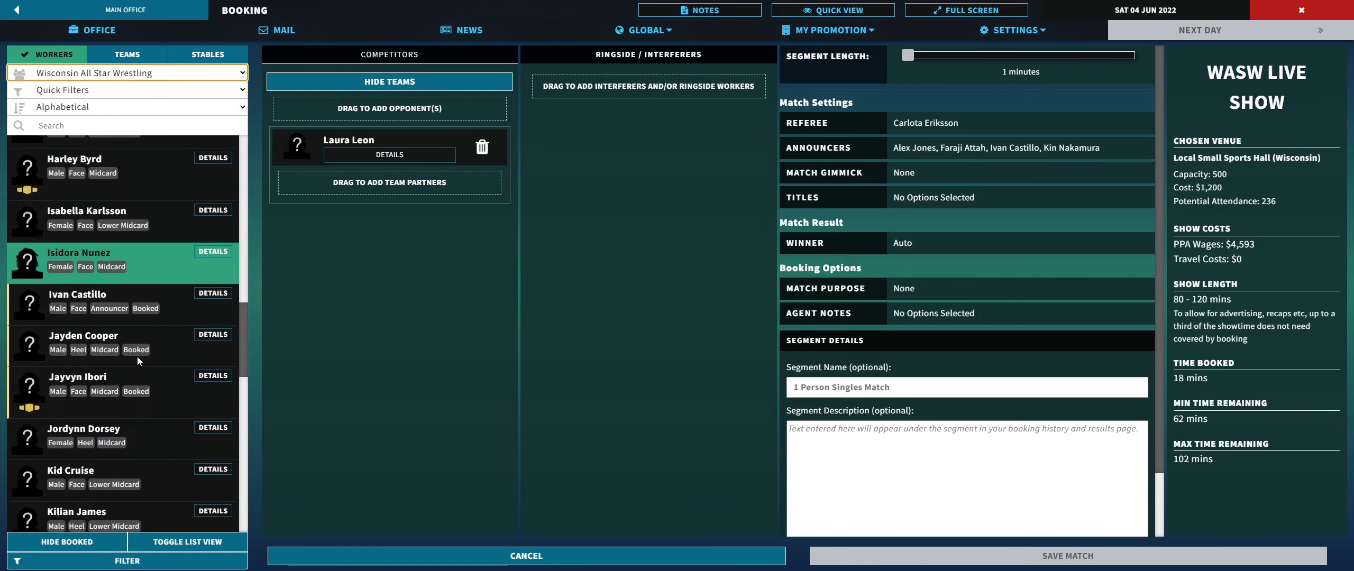
scroll(down, 3)
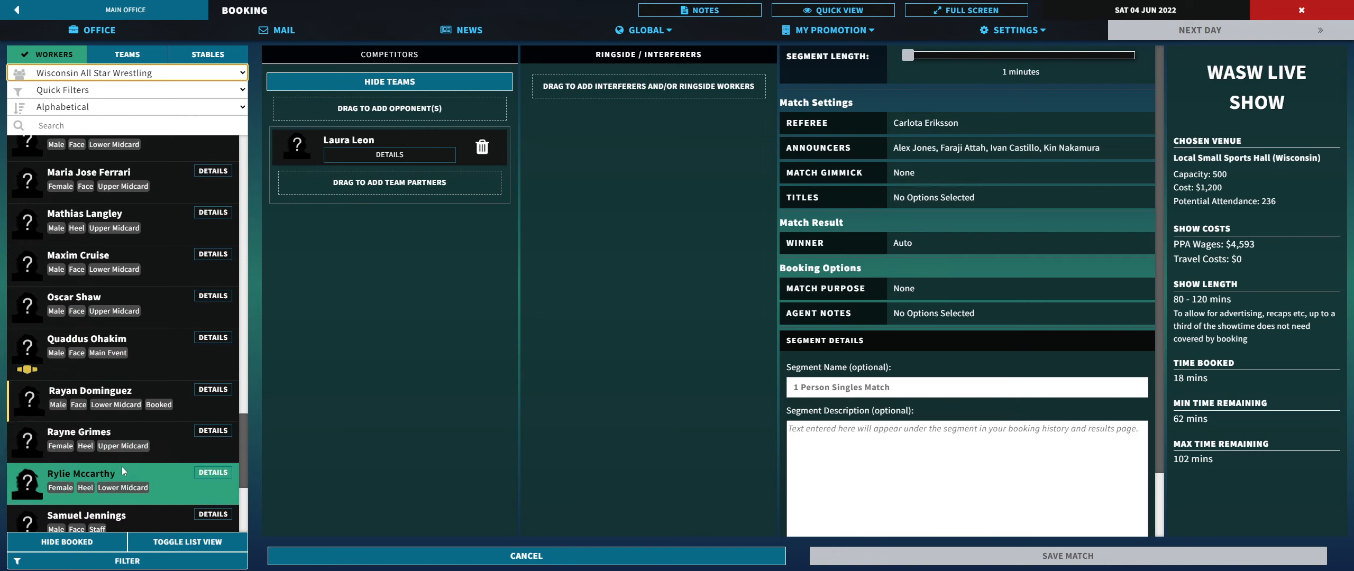
drag(121, 479, 389, 242)
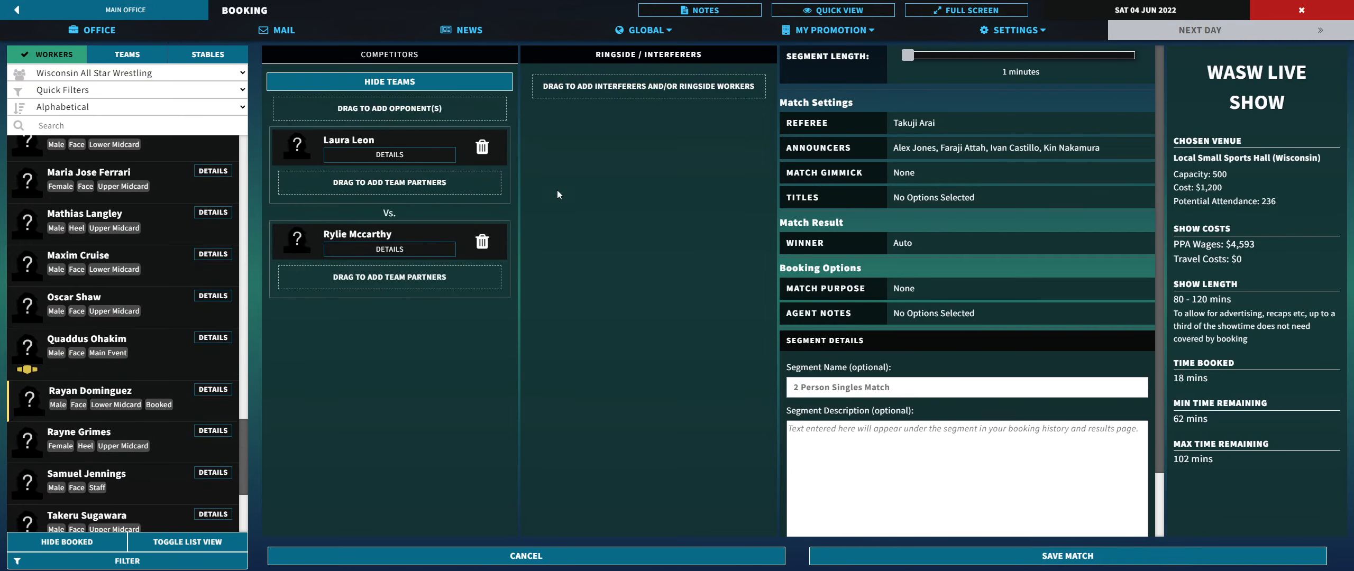
Step: Set the match to 10 minutes with the Singles Women gimmick and save it
drag(904, 55, 917, 55)
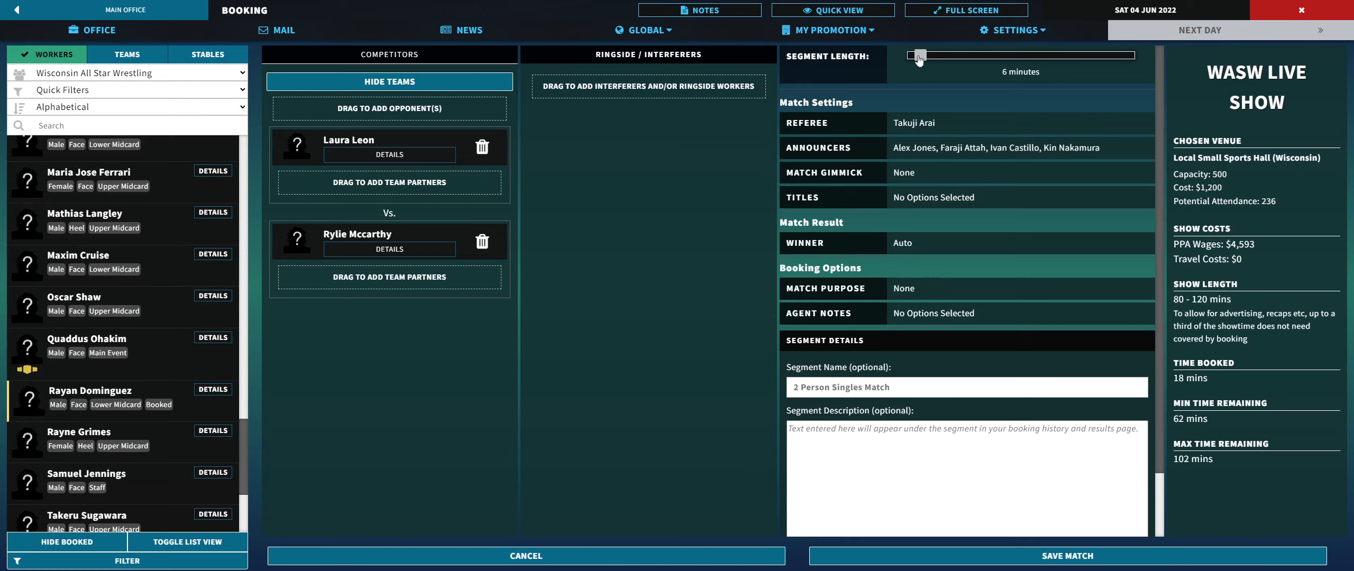
drag(913, 56, 931, 56)
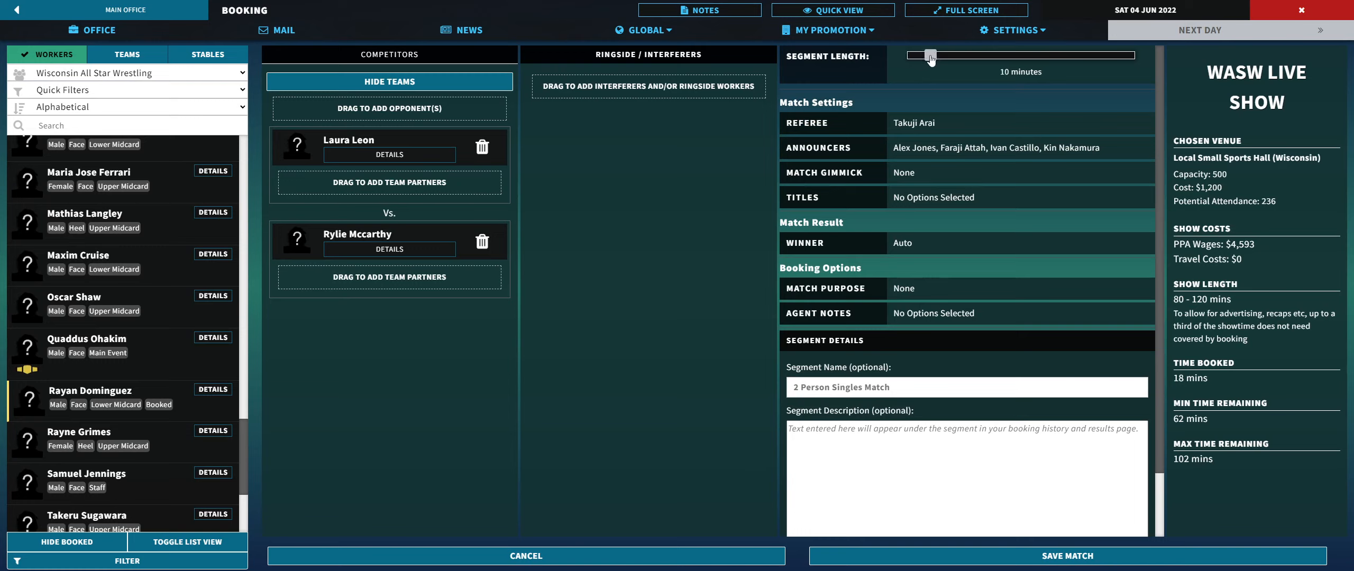
mouse_move(853, 60)
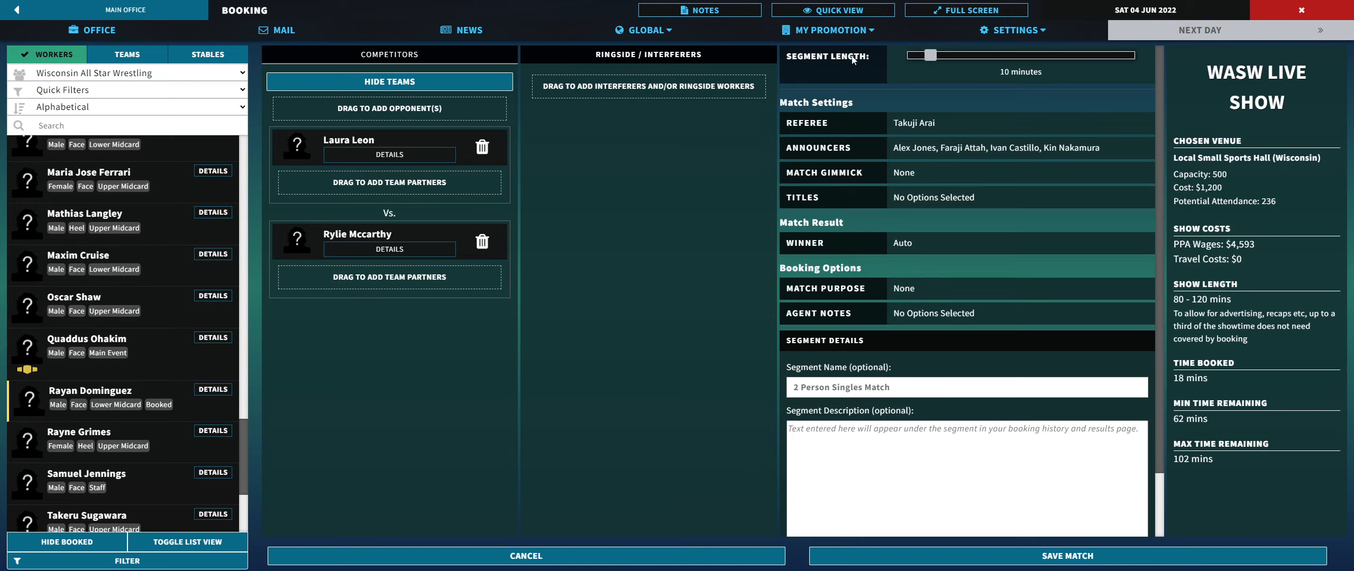
click(126, 53)
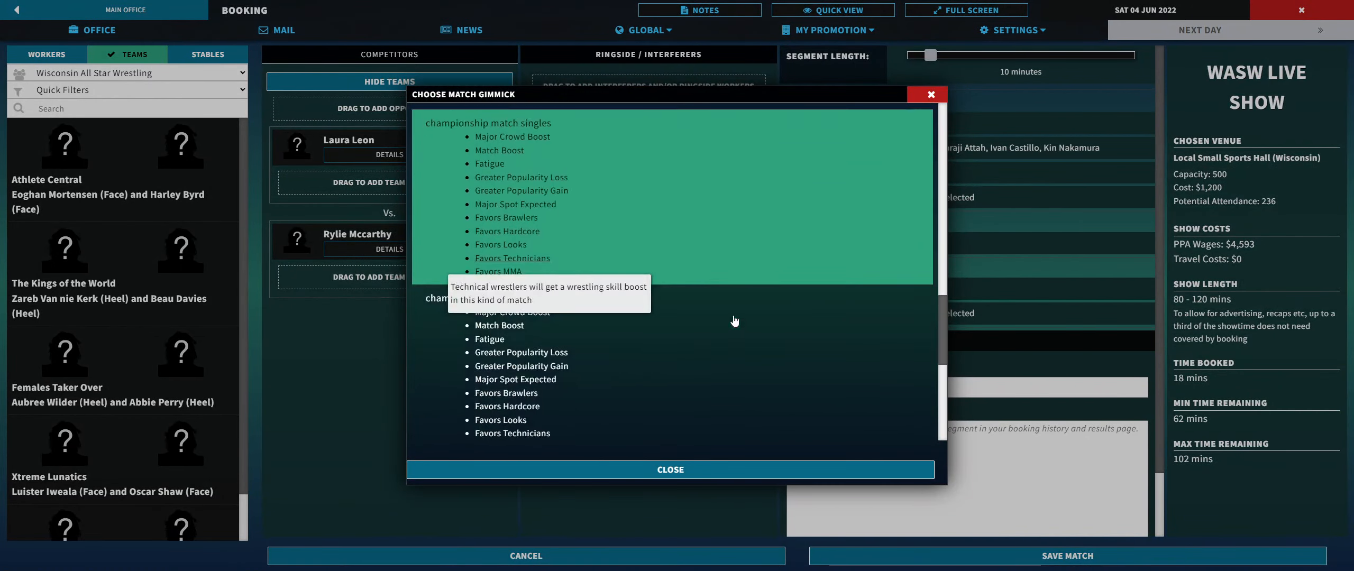
click(928, 94)
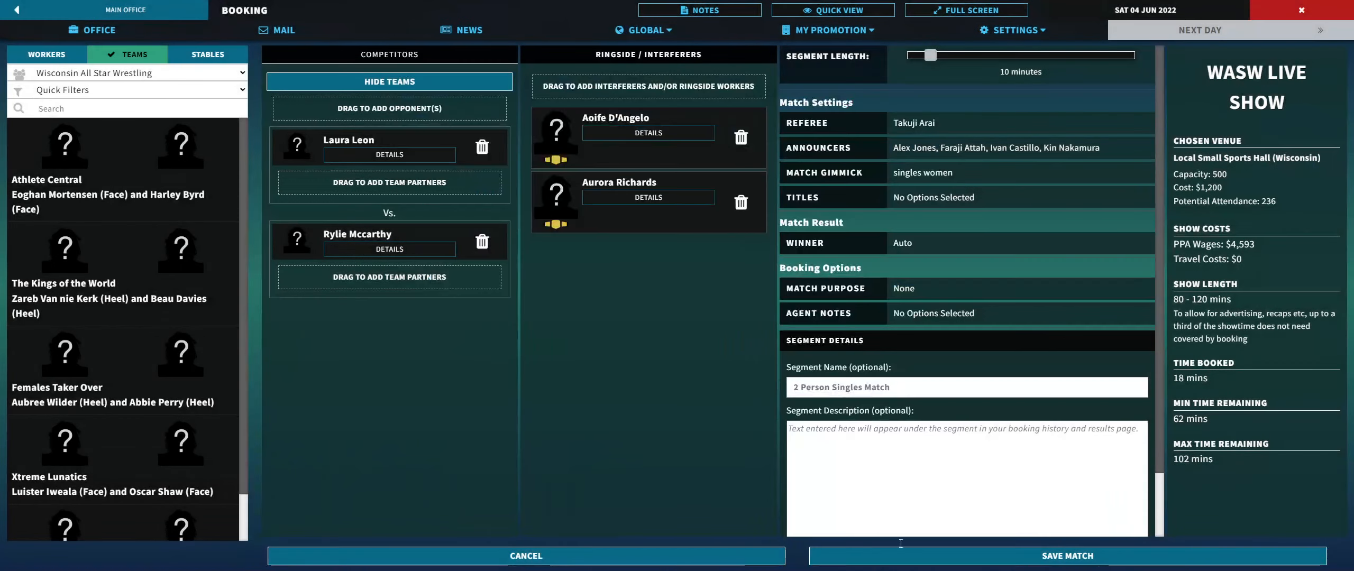
click(1067, 556)
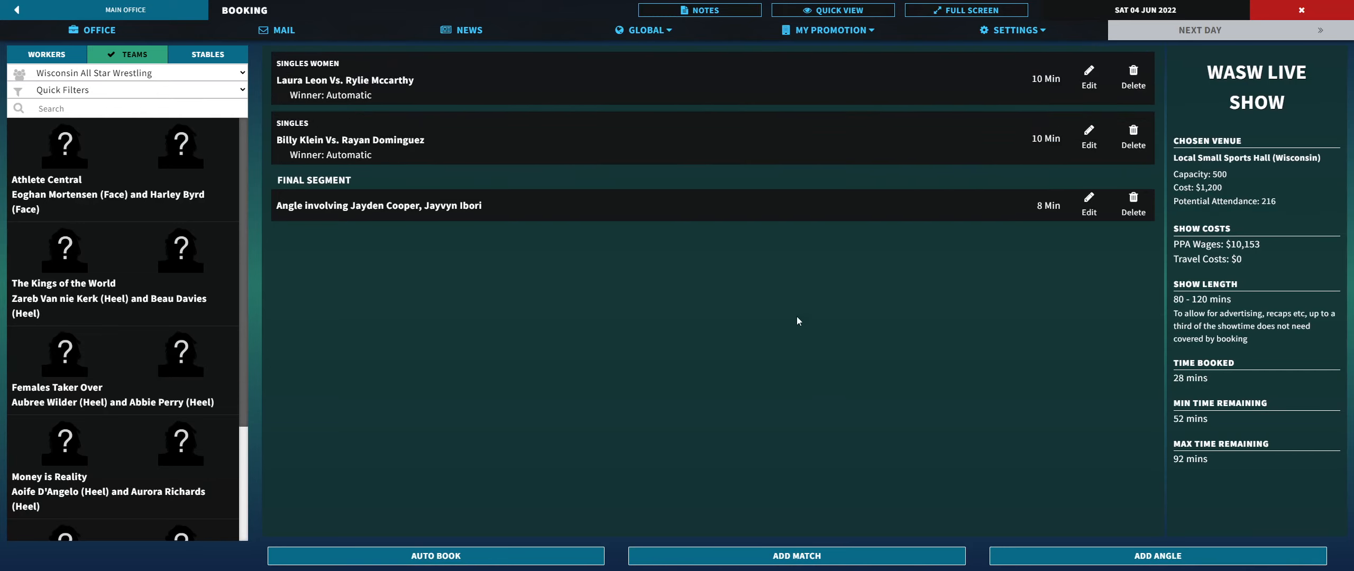
mouse_move(311, 290)
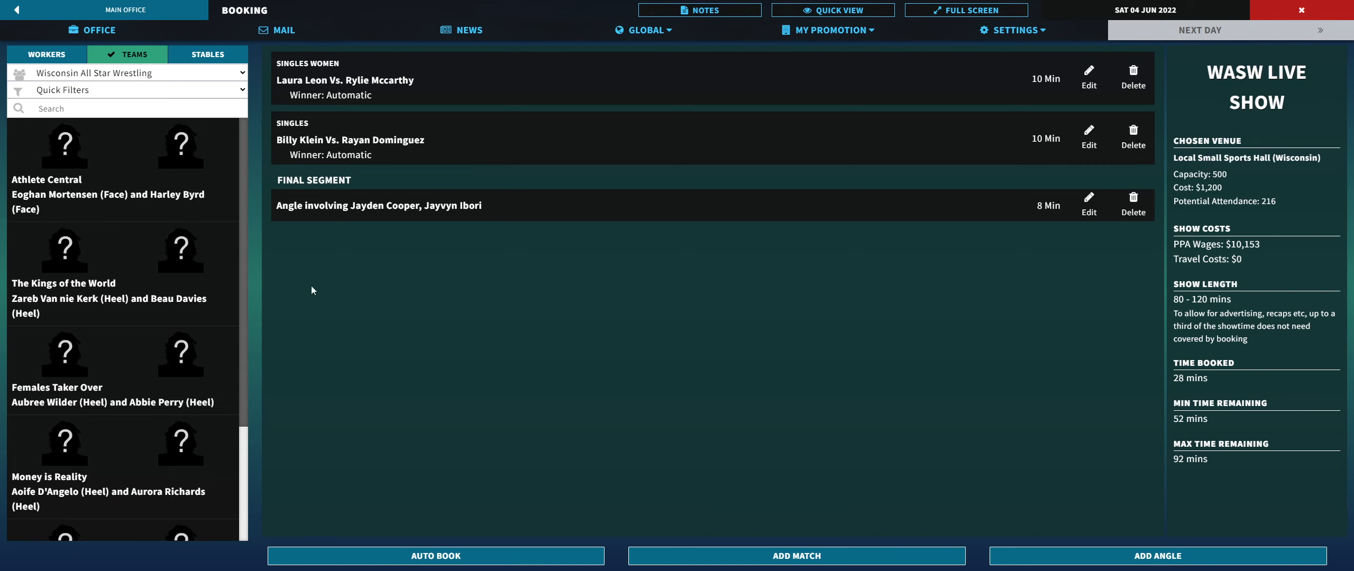
click(46, 54)
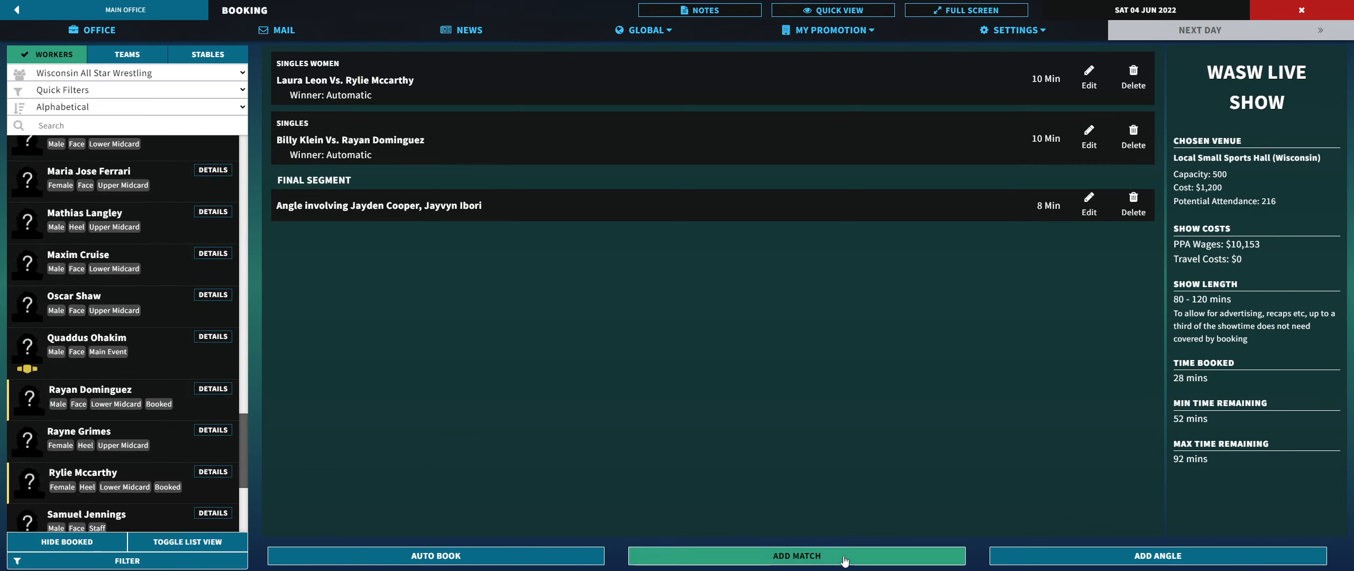
Step: Book a 10-minute Maxim Cruise vs Beau Davies singles match with Zareb Van nie Kerk and Kid Cruise ringside
click(795, 556)
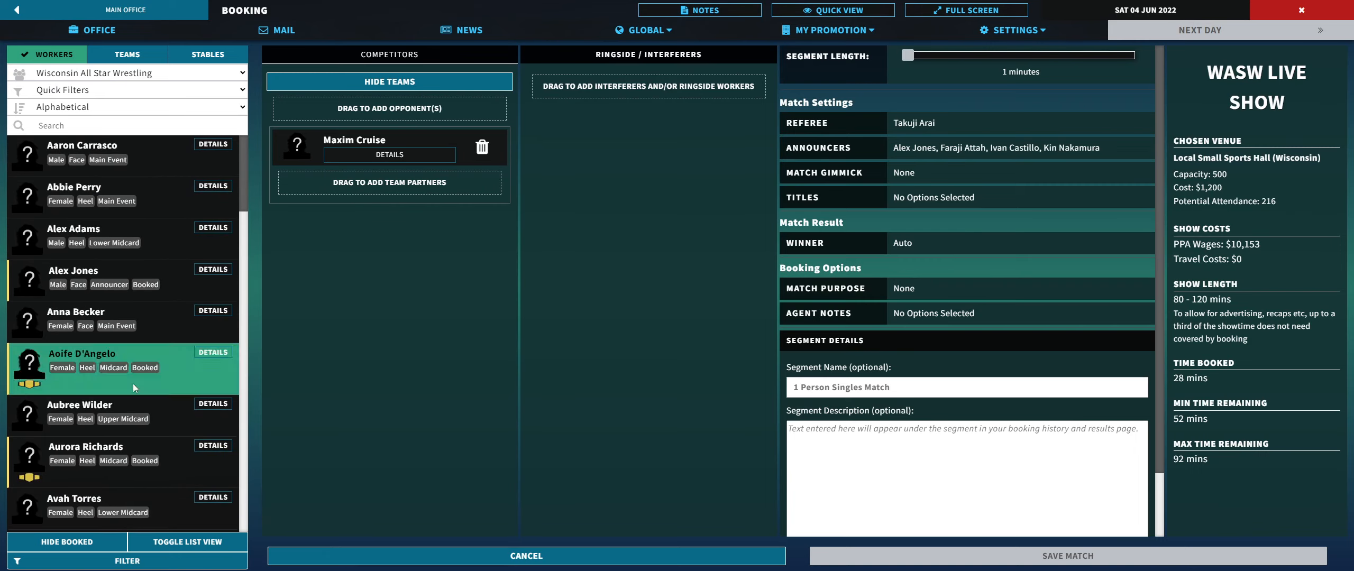
scroll(down, 3)
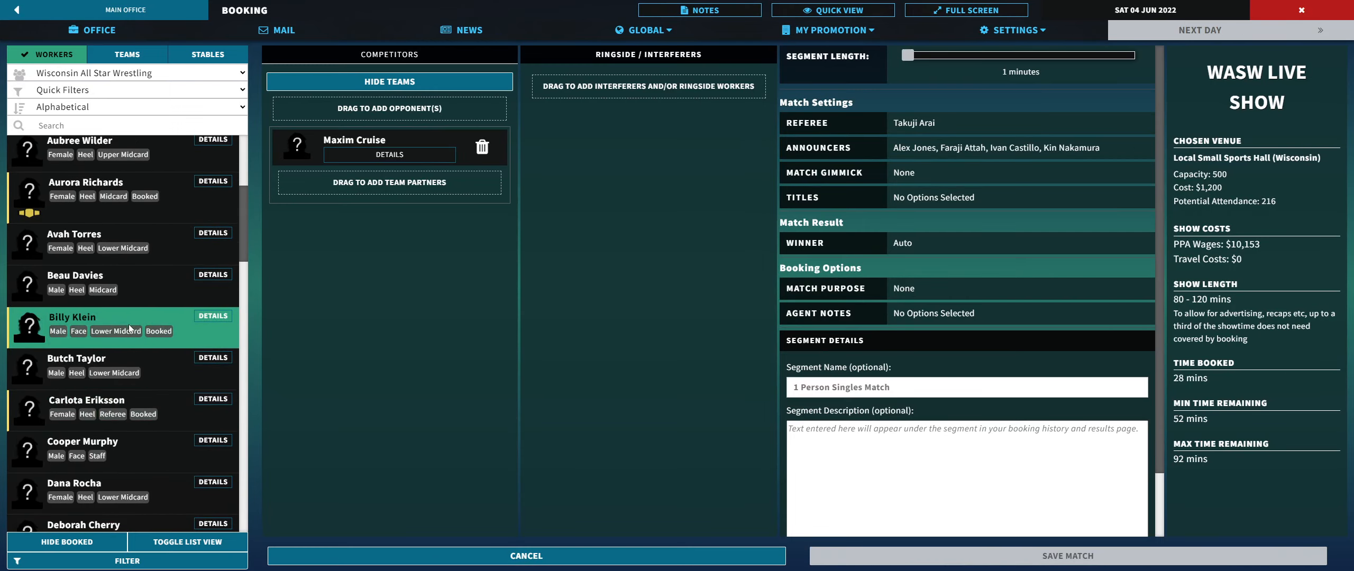
mouse_move(129, 294)
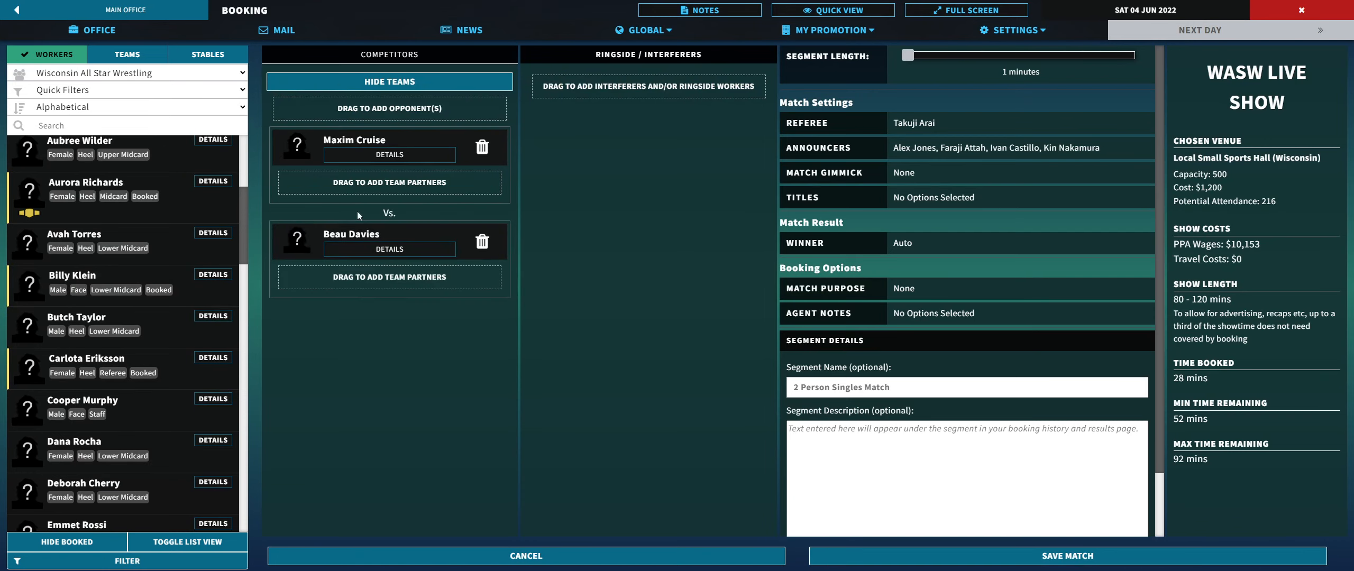
scroll(down, 3)
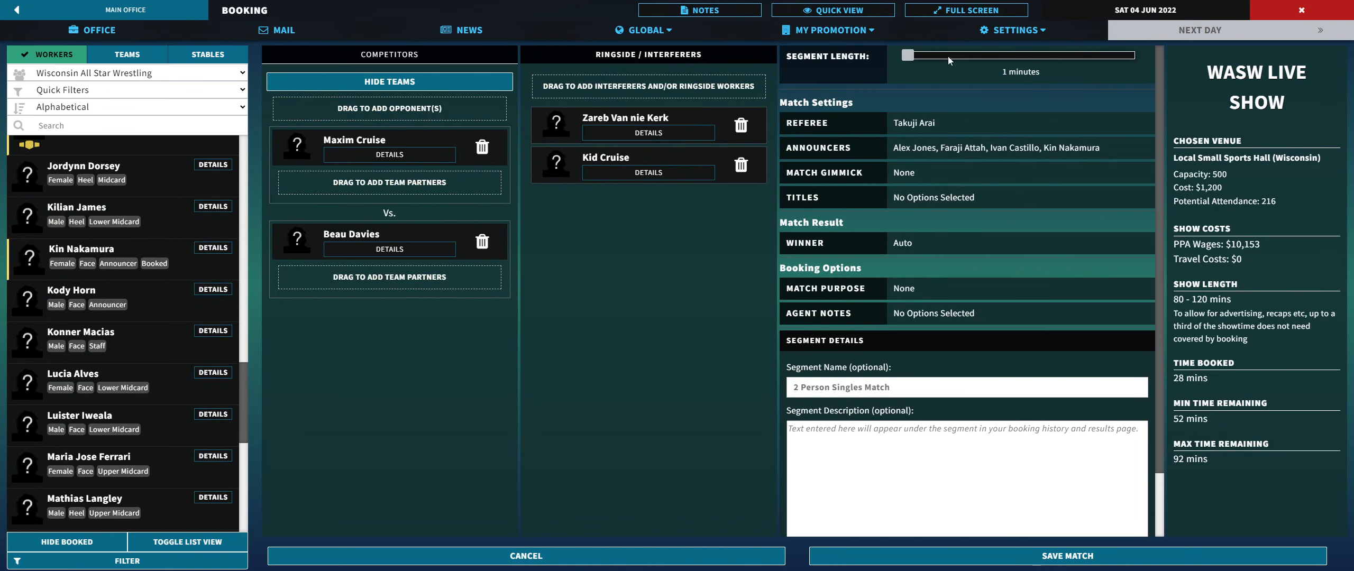
drag(904, 55, 921, 54)
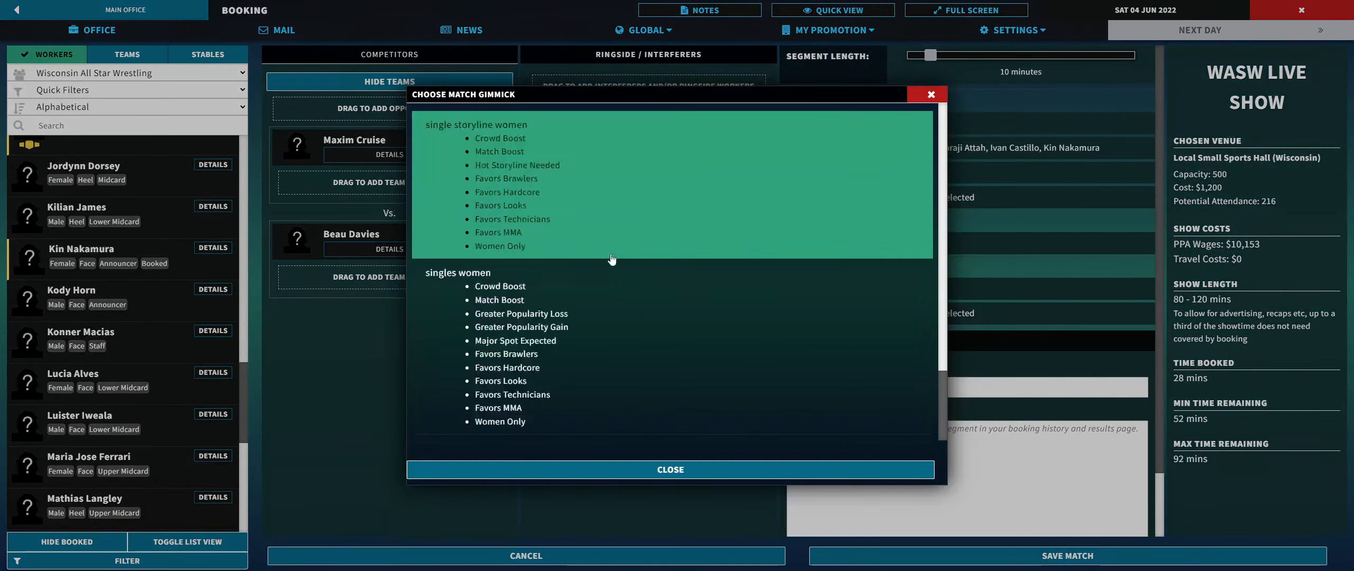
scroll(down, 3)
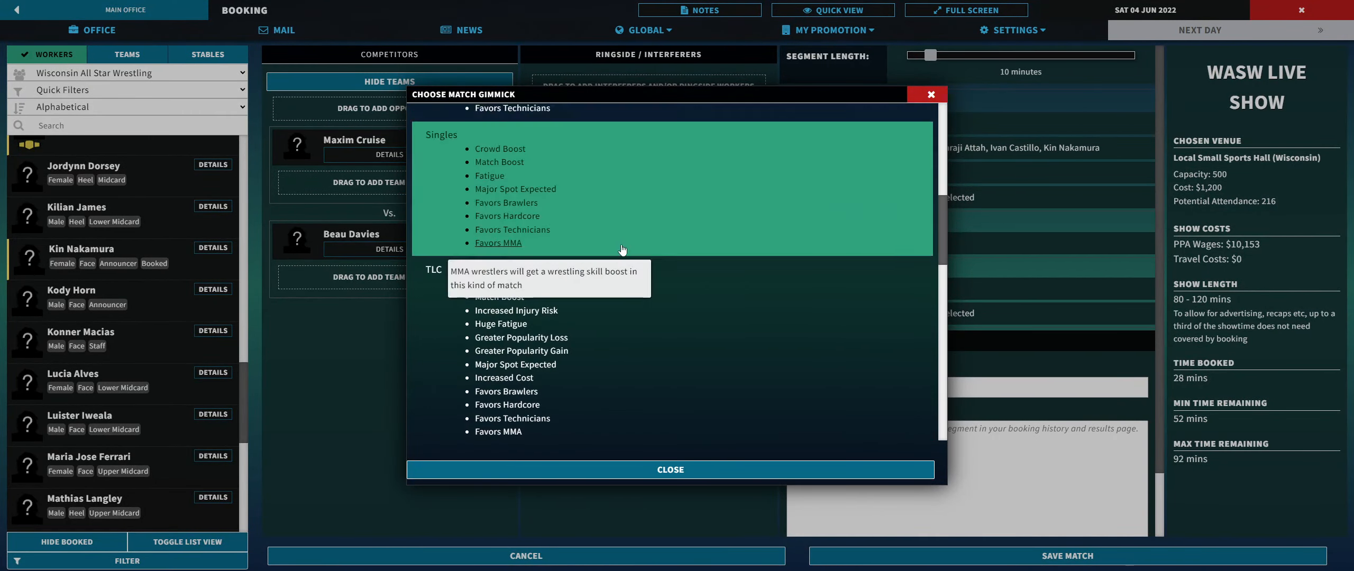
scroll(down, 3)
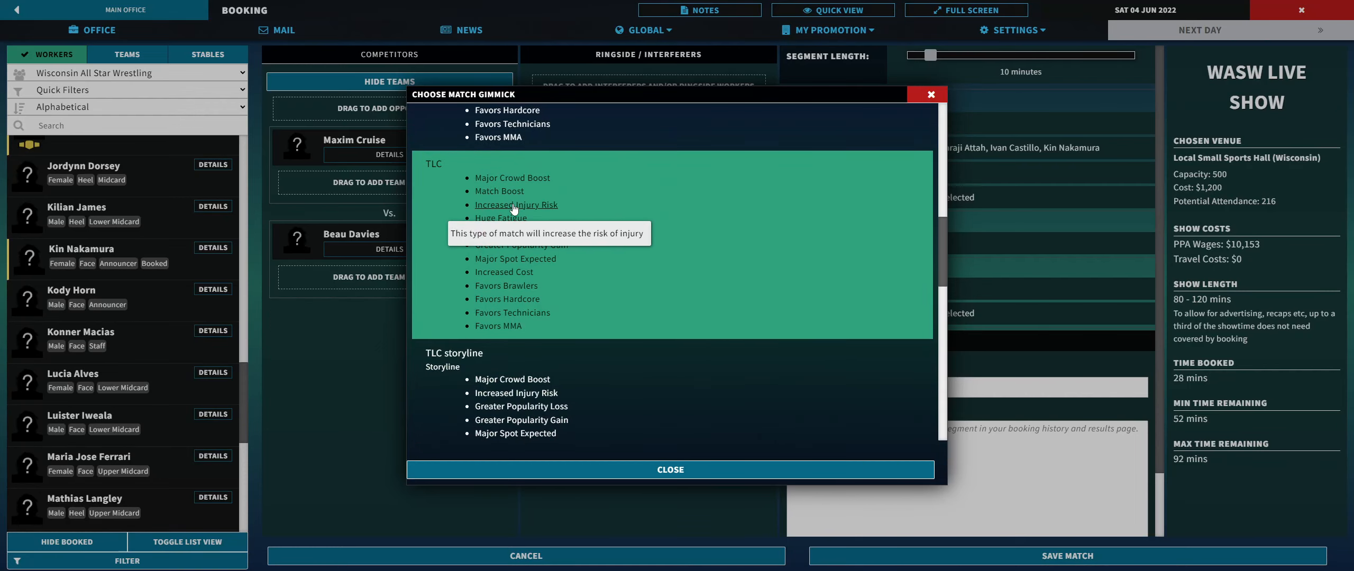
mouse_move(520, 245)
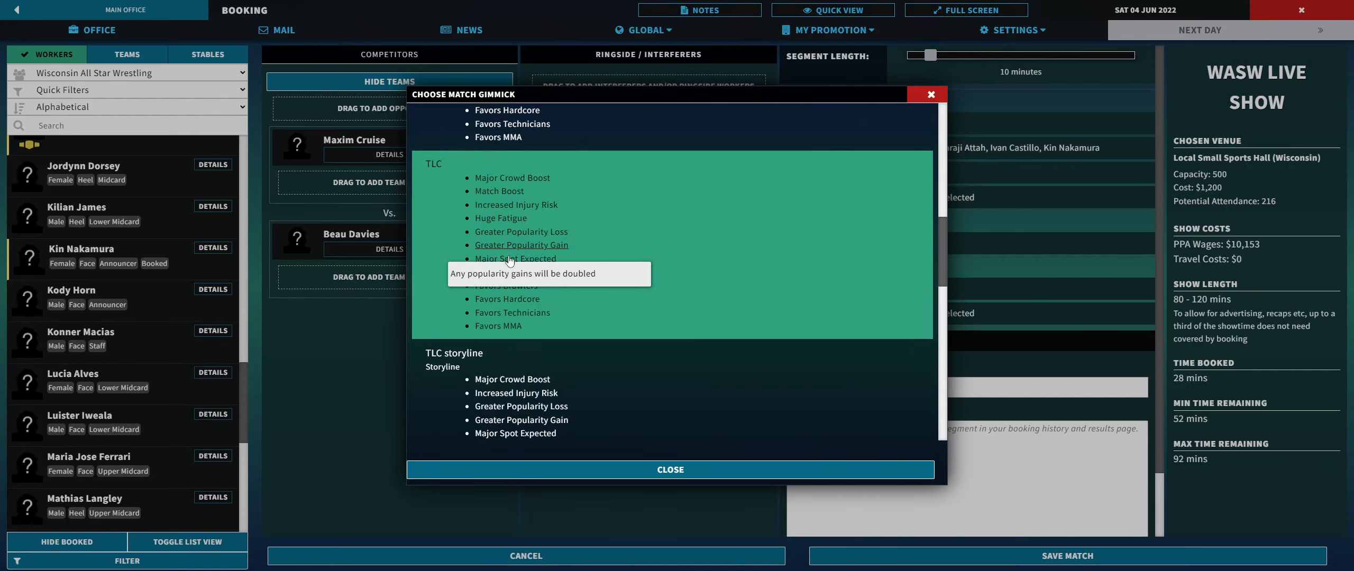
mouse_move(504, 271)
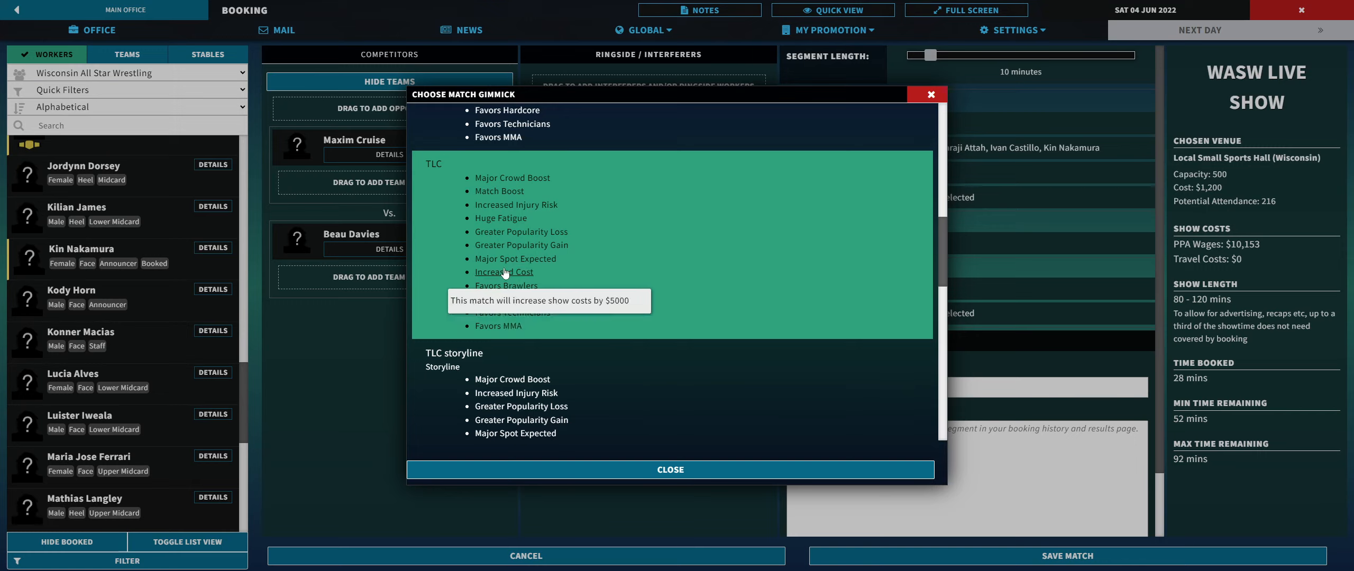
mouse_move(506, 275)
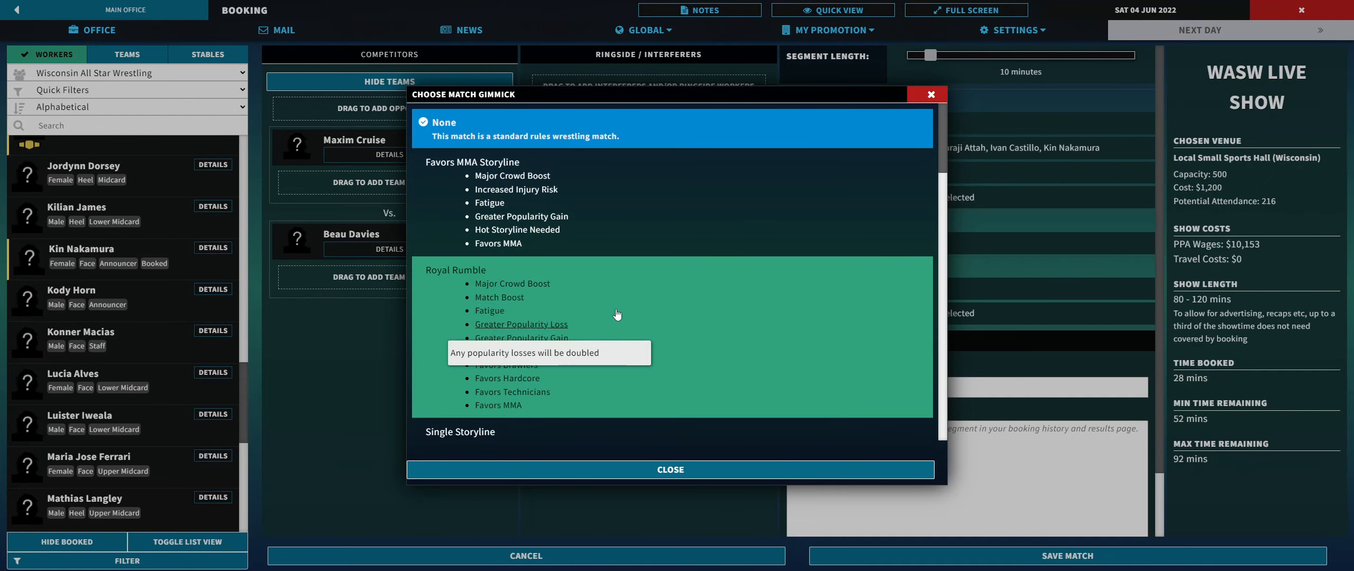
scroll(down, 3)
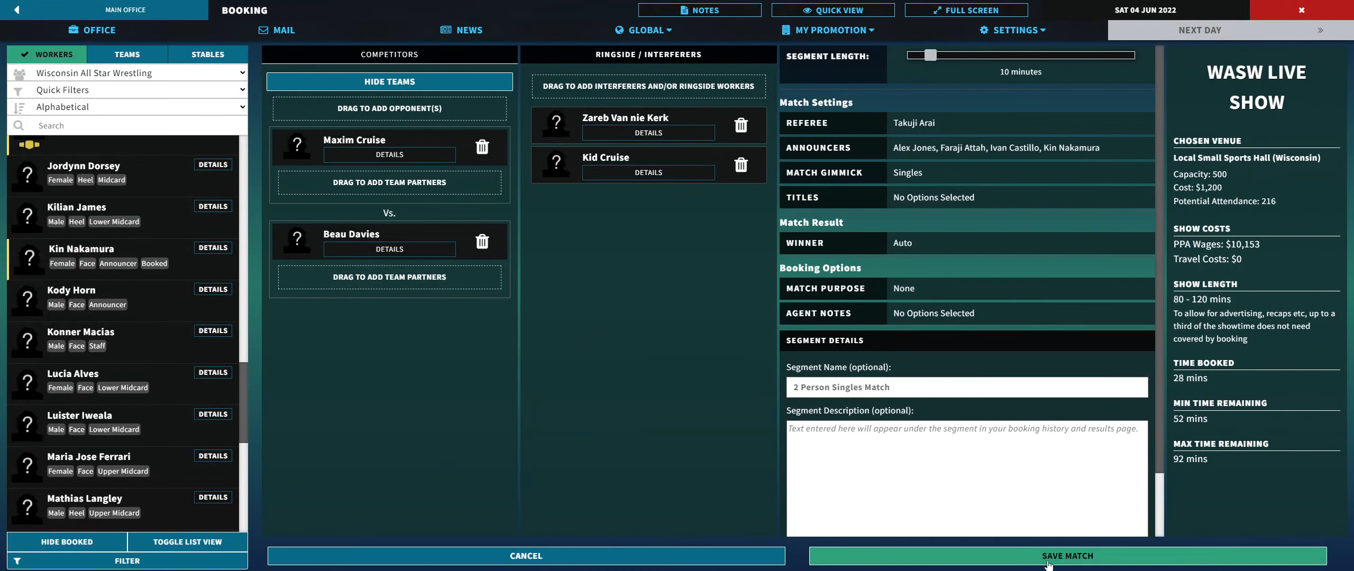
click(1067, 556)
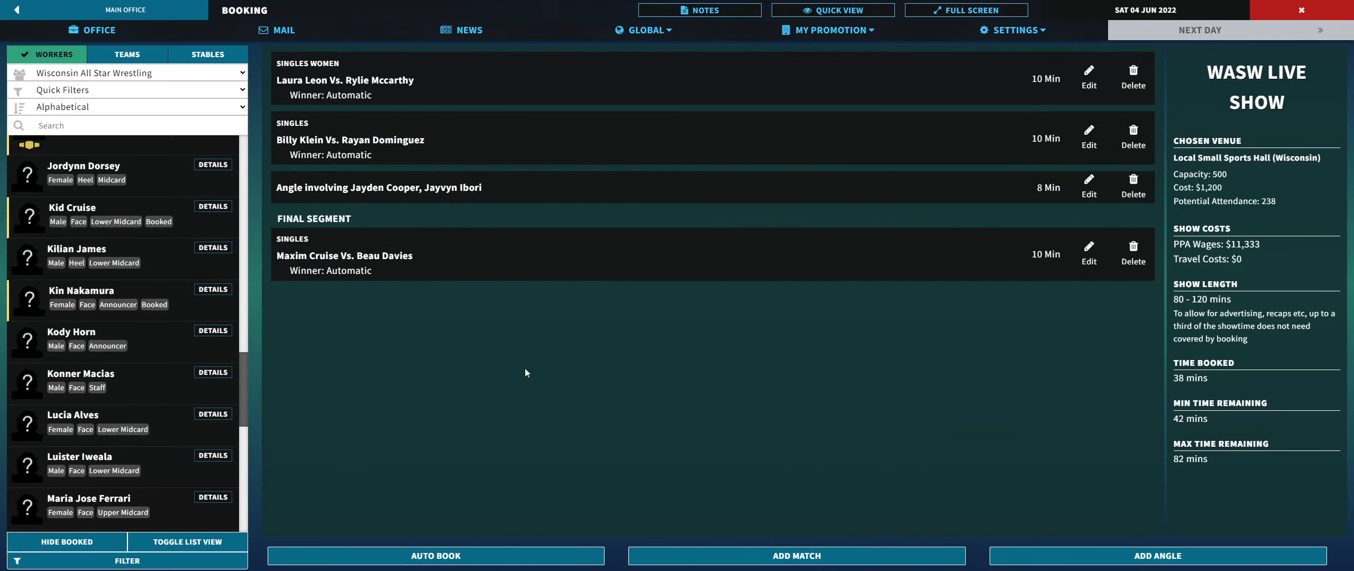
mouse_move(314, 361)
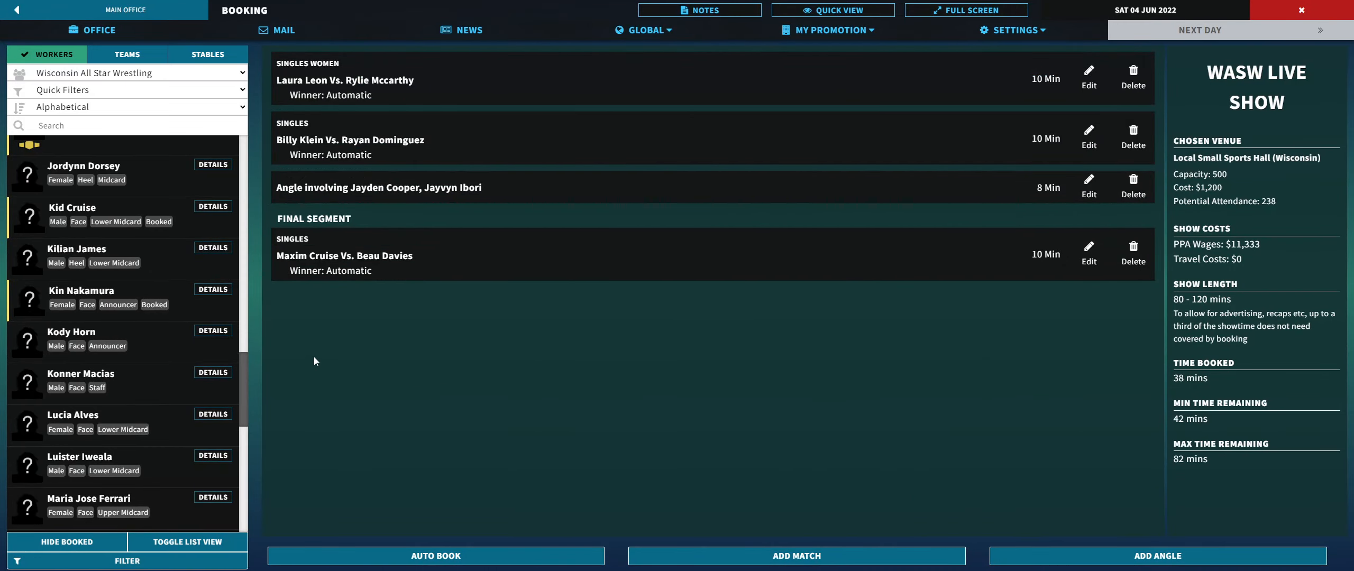
click(117, 254)
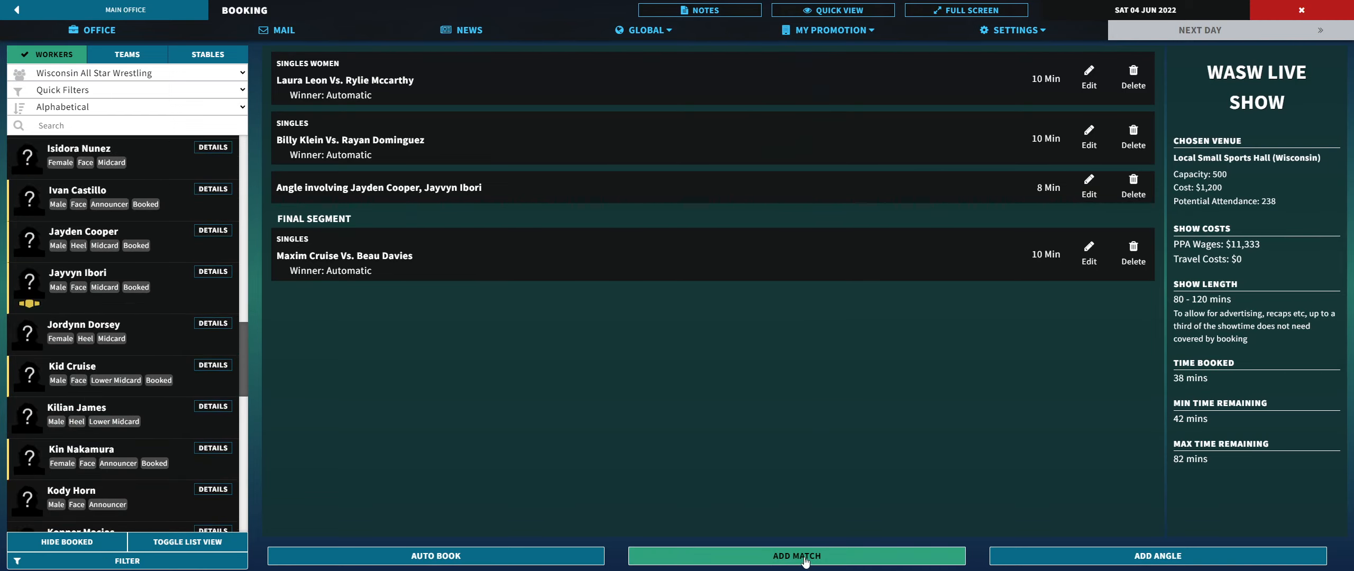
Step: Start a new Jayvyn Ibori vs Gabriel Moreira match and set it to 10 minutes
click(795, 556)
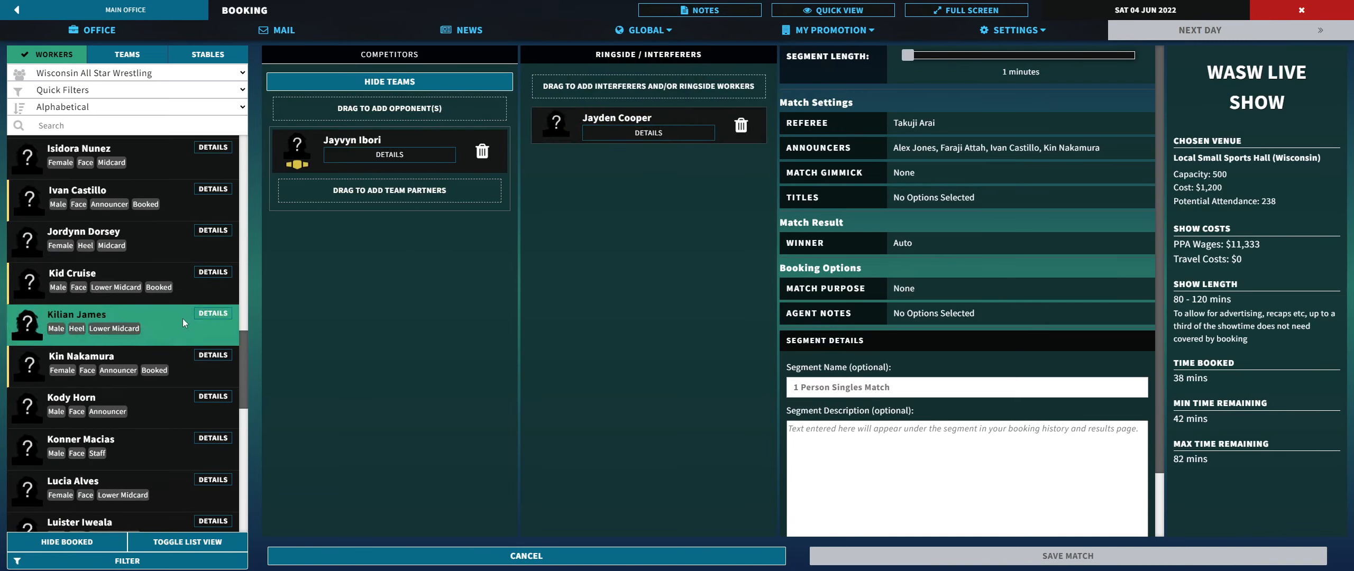
scroll(down, 3)
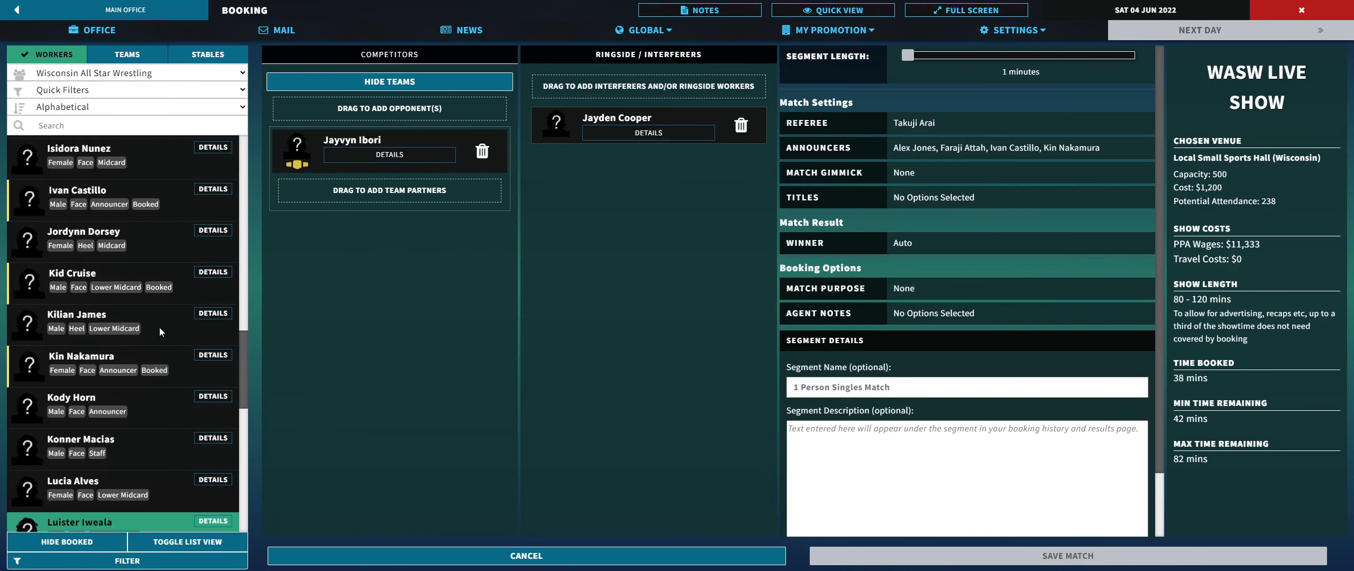
scroll(down, 3)
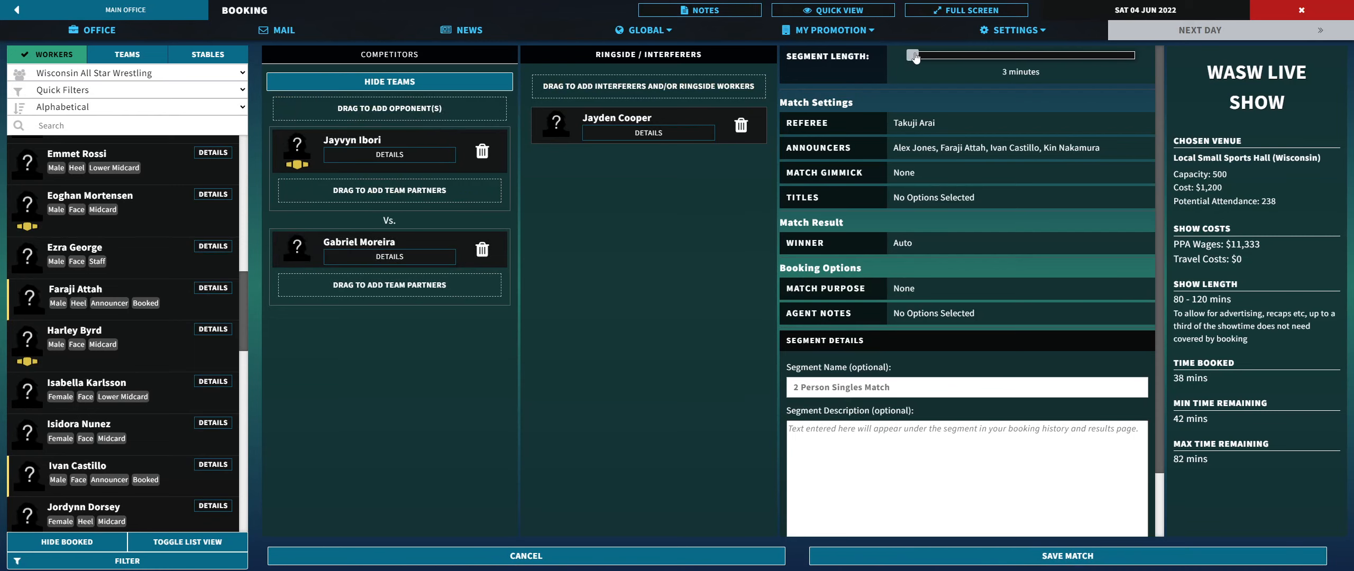
drag(913, 55, 931, 55)
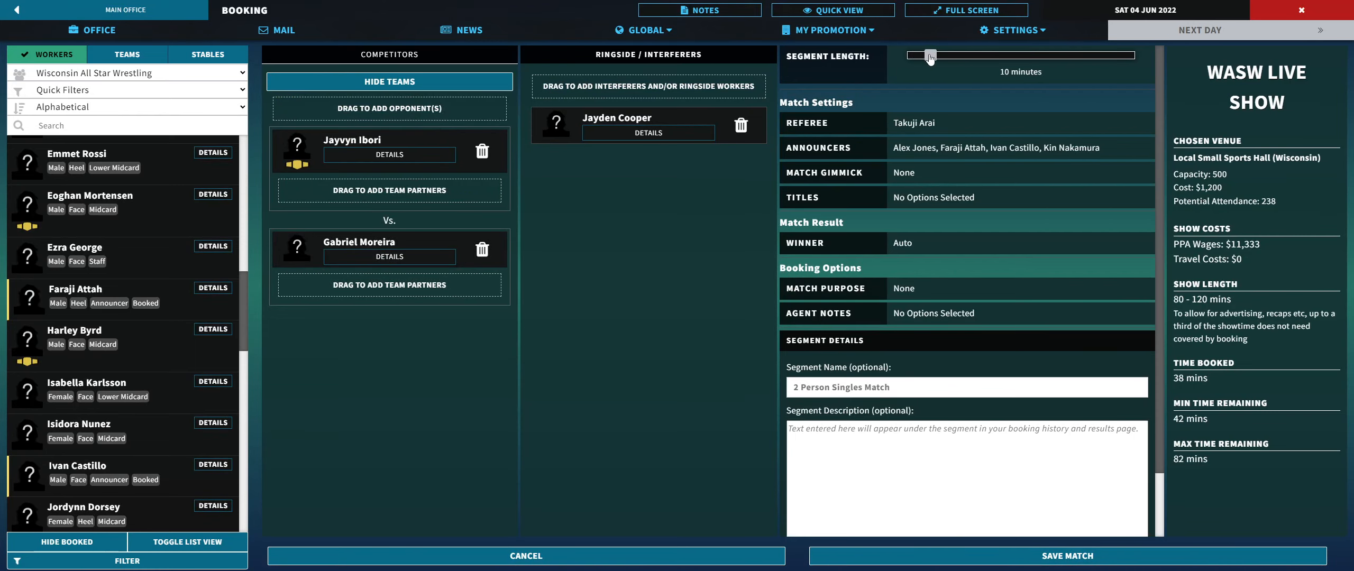
Step: Make it a championship singles match for the WASW Every Event Championship and save it
click(904, 172)
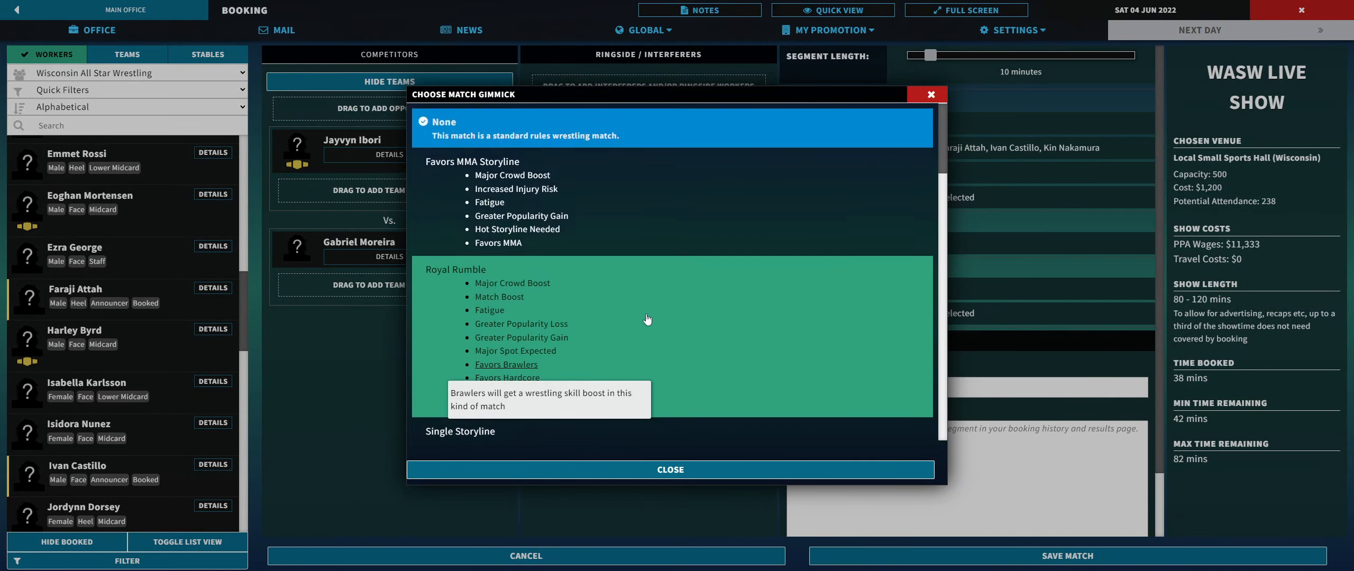
scroll(down, 3)
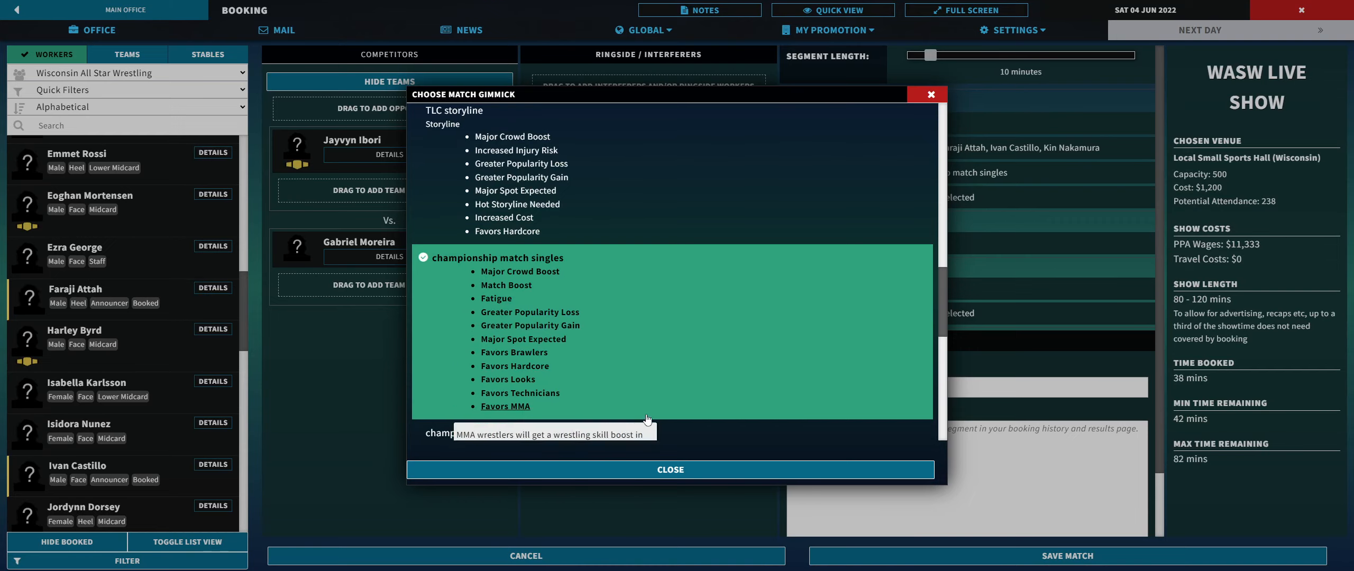
click(669, 469)
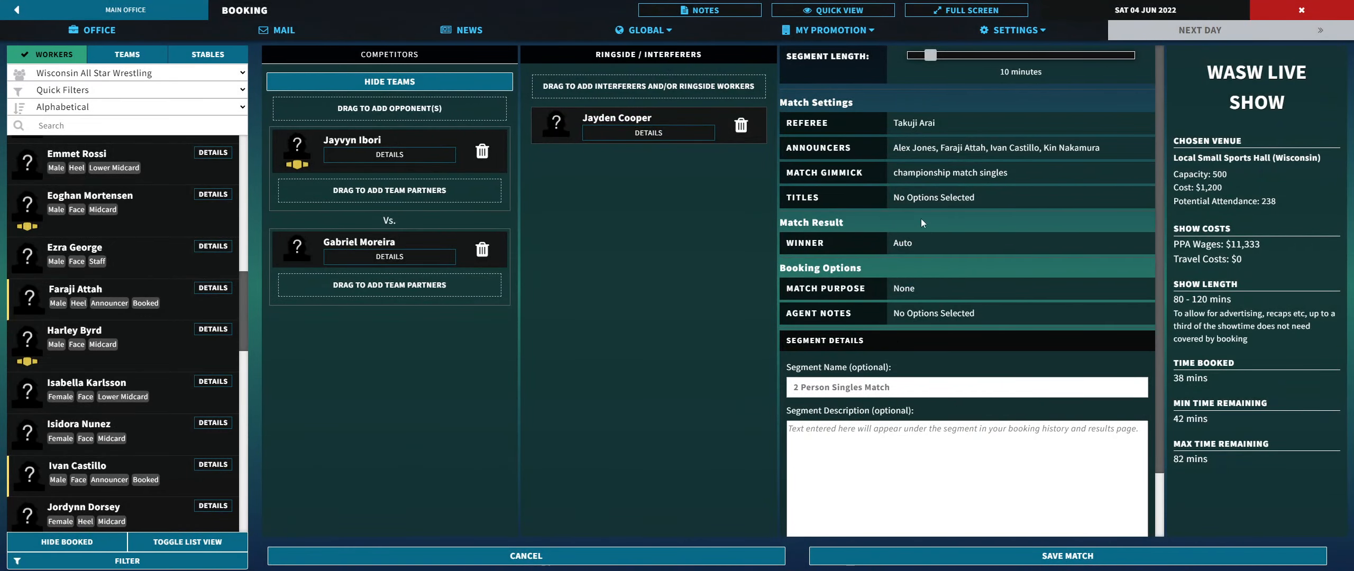
click(932, 196)
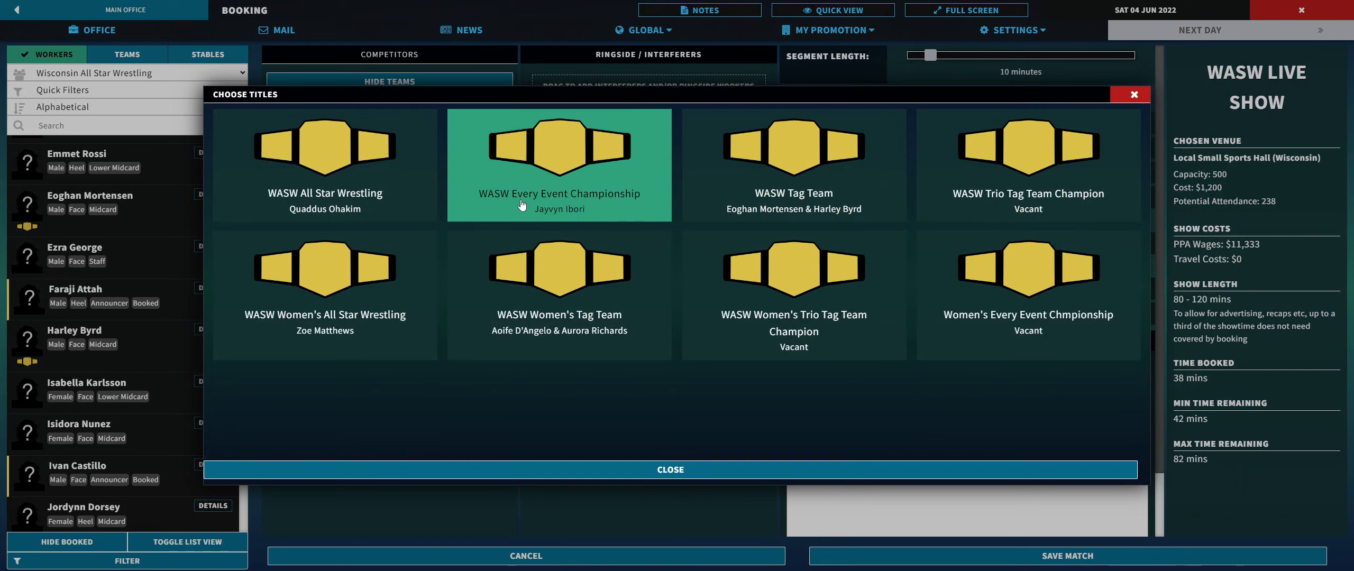
click(559, 164)
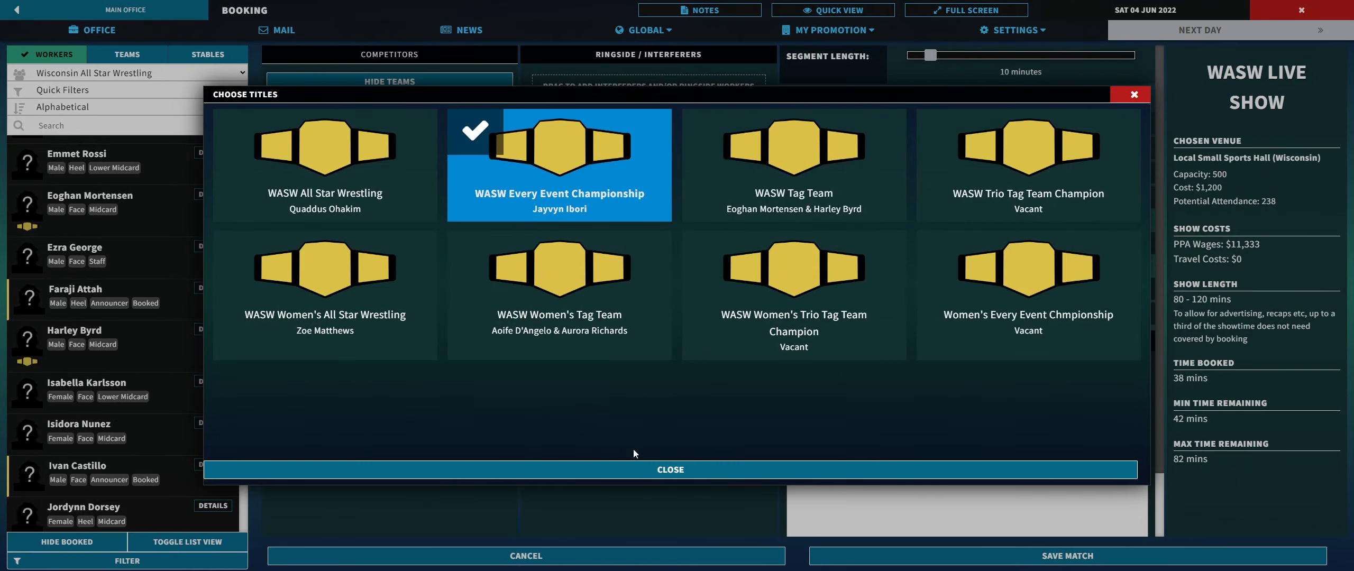
click(670, 469)
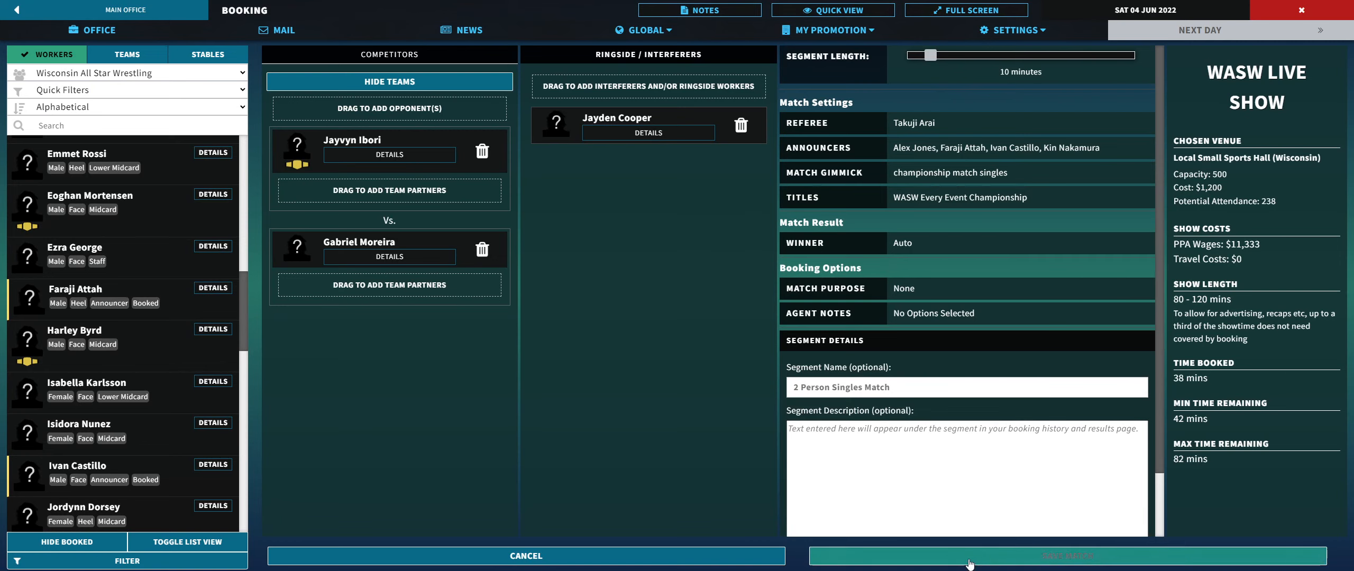
click(1066, 556)
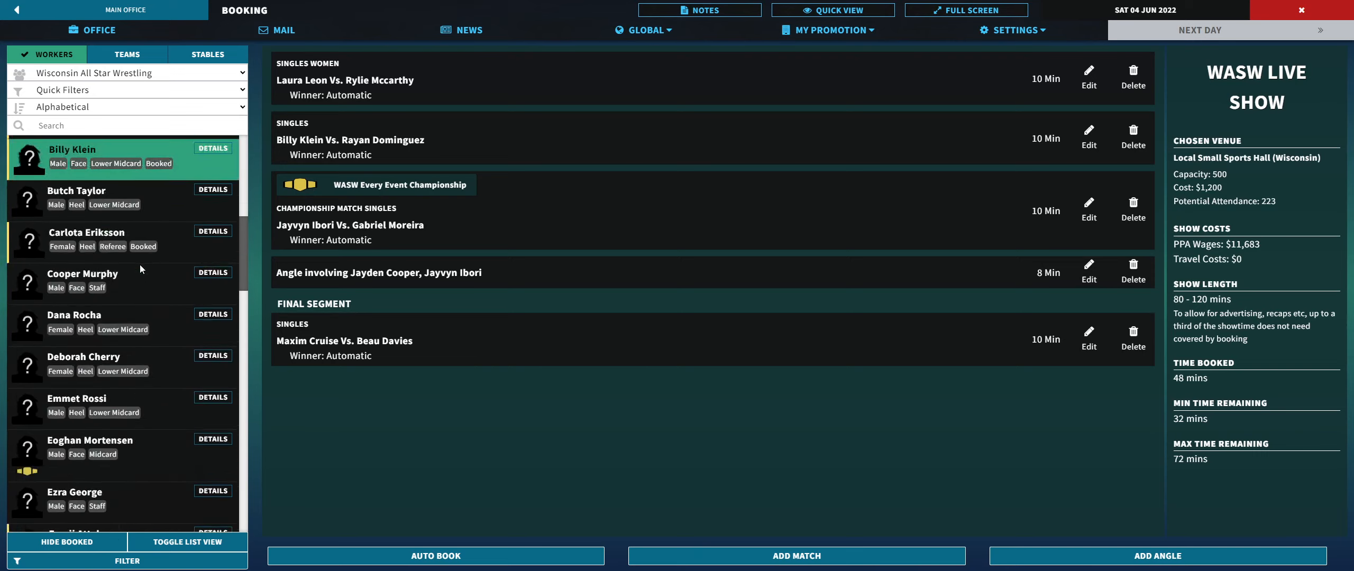
Step: Open the June 2022 Event Histories calendar from the Global menu
scroll(down, 3)
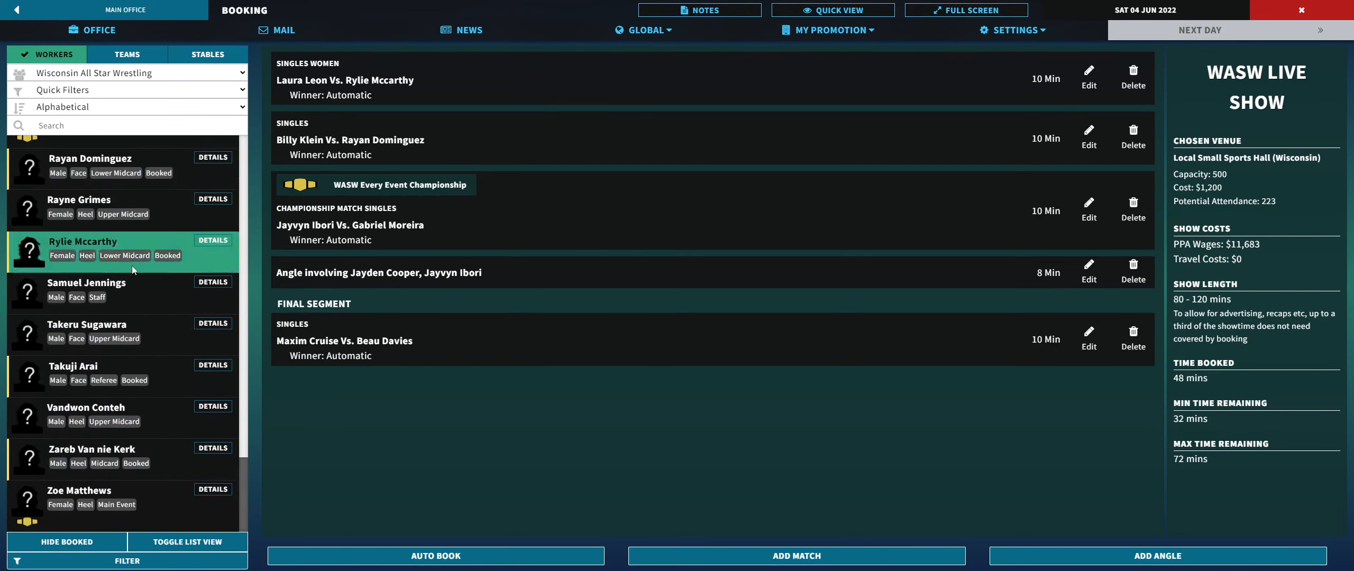
click(643, 29)
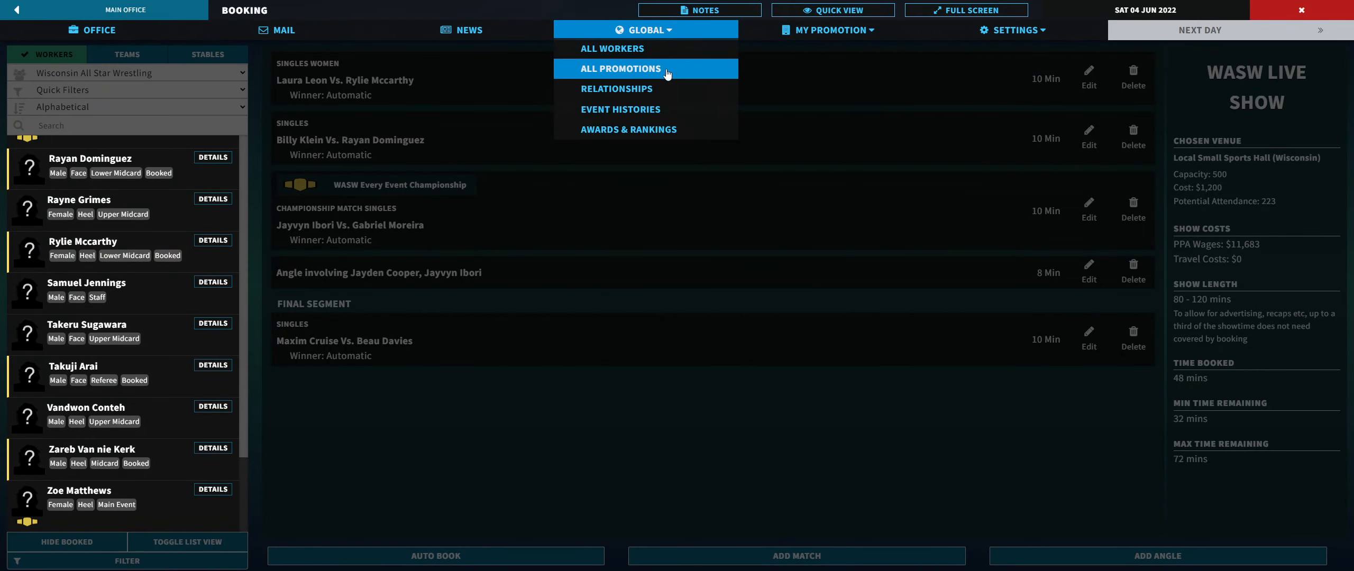
click(620, 109)
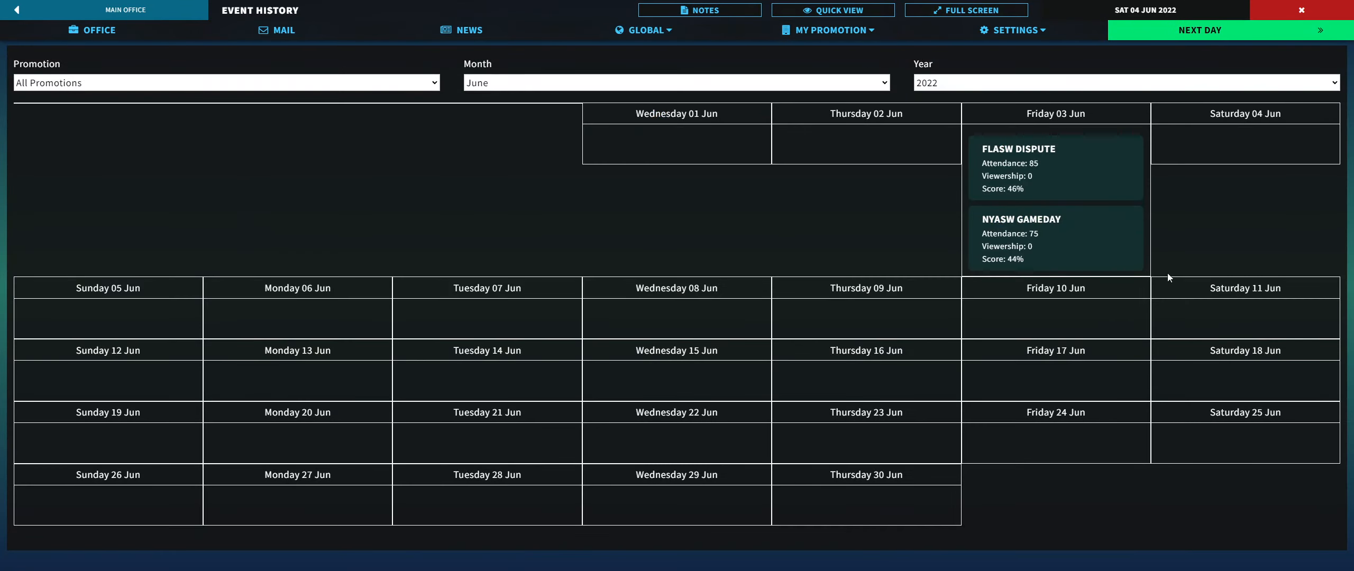
mouse_move(1019, 172)
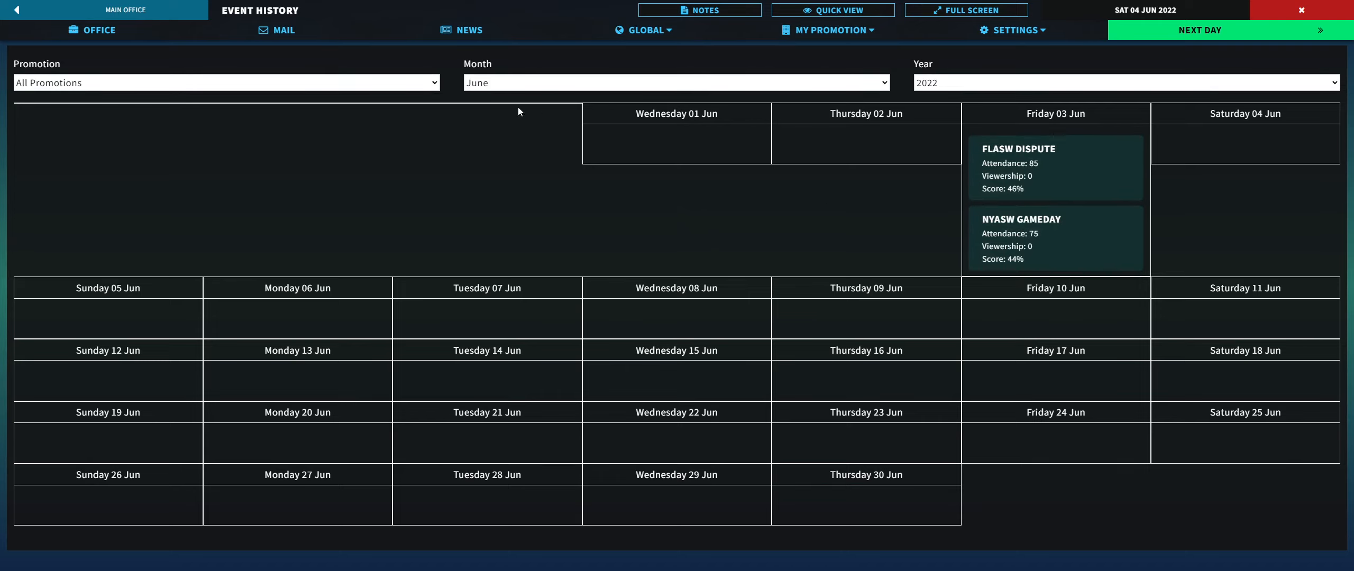
Step: Filter event history to Wisconsin All Star Wrestling in May and review the 28 May Live Show results
click(226, 82)
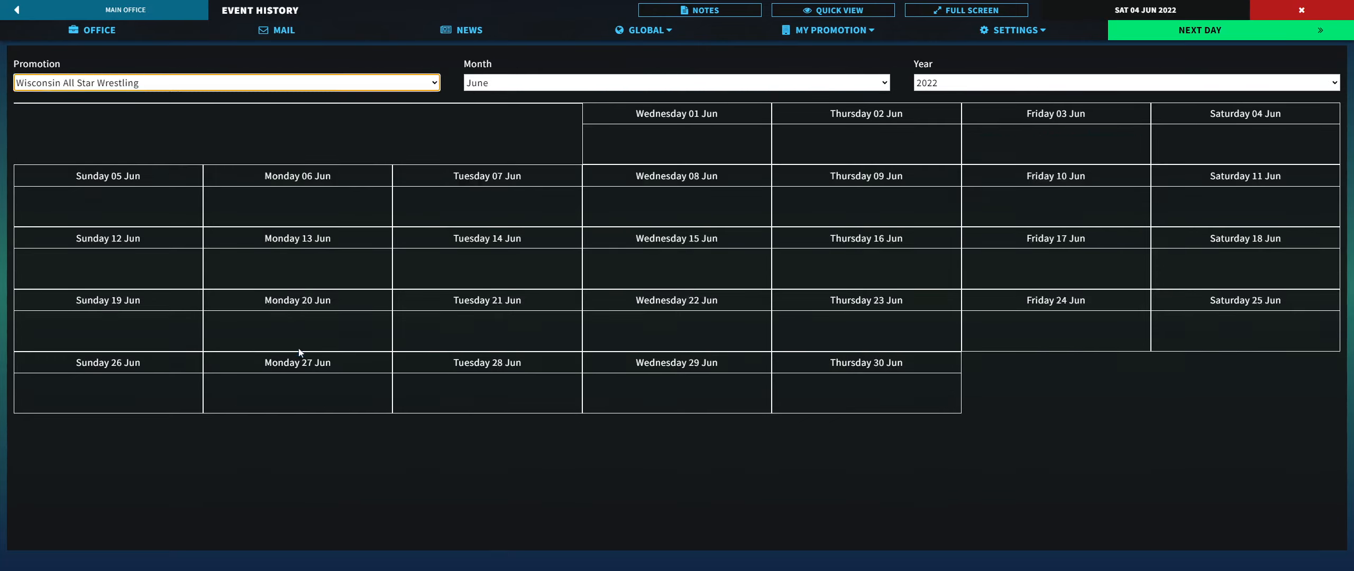
click(676, 82)
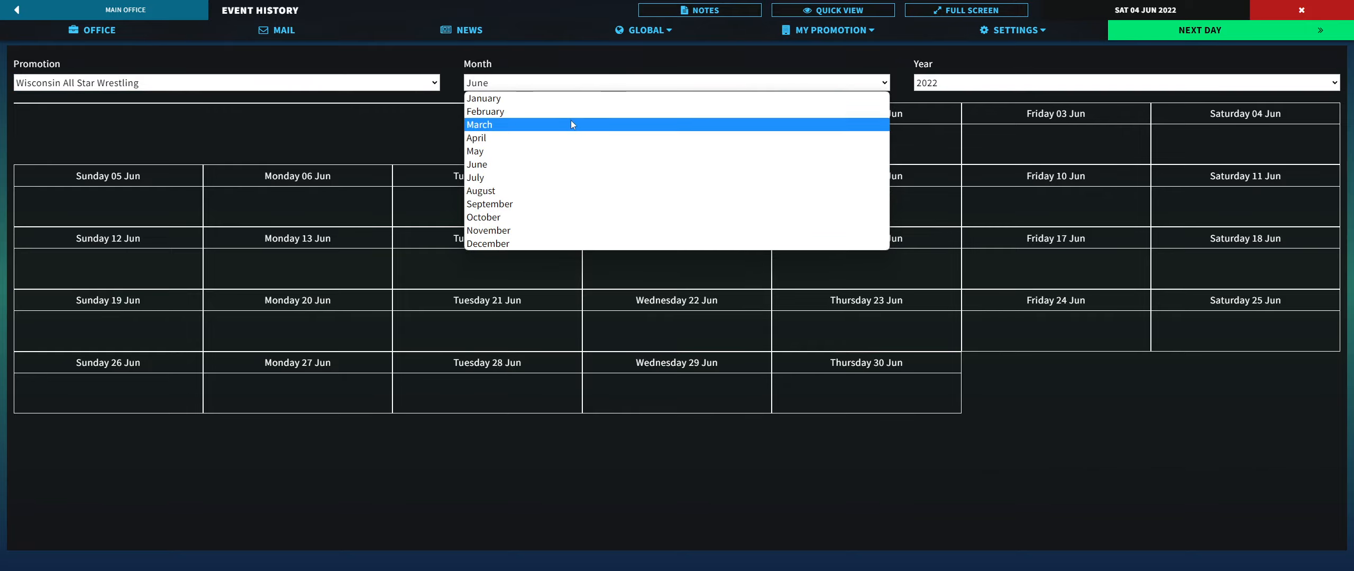
click(475, 151)
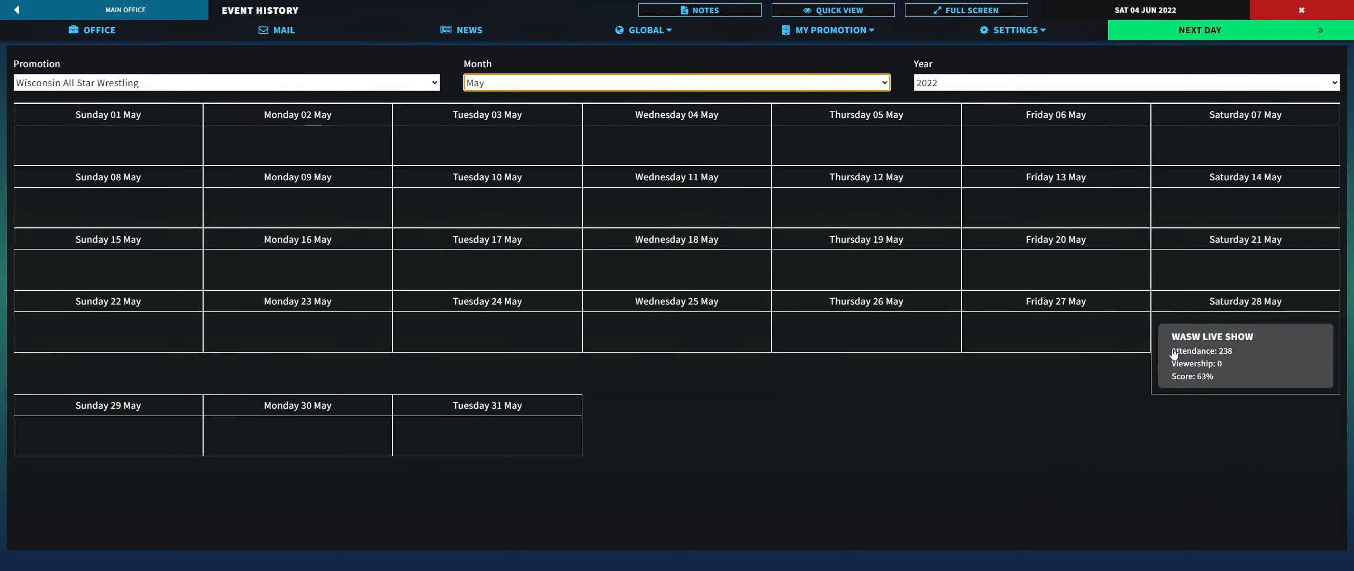
click(1244, 355)
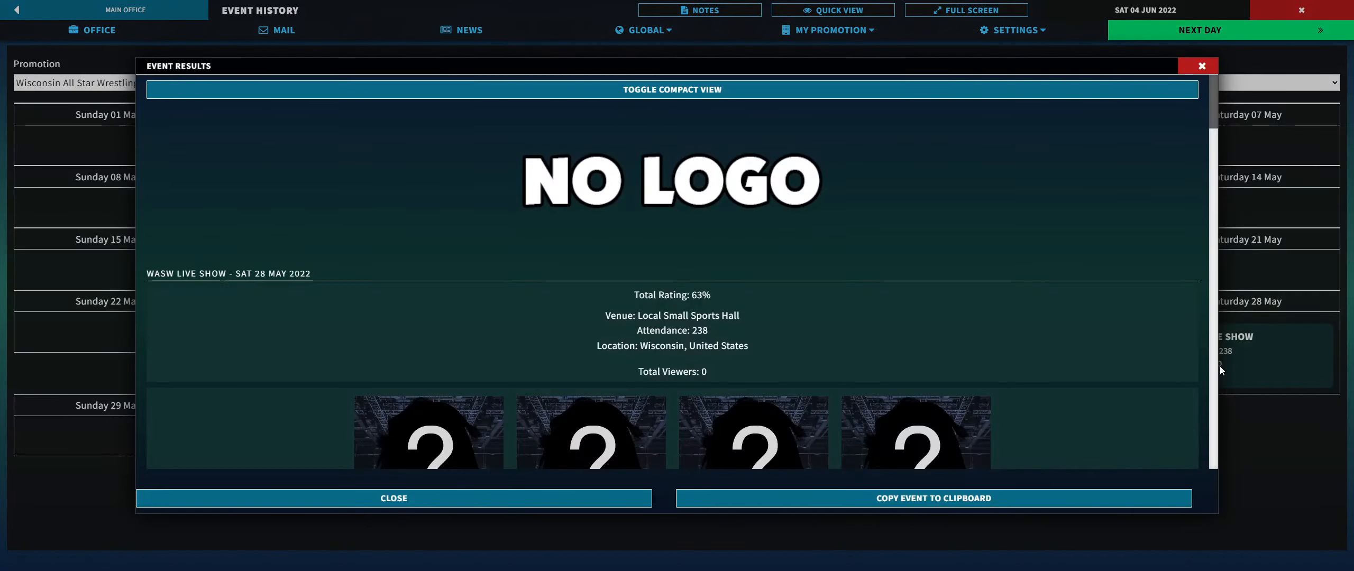
scroll(down, 3)
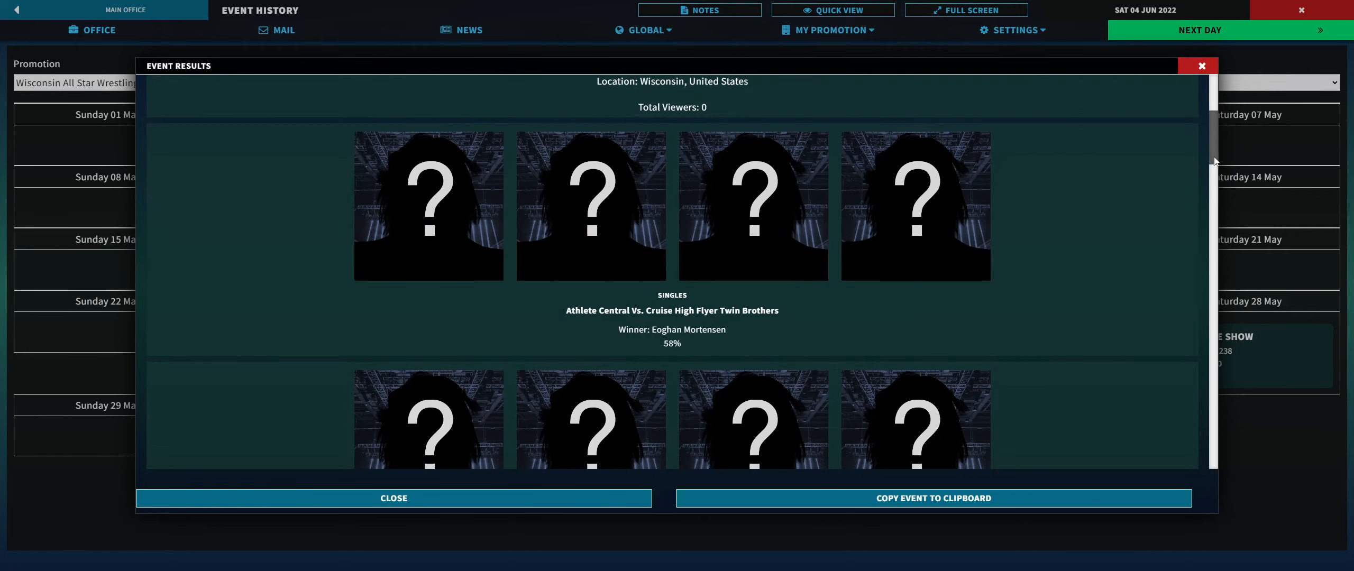
scroll(down, 3)
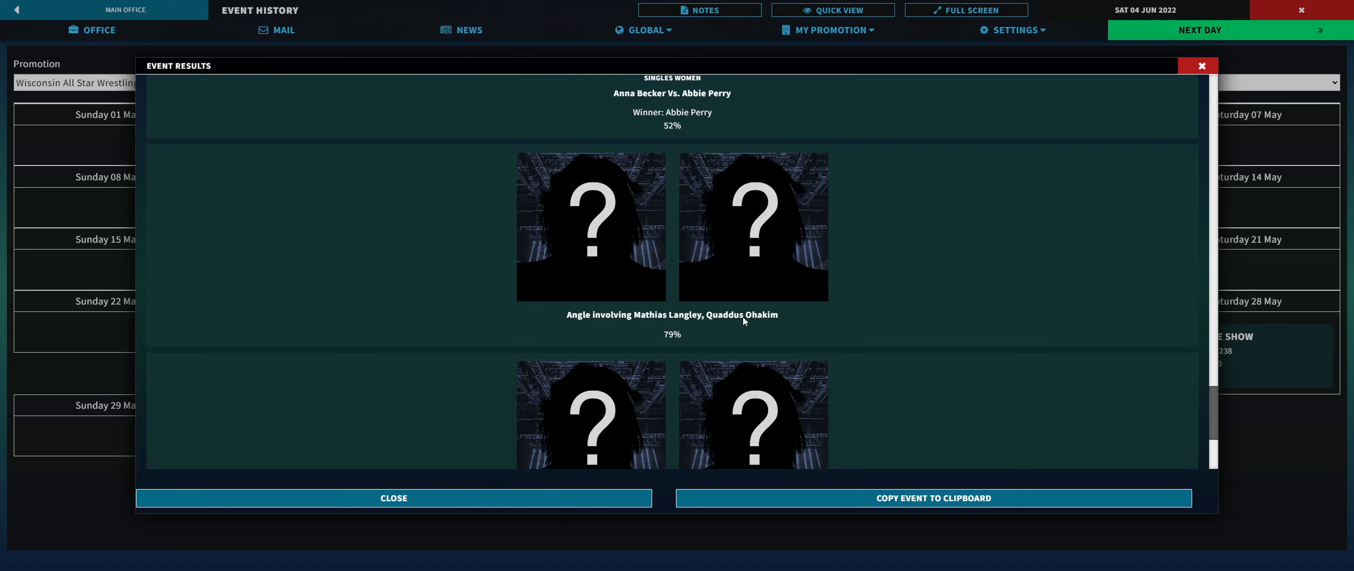
mouse_move(749, 325)
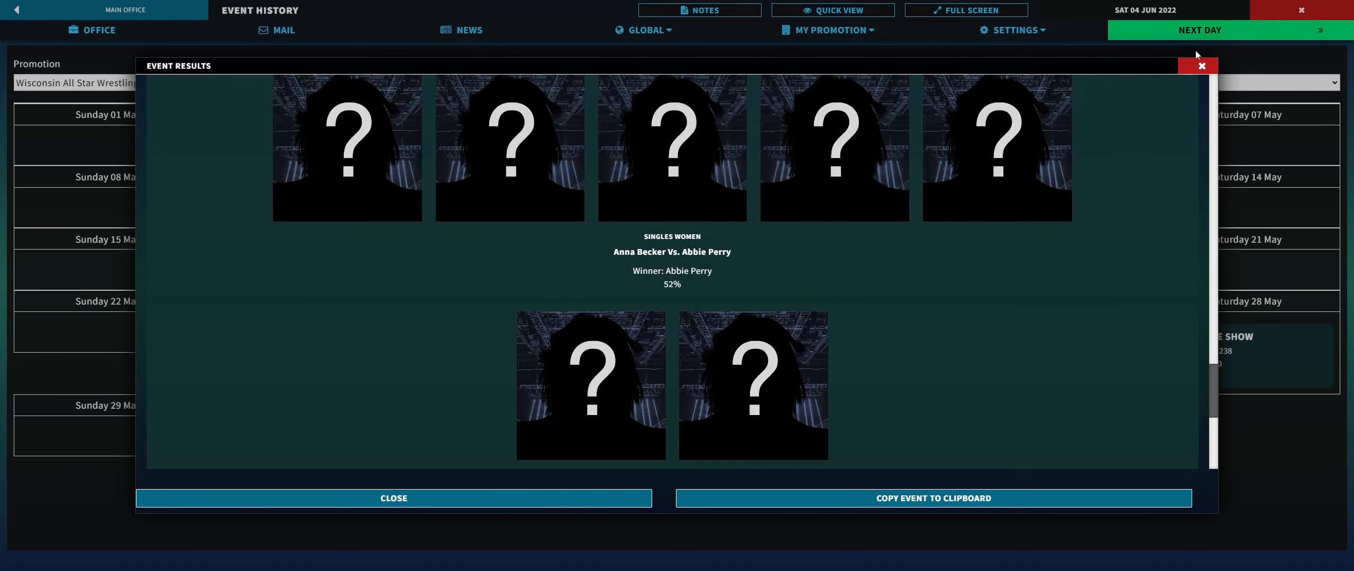
click(393, 498)
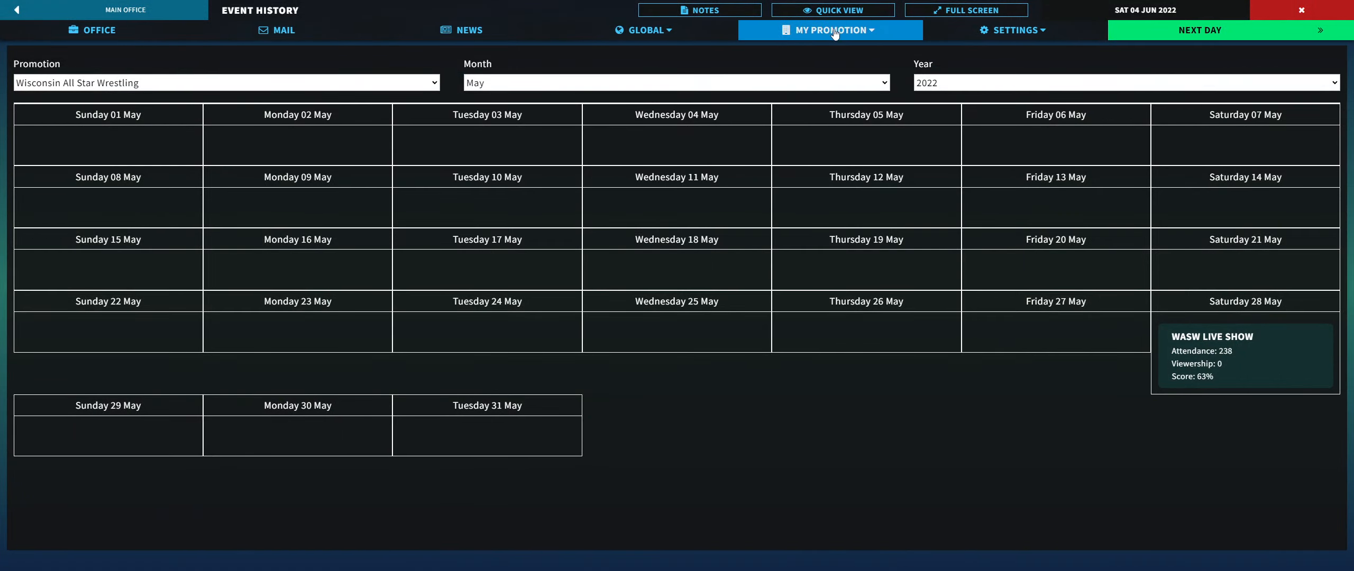
click(92, 29)
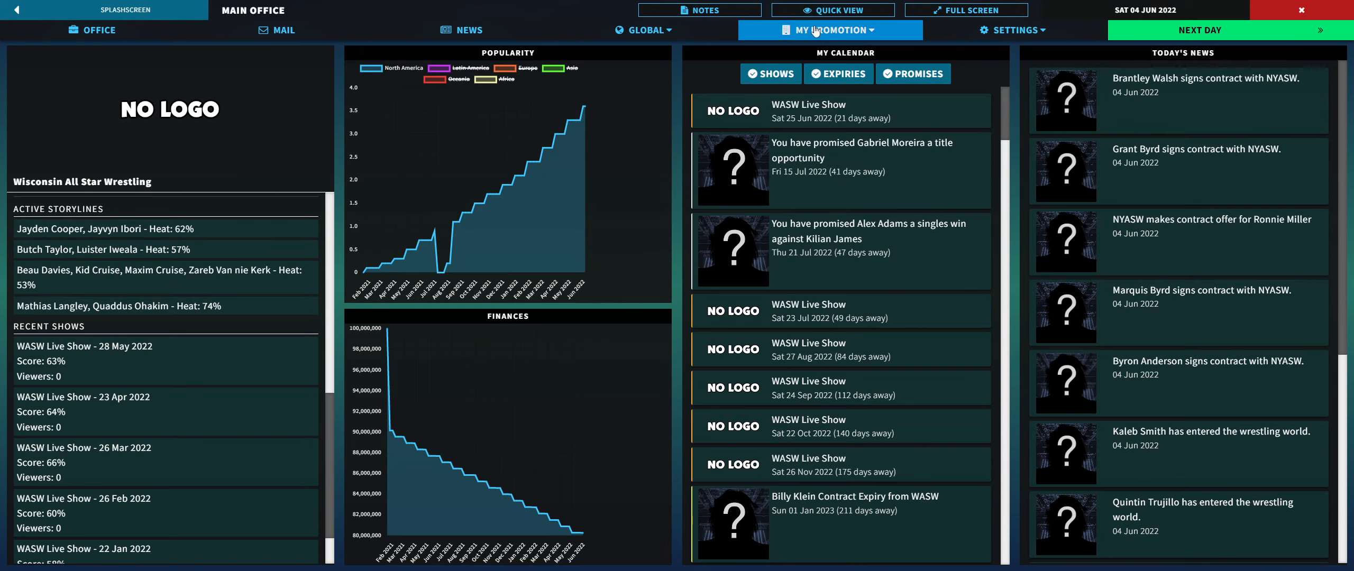
click(831, 30)
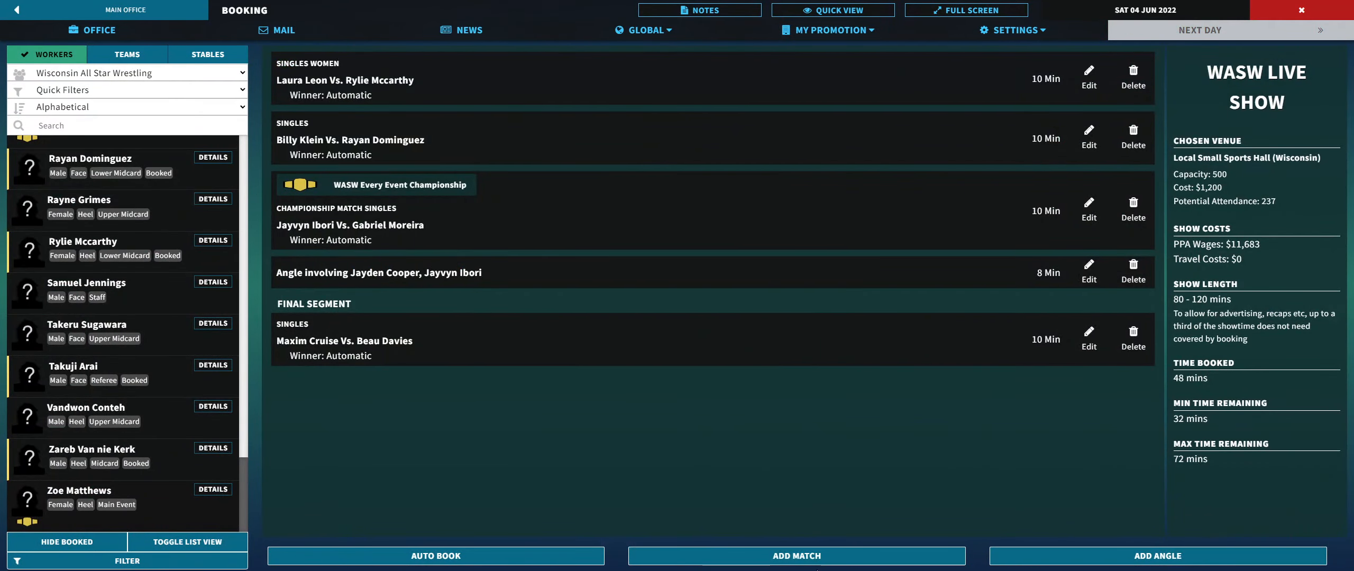
click(796, 555)
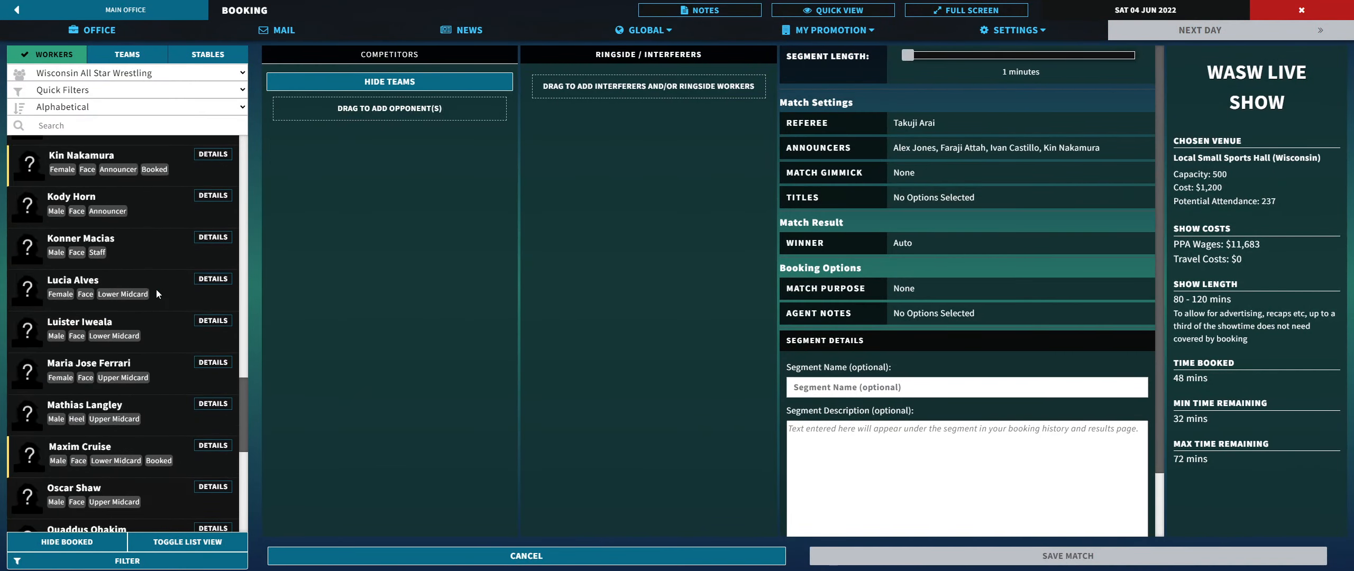
scroll(down, 3)
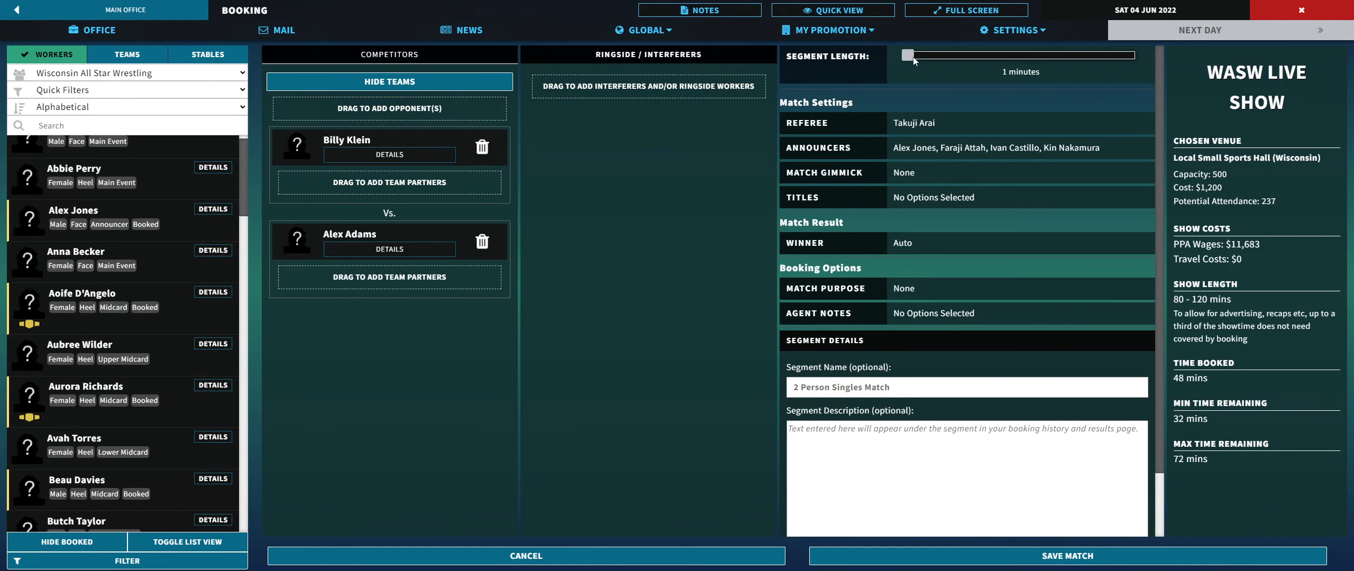
drag(906, 55, 922, 55)
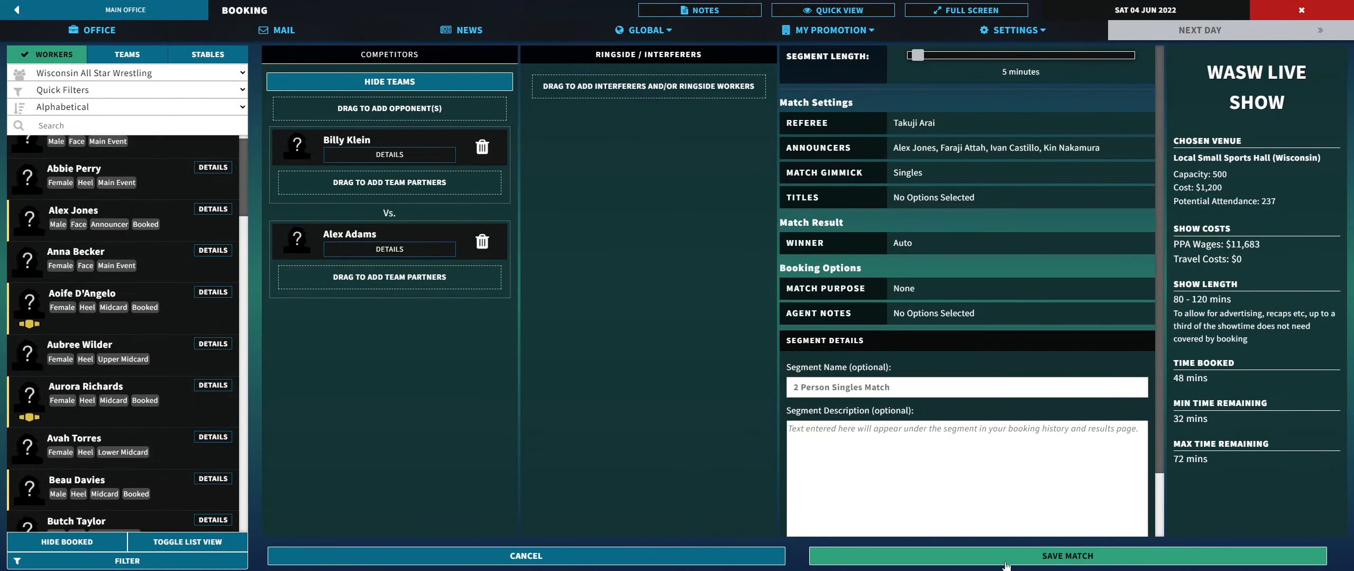
click(1066, 555)
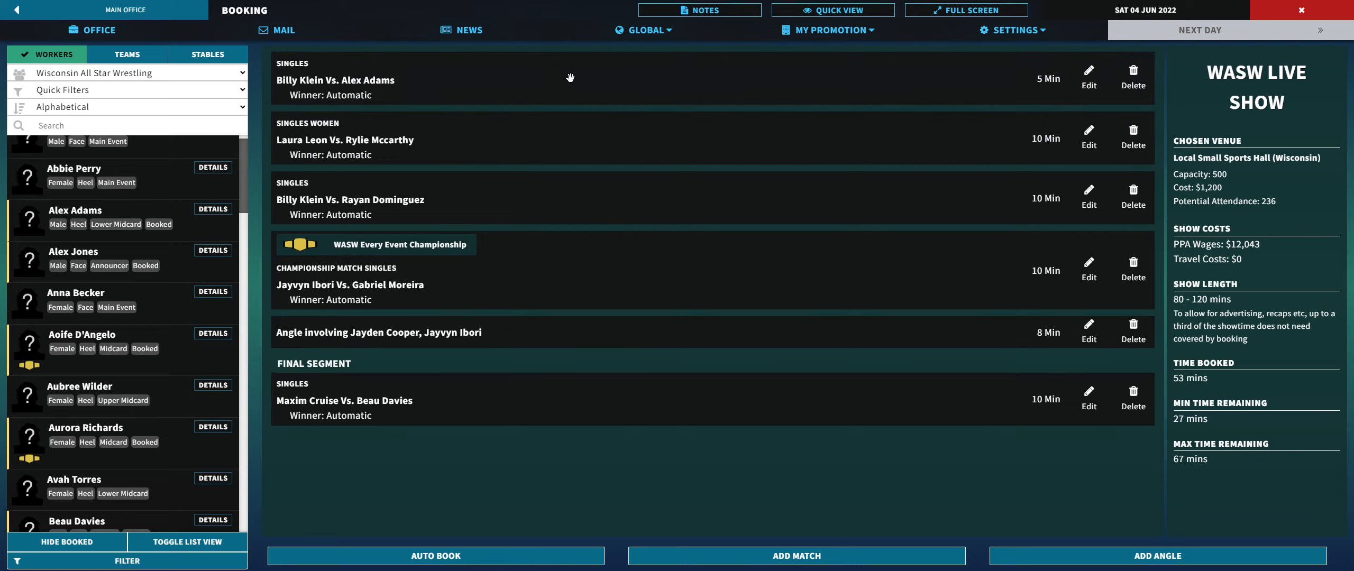
mouse_move(304, 201)
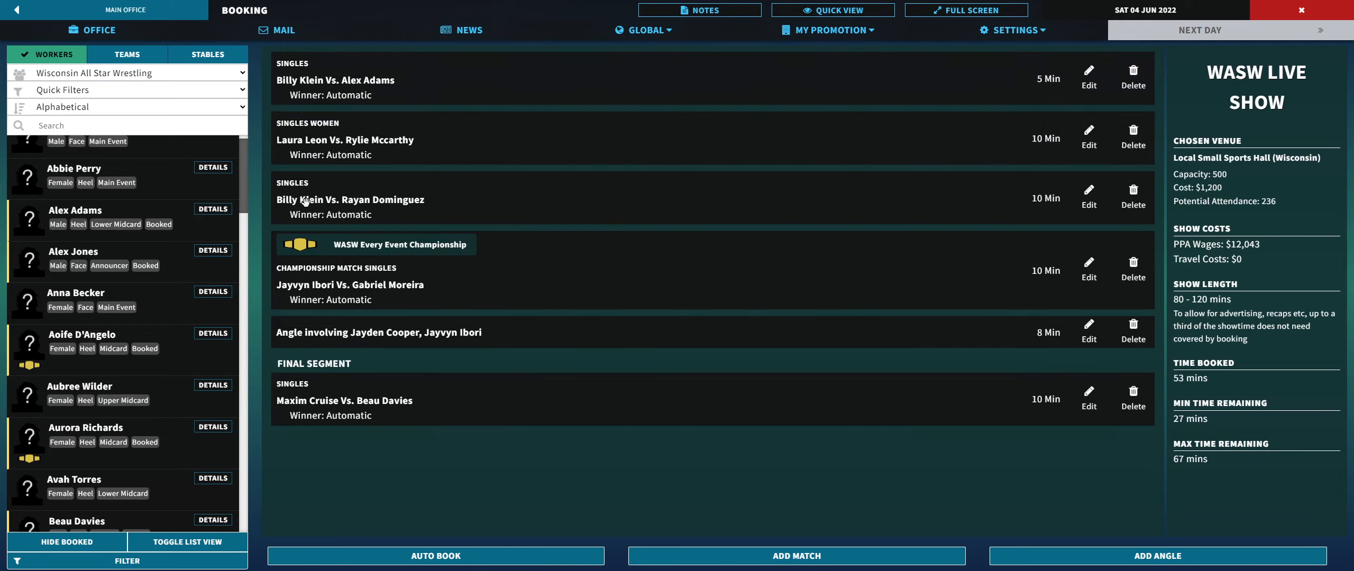
mouse_move(359, 218)
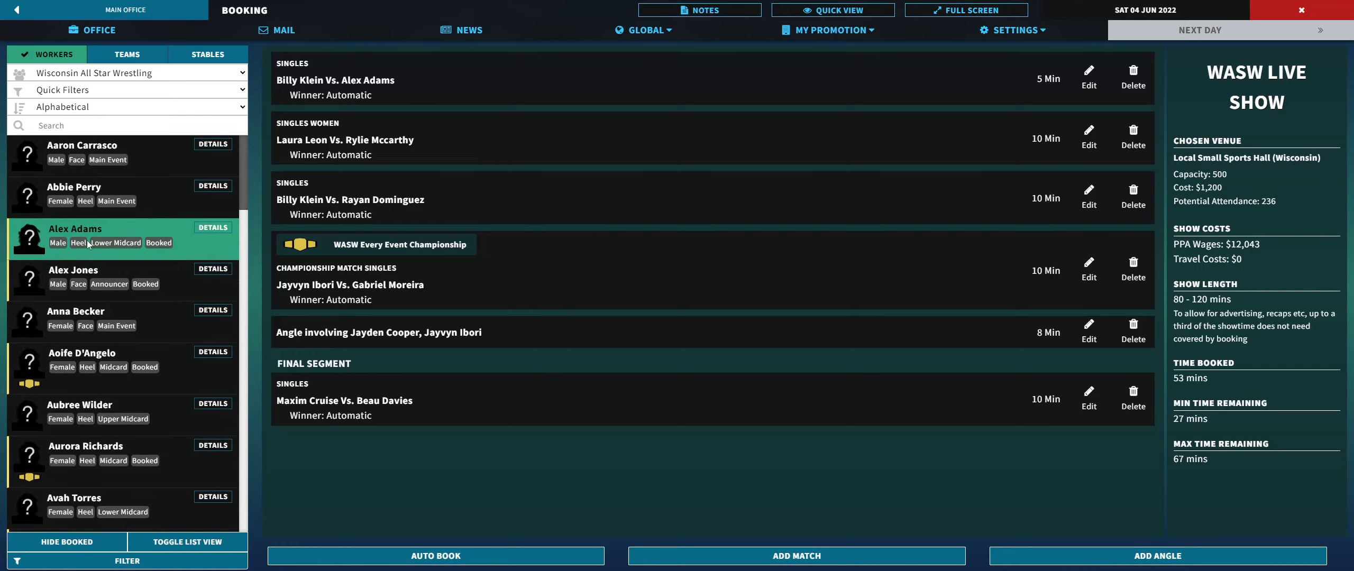
click(103, 153)
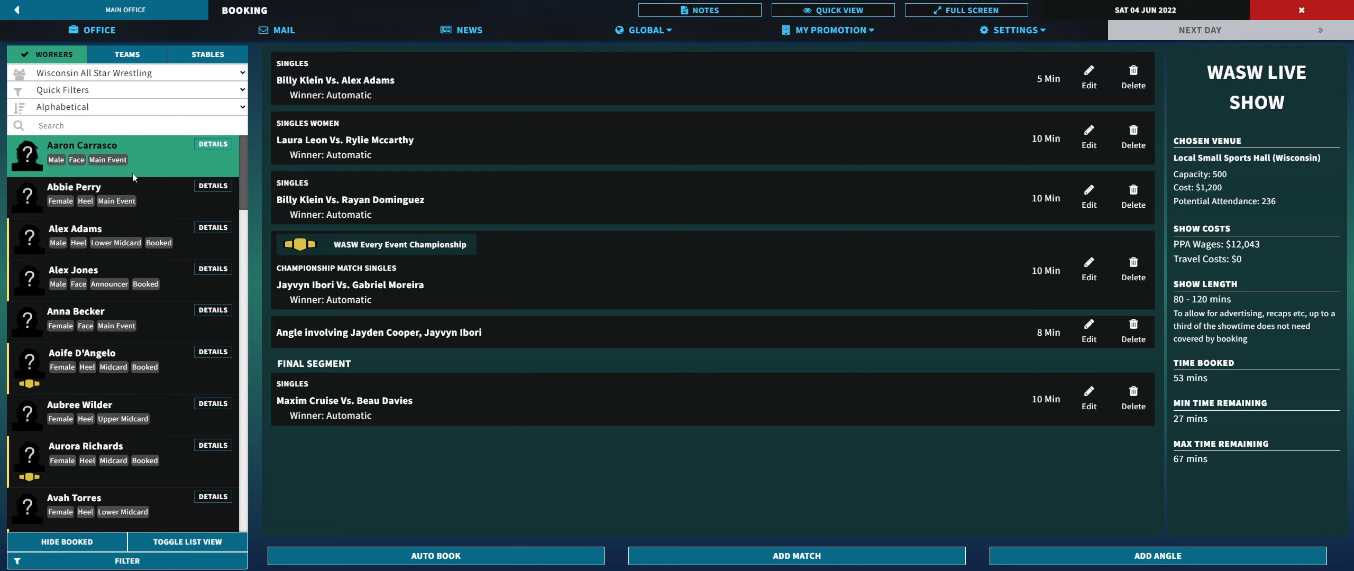
scroll(down, 3)
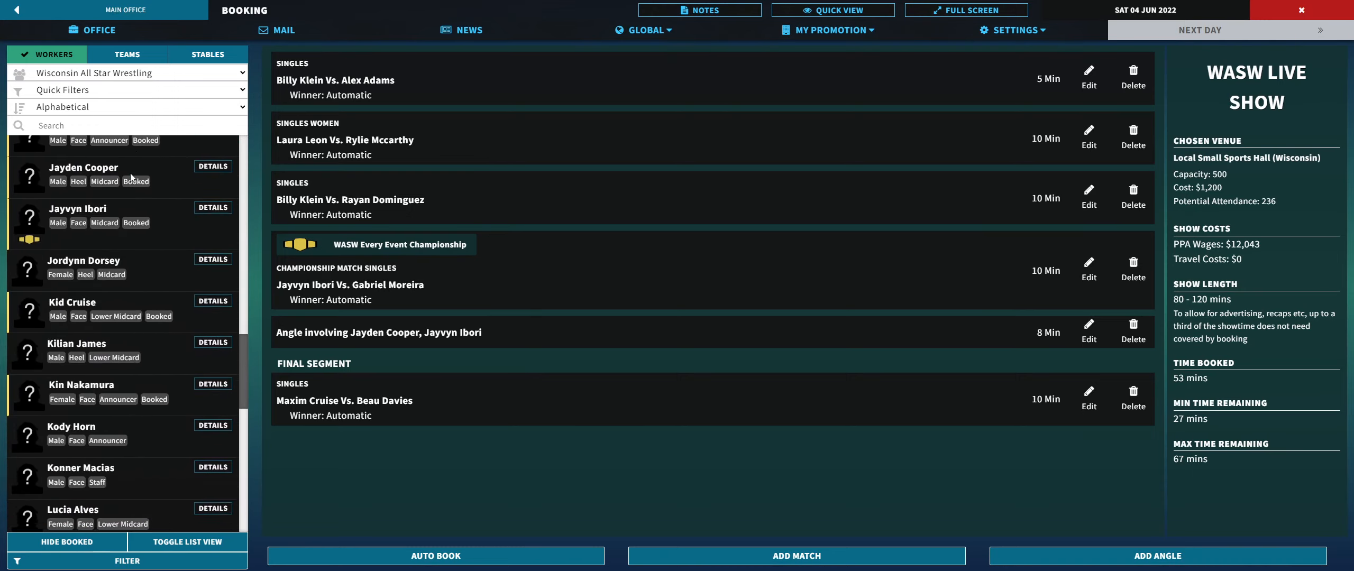
scroll(down, 3)
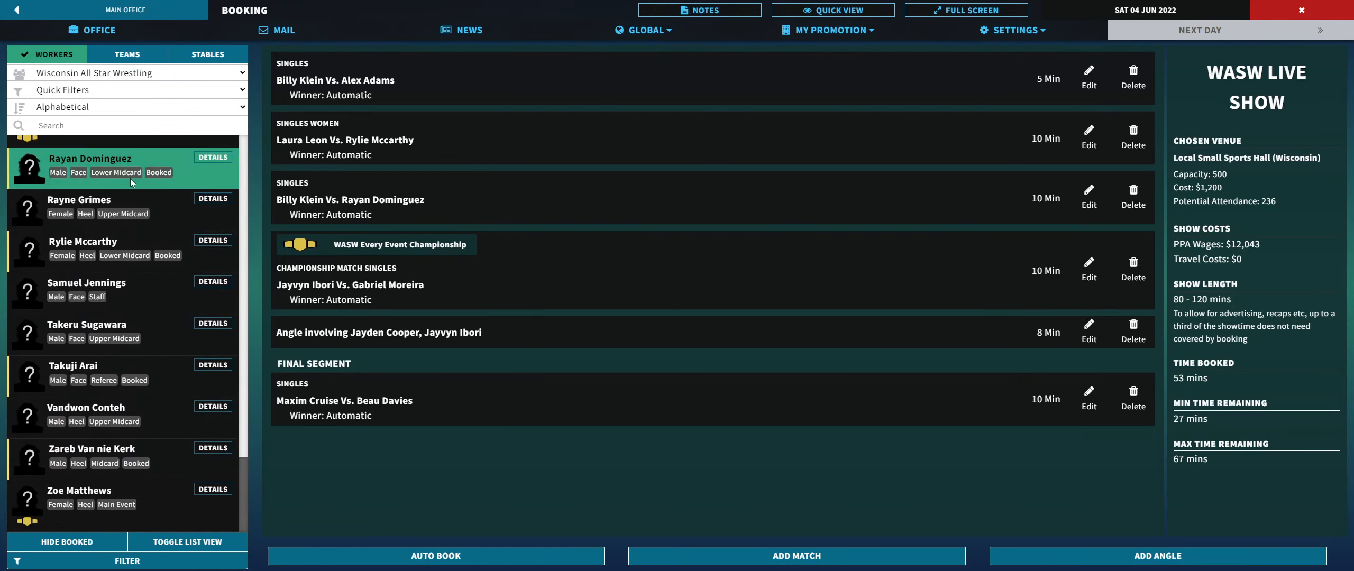
click(125, 375)
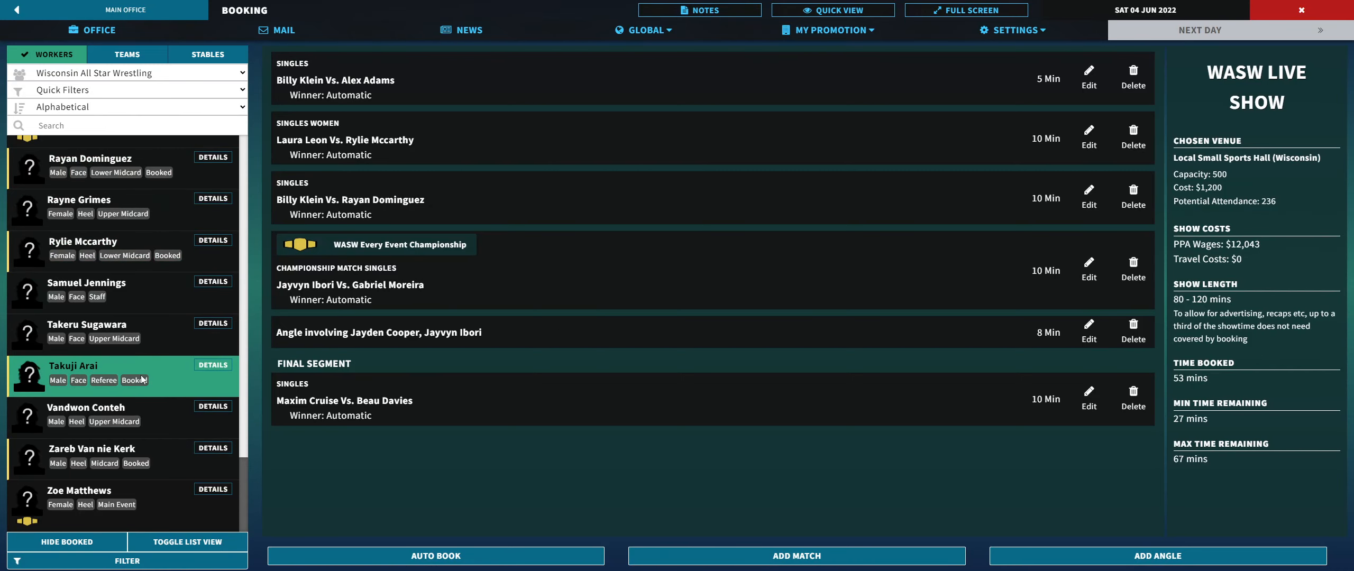
click(795, 556)
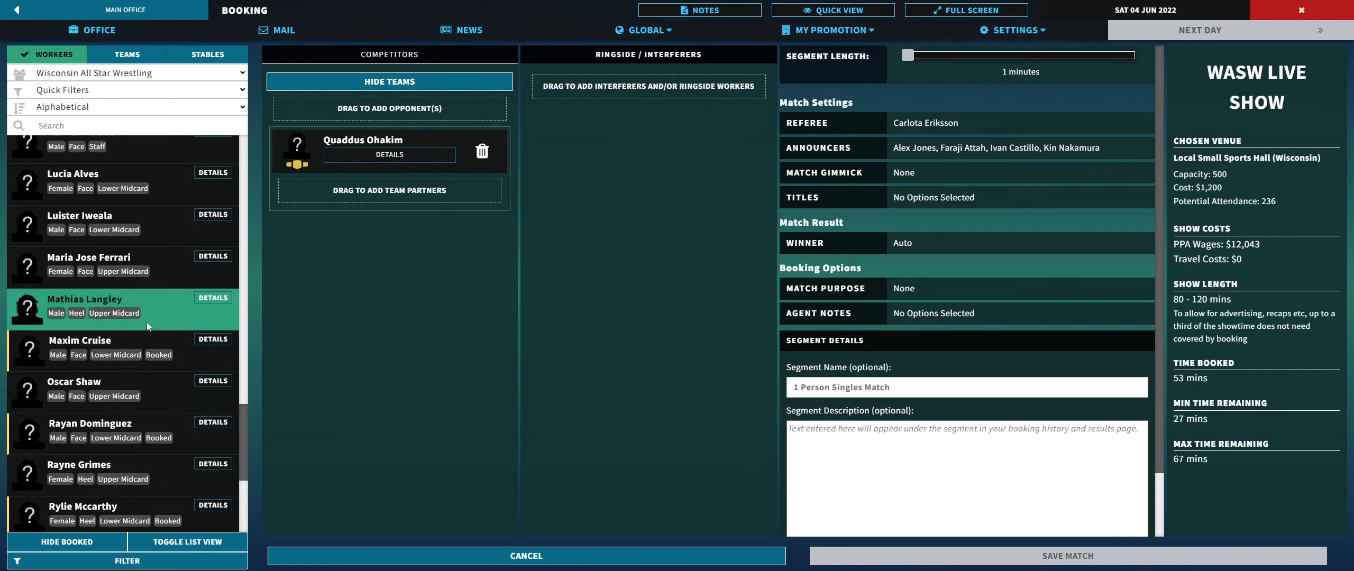
drag(121, 307, 389, 249)
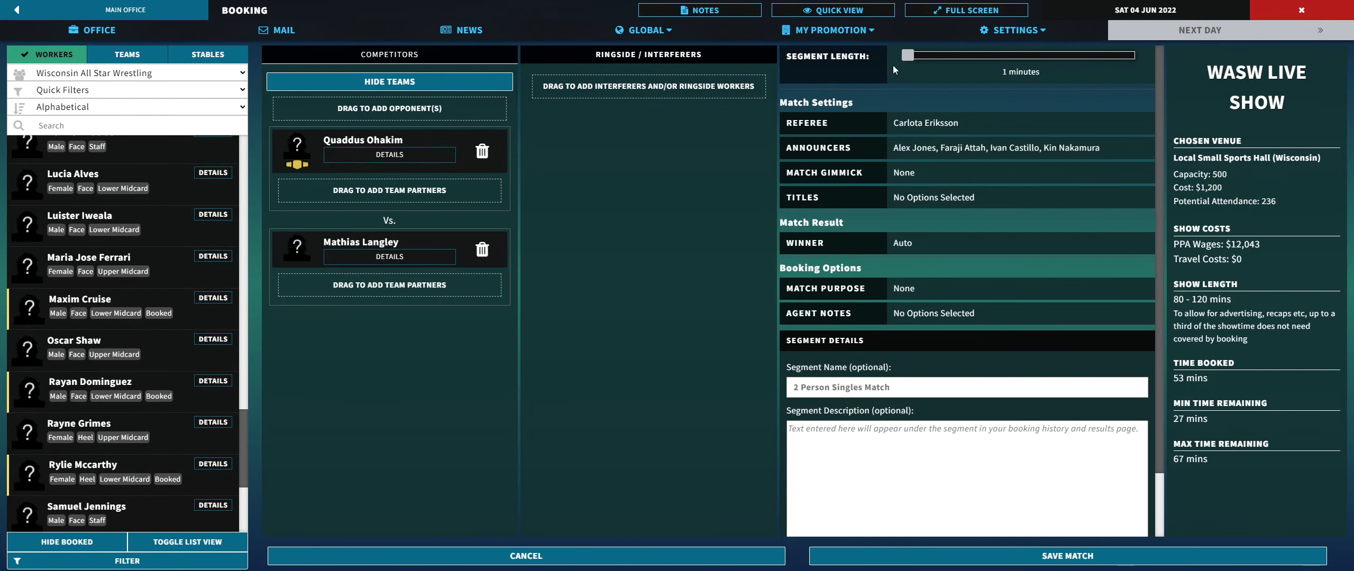
drag(893, 66, 931, 66)
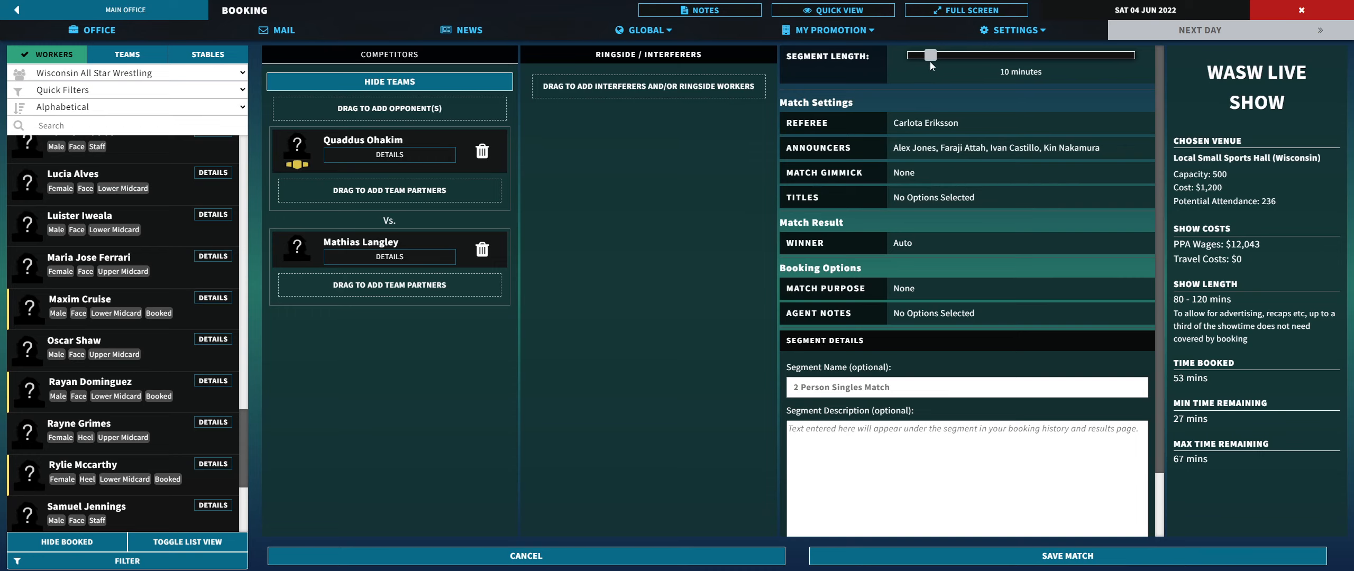
click(903, 172)
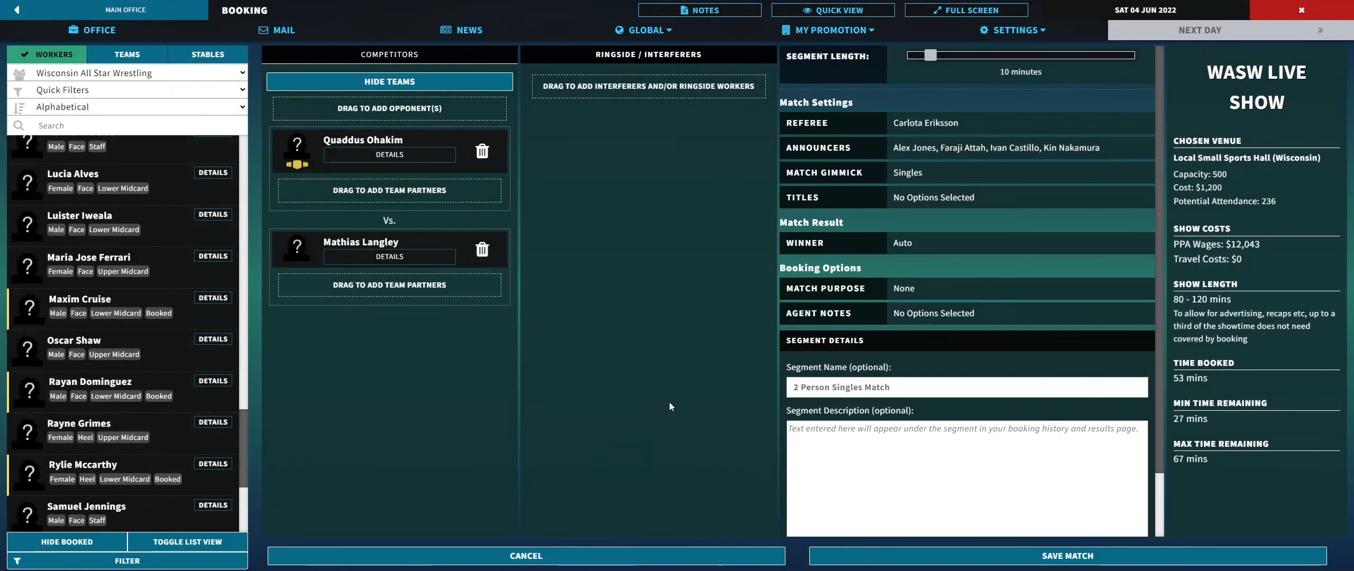
mouse_move(718, 236)
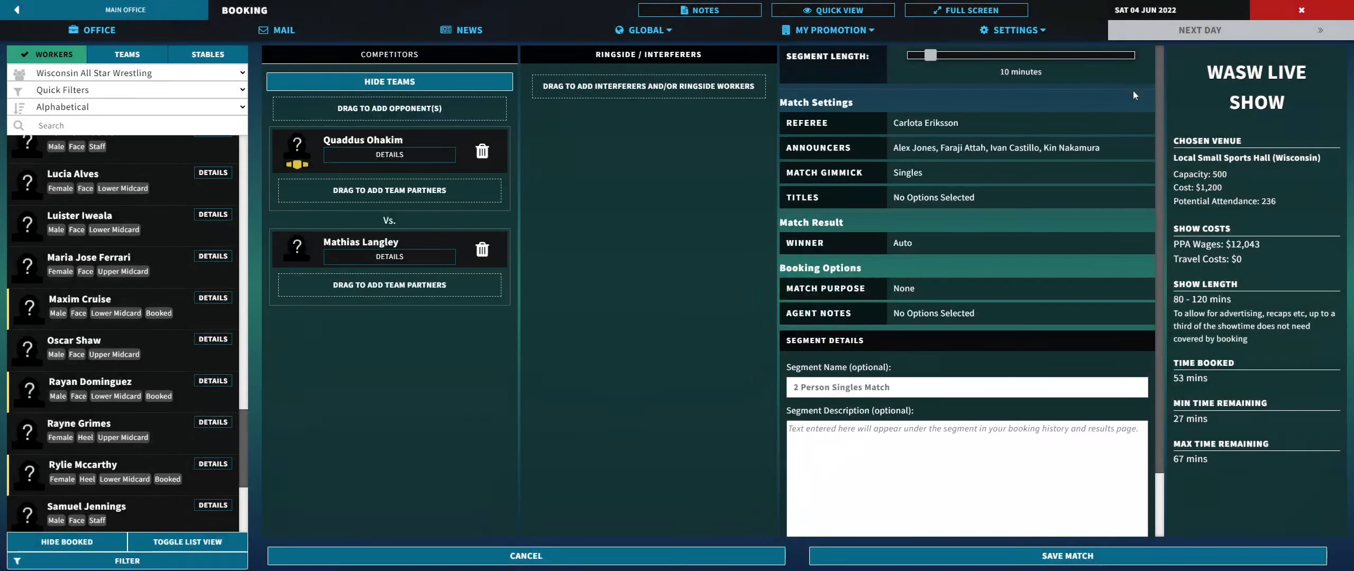
click(1067, 556)
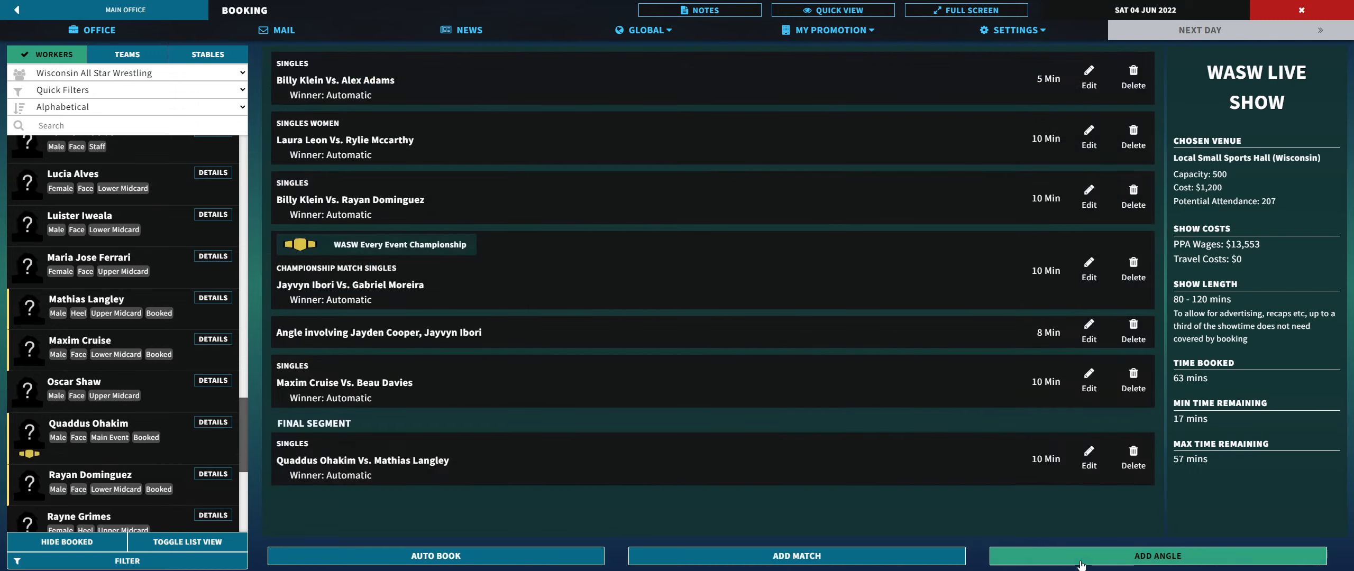
mouse_move(645, 451)
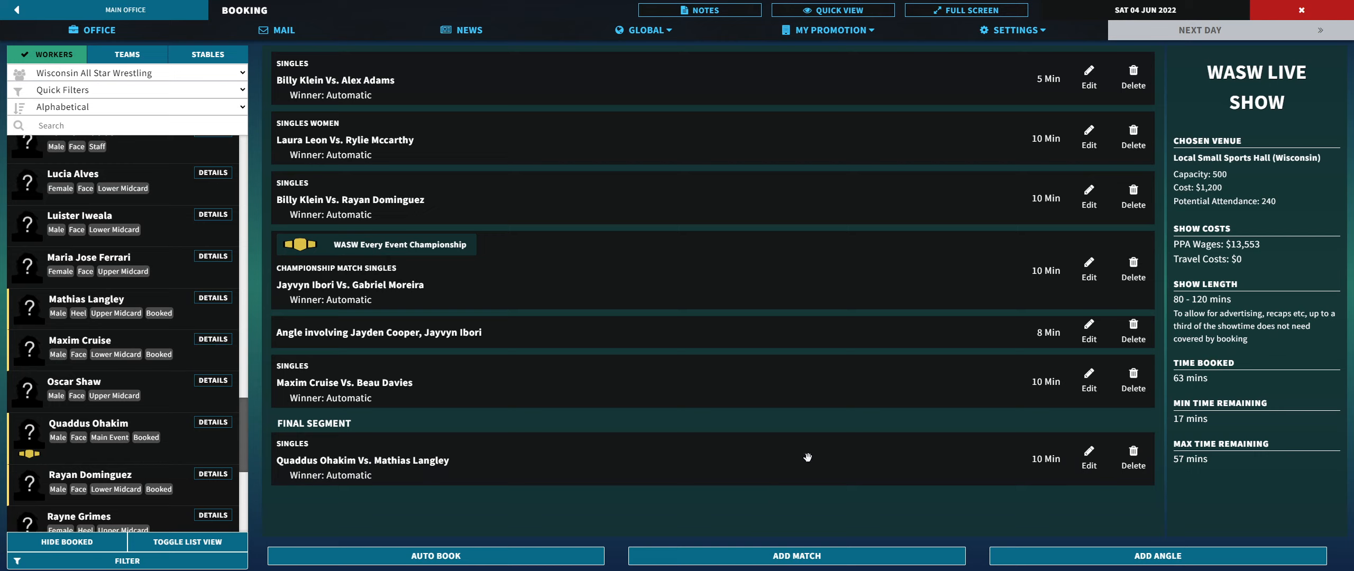
mouse_move(393, 382)
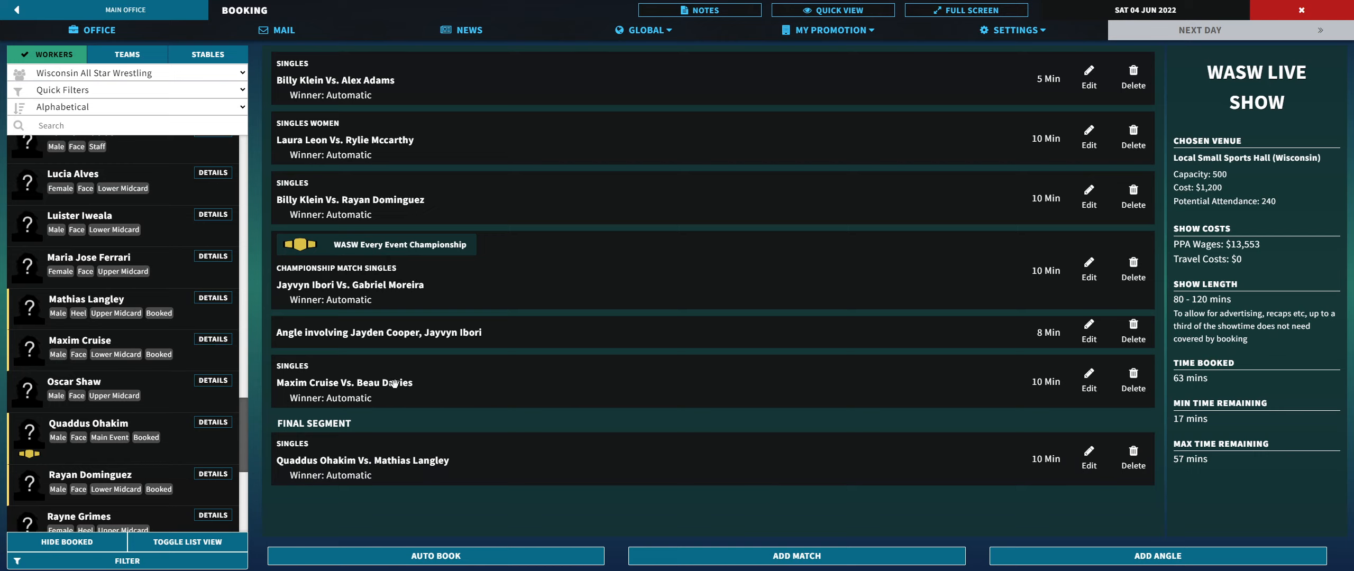
click(103, 347)
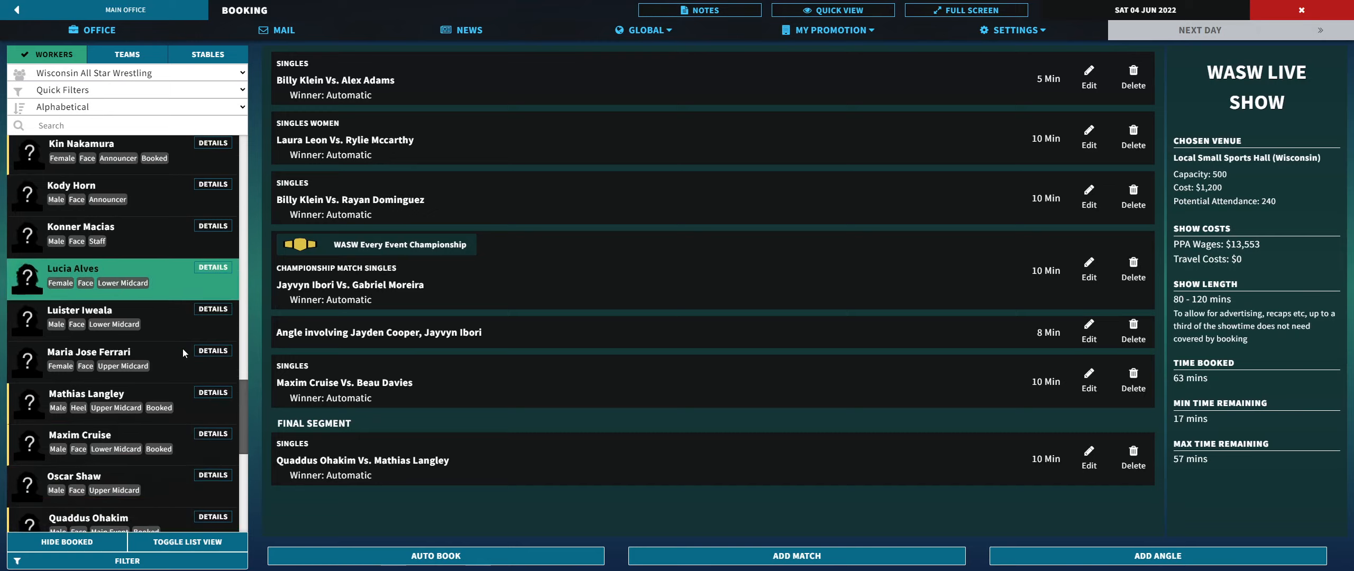
scroll(down, 3)
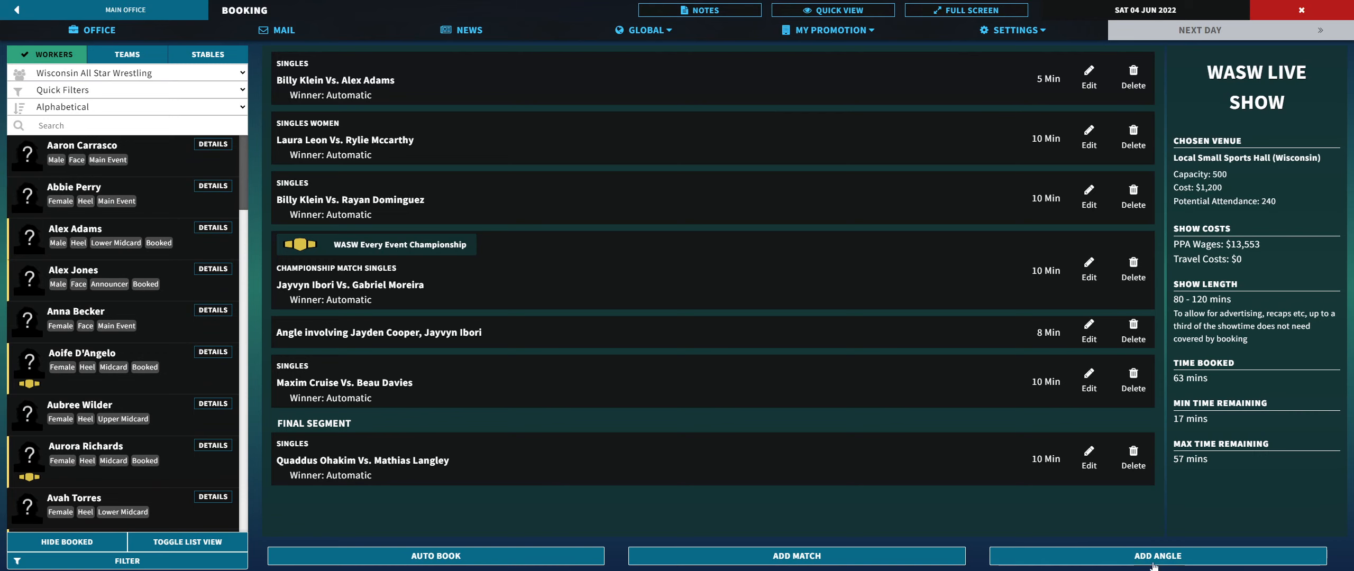
Step: Start a new angle and scroll through its Beat Type list
click(1156, 556)
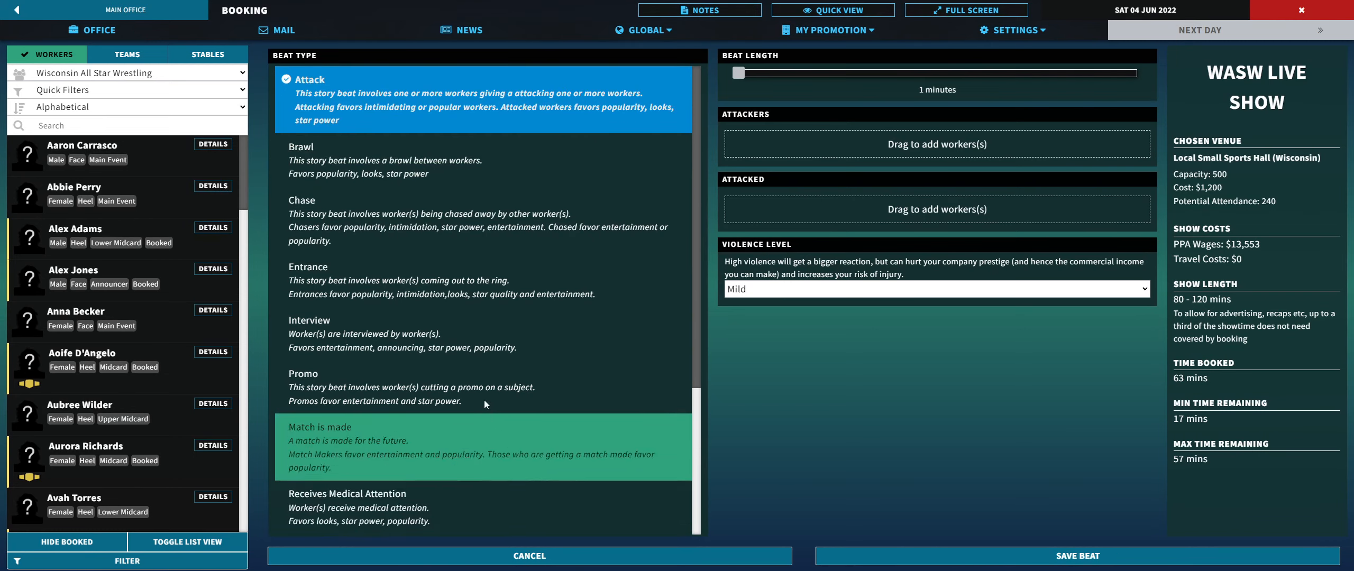
scroll(down, 3)
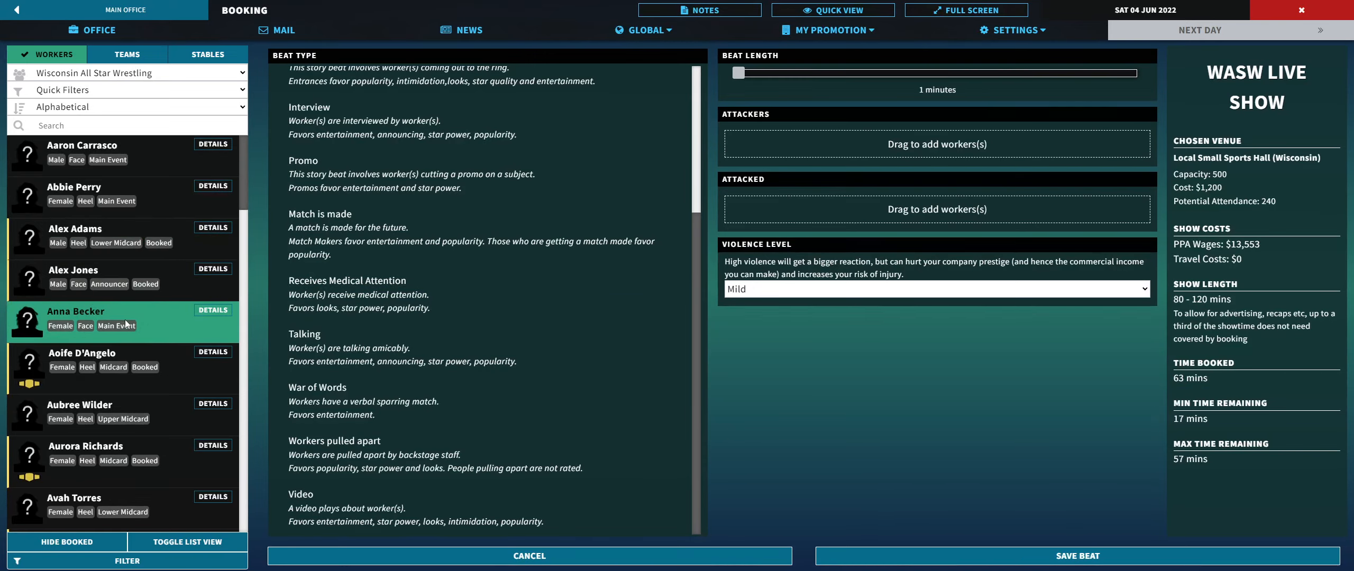
scroll(down, 3)
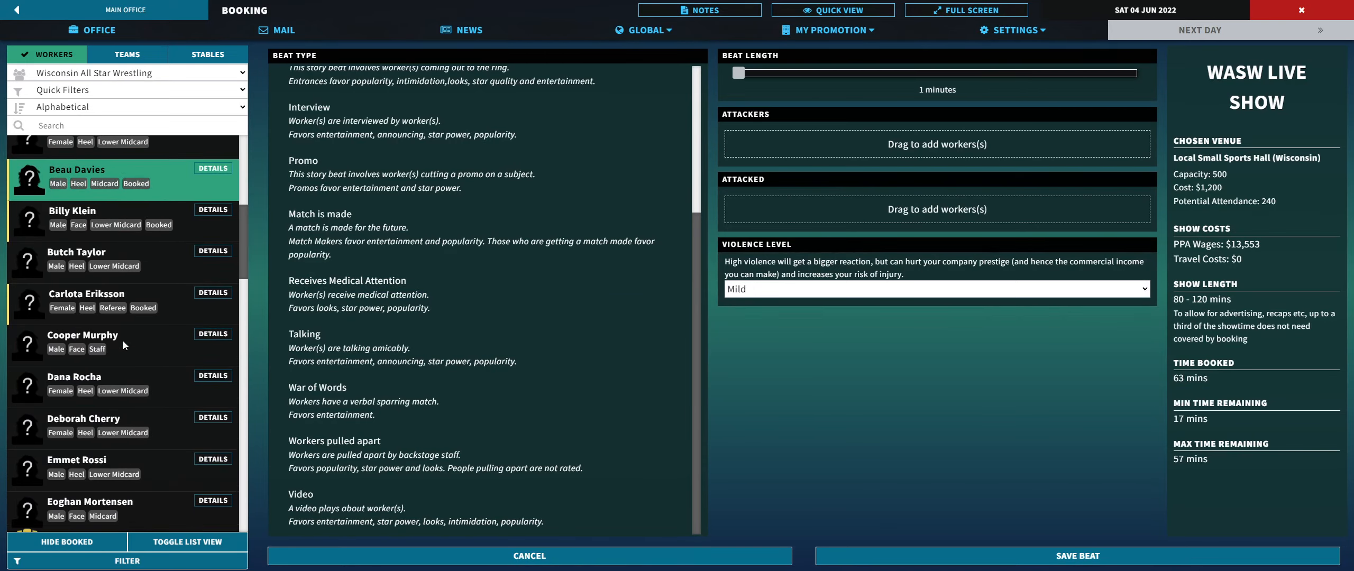
scroll(down, 3)
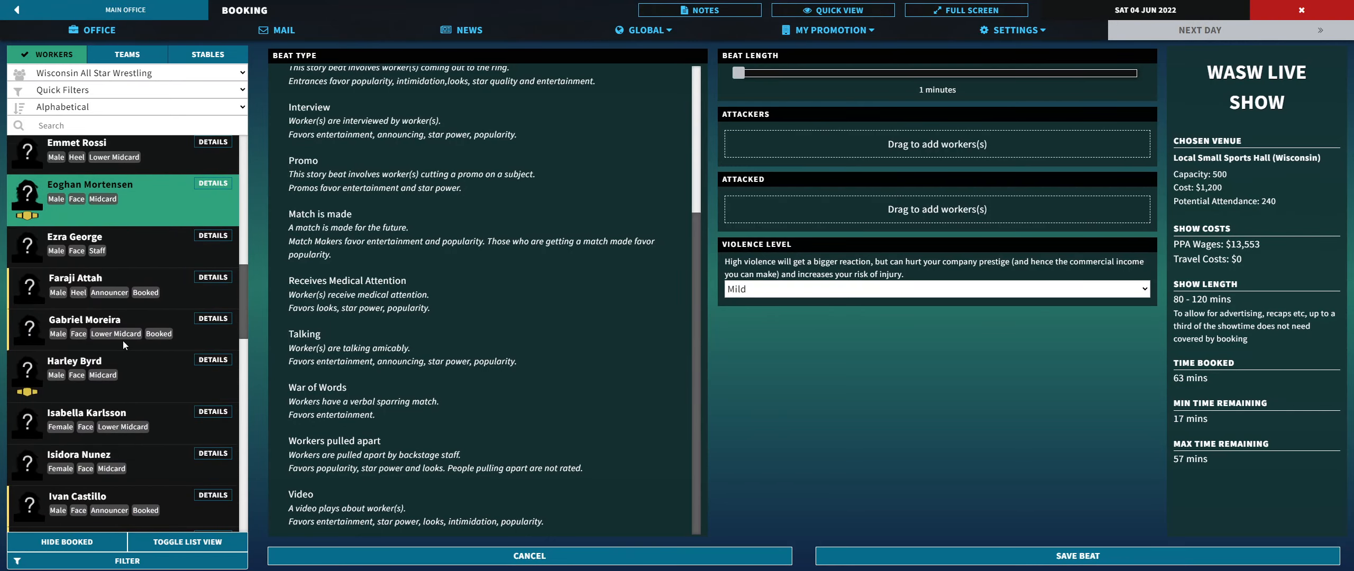
scroll(down, 3)
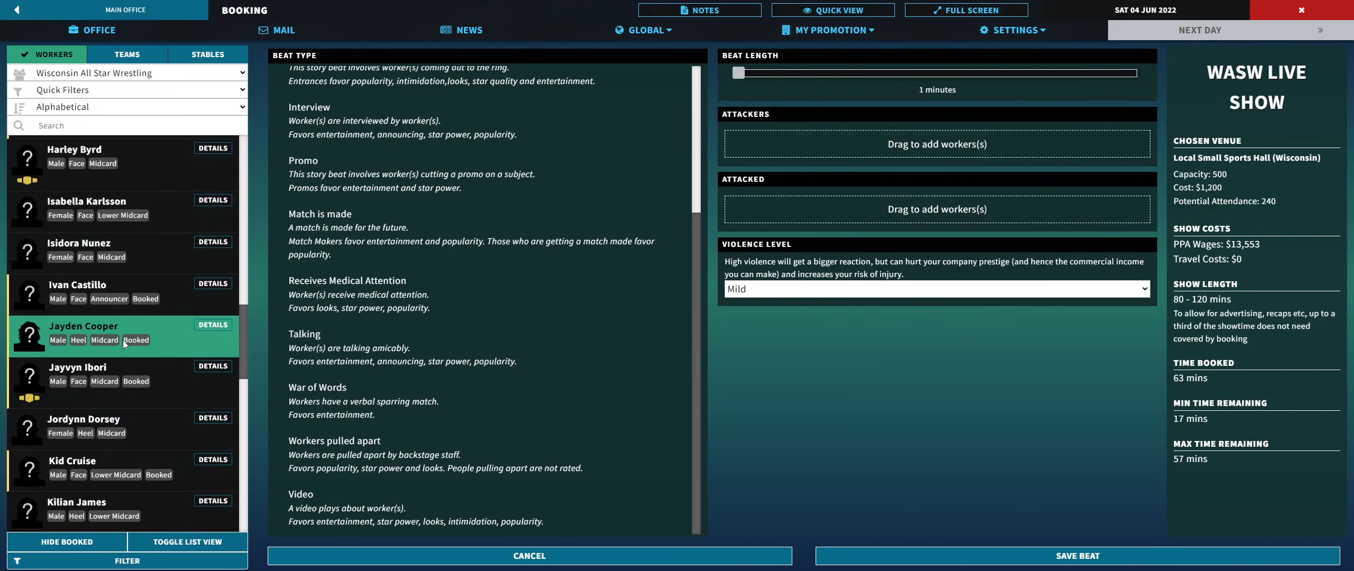
scroll(down, 3)
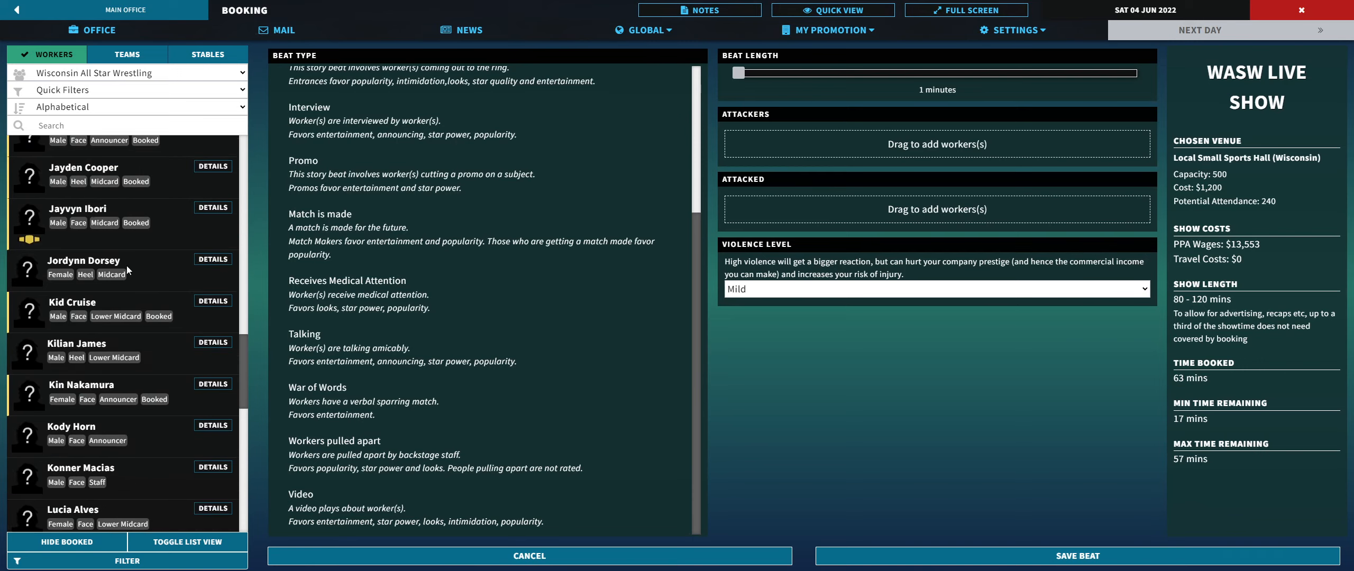
click(86, 349)
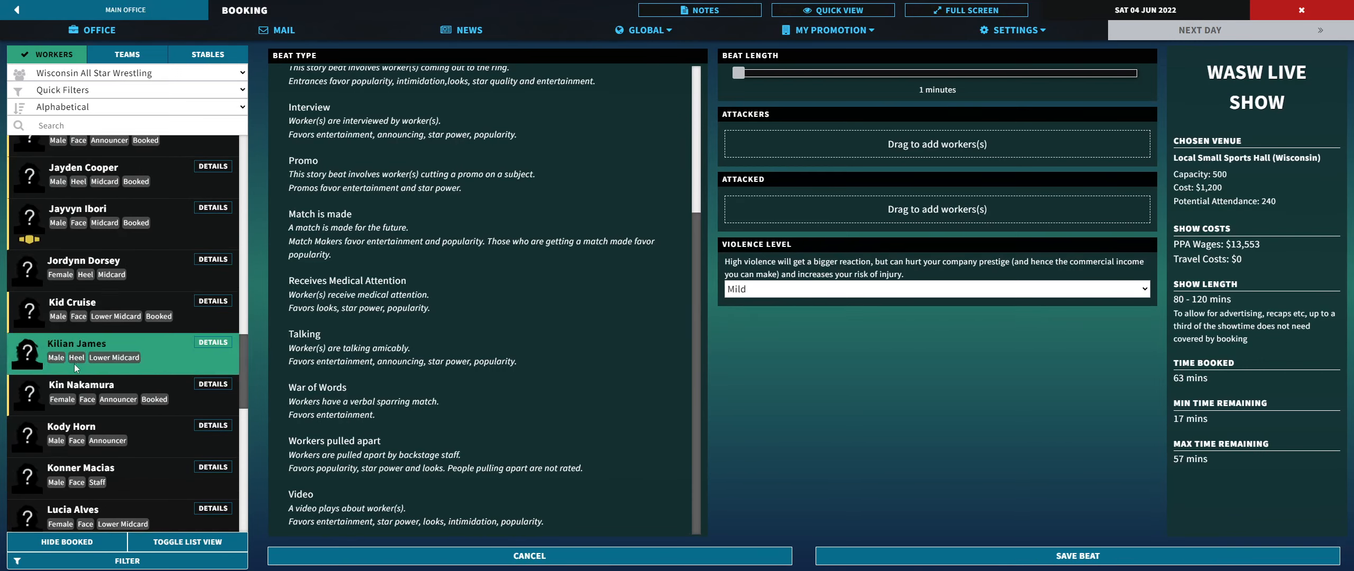
scroll(down, 3)
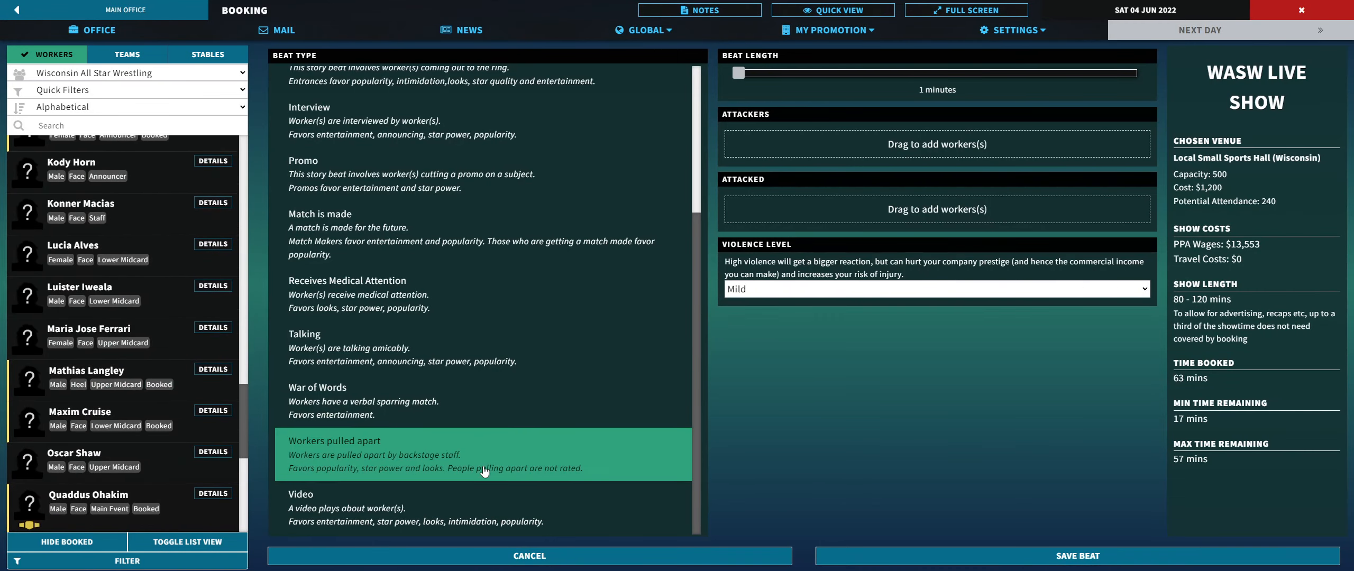
mouse_move(484, 472)
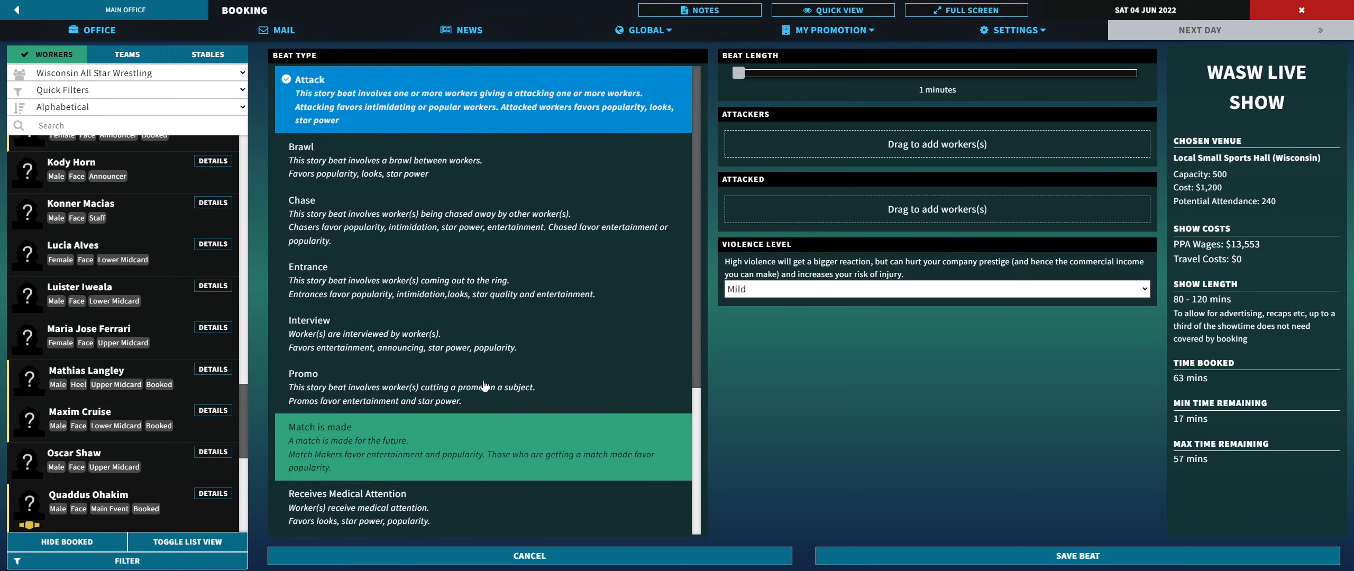
scroll(down, 3)
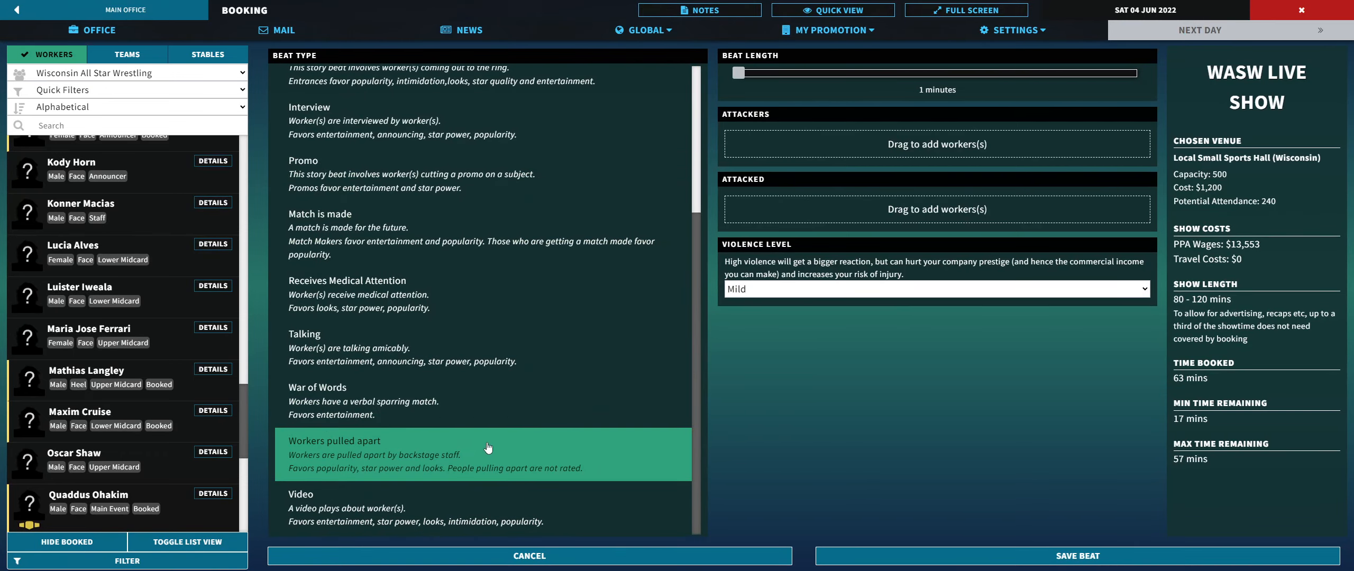
click(528, 556)
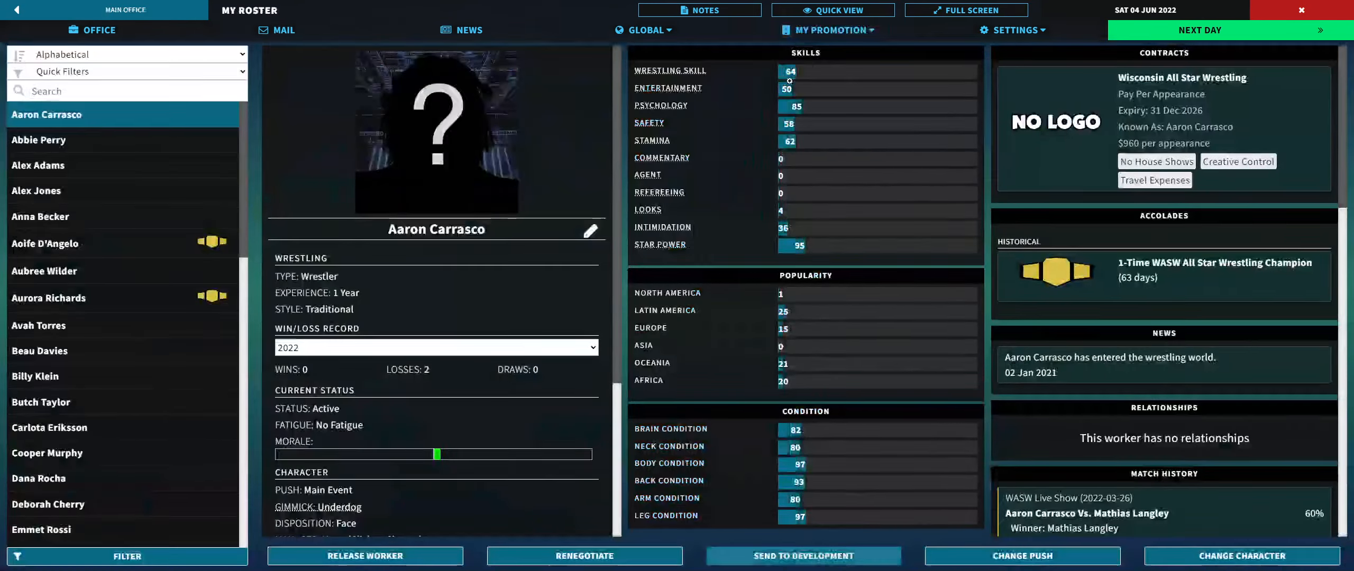
Step: In Change Character, set Rayne Grimes to Face with the Badass gimmick and submit
scroll(down, 3)
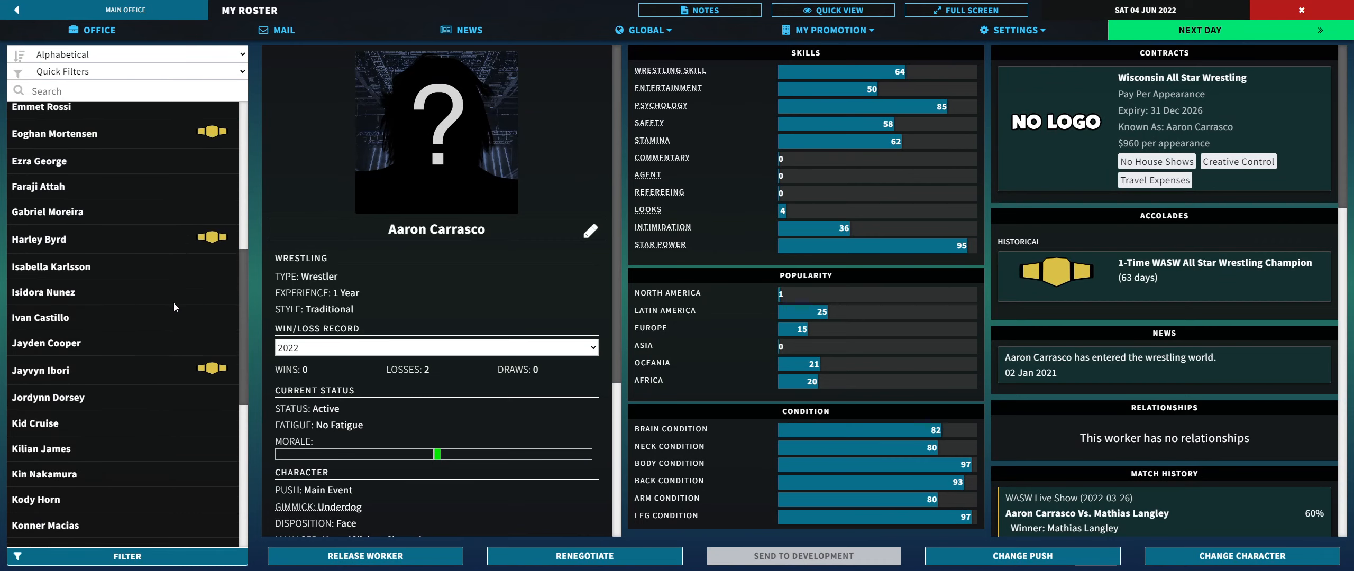
scroll(down, 3)
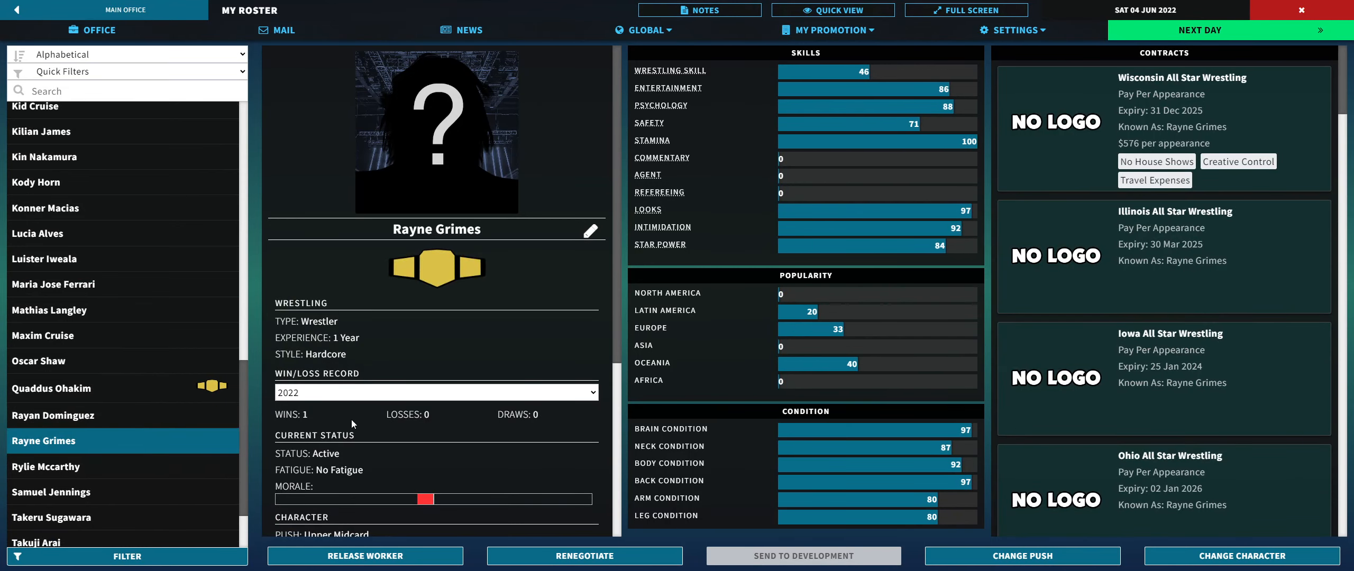
scroll(down, 3)
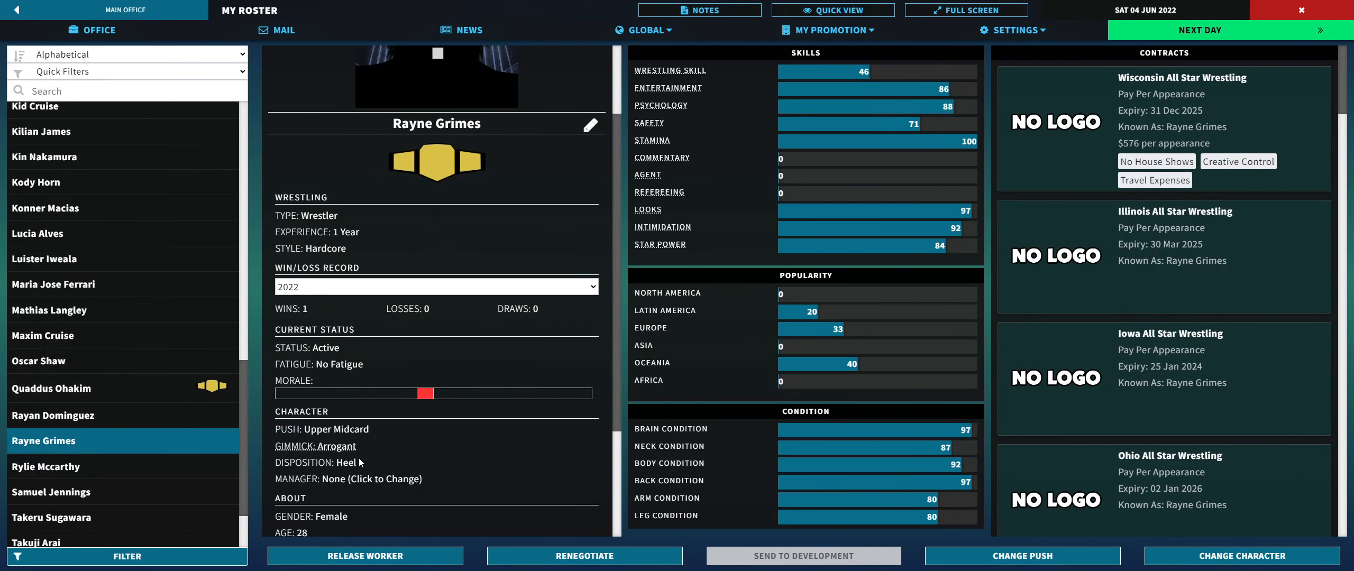
mouse_move(340, 446)
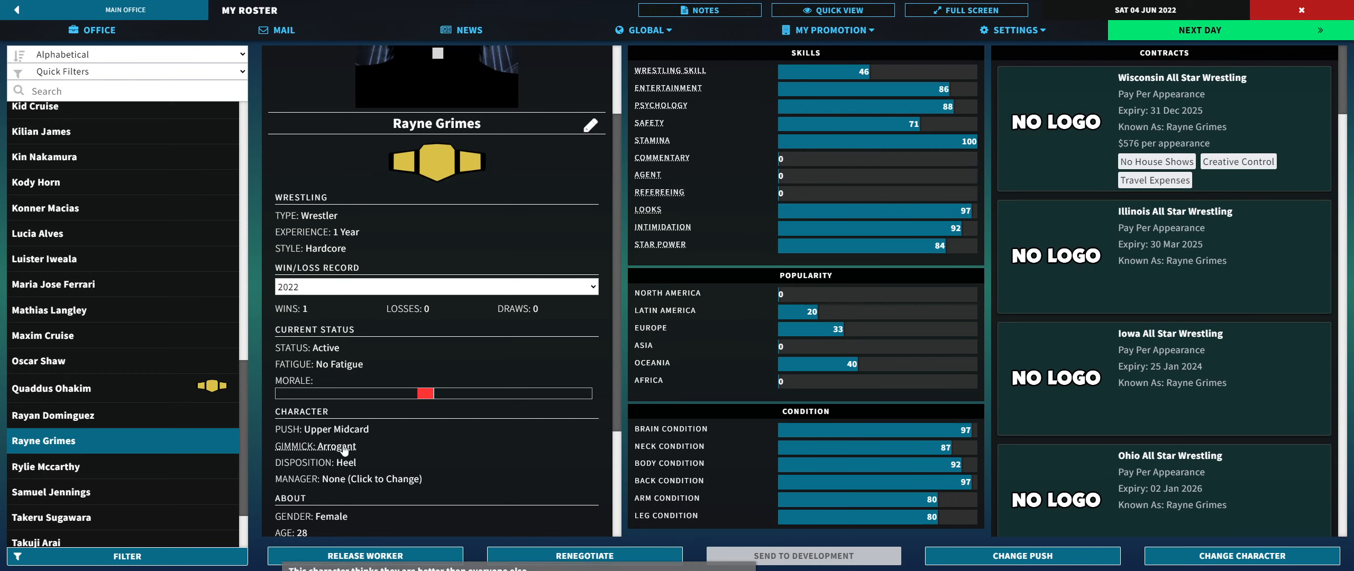
scroll(down, 3)
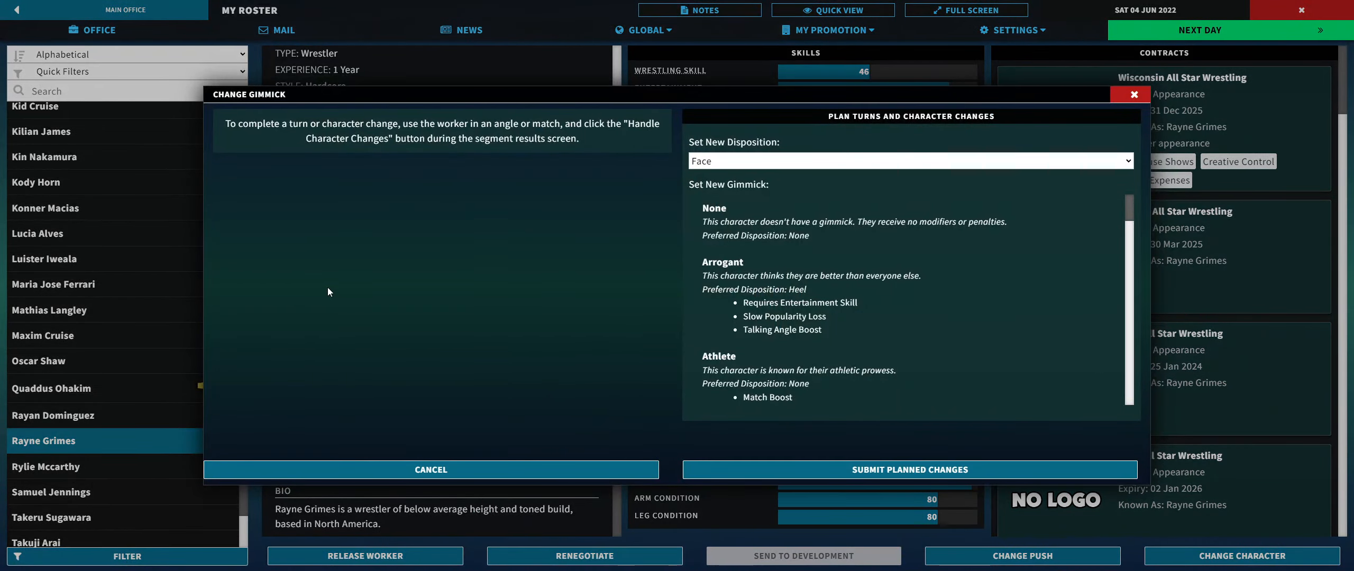
click(807, 221)
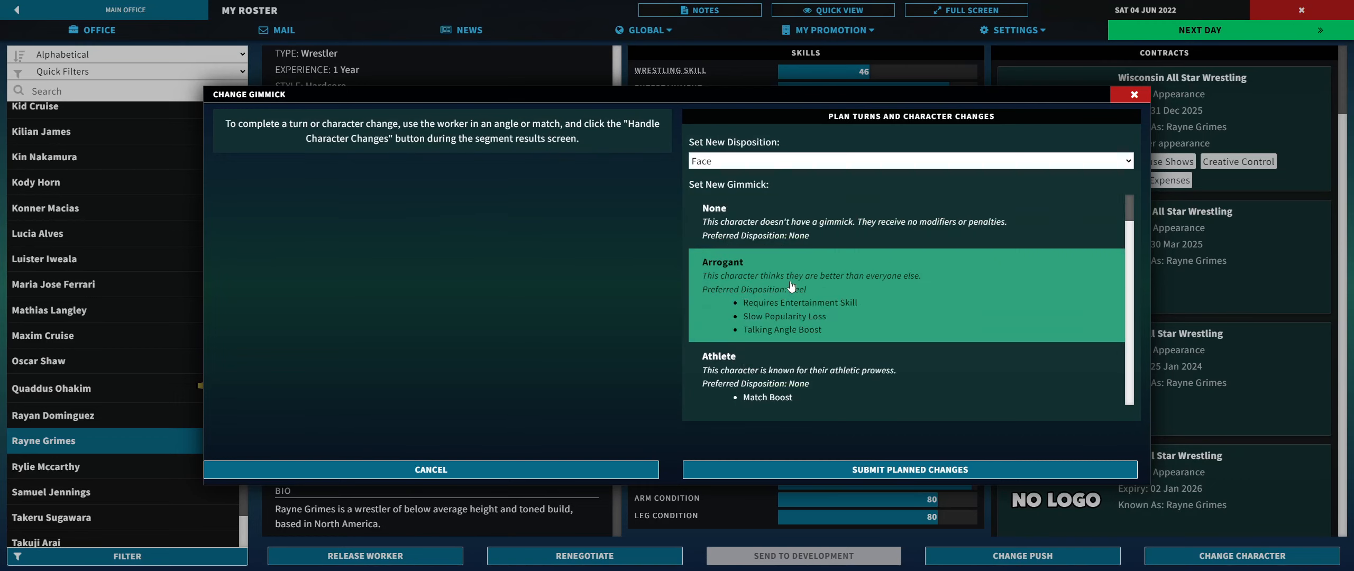
scroll(down, 3)
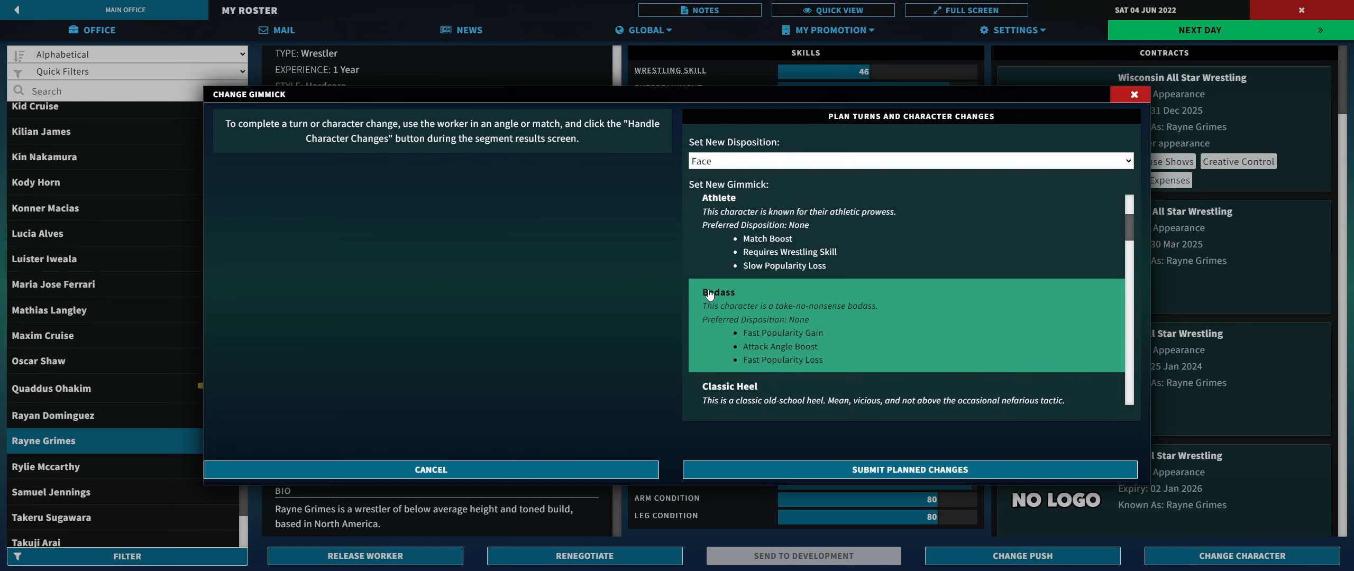
click(718, 292)
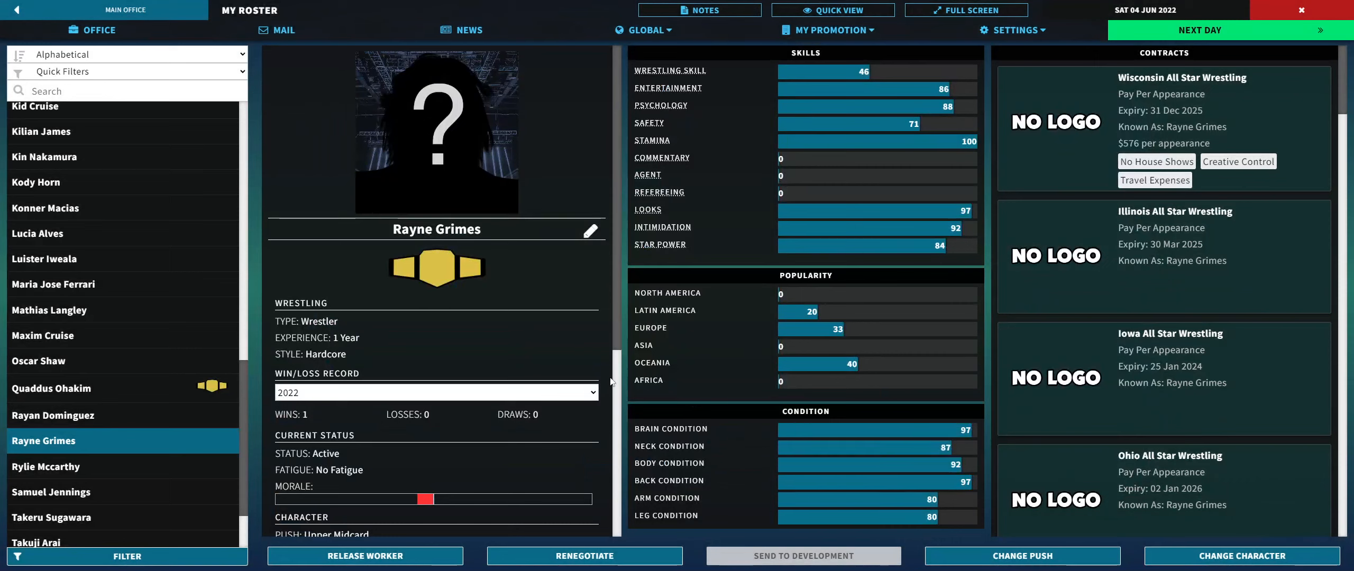
scroll(down, 3)
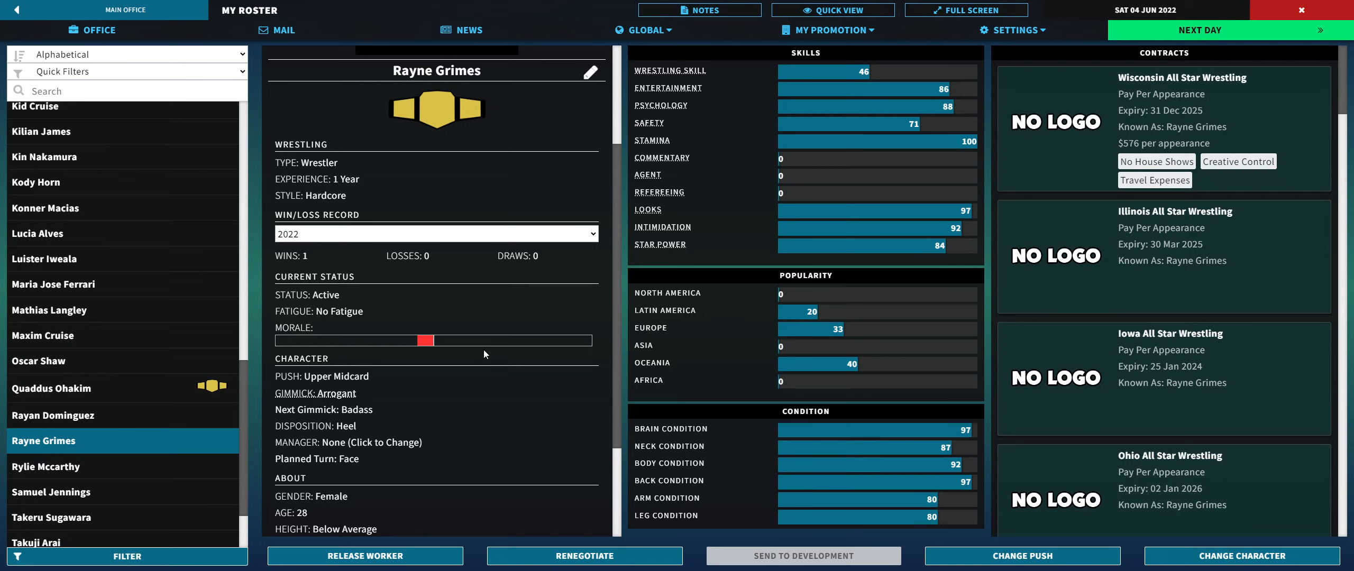
mouse_move(338, 355)
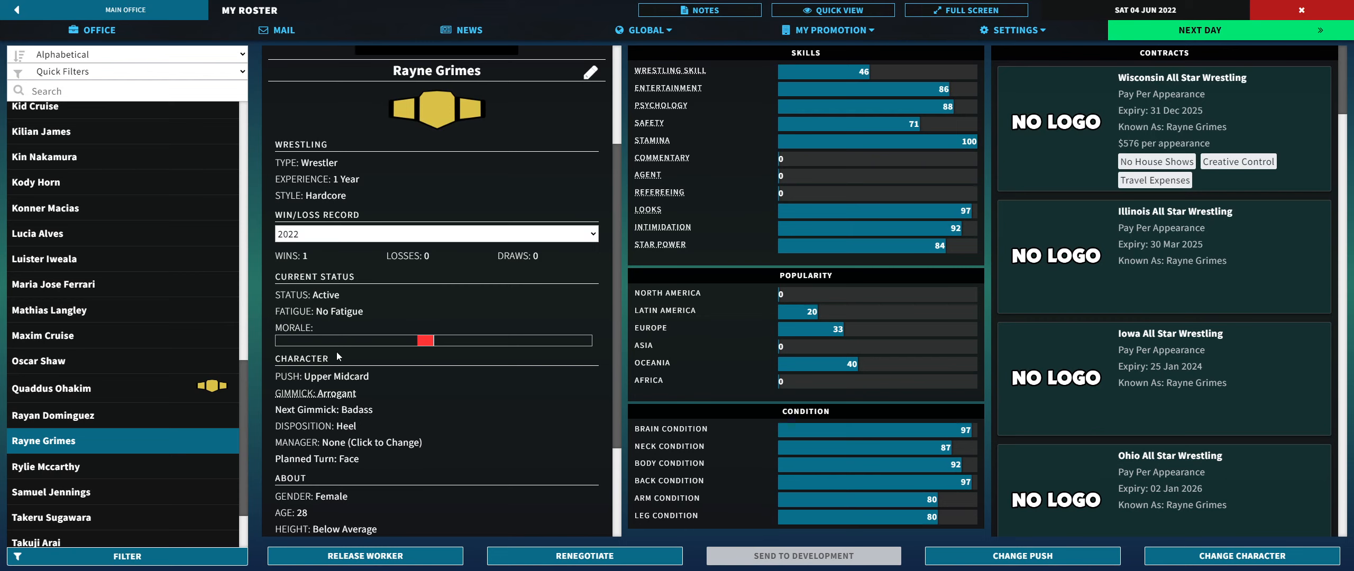
scroll(down, 3)
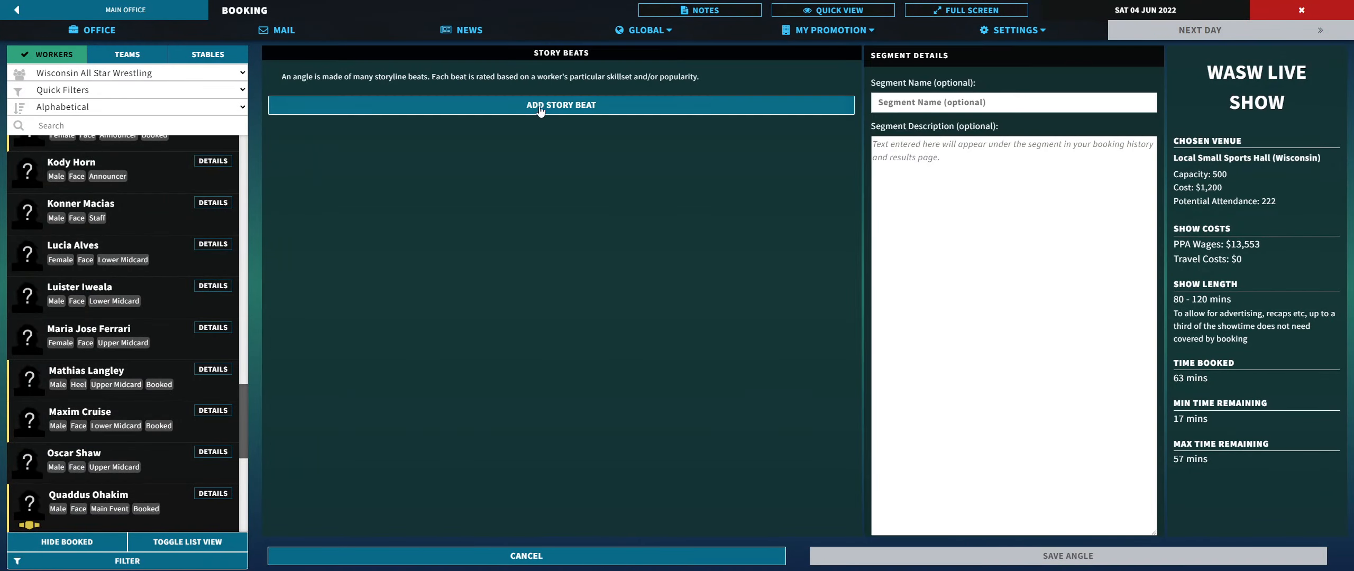
Step: Add a promo beat with Rayne Grimes cutting a promo on Zoe Matthews
click(561, 104)
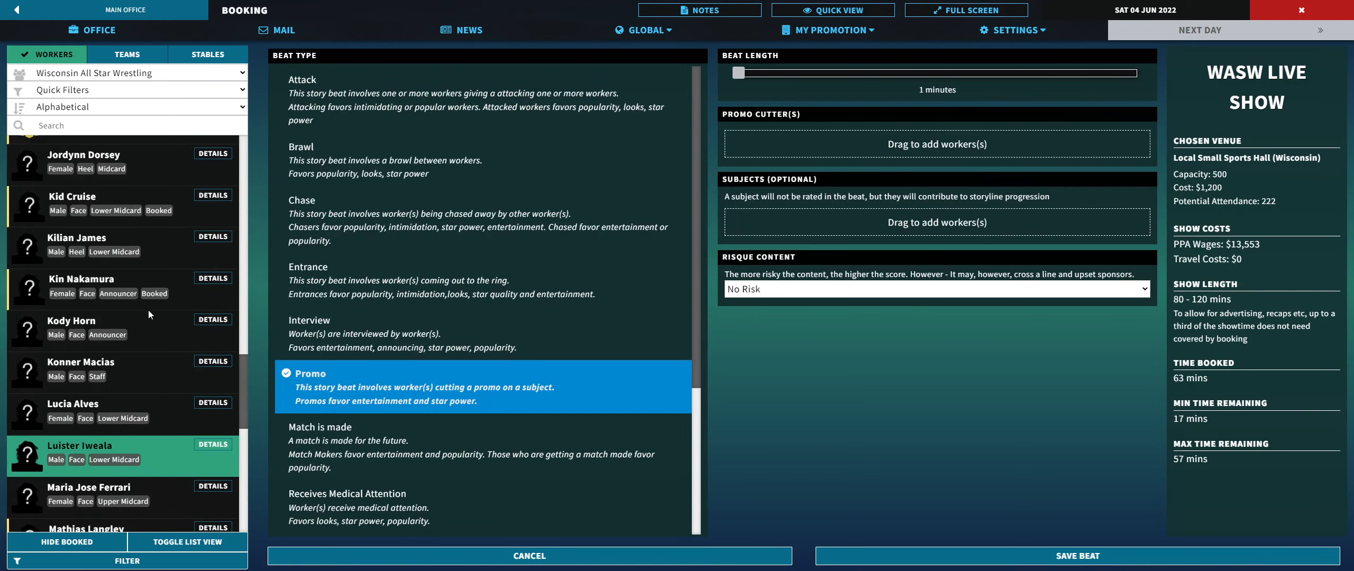
scroll(down, 3)
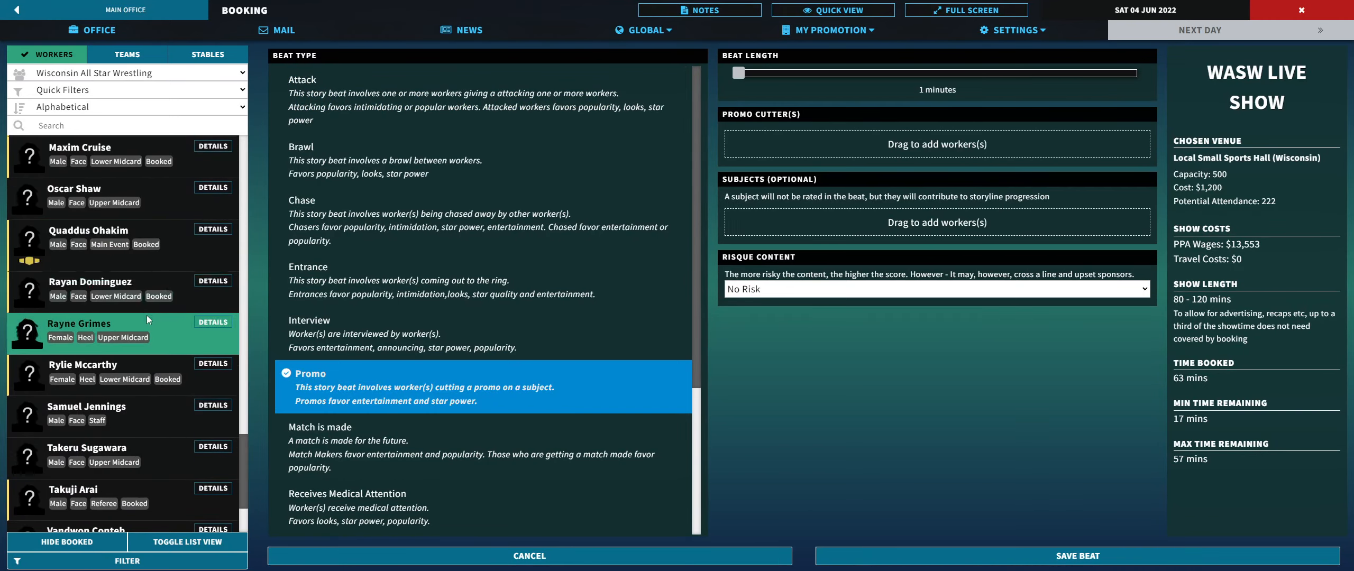
drag(79, 328, 864, 143)
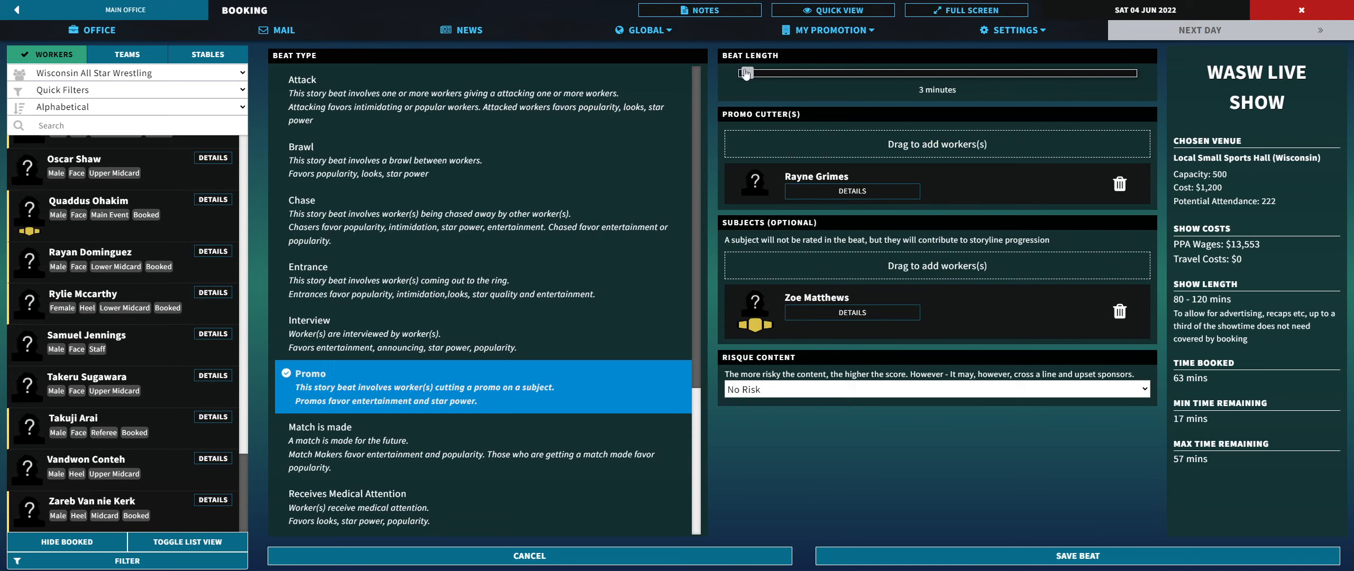
drag(750, 73, 777, 74)
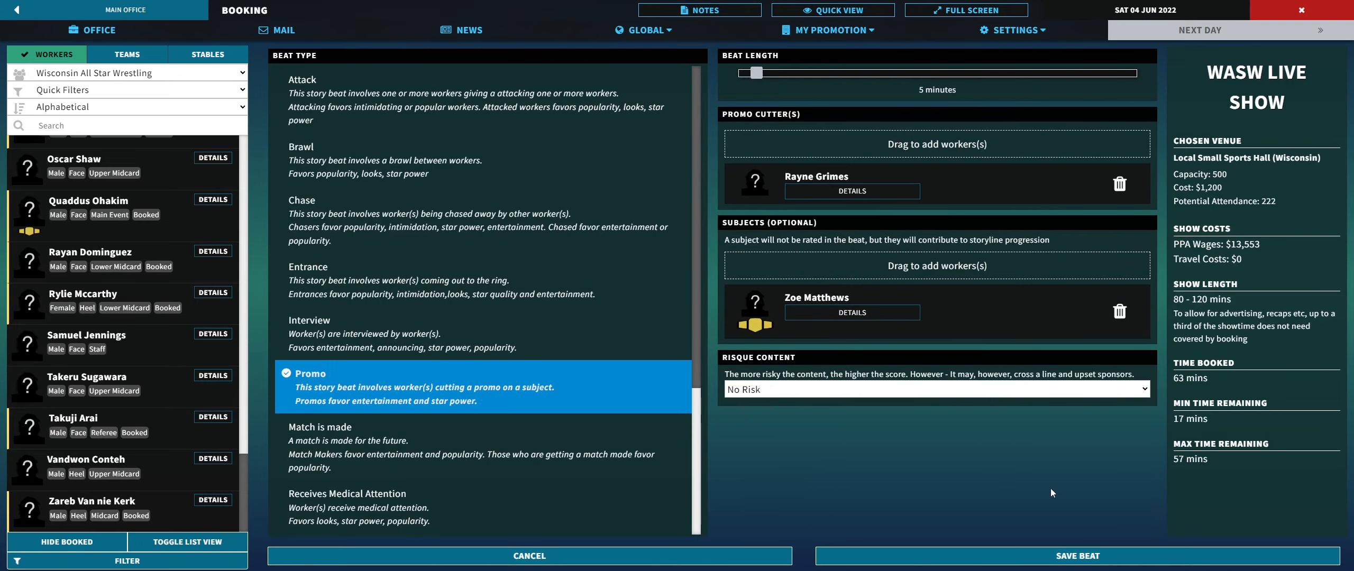
click(1077, 556)
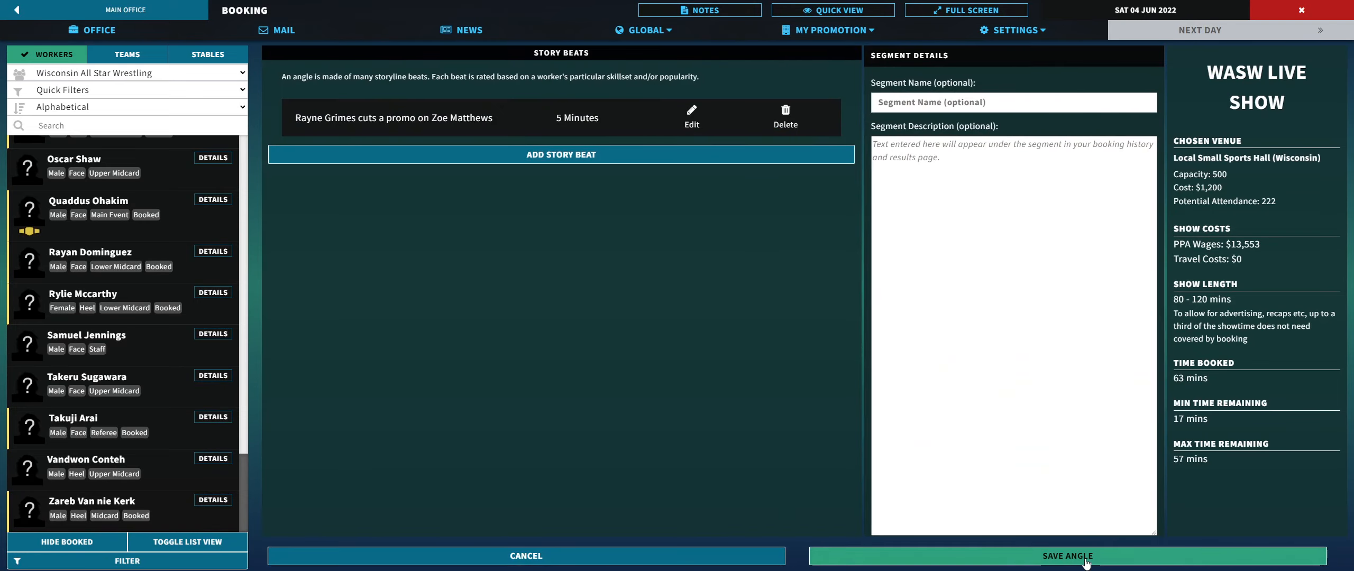
mouse_move(690, 113)
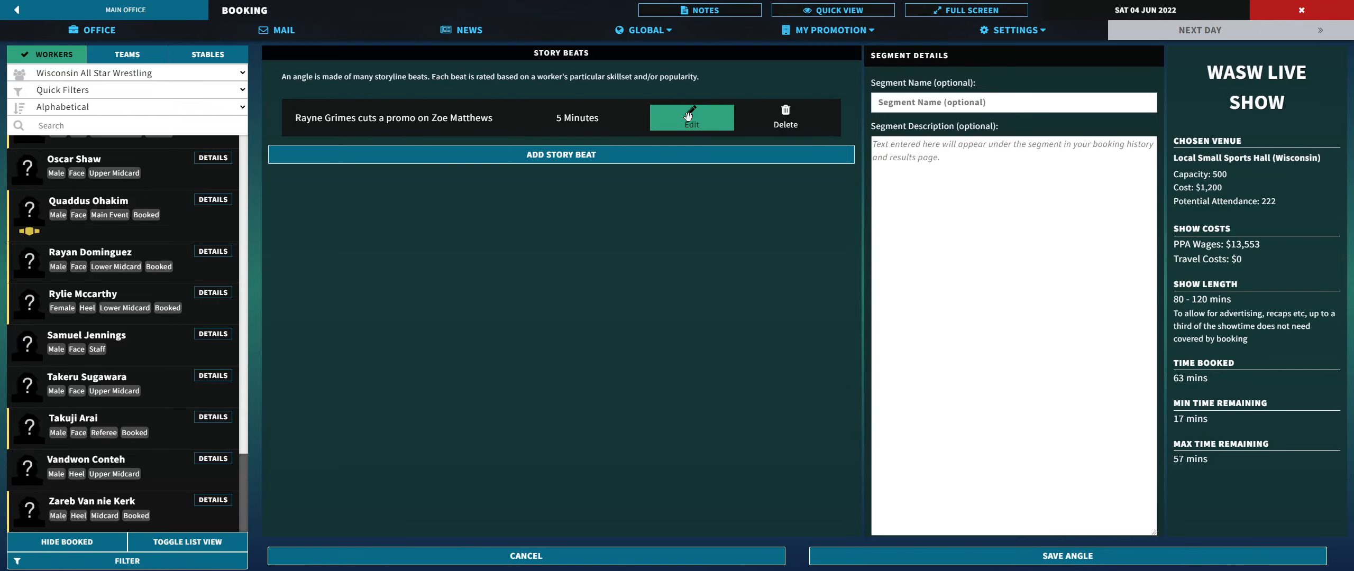
Step: Shorten the promo beat to 3 minutes, then save the beat and the angle
click(691, 117)
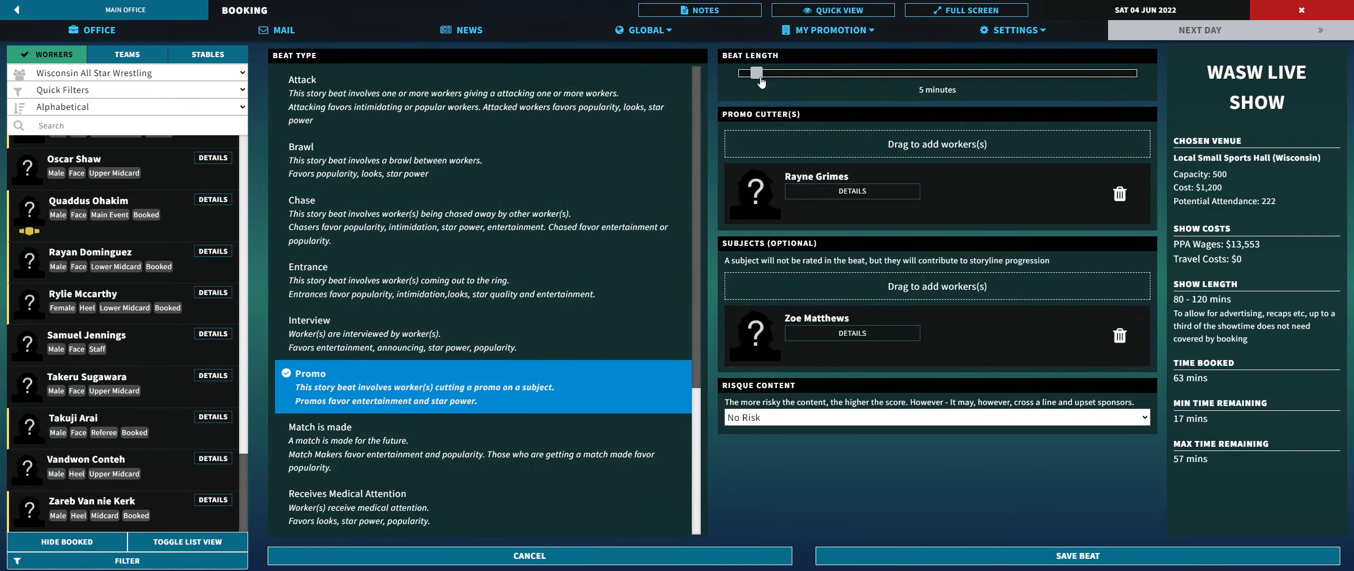
drag(755, 72, 743, 73)
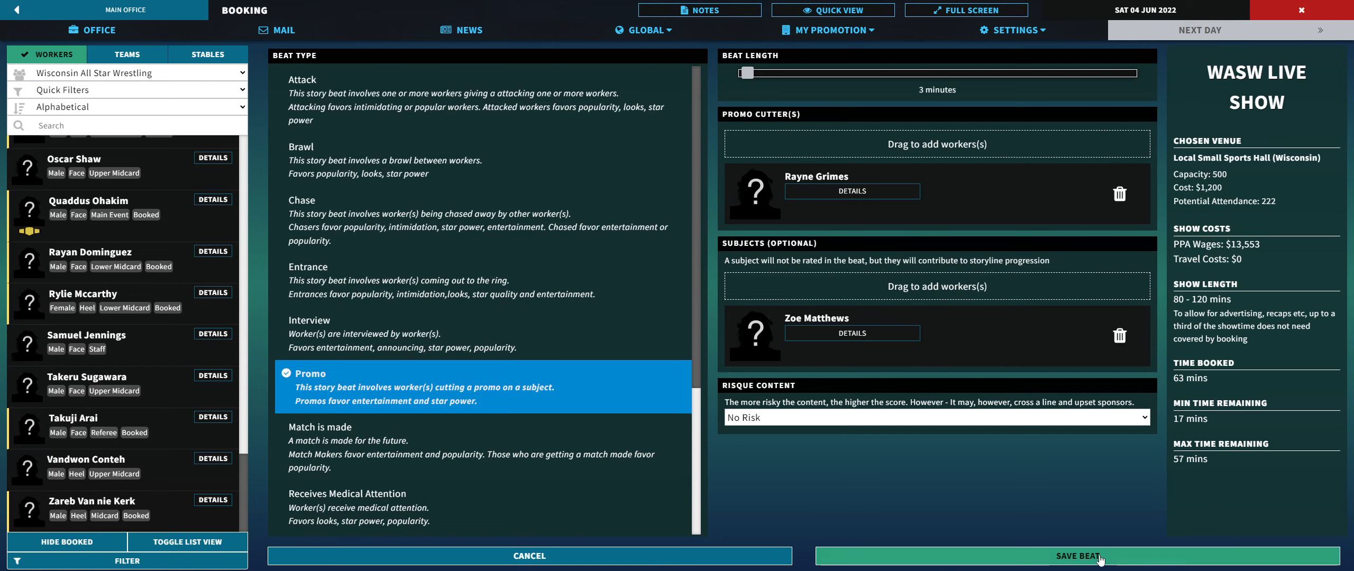
click(1078, 555)
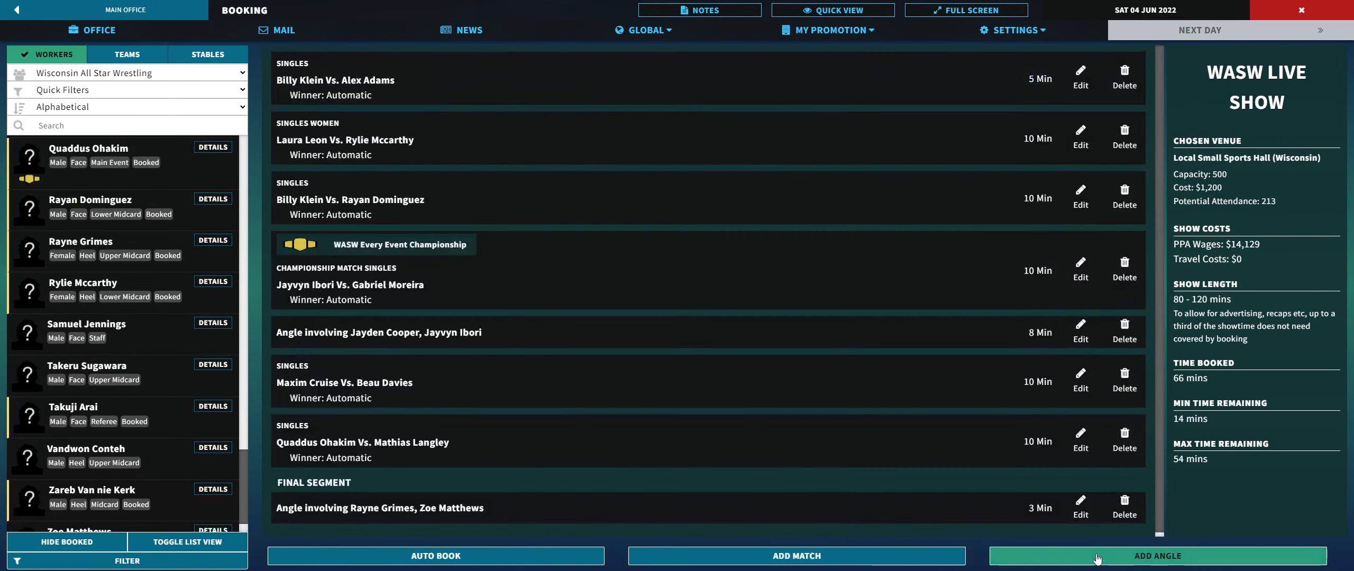
click(1157, 556)
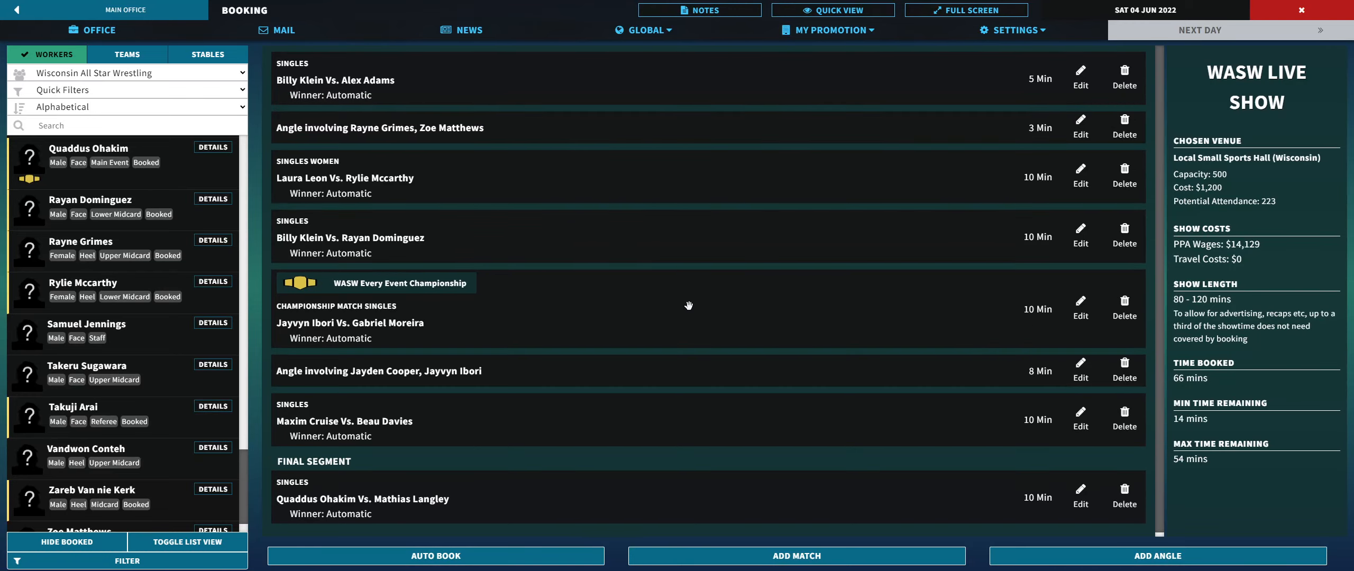
Step: Add a 2-minute Entrance beat for the Power Take Over Women stable
click(1158, 556)
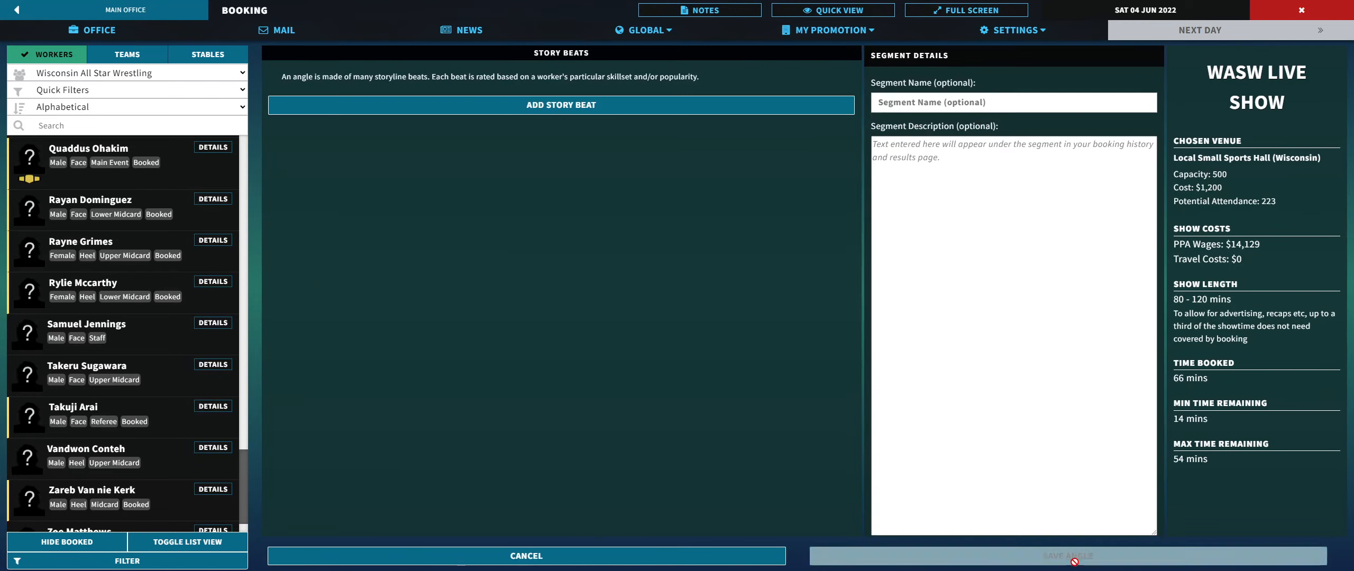
click(561, 104)
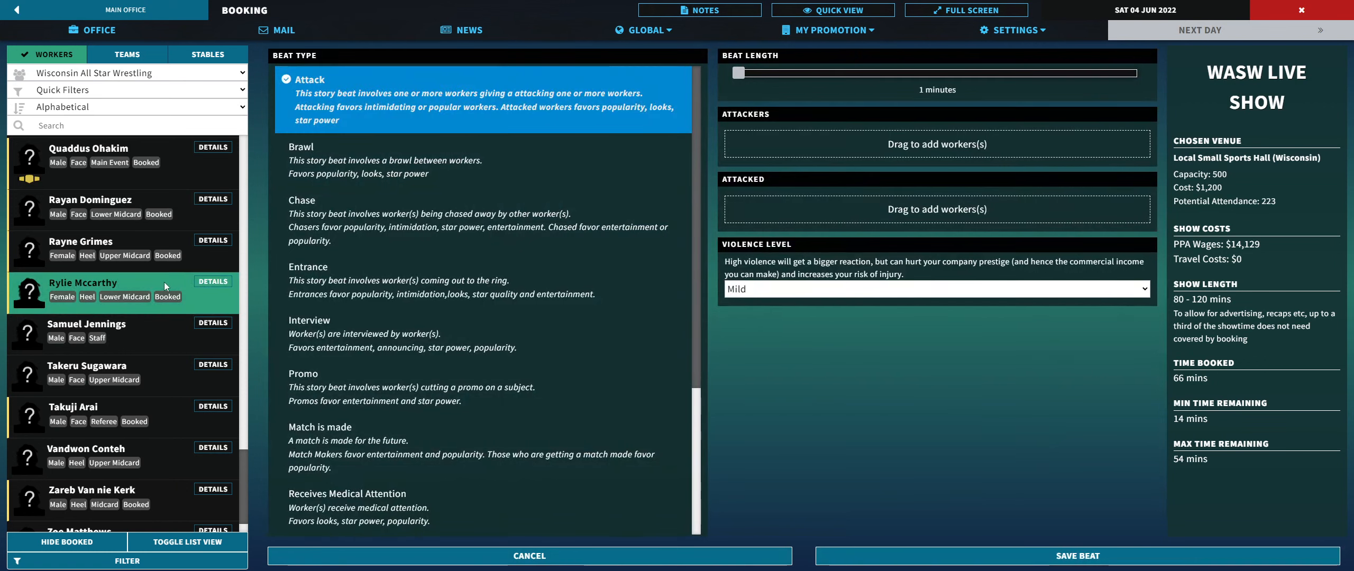
click(208, 53)
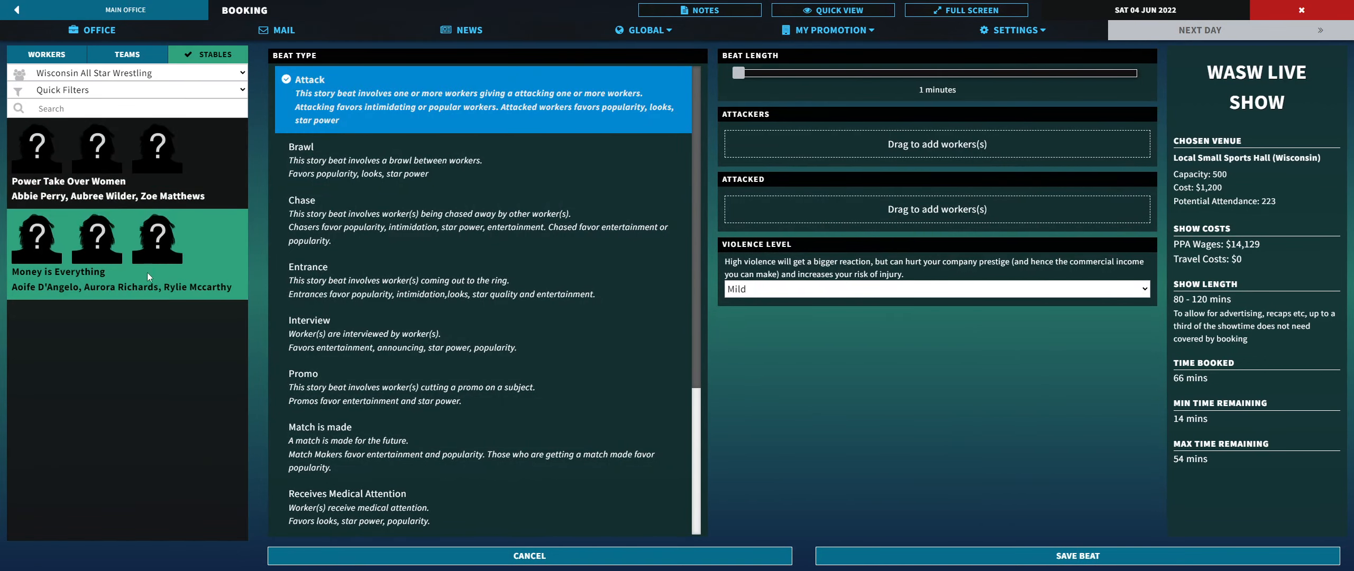
mouse_move(152, 285)
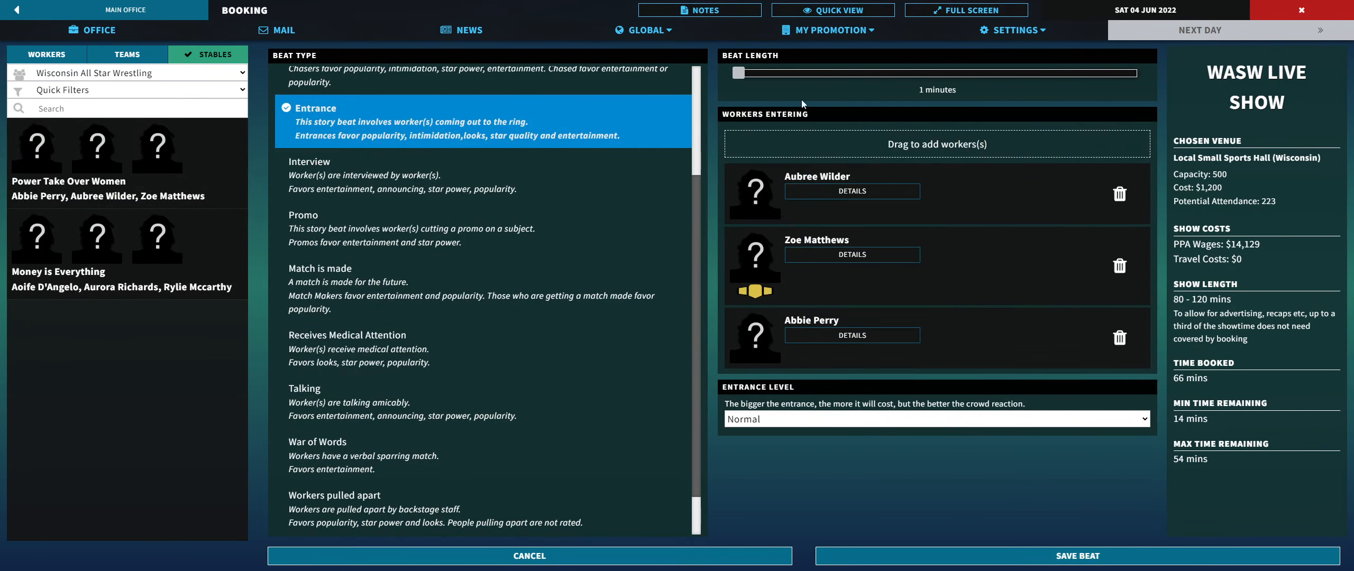
drag(739, 73, 746, 73)
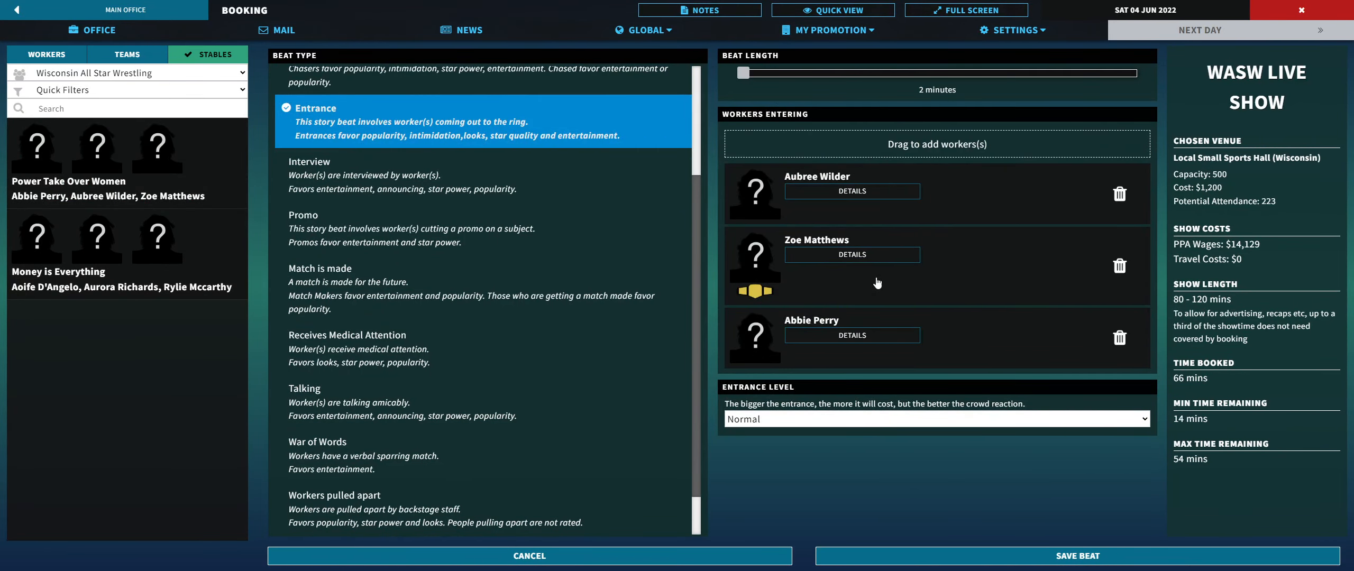
click(1077, 556)
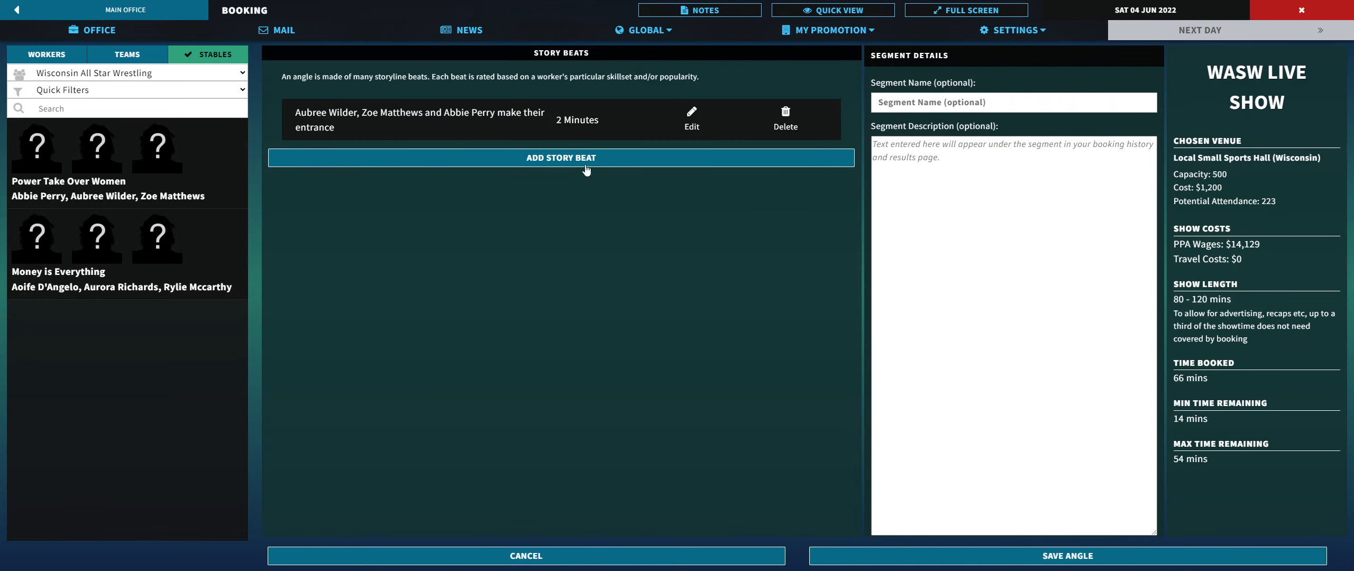
click(561, 157)
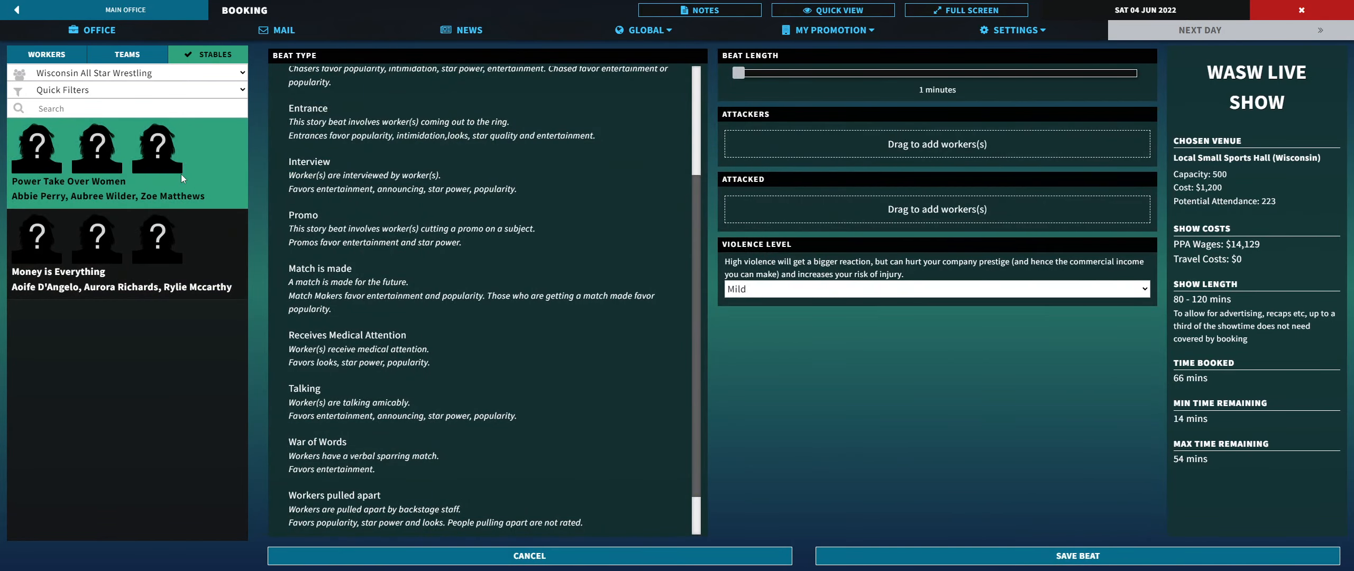
click(46, 54)
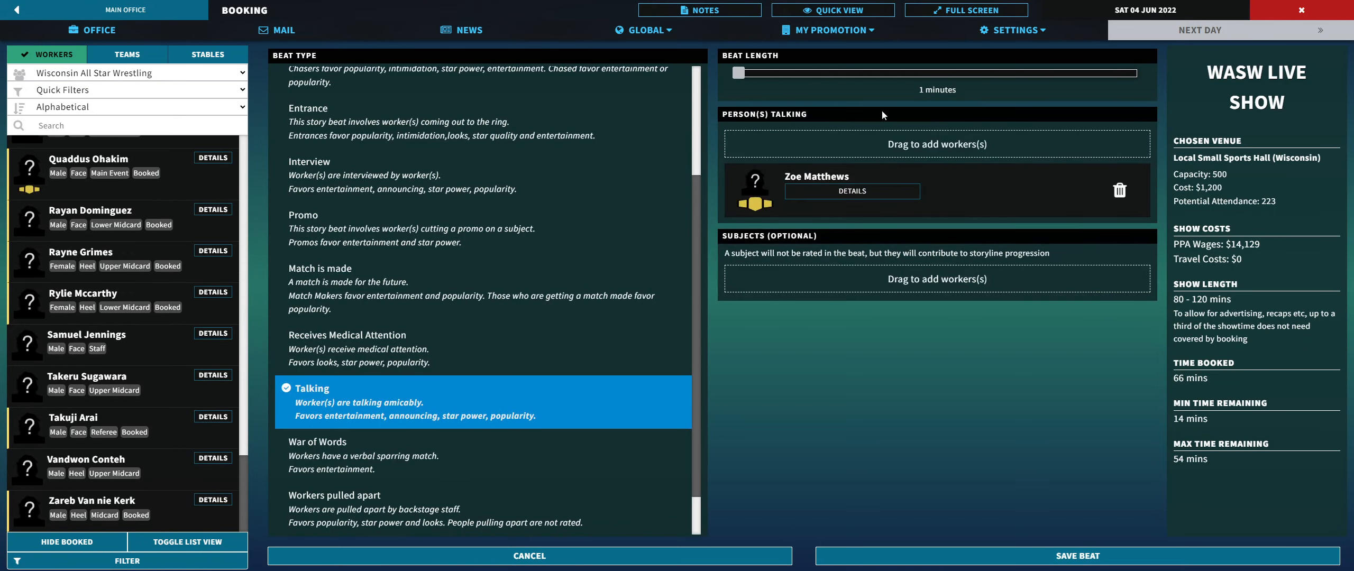
mouse_move(808, 89)
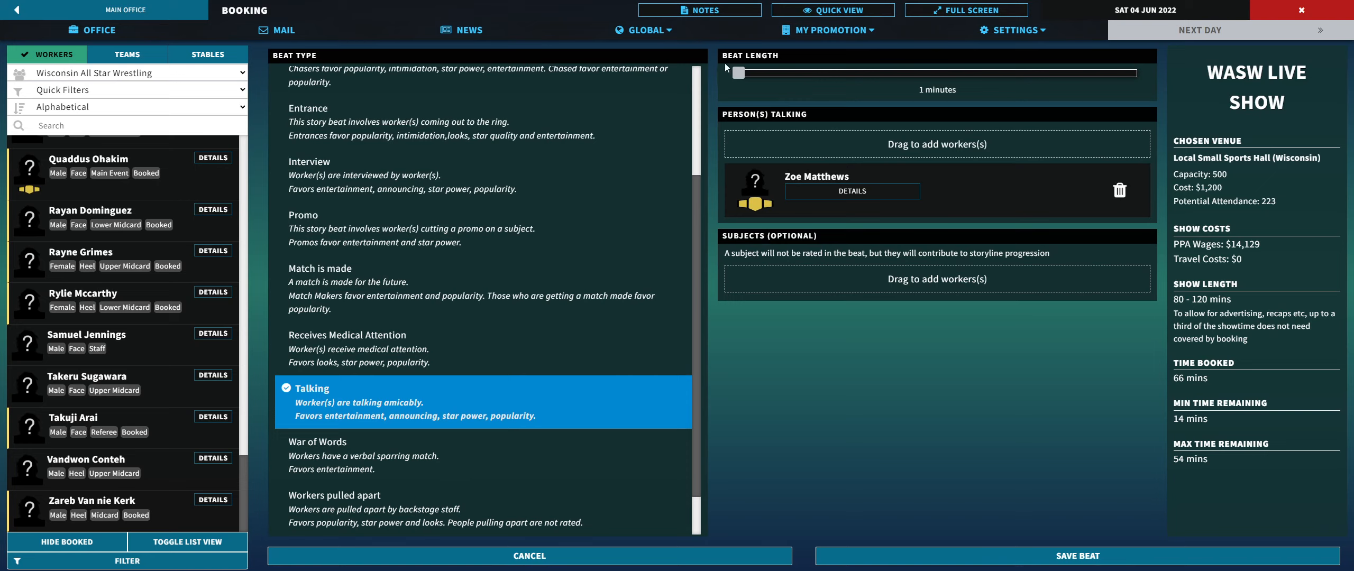
drag(739, 72, 750, 73)
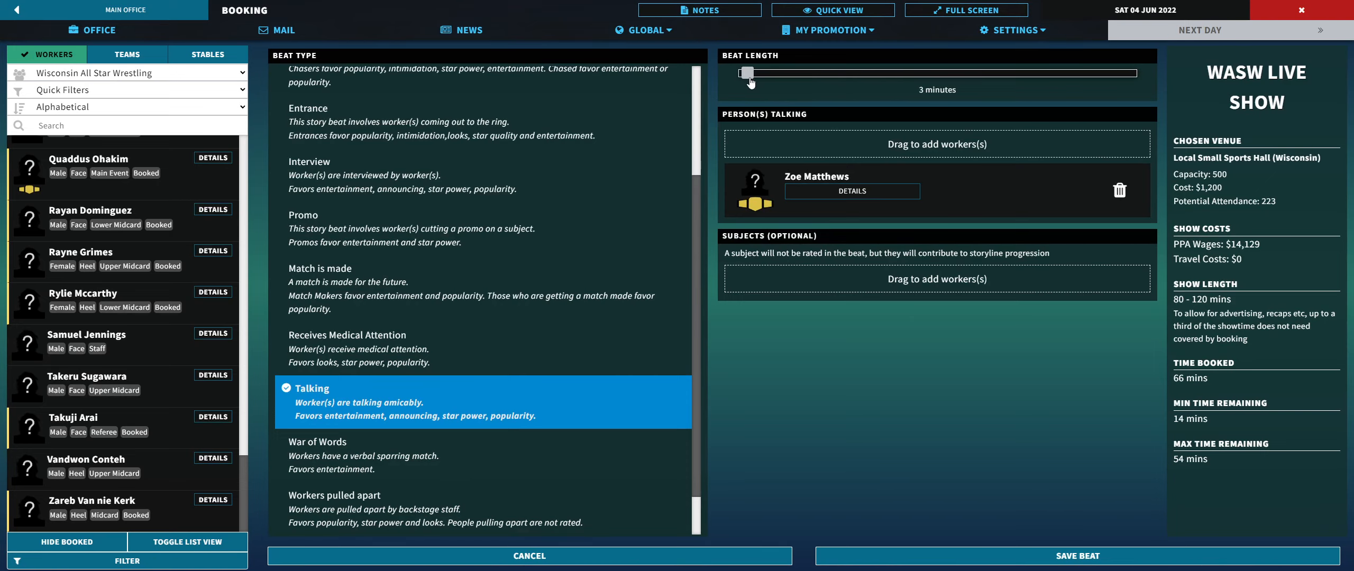
click(1077, 556)
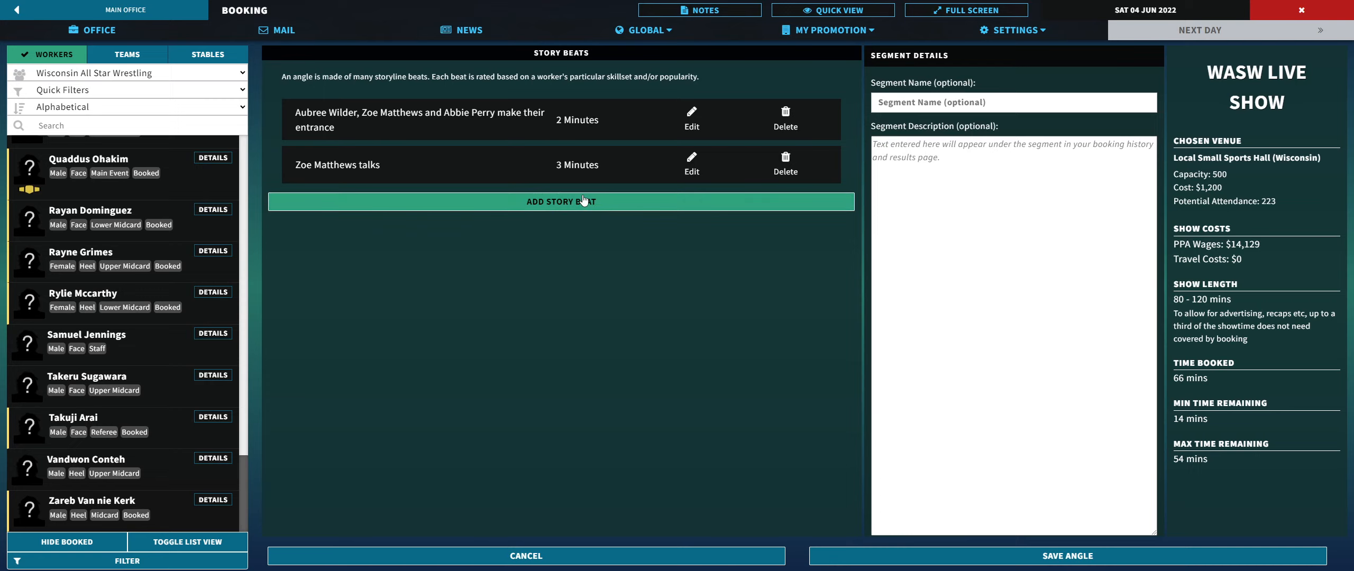
mouse_move(583, 201)
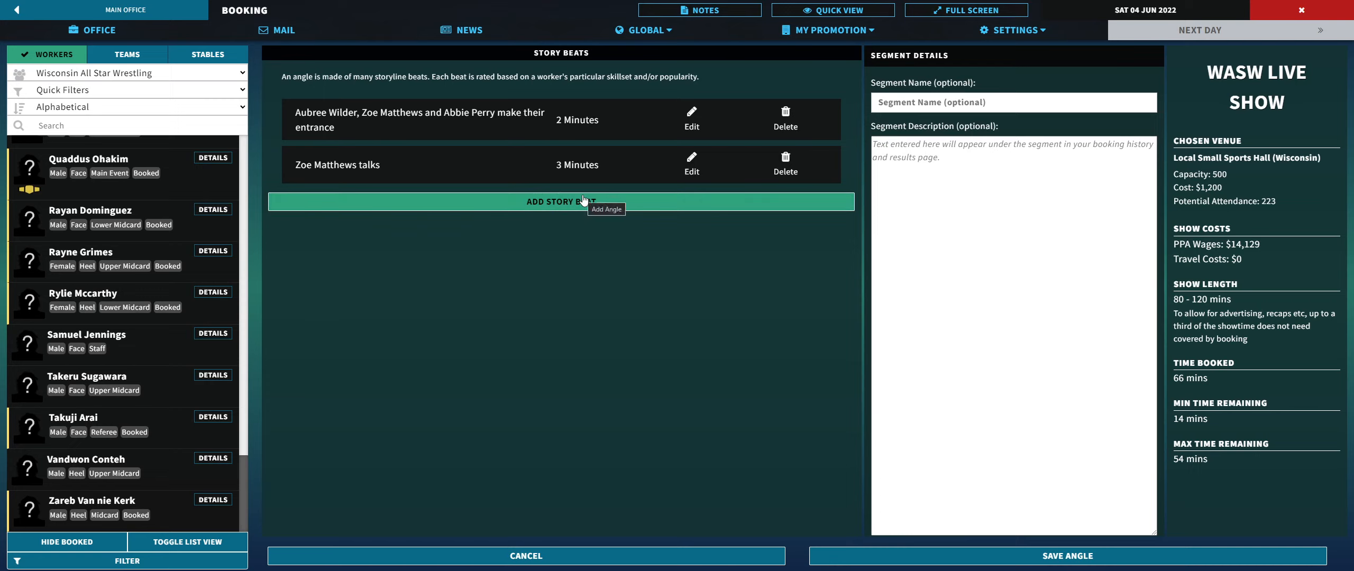
mouse_move(540, 233)
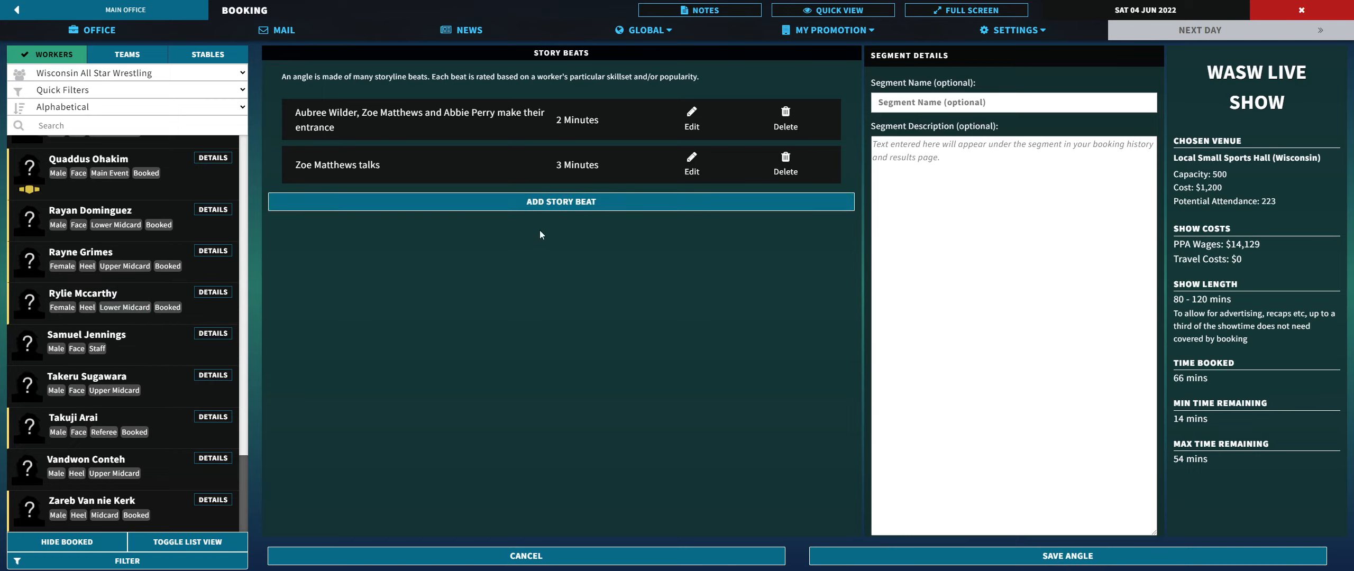
Step: Save Rayne Grimes' Entrance beat at two minutes
click(561, 201)
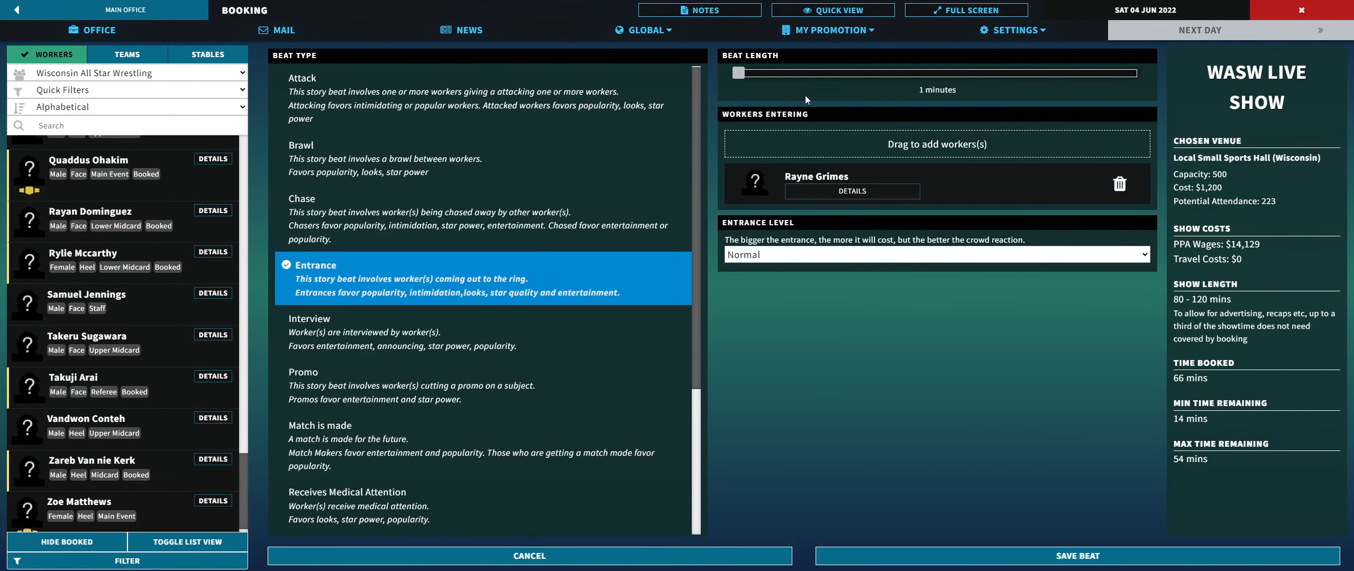
drag(738, 72, 751, 72)
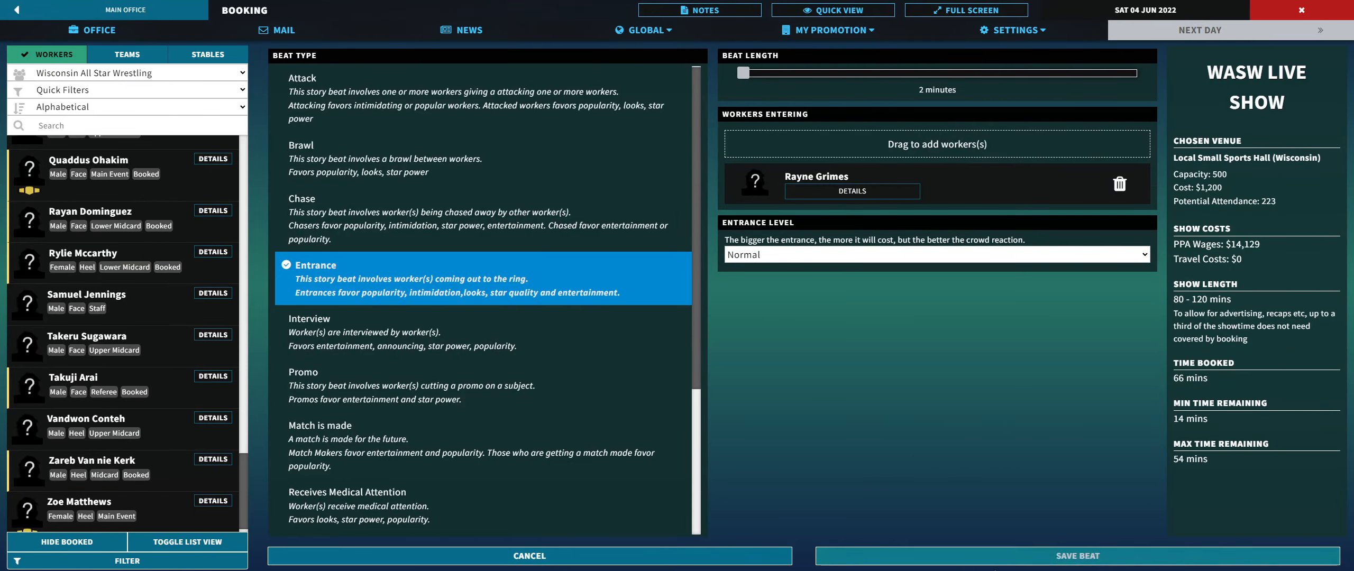
click(307, 77)
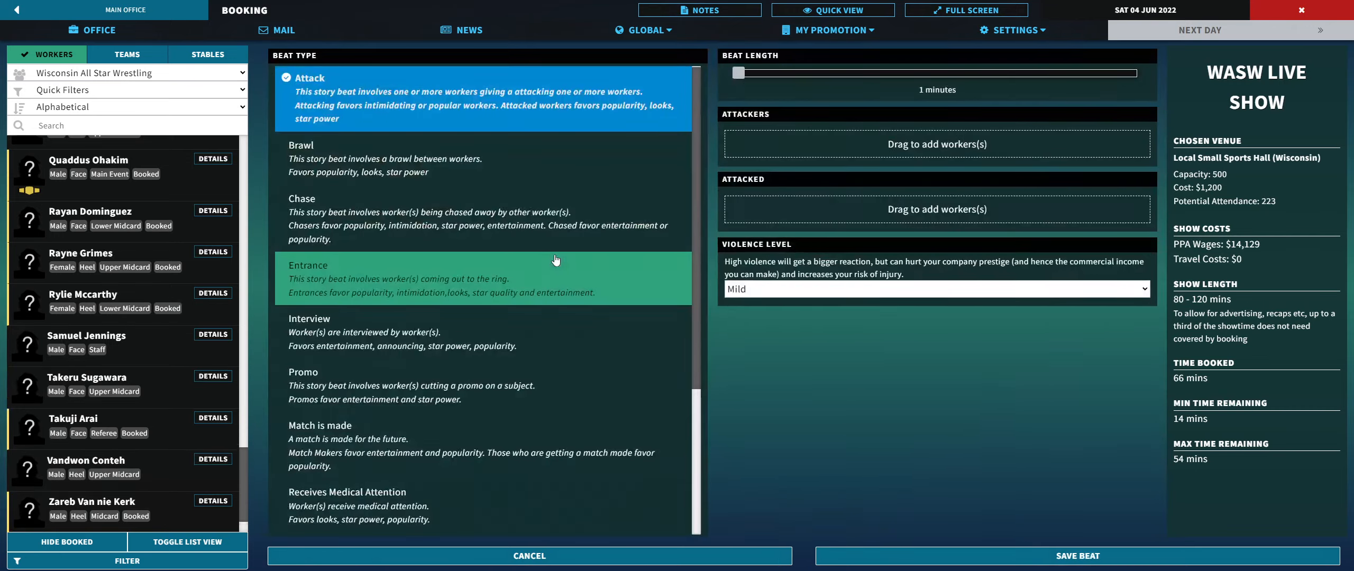
Step: Add a lengthened War of Words beat between Rayne Grimes and Zoe Matthews
scroll(down, 3)
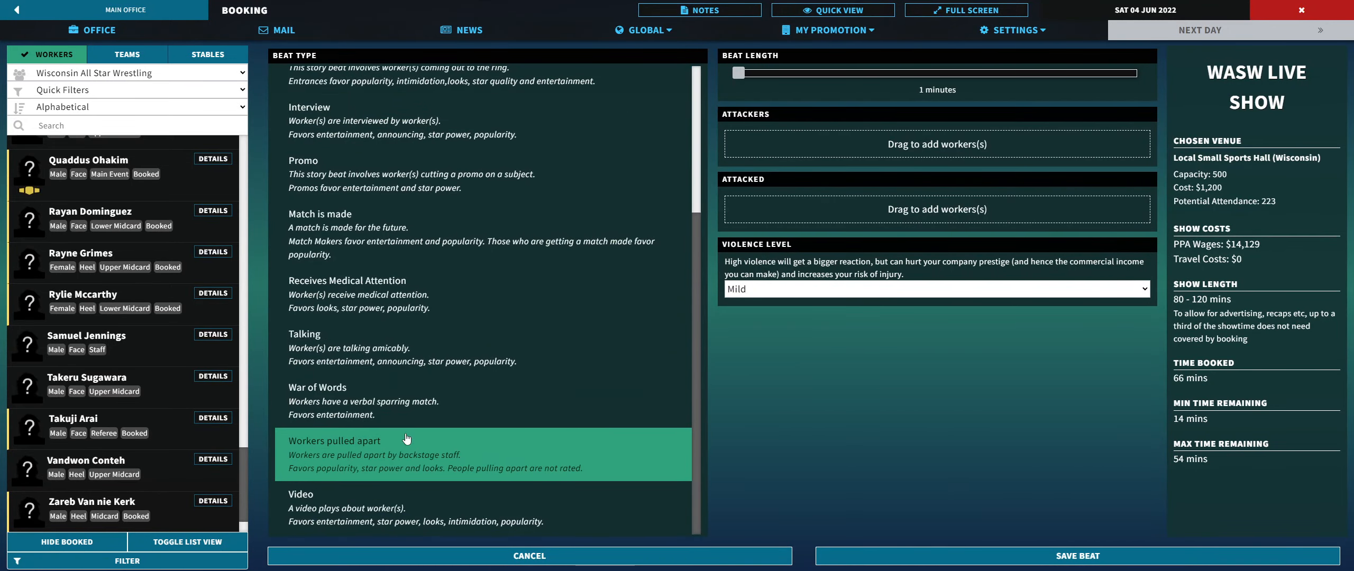
click(326, 387)
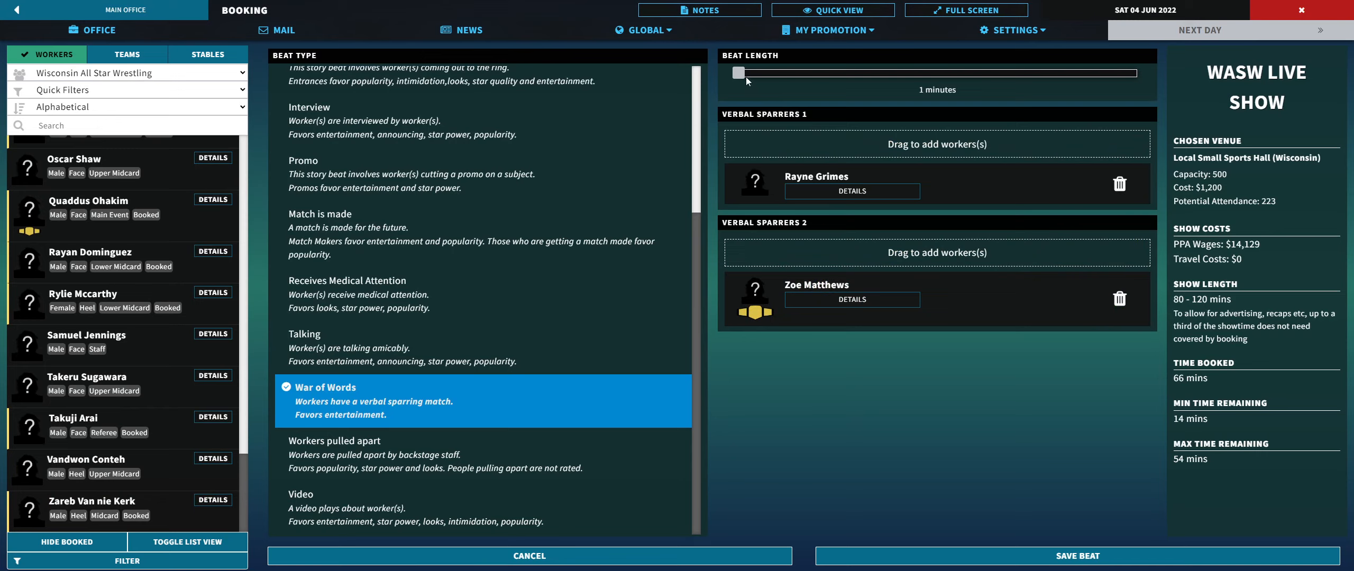
drag(739, 72, 750, 73)
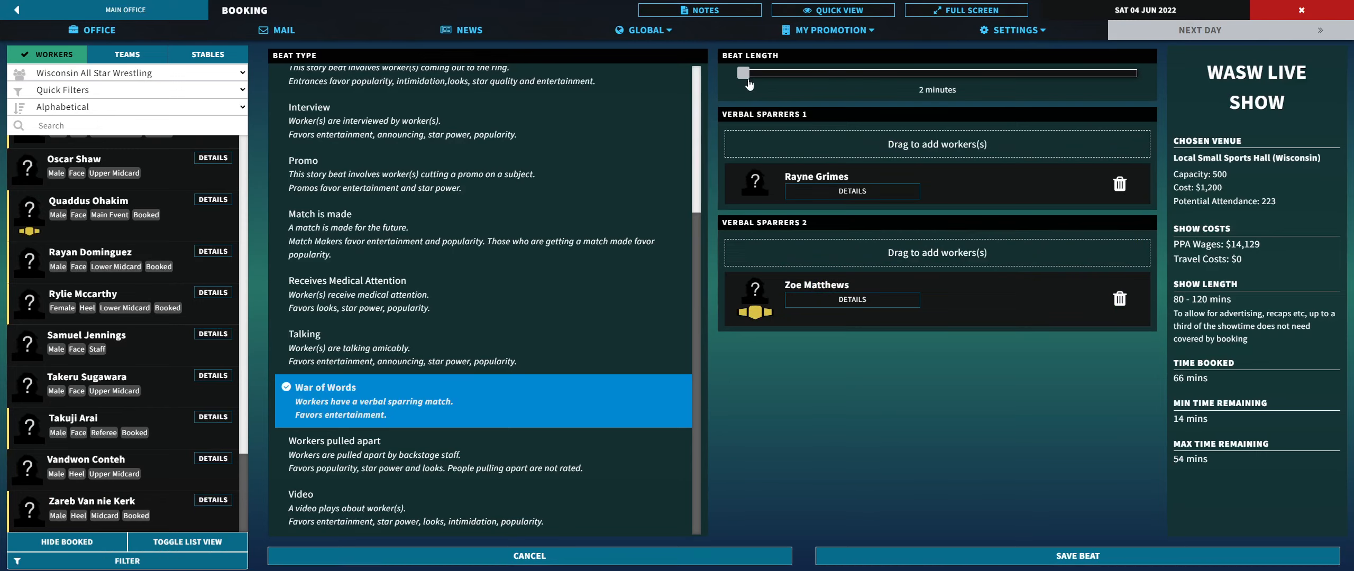
mouse_move(901, 301)
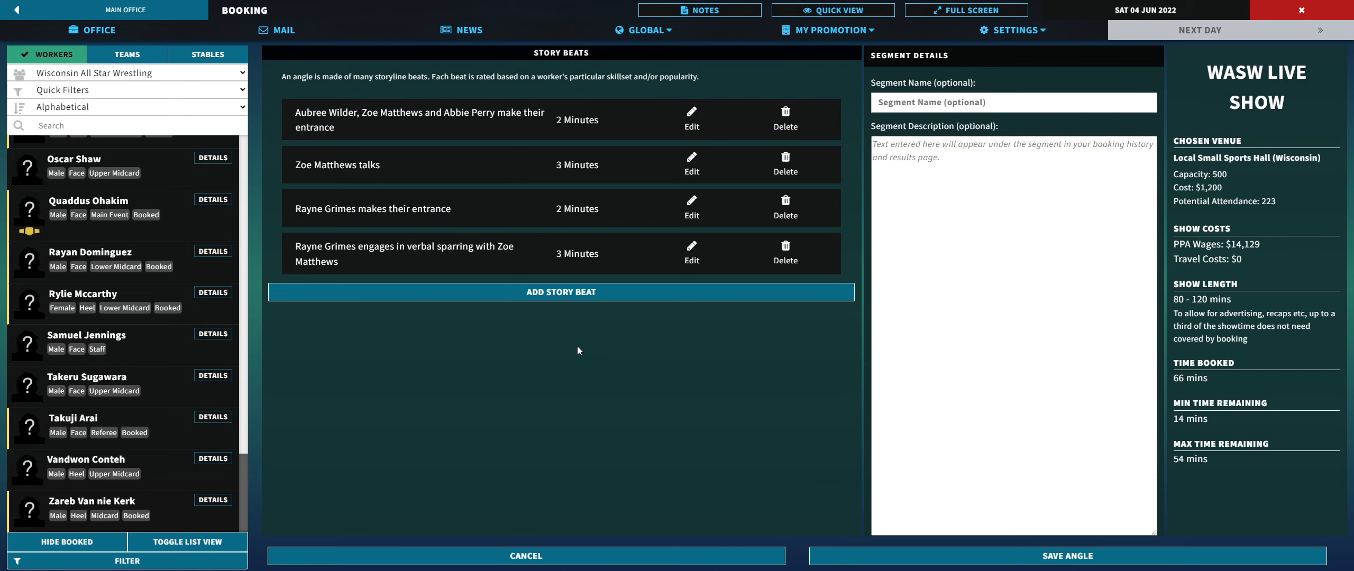
Step: Add a Match is made beat, adjust its length, and save the angle
click(560, 292)
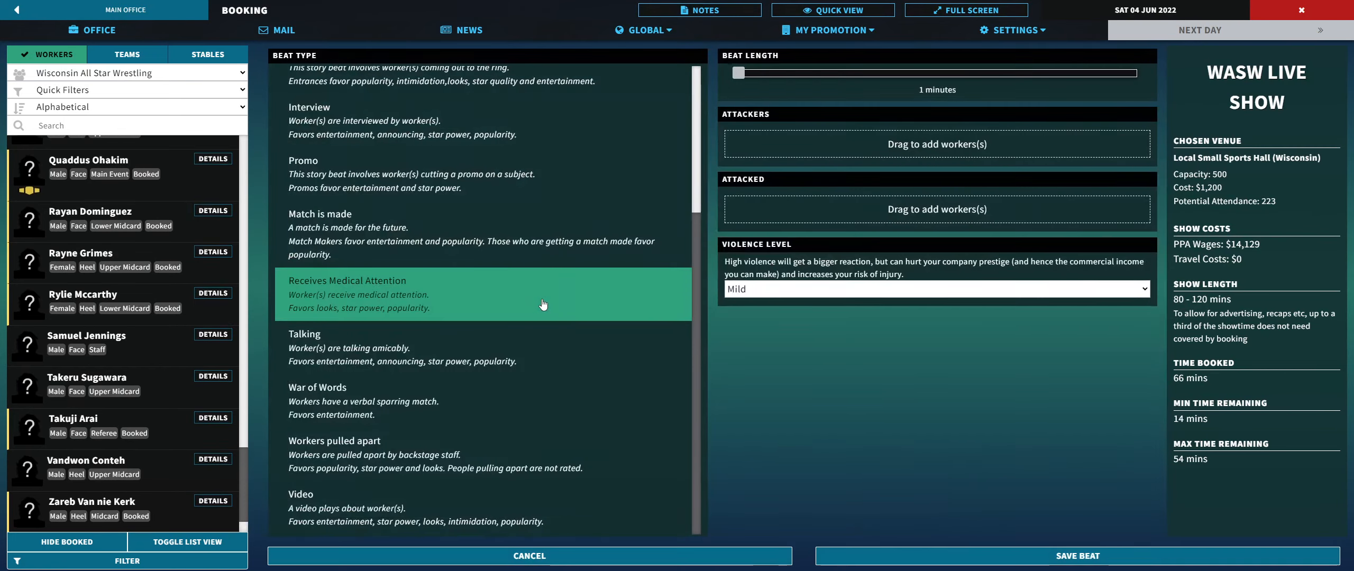
click(389, 441)
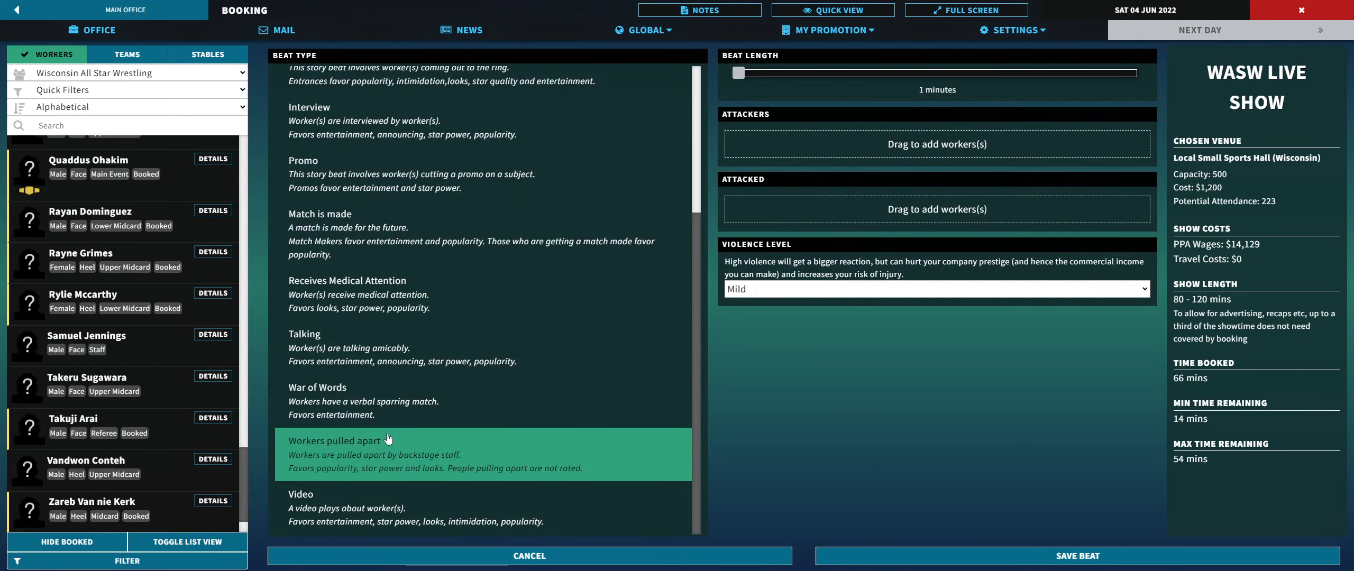
mouse_move(389, 439)
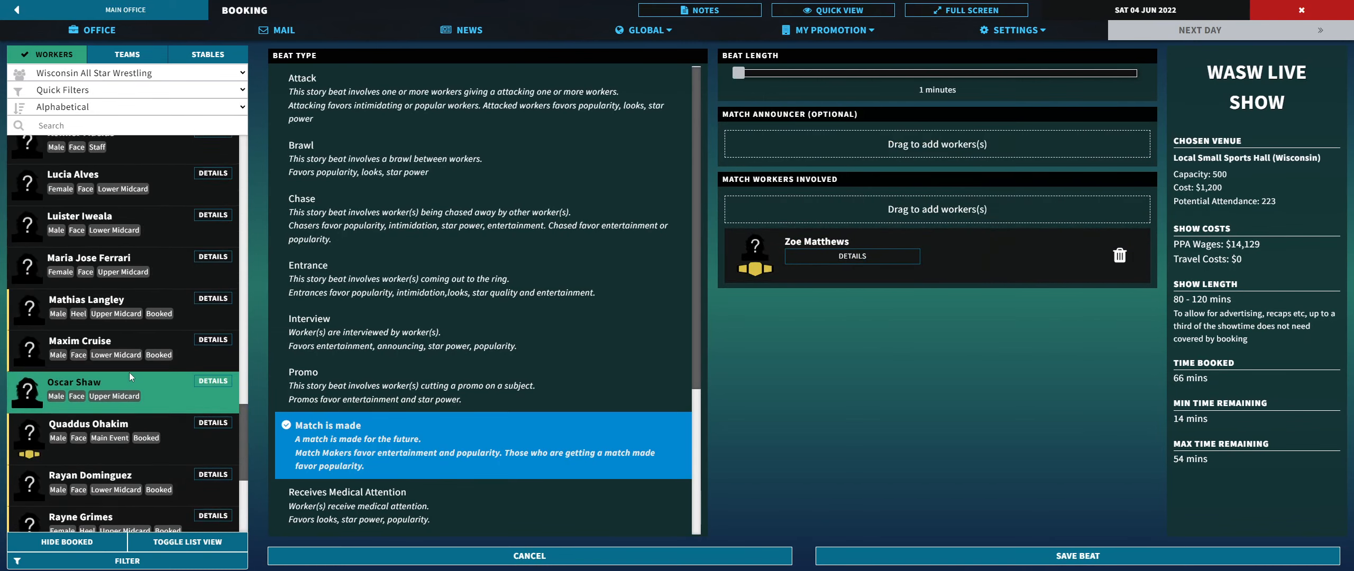
scroll(down, 3)
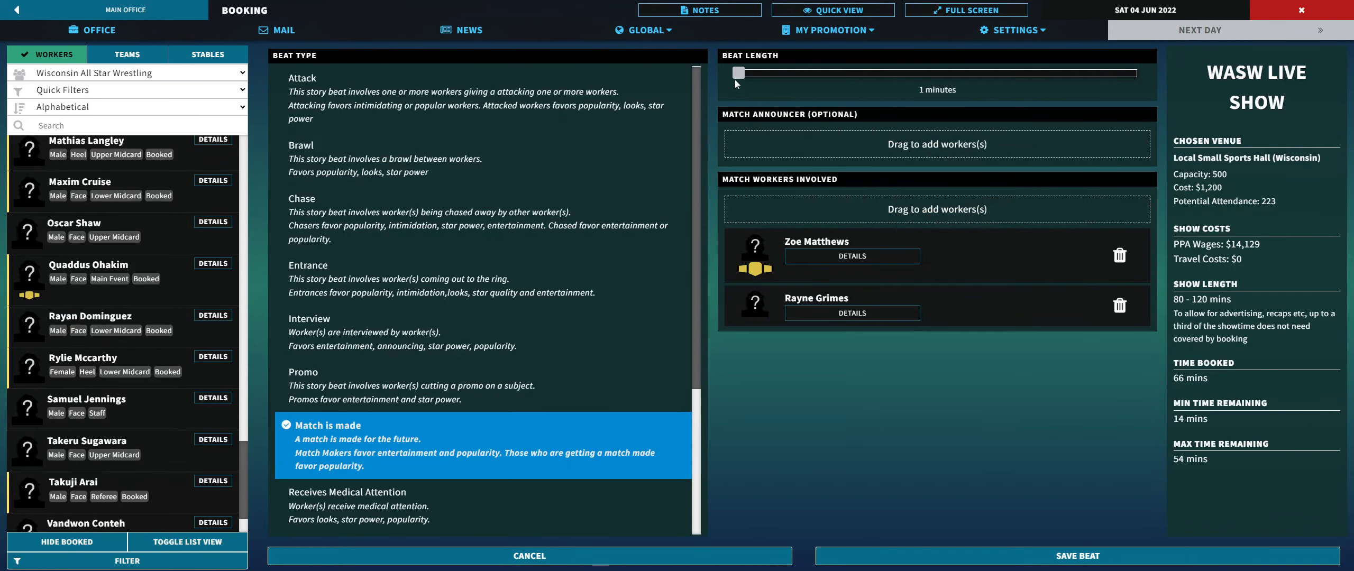
mouse_move(743, 79)
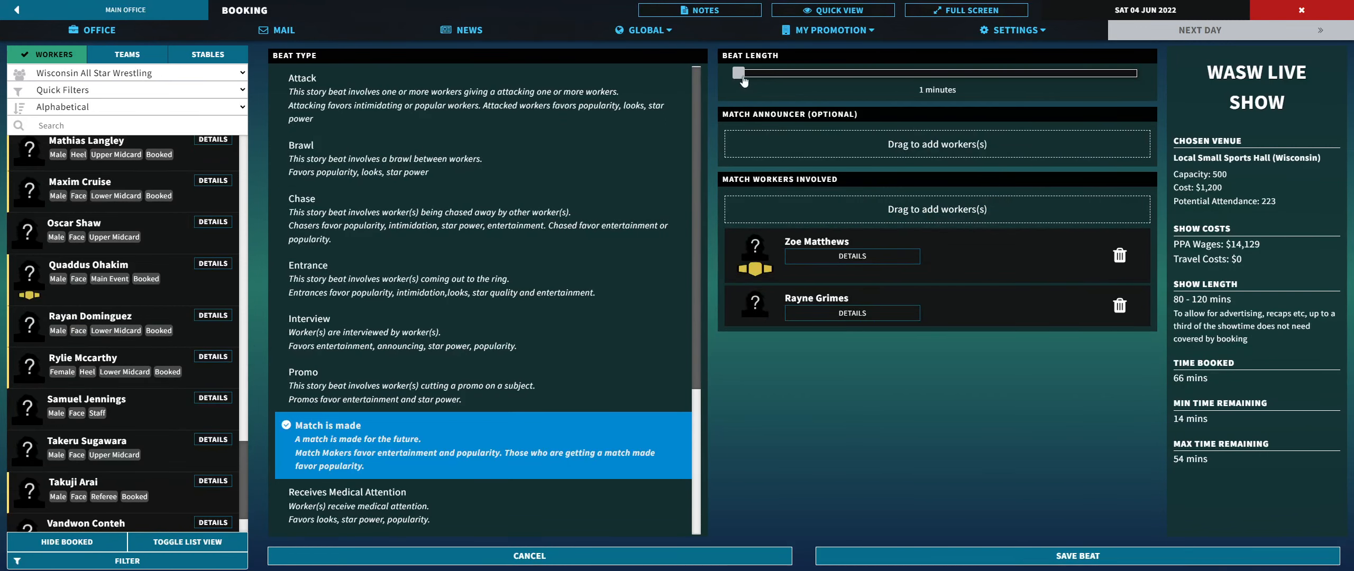
drag(738, 73, 751, 74)
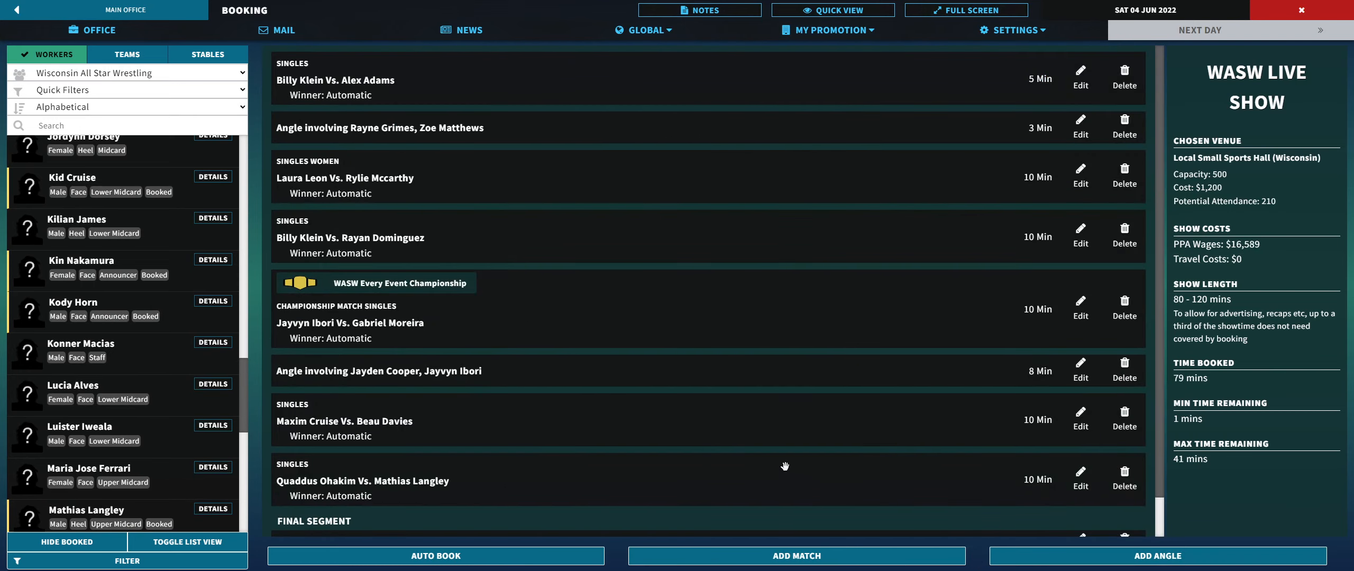
Step: Move Quaddus Ohakim vs. Mathias Langley below the five-person angle as Final Segment
scroll(down, 3)
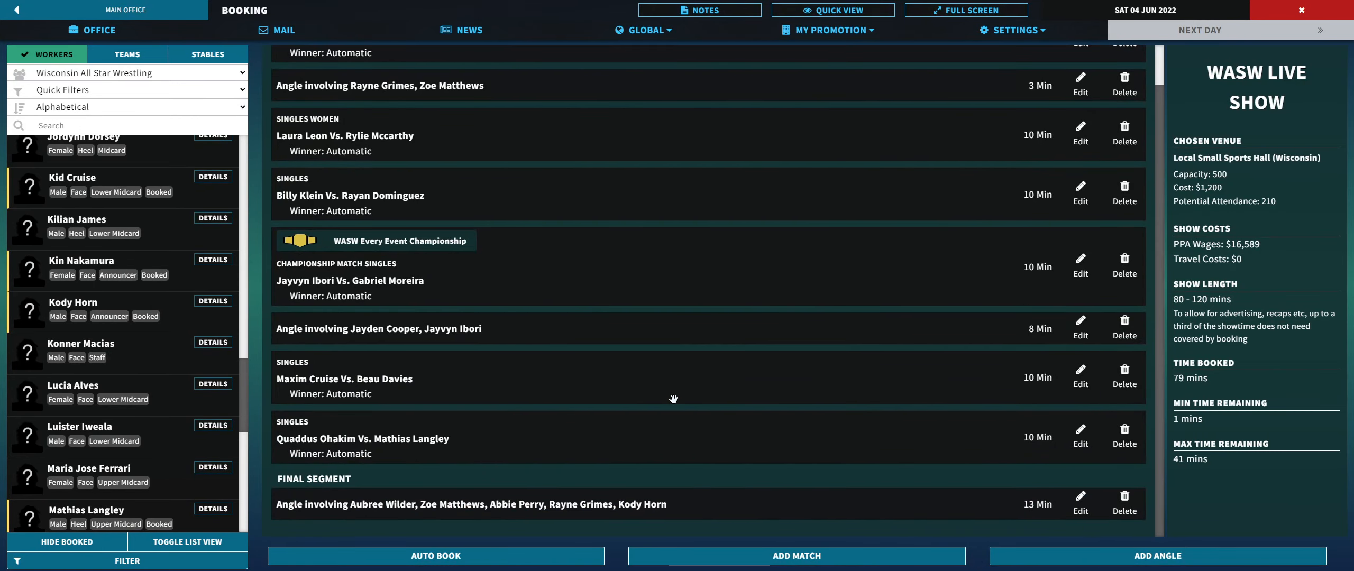
mouse_move(673, 402)
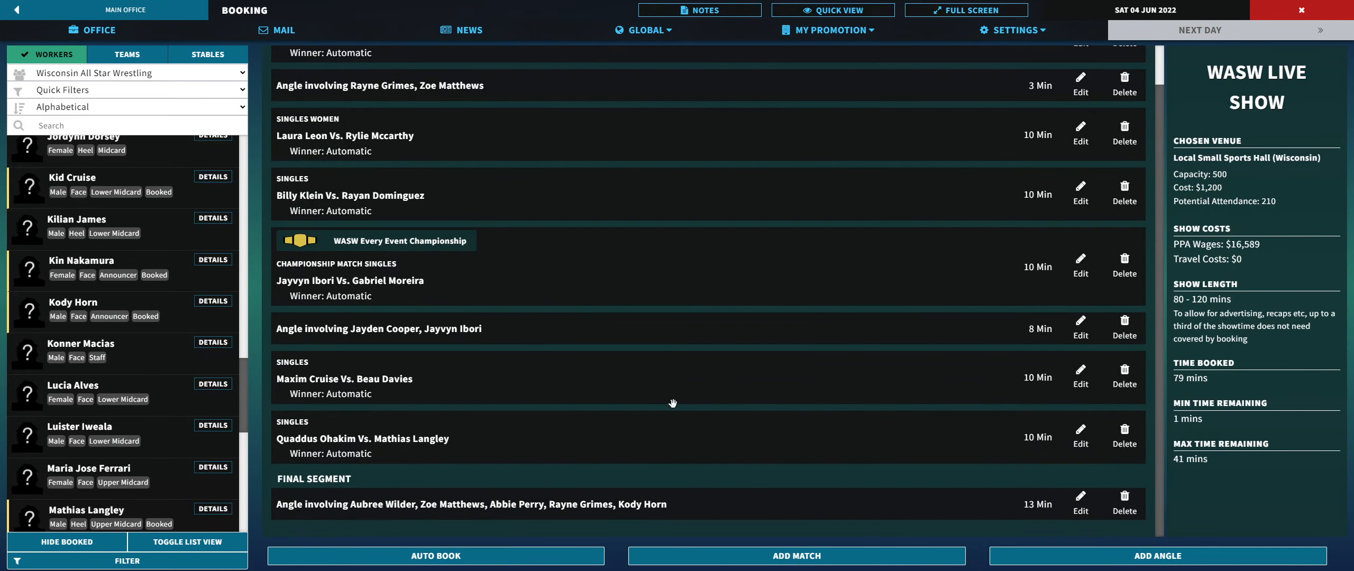
mouse_move(581, 432)
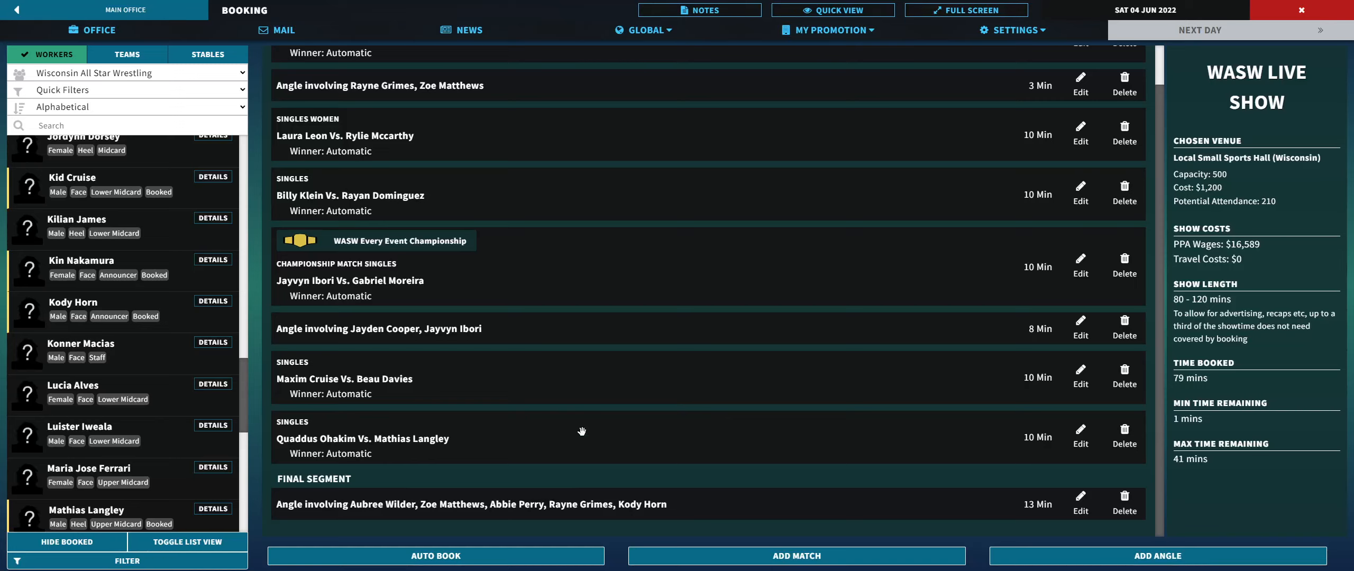
mouse_move(594, 436)
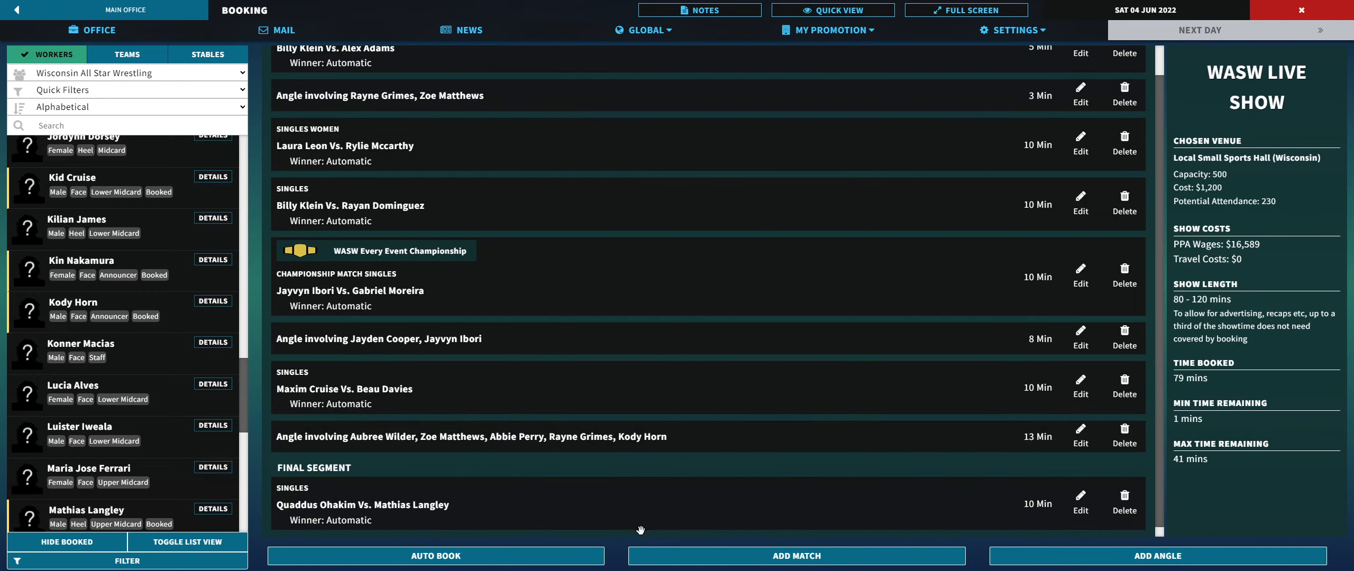
mouse_move(408, 452)
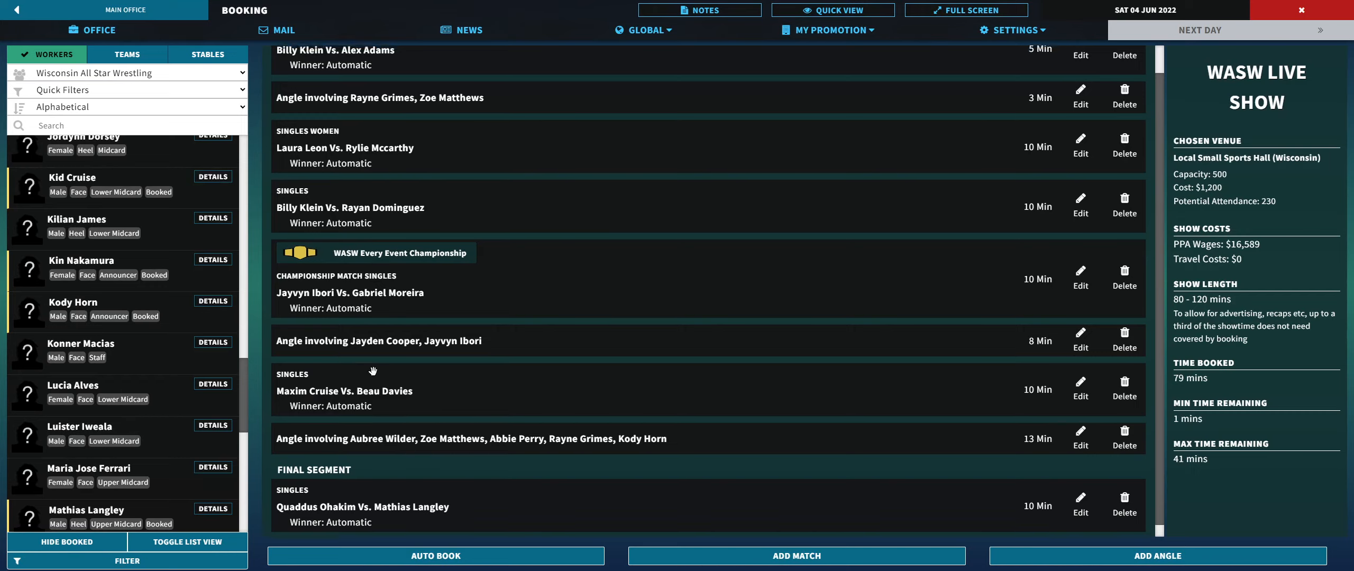
scroll(down, 3)
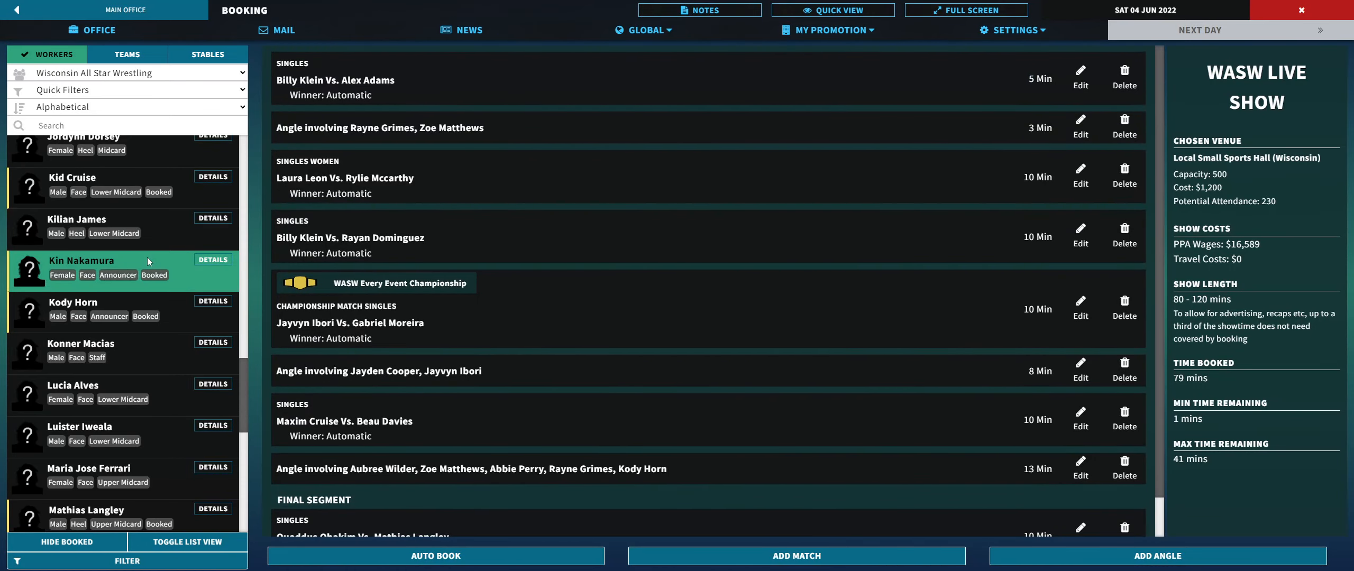
scroll(down, 3)
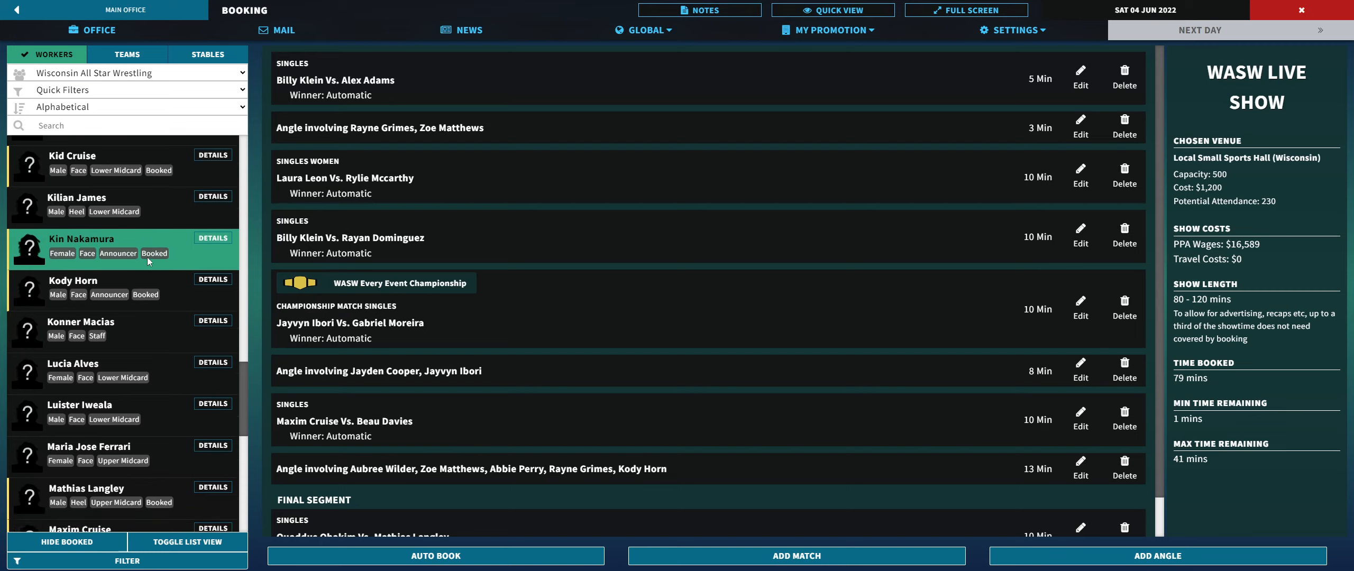
scroll(down, 3)
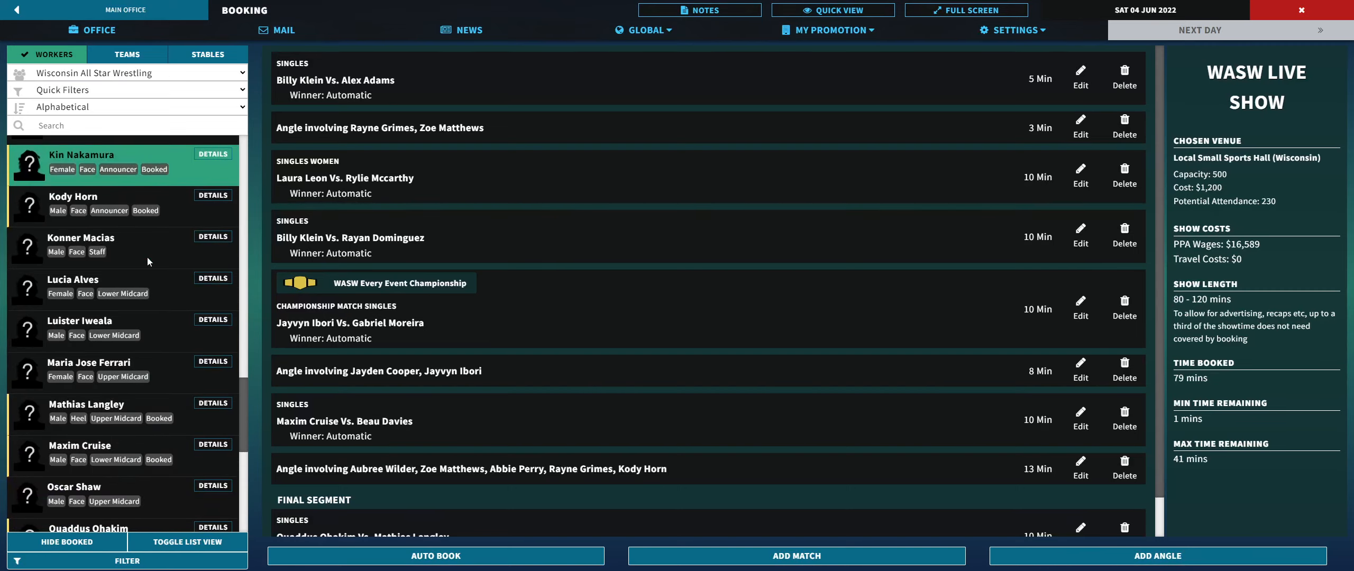
click(121, 328)
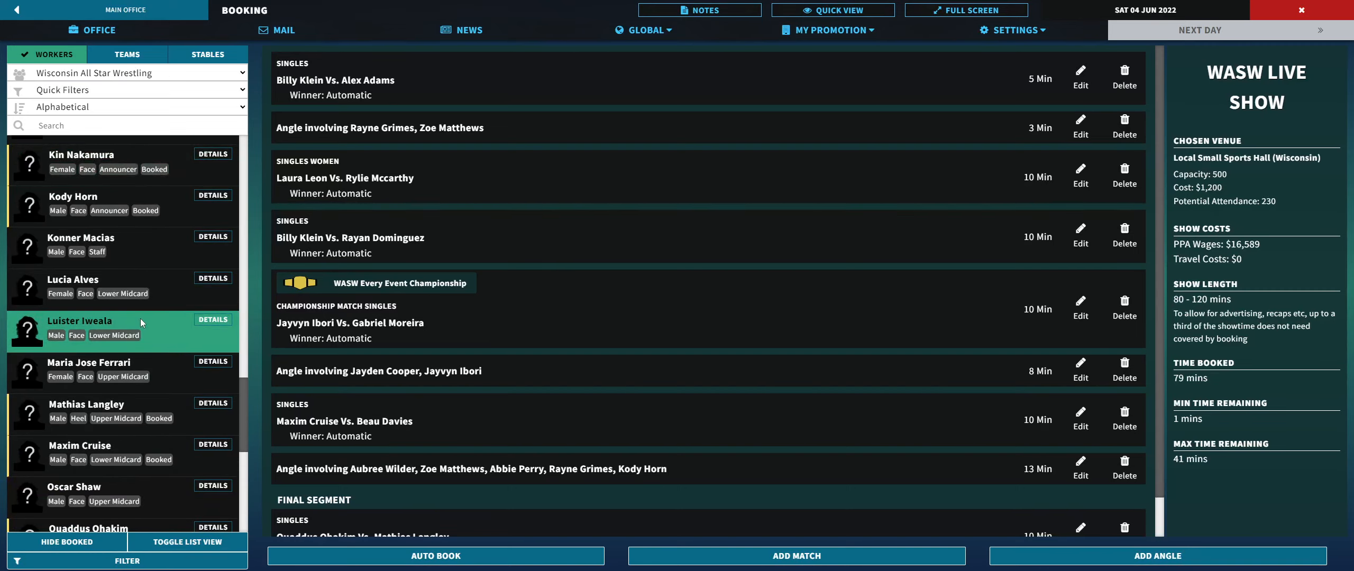
scroll(down, 3)
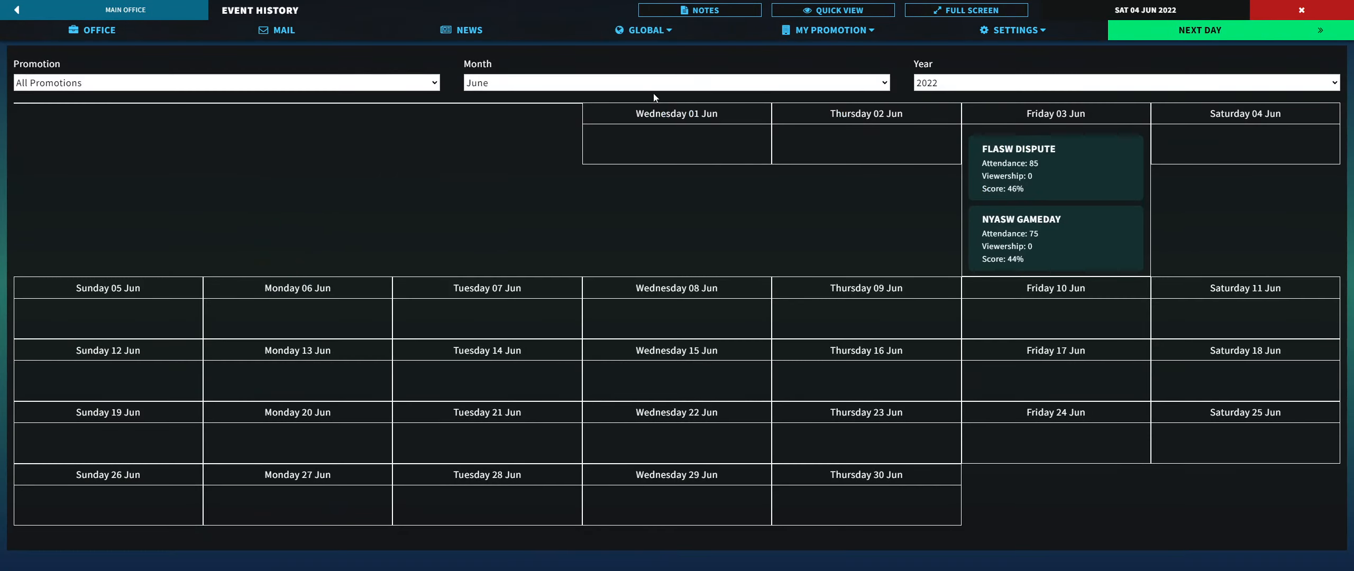
Step: Review the 28 May WASW Live Show results in May Event History, then return to Main Office
click(675, 82)
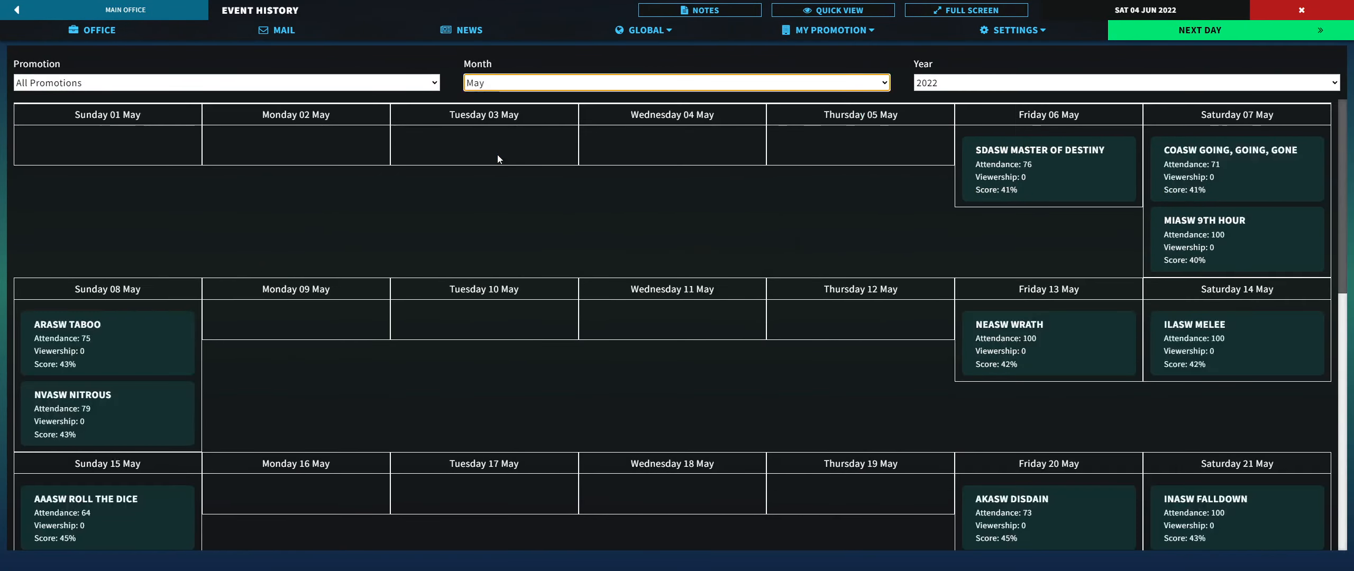
mouse_move(1173, 412)
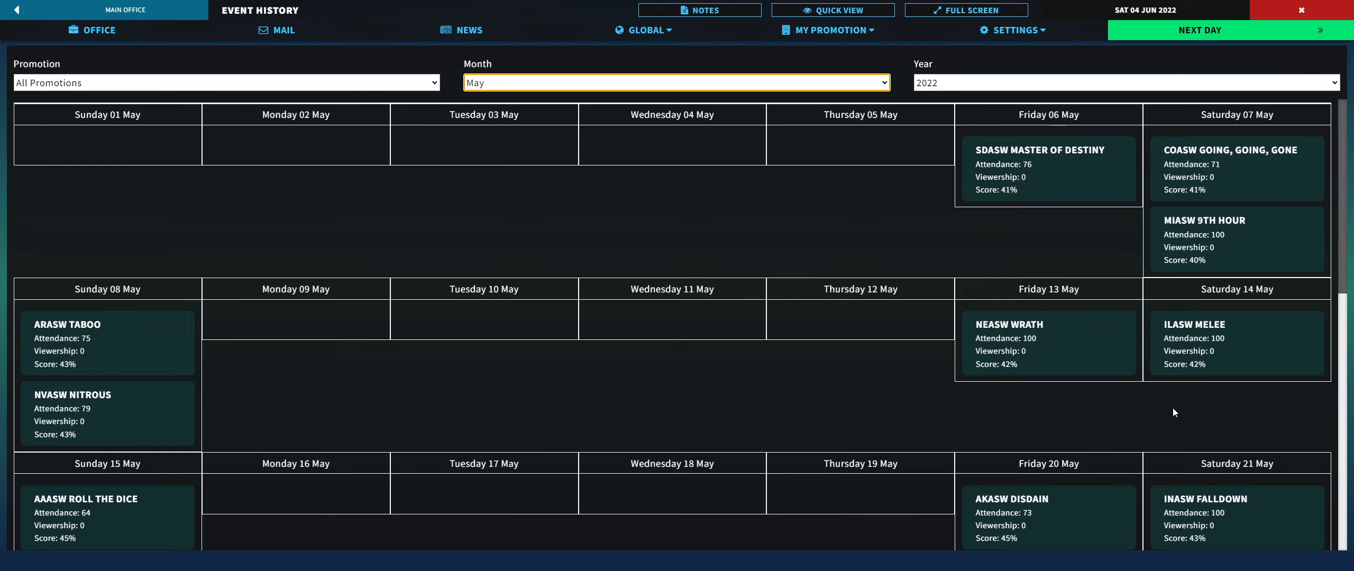
scroll(down, 3)
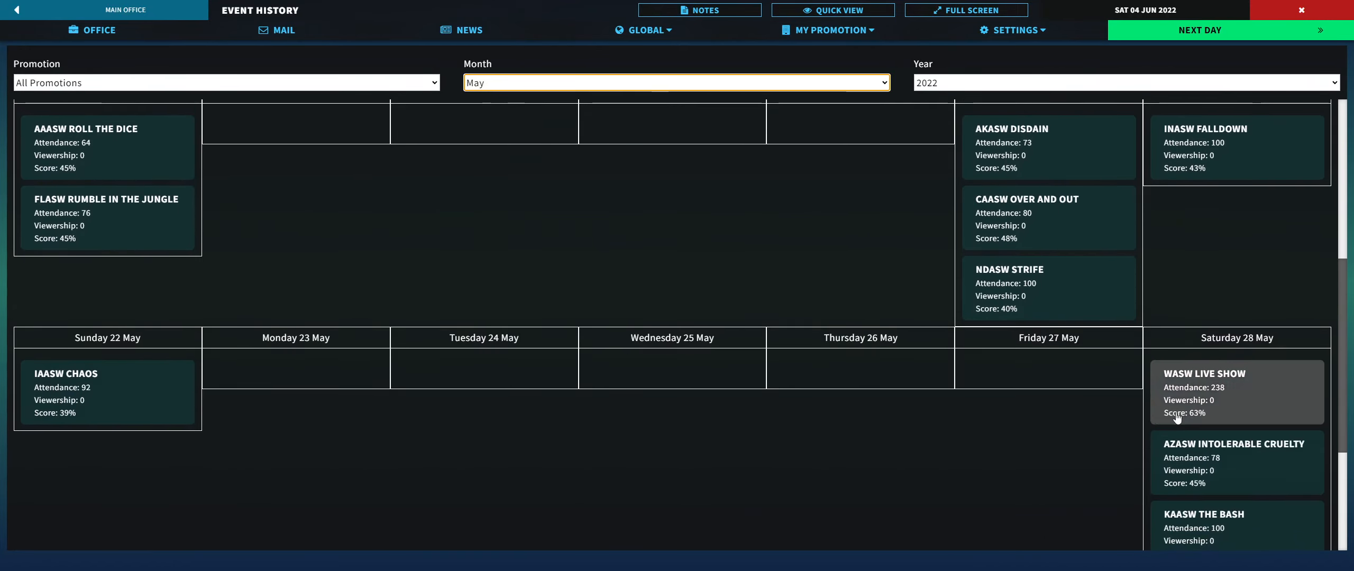
click(1203, 393)
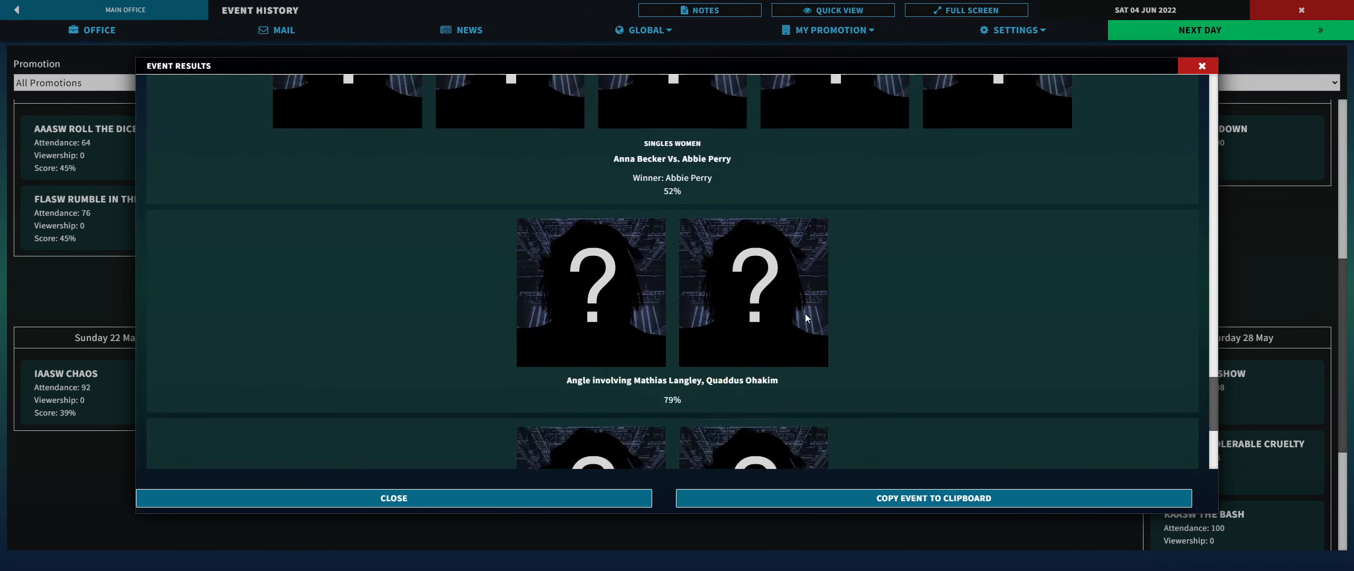
scroll(down, 3)
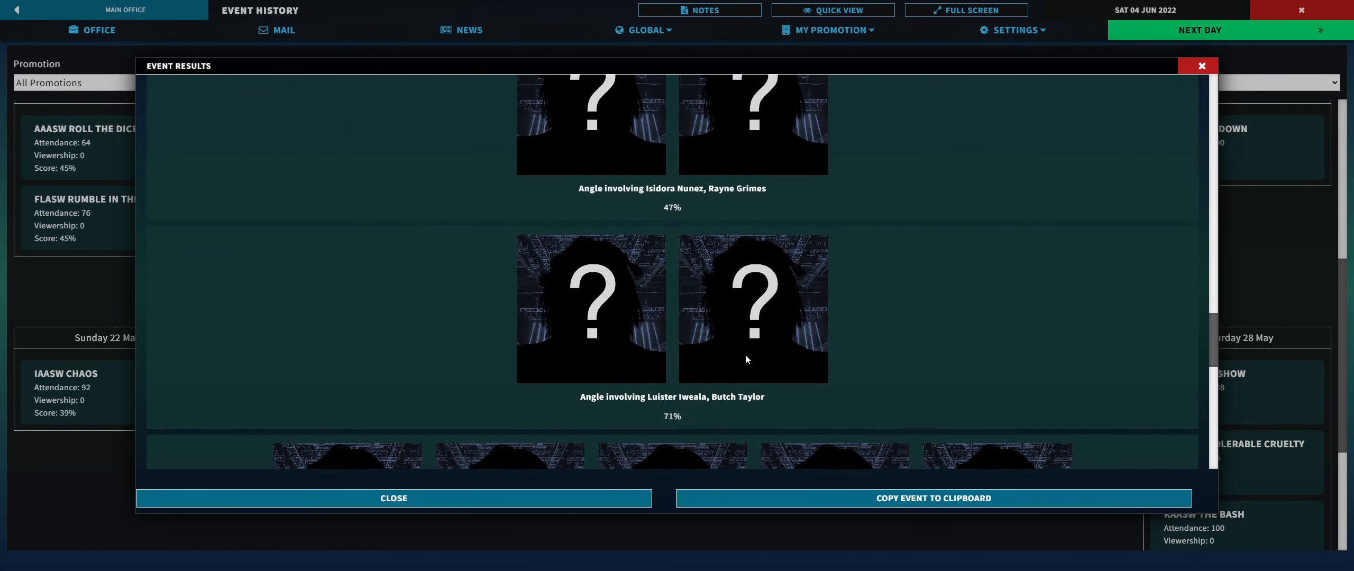
click(393, 497)
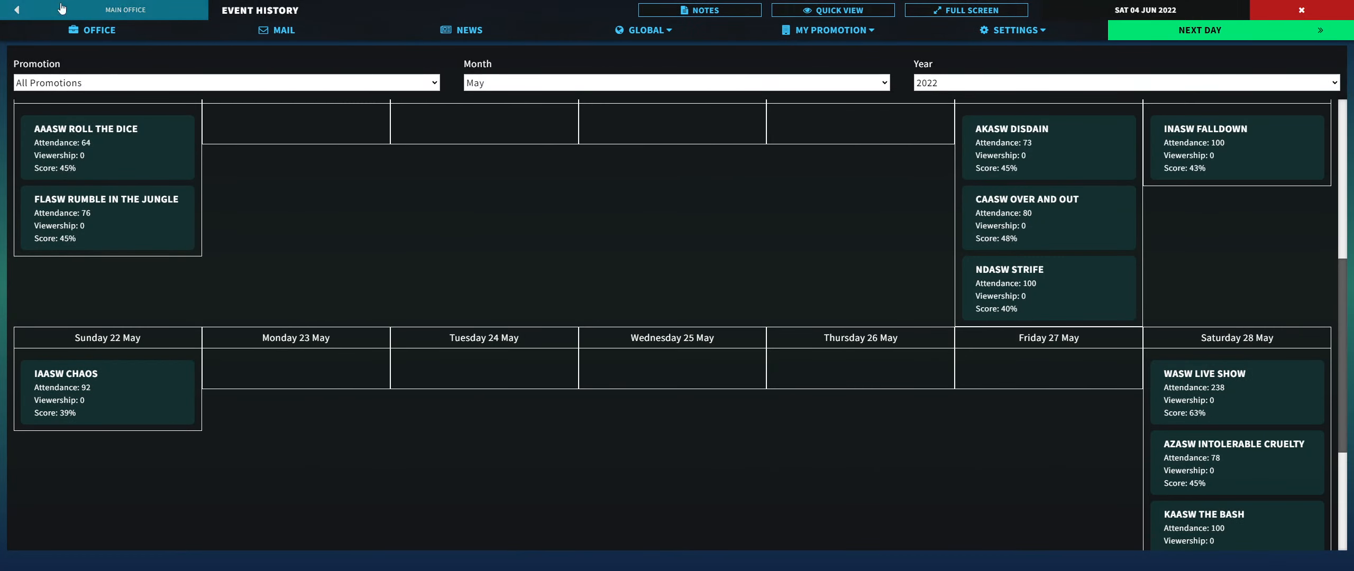
click(17, 10)
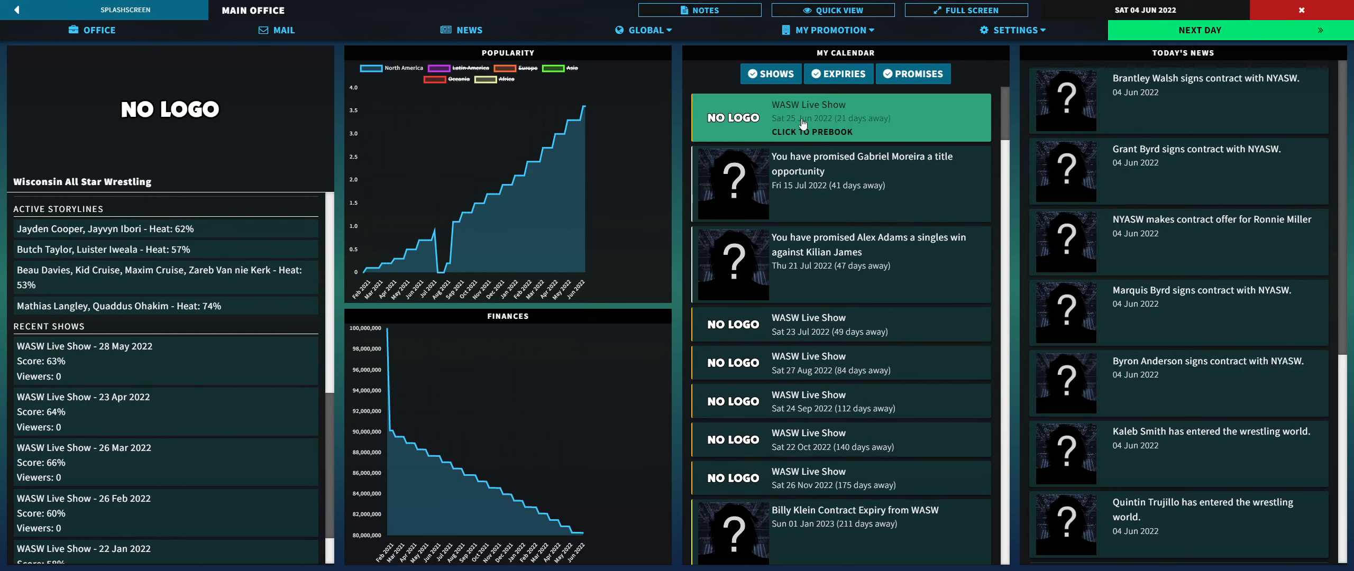
click(810, 117)
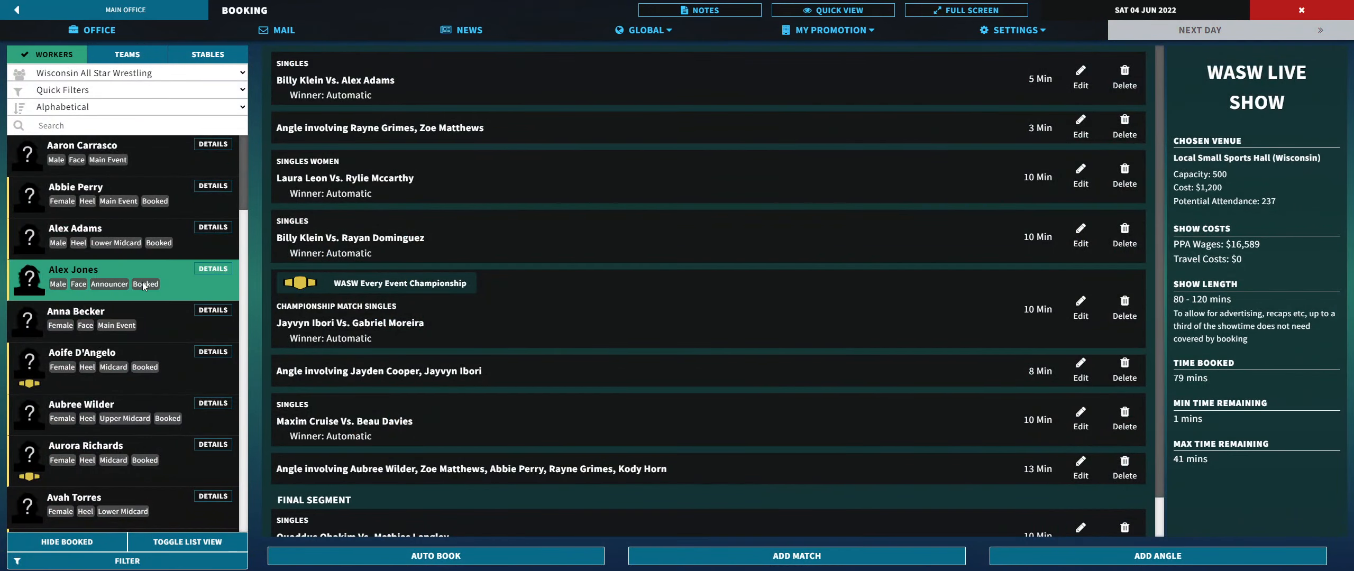
scroll(down, 3)
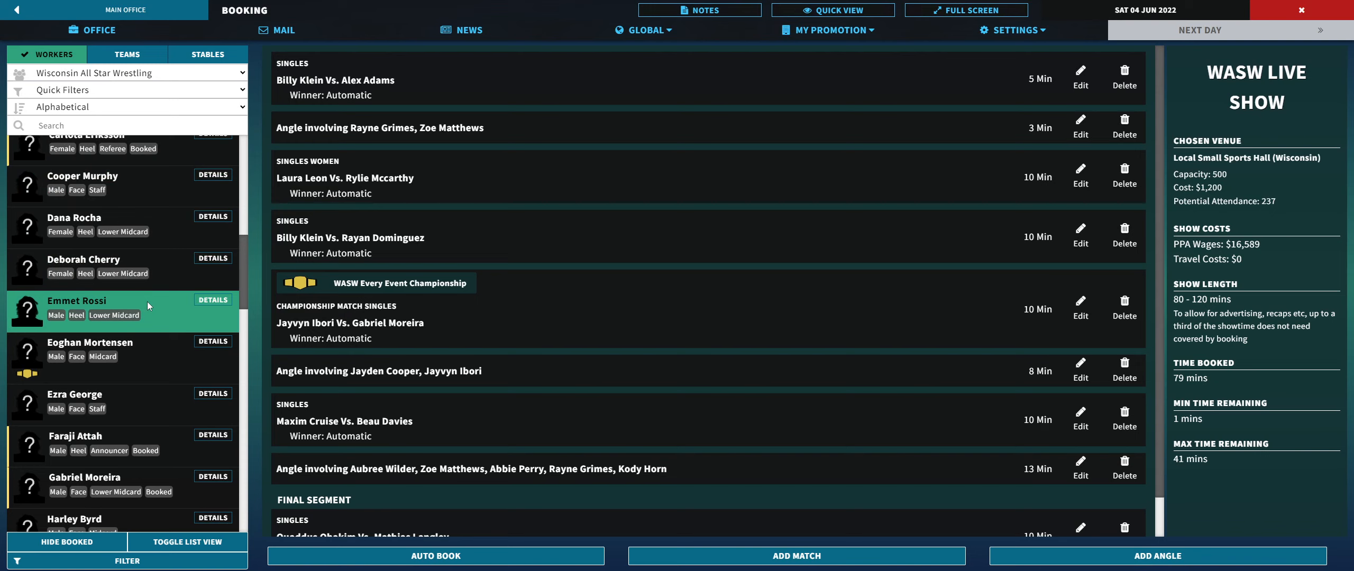
scroll(down, 3)
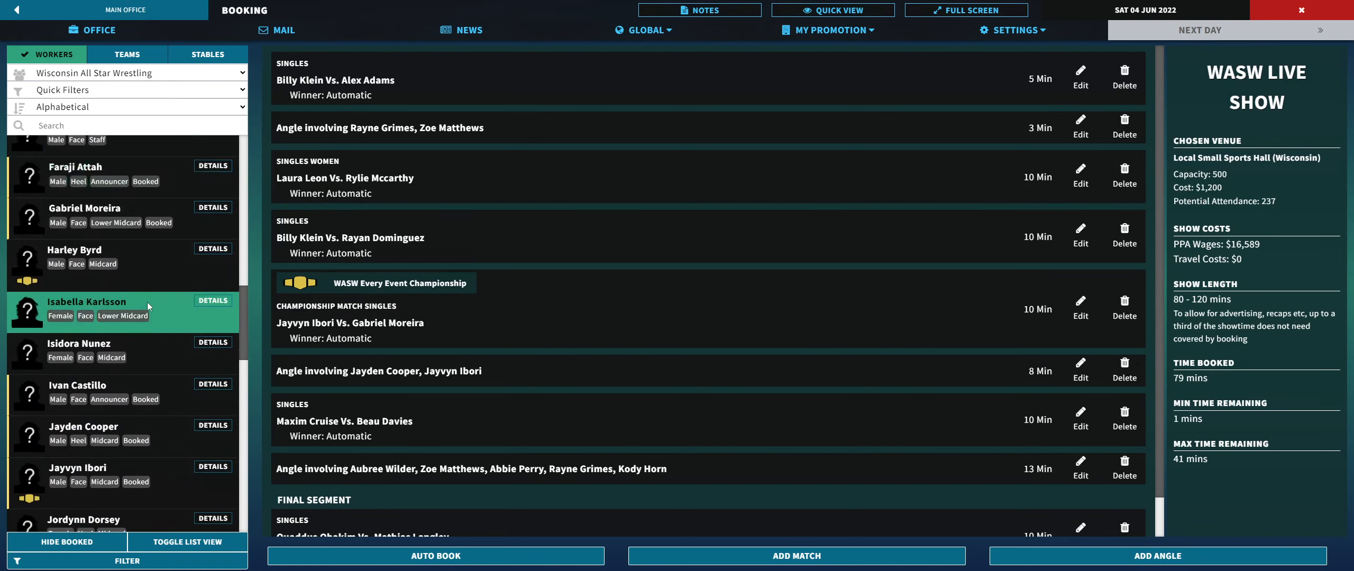
scroll(down, 3)
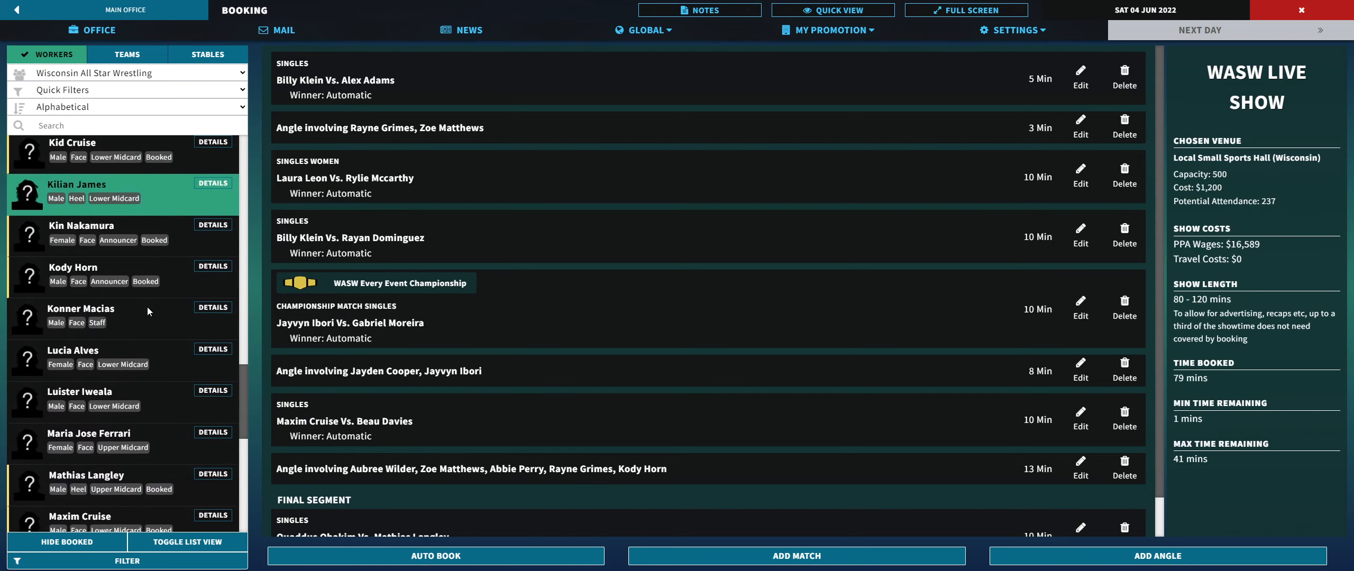
scroll(down, 3)
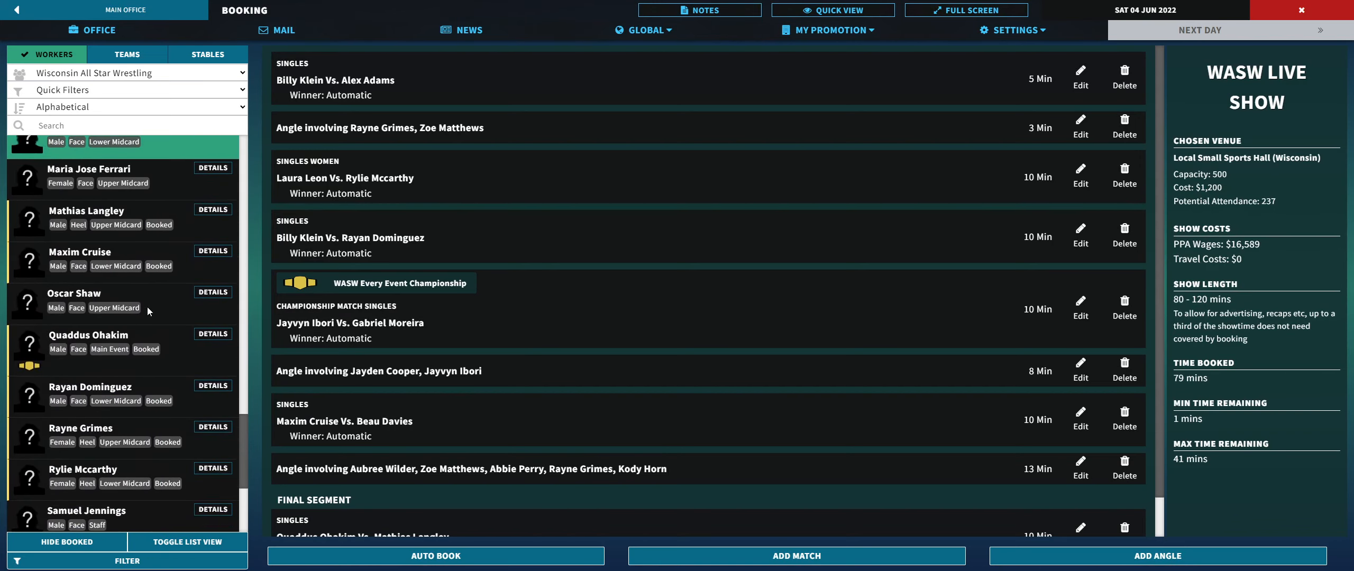
scroll(down, 3)
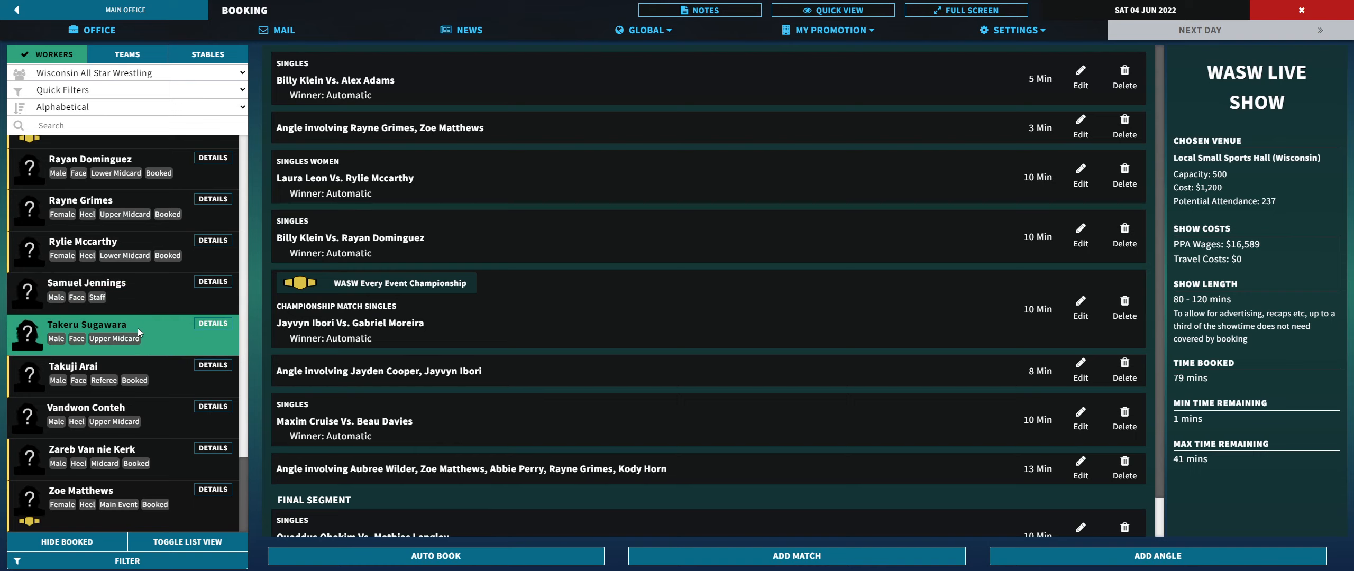
scroll(down, 3)
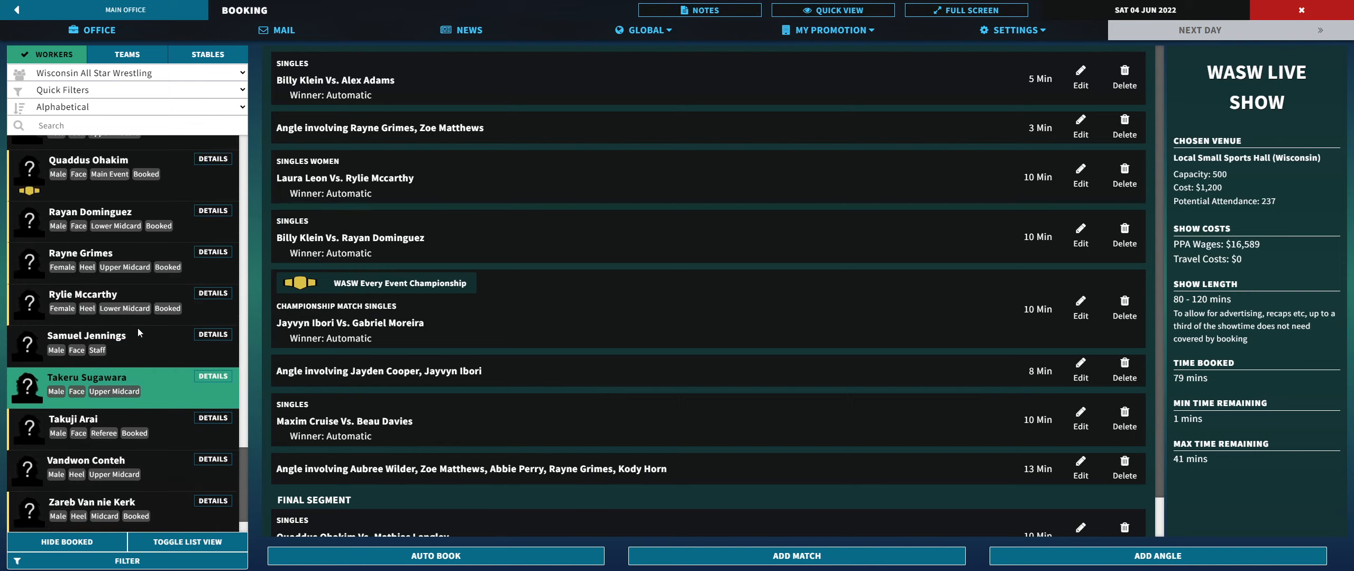
scroll(down, 3)
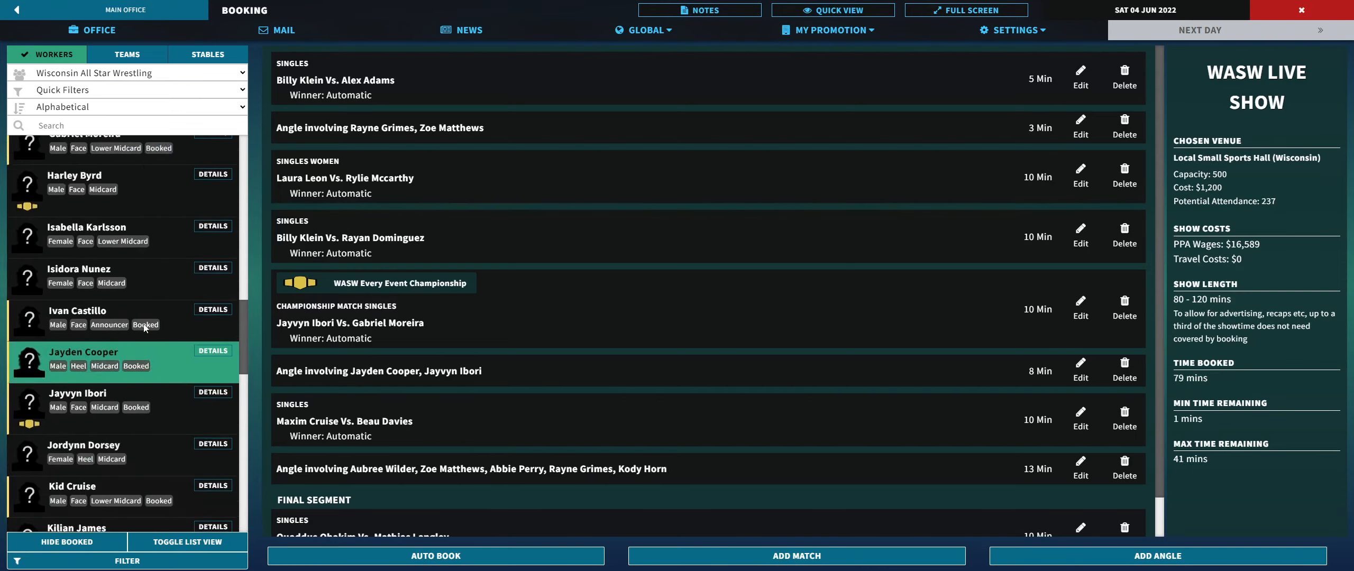
scroll(down, 3)
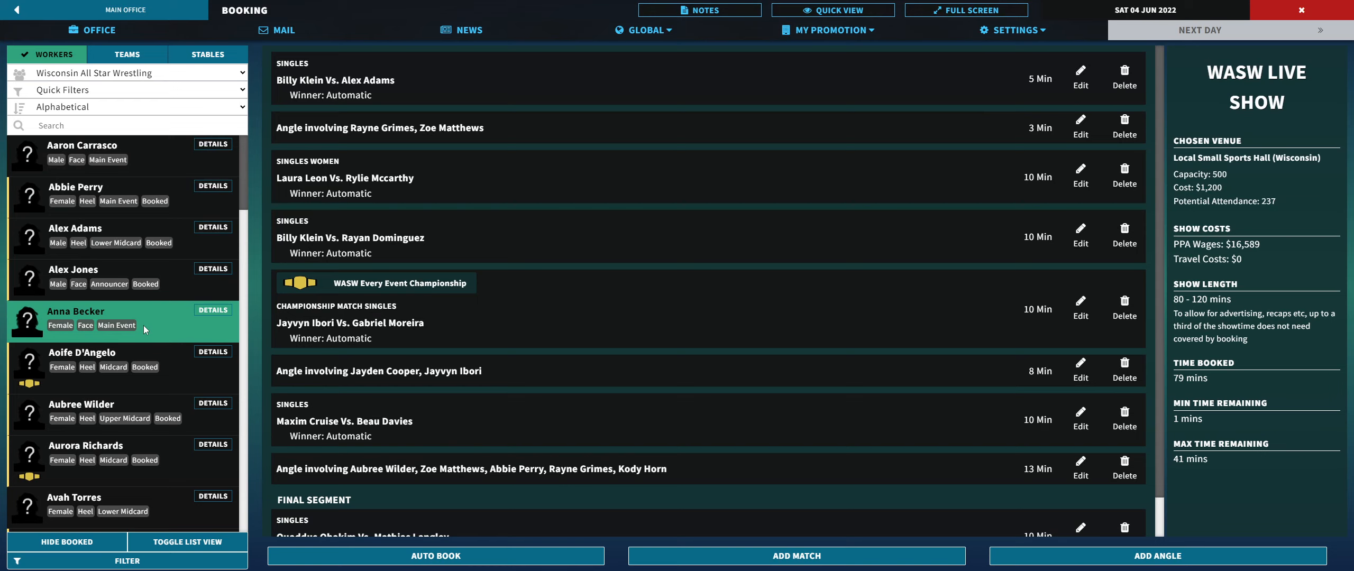
scroll(down, 3)
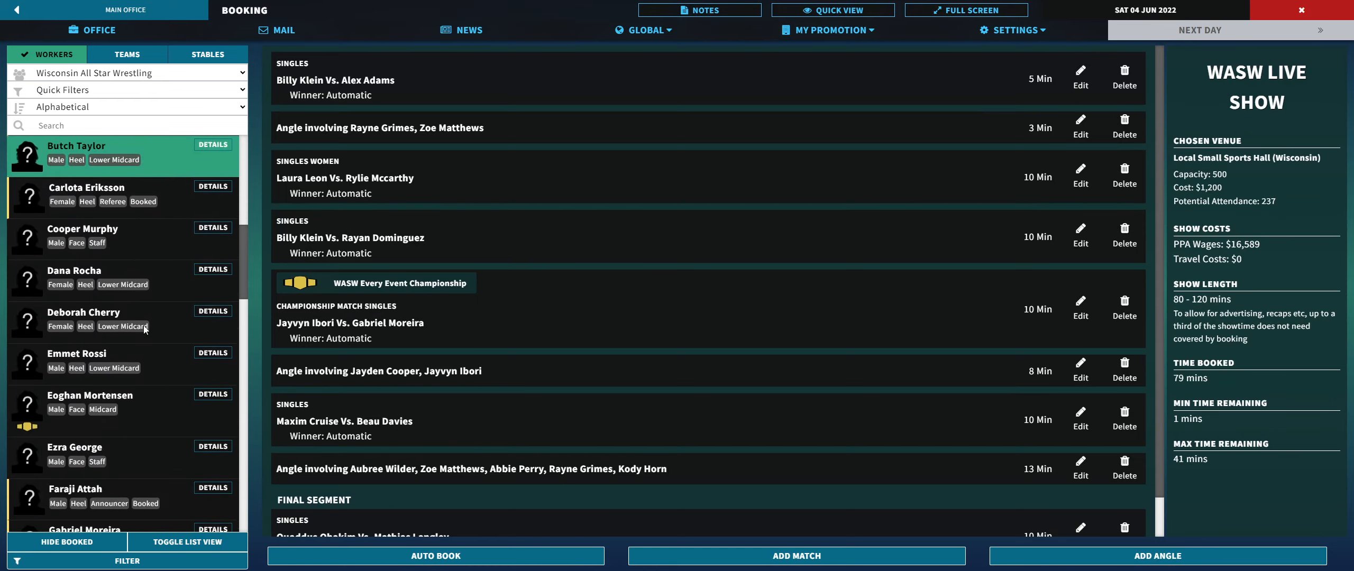
scroll(down, 3)
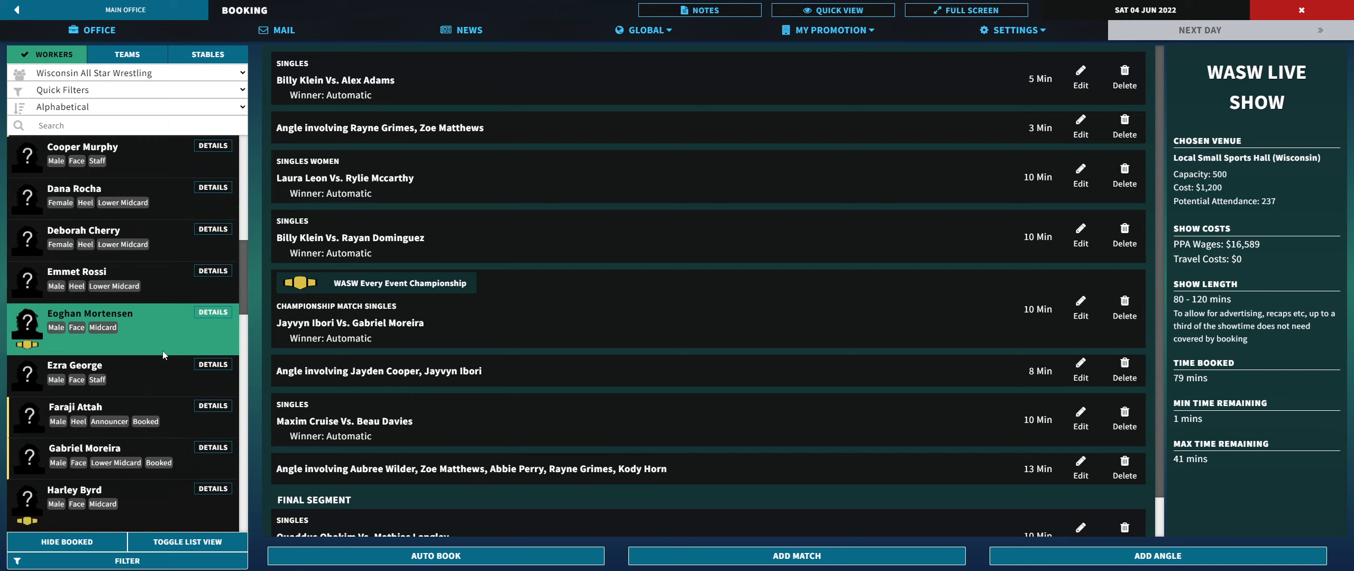
scroll(down, 3)
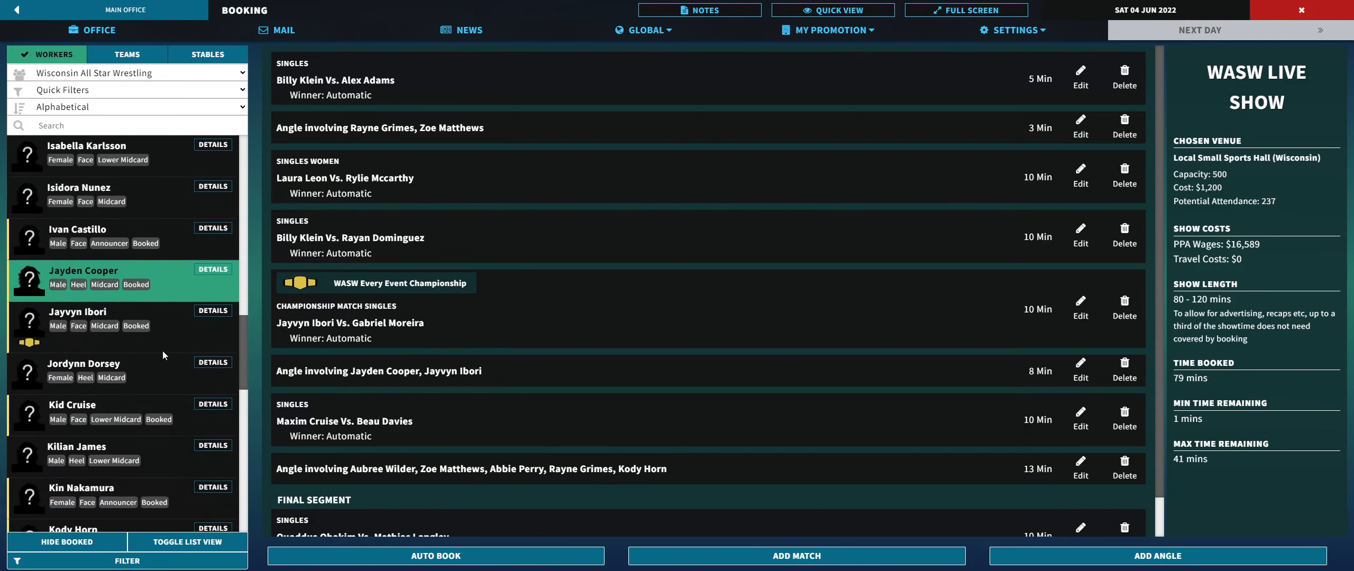
scroll(down, 3)
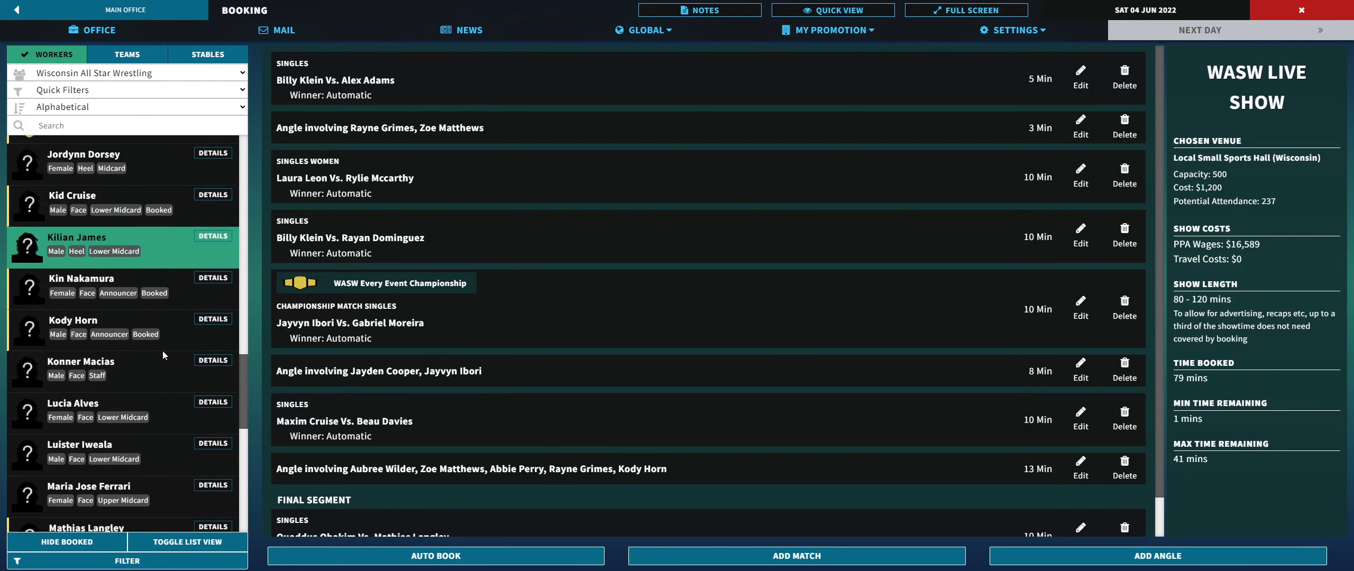
mouse_move(153, 263)
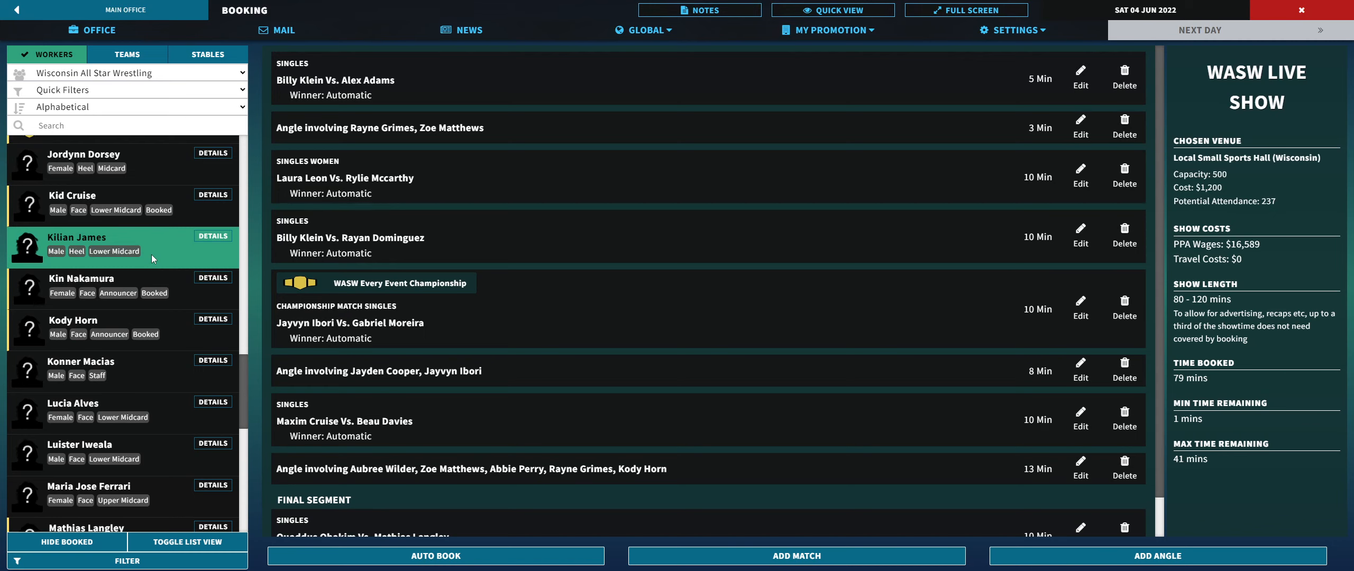
click(828, 29)
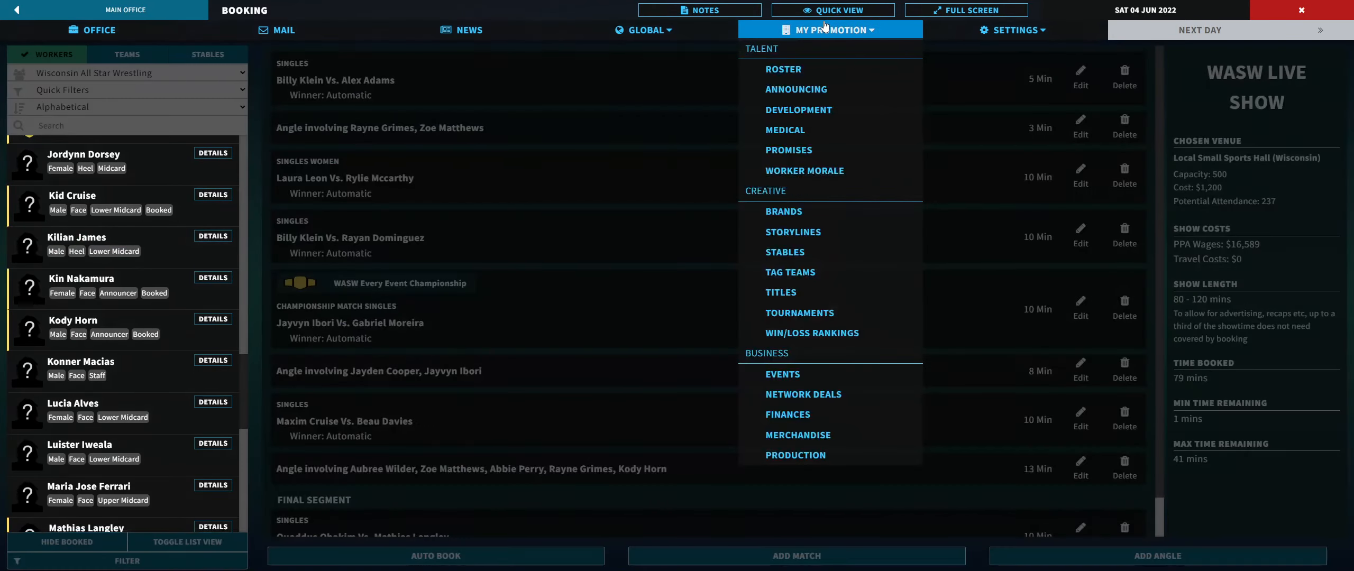
click(642, 29)
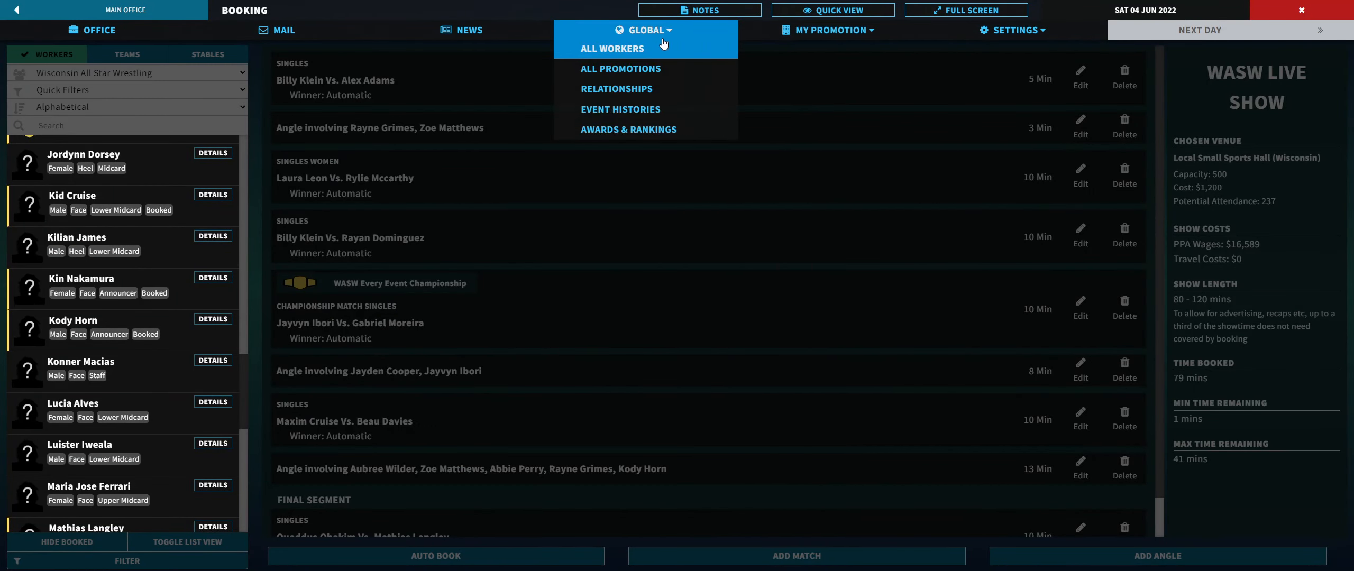
click(828, 30)
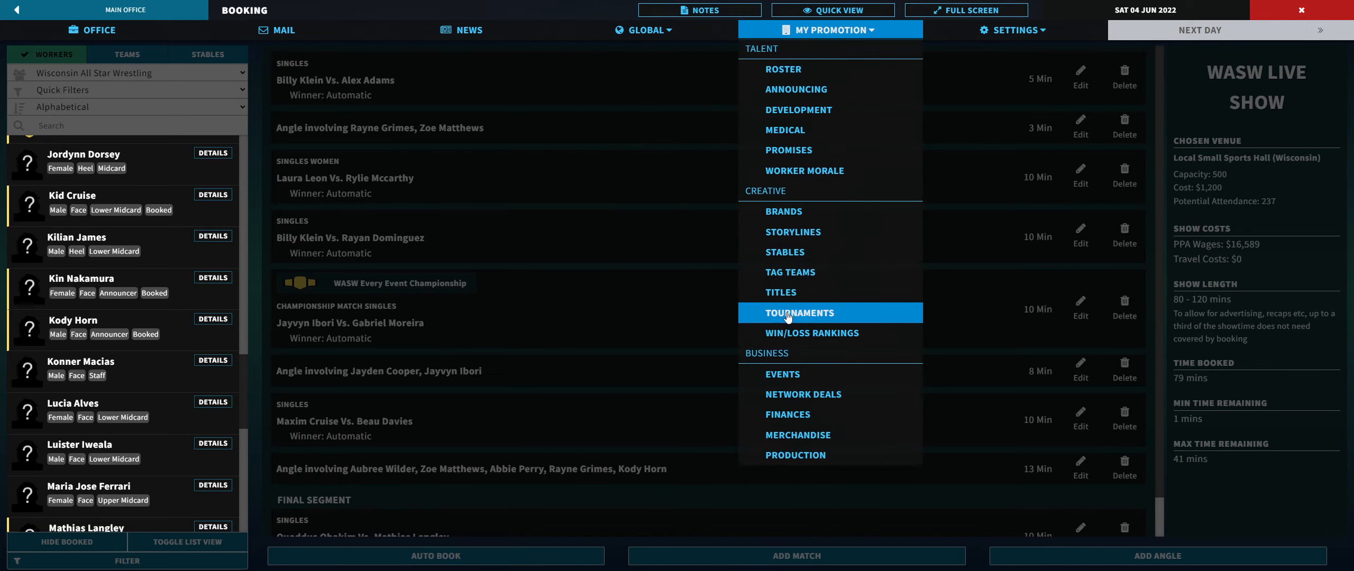
click(797, 313)
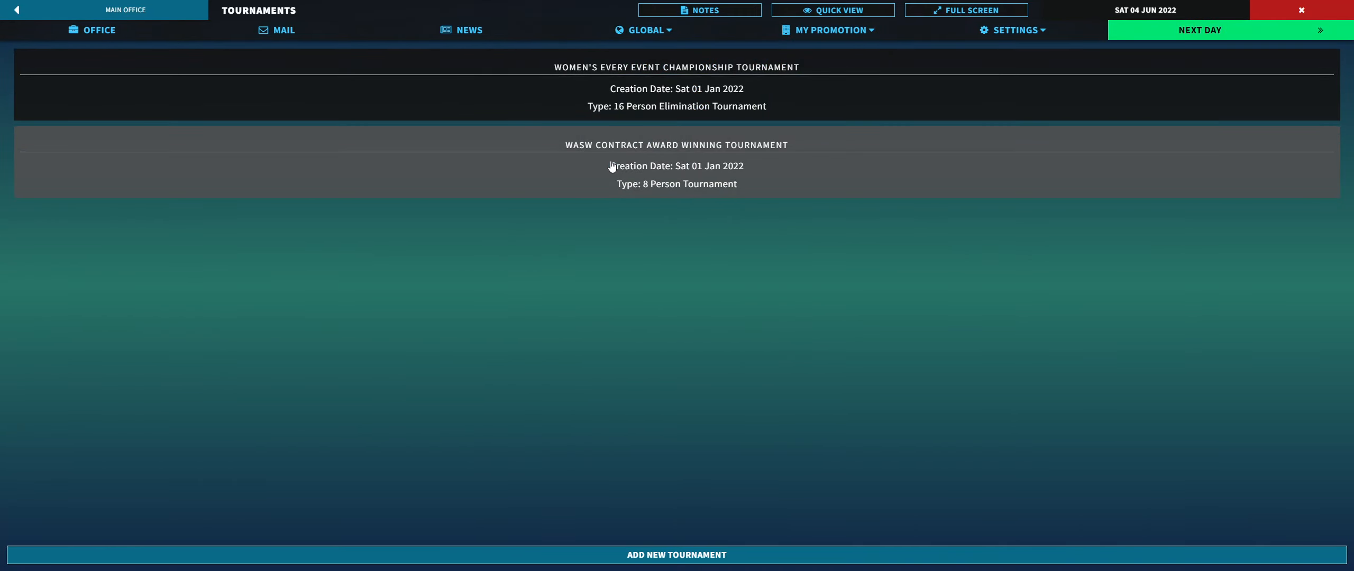
click(676, 164)
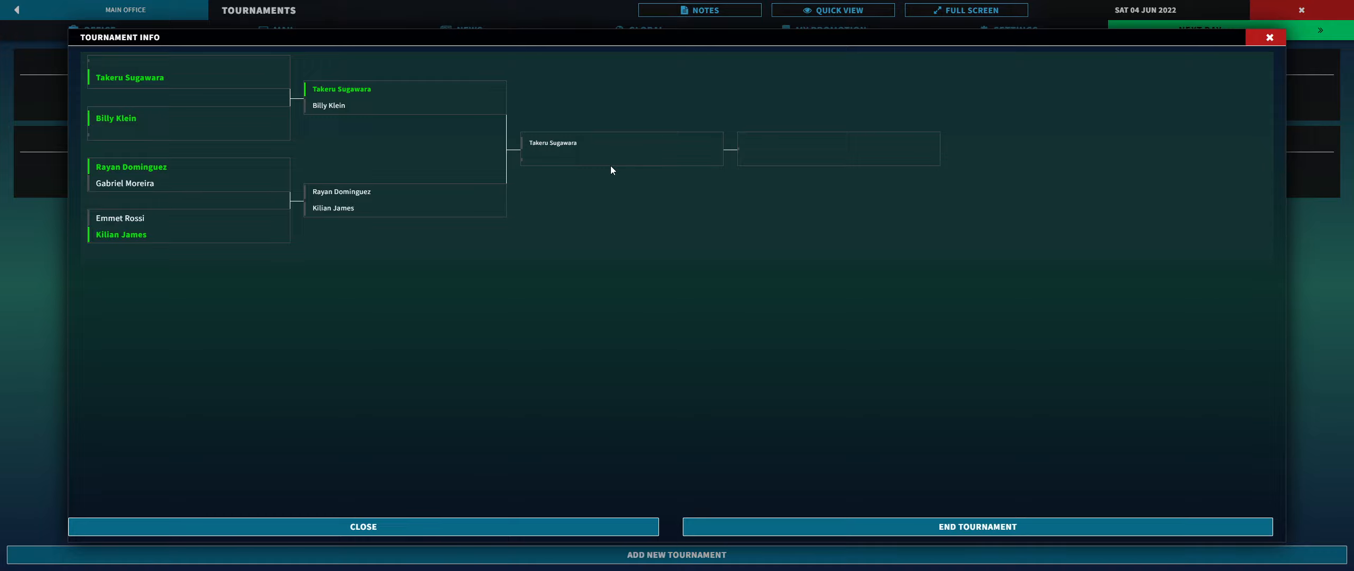
mouse_move(371, 208)
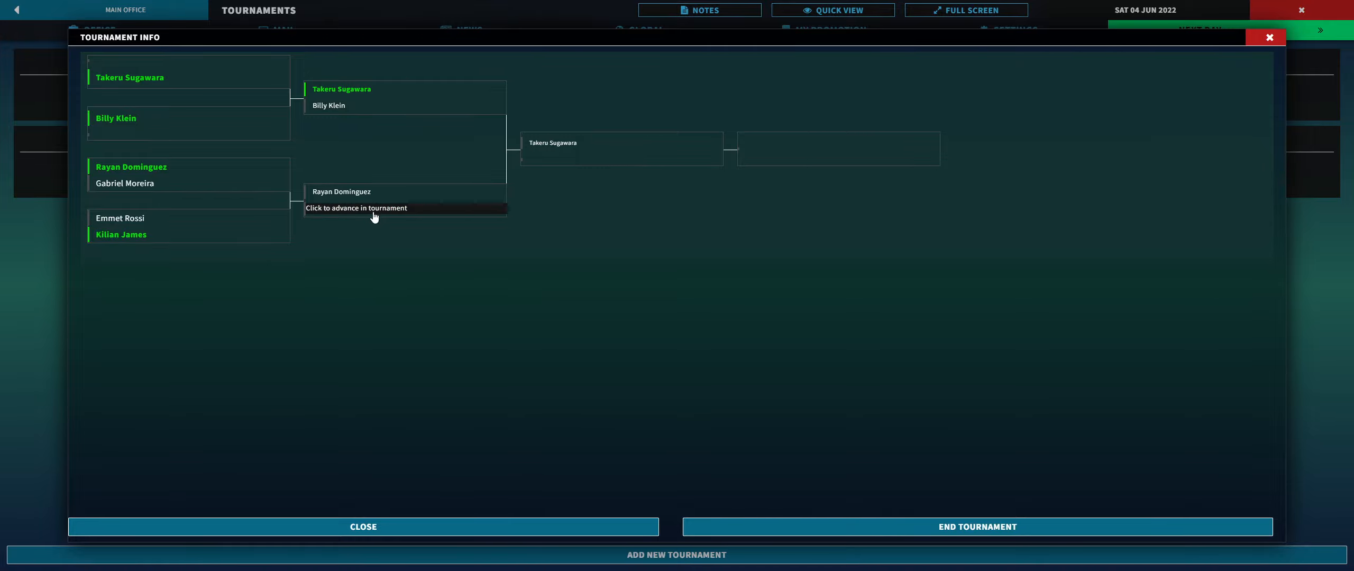
click(374, 208)
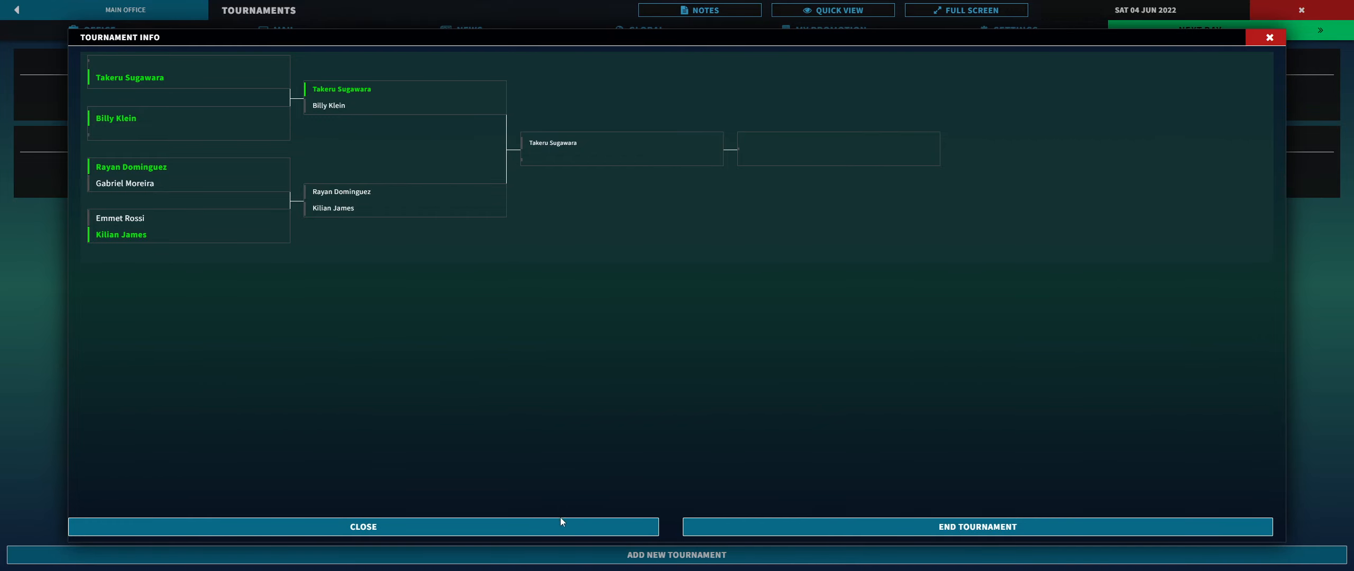
click(363, 526)
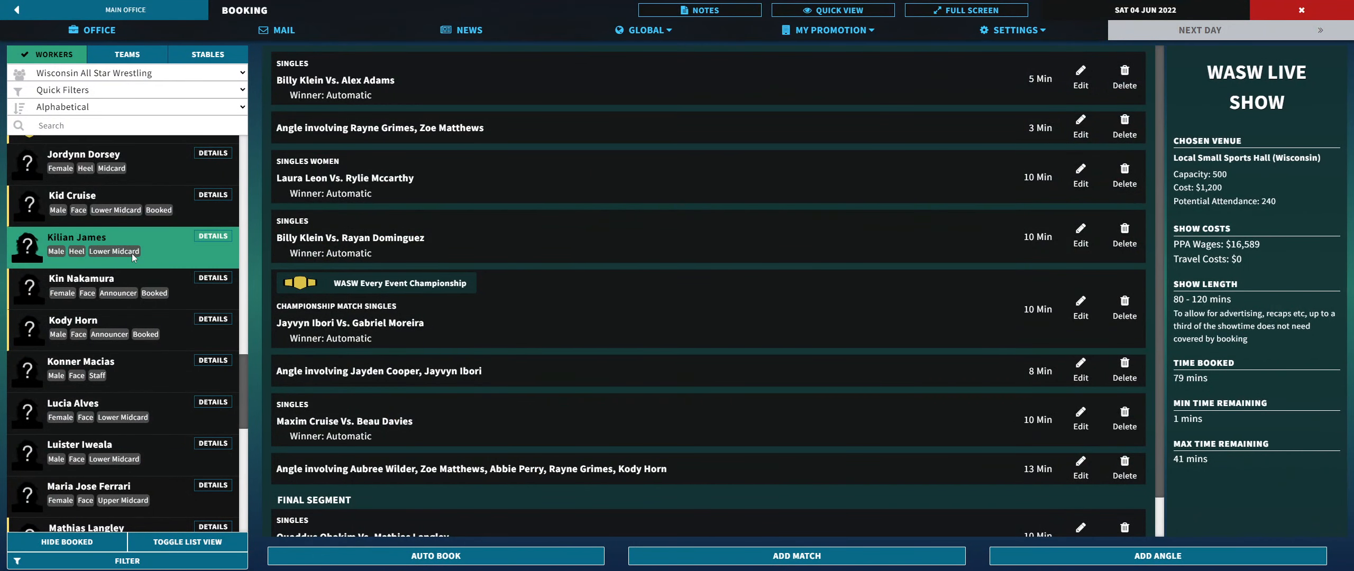
click(1079, 237)
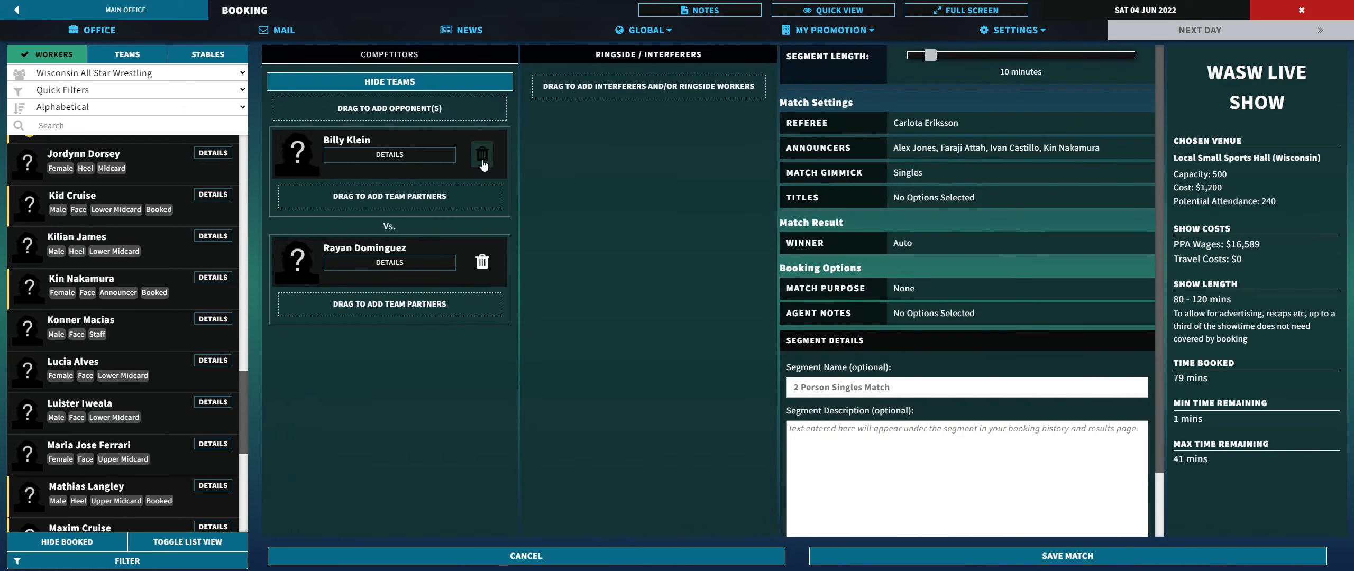
click(482, 156)
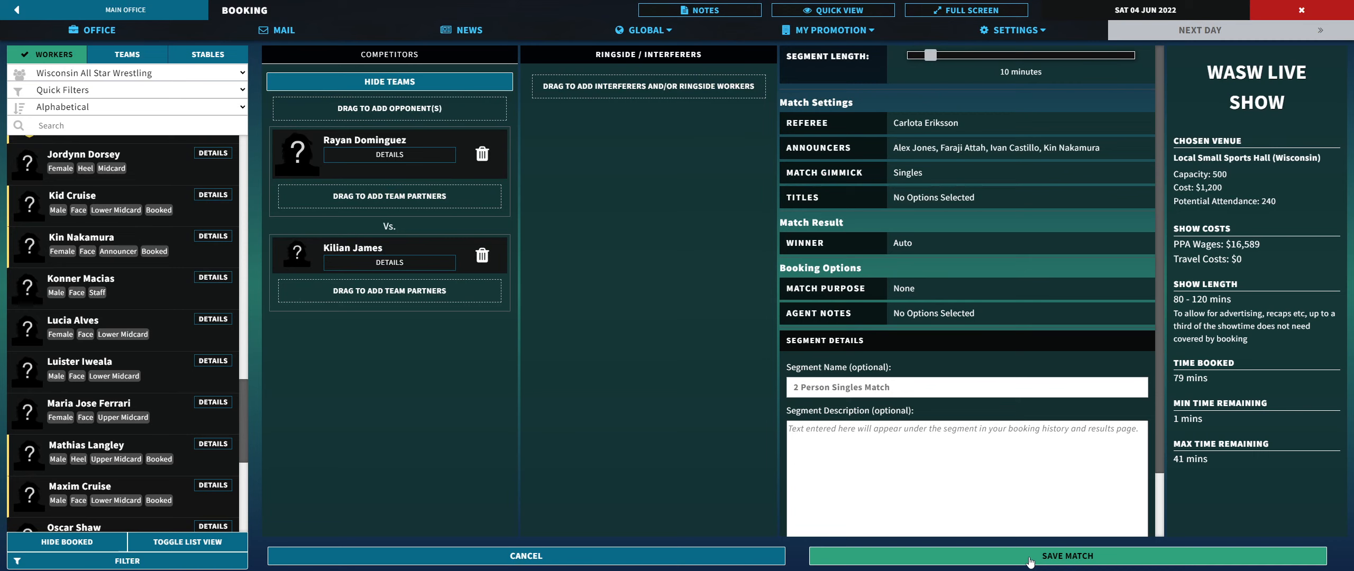
click(1067, 556)
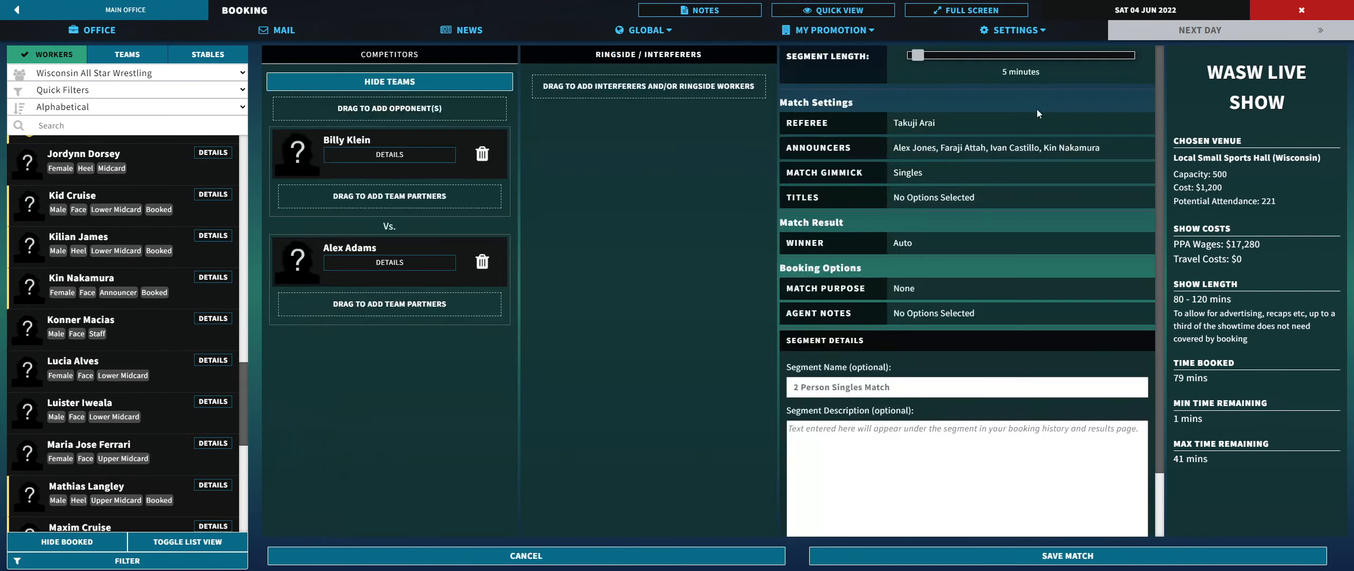
click(482, 154)
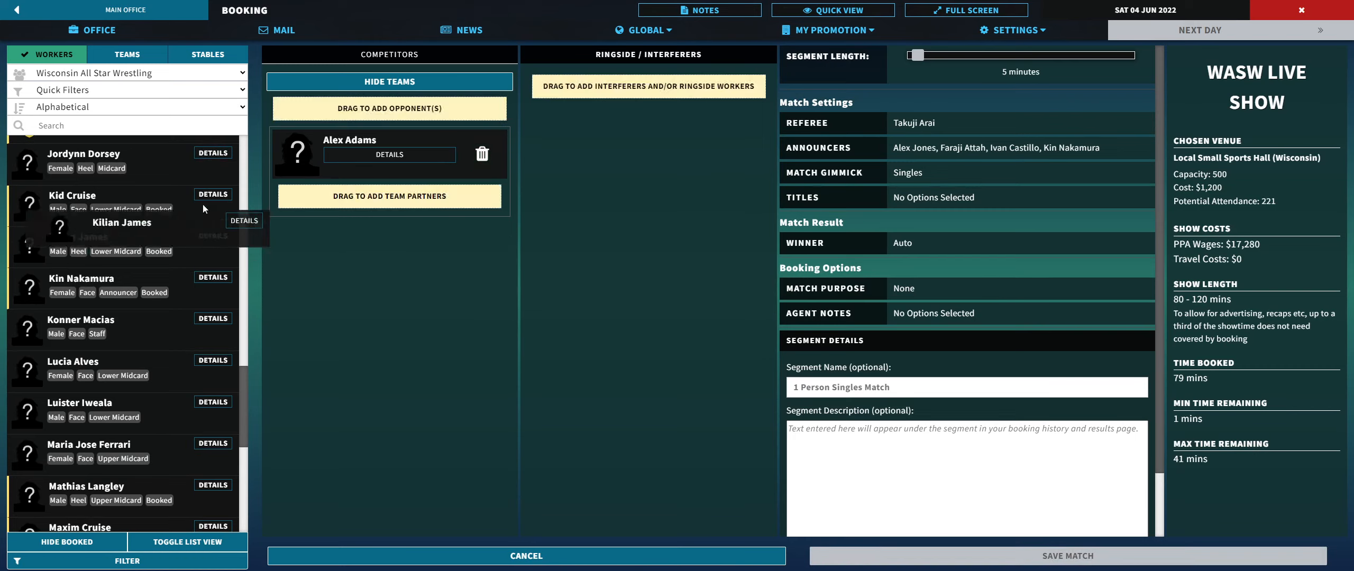
drag(121, 222, 389, 254)
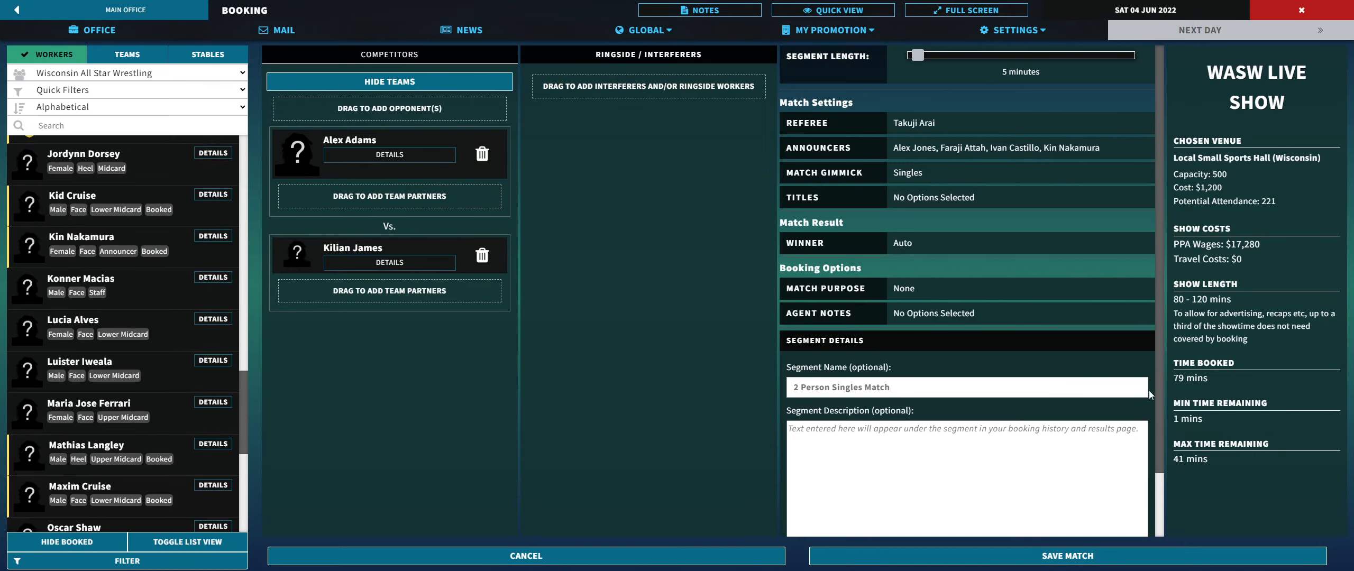
click(1067, 555)
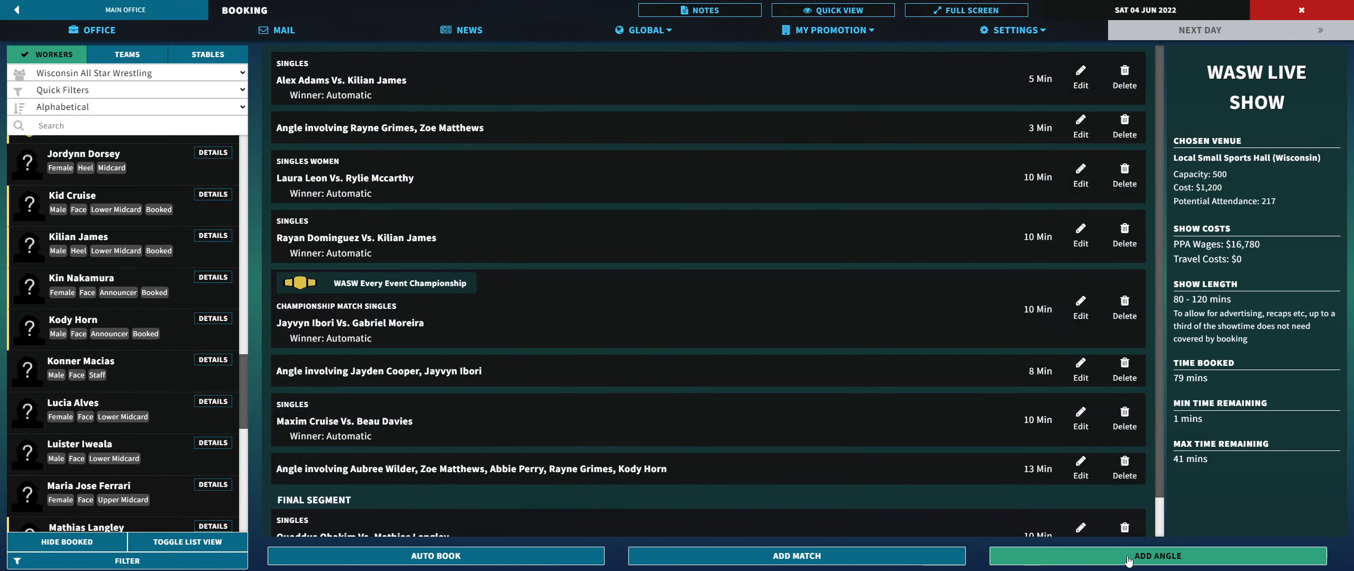
mouse_move(530, 158)
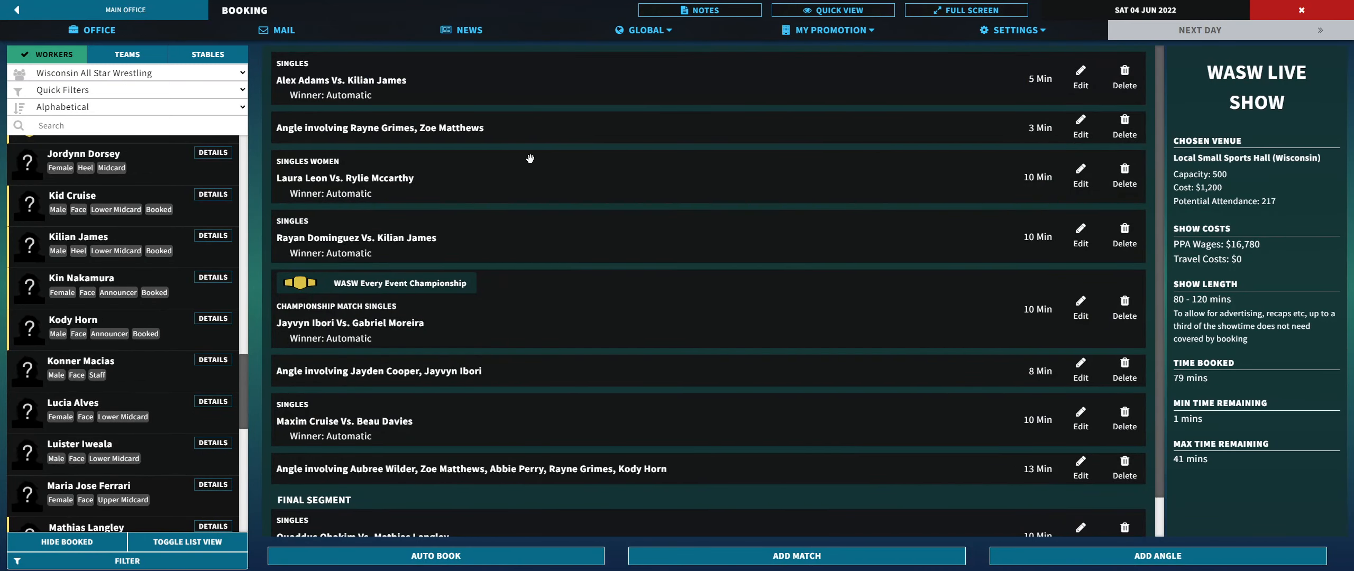
mouse_move(523, 161)
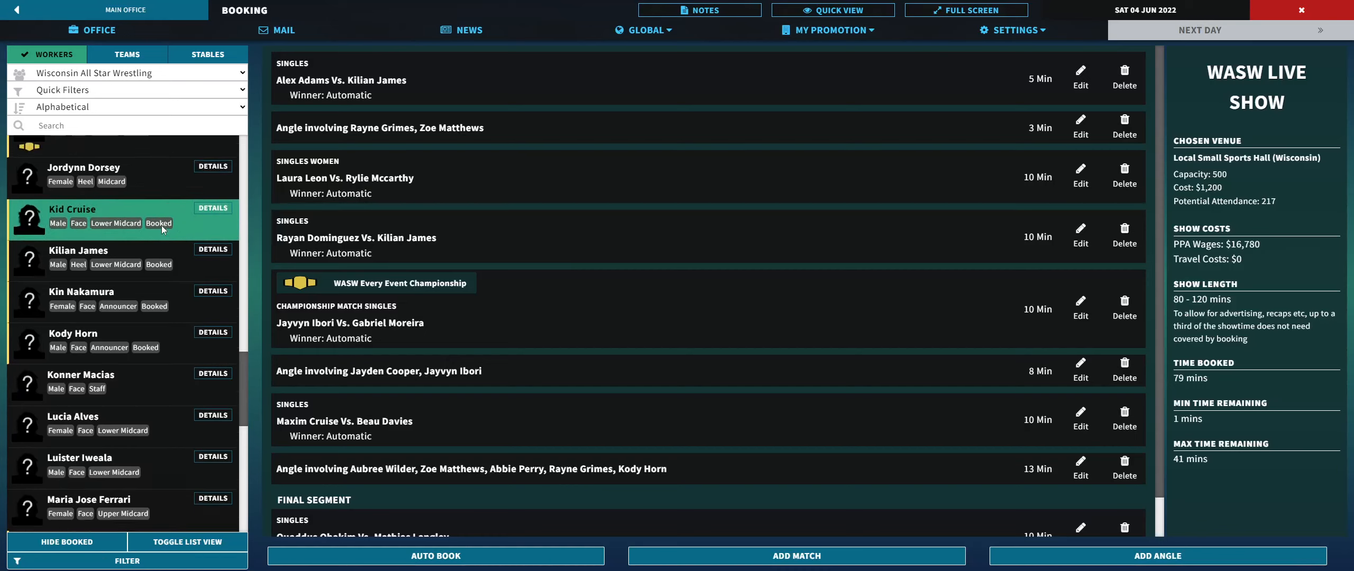
Step: Start booking a new match on the WASW Live Show card
scroll(down, 3)
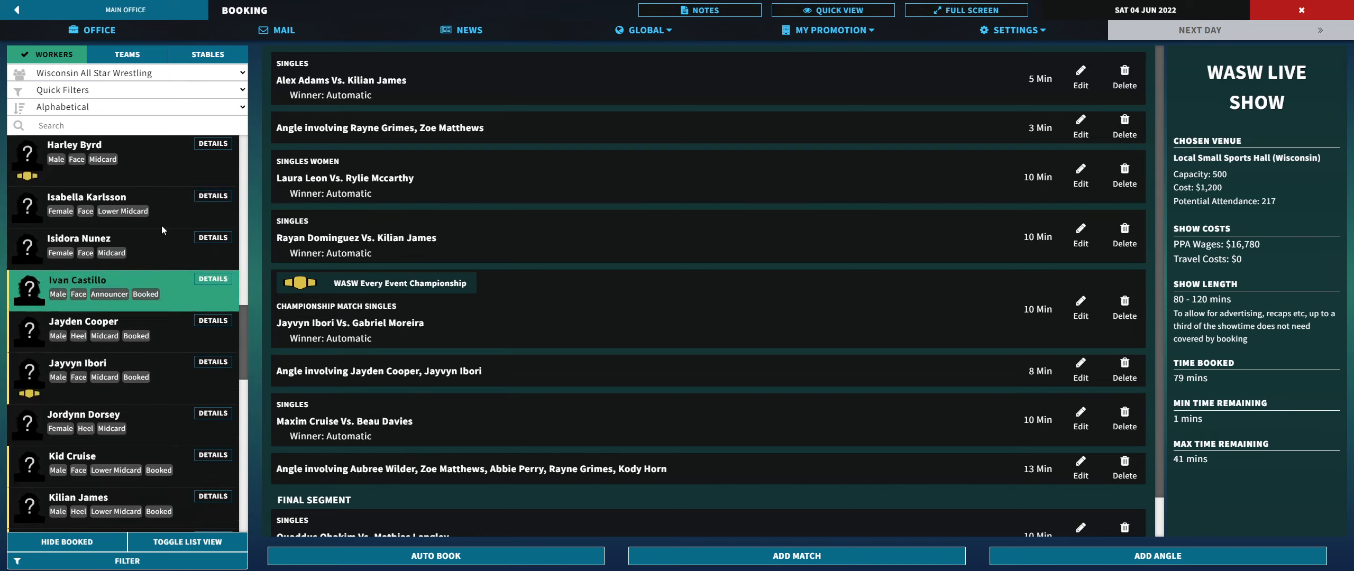
scroll(down, 3)
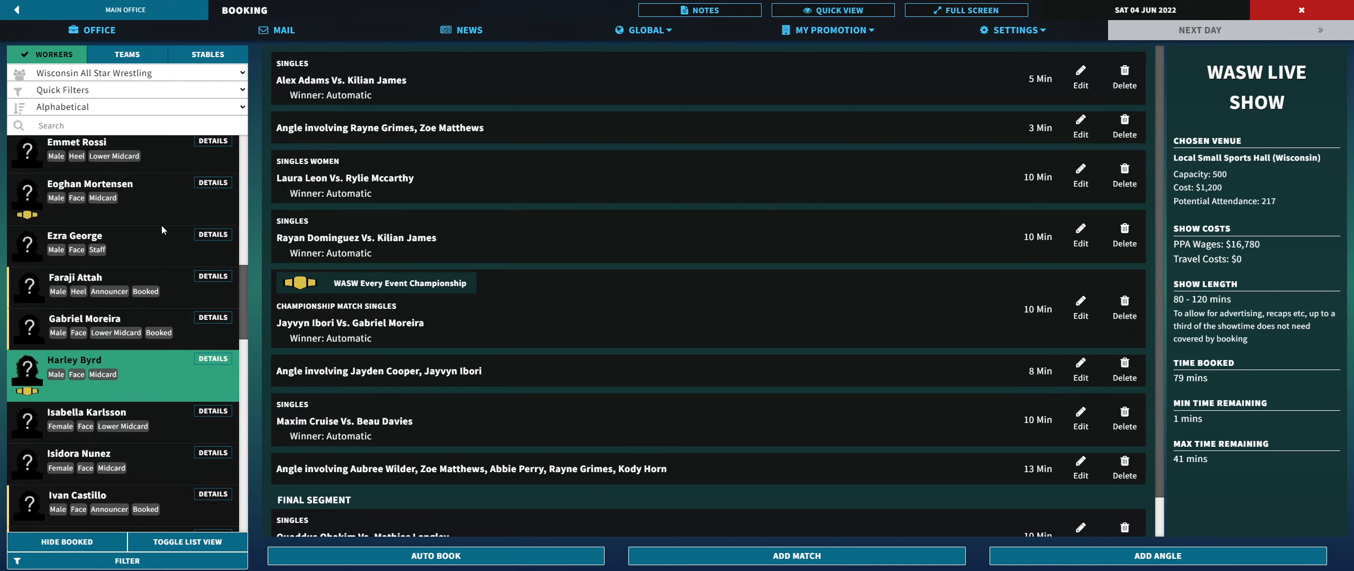
scroll(down, 3)
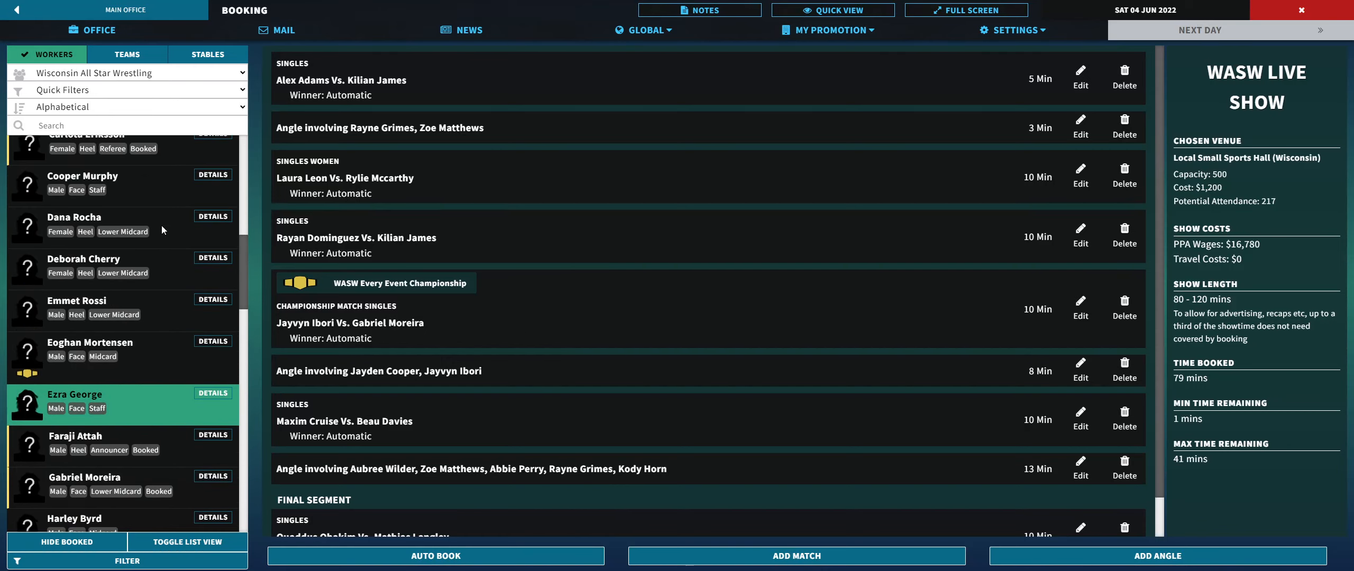
scroll(up, 3)
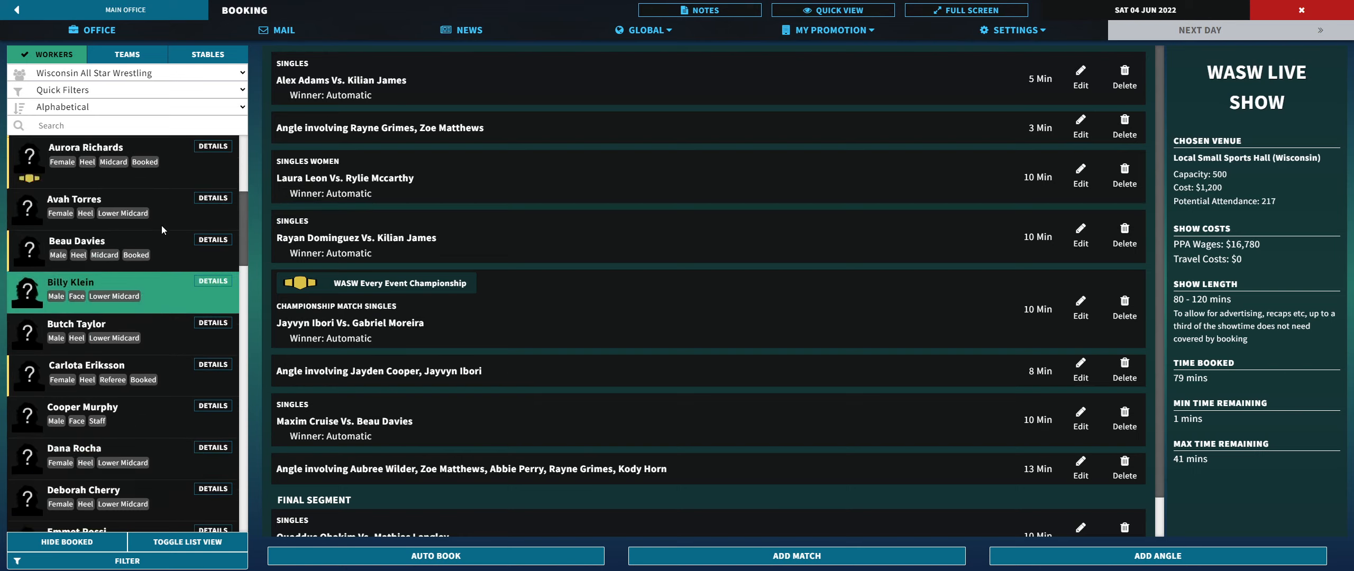
scroll(down, 3)
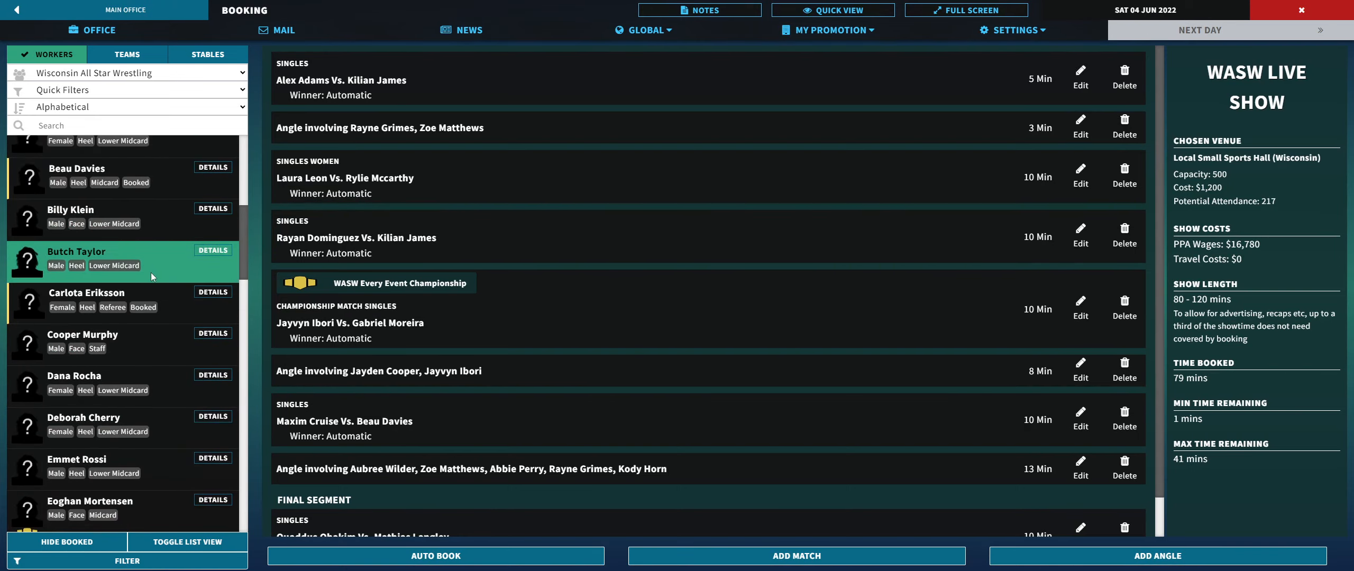
mouse_move(795, 556)
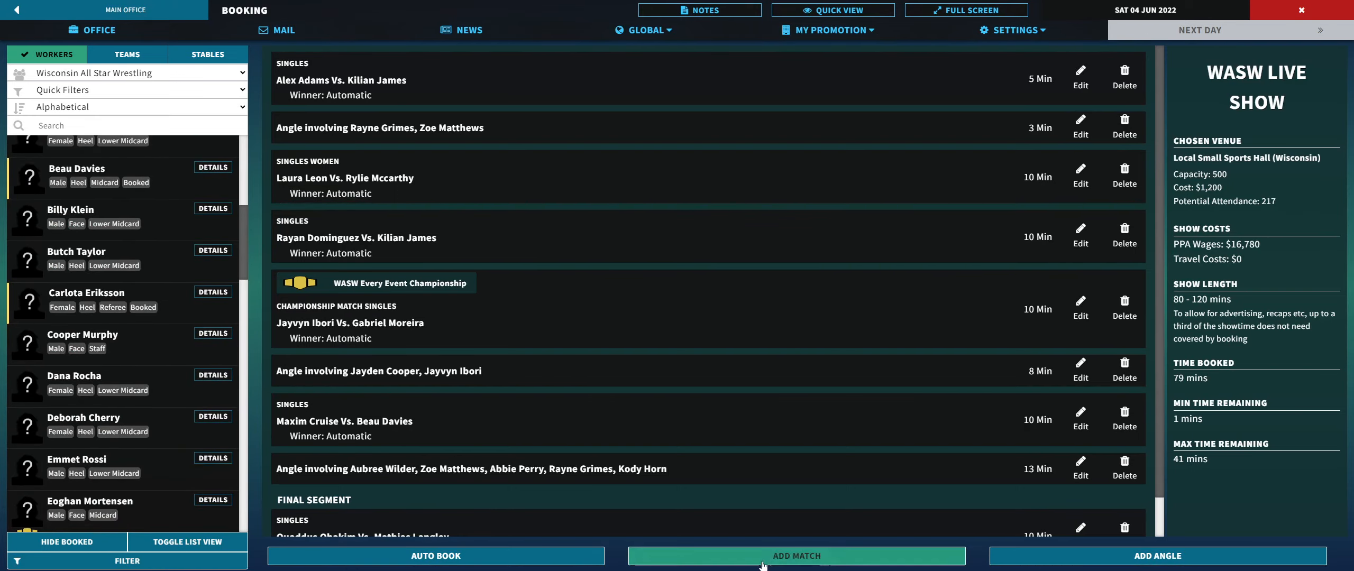
click(795, 556)
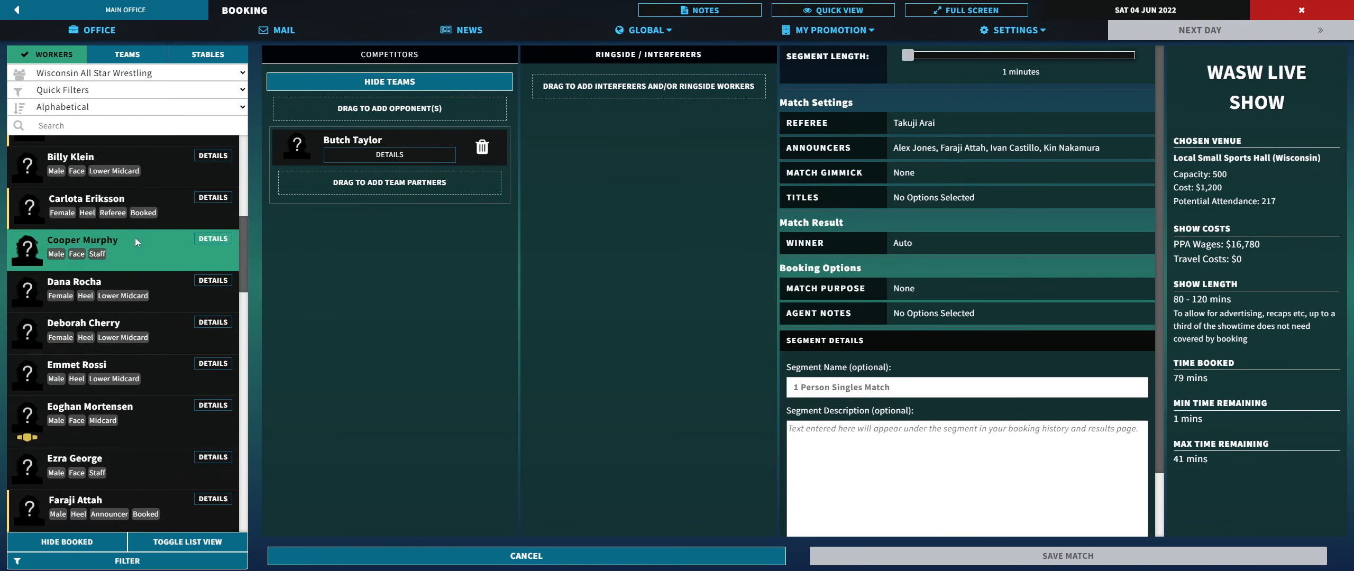
Step: Save Butch Taylor vs. Luister Iweala, Oscar Shaw ringside, as a 10-minute Singles match
scroll(down, 3)
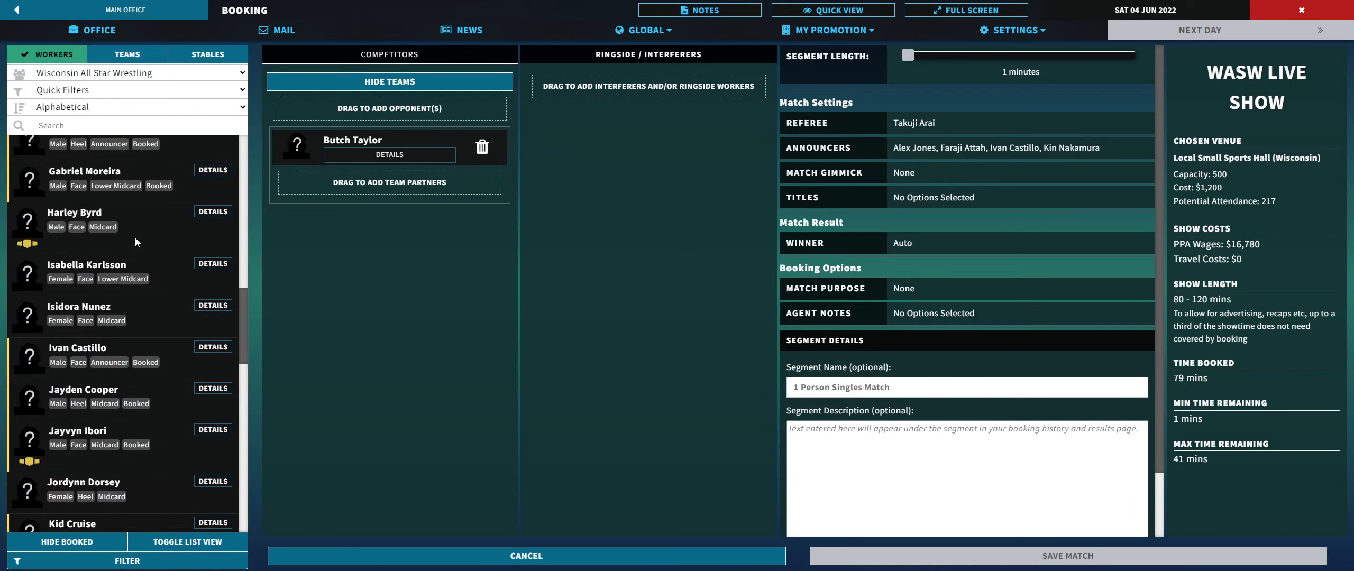
scroll(down, 3)
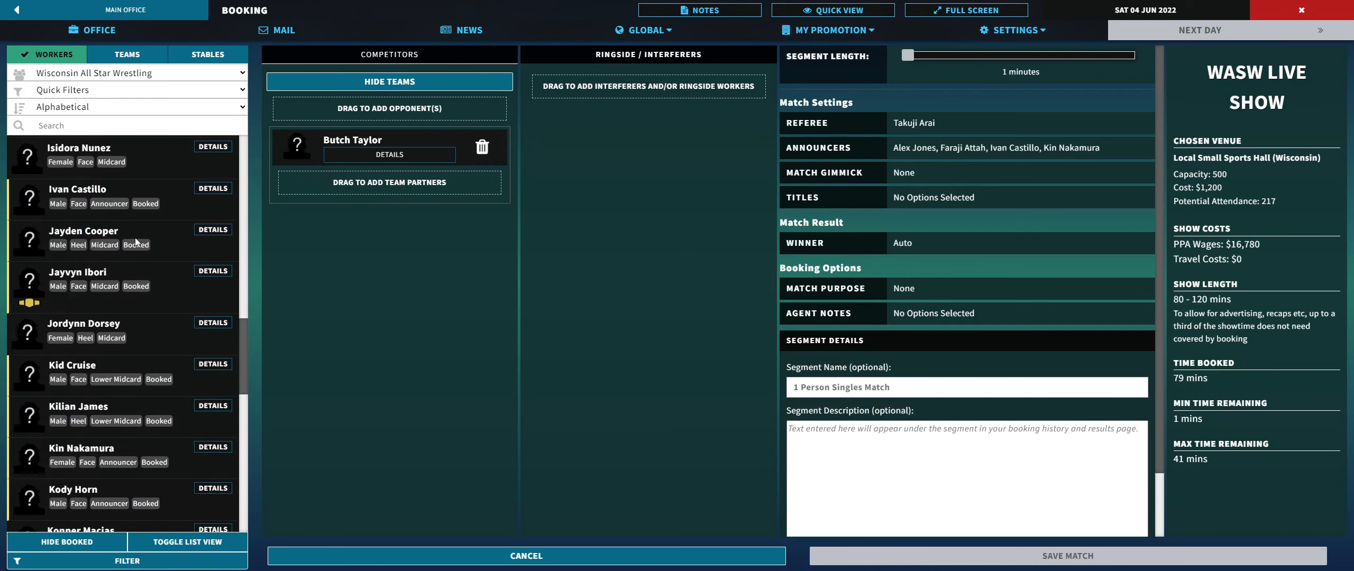
scroll(down, 3)
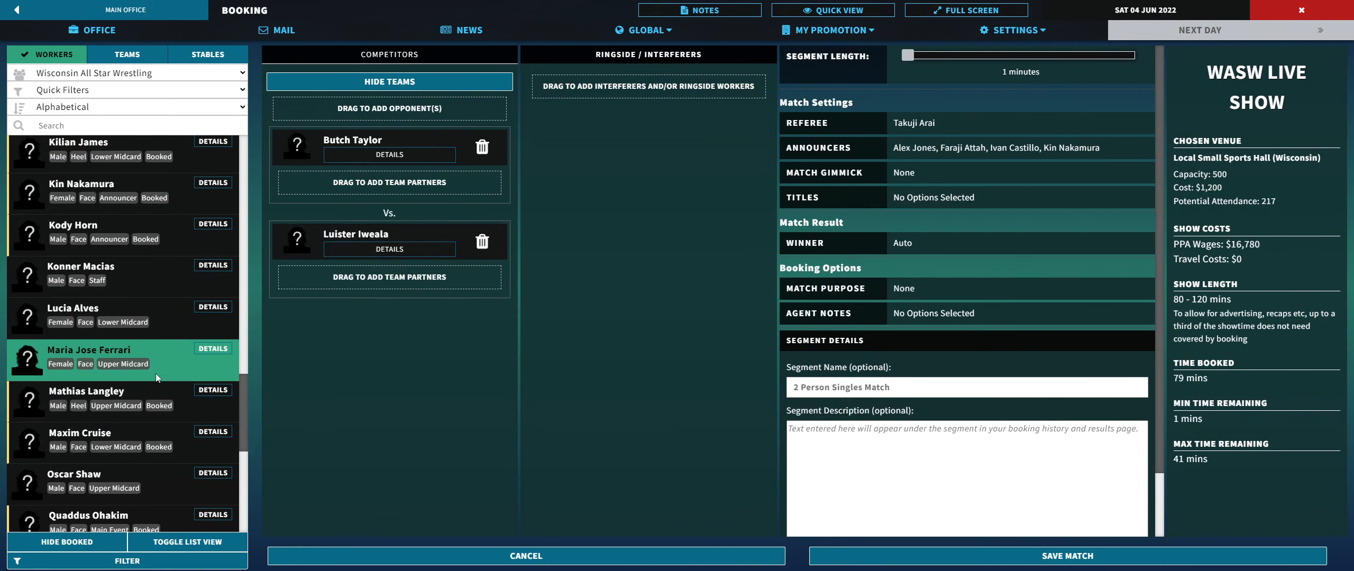
scroll(down, 3)
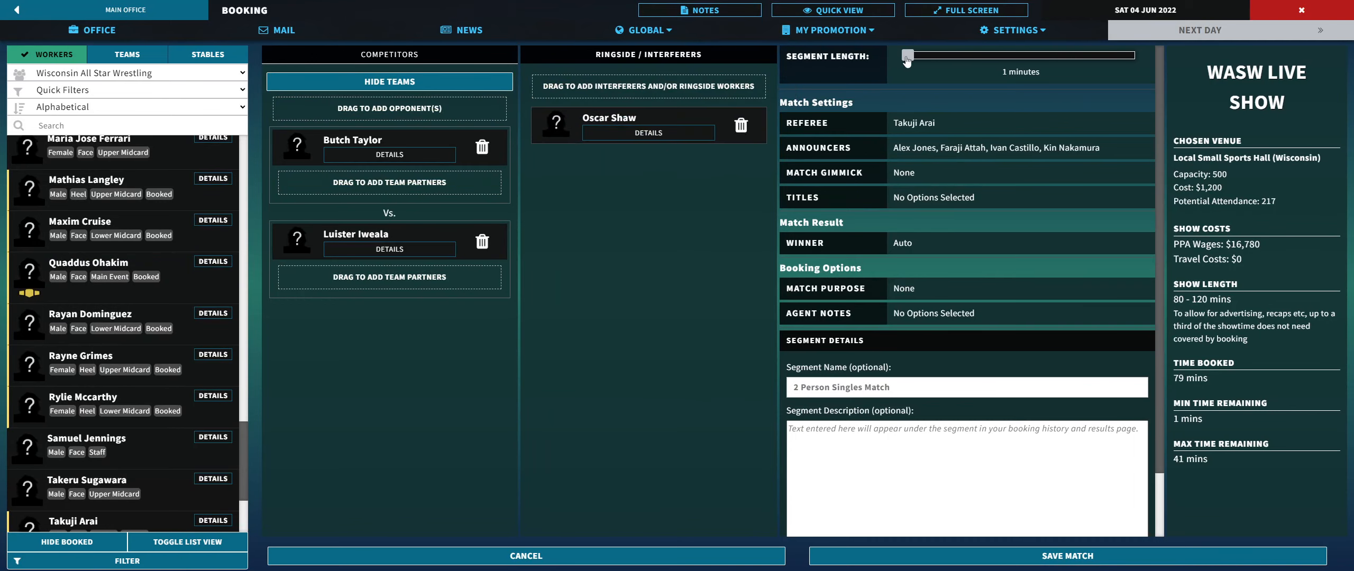
drag(892, 55, 928, 55)
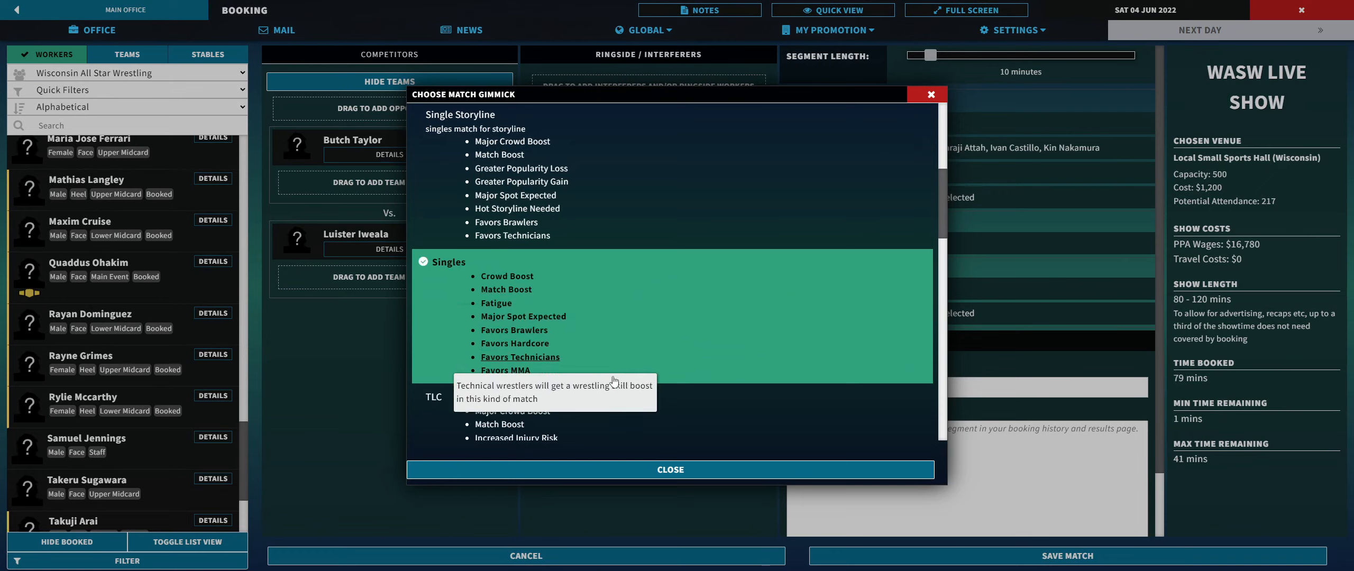
click(669, 469)
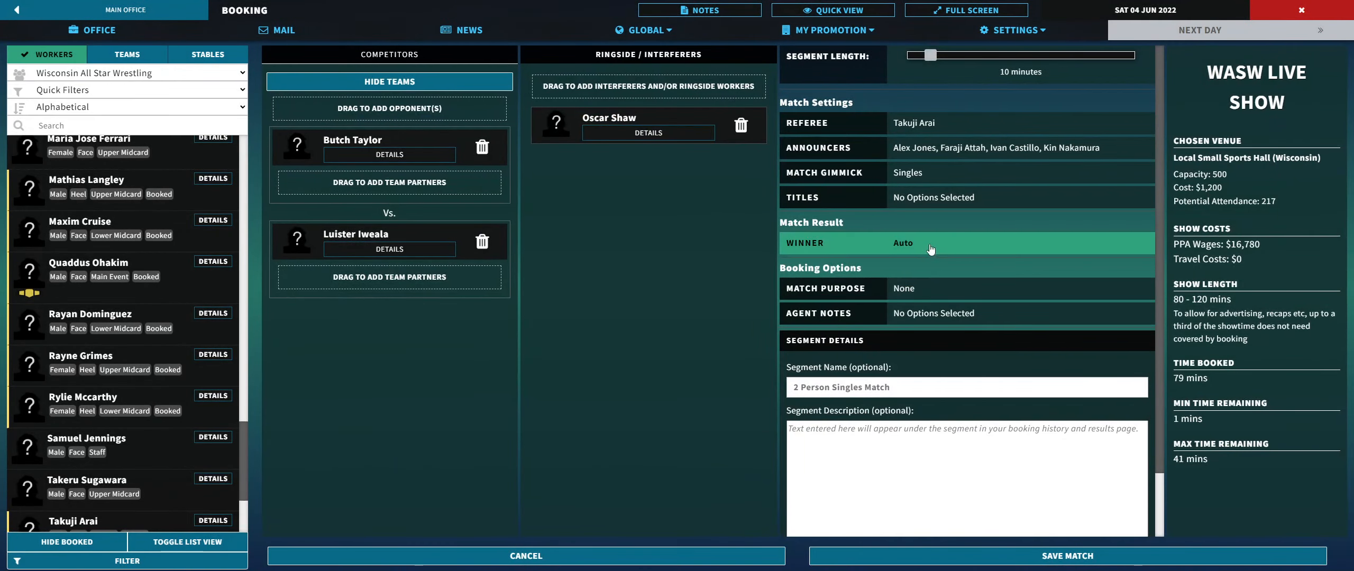
mouse_move(1067, 556)
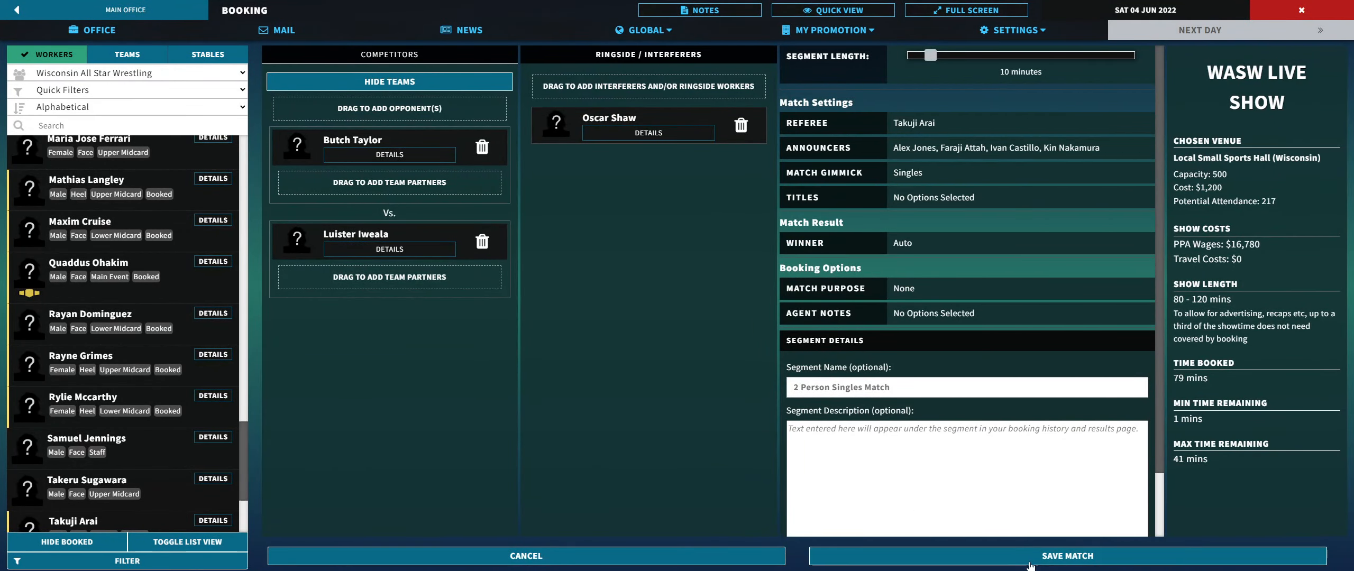
click(1066, 556)
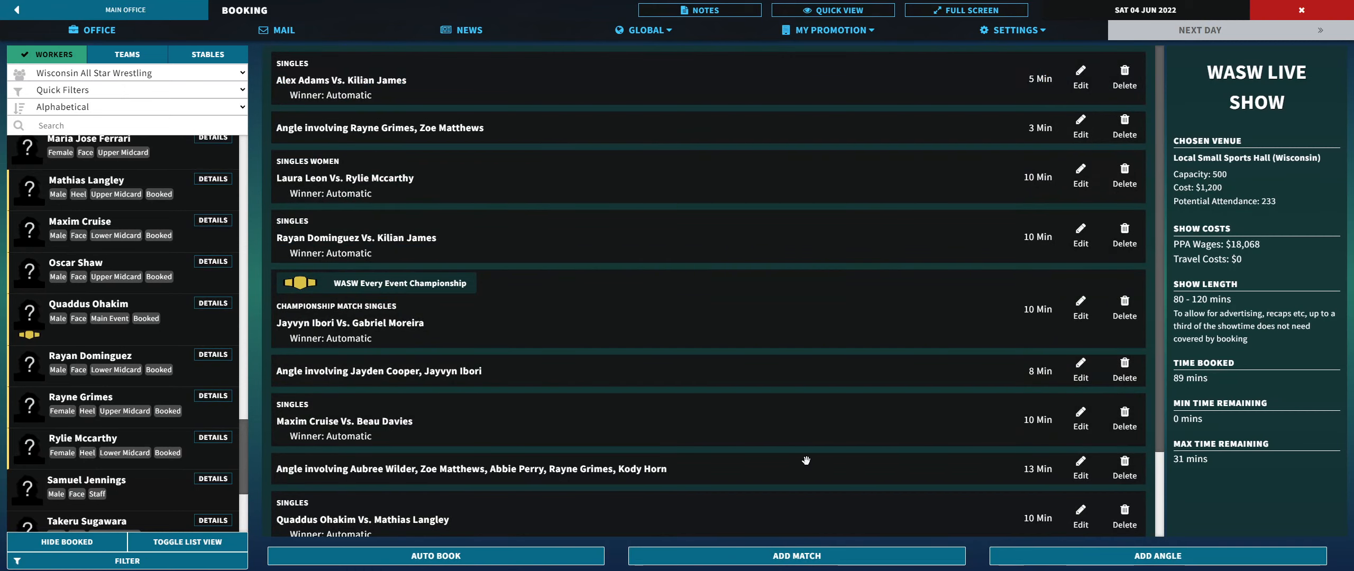
Step: Go to My Promotion > Storylines and open a blank Create Storyline form
scroll(down, 3)
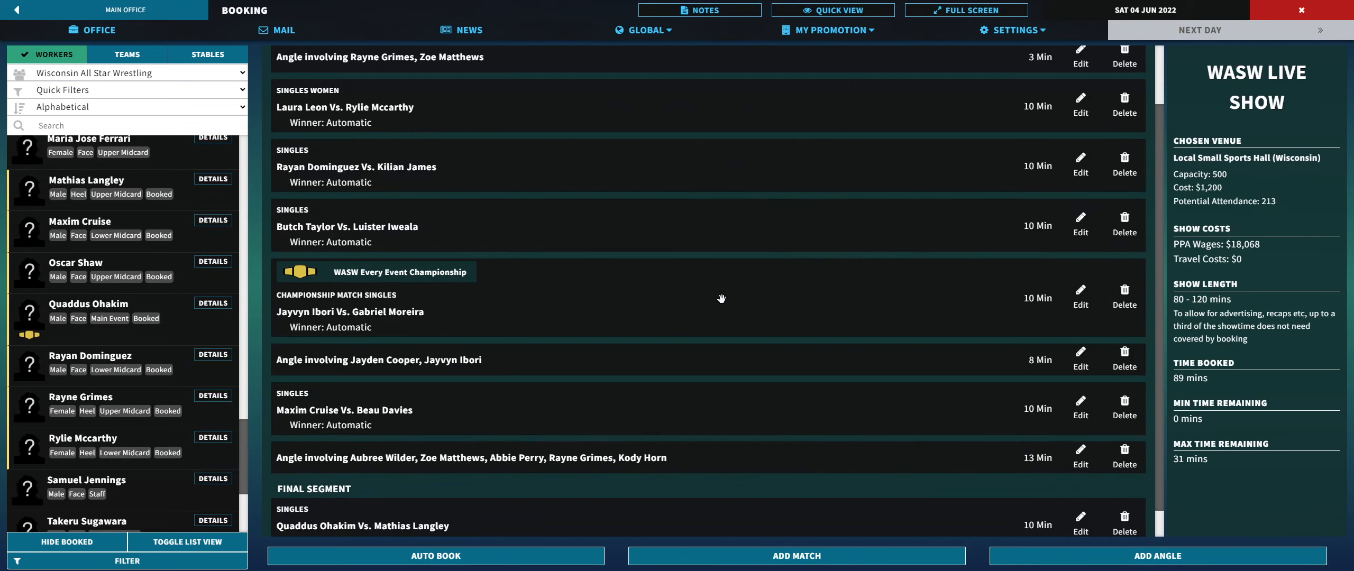
mouse_move(632, 281)
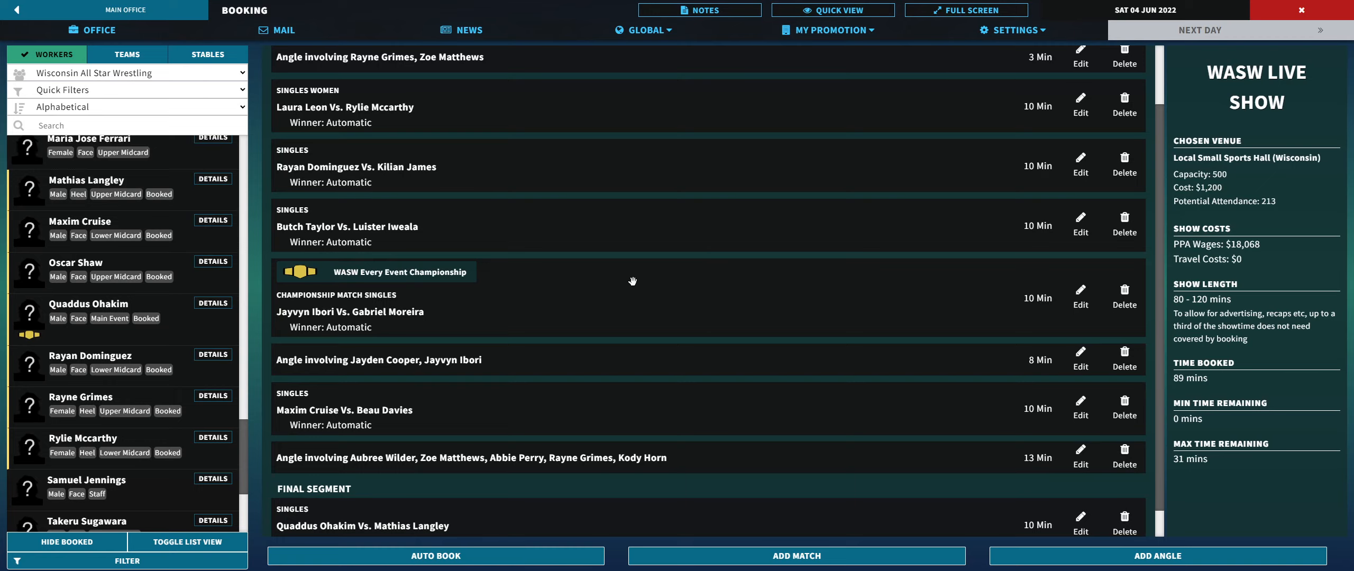
mouse_move(785, 297)
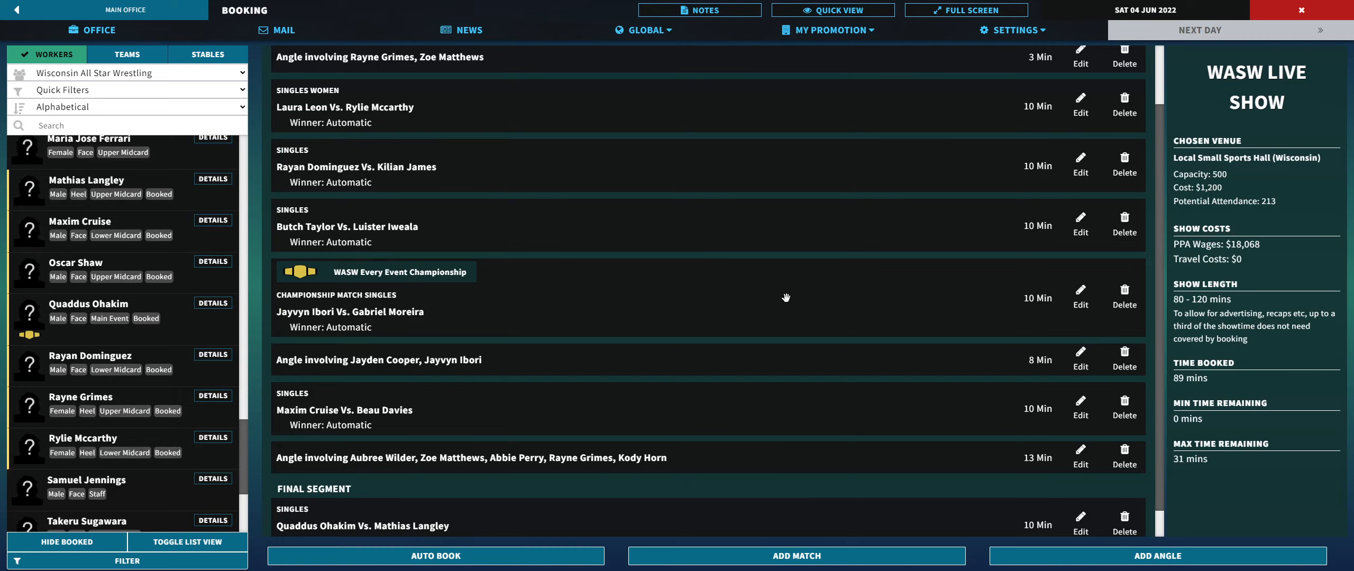
scroll(down, 3)
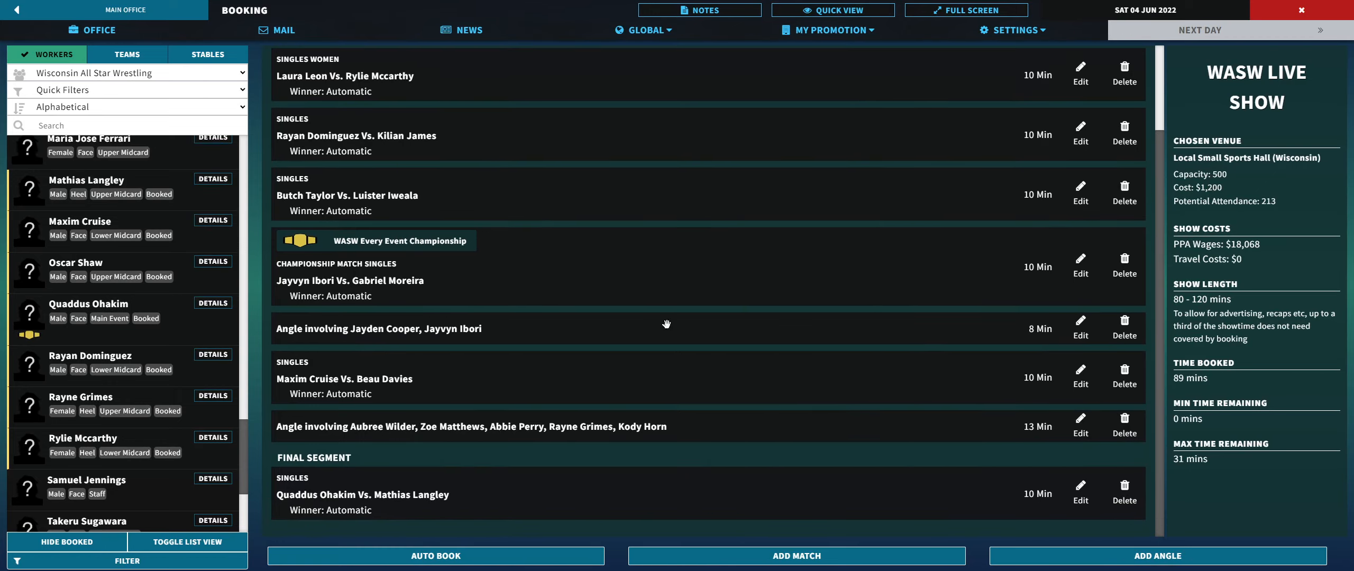
mouse_move(683, 382)
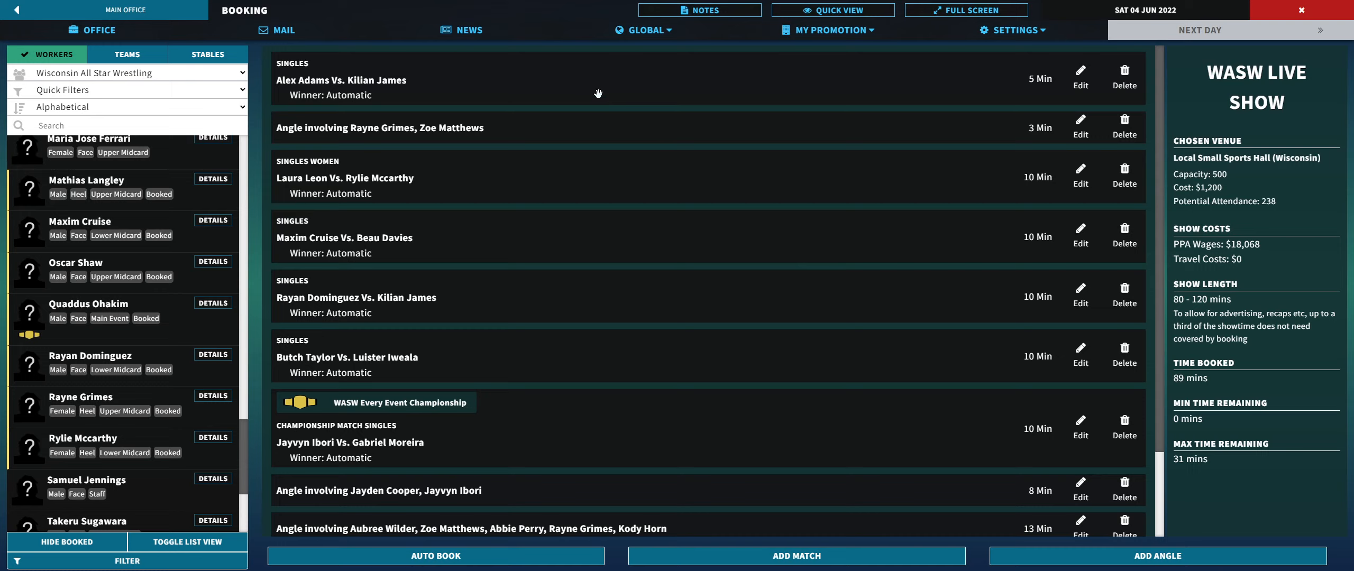
mouse_move(590, 351)
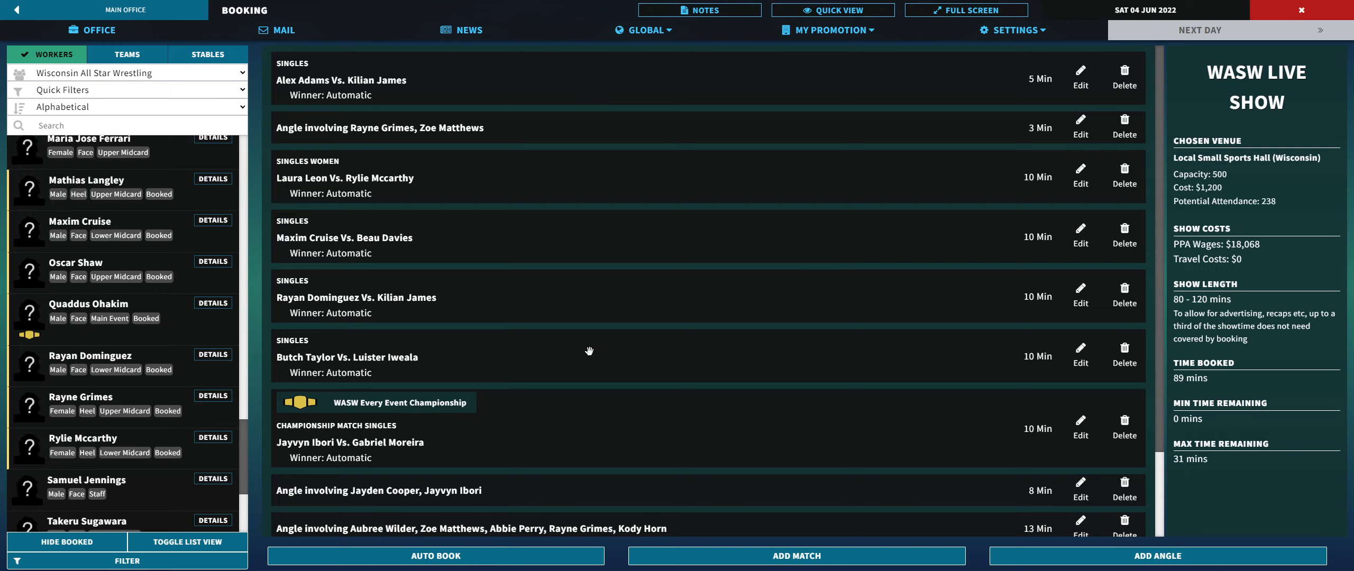
mouse_move(574, 302)
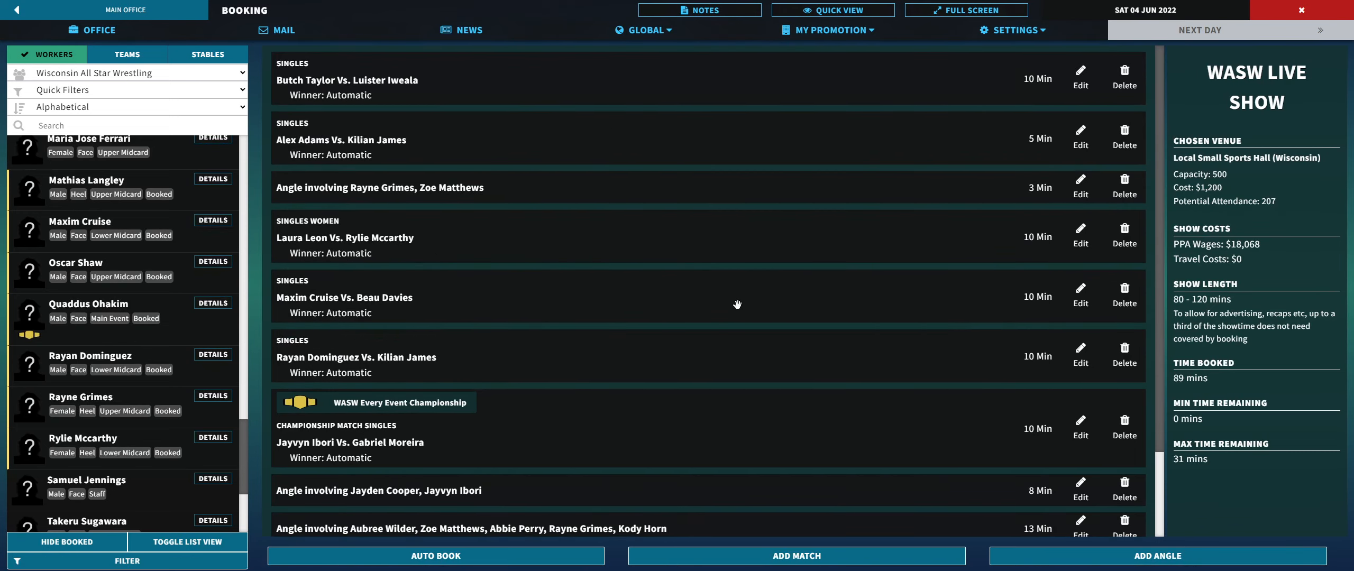
mouse_move(593, 314)
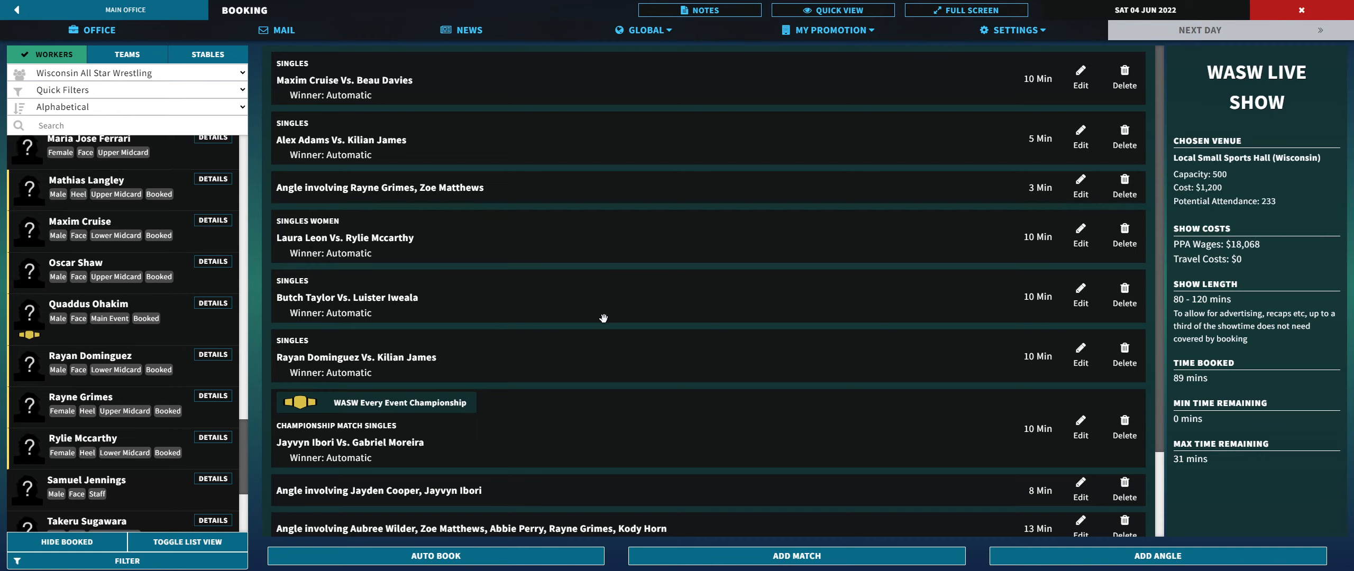
scroll(down, 3)
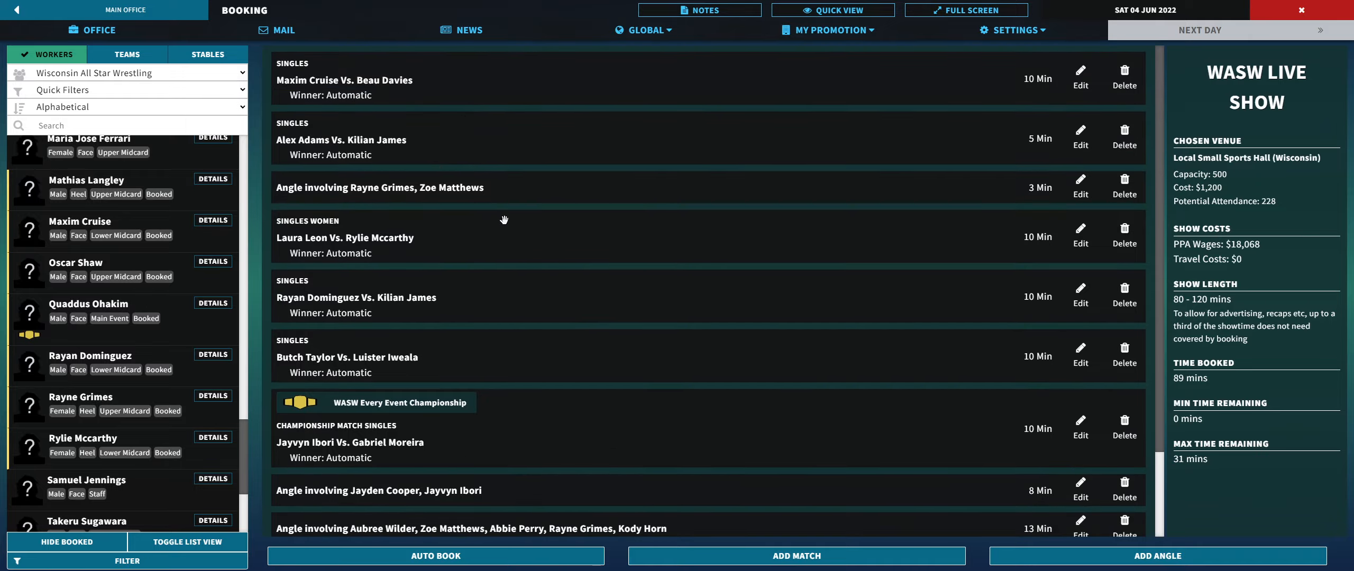
mouse_move(379, 92)
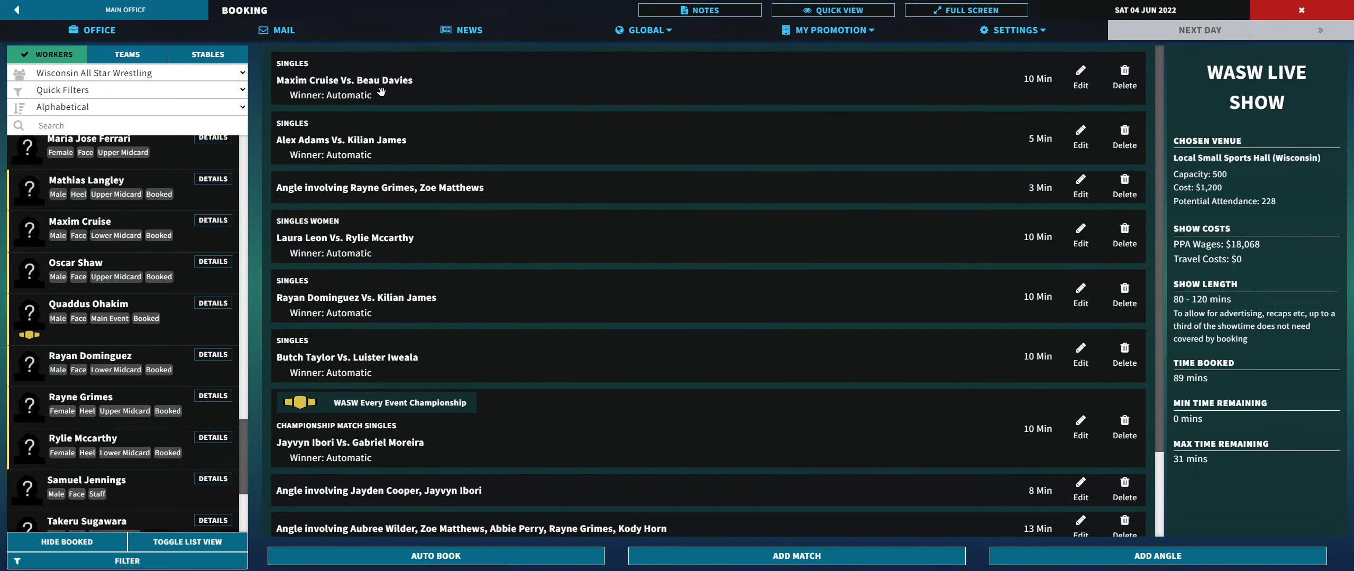
mouse_move(380, 114)
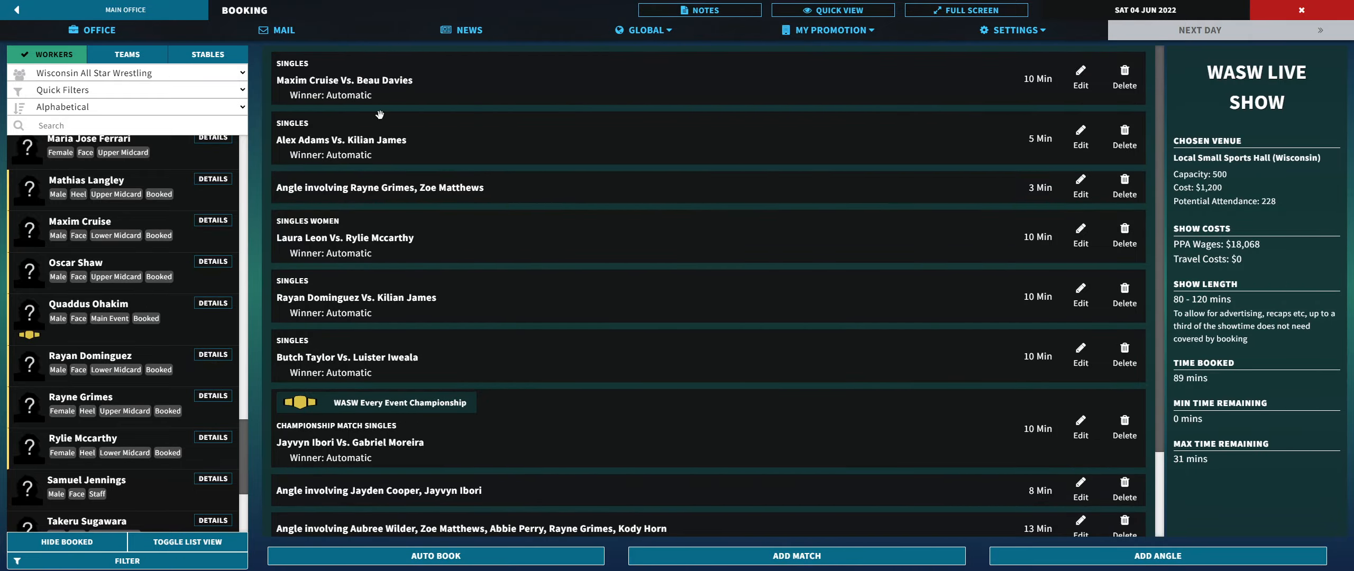
mouse_move(366, 151)
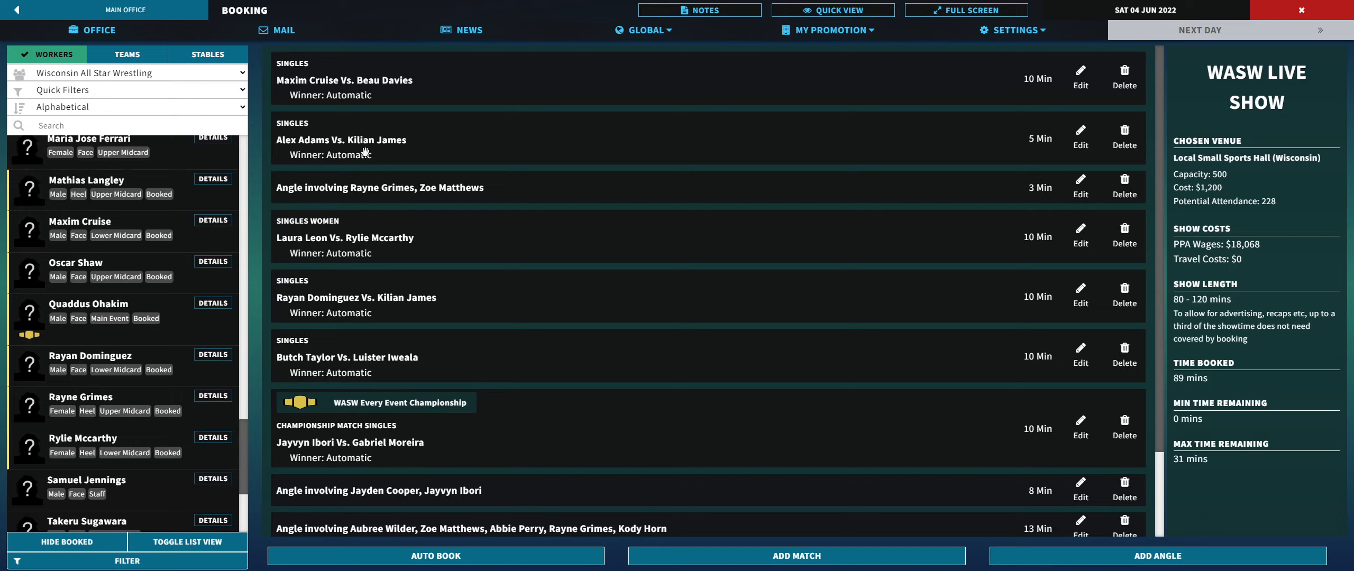
mouse_move(309, 189)
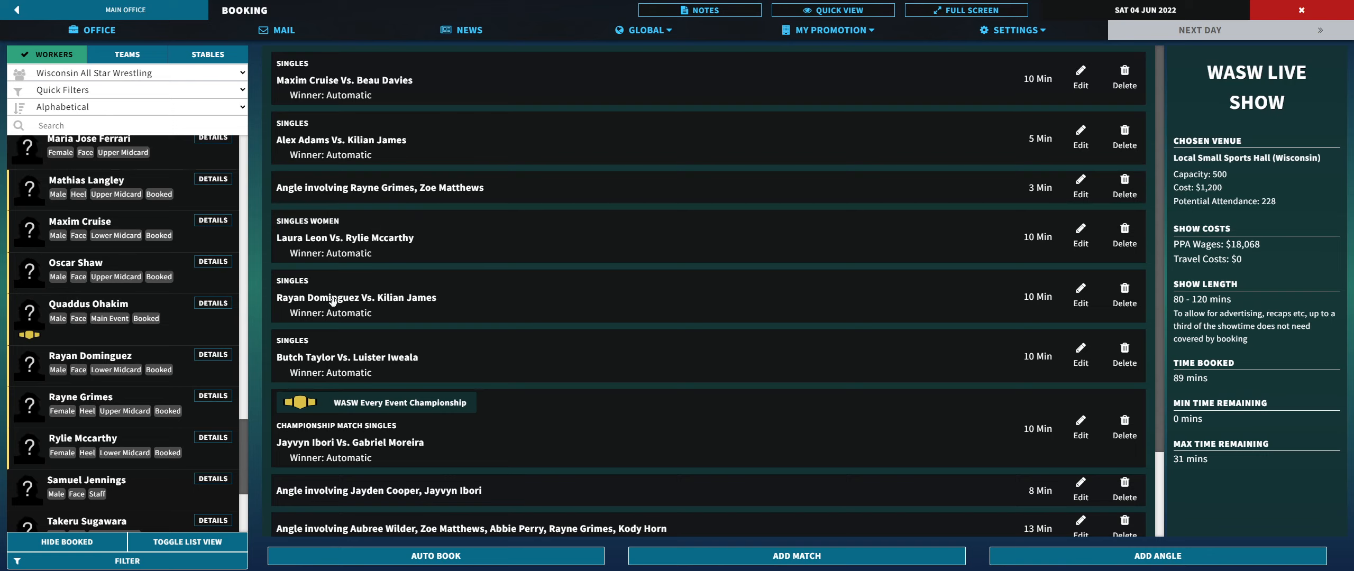
mouse_move(467, 377)
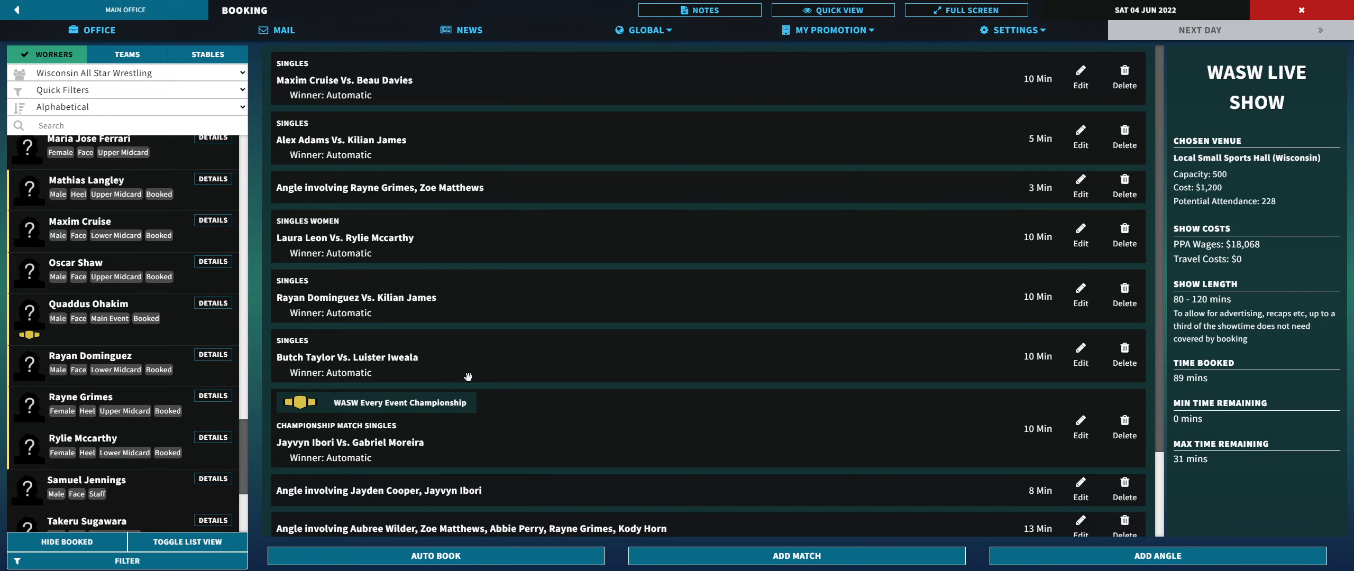
scroll(down, 3)
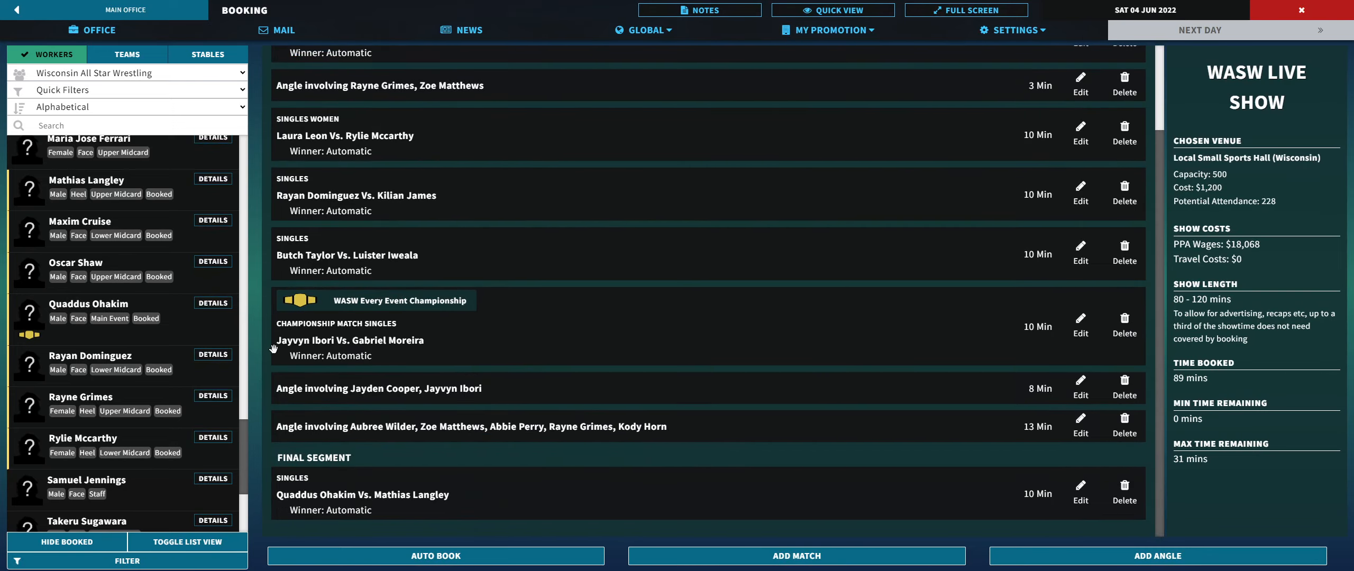
mouse_move(481, 399)
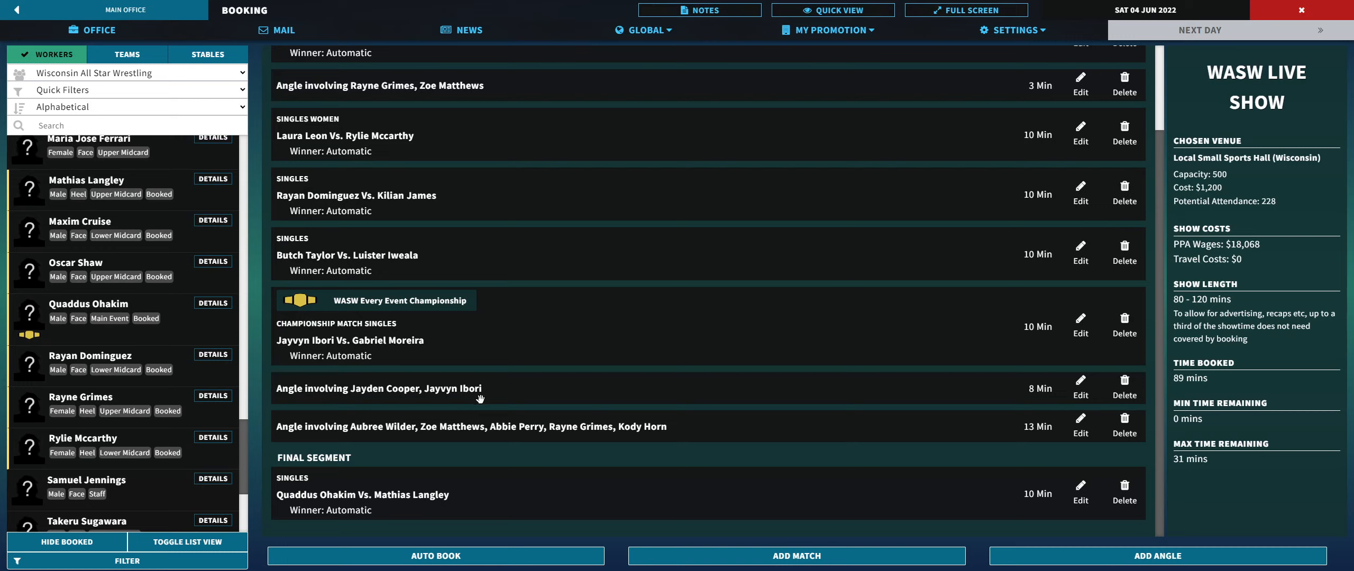
mouse_move(622, 437)
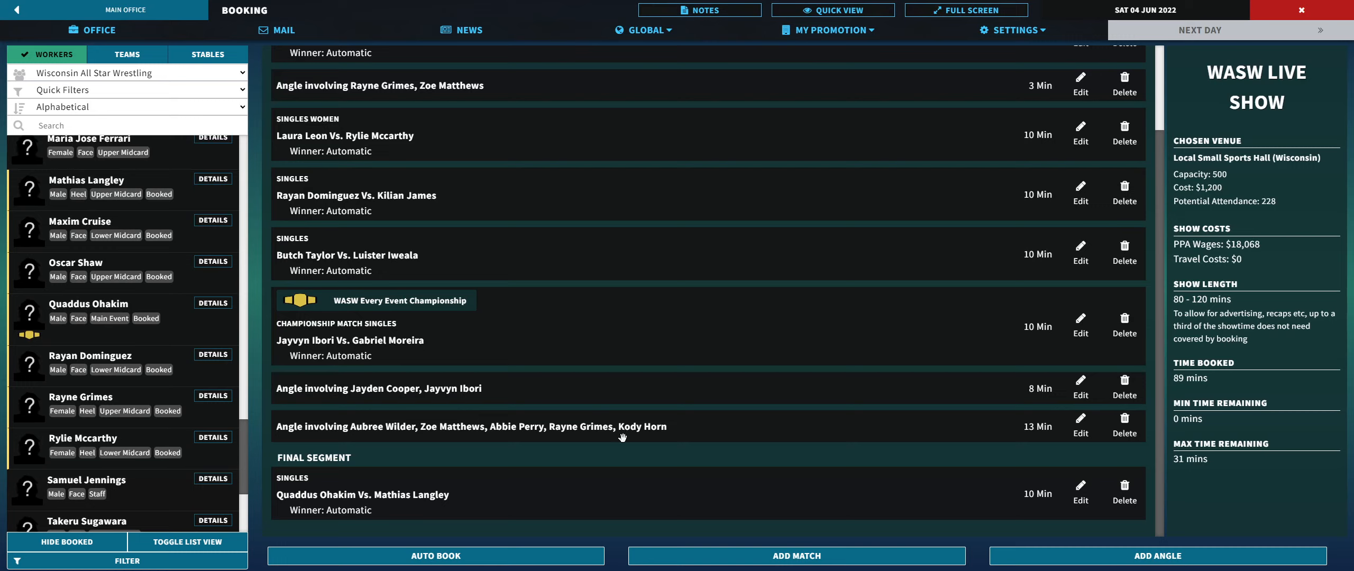
mouse_move(650, 518)
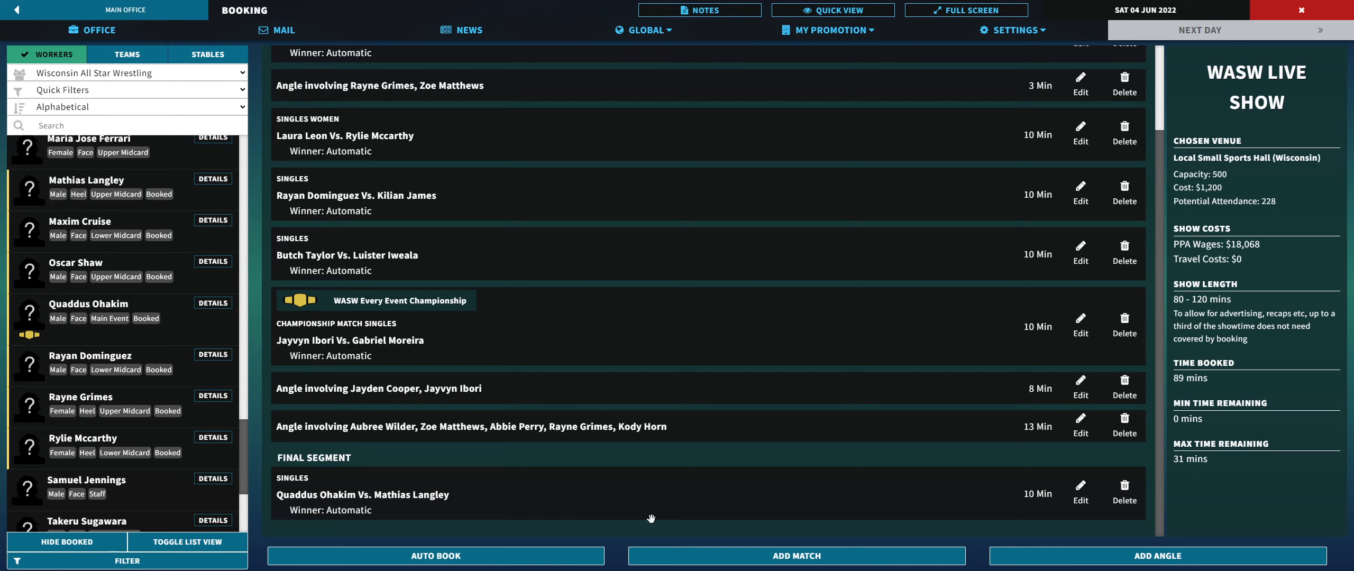
mouse_move(546, 7)
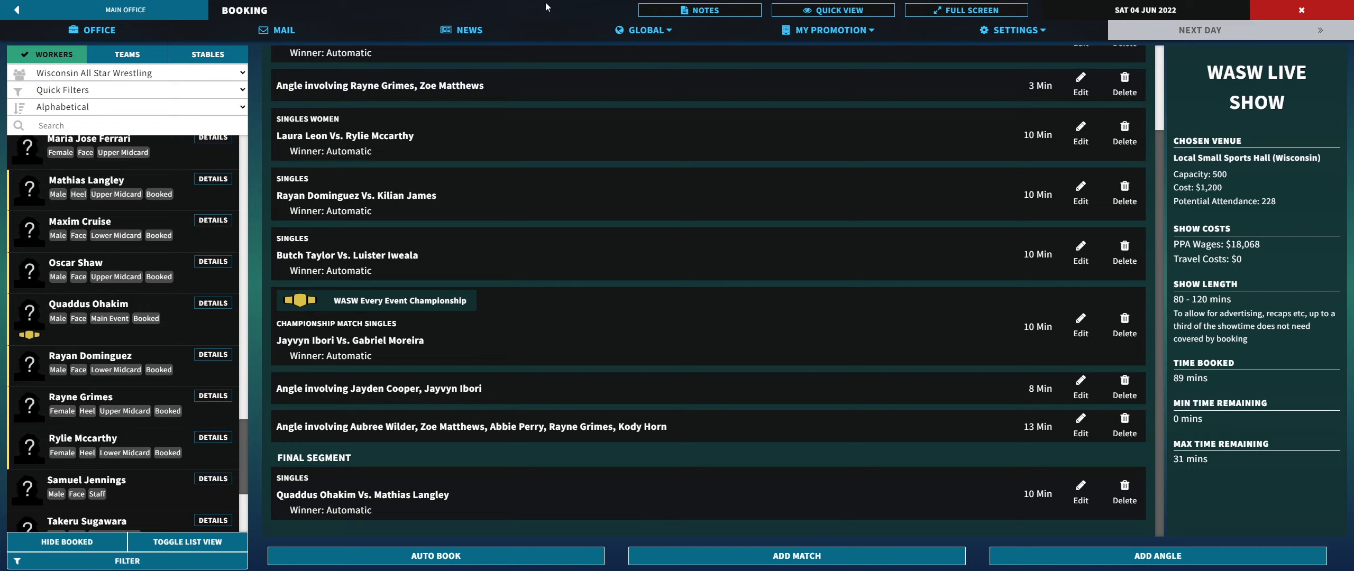
mouse_move(651, 182)
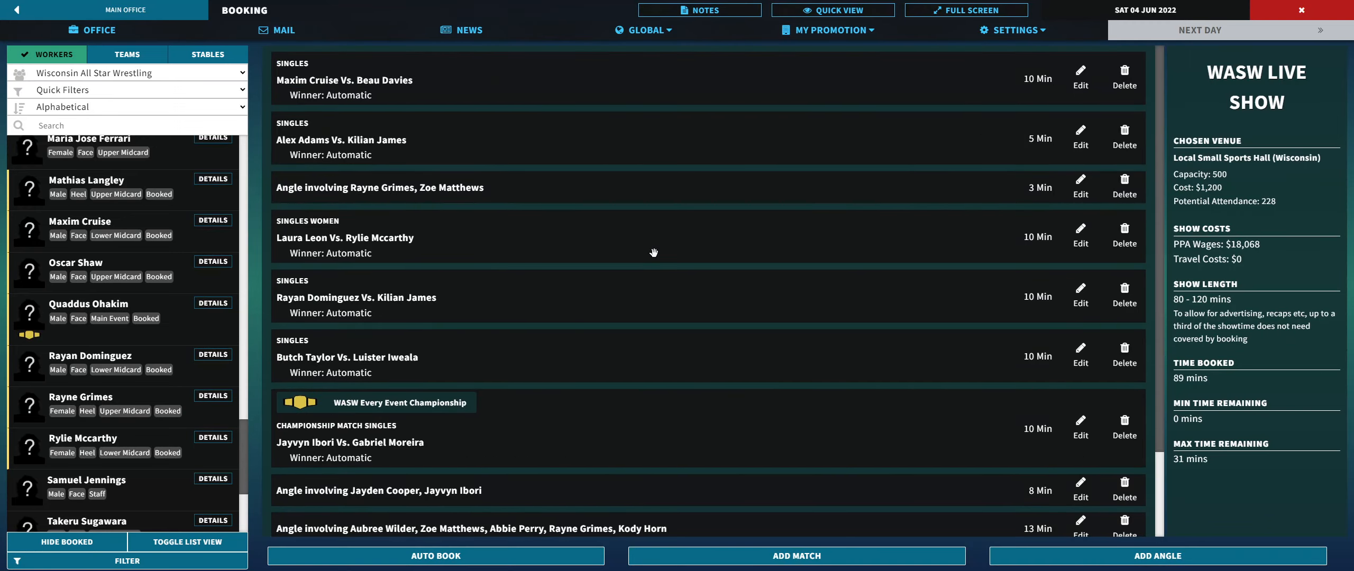
mouse_move(595, 282)
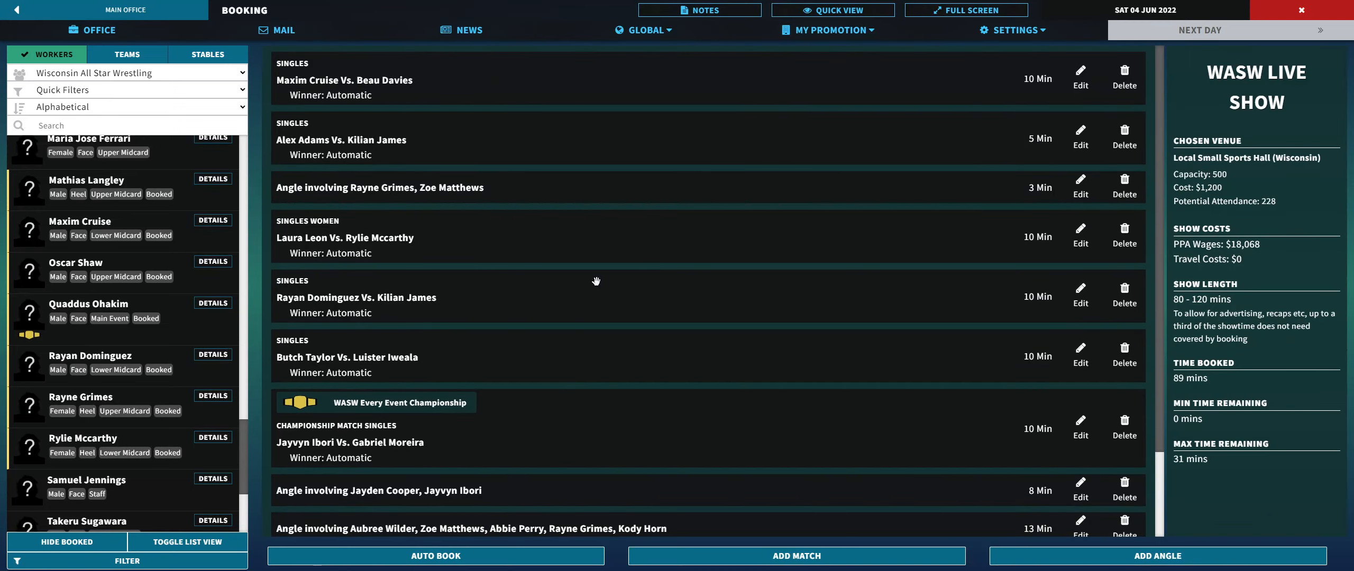
mouse_move(544, 128)
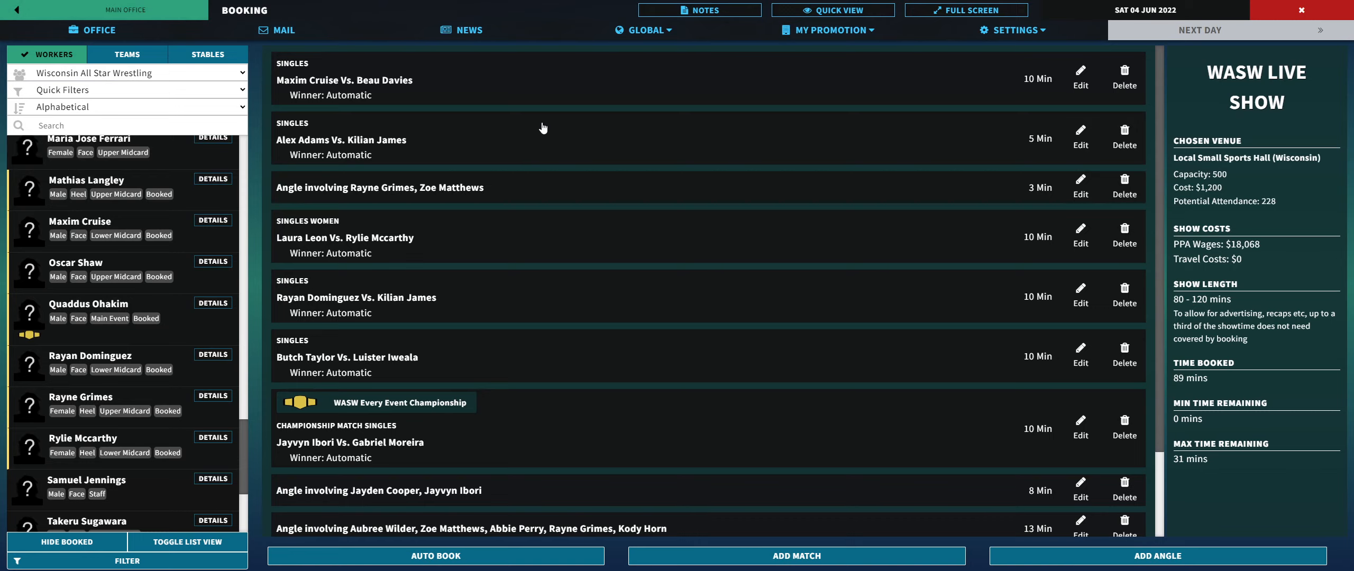
click(828, 29)
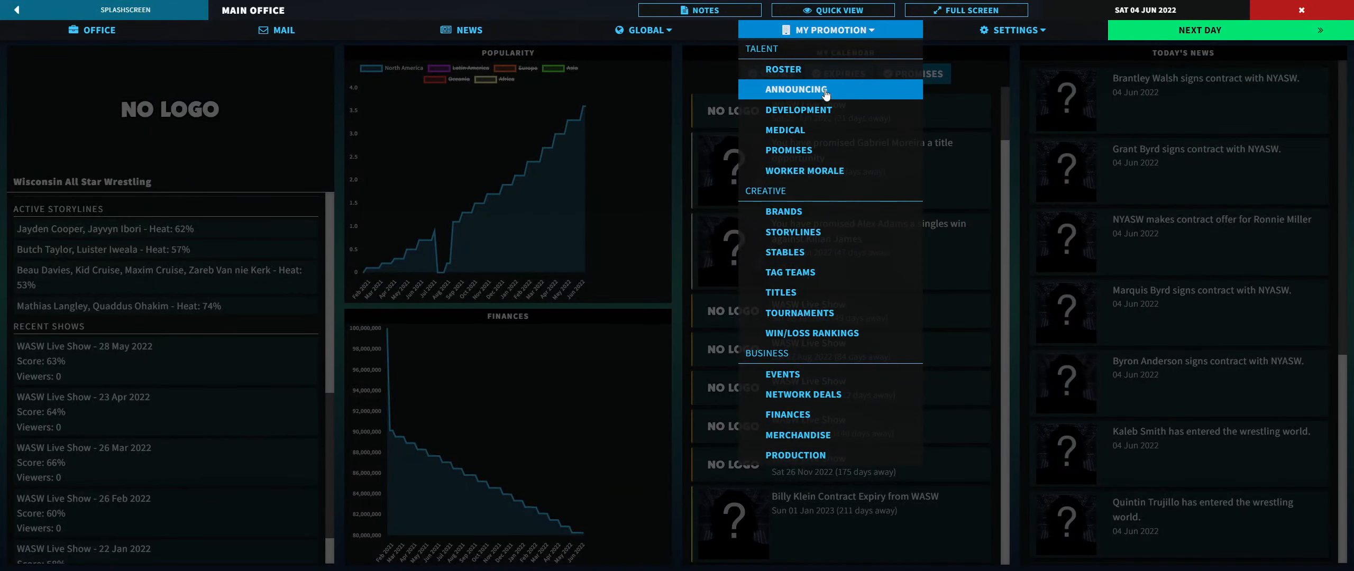
click(792, 231)
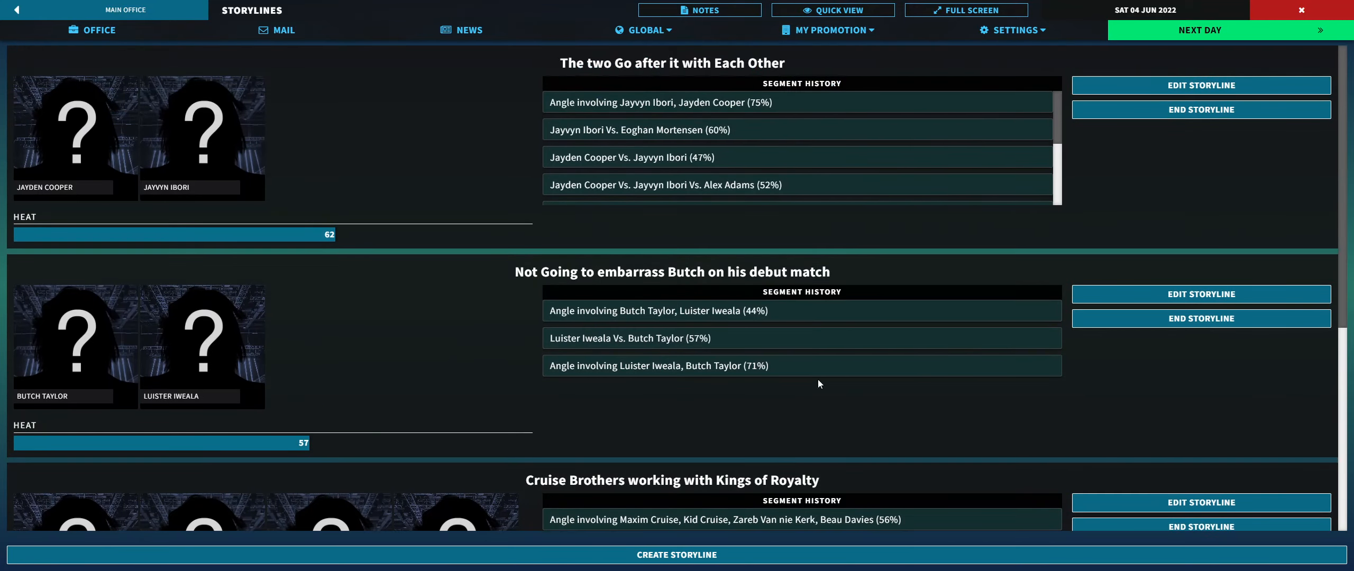
click(676, 555)
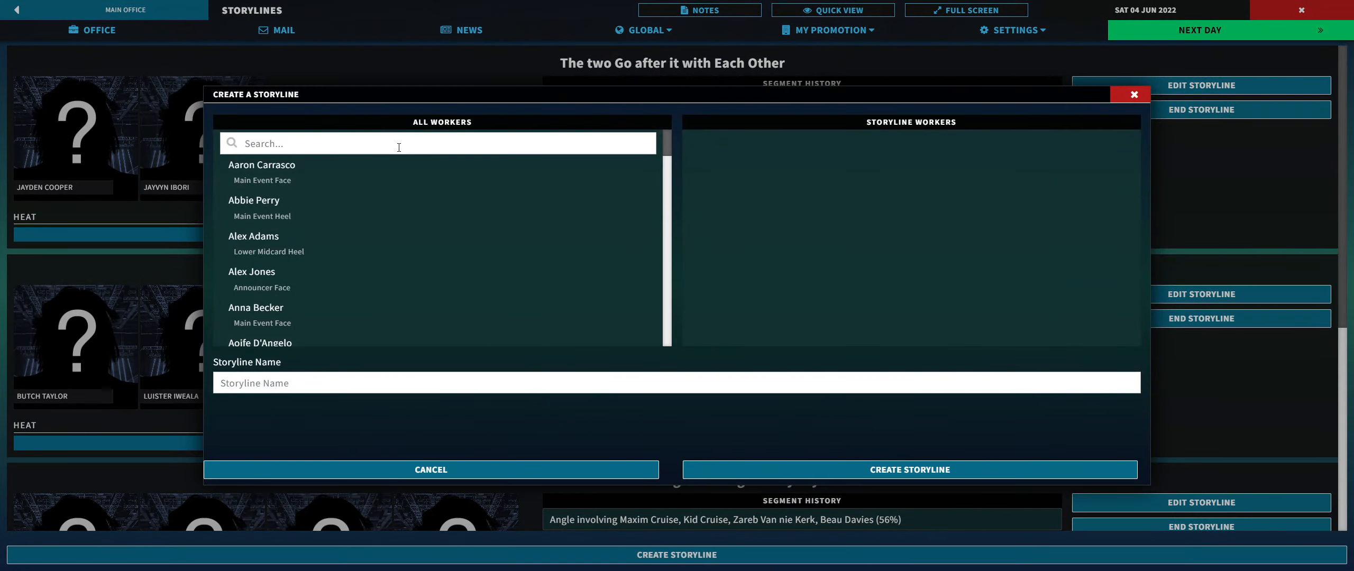
mouse_move(669, 150)
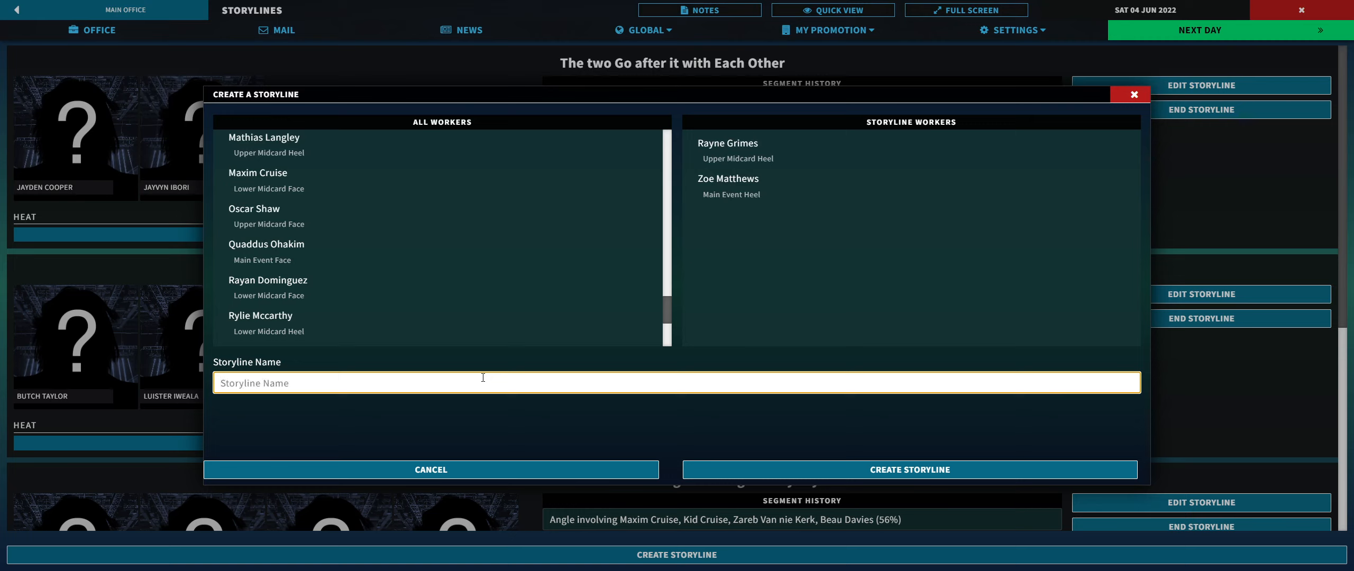
Step: Name the Rayne Grimes and Zoe Matthews storyline 'rayne vs Zoe'
text(rayne)
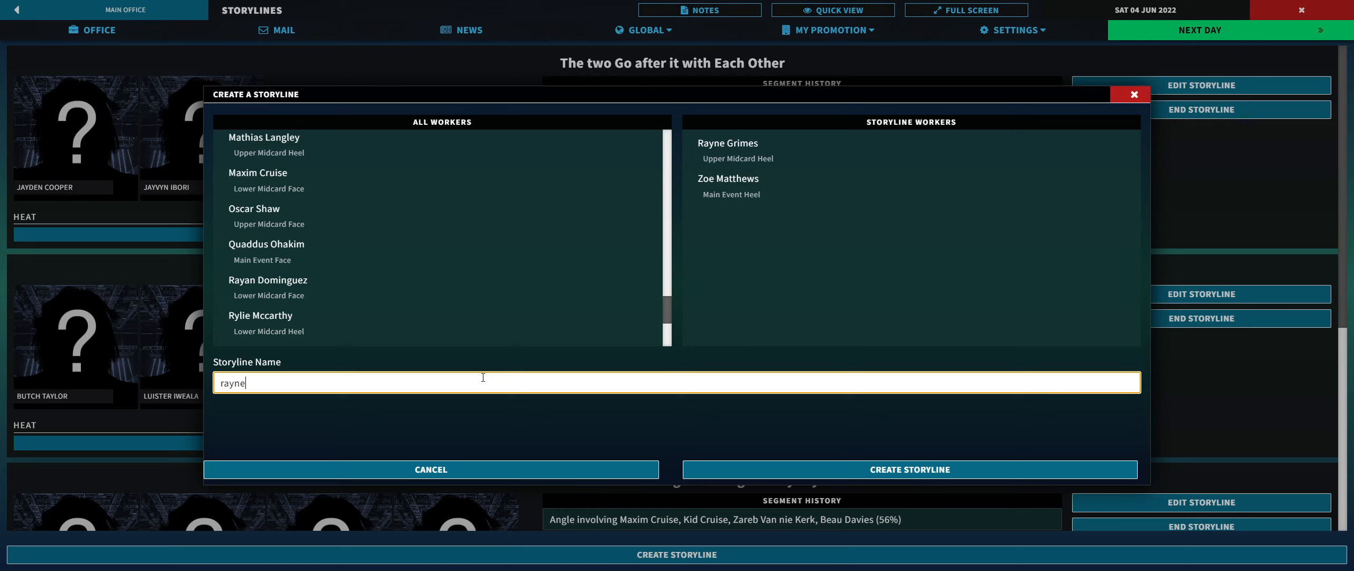
text(vs)
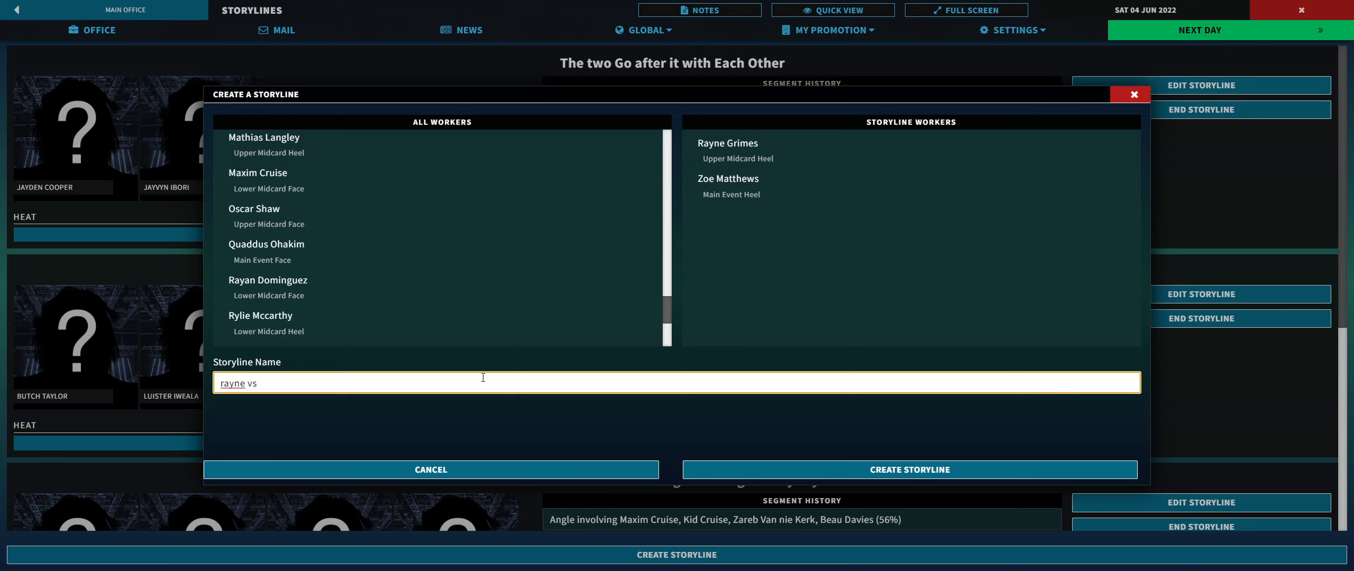
text(Zoe)
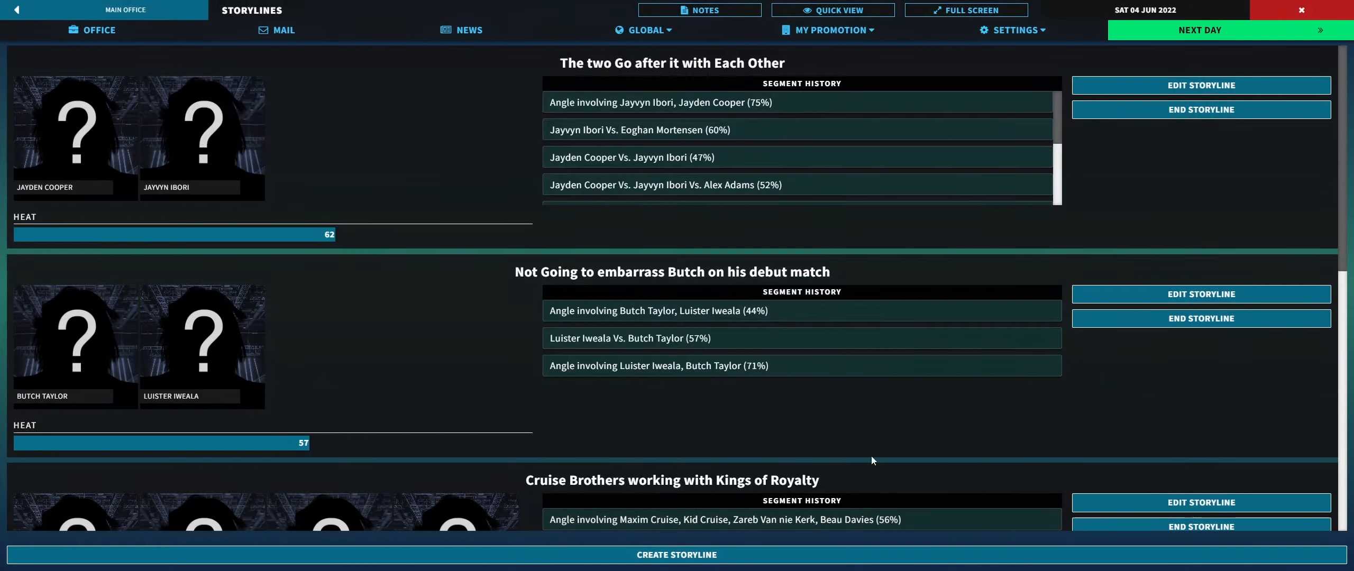
Step: Scroll the Storylines list to find the new Rayne vs Zoe storyline
scroll(down, 3)
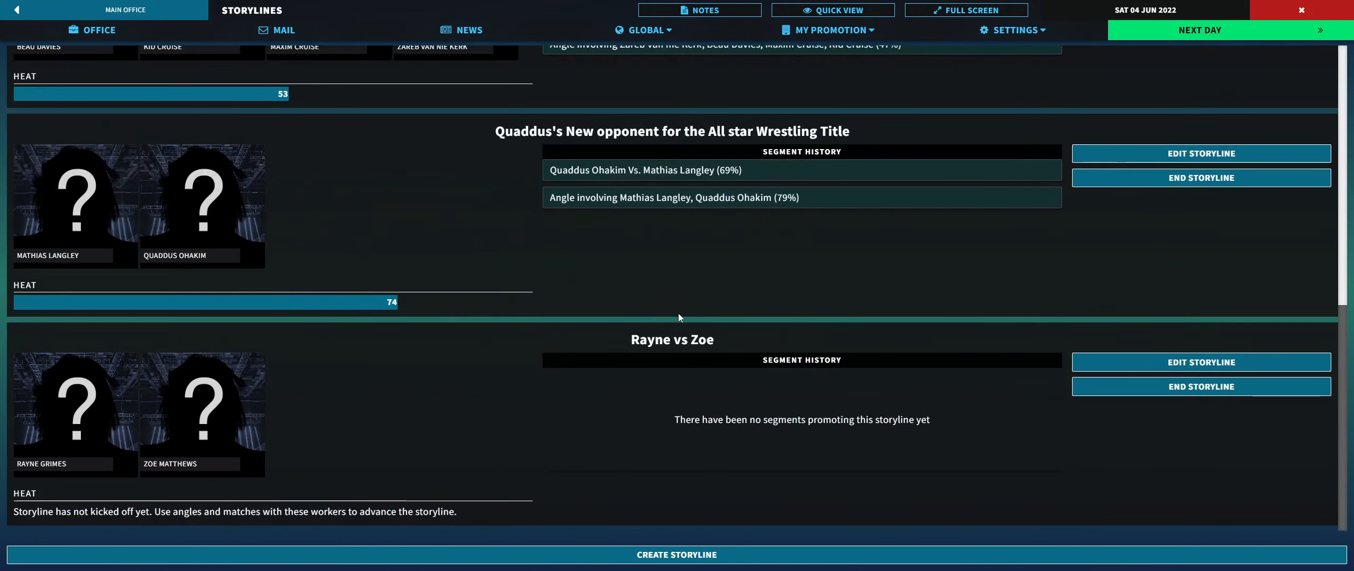
scroll(down, 3)
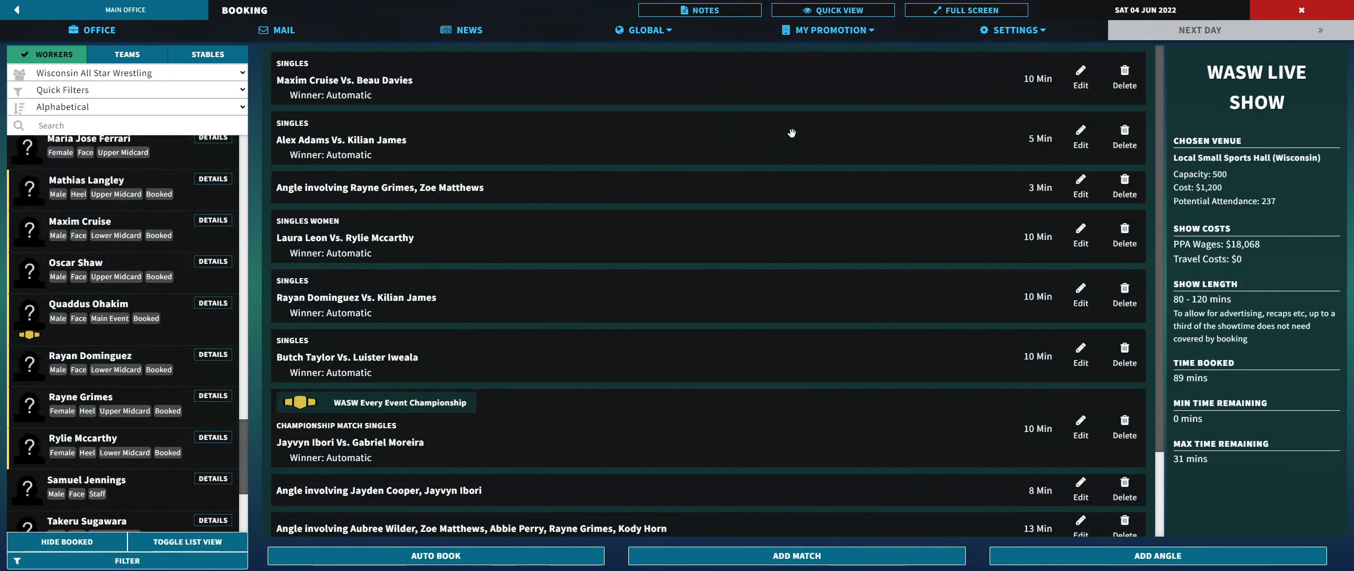
Step: Move Butch Taylor vs. Luister Iweala later, then return it before the title match
scroll(down, 3)
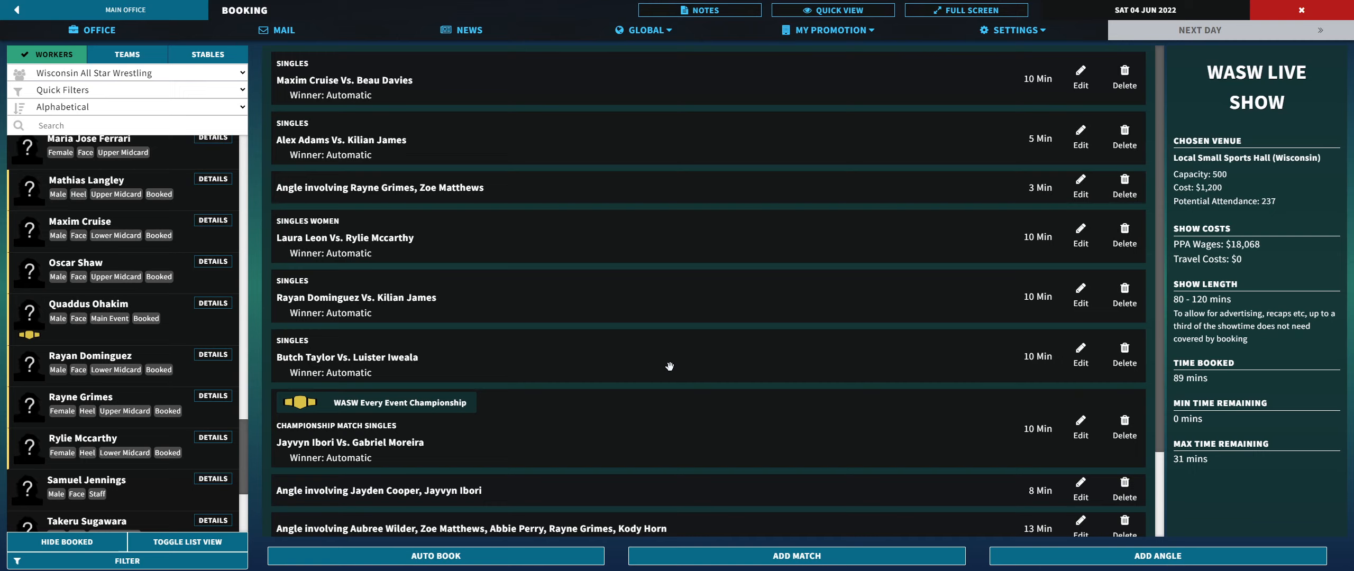
mouse_move(655, 326)
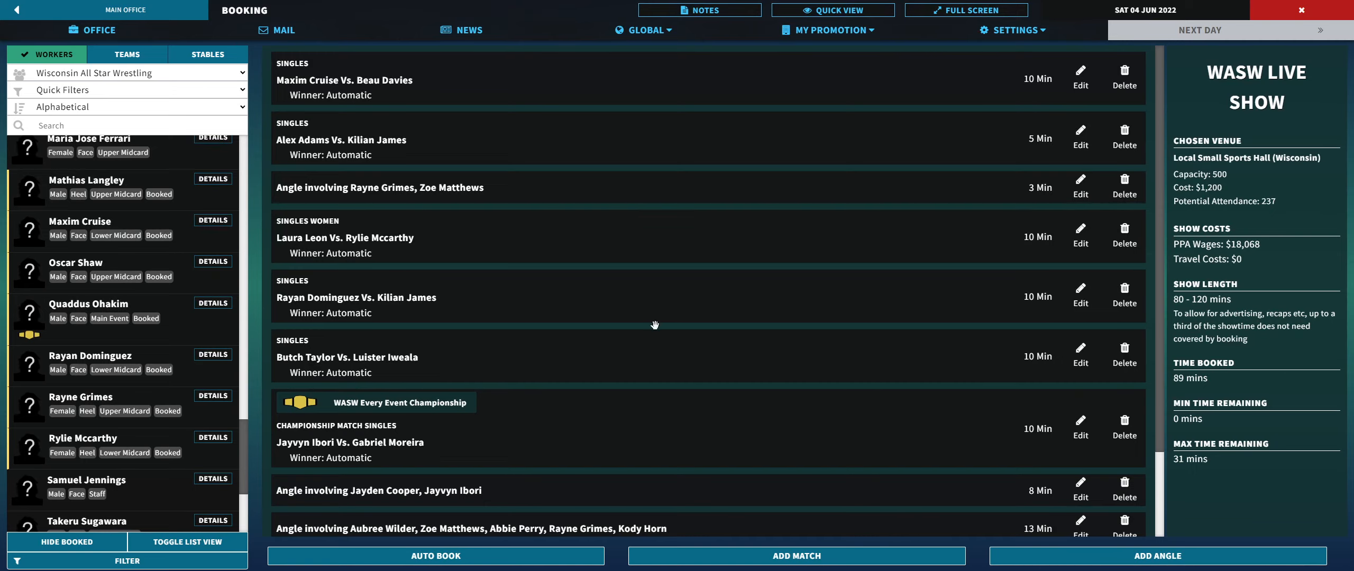
scroll(down, 3)
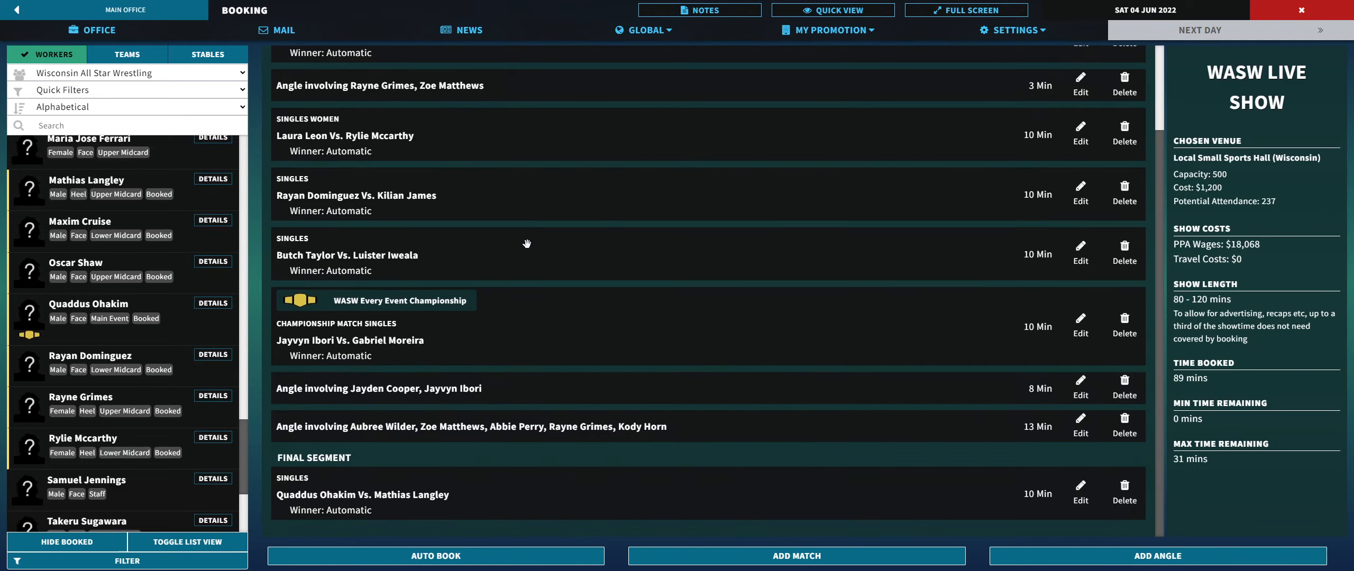
scroll(down, 3)
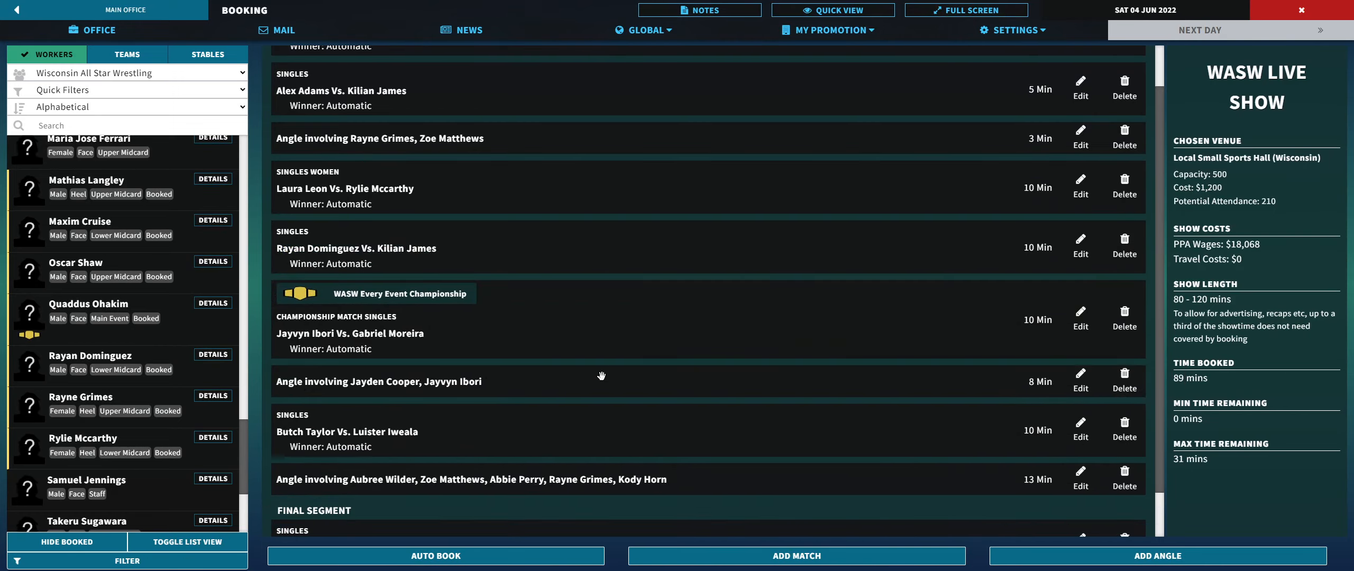
mouse_move(606, 380)
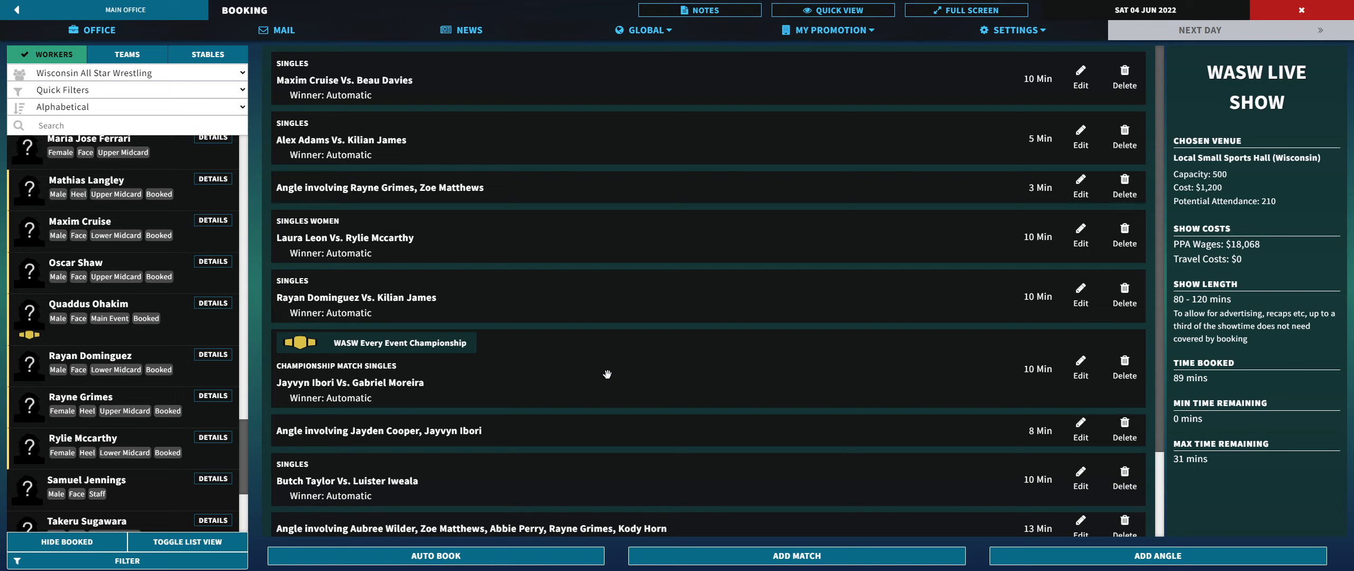
scroll(down, 3)
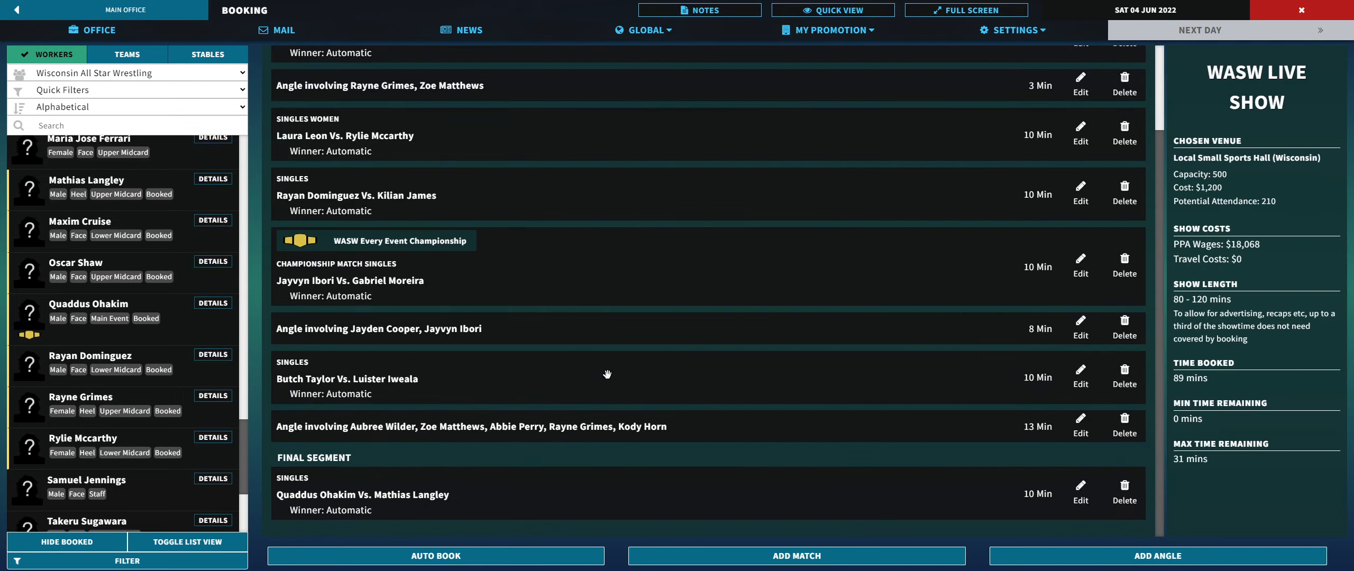
mouse_move(564, 324)
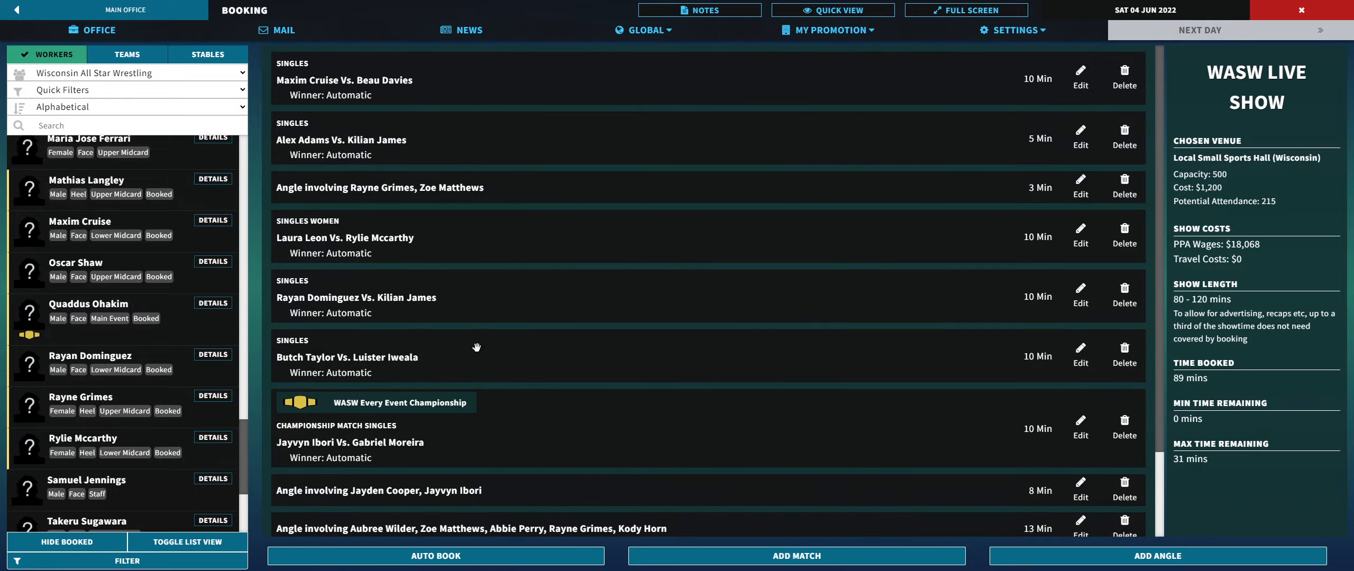
scroll(down, 3)
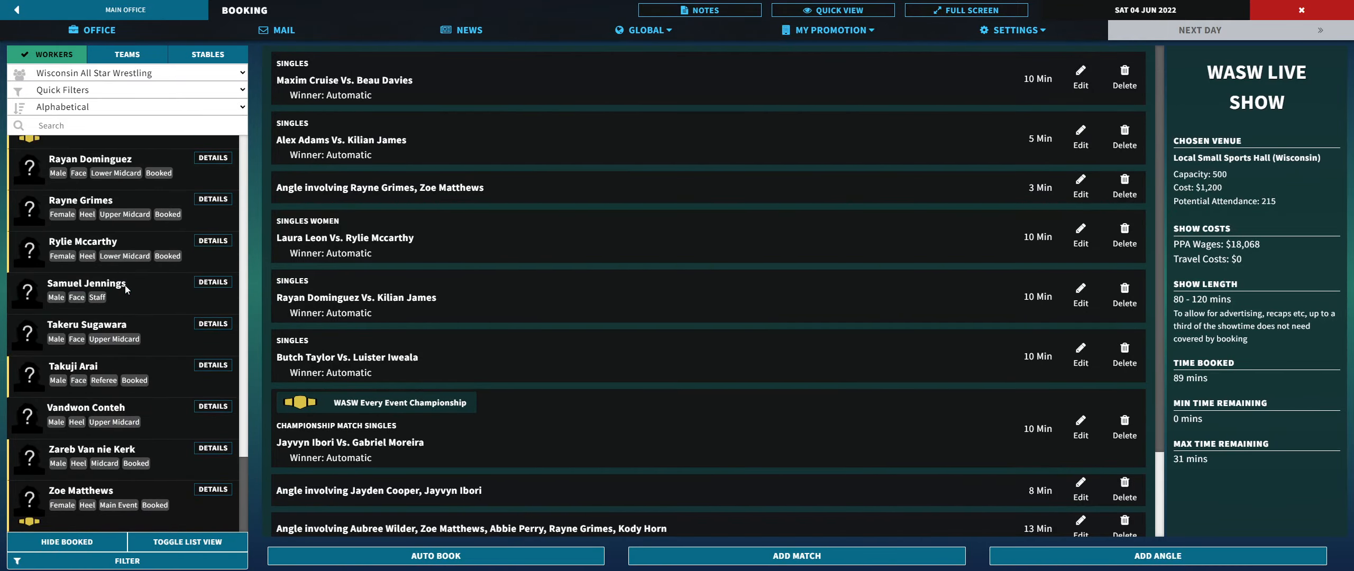
Step: Add a 5-minute angle with a Video beat about Takeru Sugawara to the card
click(1156, 556)
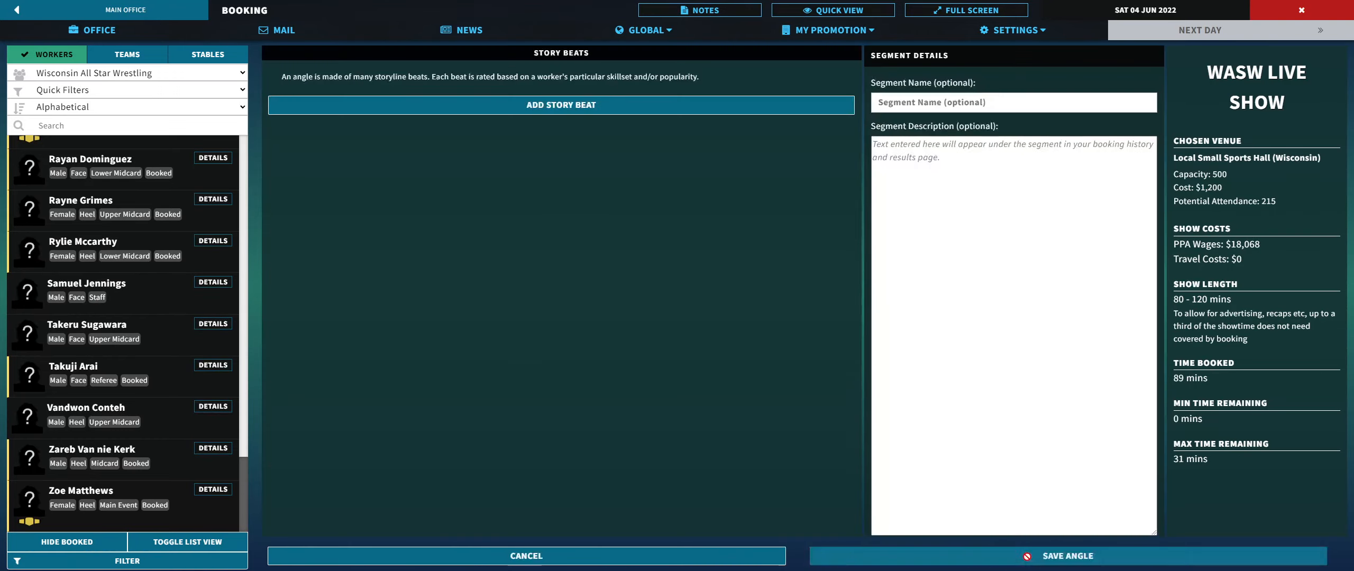
click(561, 104)
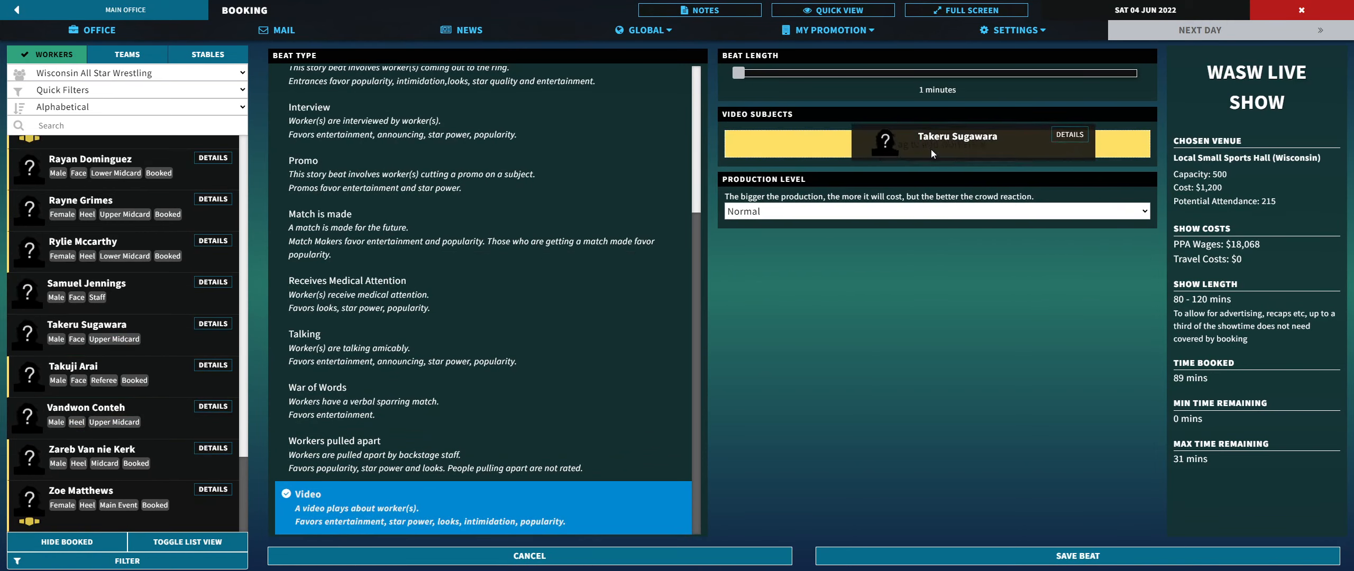
drag(738, 73, 772, 72)
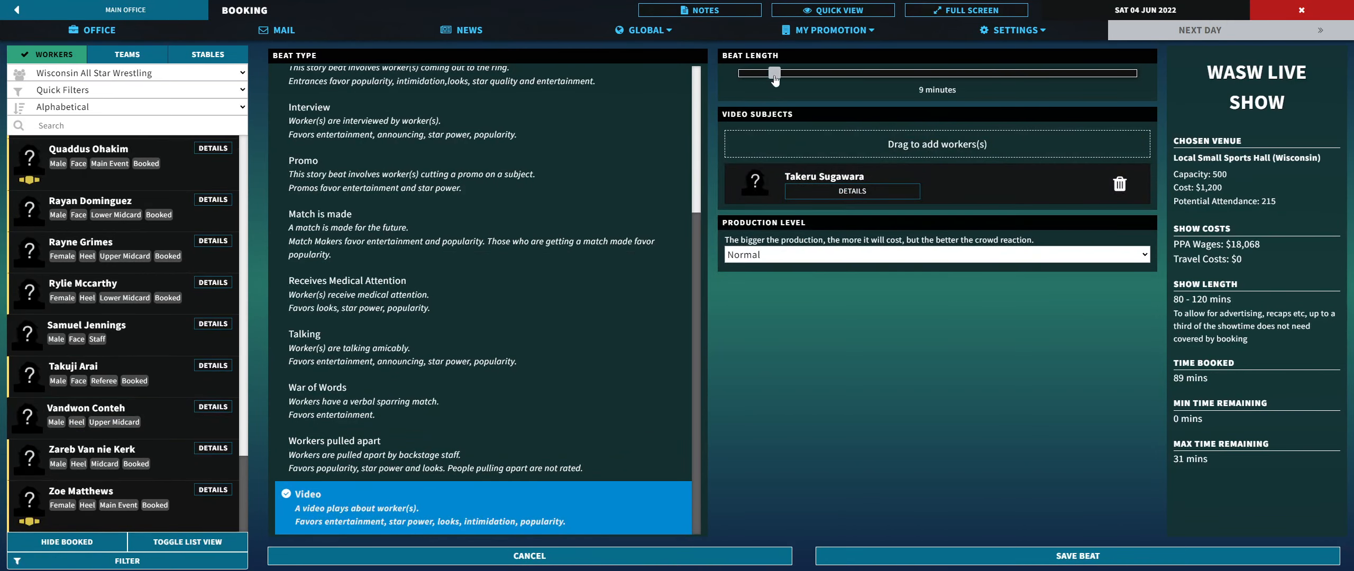
drag(772, 72, 762, 72)
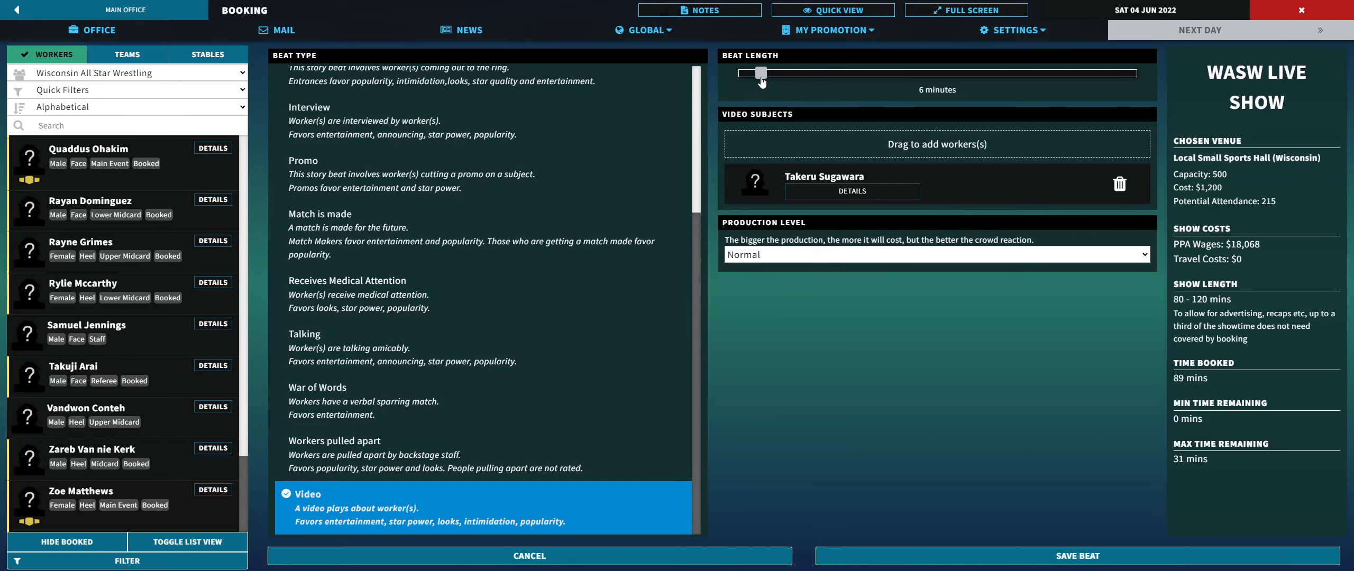
drag(763, 72, 752, 72)
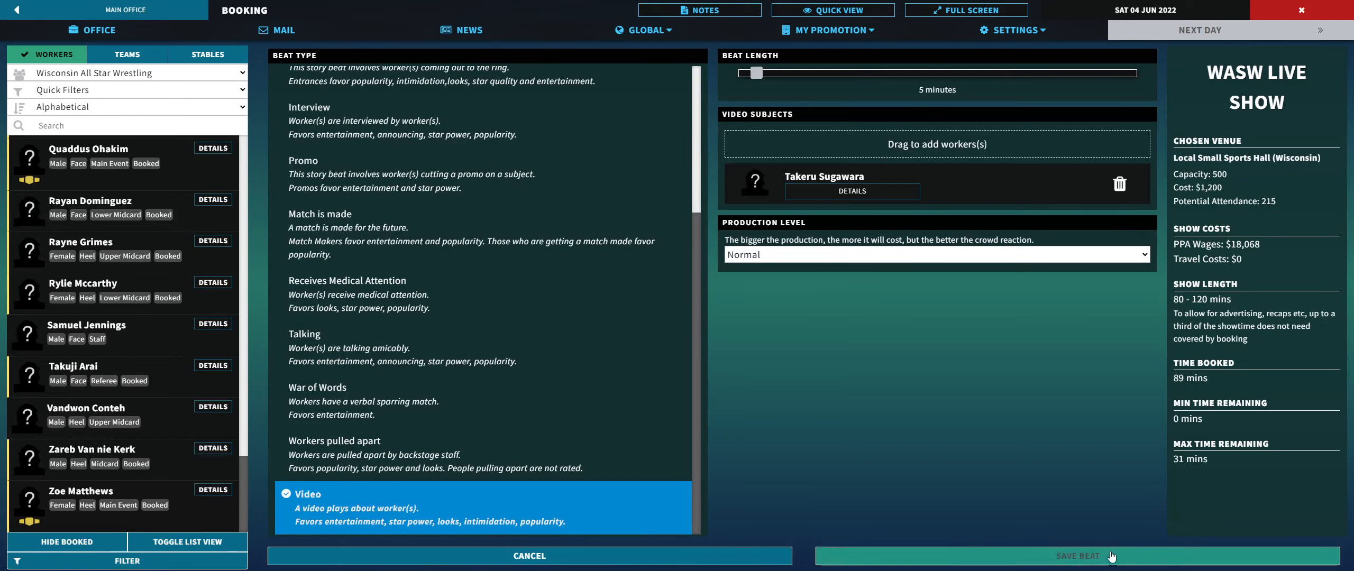
click(1077, 556)
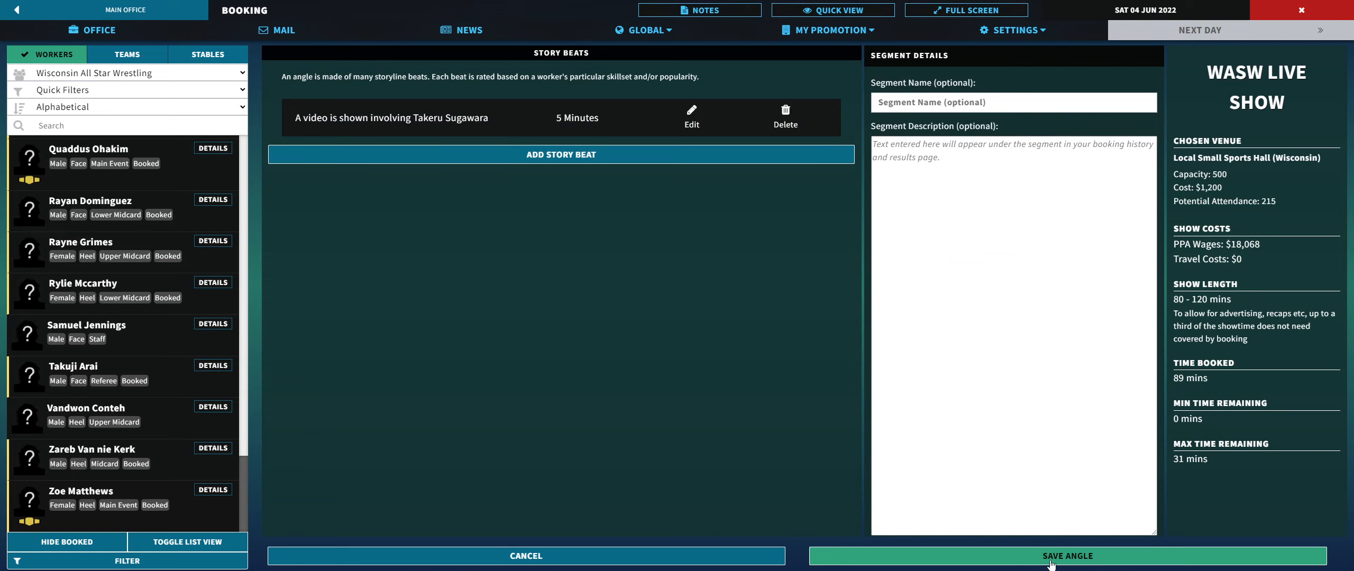
click(1067, 555)
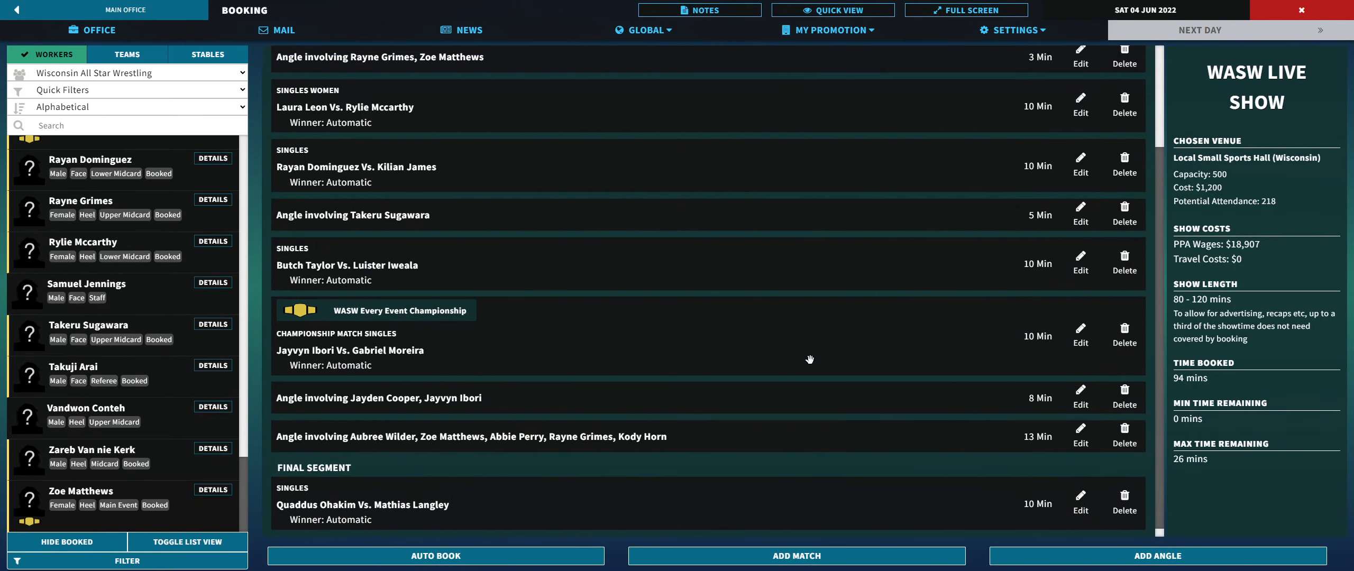
Step: Scroll up and down through the booked matches on the show card
scroll(up, 3)
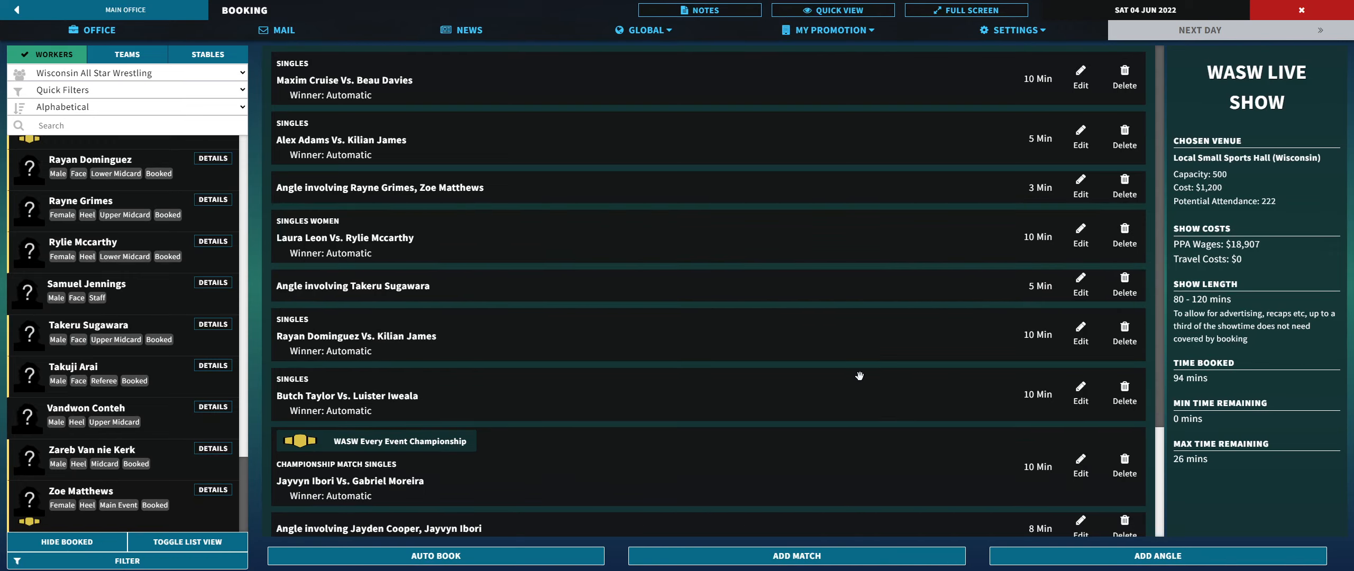
mouse_move(620, 192)
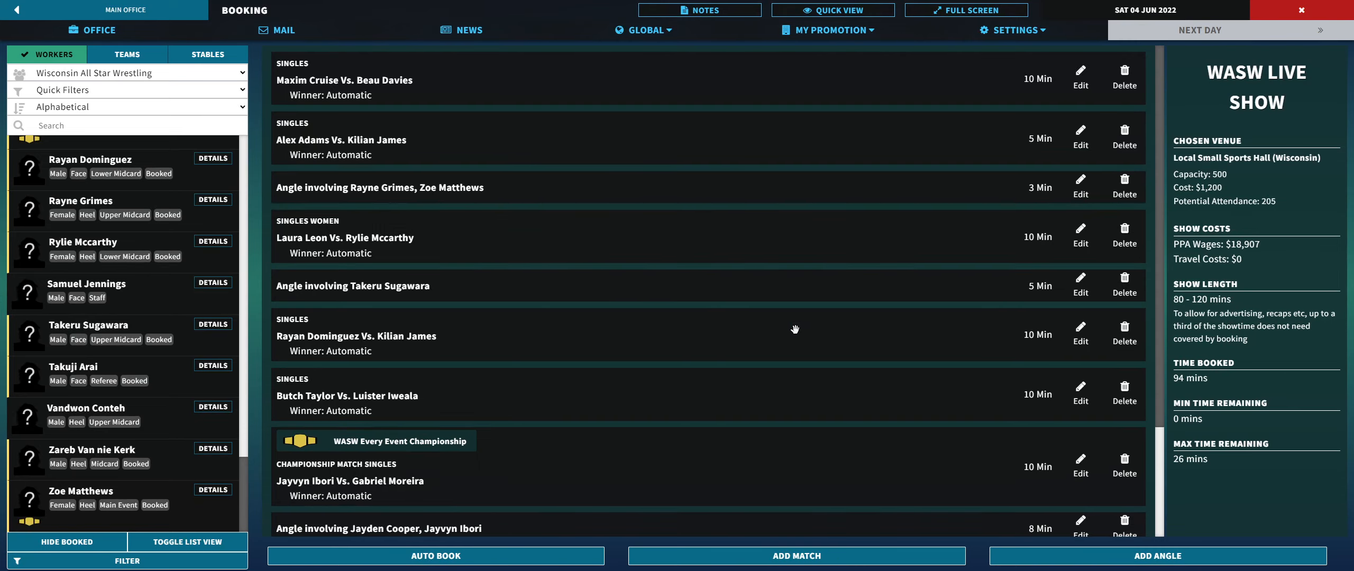
scroll(down, 3)
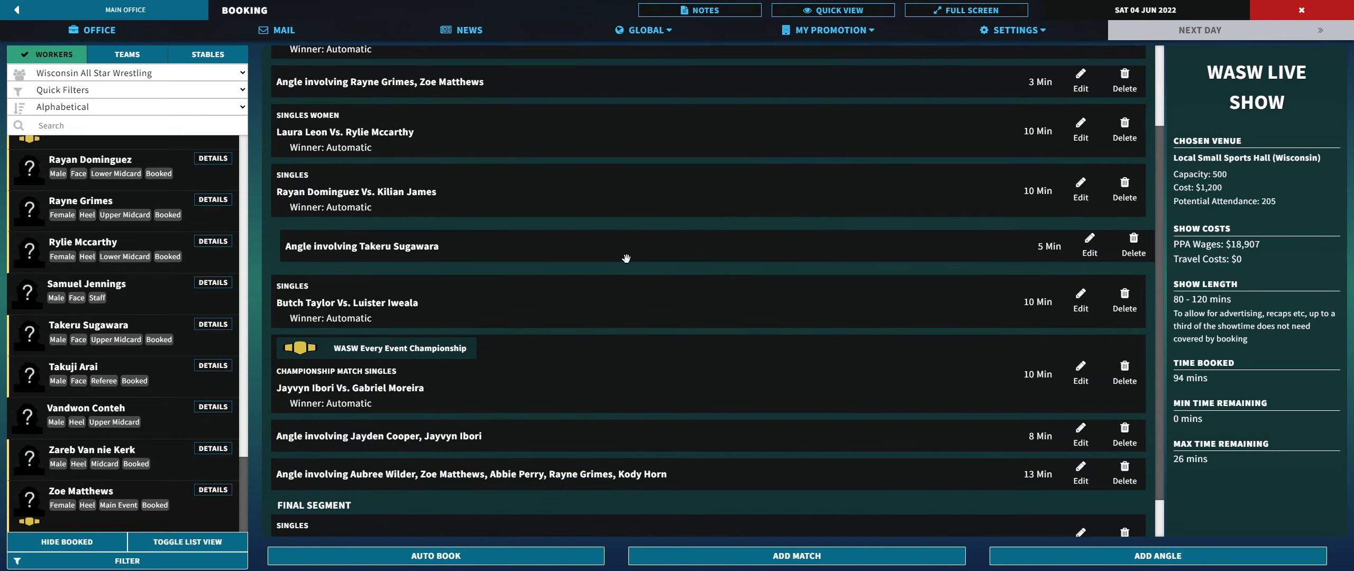
scroll(down, 3)
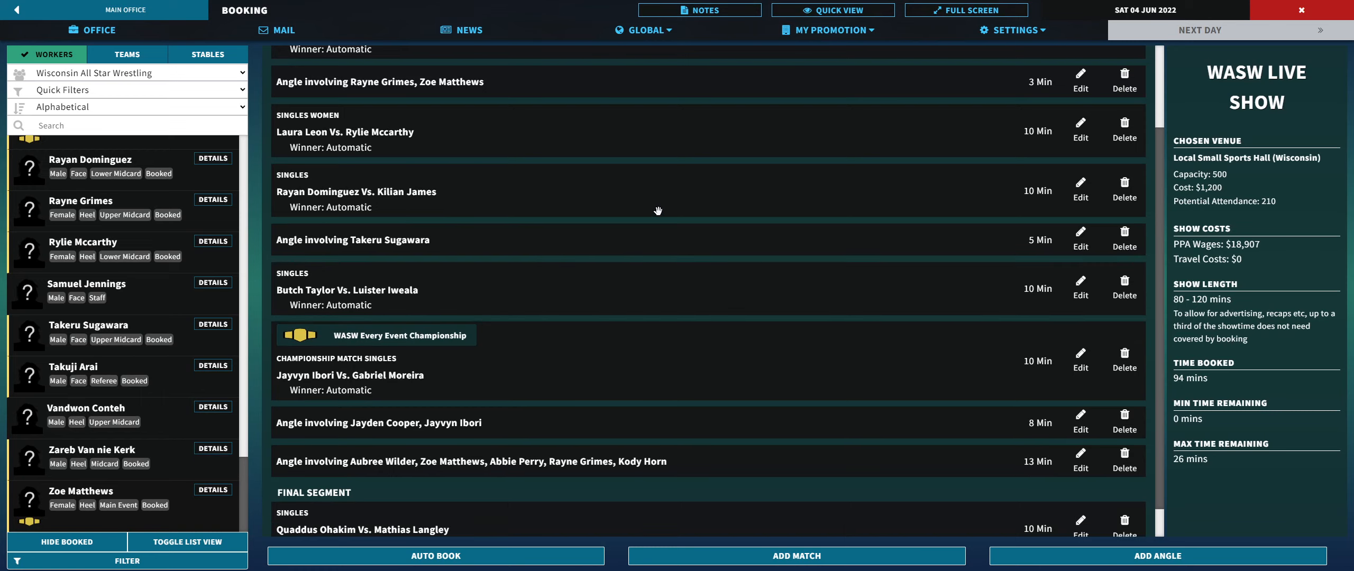
scroll(down, 3)
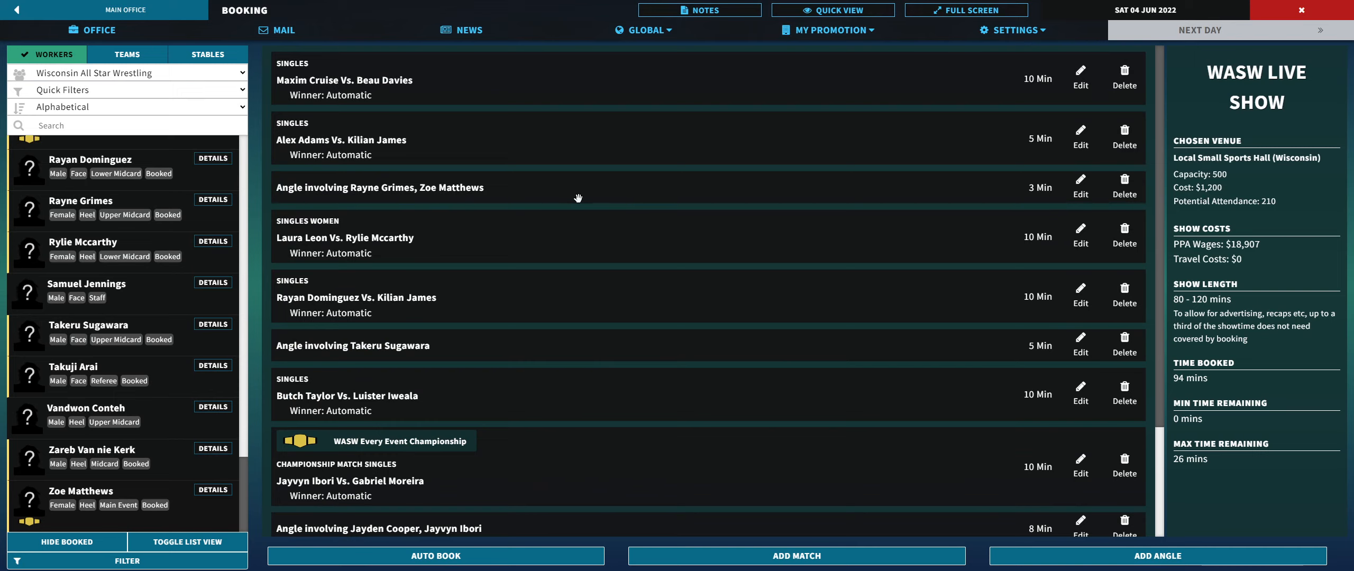
mouse_move(489, 354)
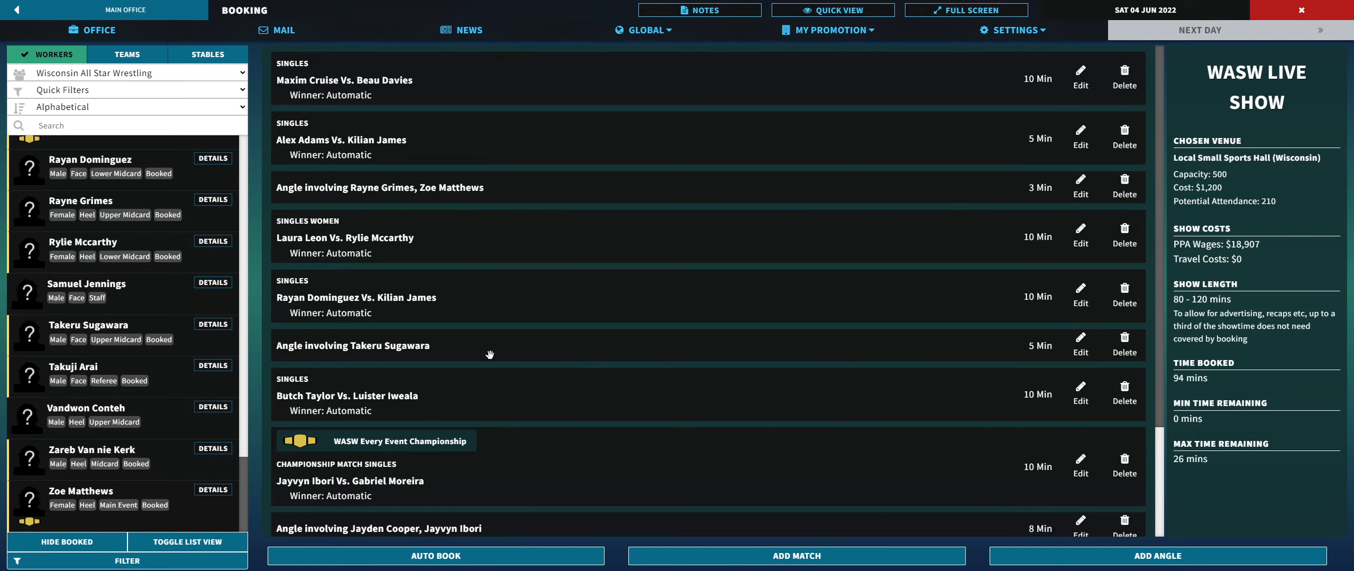
scroll(down, 3)
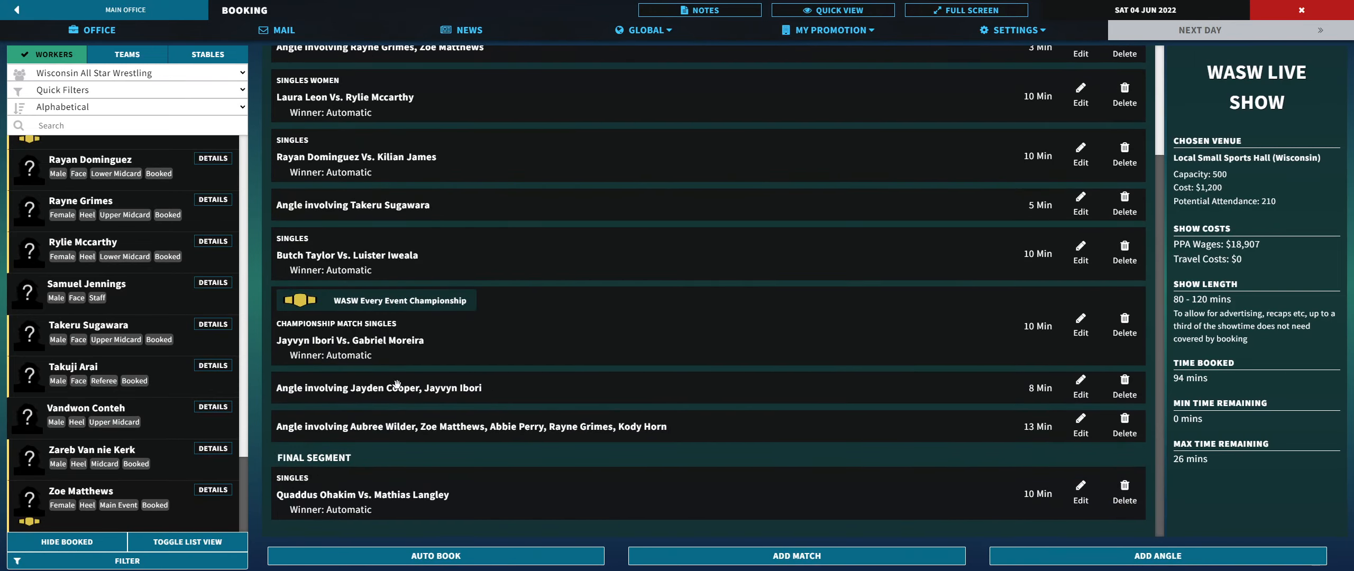
mouse_move(718, 306)
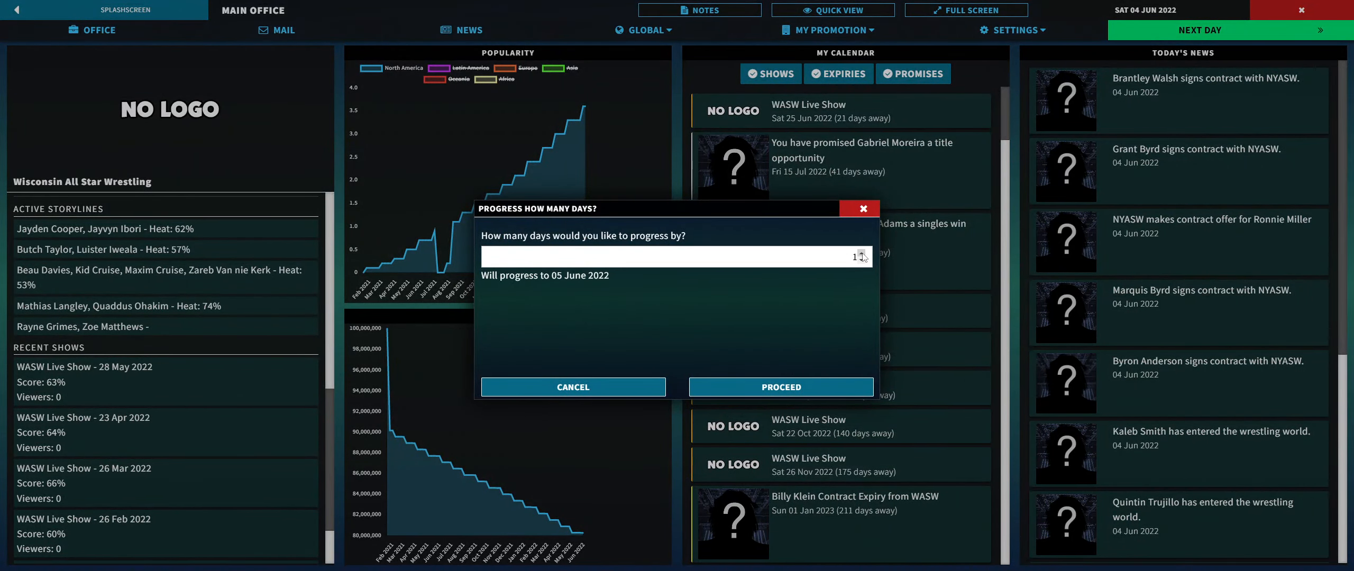
Step: Advance the calendar by 10 days, stopping on Thursday 9 June 2022
text(0)
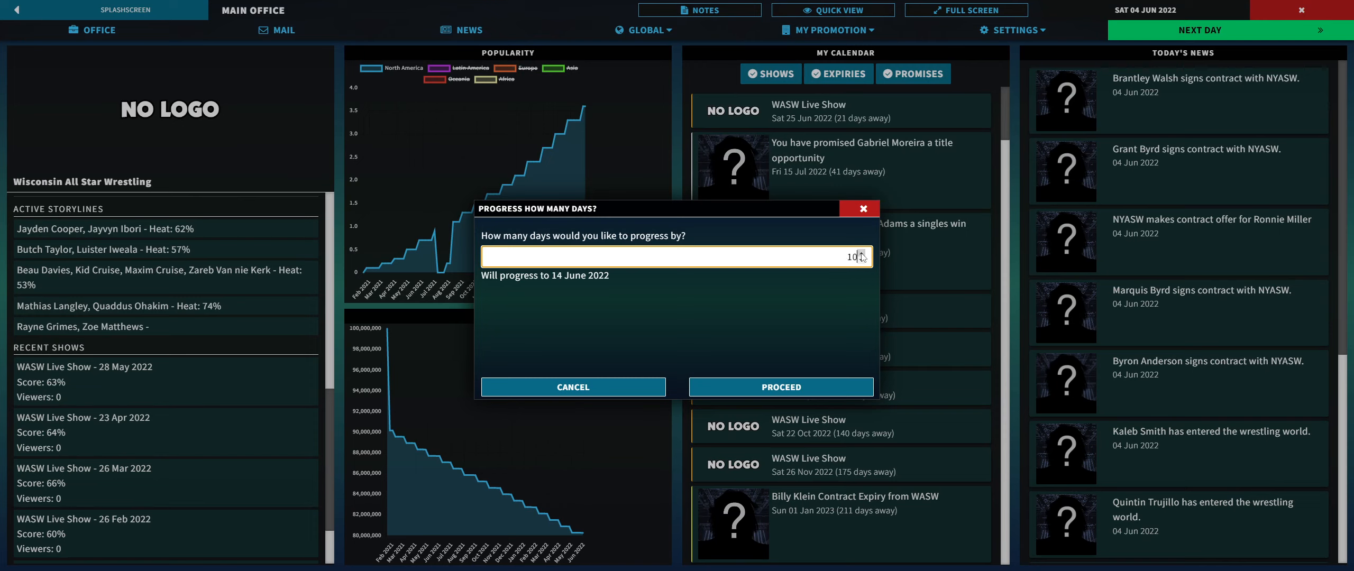
click(780, 386)
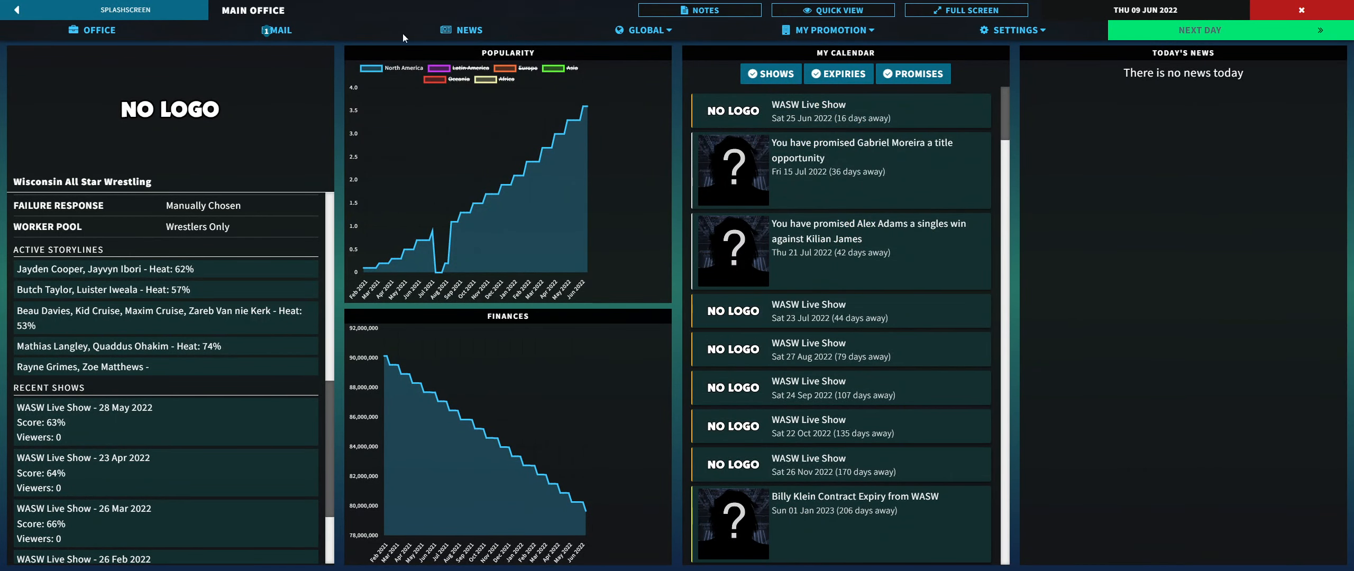
Step: Accept Oscar Shaw's Title Win Request, promising him a title by 9 December
click(276, 30)
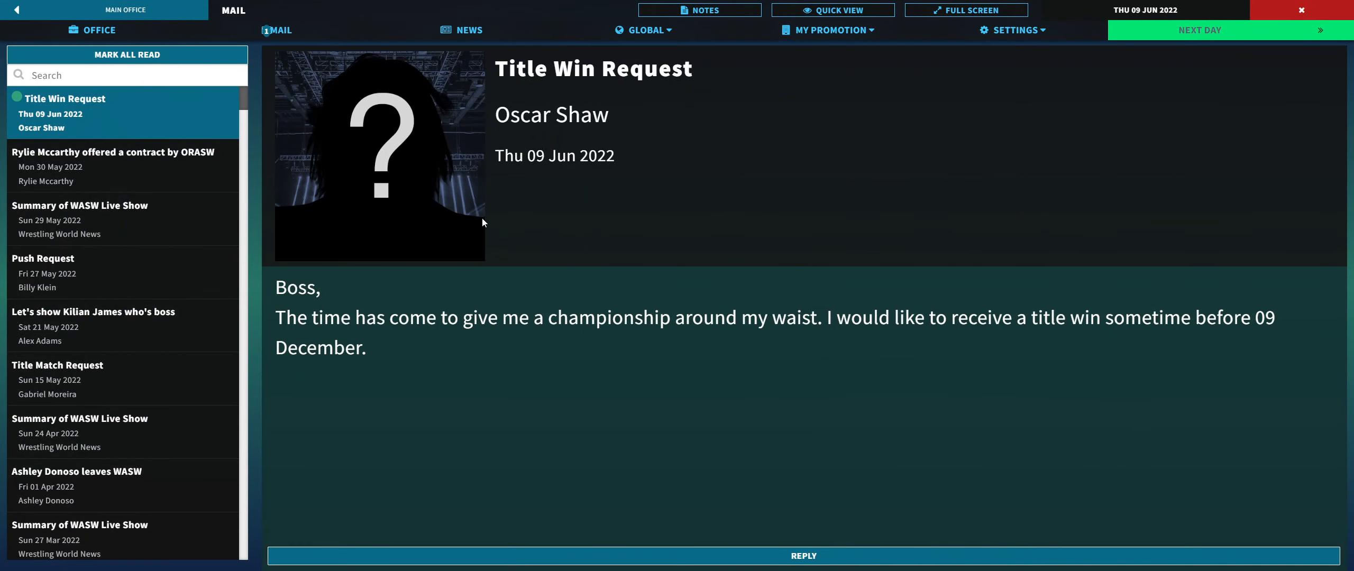
mouse_move(583, 252)
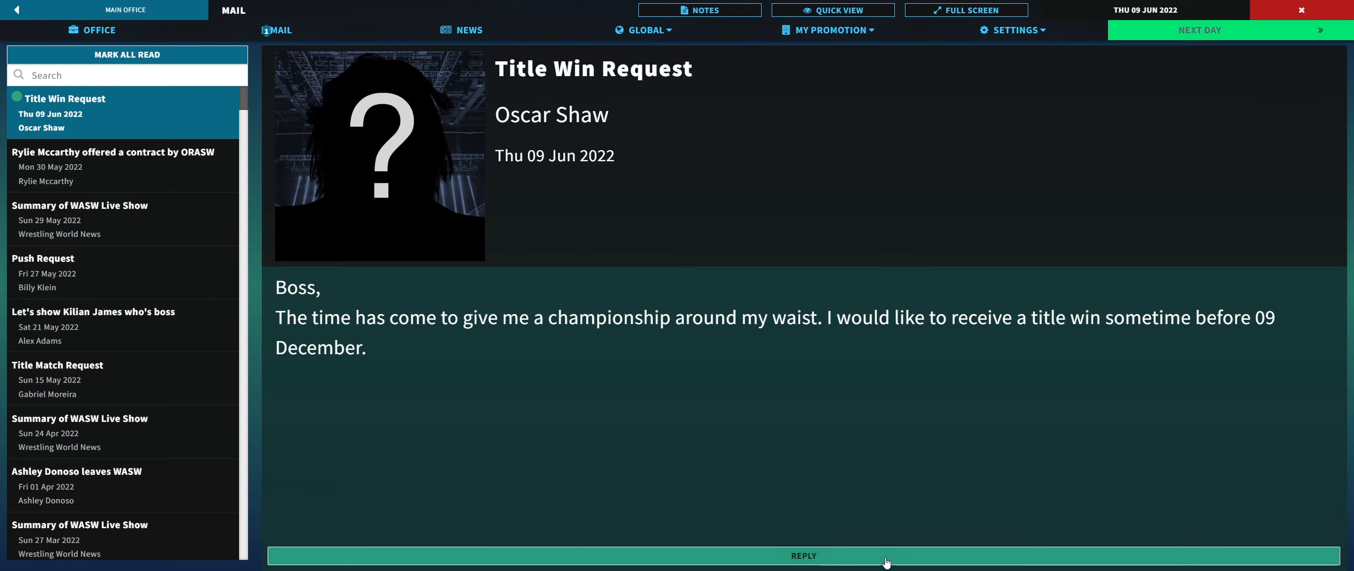
click(801, 556)
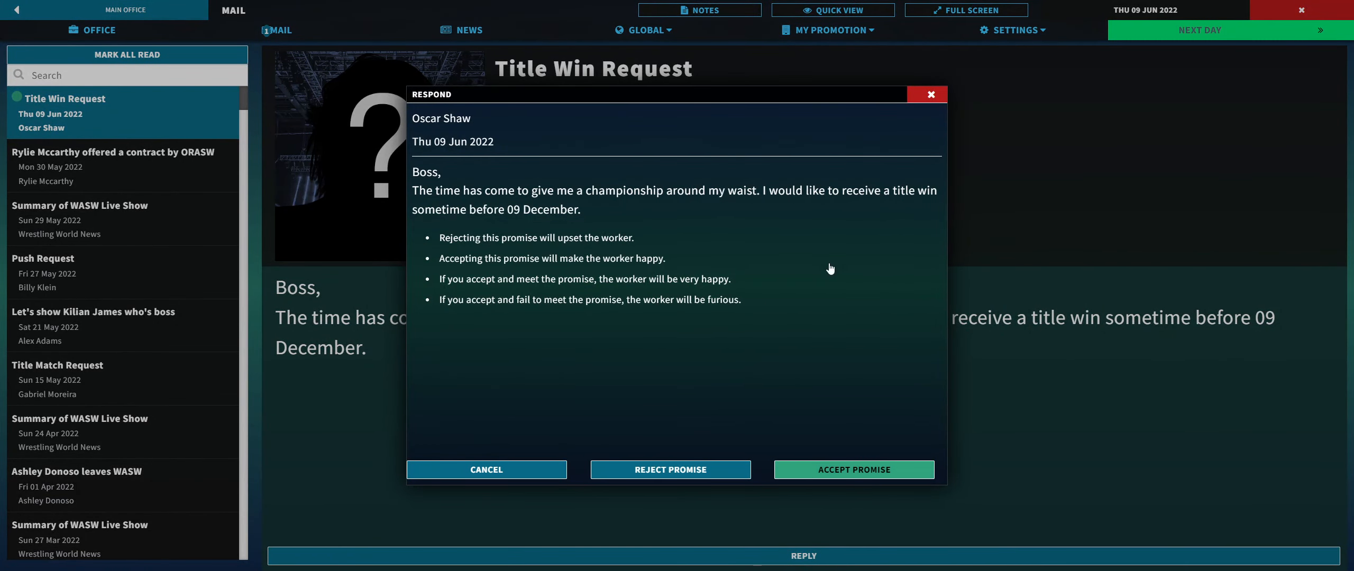
click(853, 469)
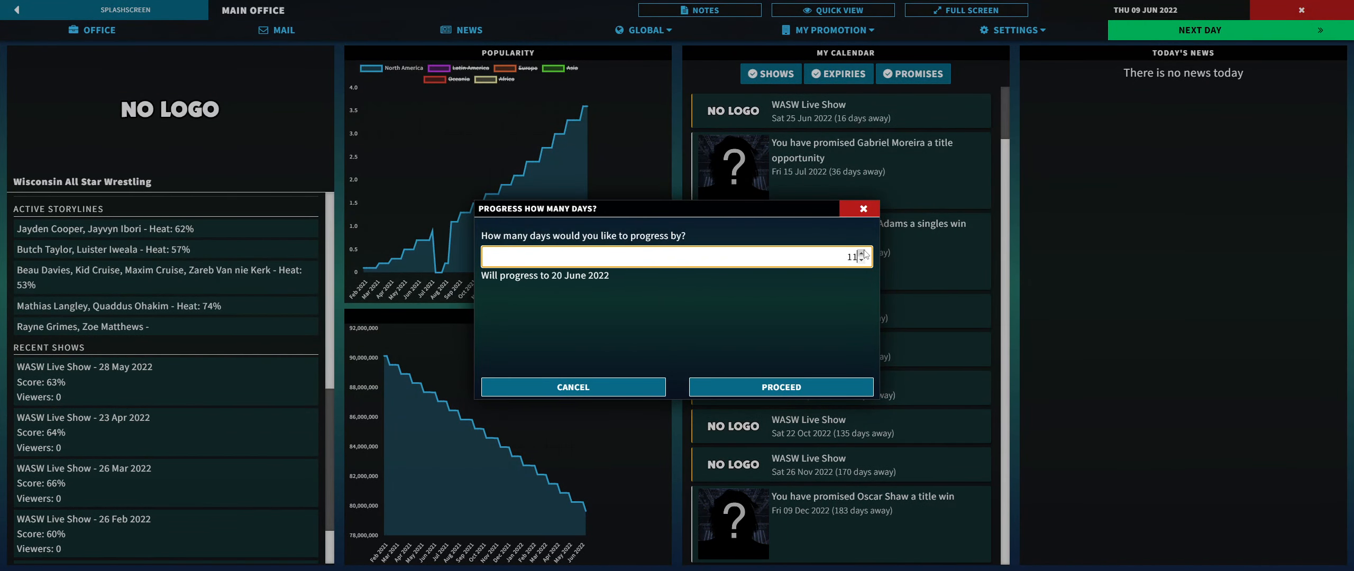
Step: Raise the day count and advance the calendar to Saturday 18 June 2022
click(864, 252)
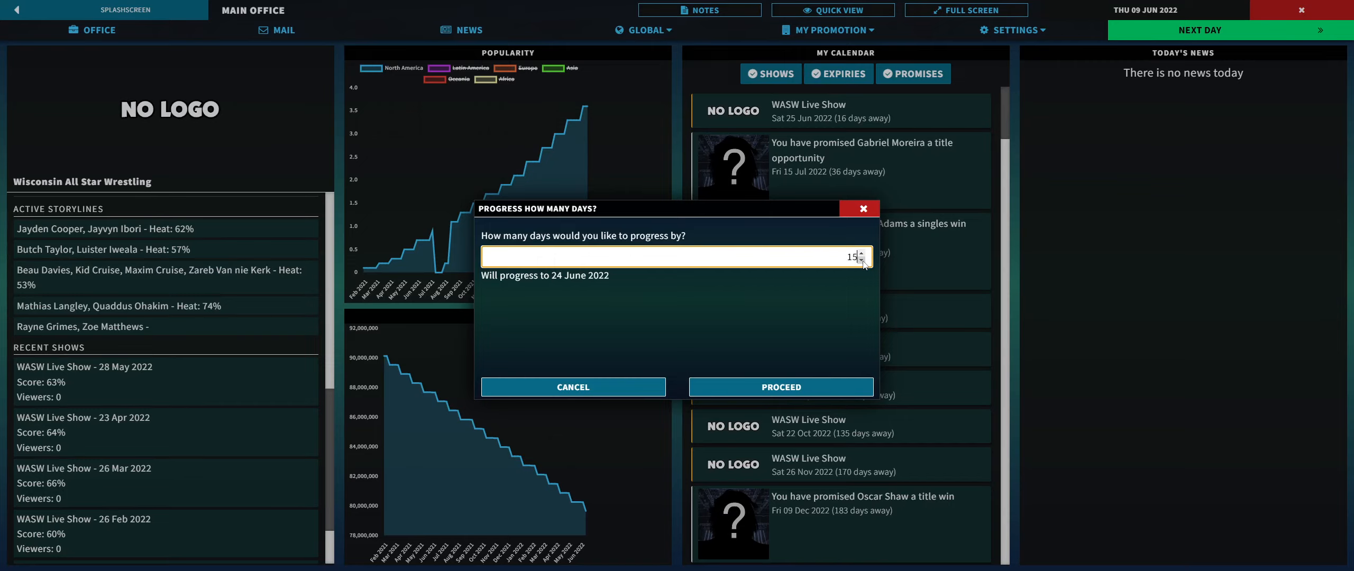
click(780, 386)
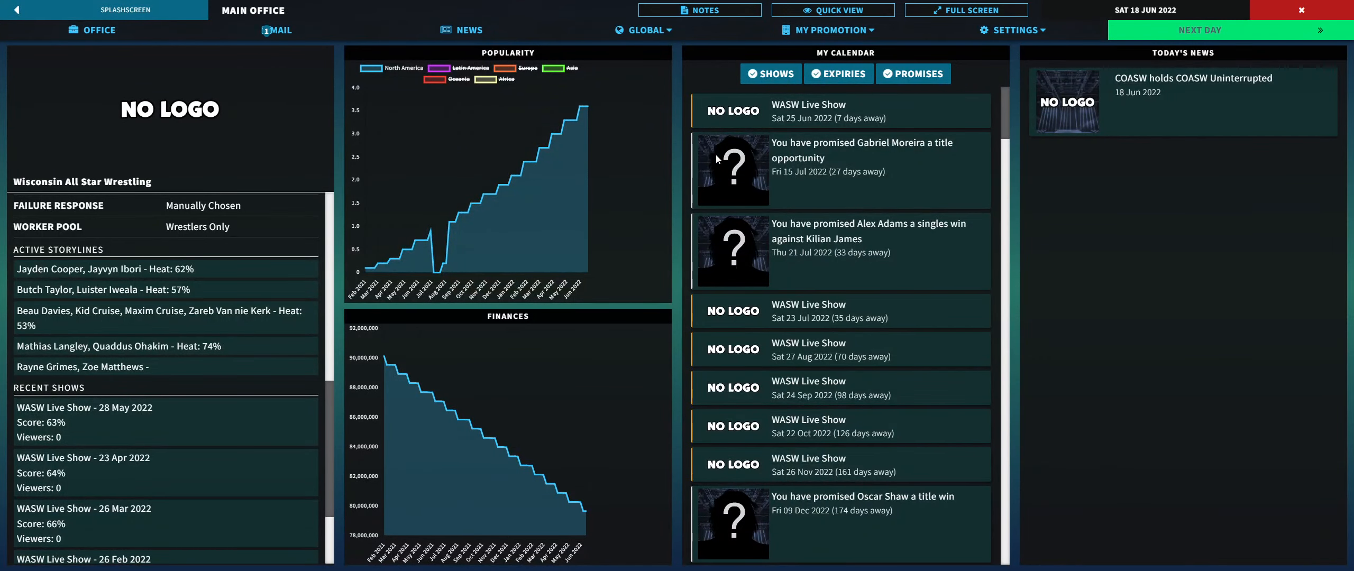
Step: Reject Maria Jose Ferrari's demand to reduce Rylie Mccarthy's push, then return to Office
click(277, 30)
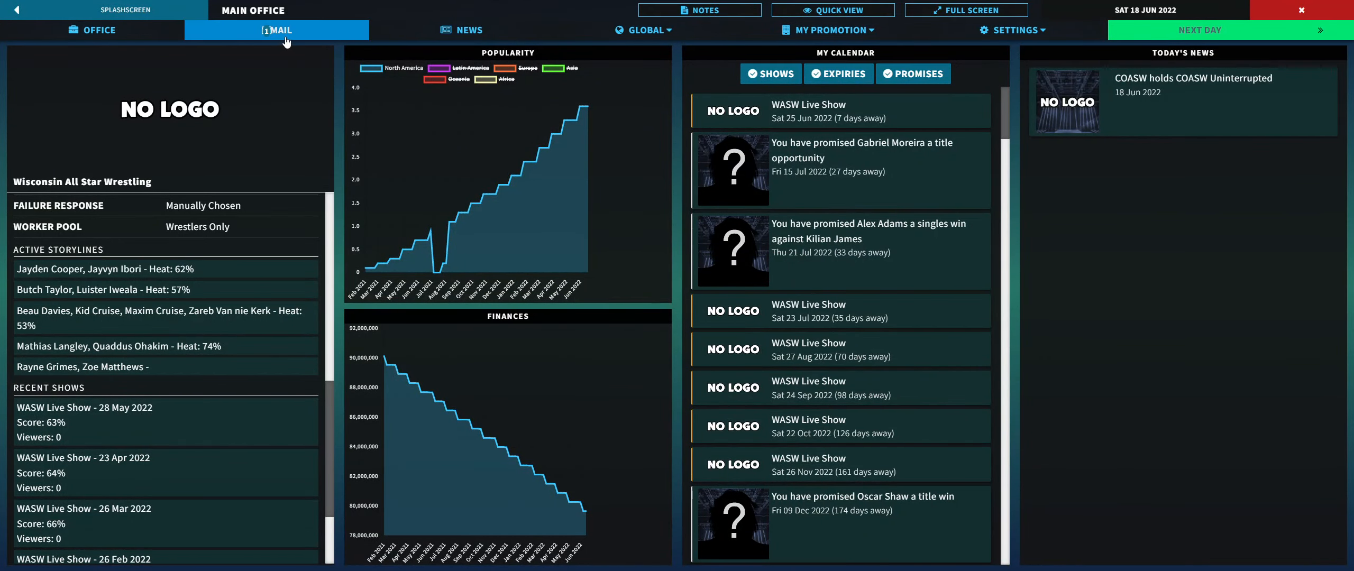
click(276, 29)
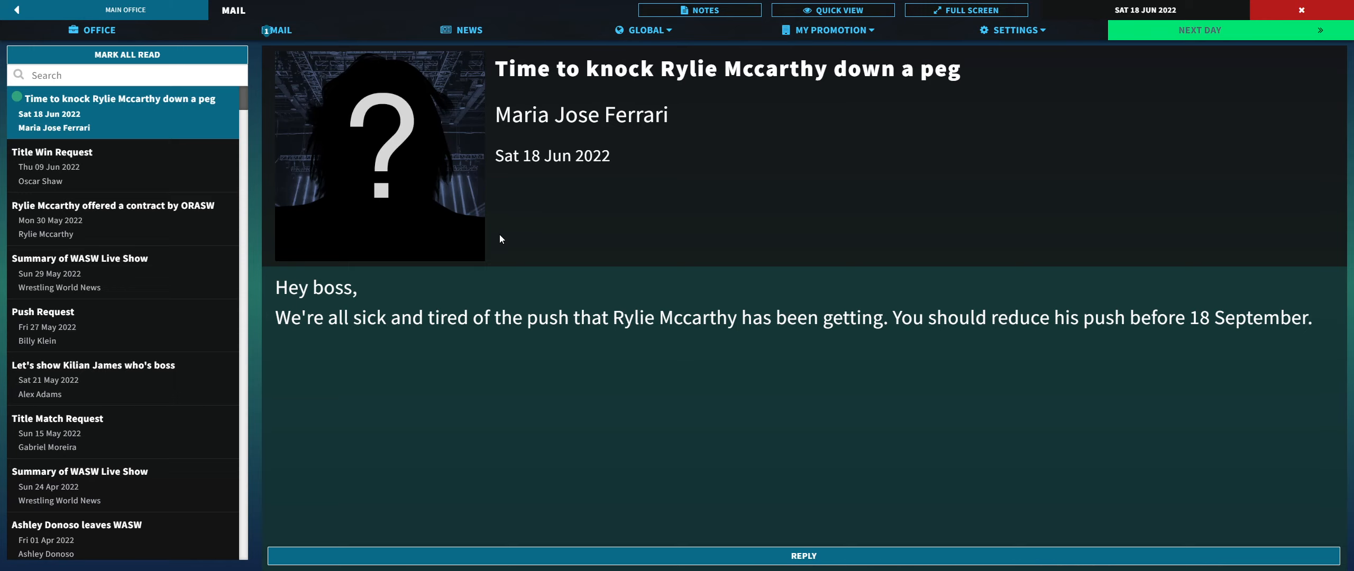
mouse_move(797, 520)
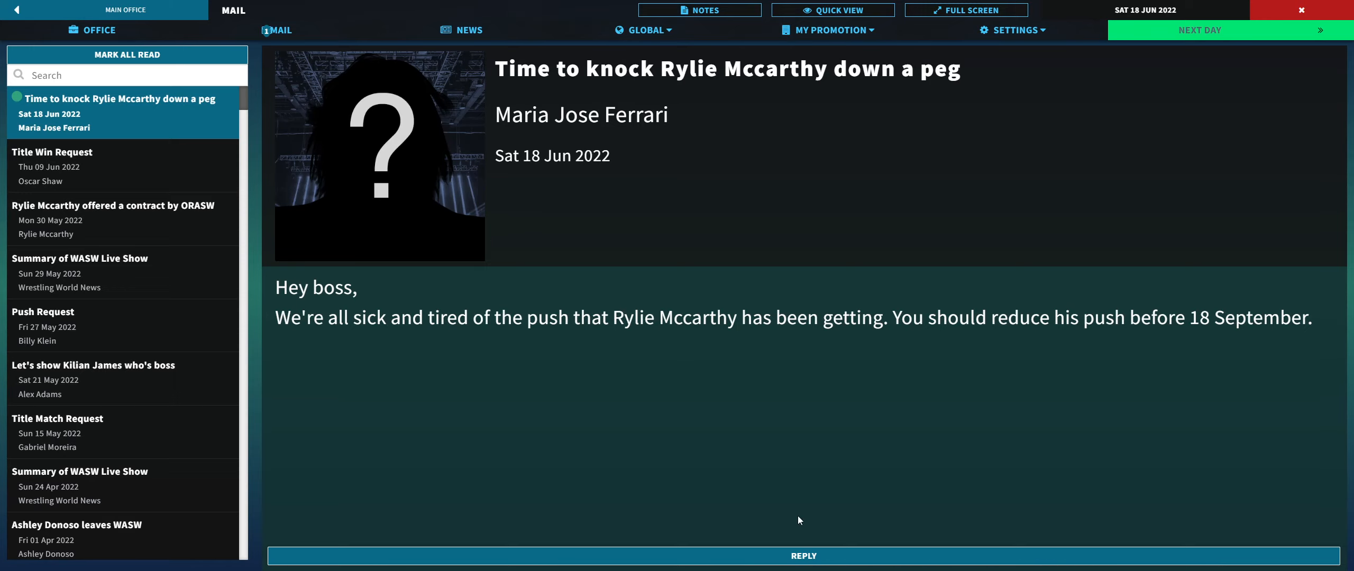
click(802, 556)
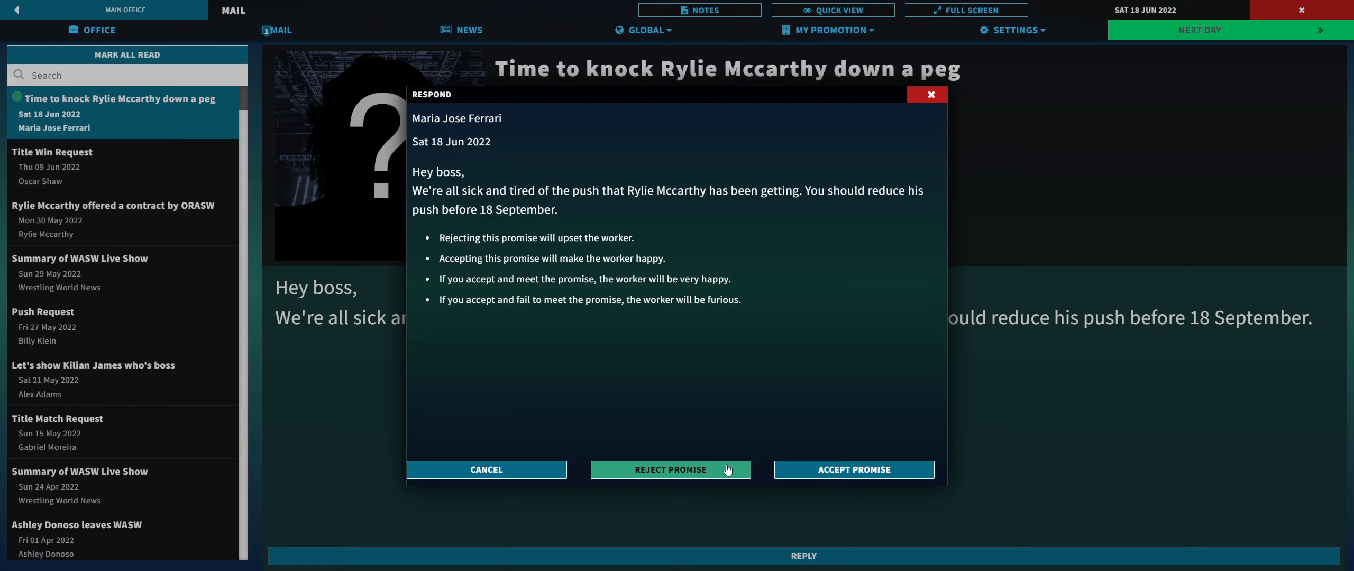
click(669, 469)
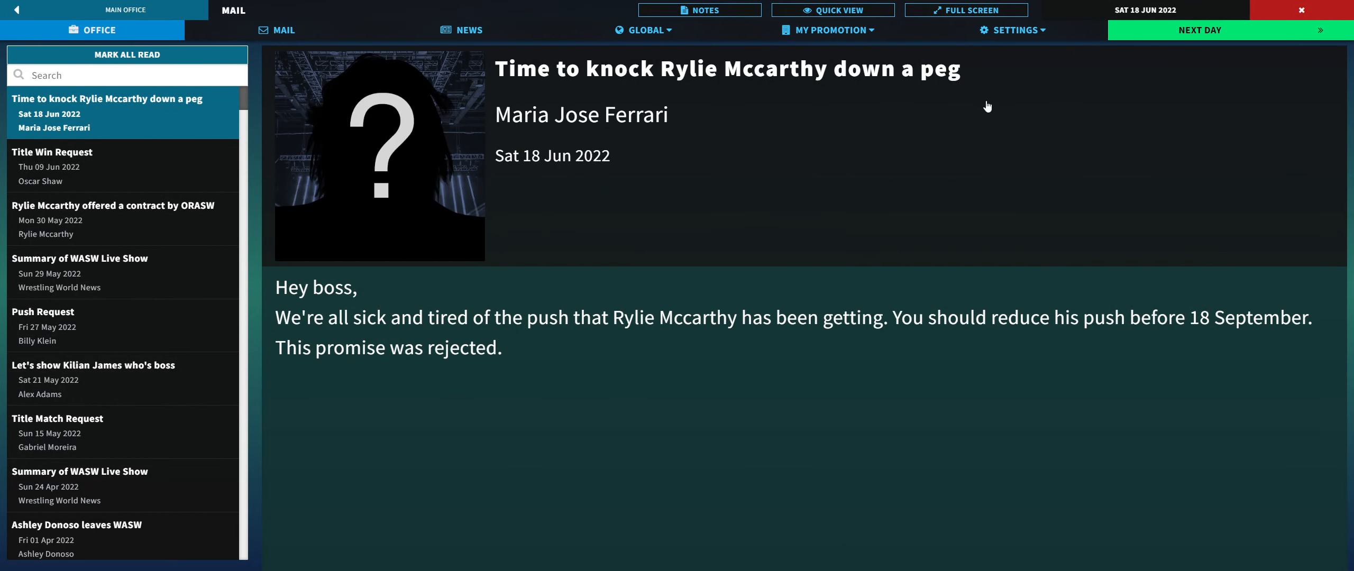
click(92, 29)
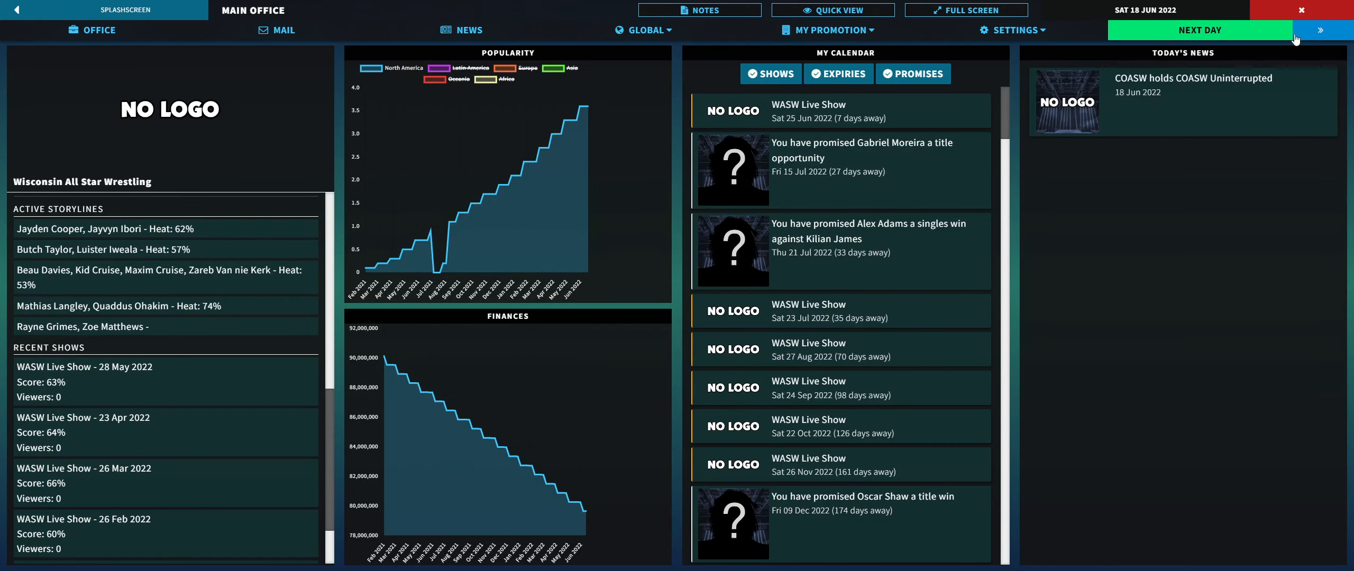
Step: Advance six days to Friday 24 June, then one more day into show day
click(1198, 29)
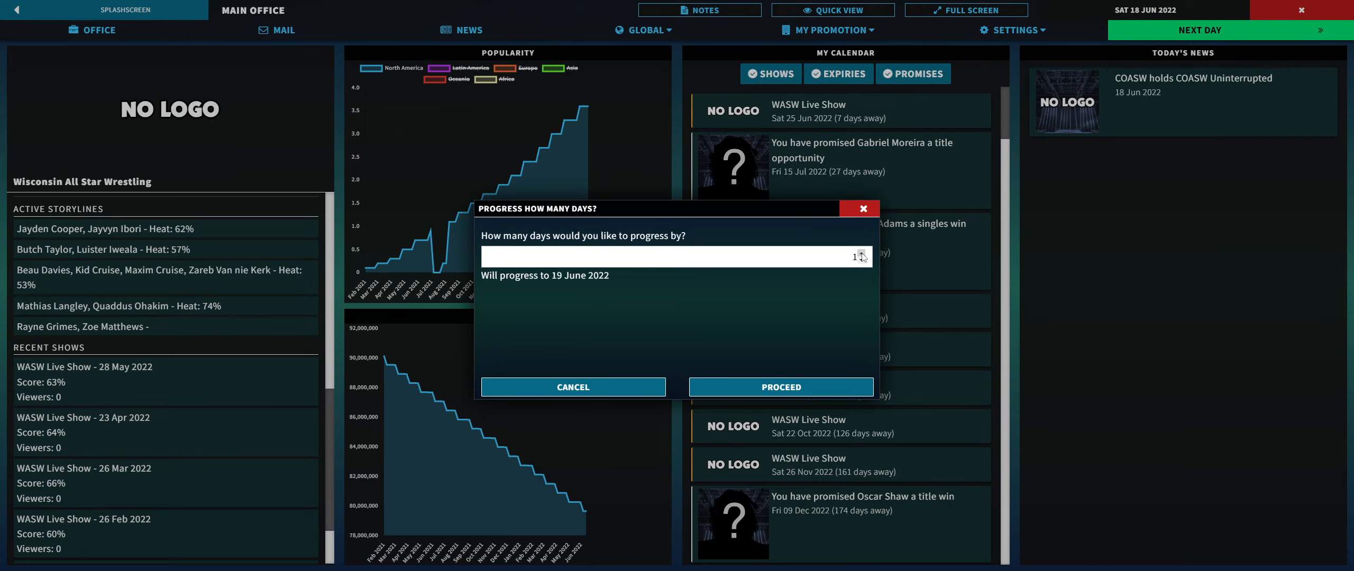
text(6)
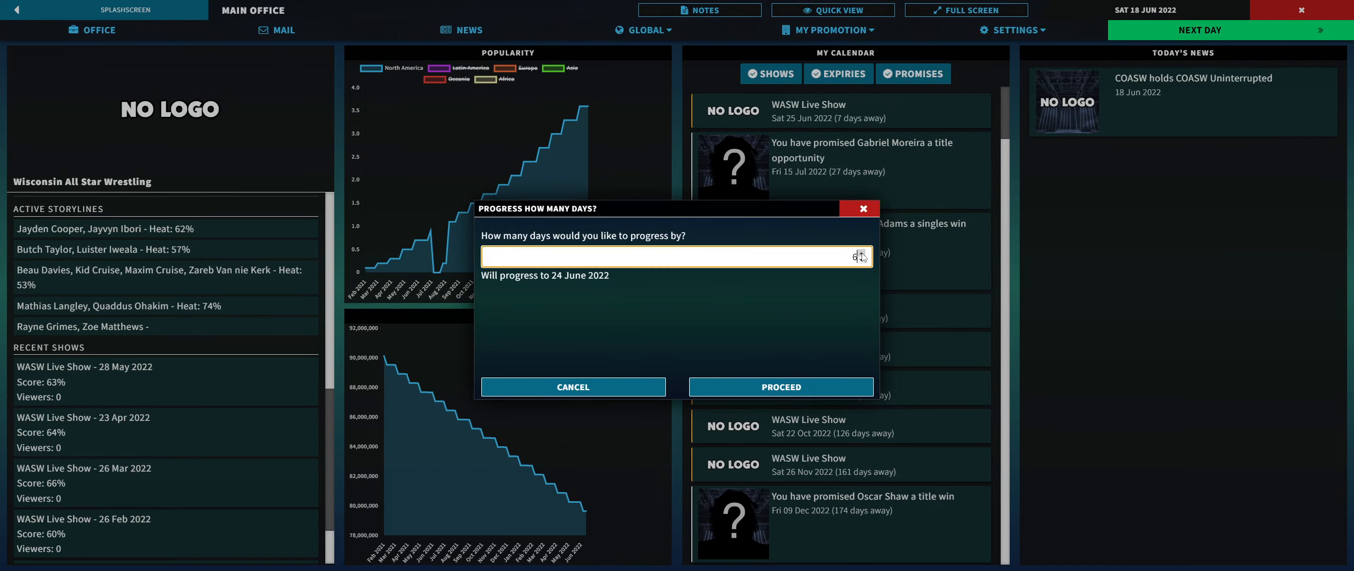
click(780, 386)
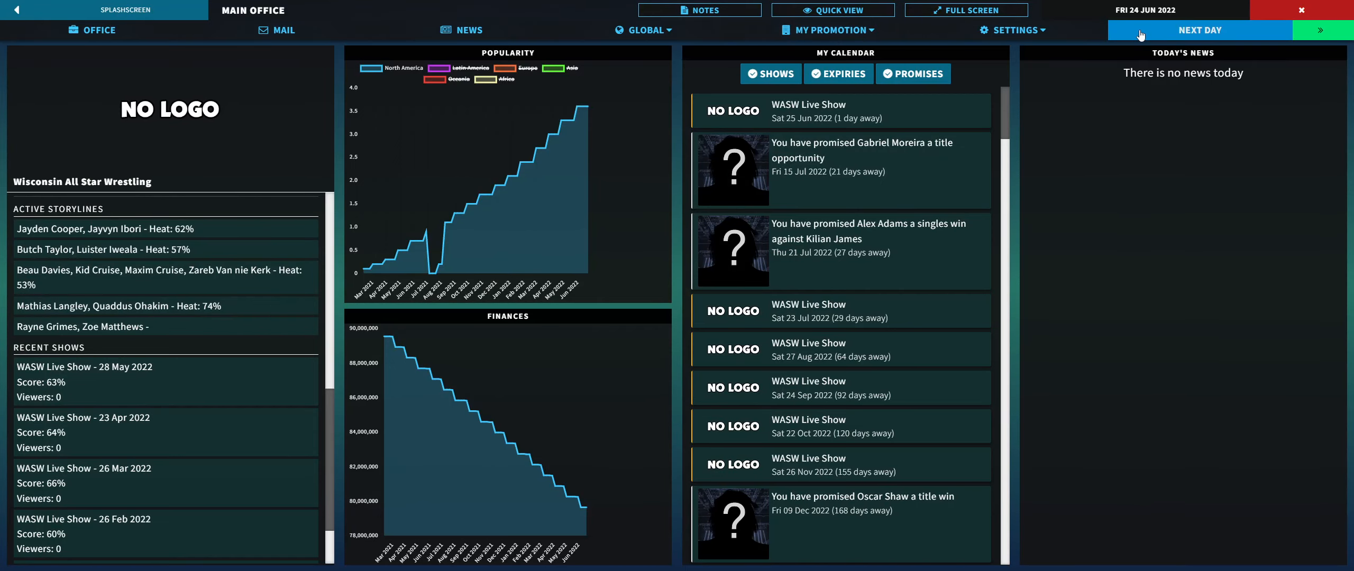
click(1198, 30)
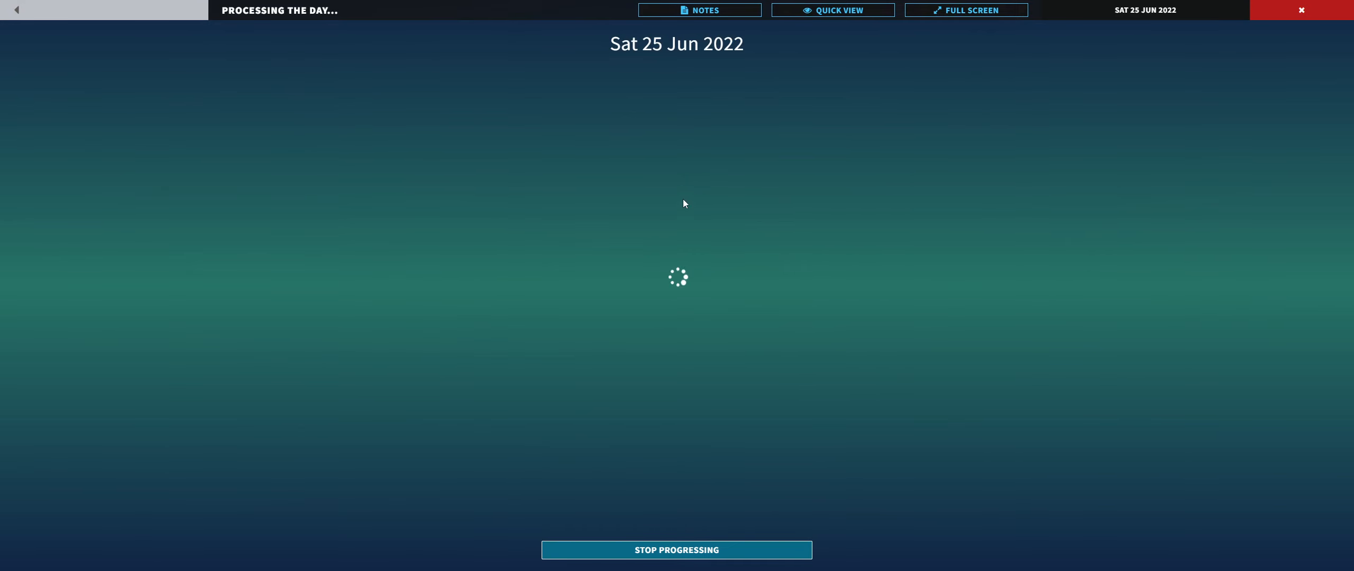
mouse_move(399, 169)
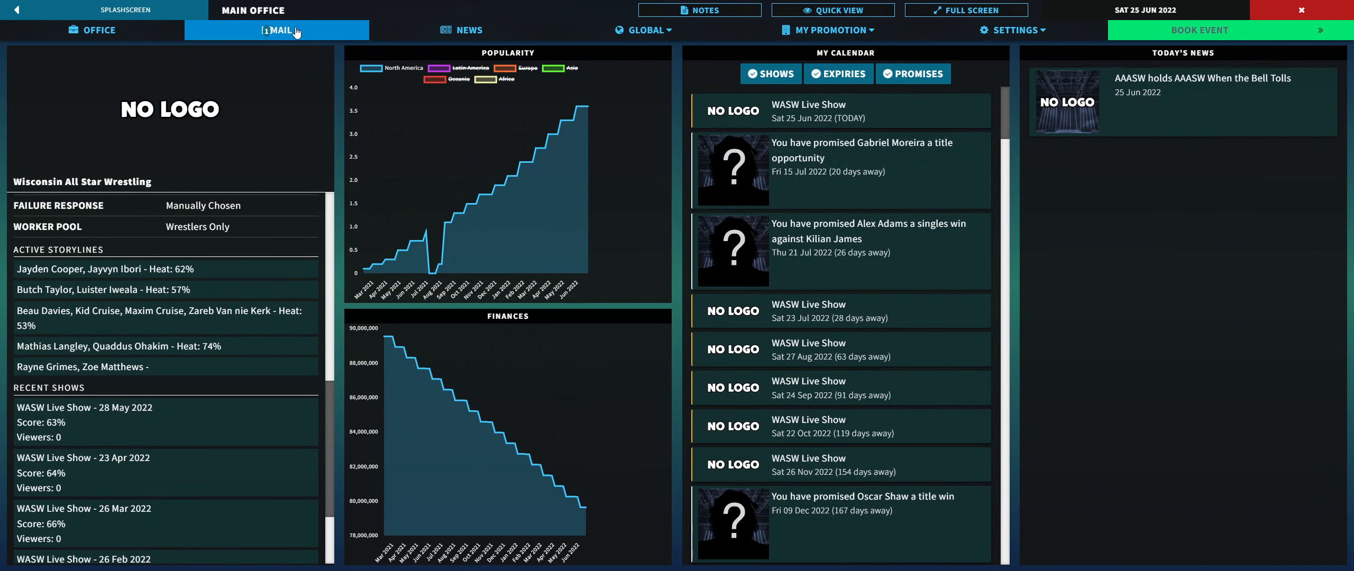
Step: Accept Lucia Alves's promise of a match with Abbie Perry by 25 July, then return to Office
click(276, 29)
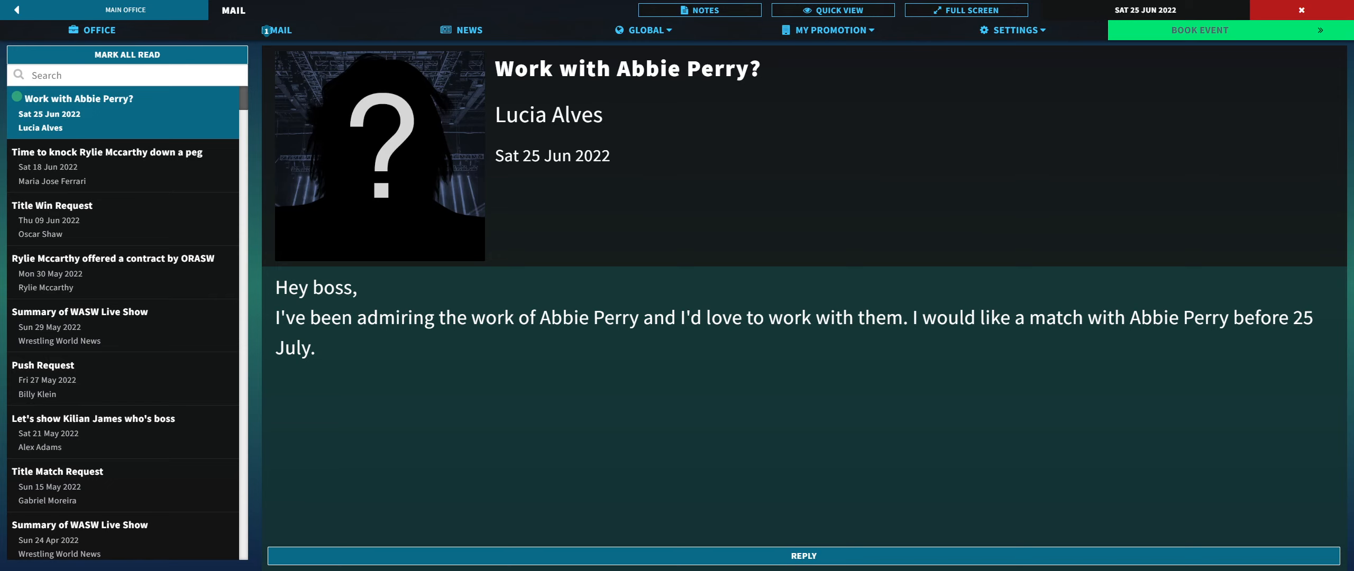
click(802, 556)
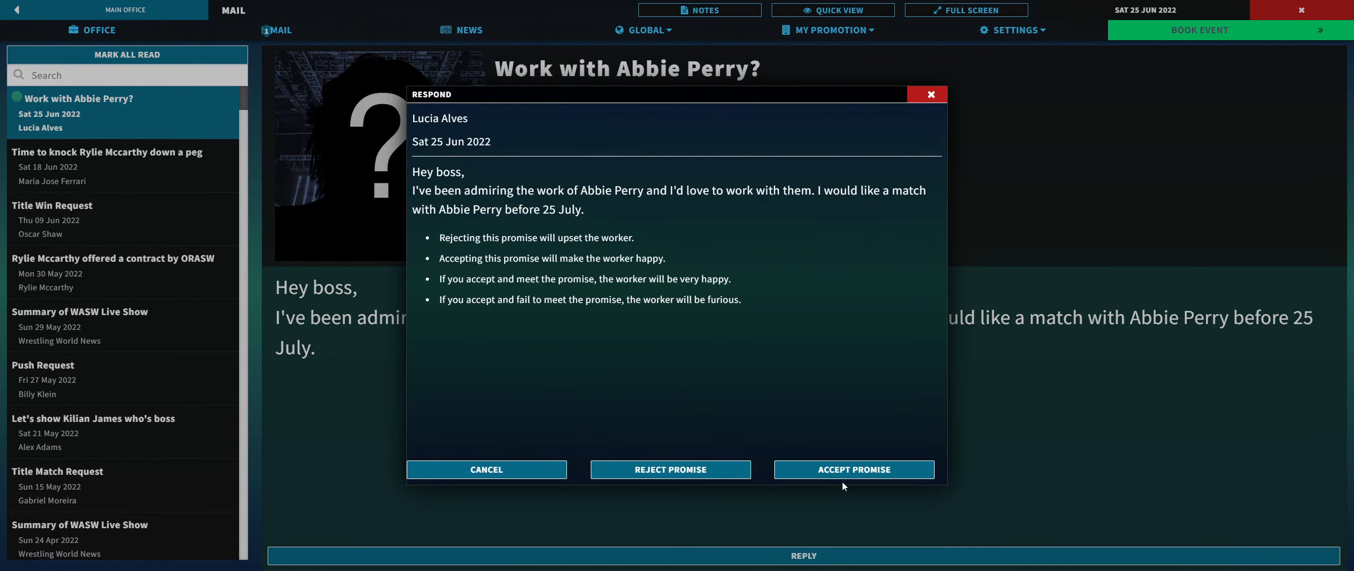
click(853, 469)
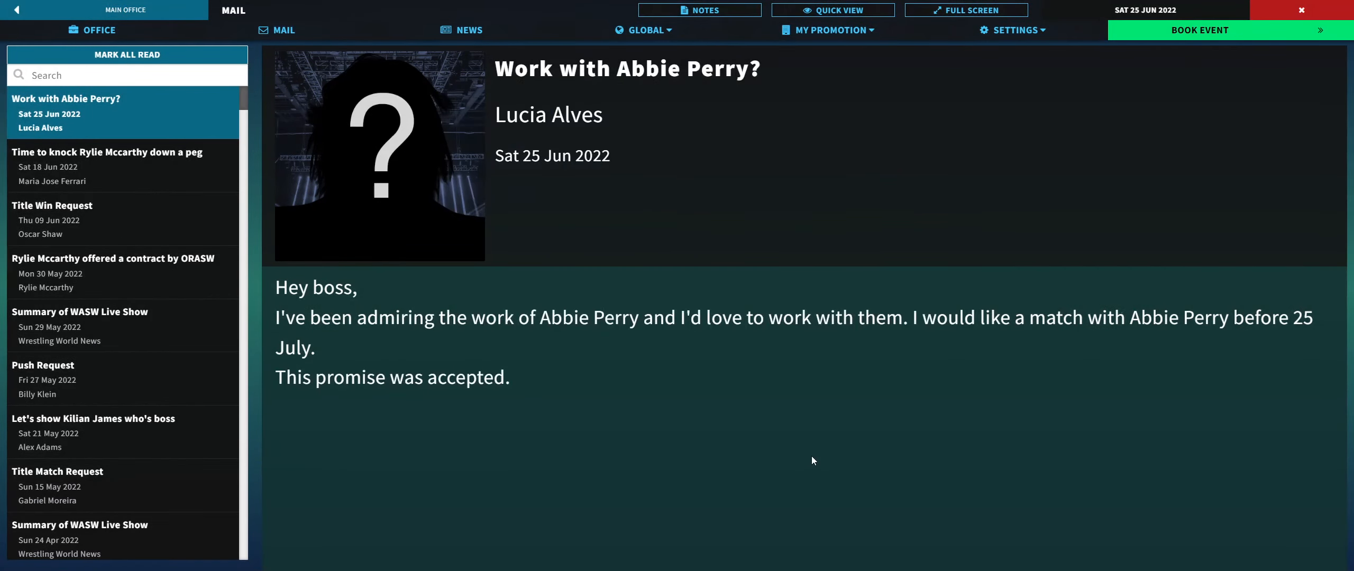
mouse_move(781, 434)
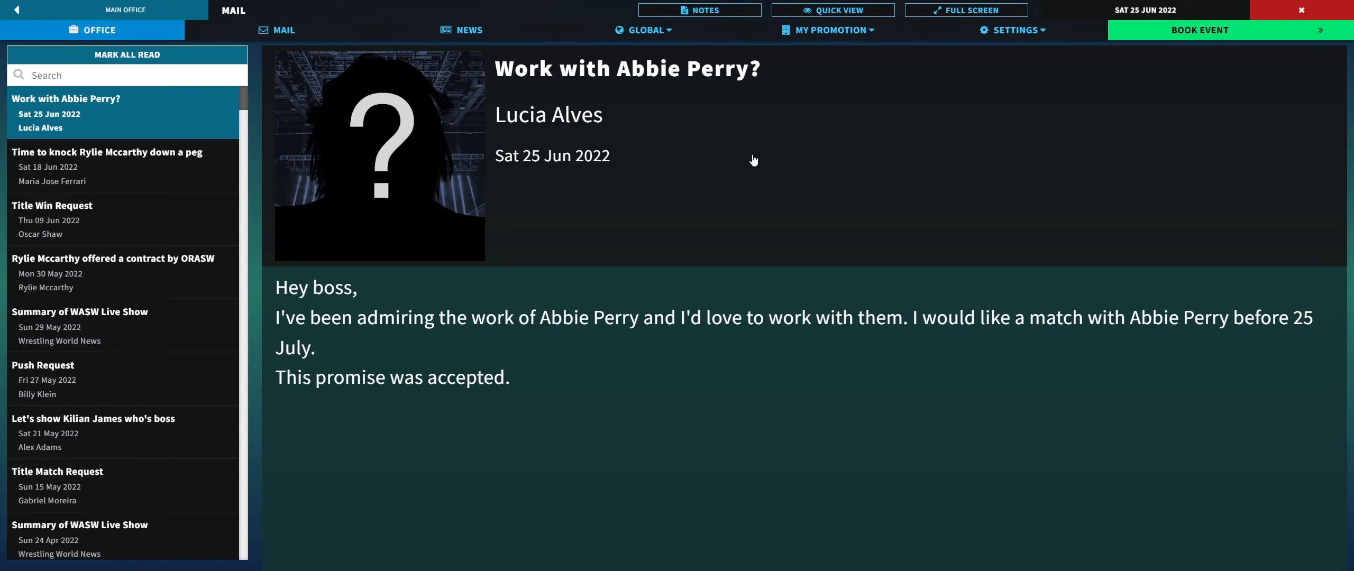
click(90, 29)
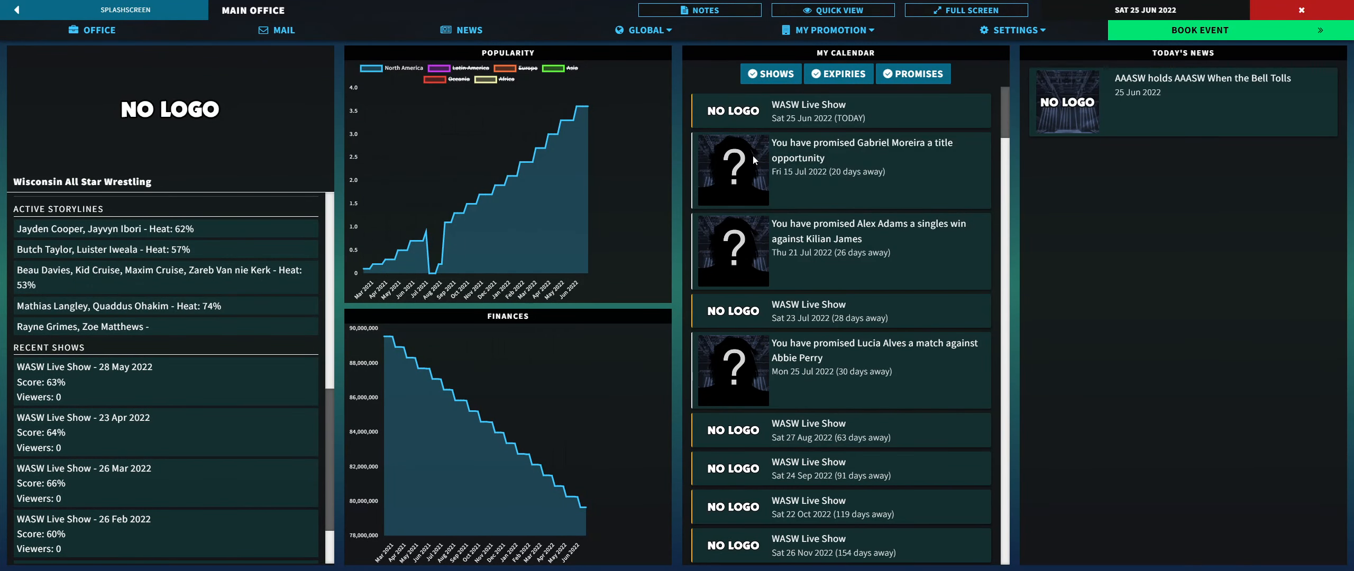
mouse_move(810, 206)
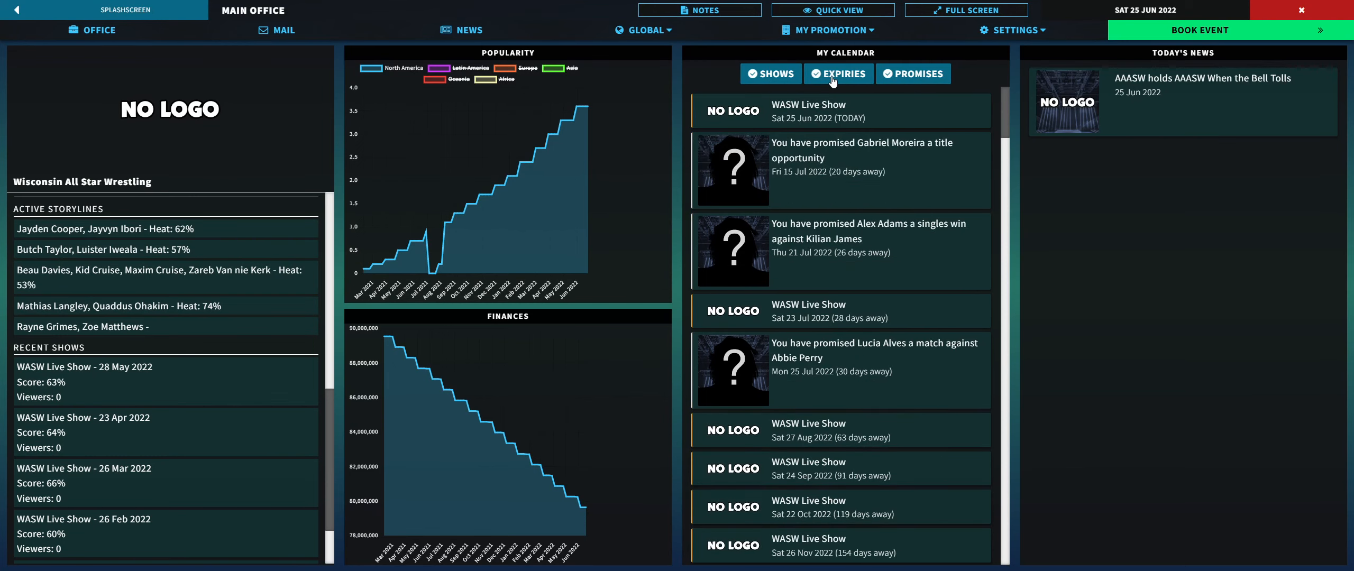
Step: Scroll down the My Calendar list on the main office overview
scroll(down, 3)
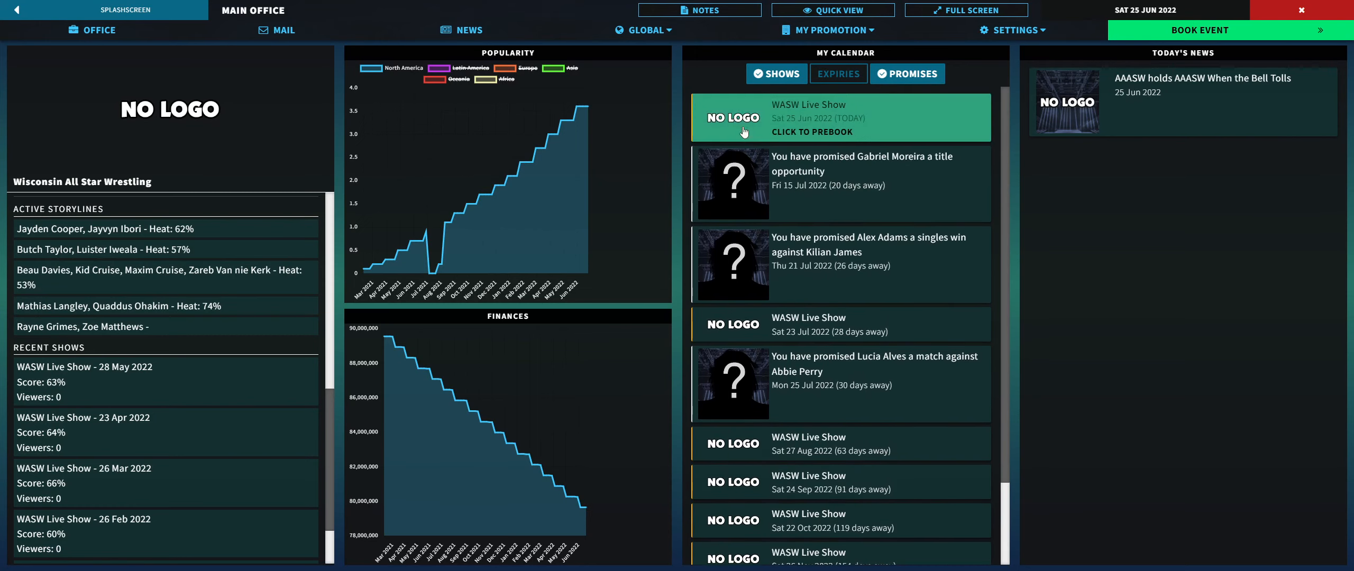
mouse_move(718, 105)
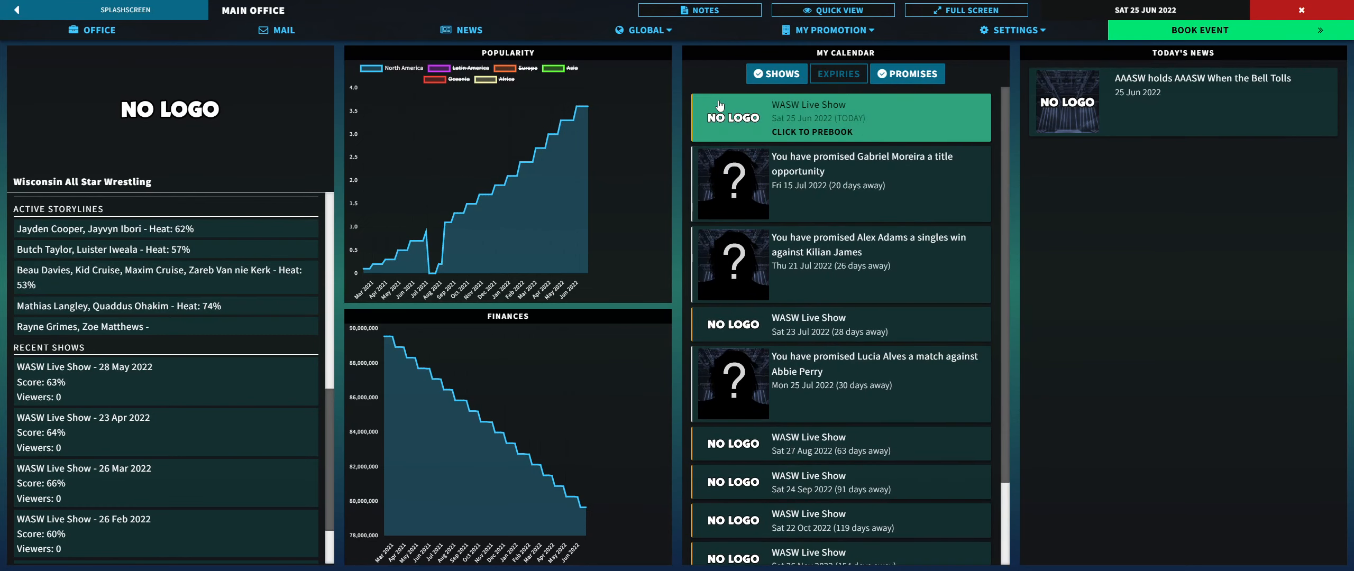
Step: Look over the WASW Live Show's booked matches, then confirm starting the show
click(839, 118)
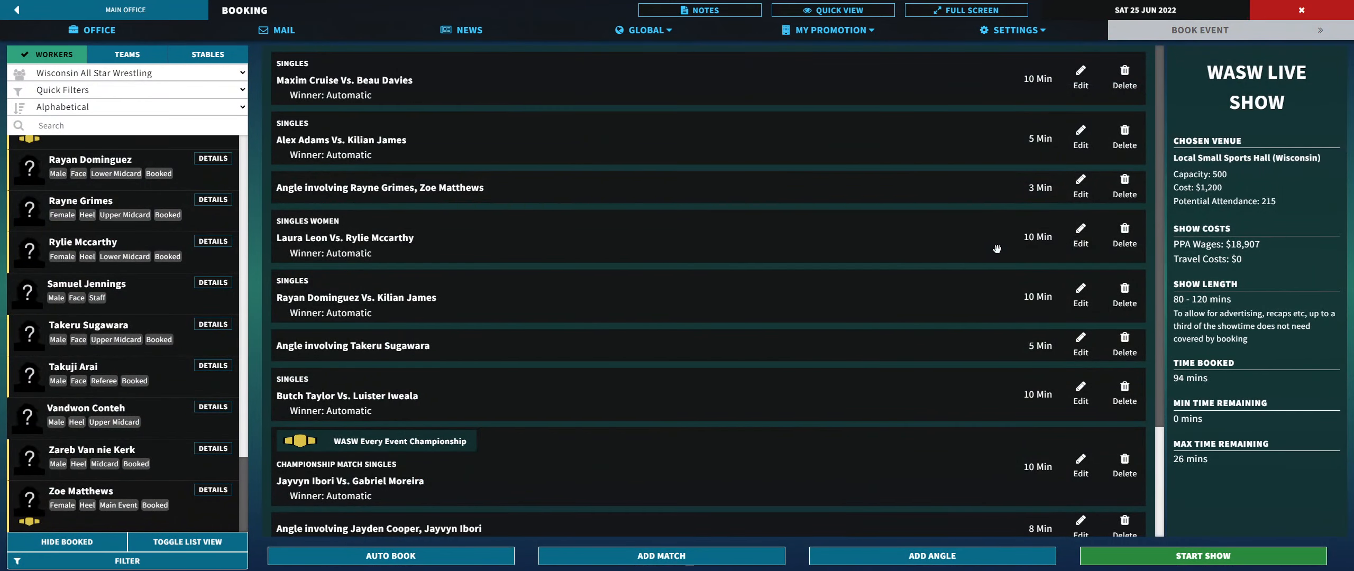
mouse_move(996, 271)
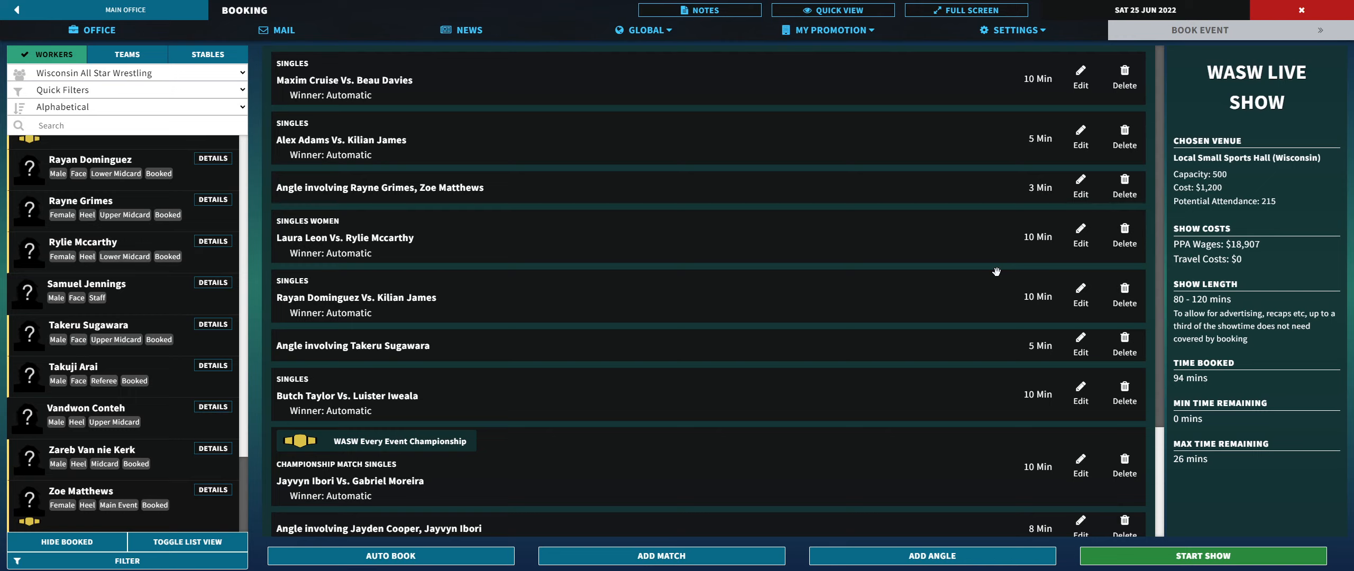
mouse_move(961, 221)
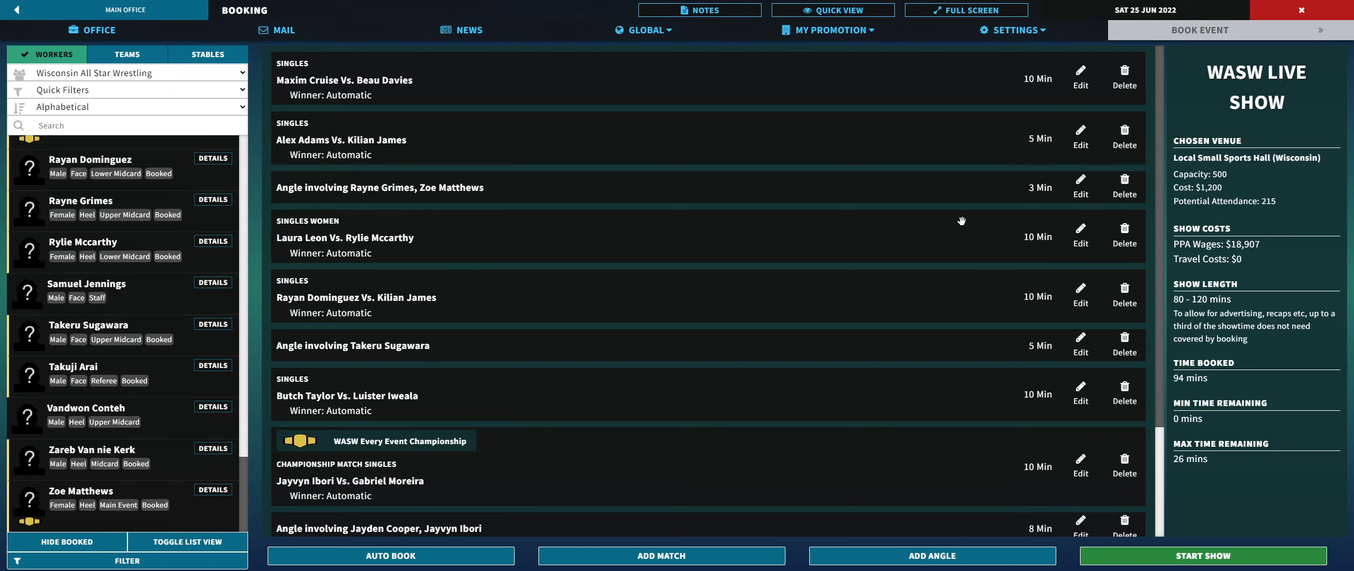
scroll(down, 3)
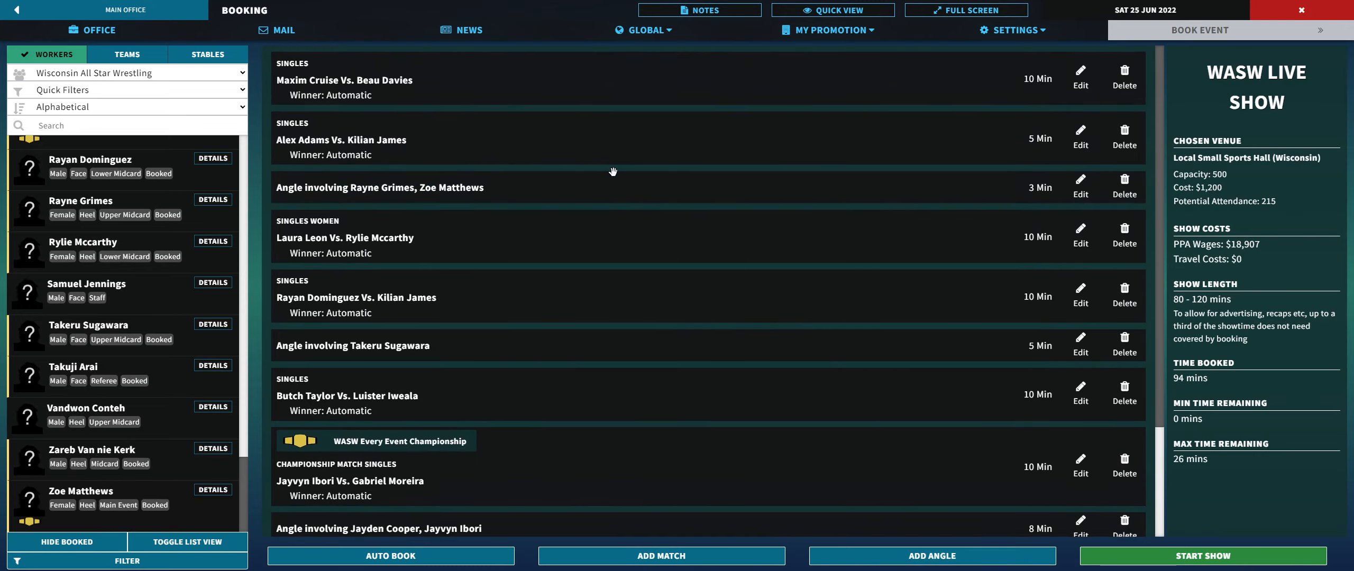
scroll(down, 3)
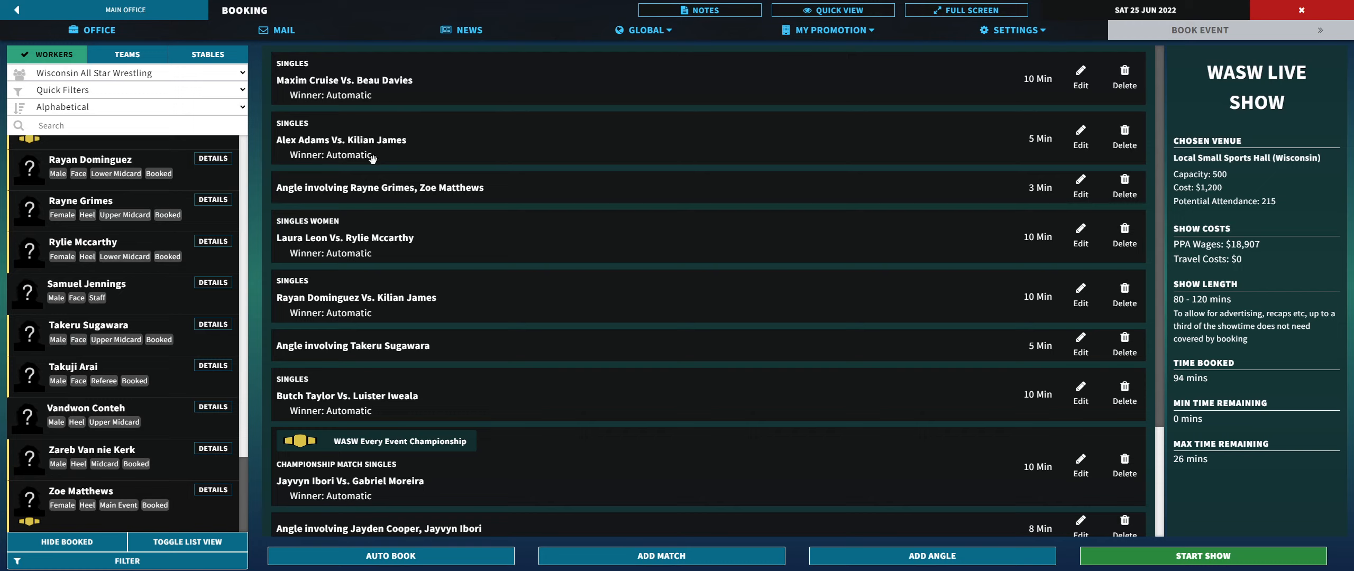
mouse_move(396, 148)
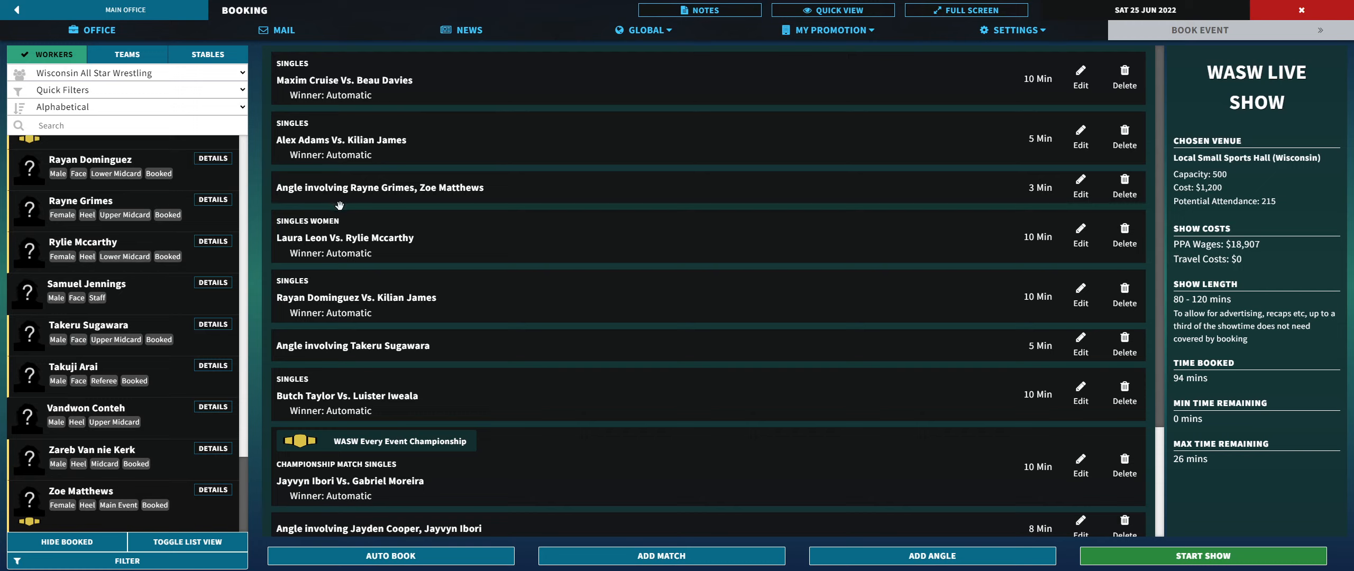
mouse_move(330, 160)
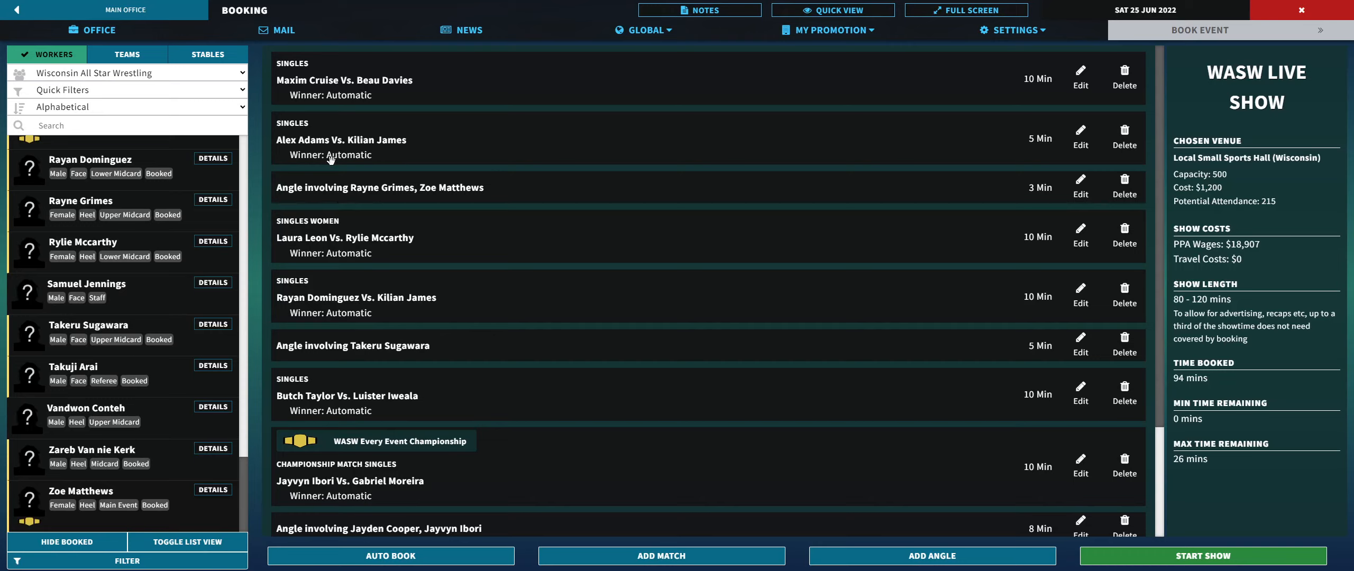
mouse_move(462, 225)
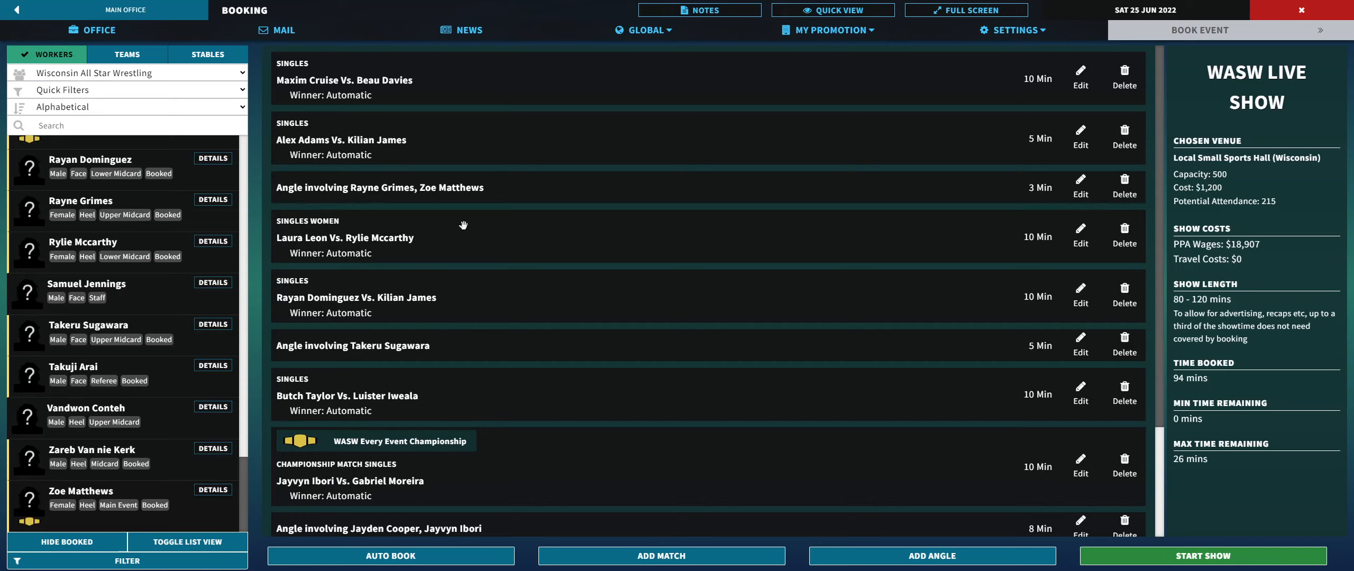
mouse_move(397, 175)
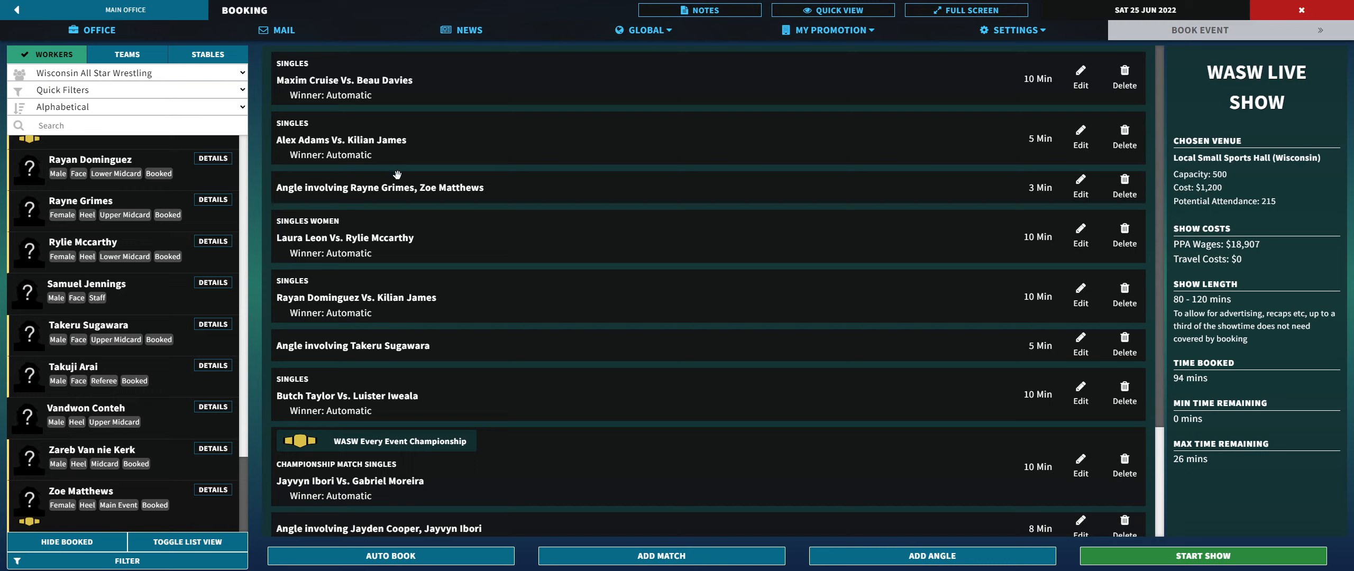
mouse_move(326, 215)
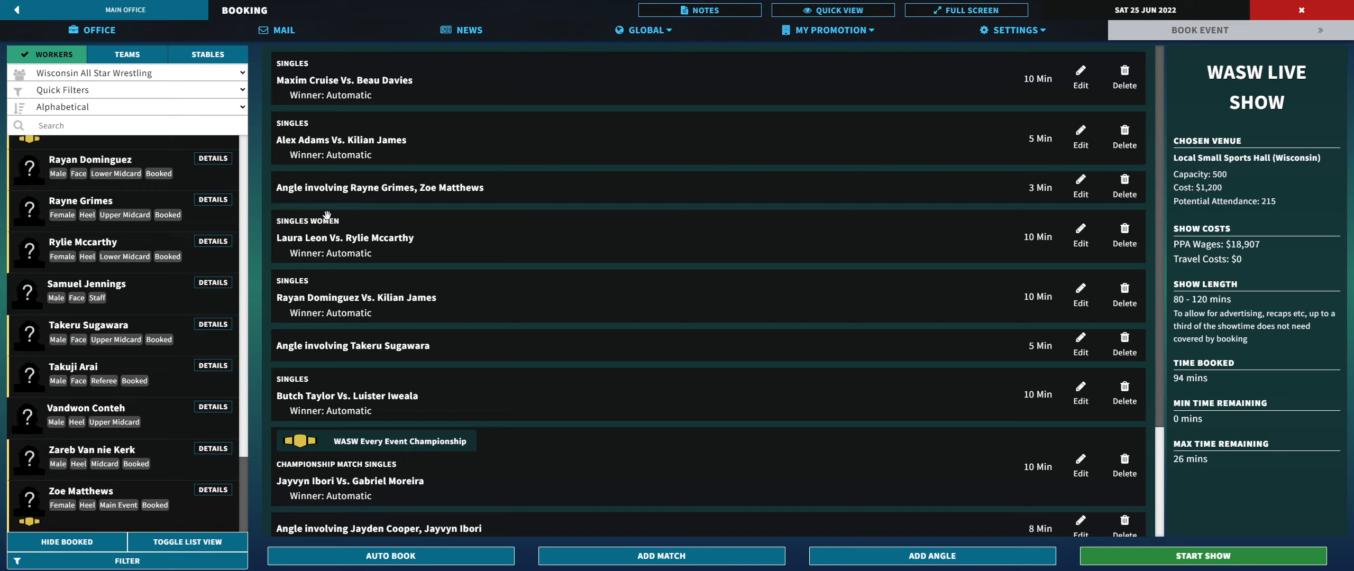
mouse_move(433, 254)
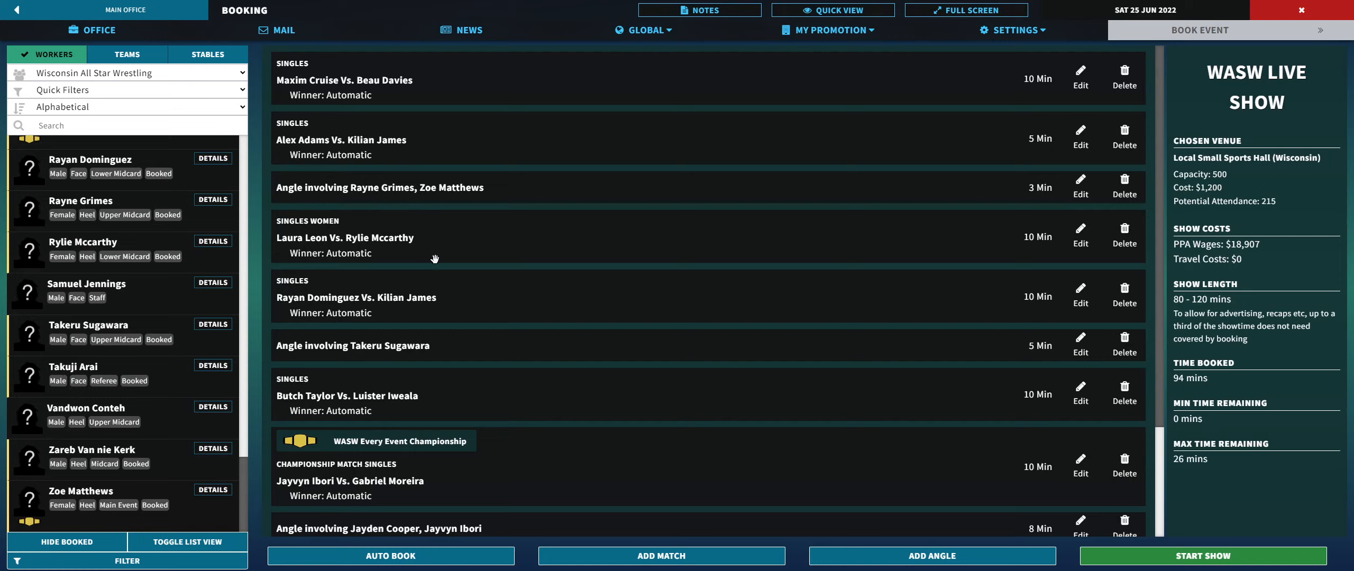
mouse_move(354, 327)
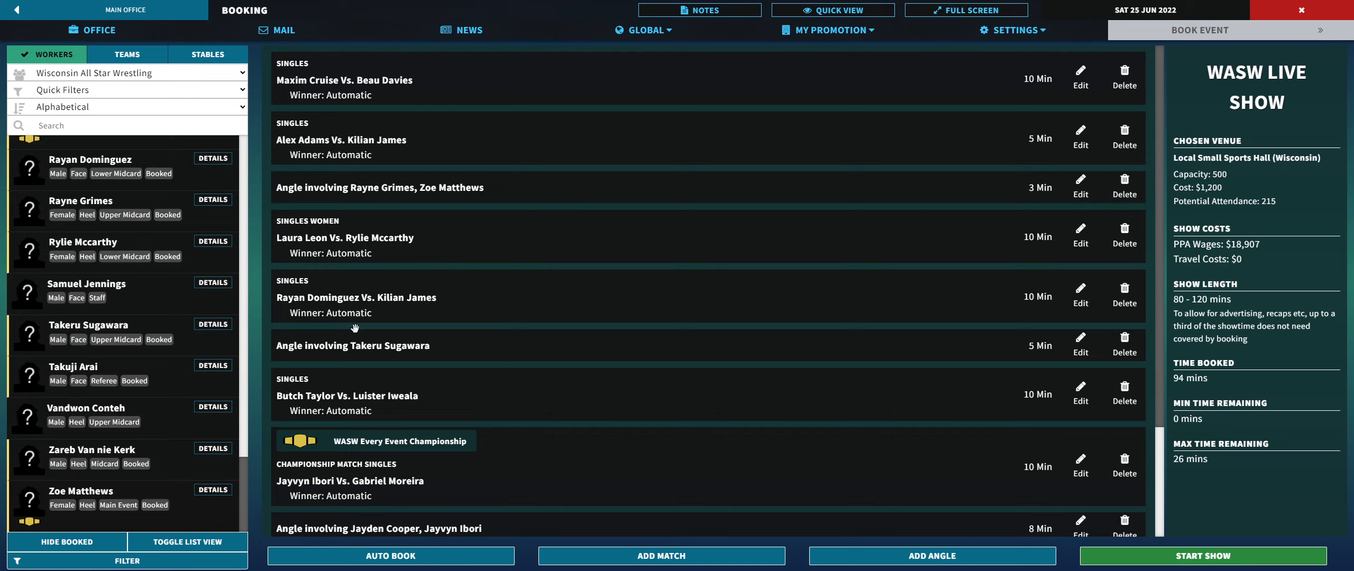
mouse_move(384, 324)
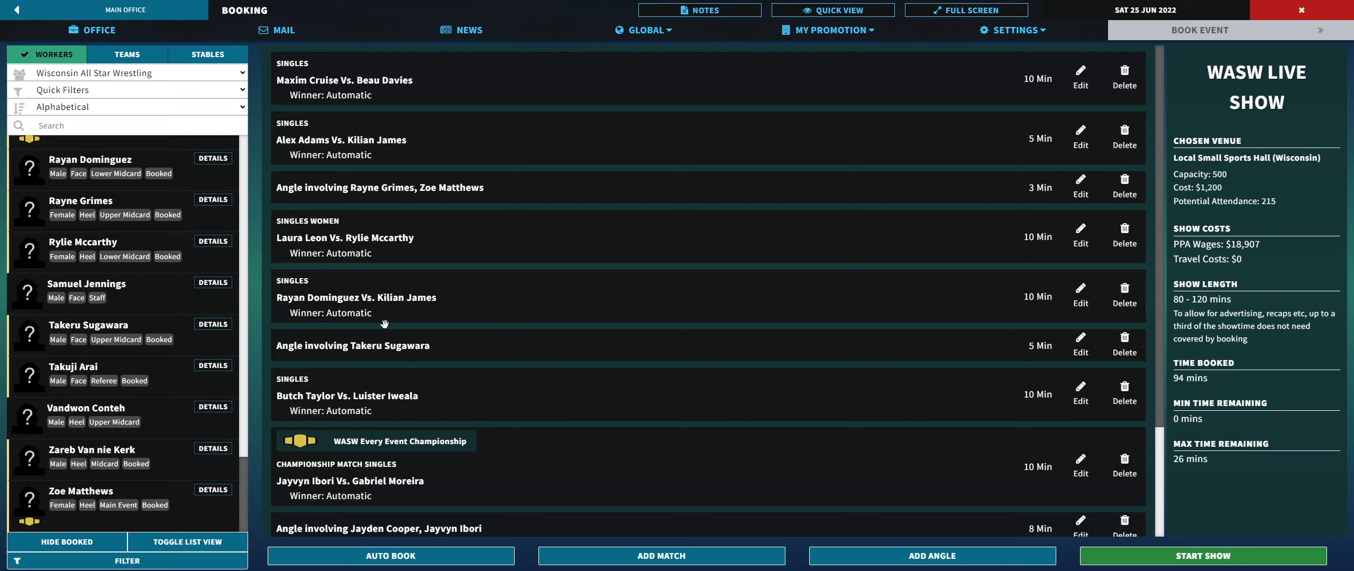
mouse_move(344, 345)
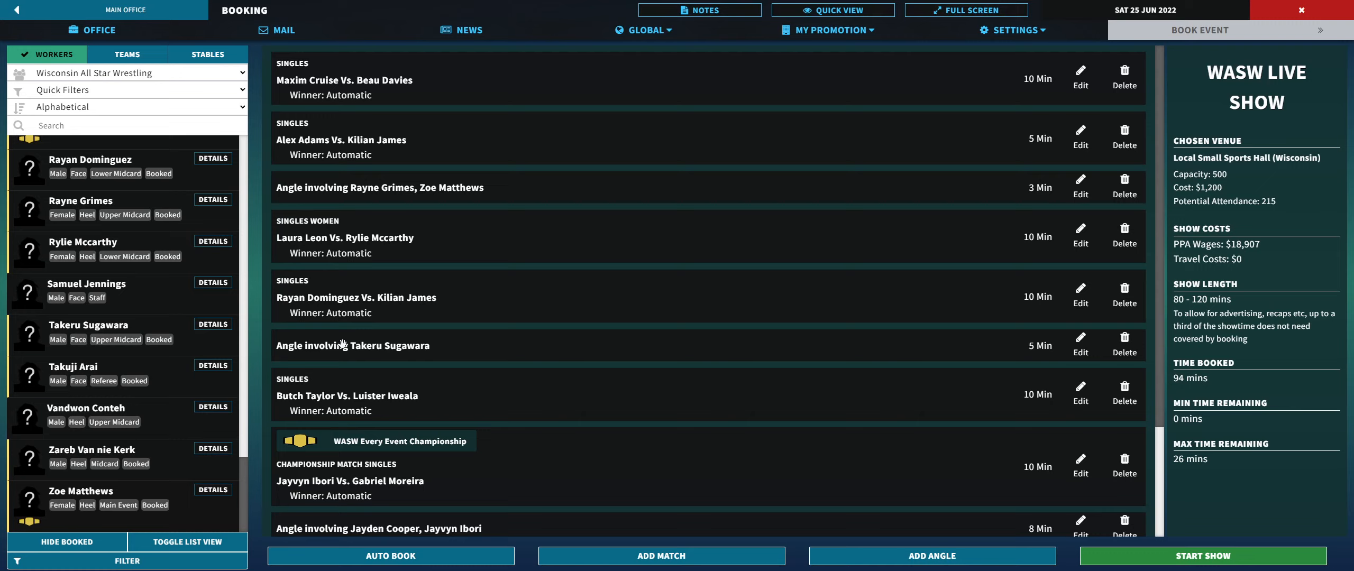
mouse_move(400, 335)
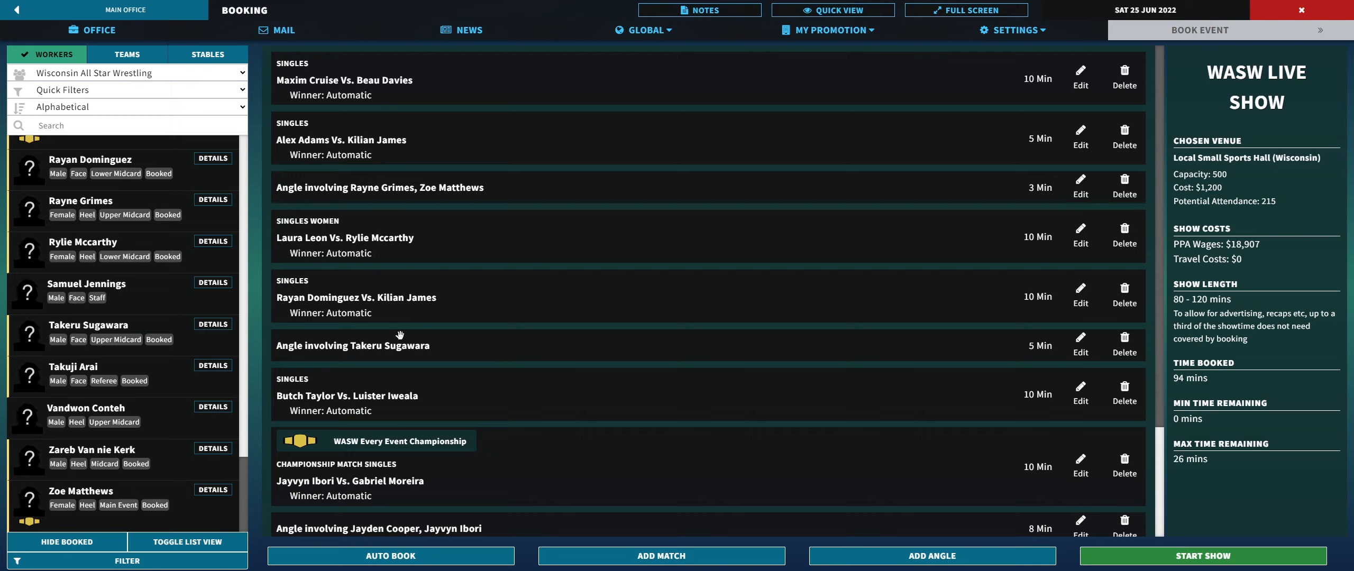
mouse_move(450, 341)
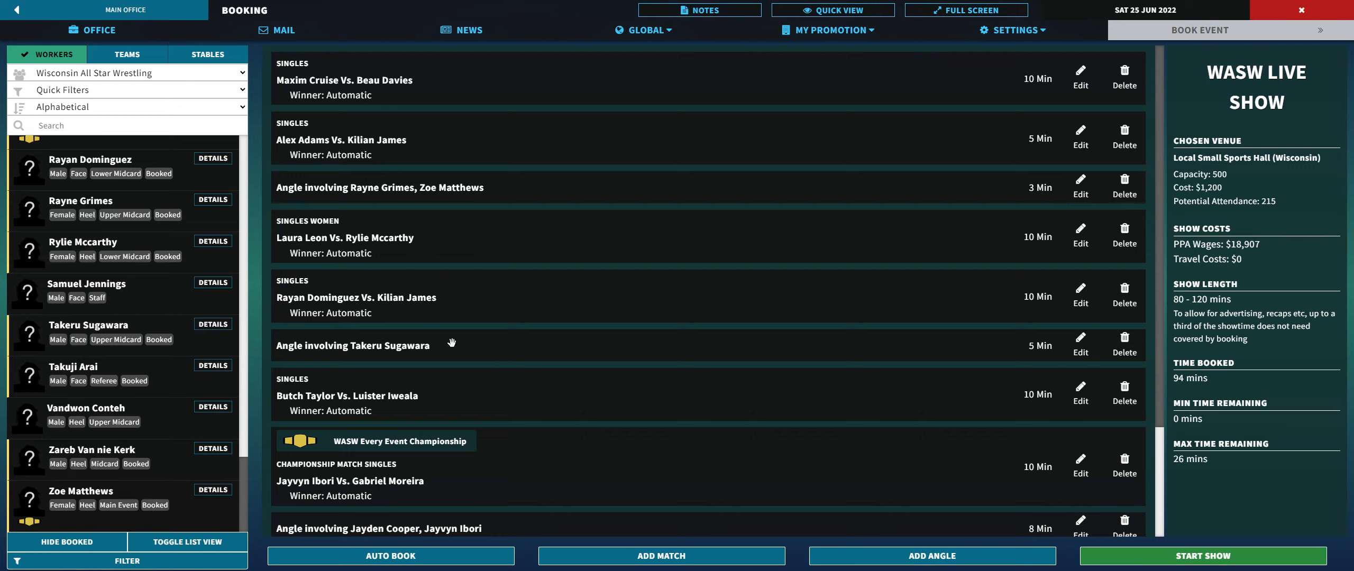
mouse_move(373, 311)
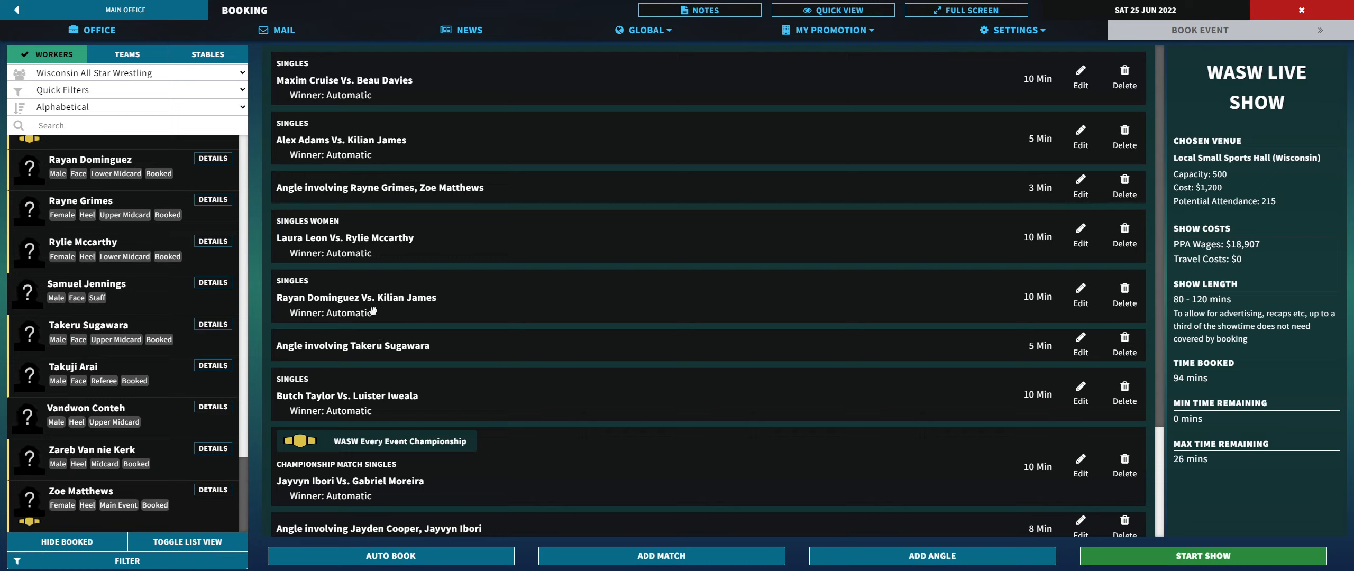
mouse_move(460, 304)
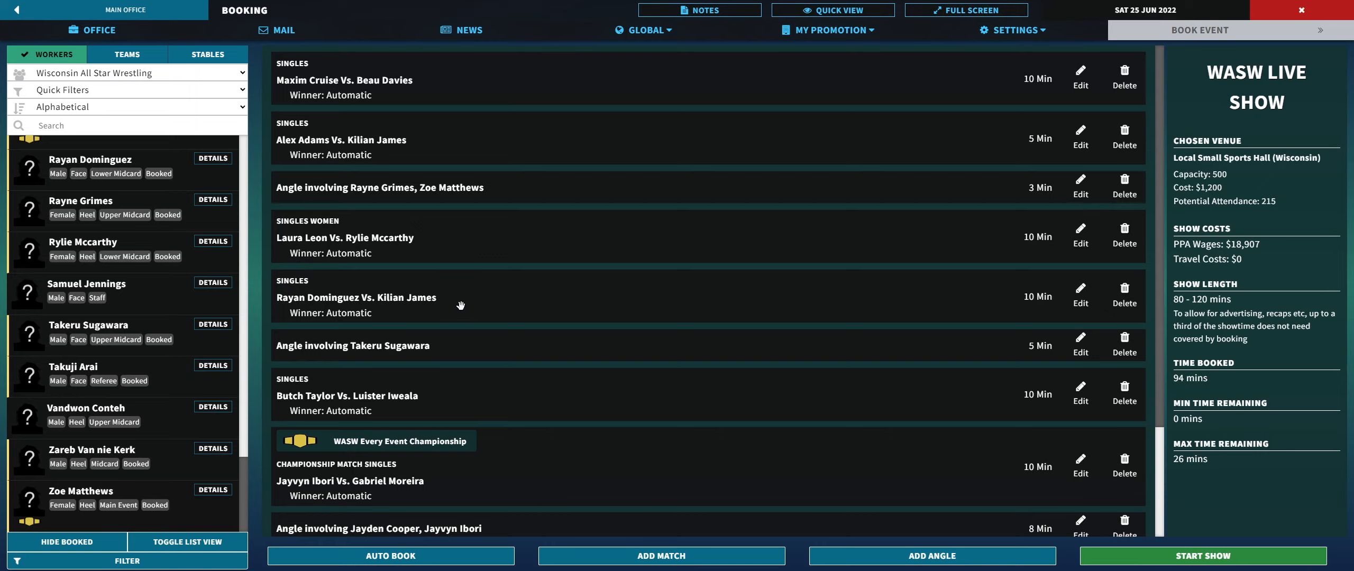
mouse_move(401, 362)
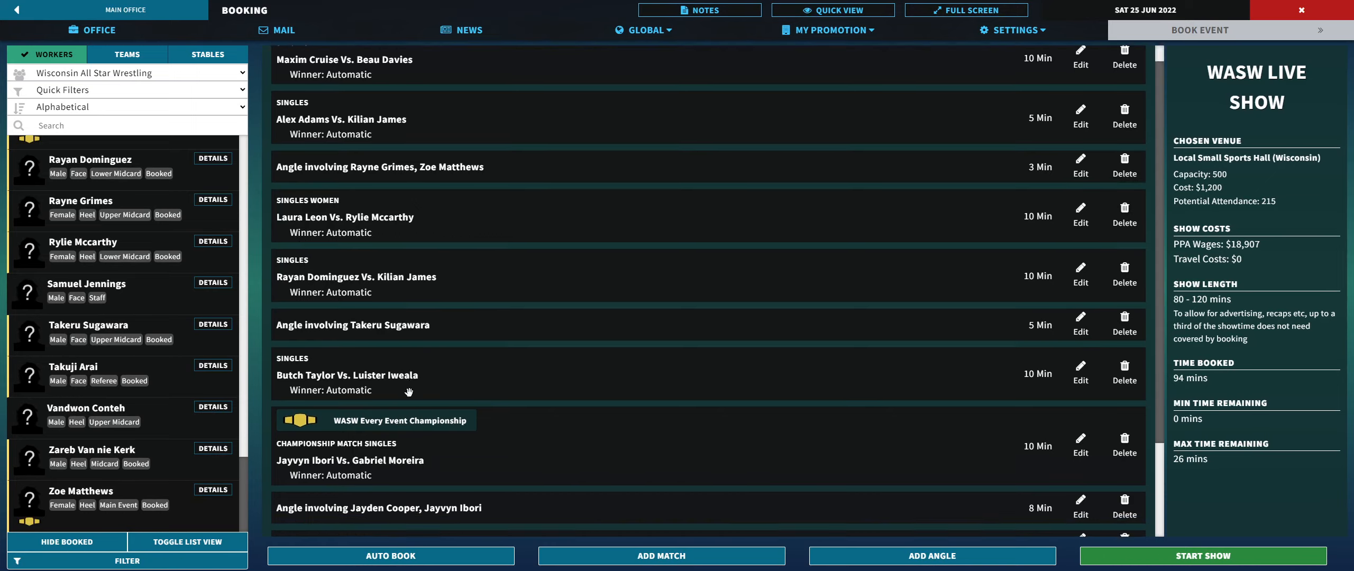
scroll(down, 3)
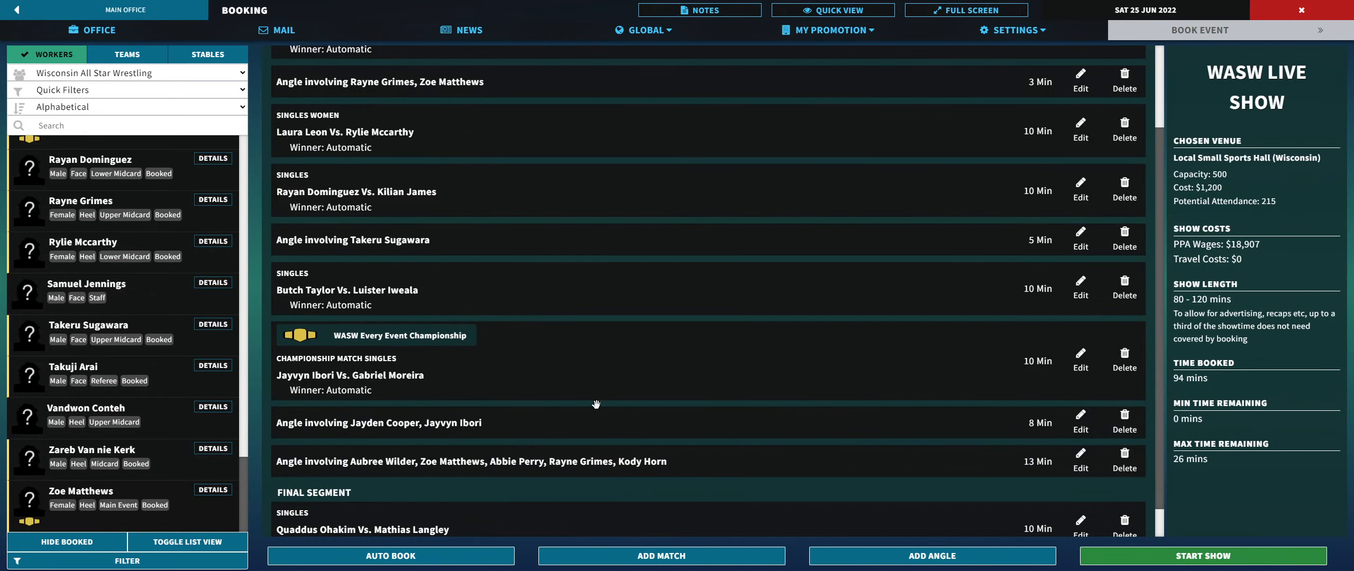
mouse_move(604, 398)
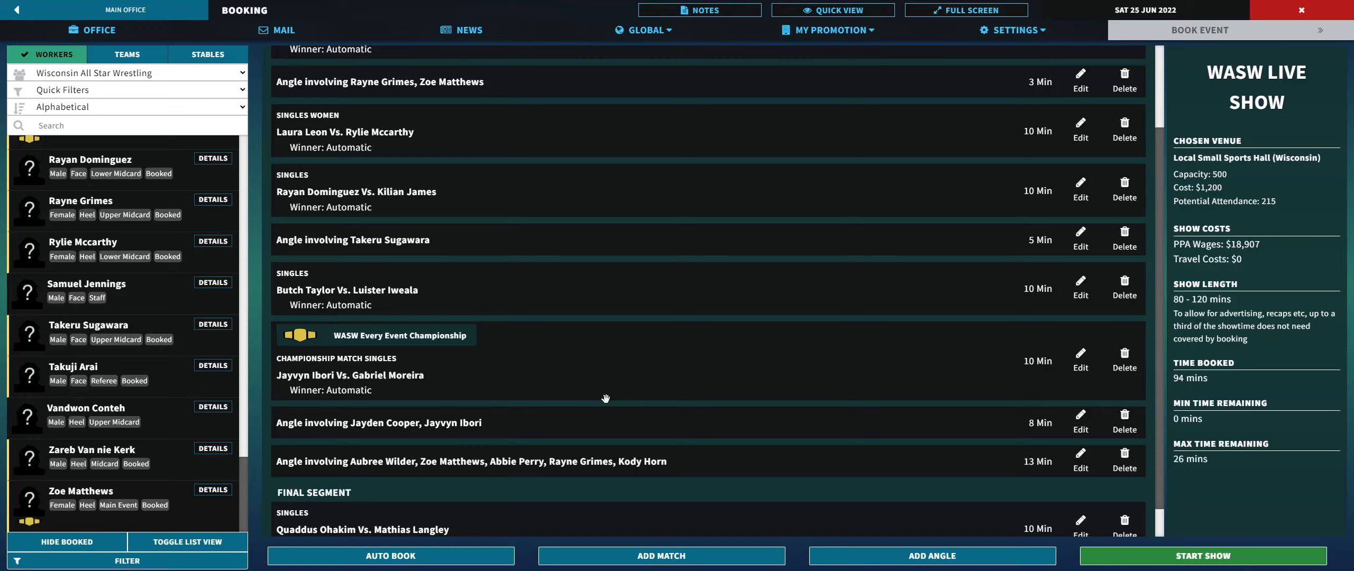
mouse_move(711, 401)
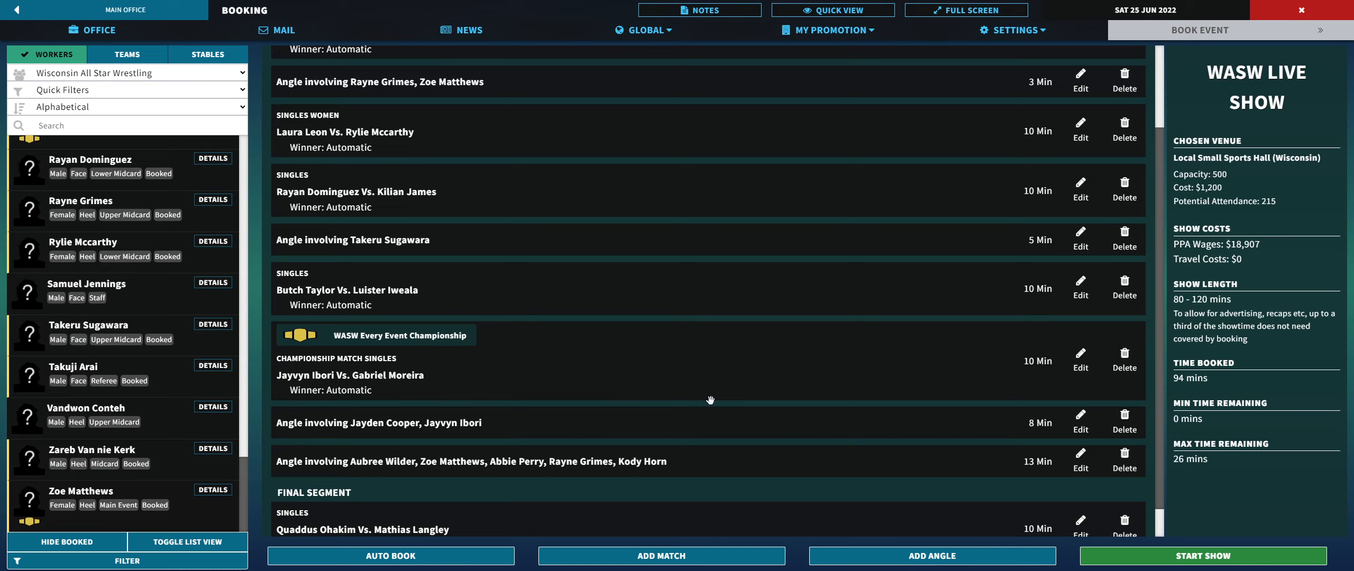
scroll(down, 3)
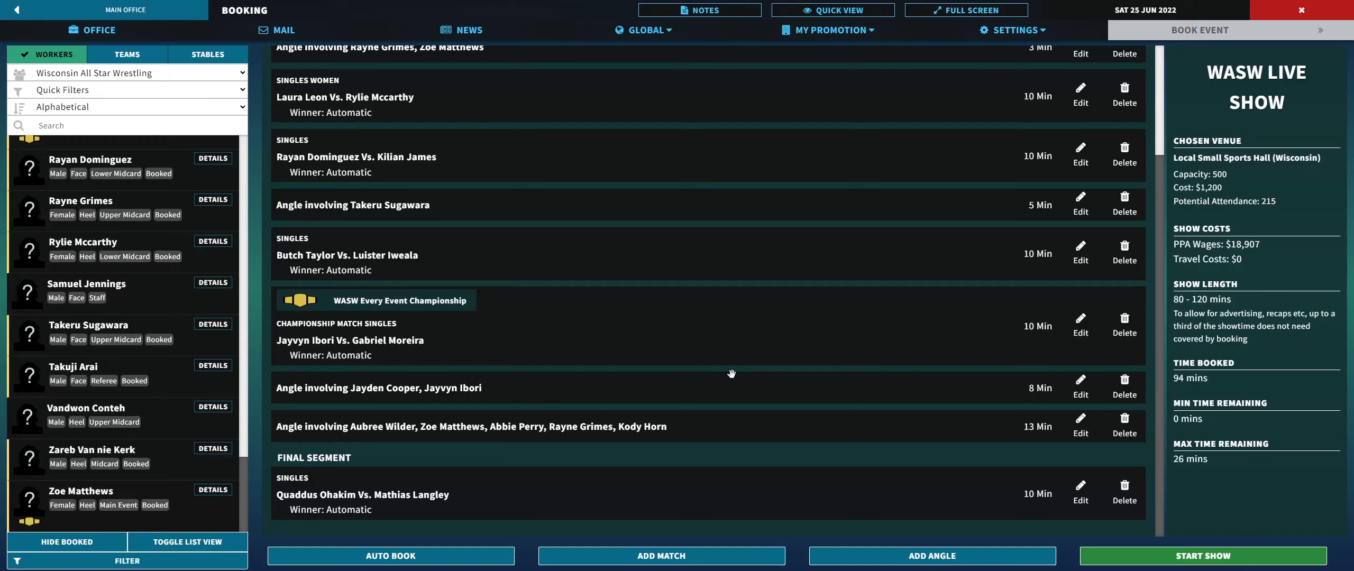
mouse_move(714, 373)
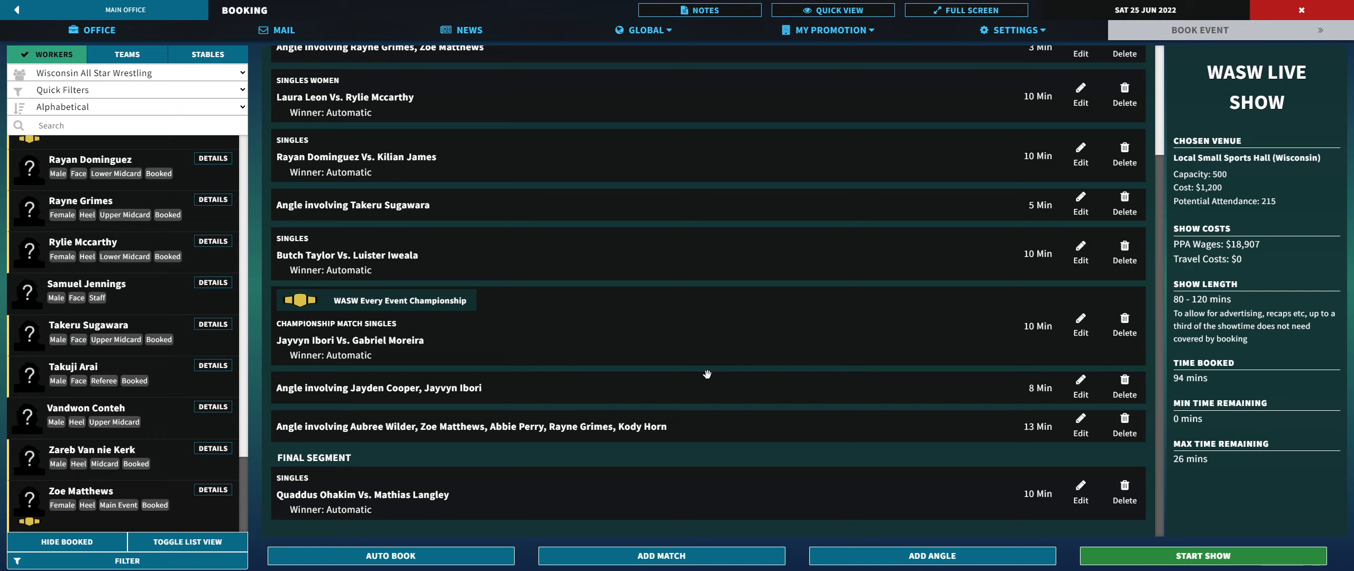
mouse_move(1004, 466)
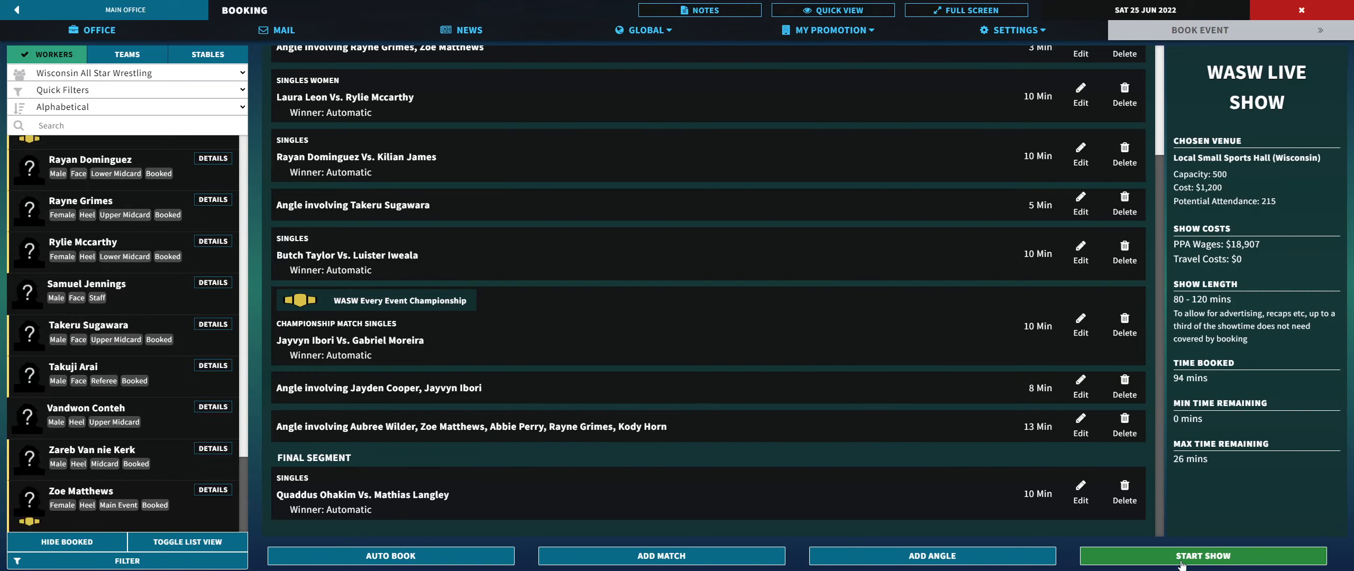
click(1200, 556)
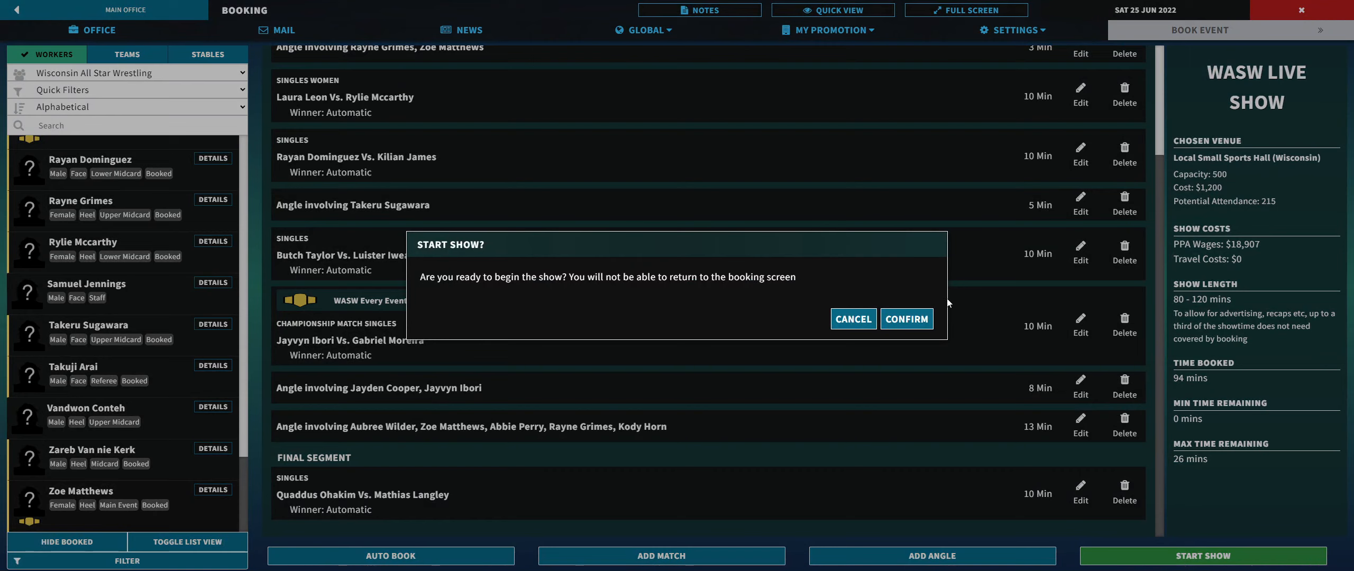
click(906, 319)
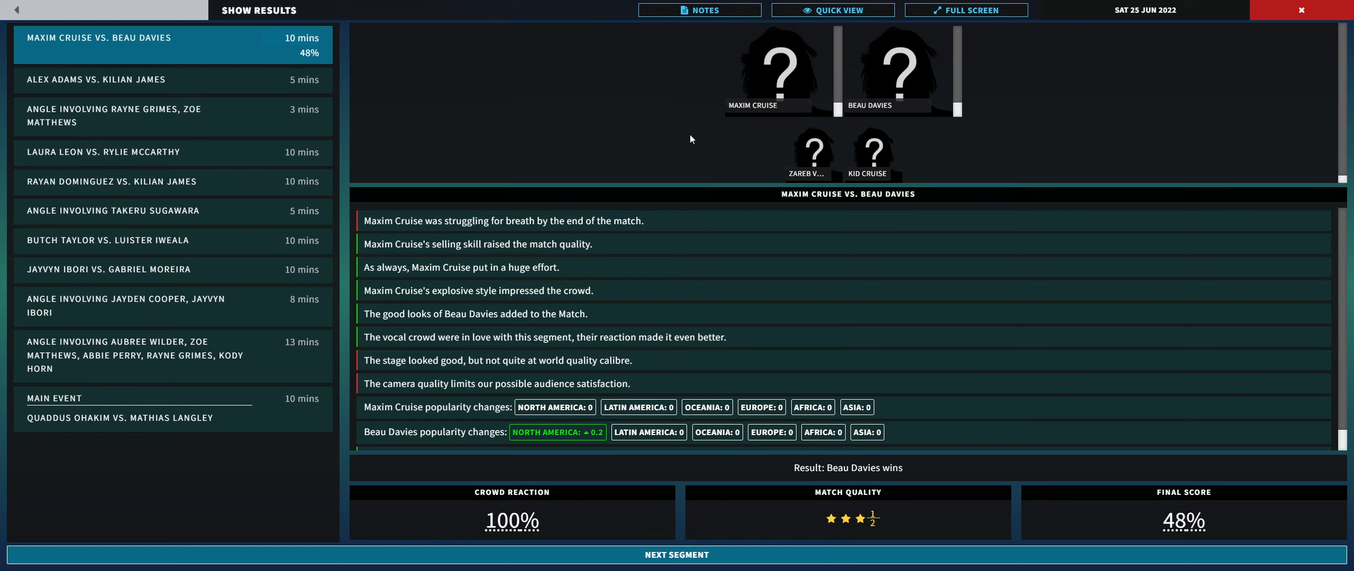
mouse_move(572, 242)
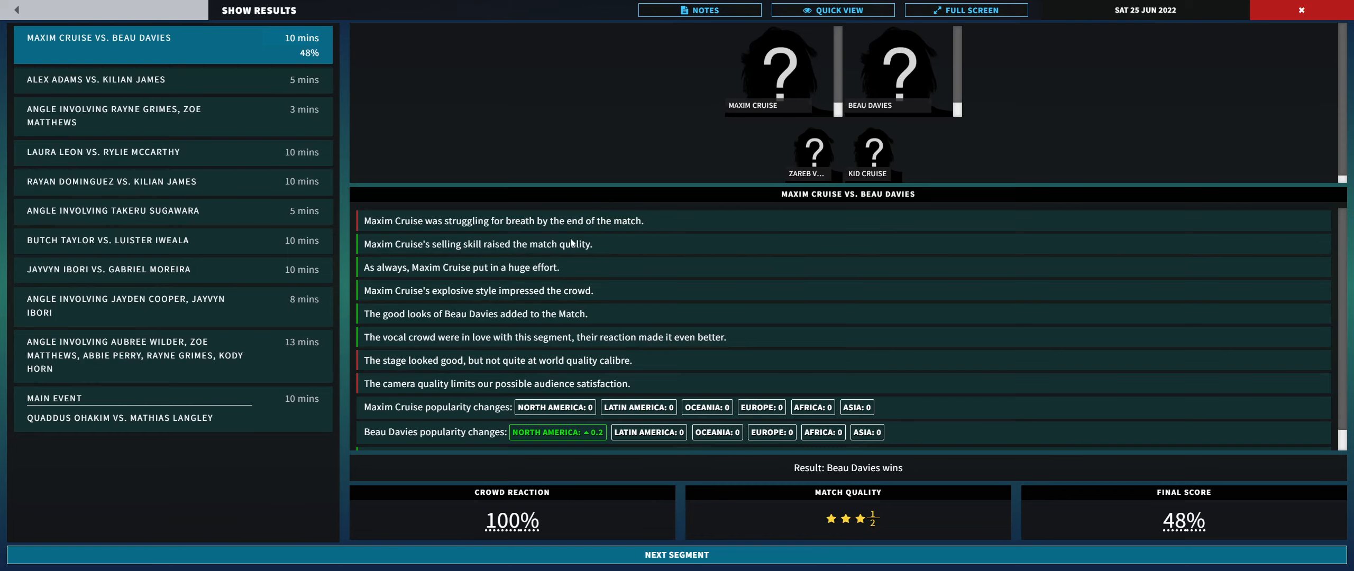
mouse_move(444, 254)
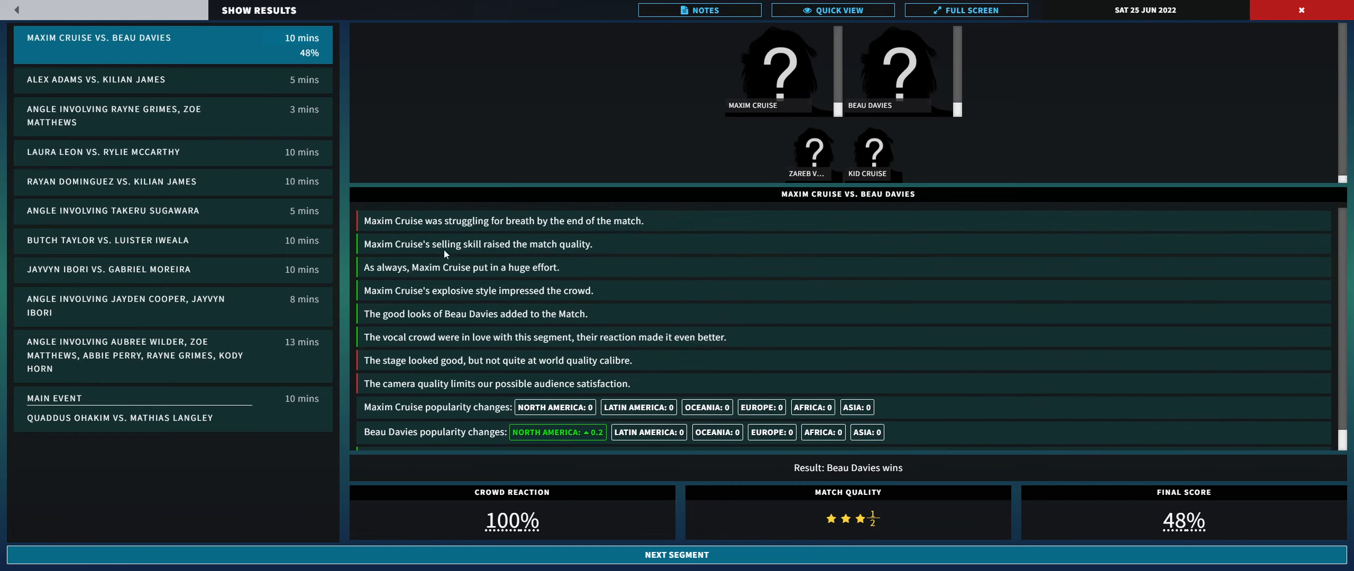
mouse_move(479, 268)
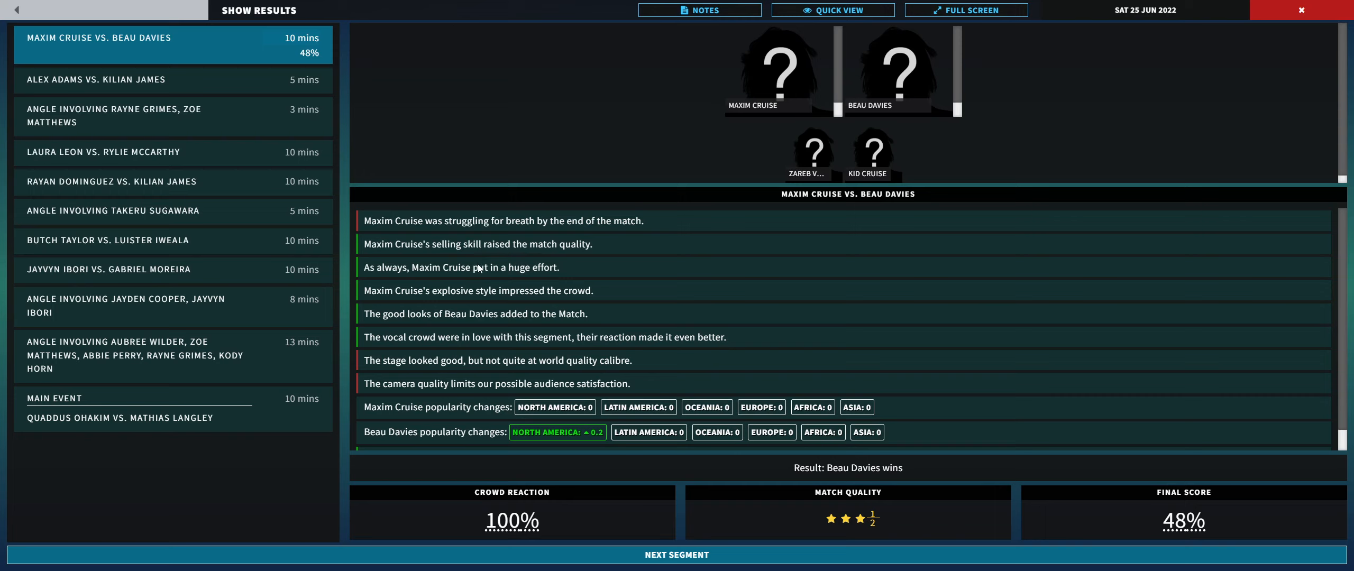
mouse_move(387, 263)
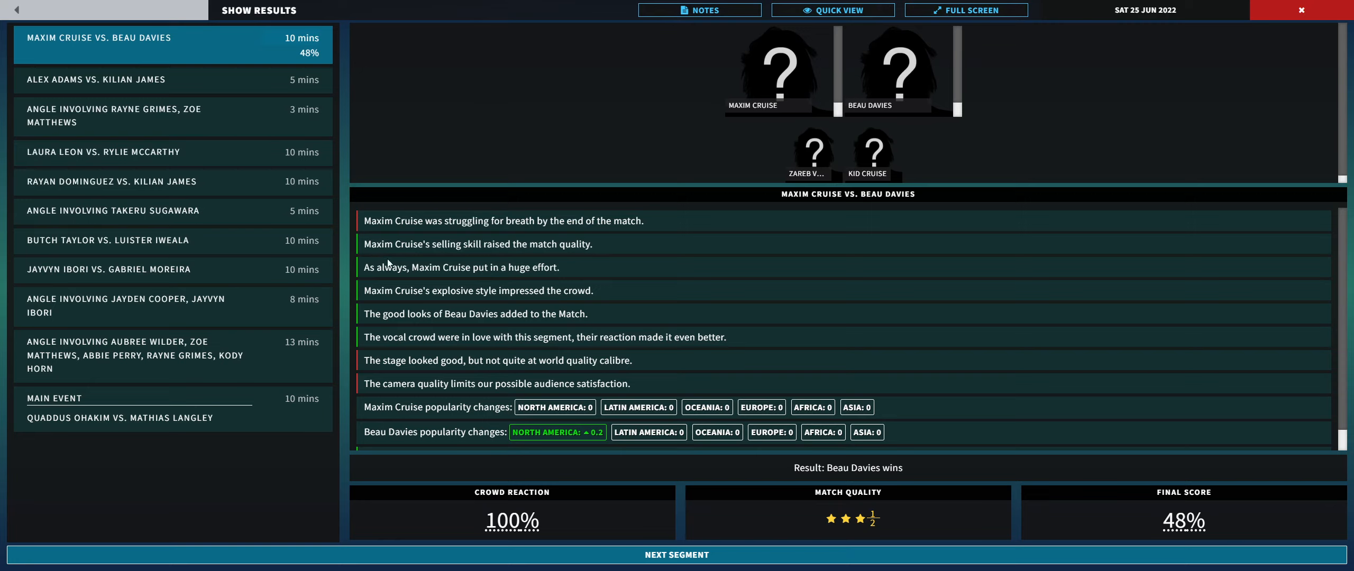
mouse_move(529, 278)
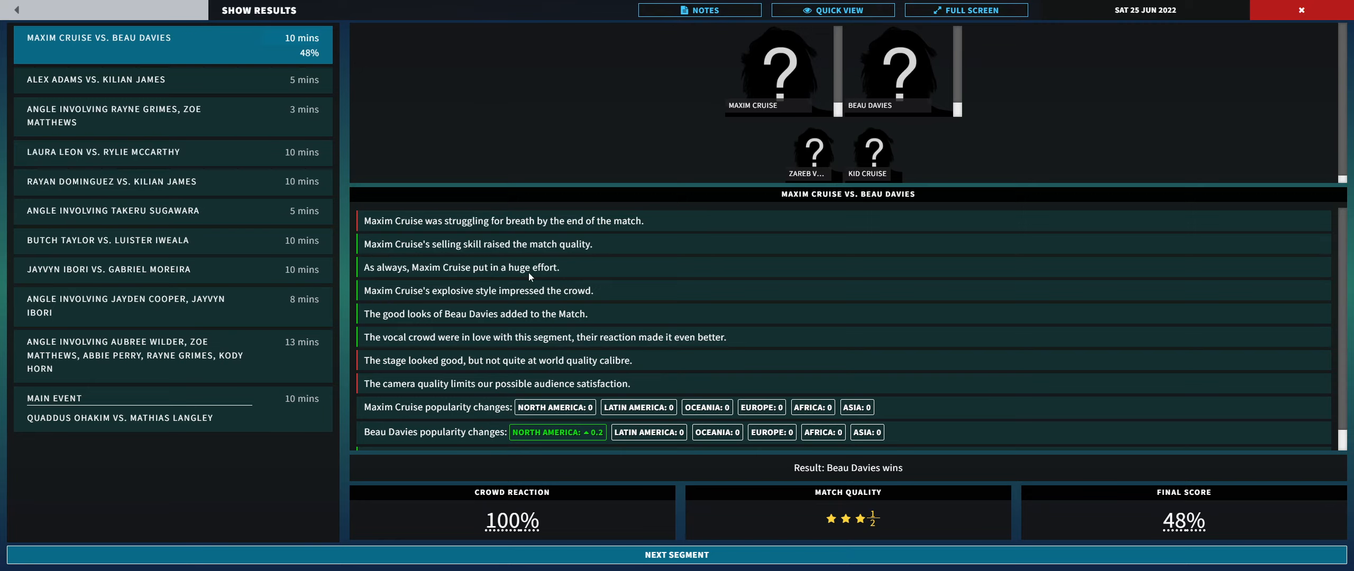
Step: Scroll through the Maxim Cruise vs Beau Davies match commentary
scroll(down, 3)
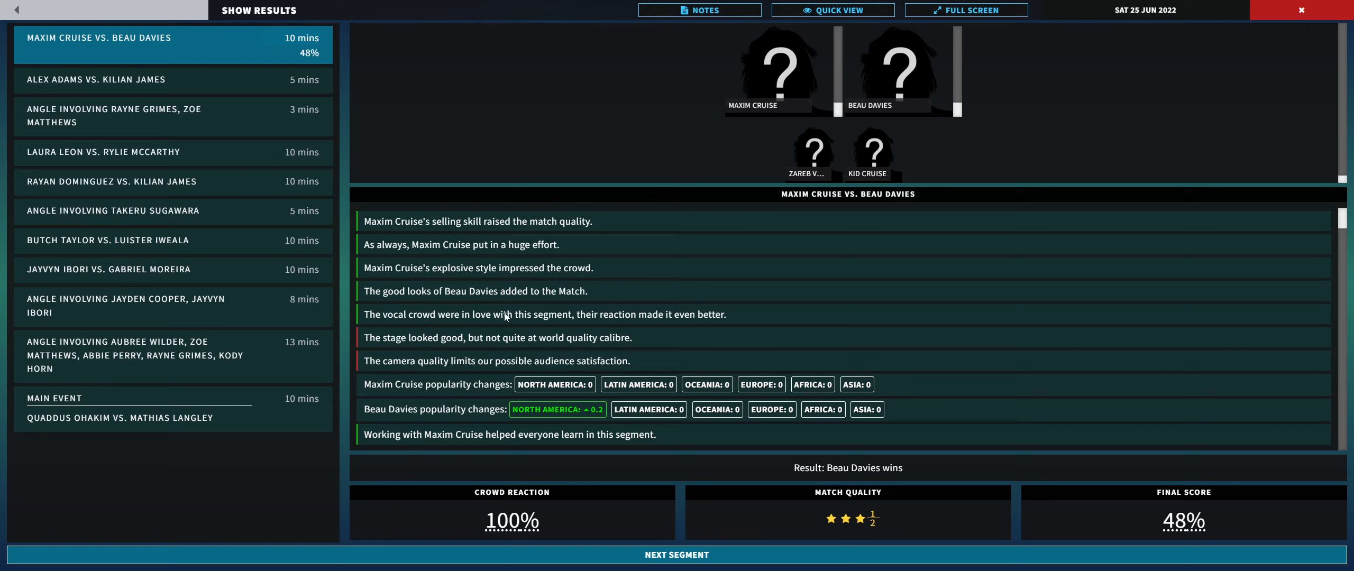
mouse_move(510, 431)
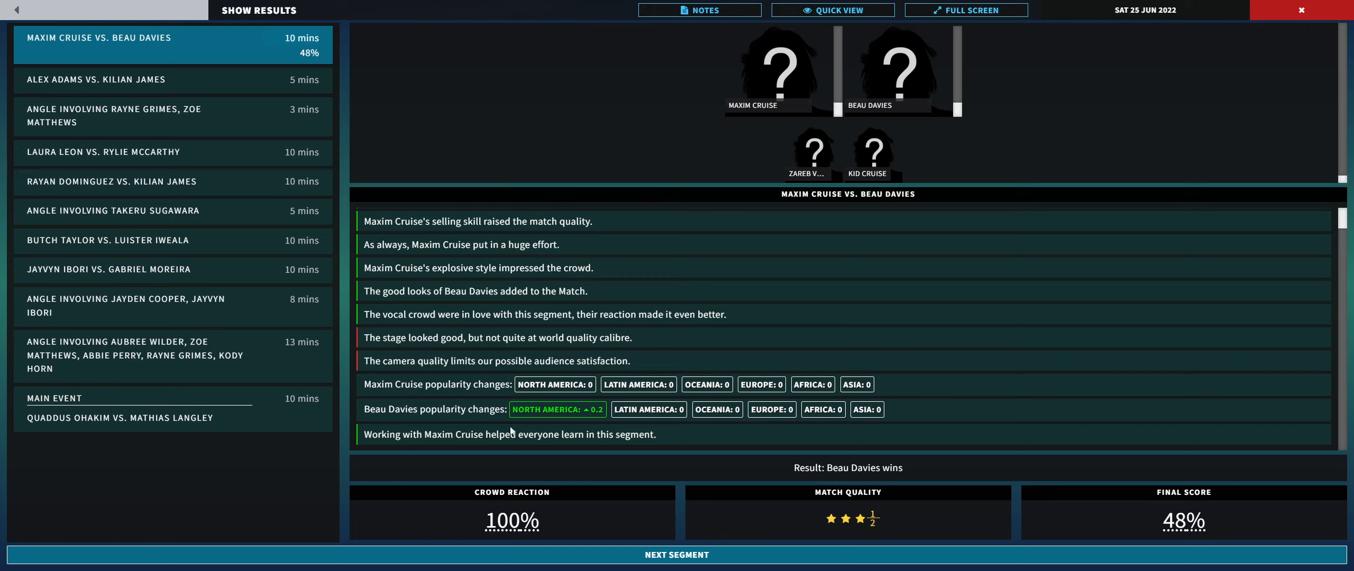
mouse_move(816, 458)
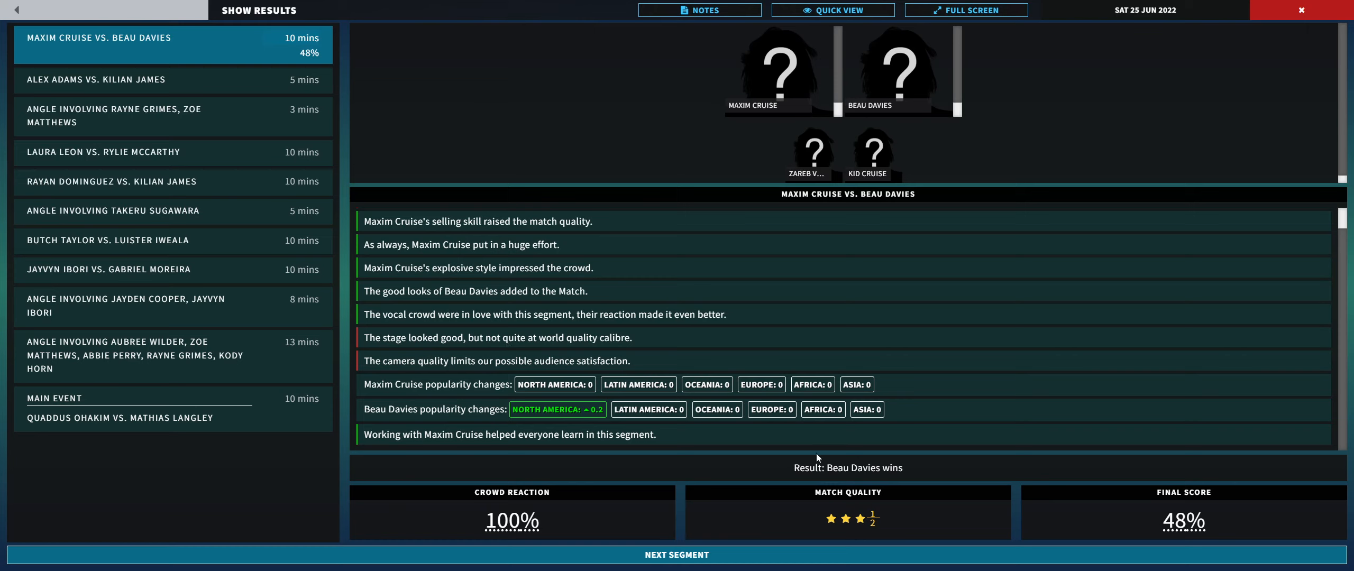
mouse_move(875, 518)
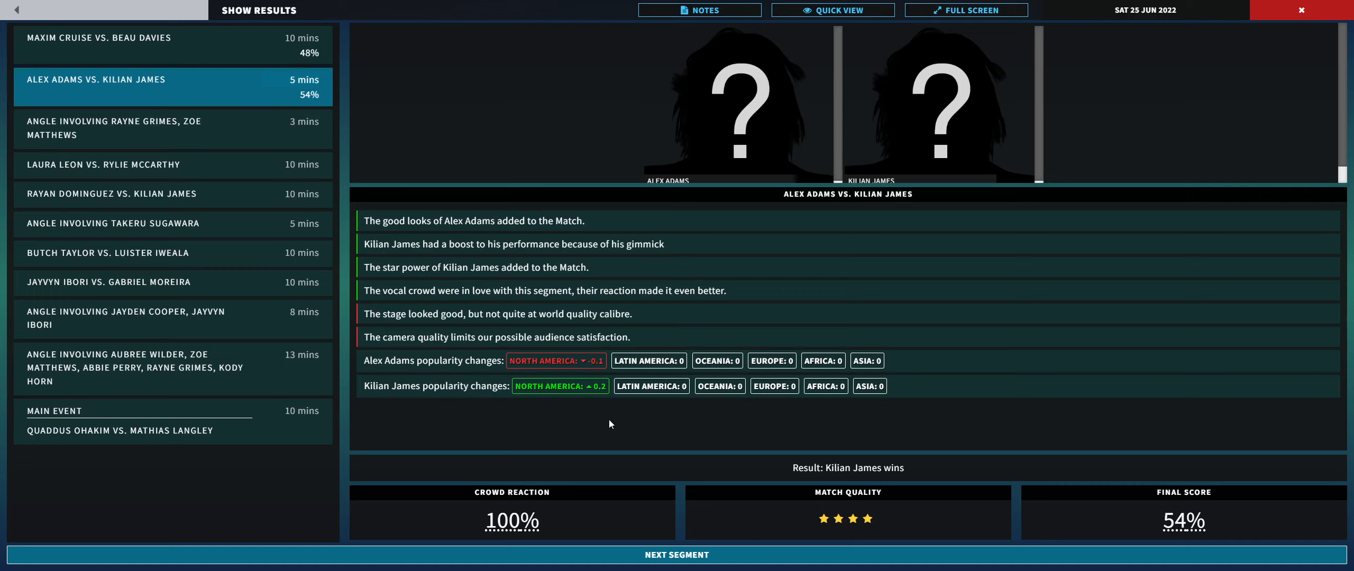
mouse_move(824, 518)
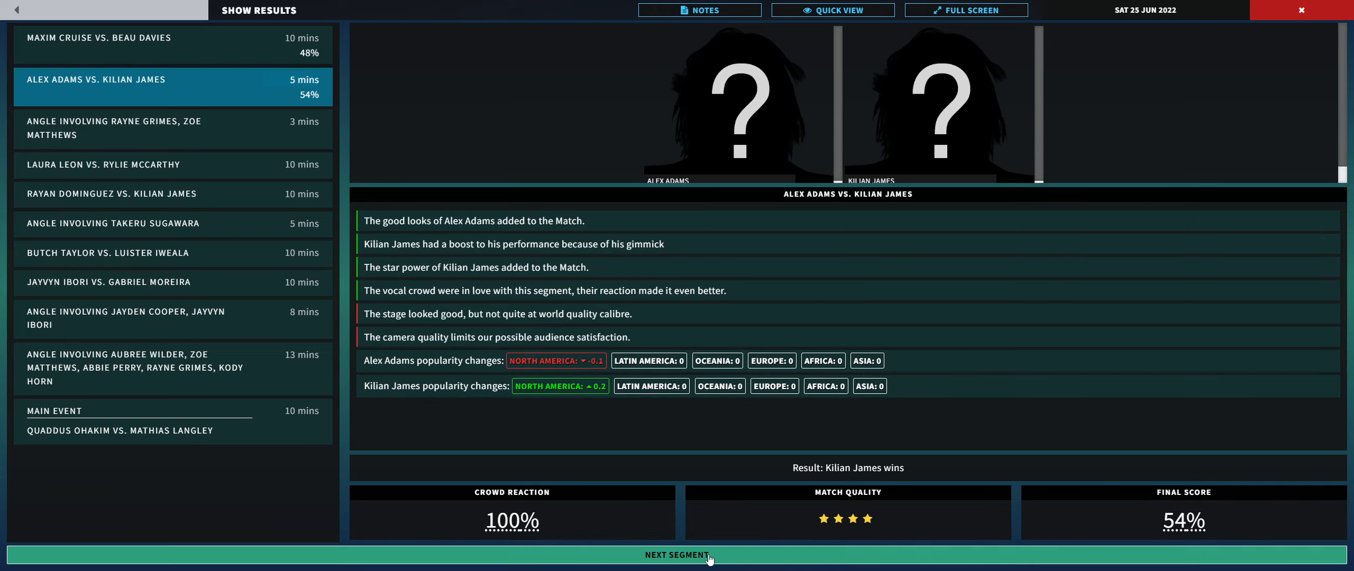
mouse_move(707, 559)
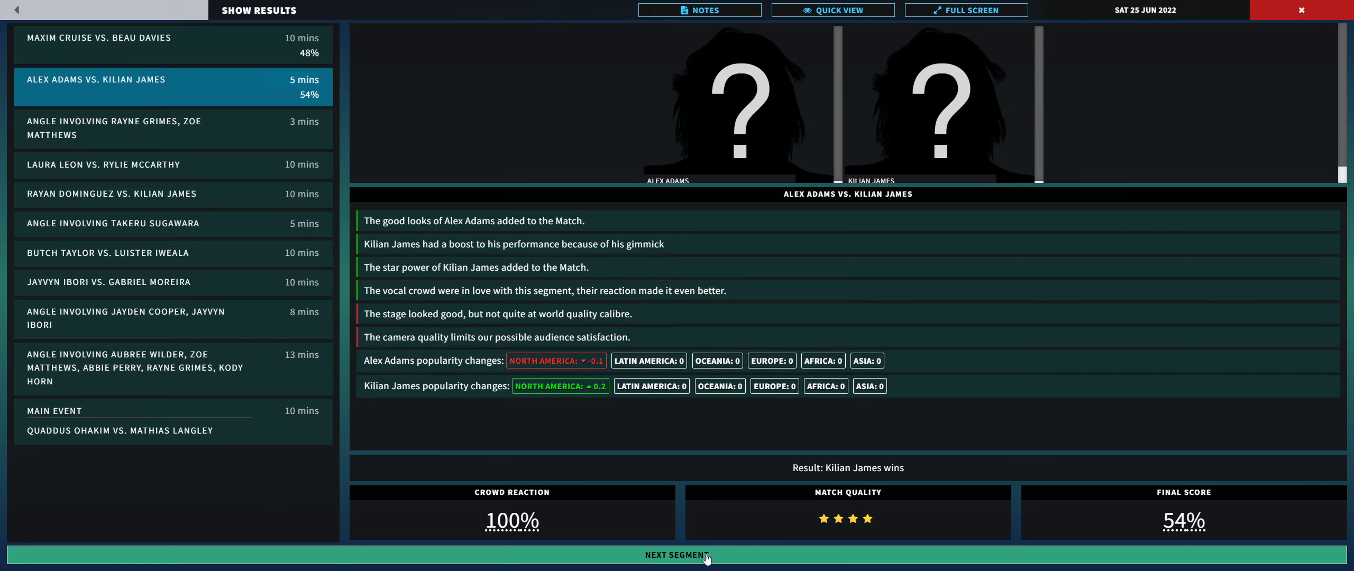
Step: Advance past Kilian James' 54% win over Alex Adams to Rayne Grimes' promo result
click(678, 554)
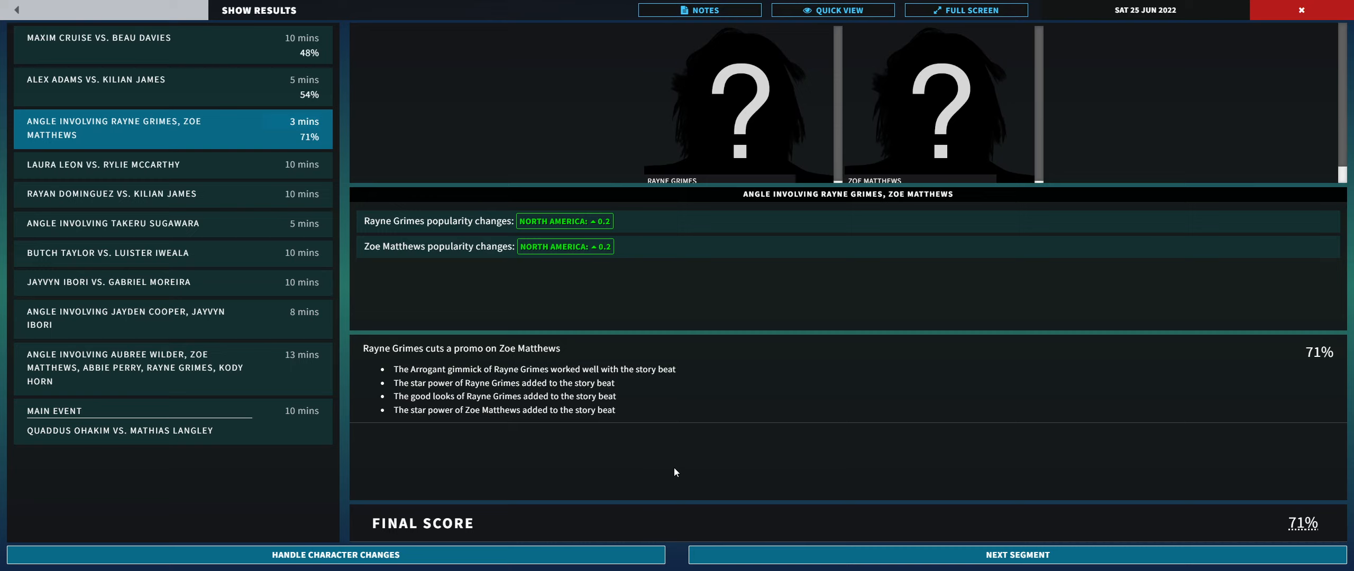
Step: Turn Rayne Grimes face through the character changes after the Zoe Matthews promo
click(335, 554)
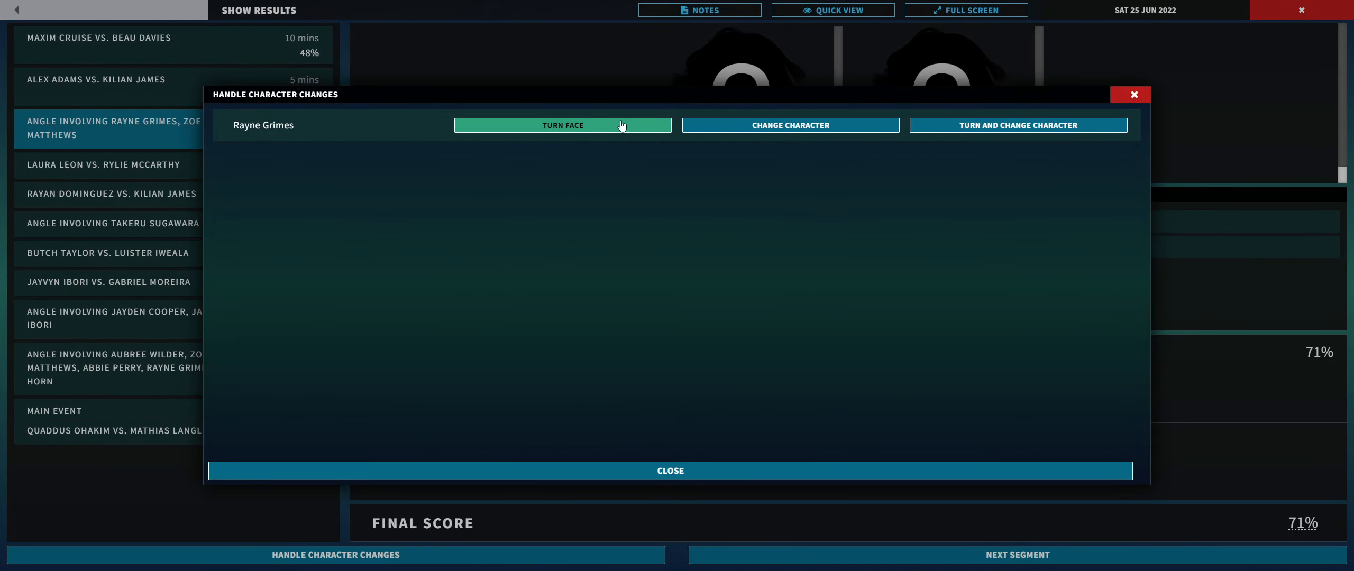
click(561, 126)
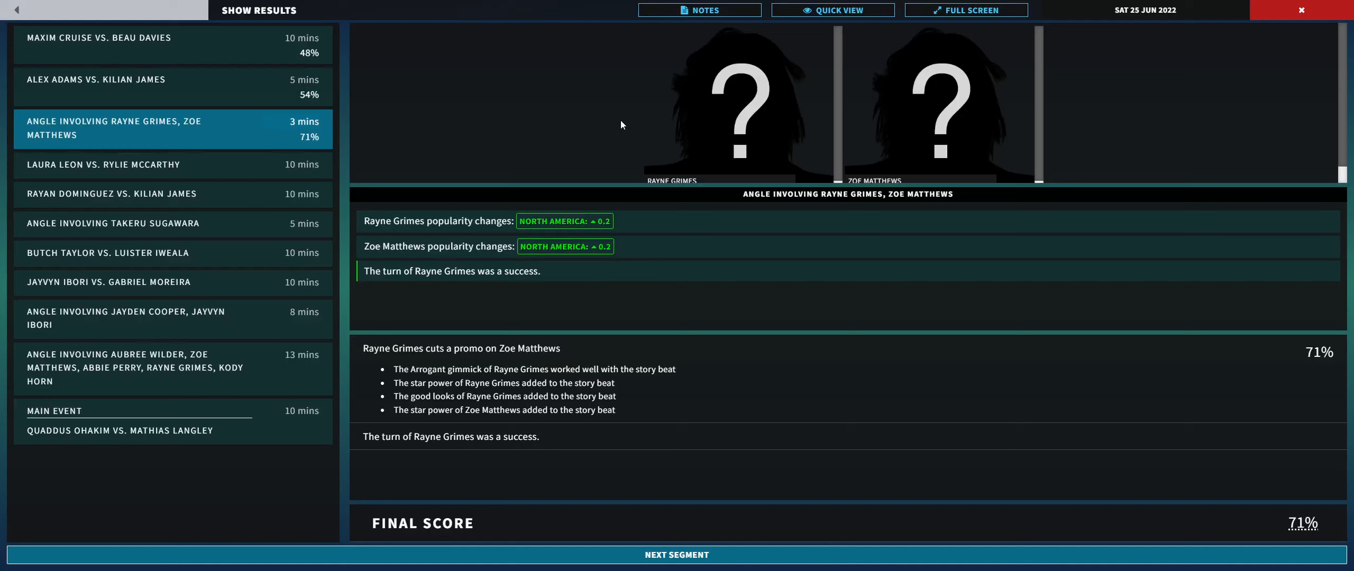
mouse_move(614, 233)
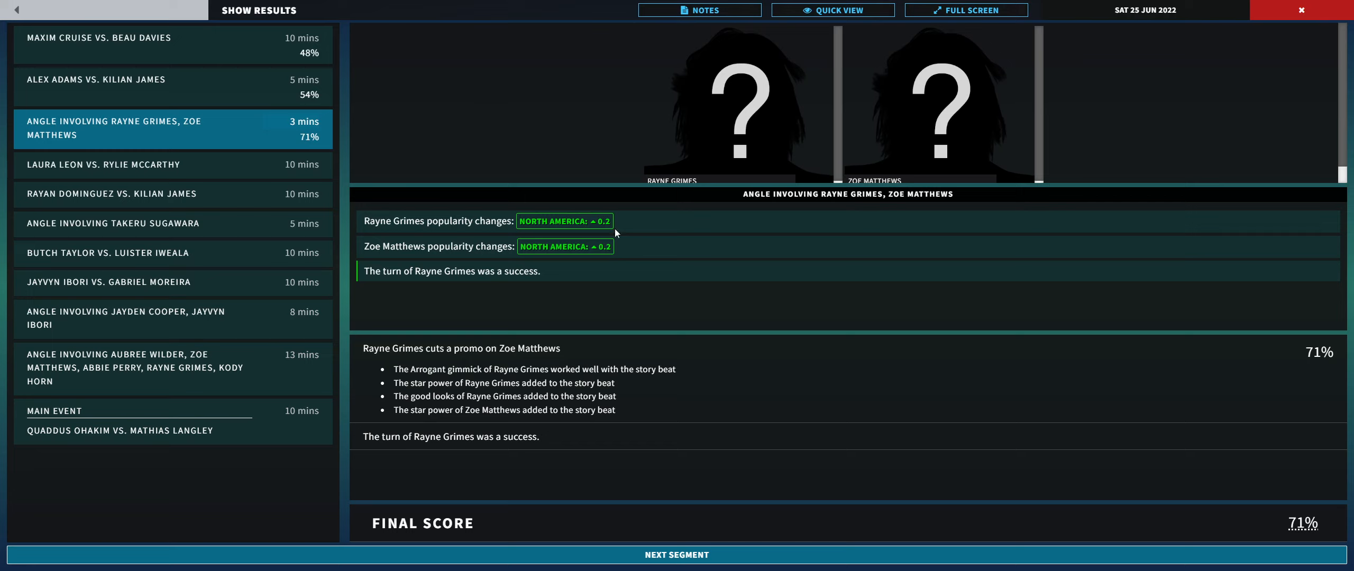
mouse_move(677, 554)
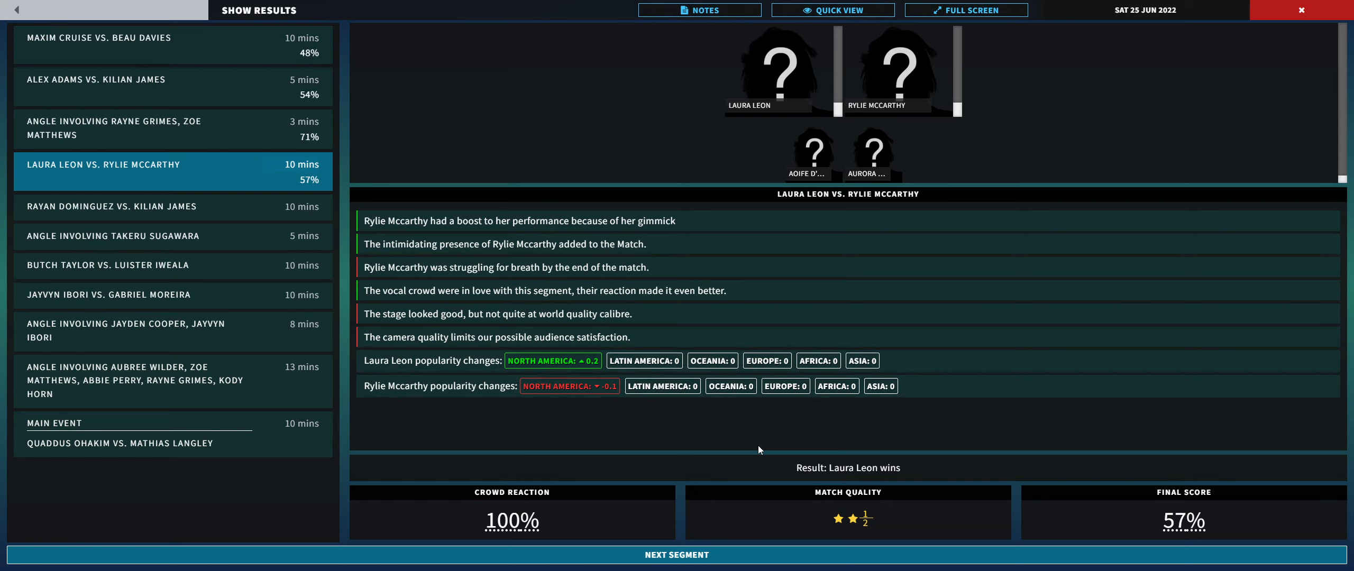
mouse_move(559, 398)
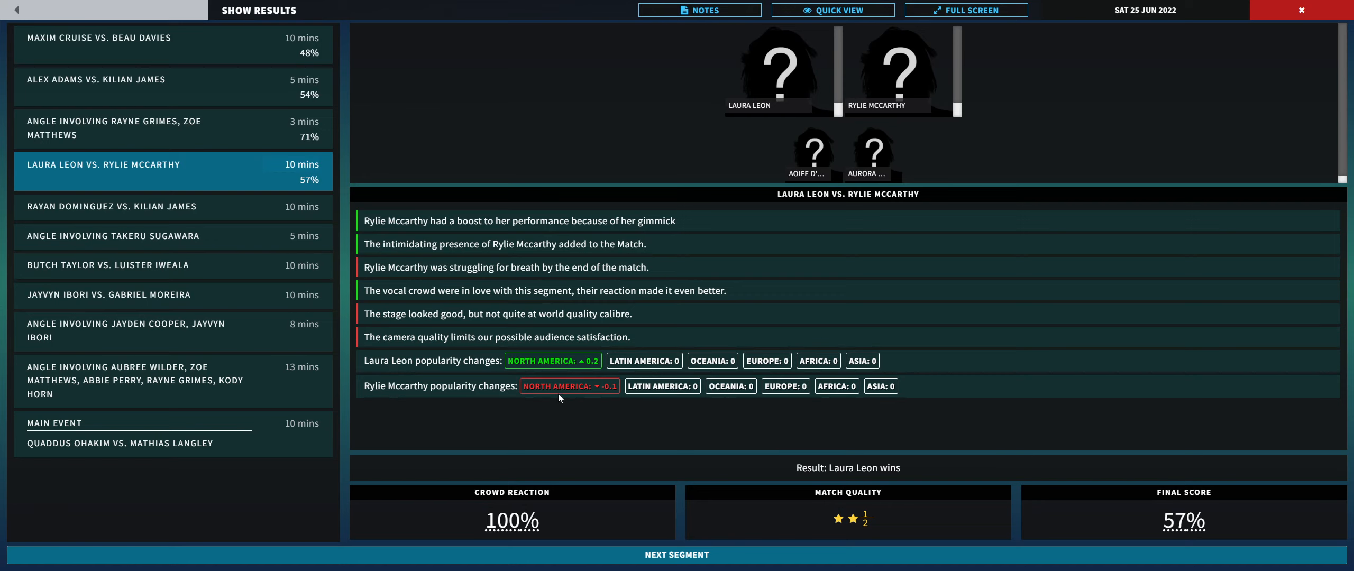
mouse_move(814, 423)
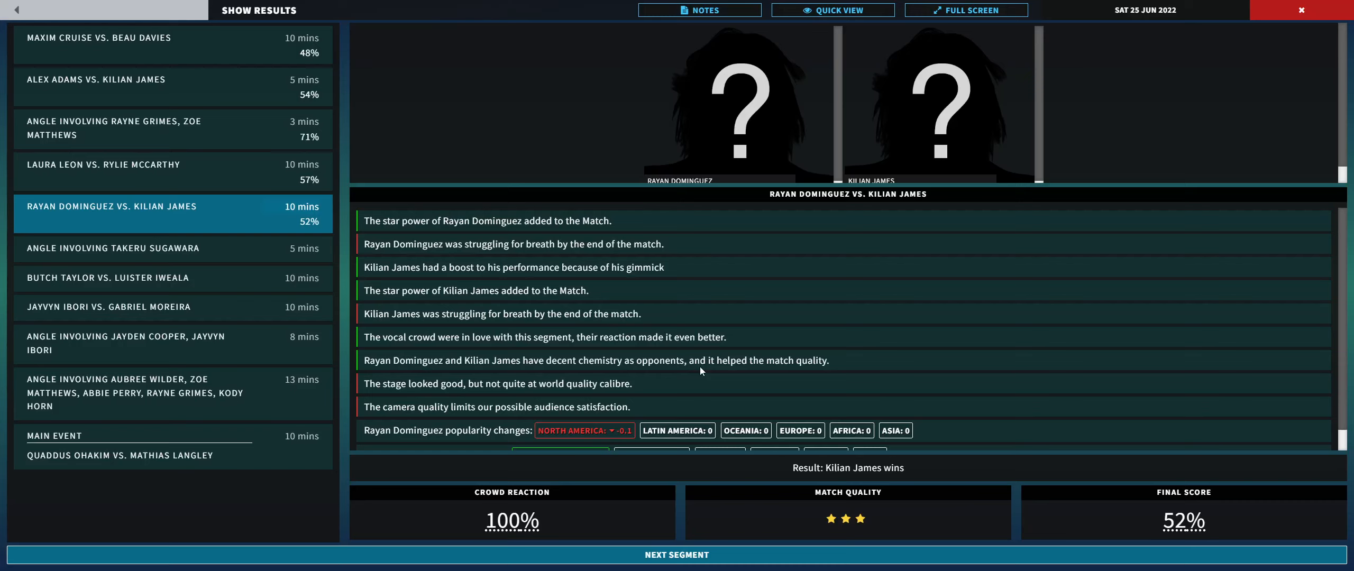
mouse_move(846, 518)
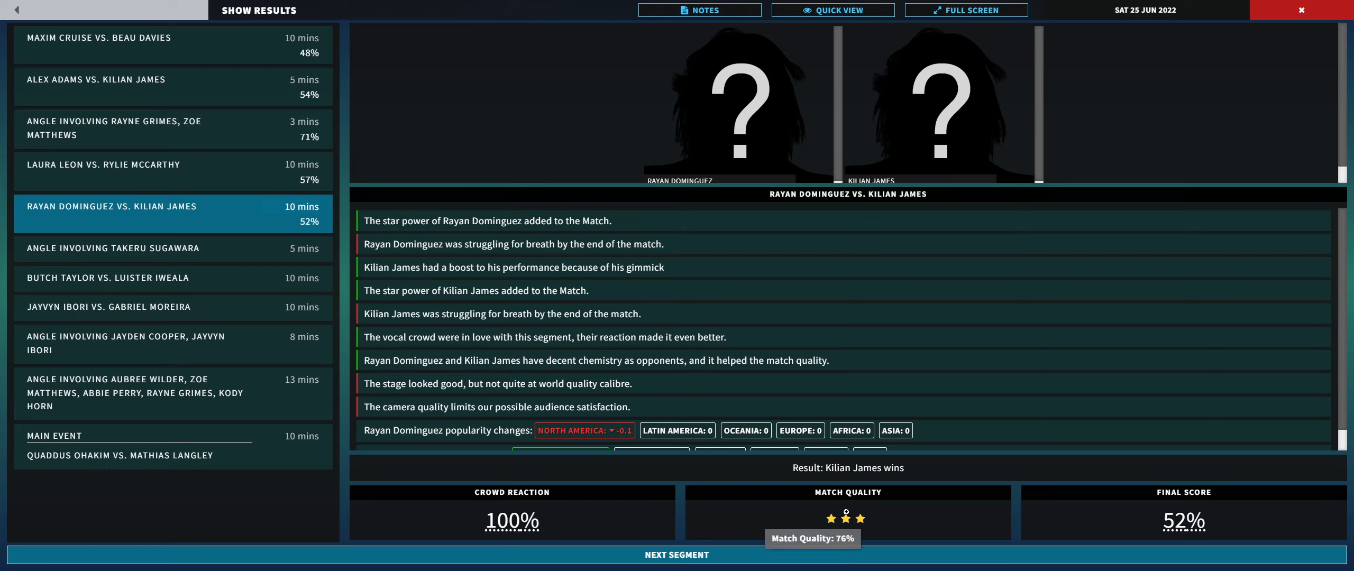
mouse_move(1183, 521)
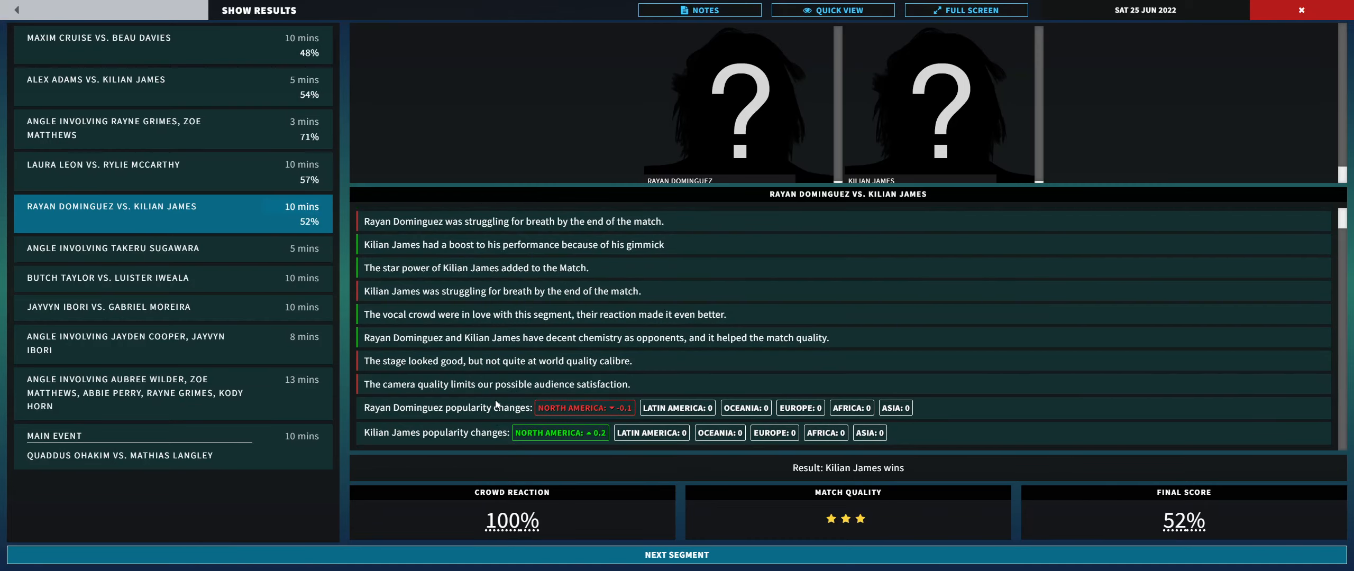
mouse_move(657, 423)
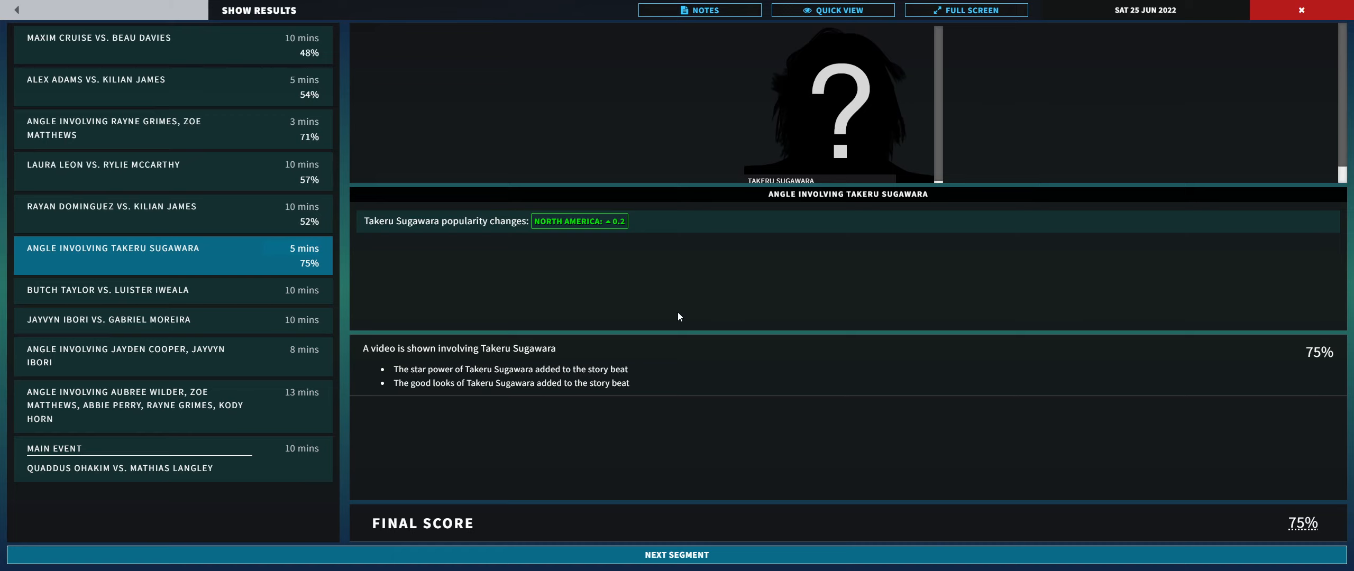
mouse_move(672, 311)
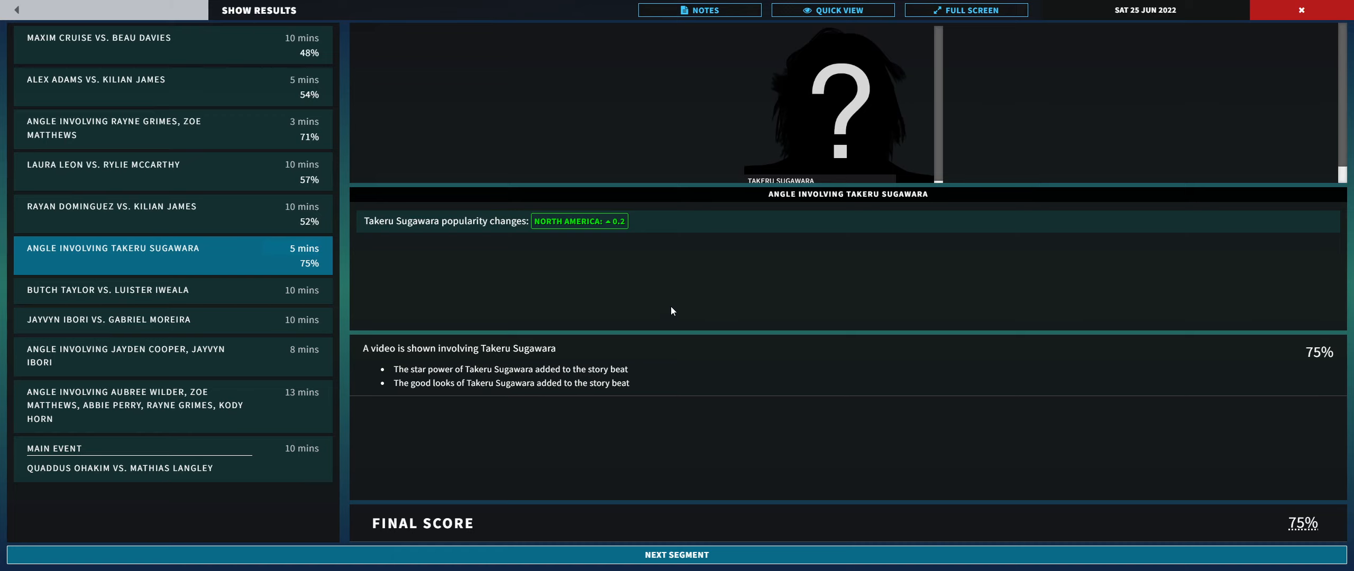
mouse_move(827, 372)
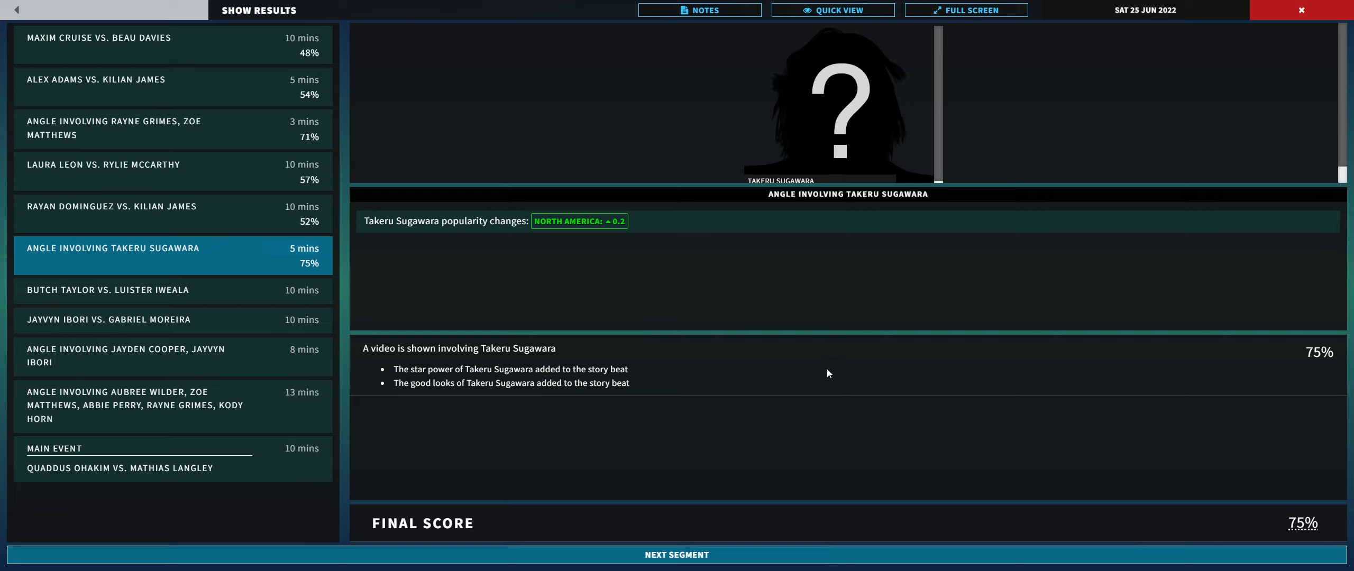
mouse_move(822, 370)
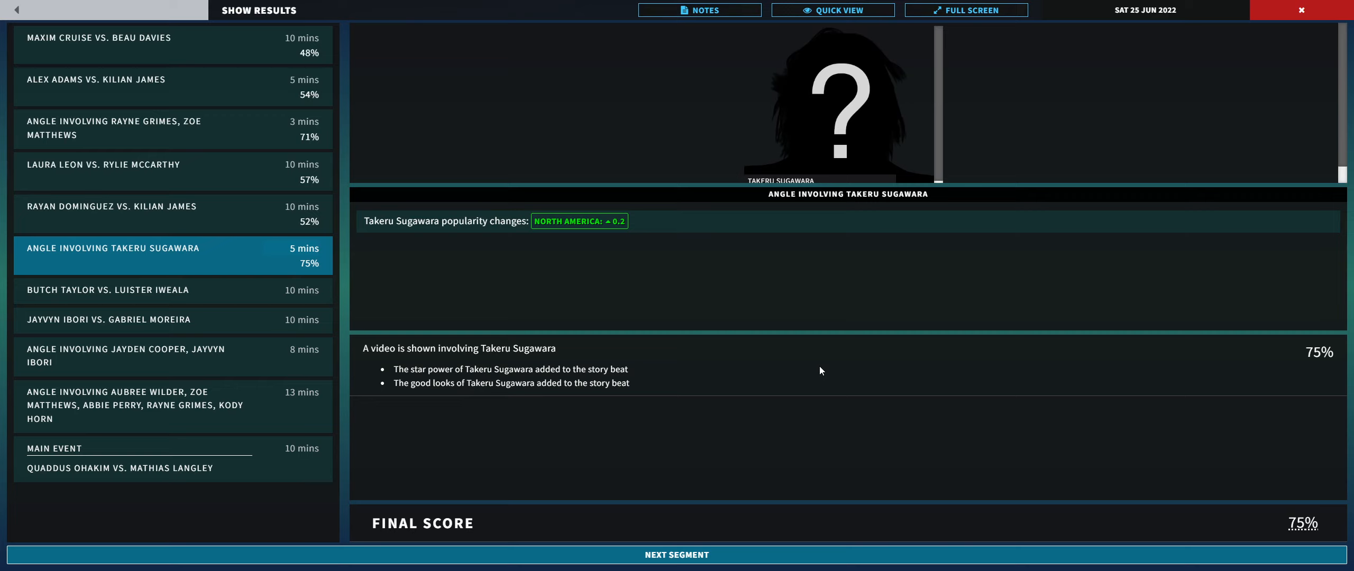
mouse_move(816, 366)
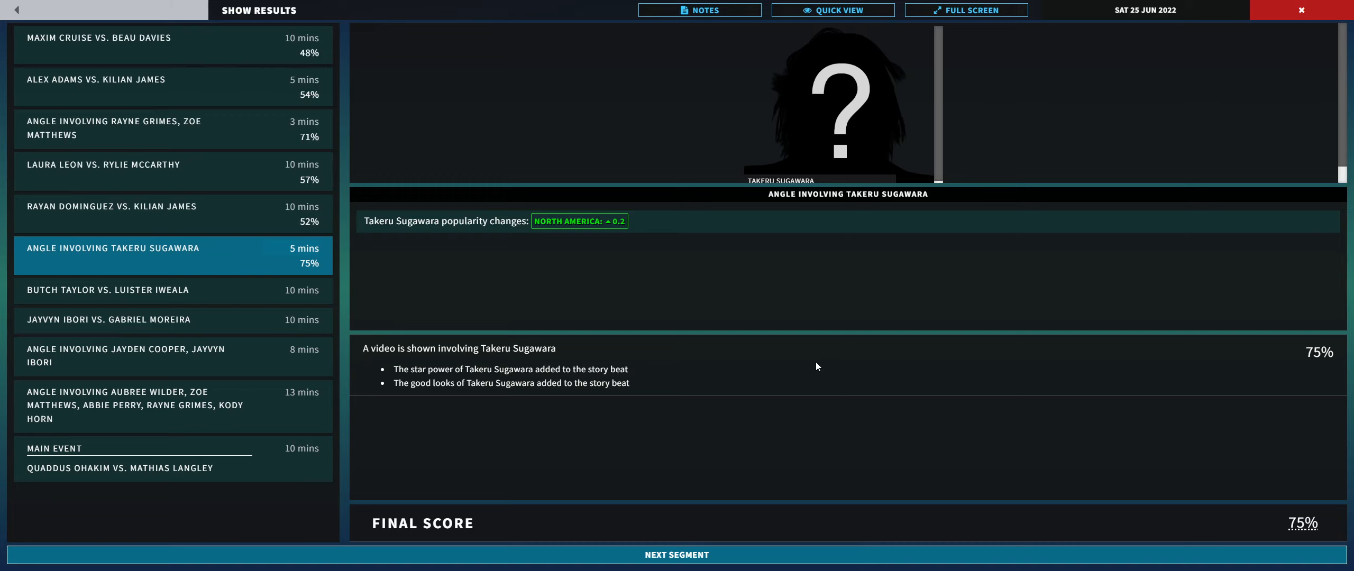
mouse_move(812, 366)
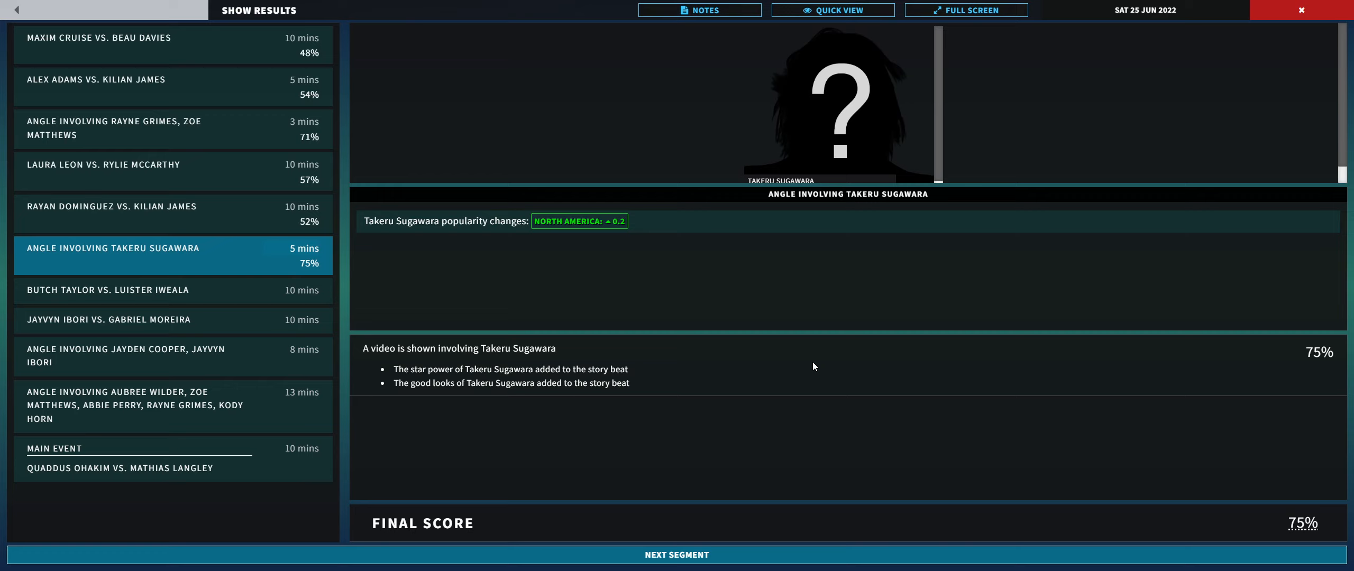
mouse_move(682, 415)
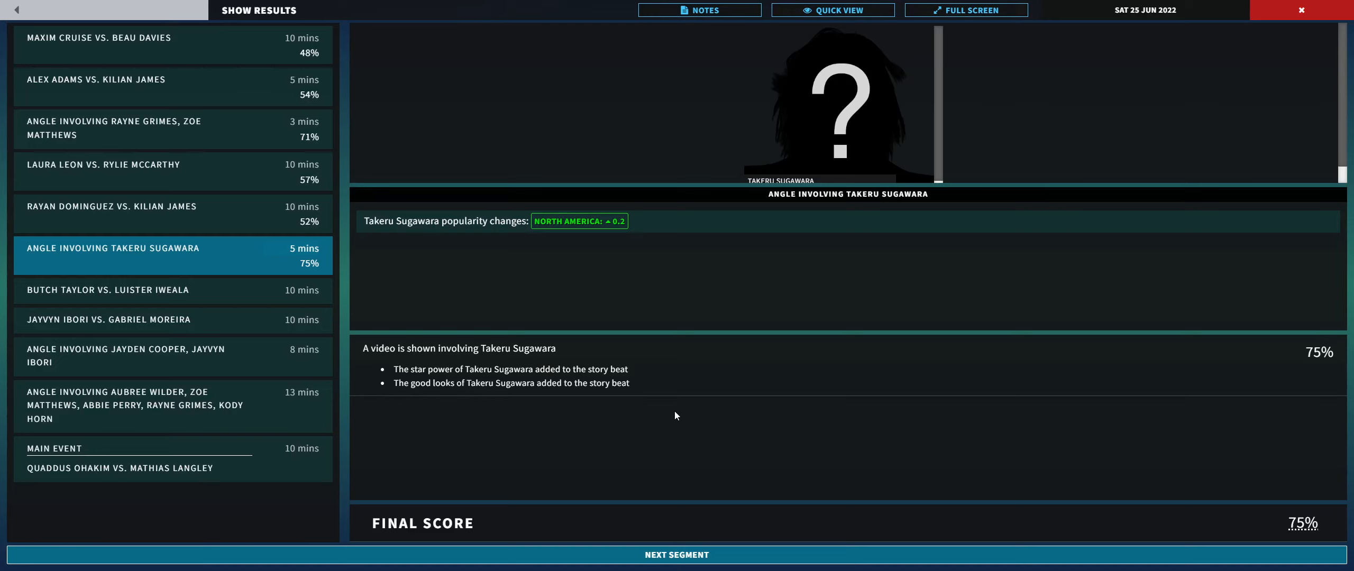
mouse_move(666, 413)
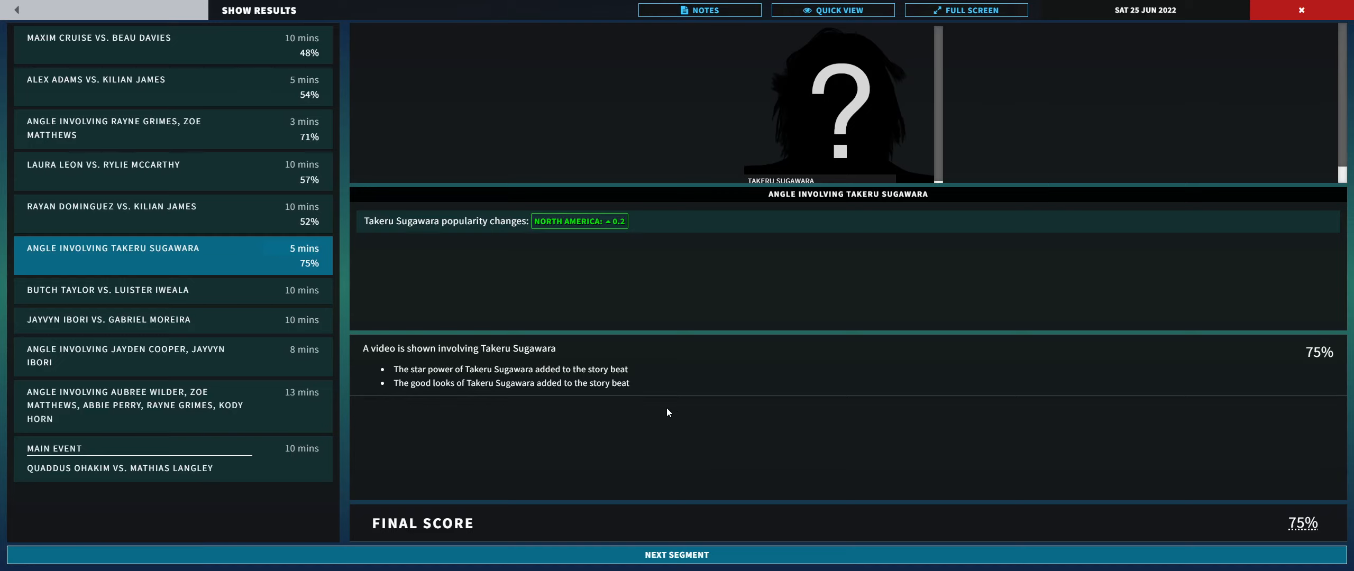
mouse_move(648, 412)
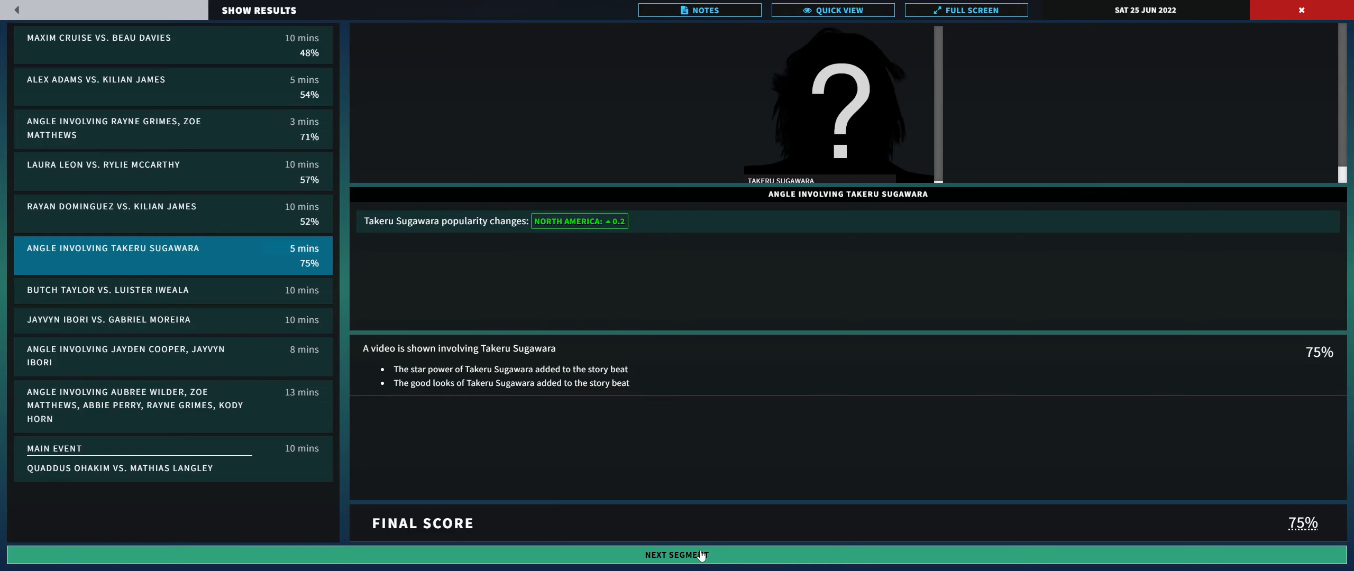
Step: Advance to the Butch Taylor vs. Luister Iweala result, a 57% Iweala win
click(676, 555)
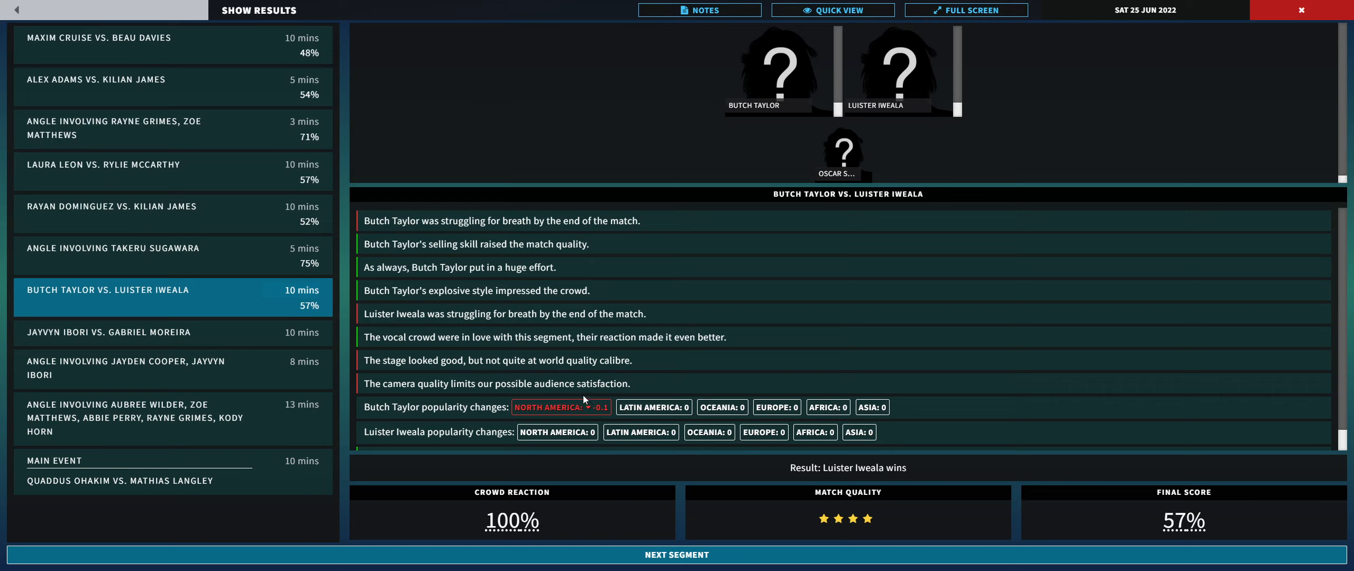
mouse_move(584, 396)
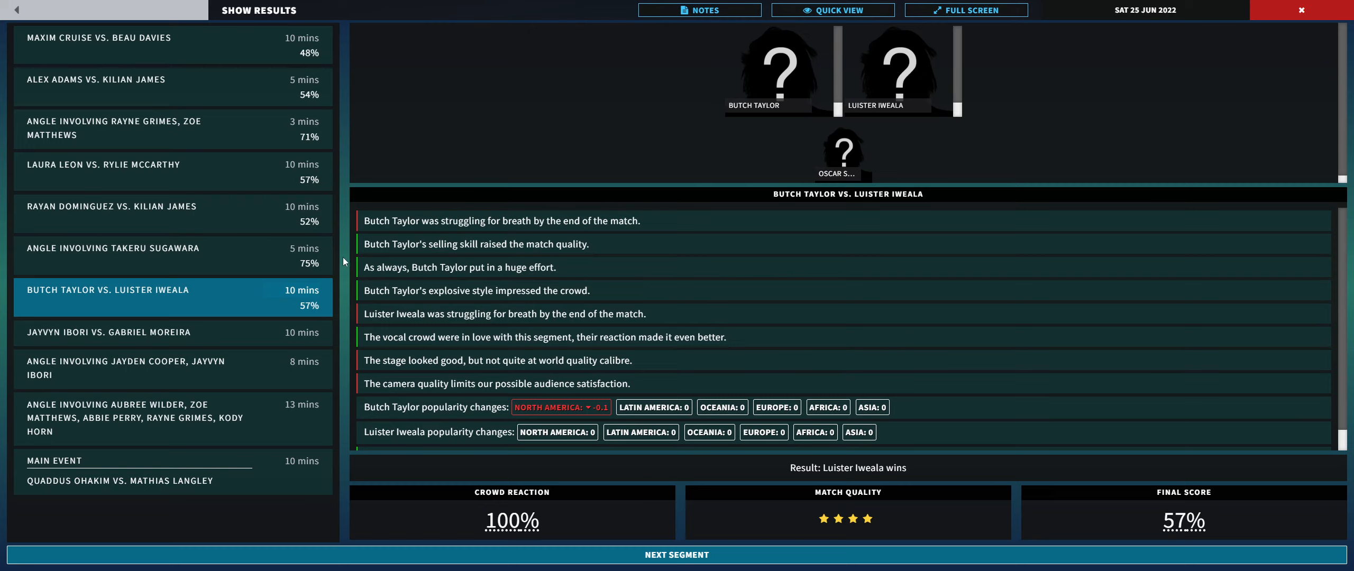
mouse_move(538, 310)
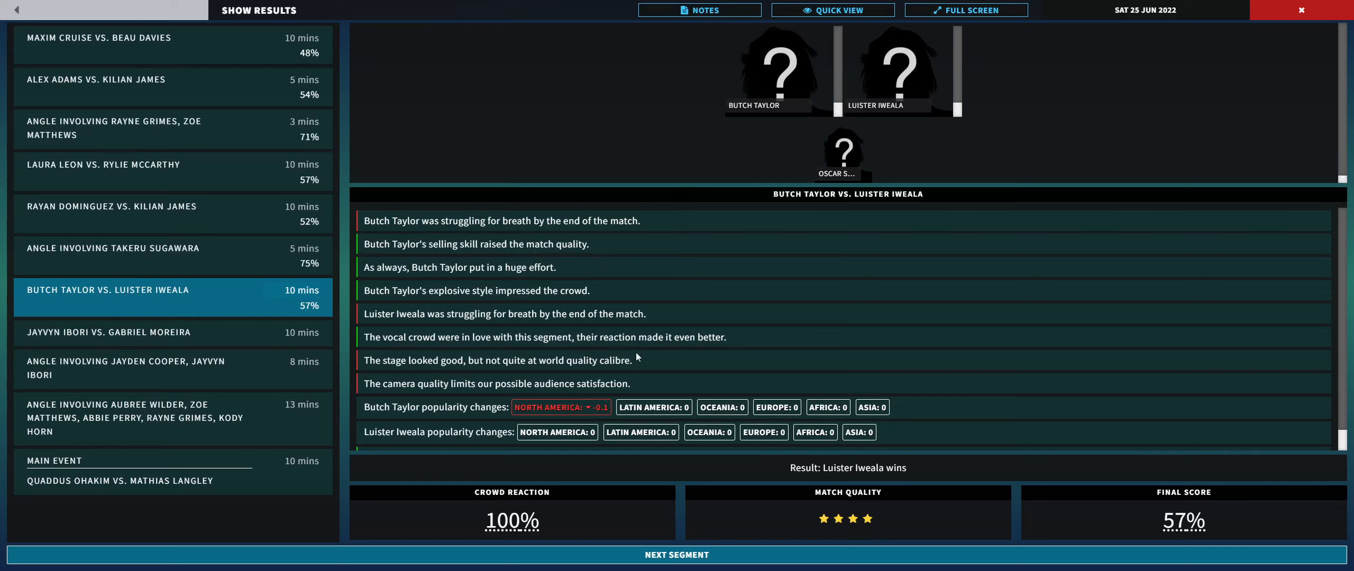
mouse_move(846, 518)
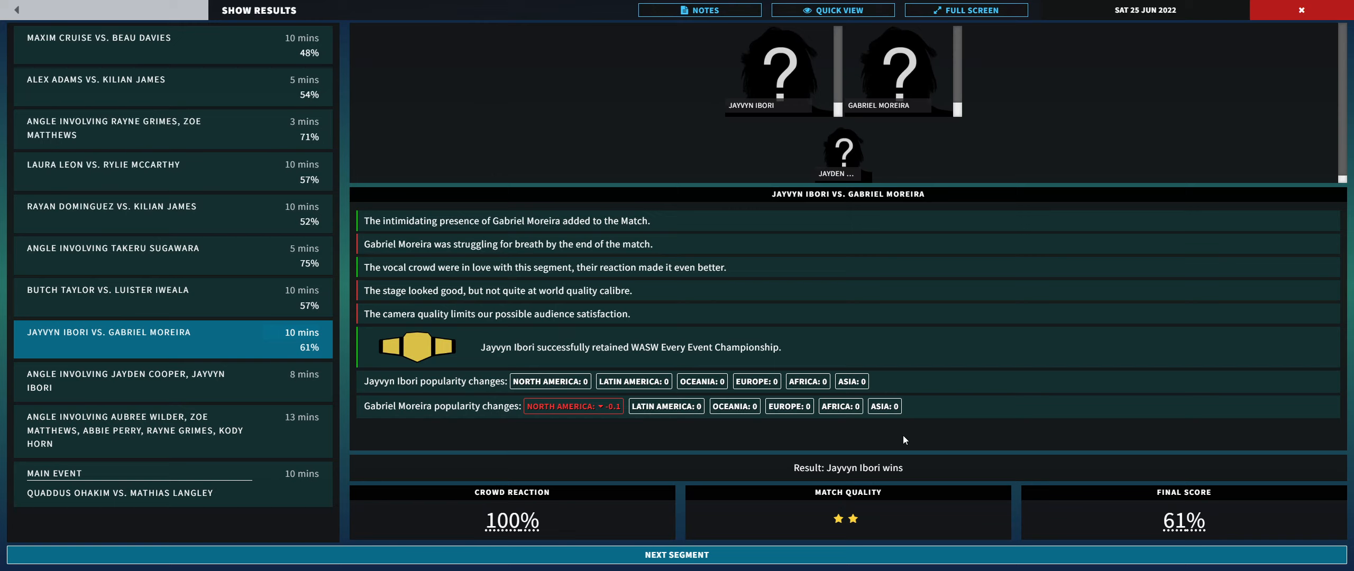
mouse_move(527, 437)
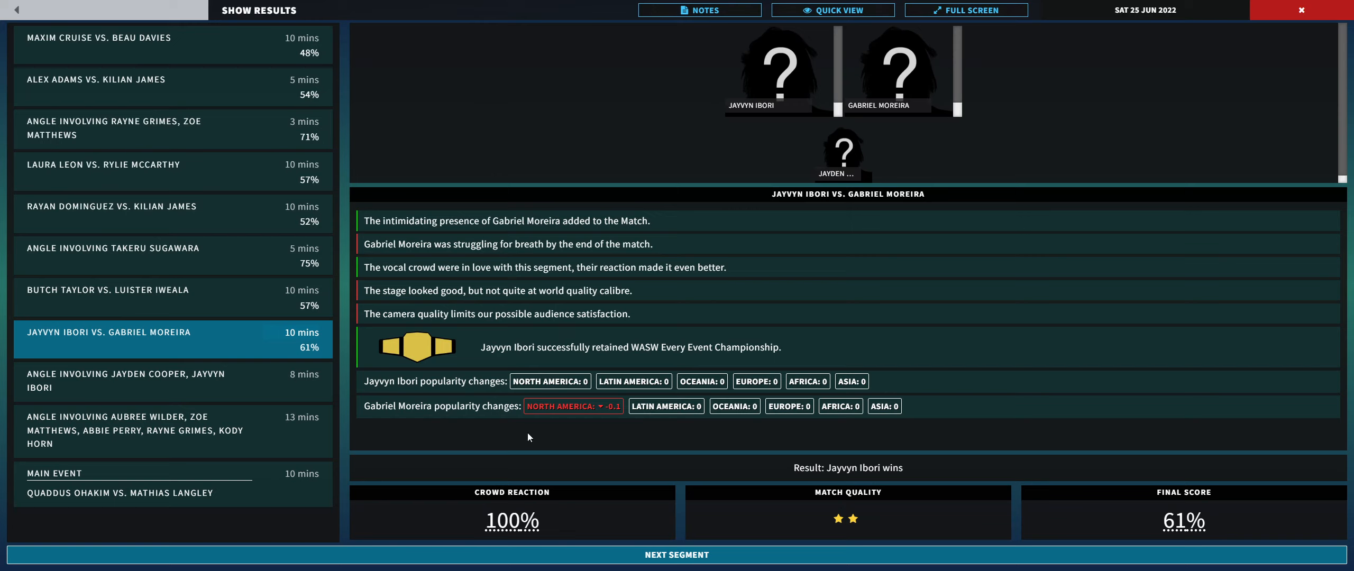
mouse_move(677, 393)
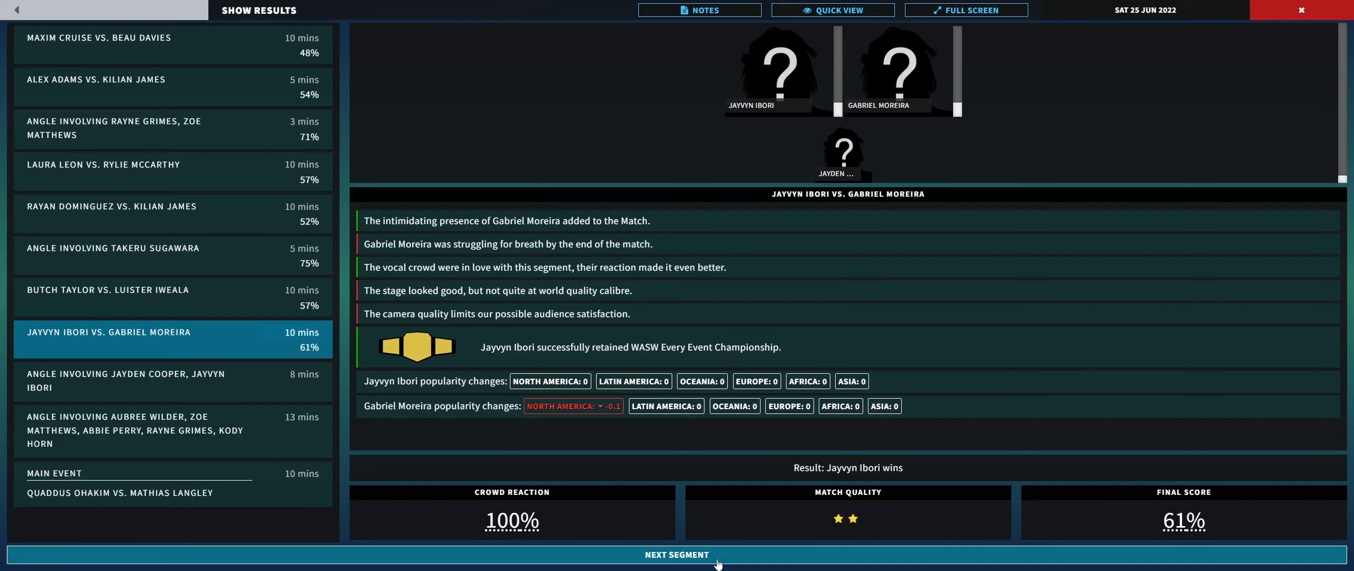
click(676, 555)
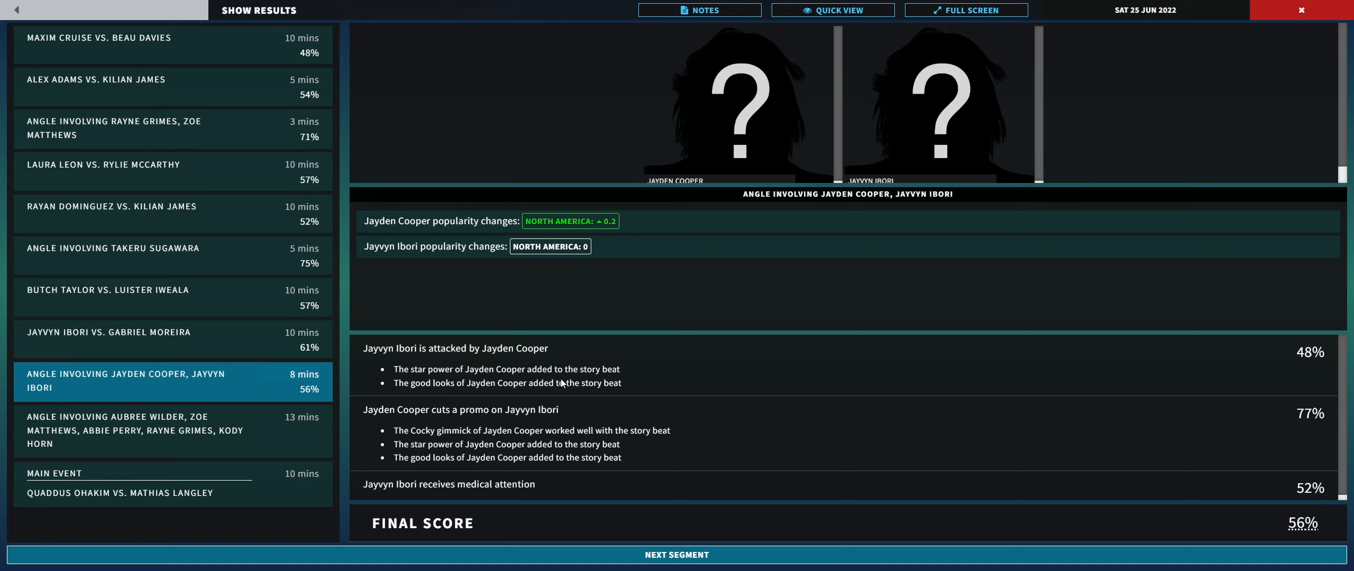
mouse_move(562, 385)
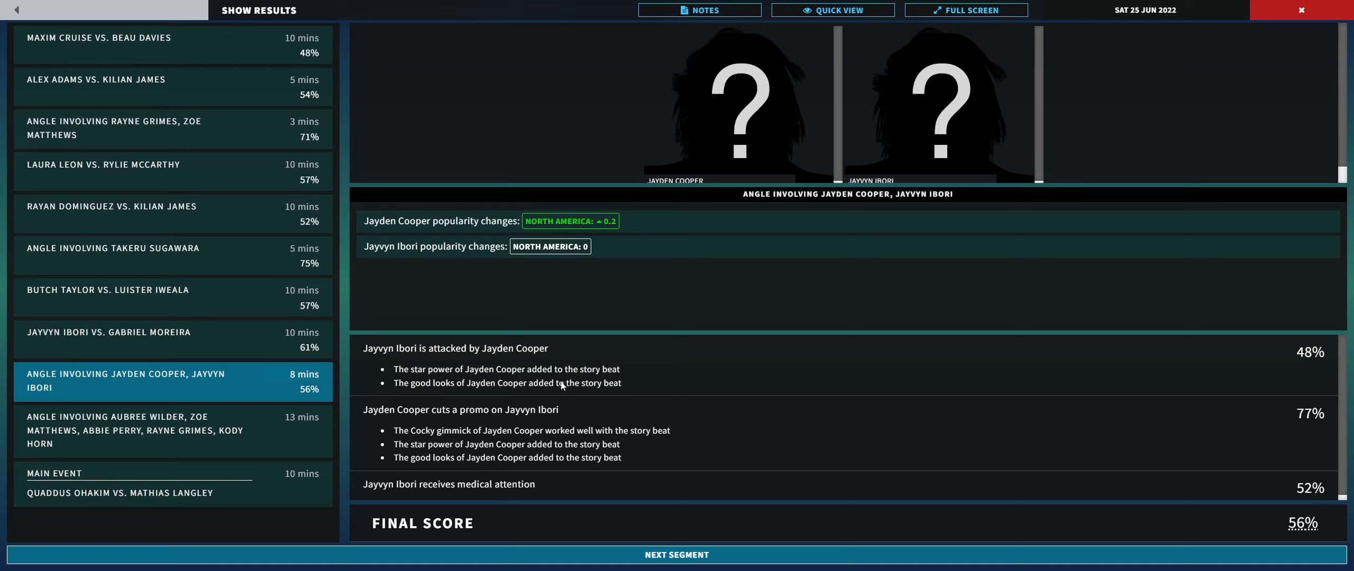
mouse_move(471, 385)
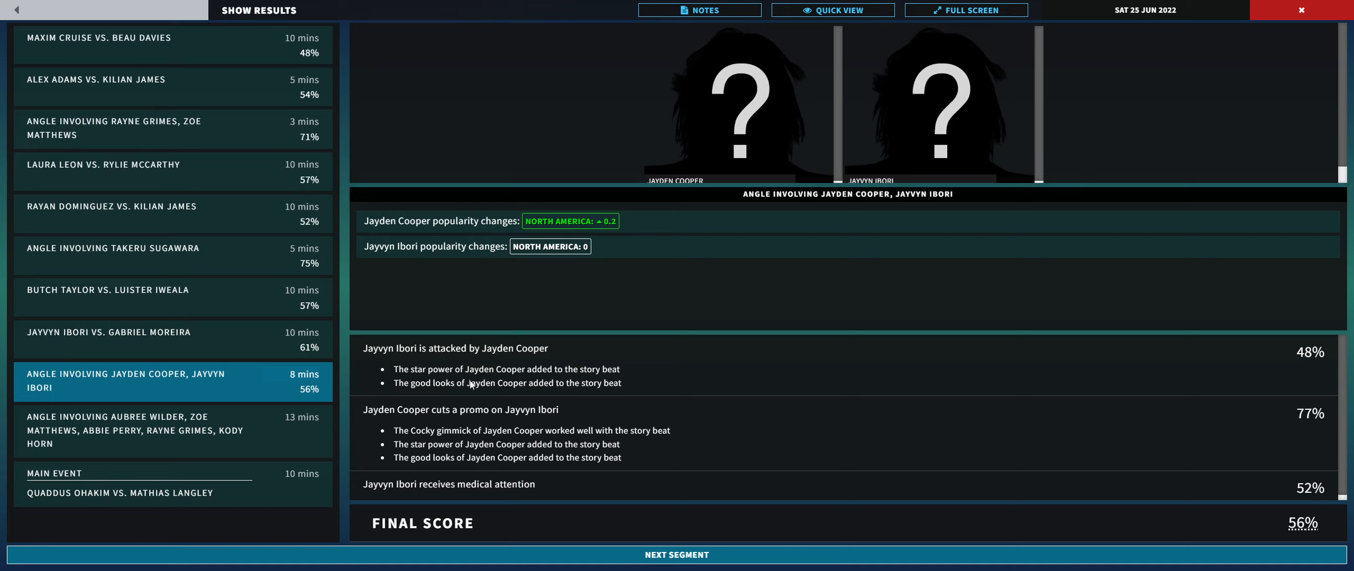
mouse_move(406, 399)
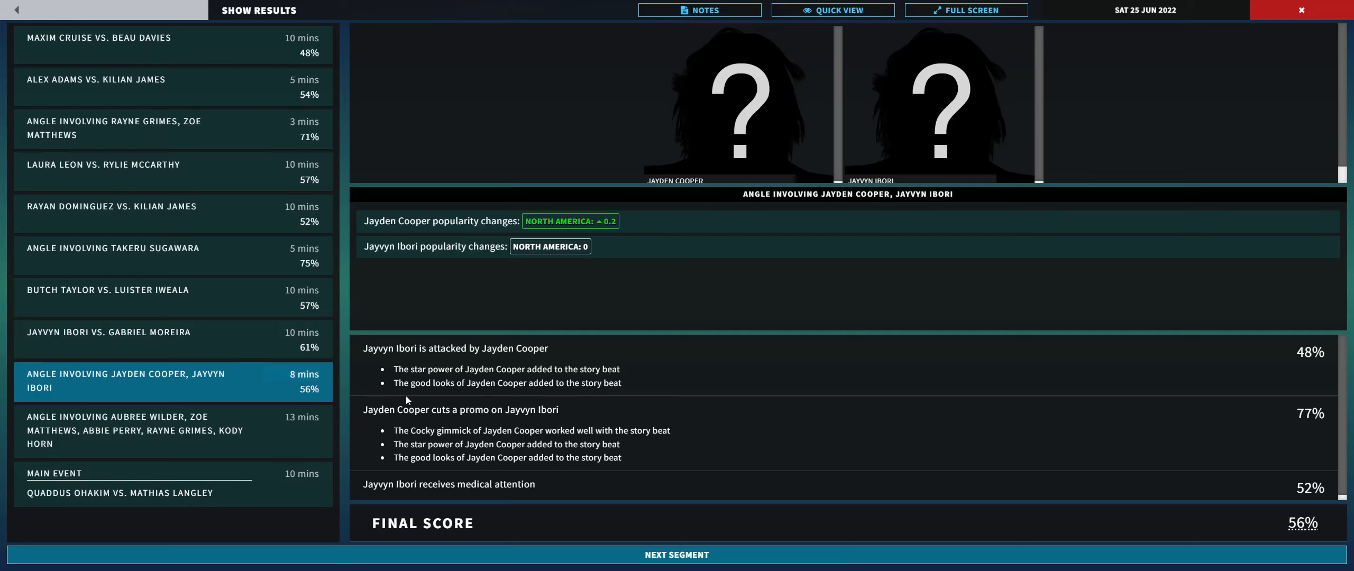
mouse_move(560, 439)
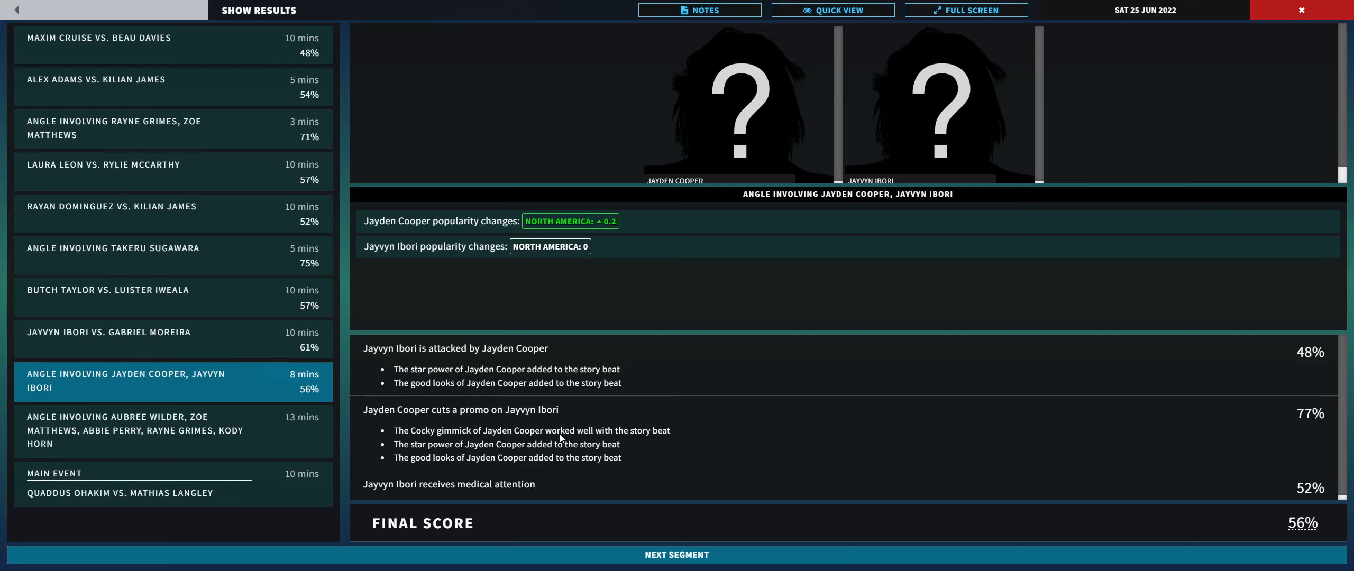
mouse_move(1117, 421)
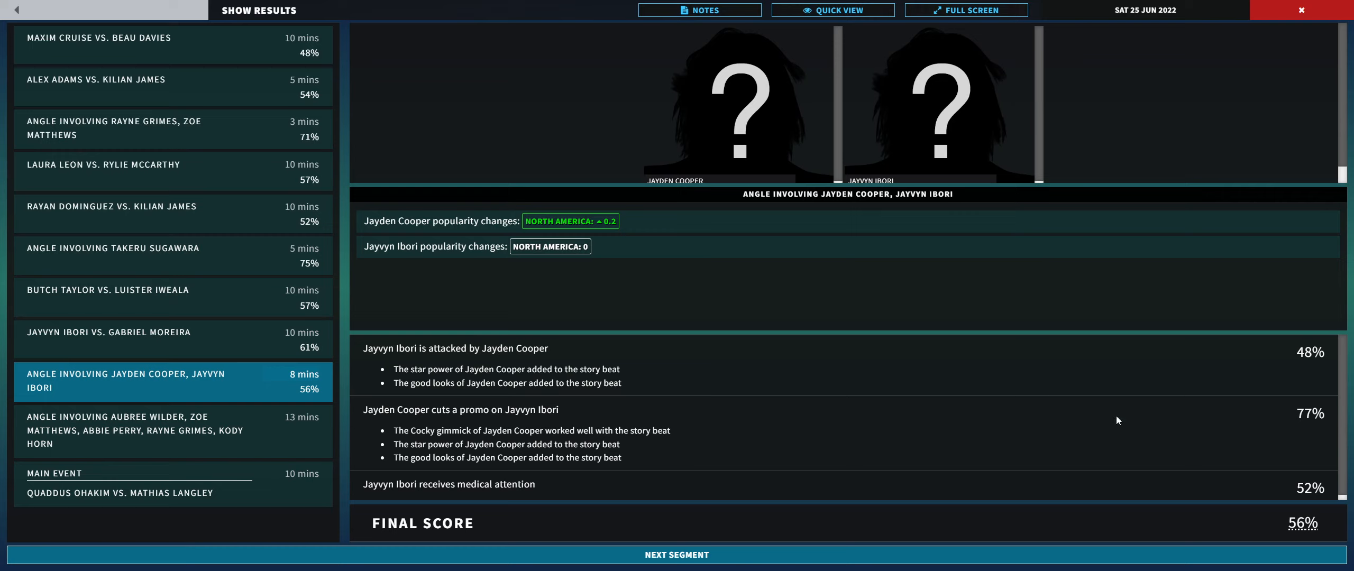
mouse_move(794, 461)
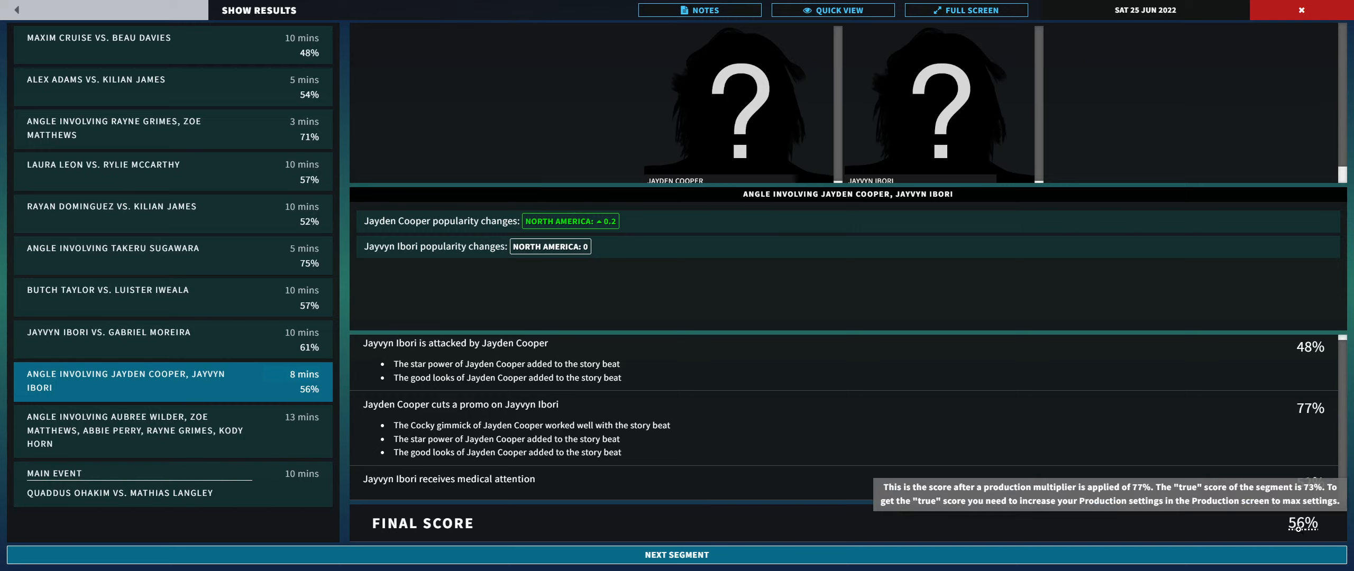
click(135, 430)
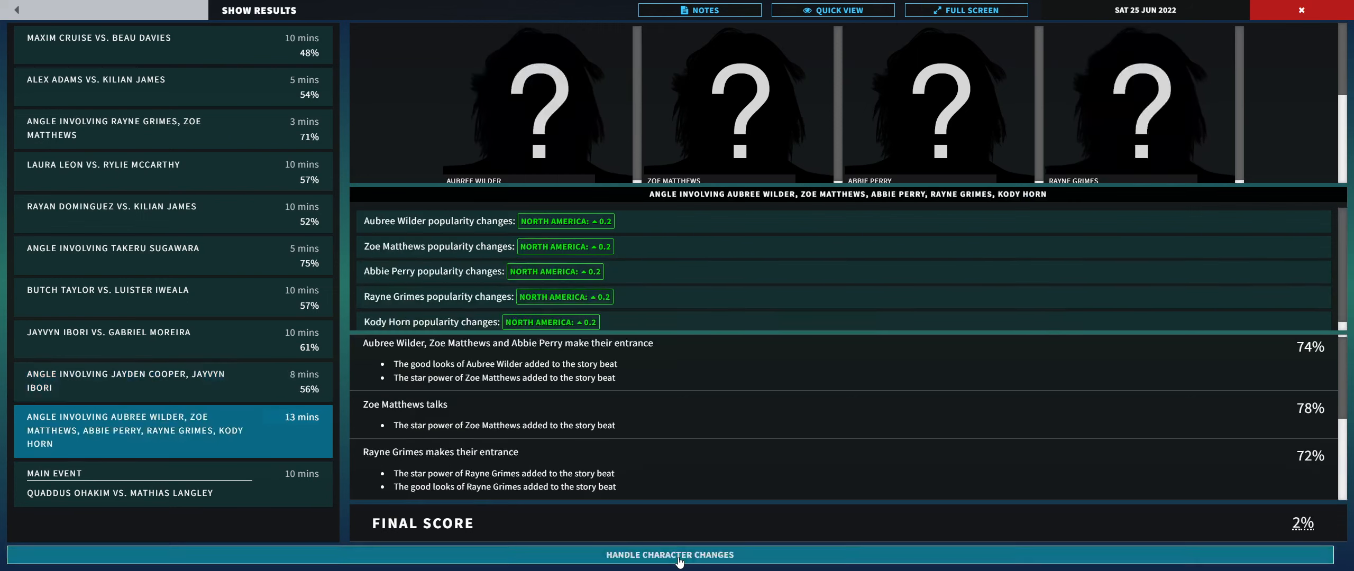
Step: Reveal the Aubree Wilder angle's remaining beats and bring up Rayne Grimes' character-change options
click(669, 554)
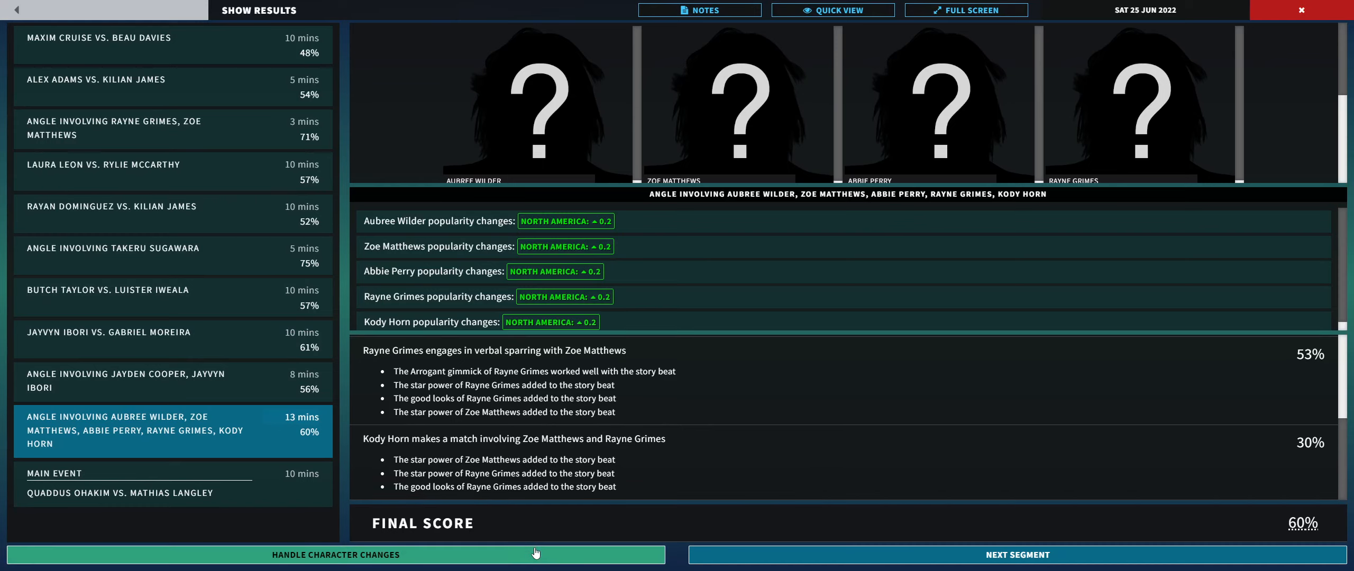
click(335, 554)
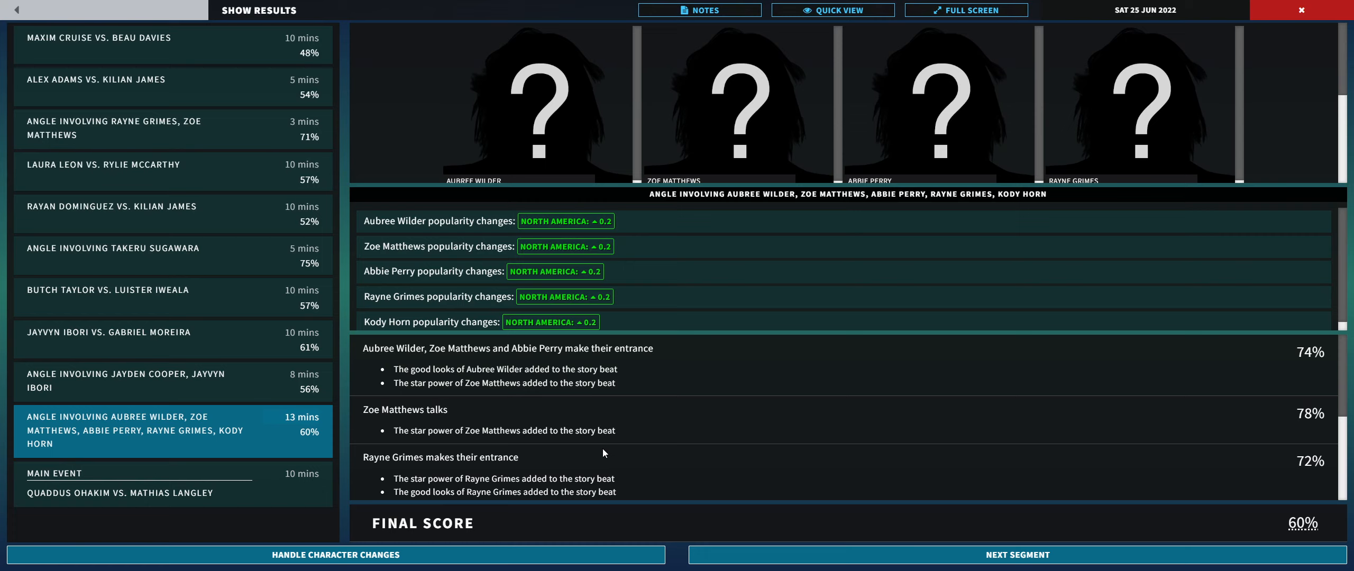
mouse_move(490, 405)
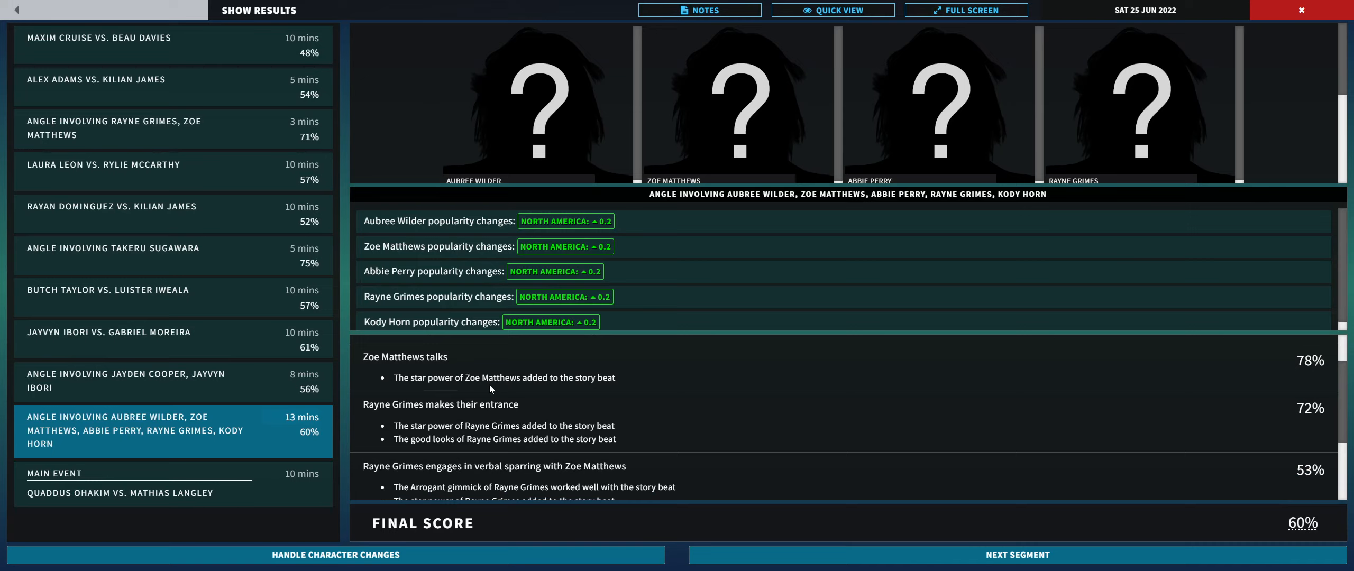
mouse_move(691, 411)
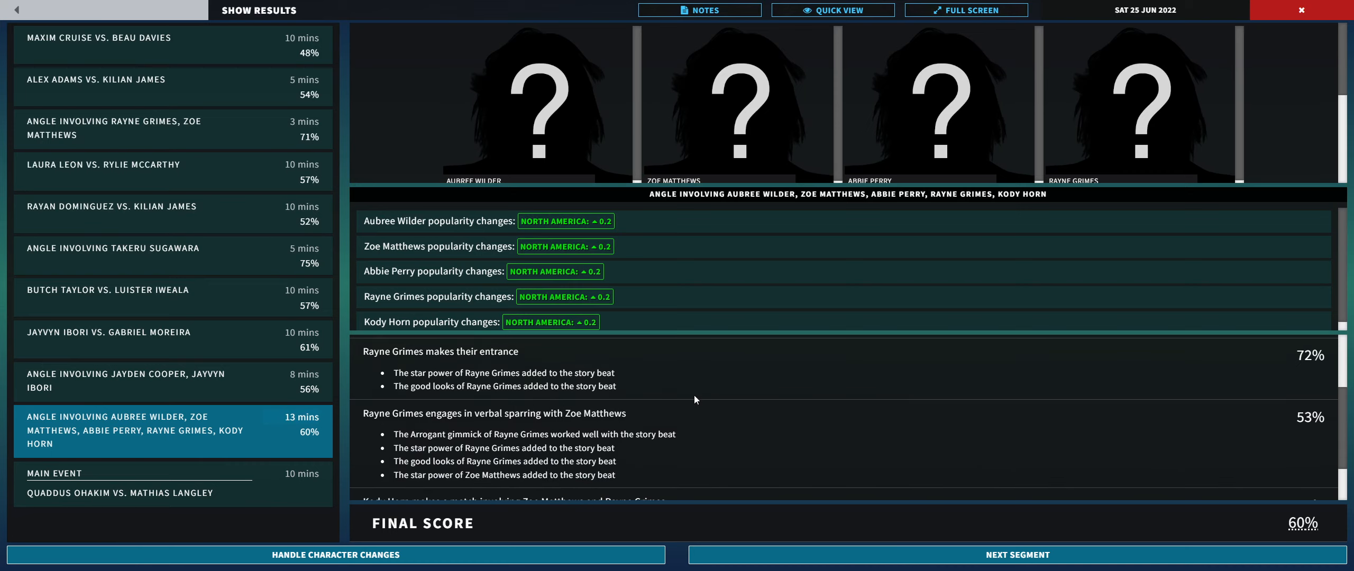
mouse_move(405, 391)
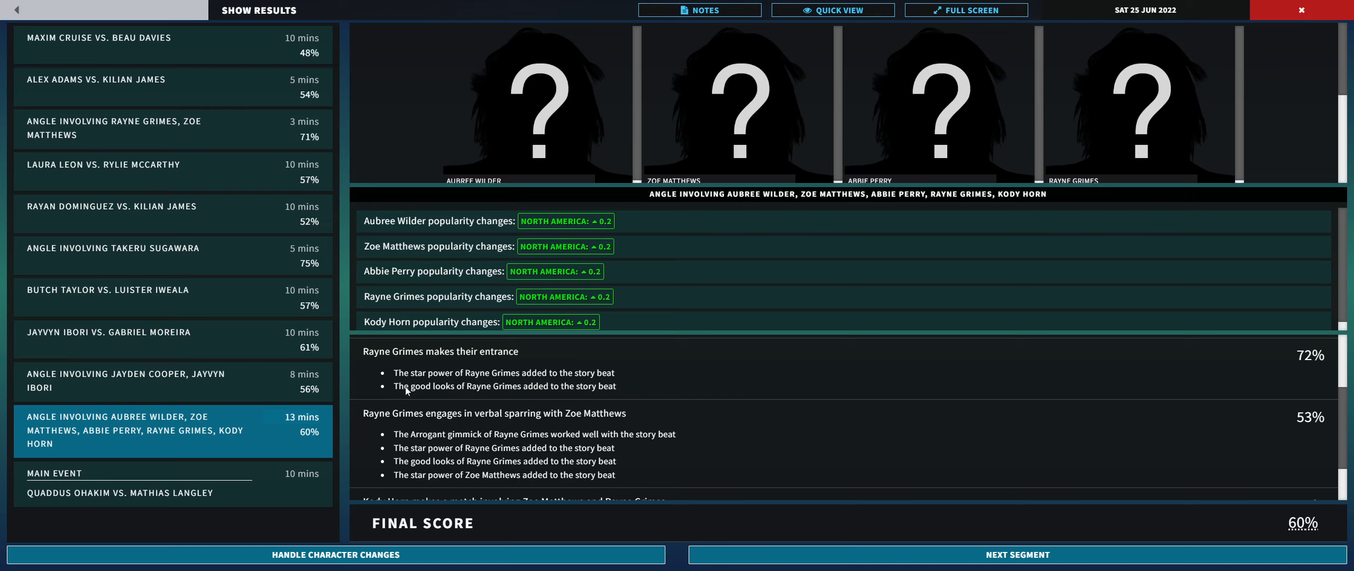
scroll(down, 3)
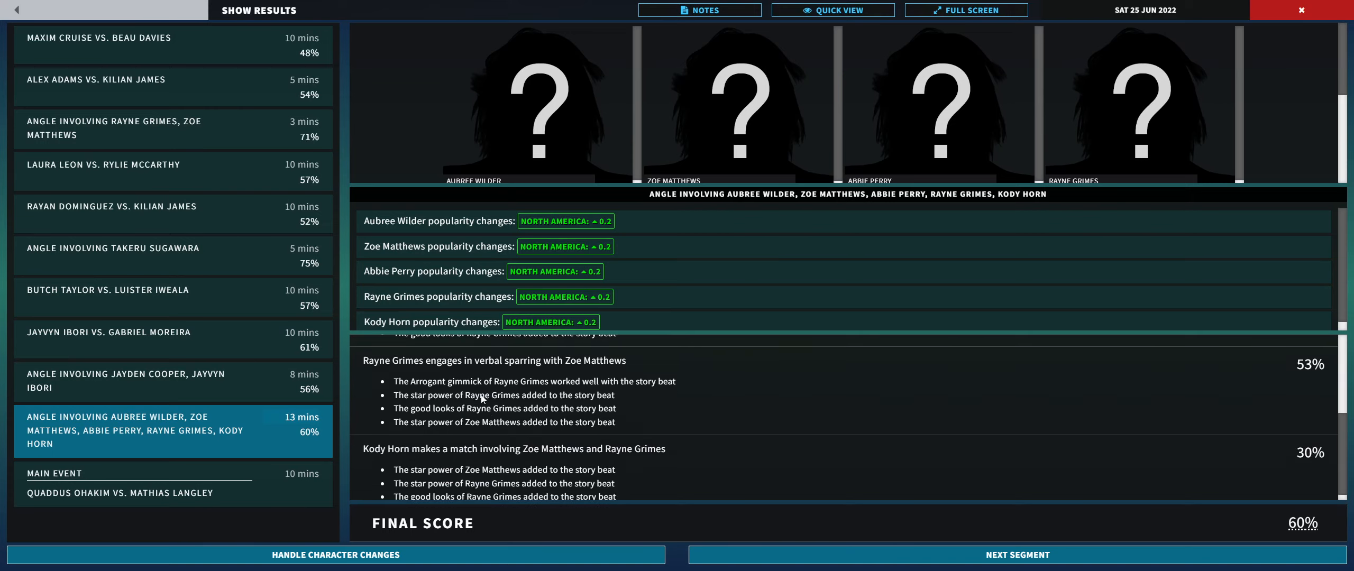
mouse_move(515, 422)
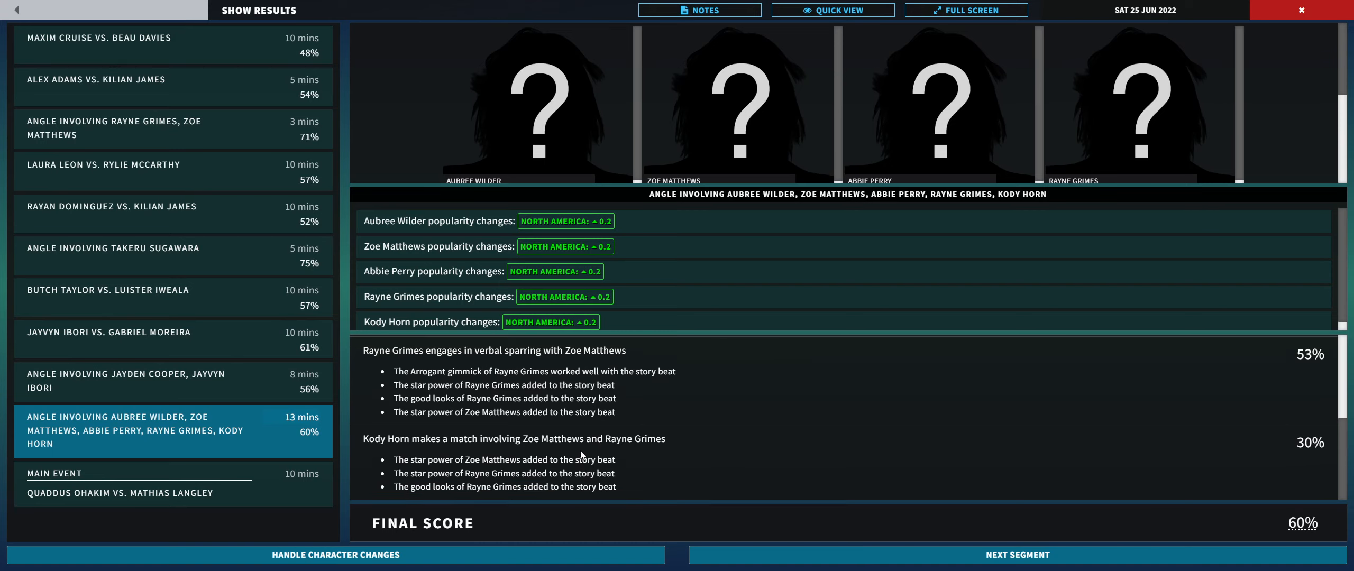
mouse_move(512, 555)
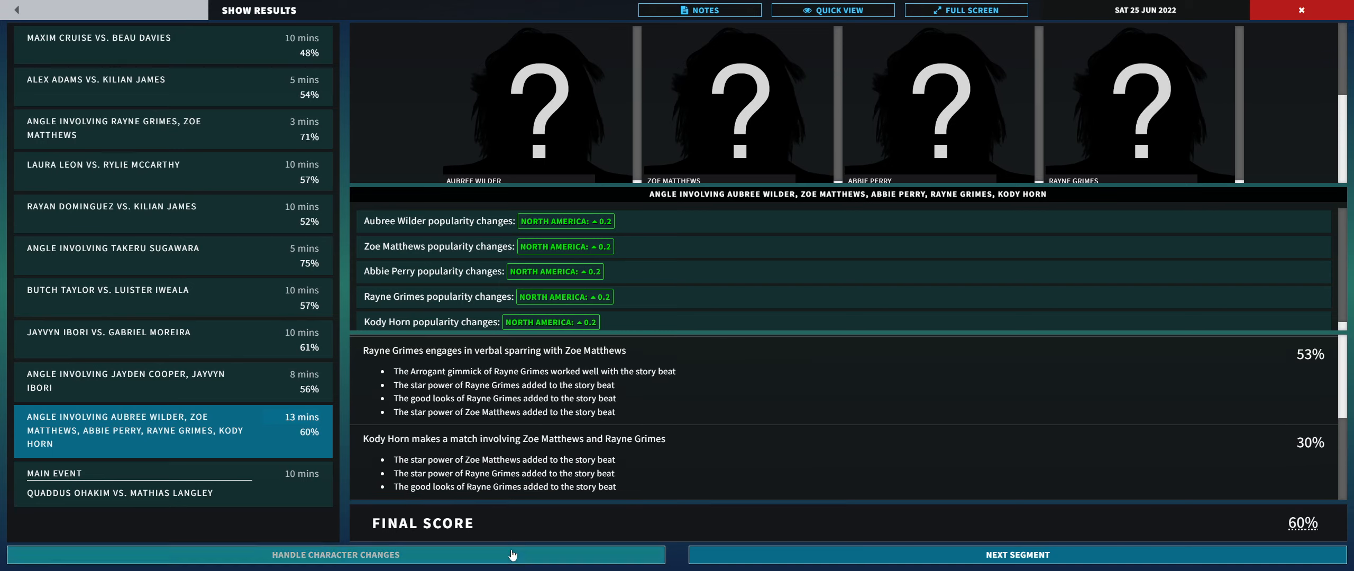
click(334, 555)
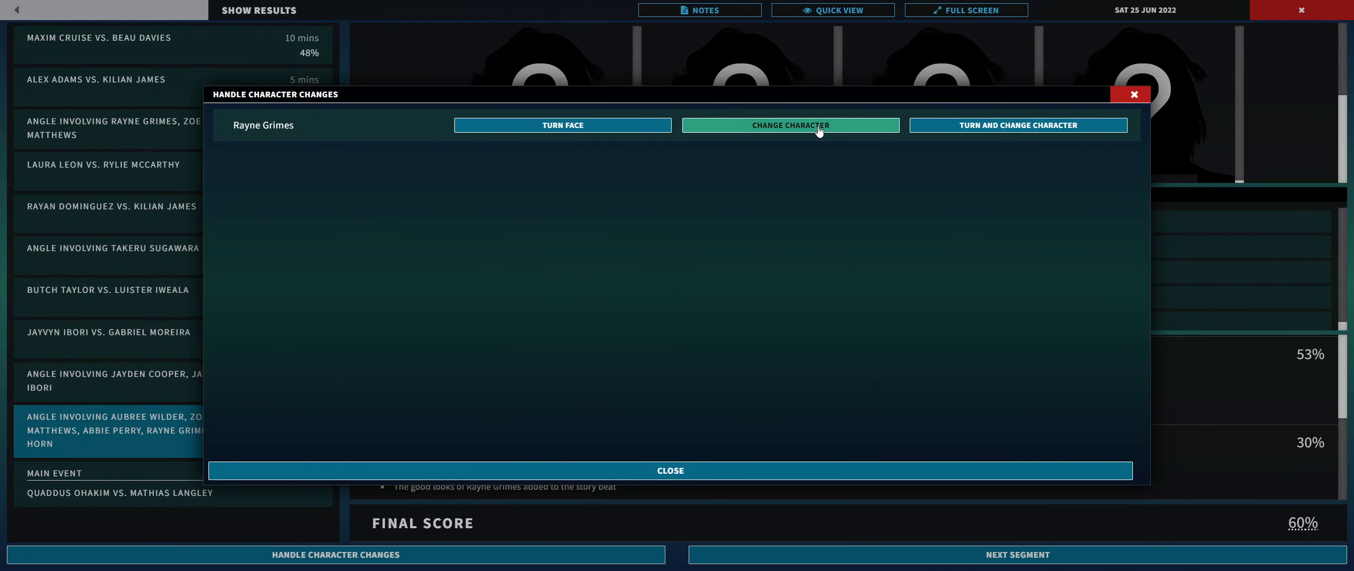
Step: Change Rayne Grimes' gimmick, then reach Mathias Langley's 69% main event win
click(669, 470)
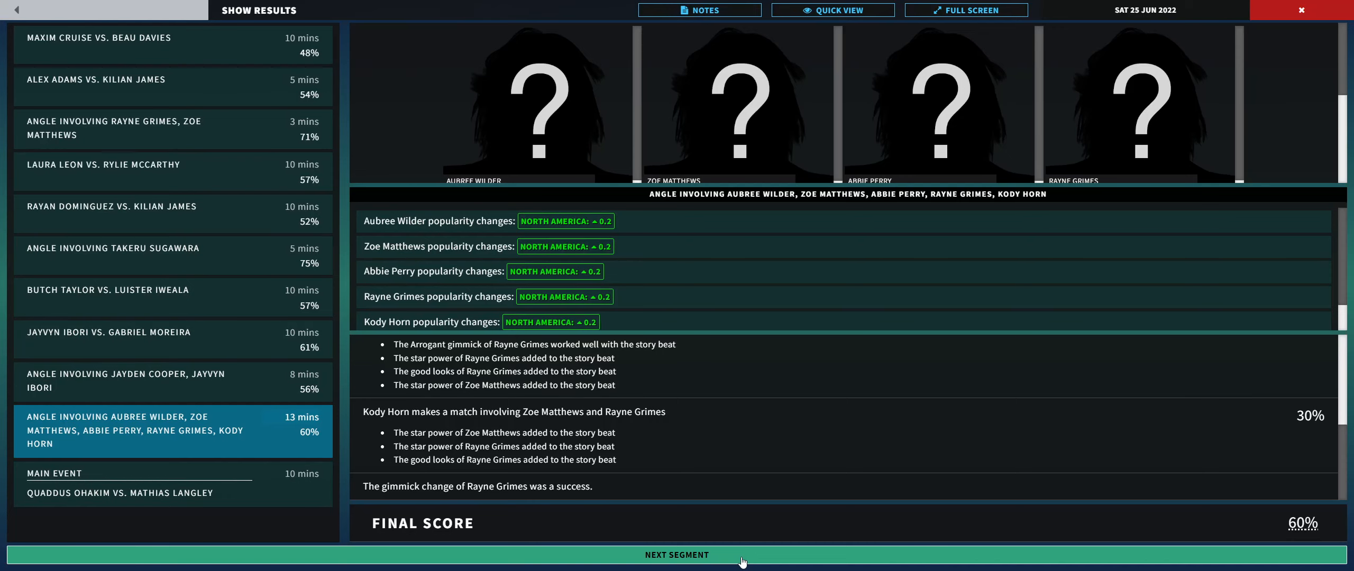
click(675, 555)
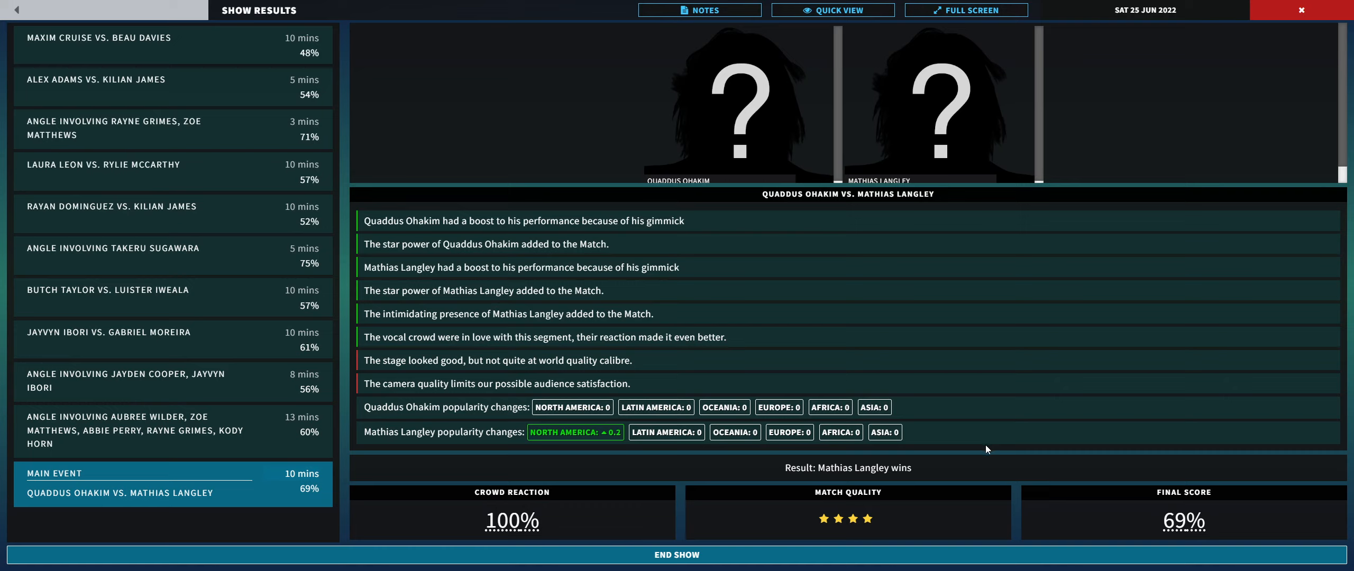
mouse_move(680, 238)
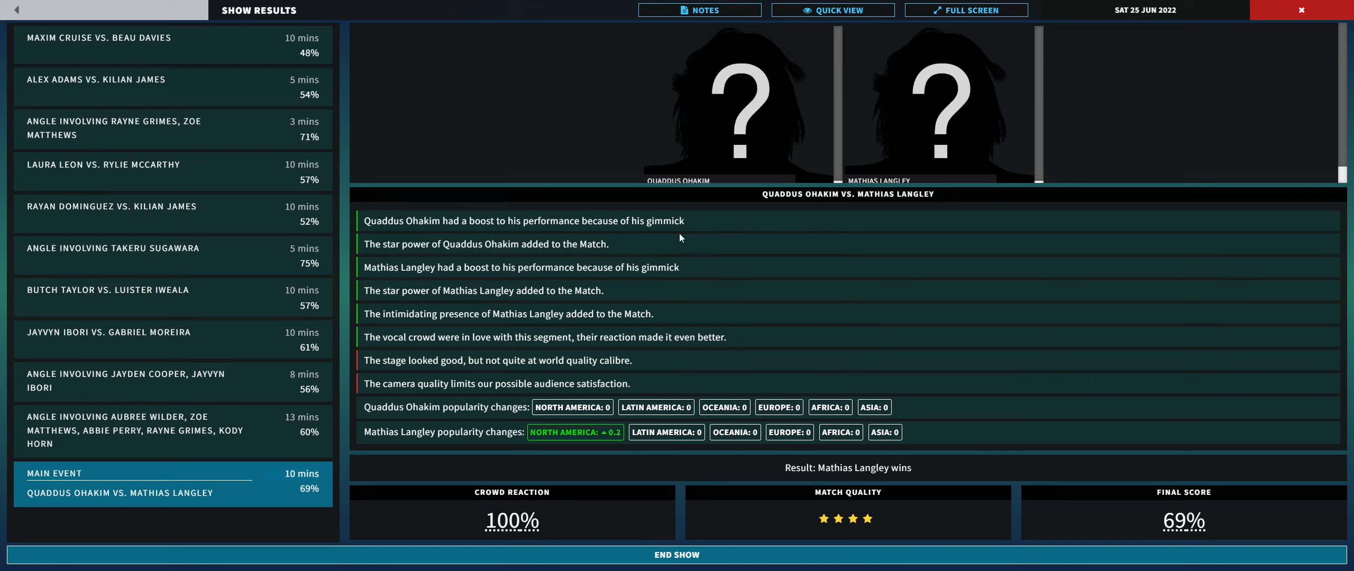
mouse_move(503, 265)
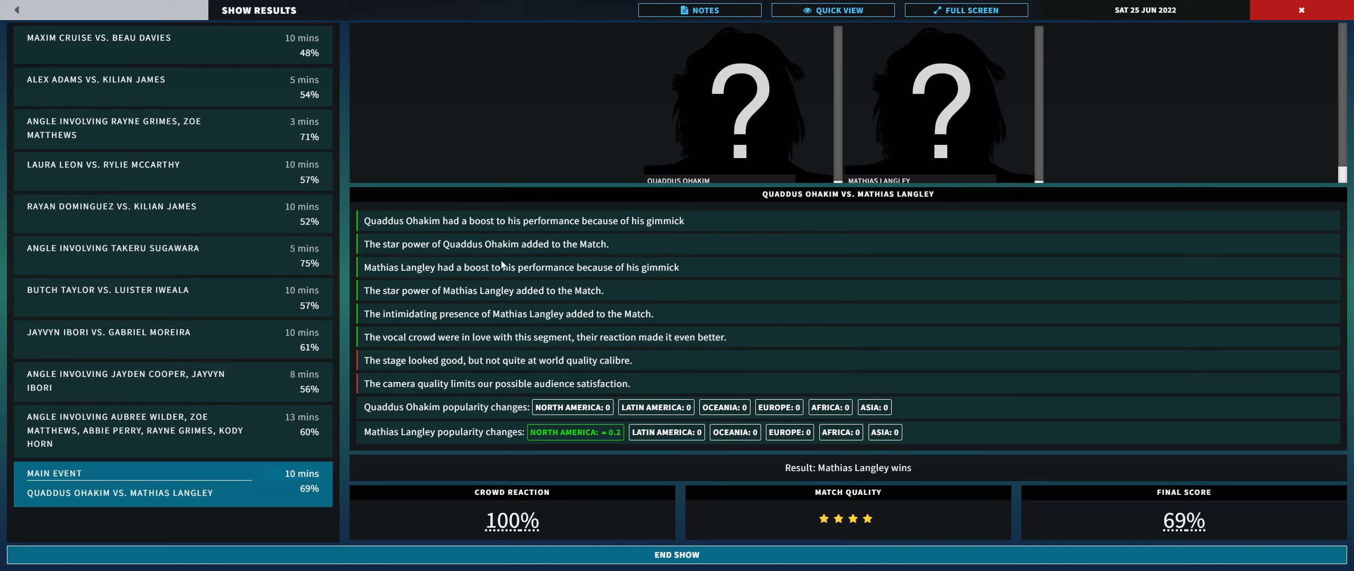
mouse_move(438, 299)
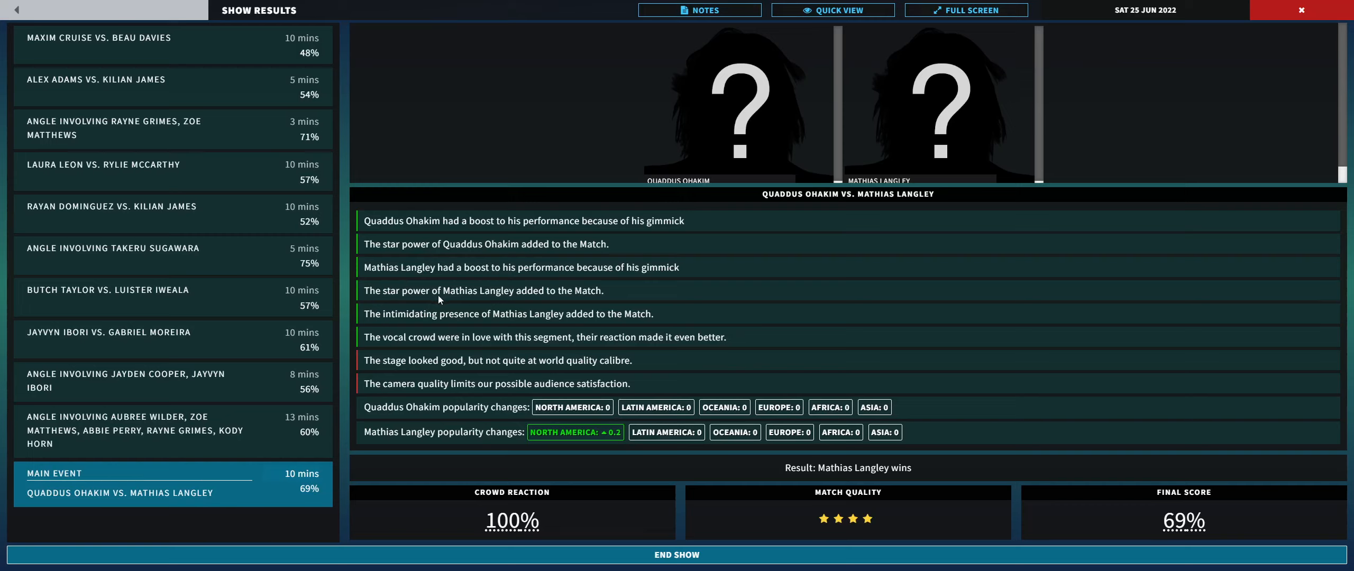
mouse_move(643, 332)
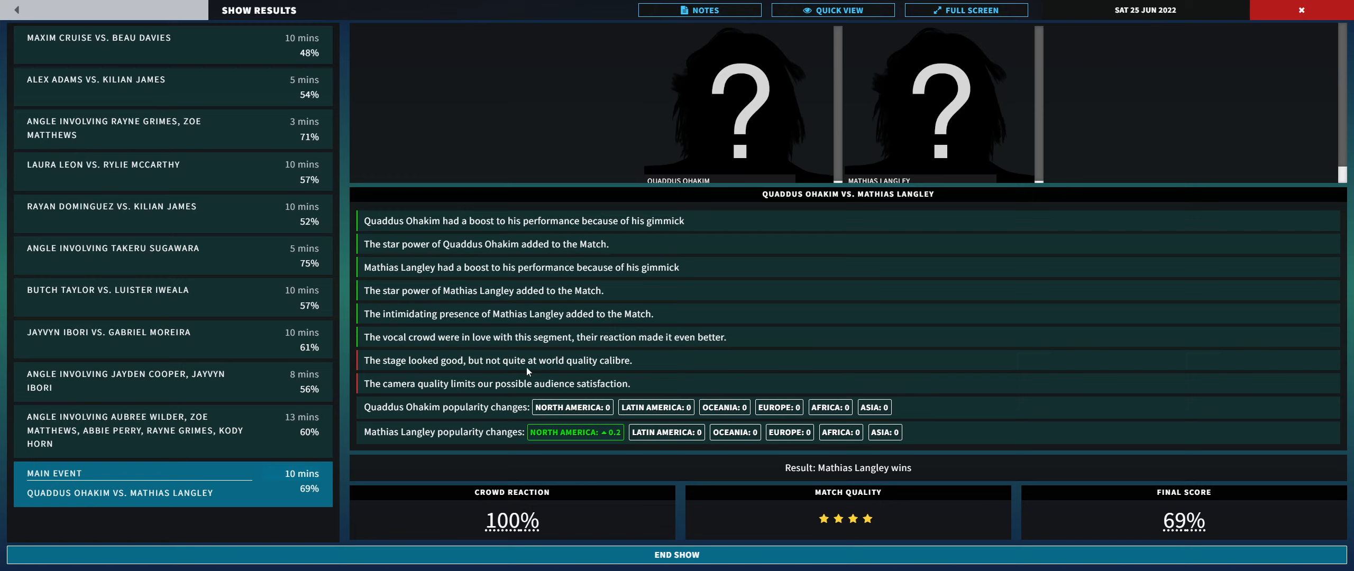
mouse_move(375, 374)
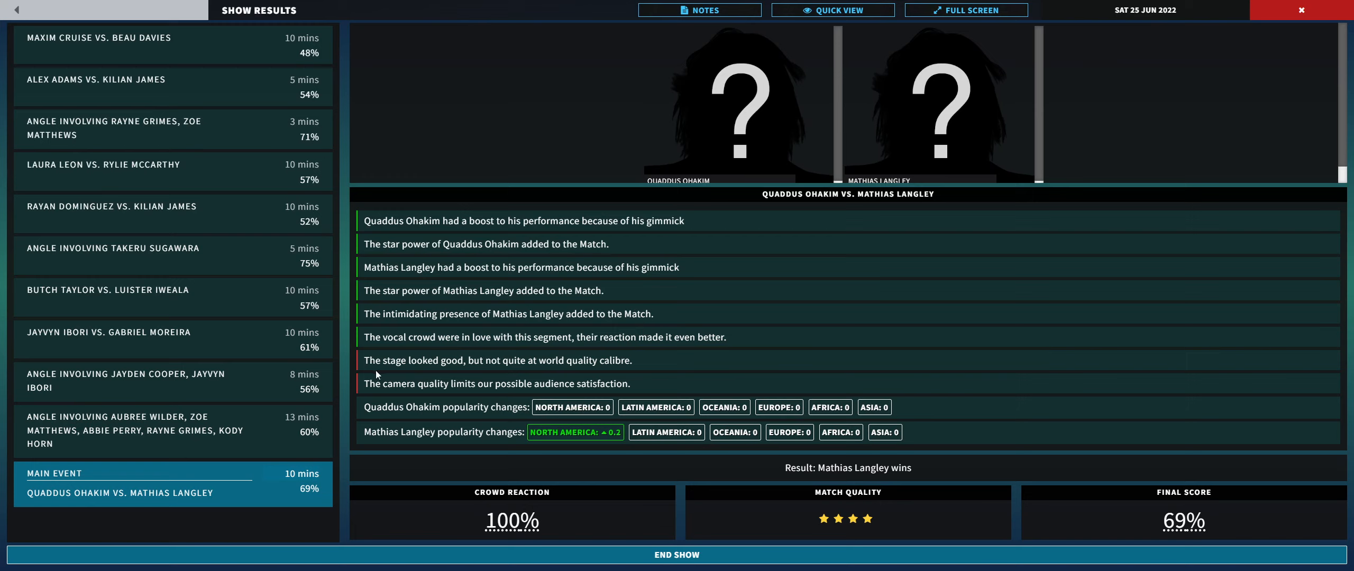
mouse_move(566, 439)
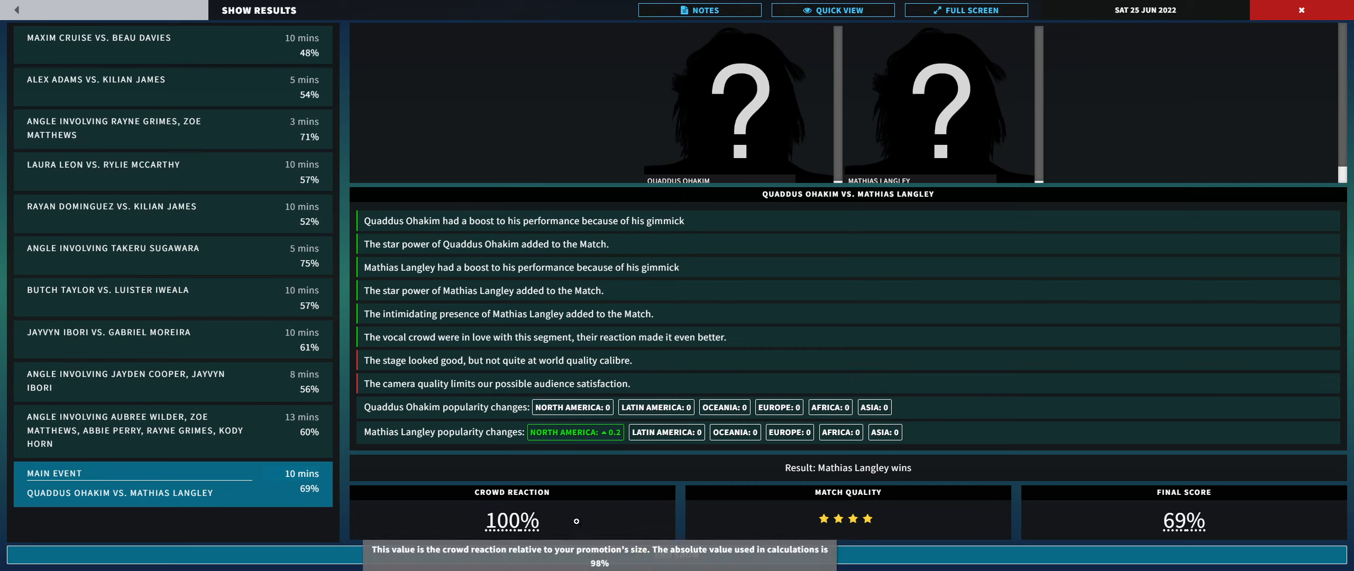
mouse_move(876, 523)
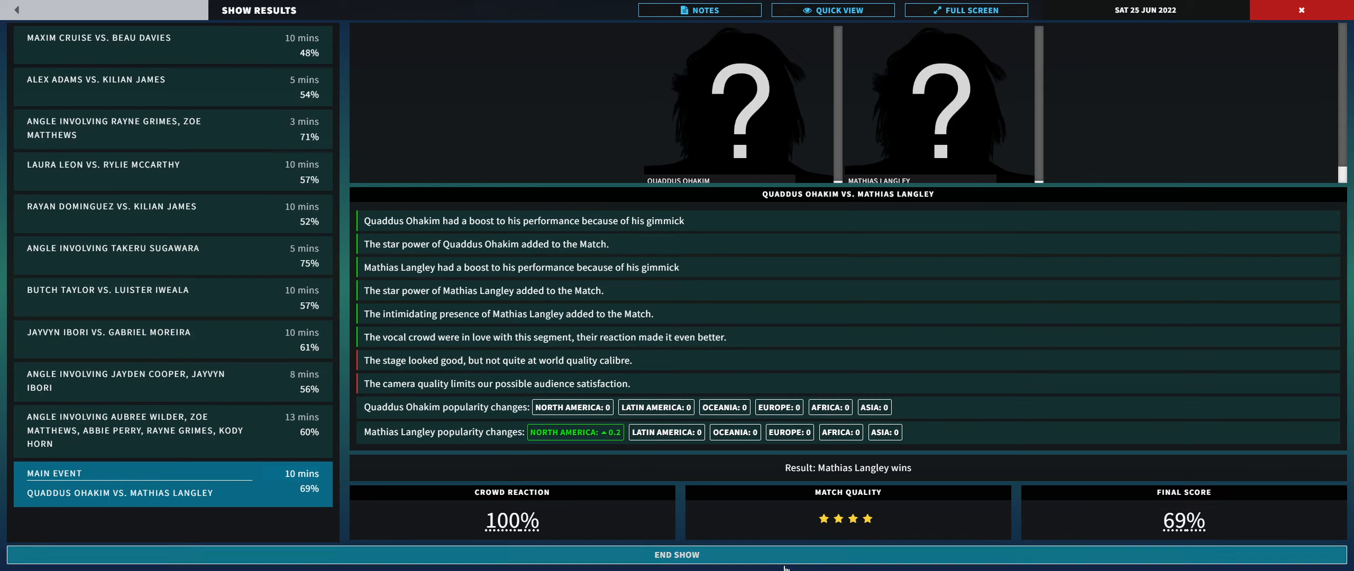
Step: End the show, bringing up the 62% final show rating
click(676, 554)
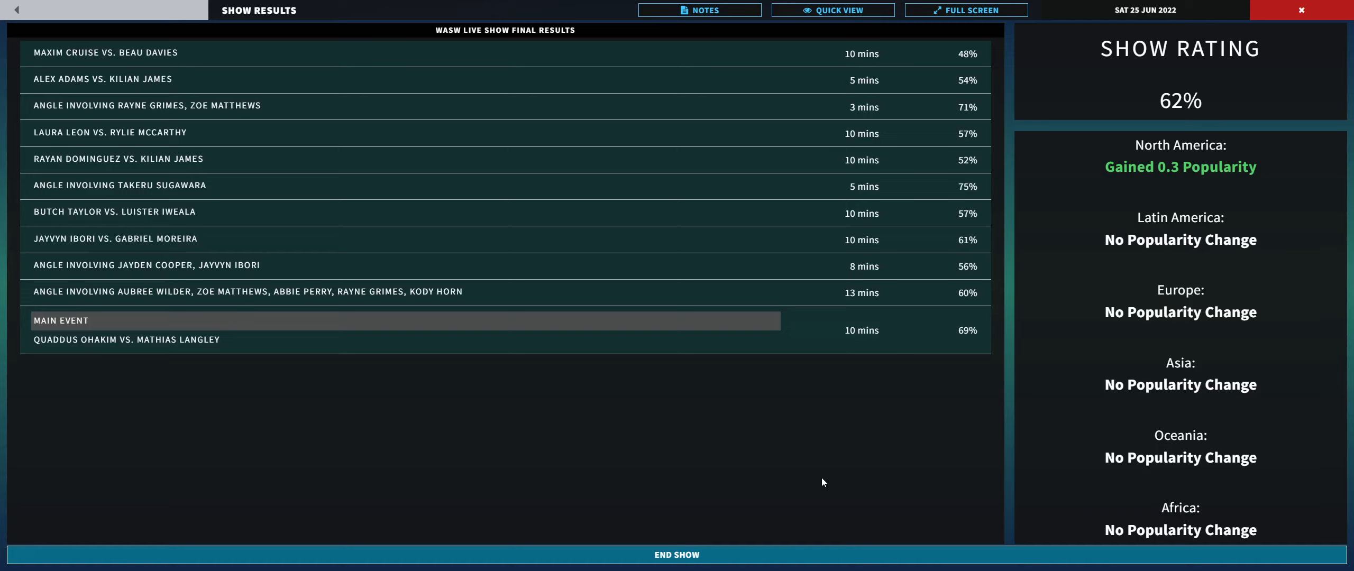
Step: Close the 62% final results and return to the main office on 26 June 2022
click(676, 554)
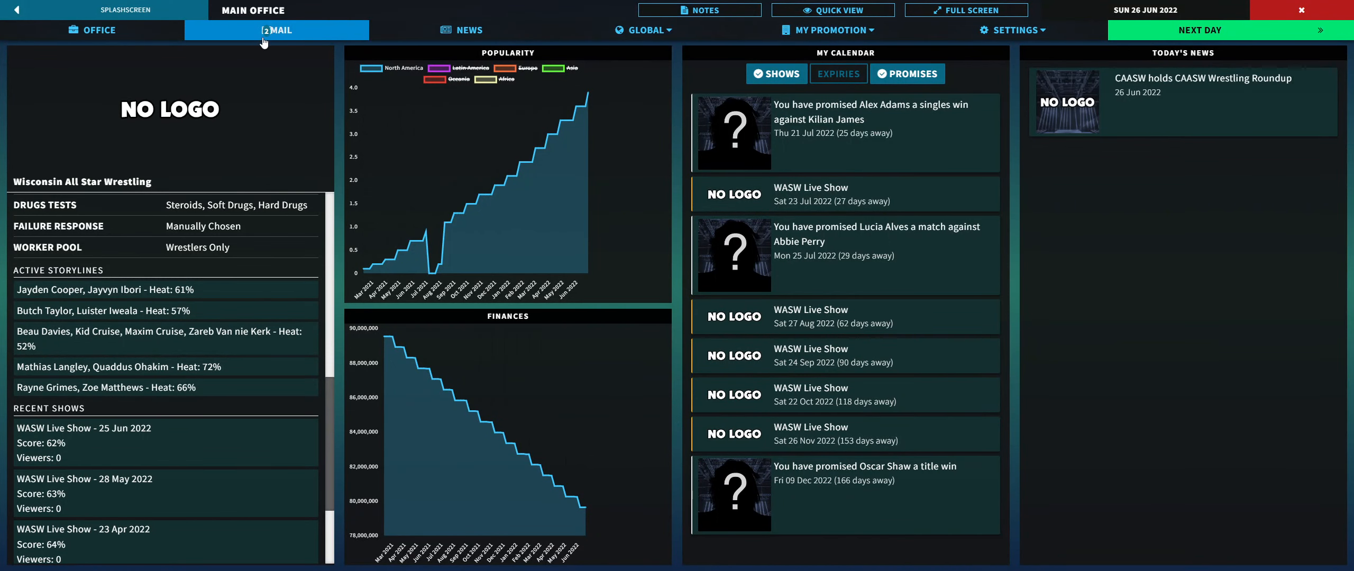
Step: Read the WASW Live Show news ($2,740, 261 attendees) in the inbox, then return to Office
click(276, 29)
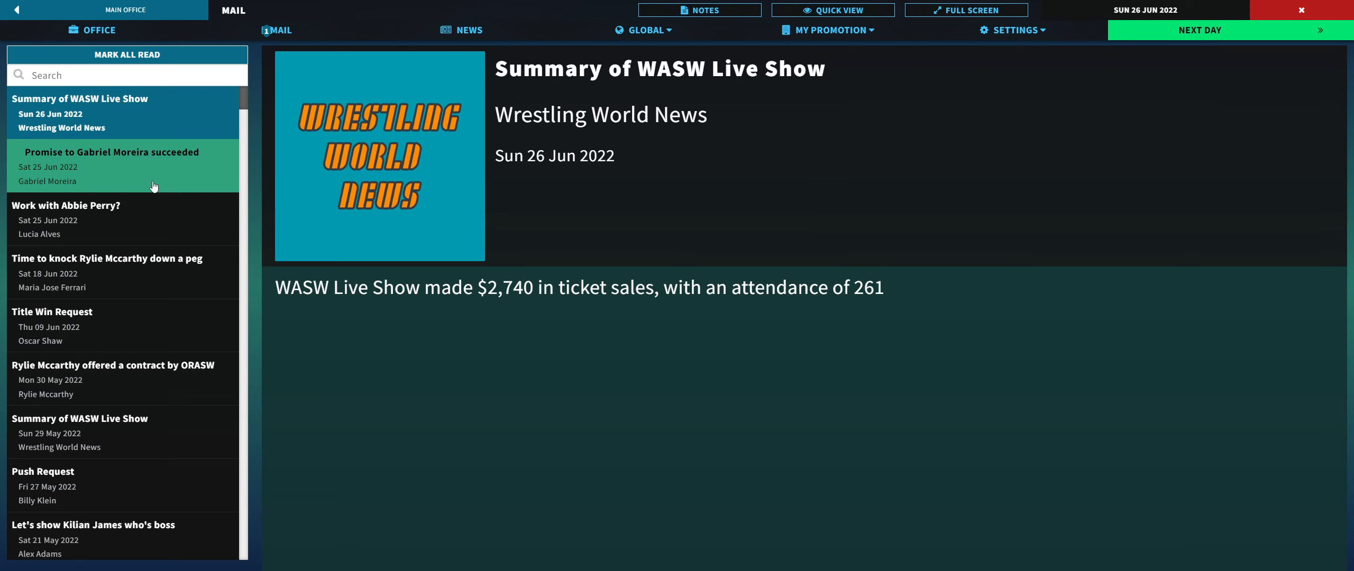
click(112, 165)
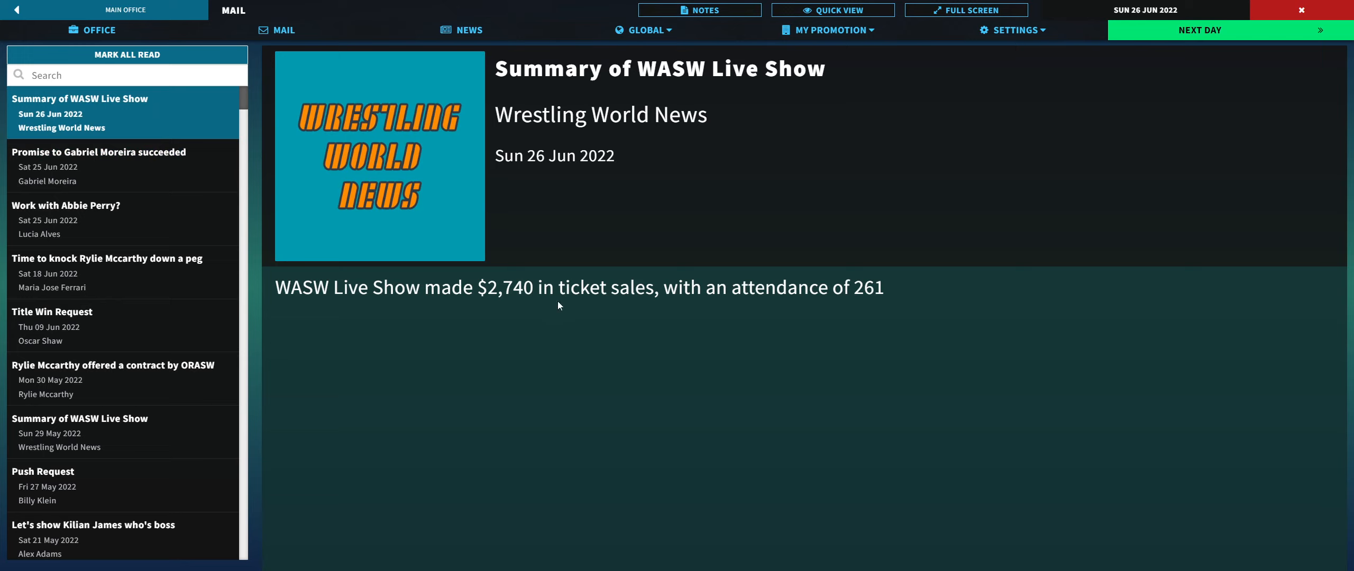
mouse_move(568, 312)
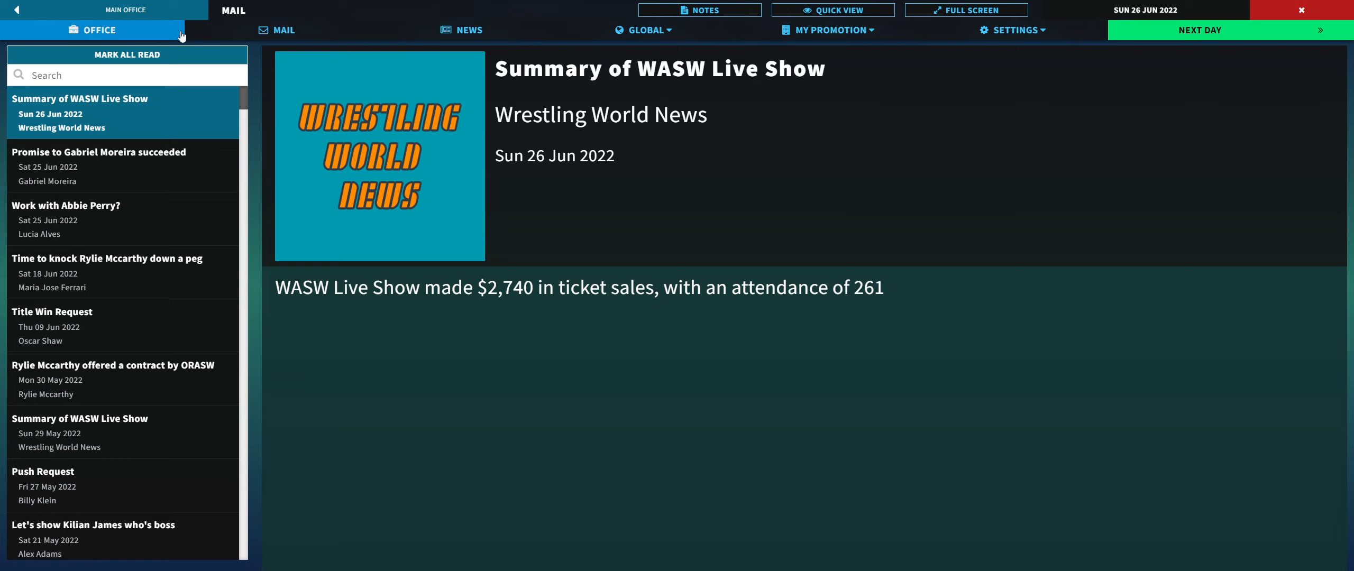
mouse_move(377, 71)
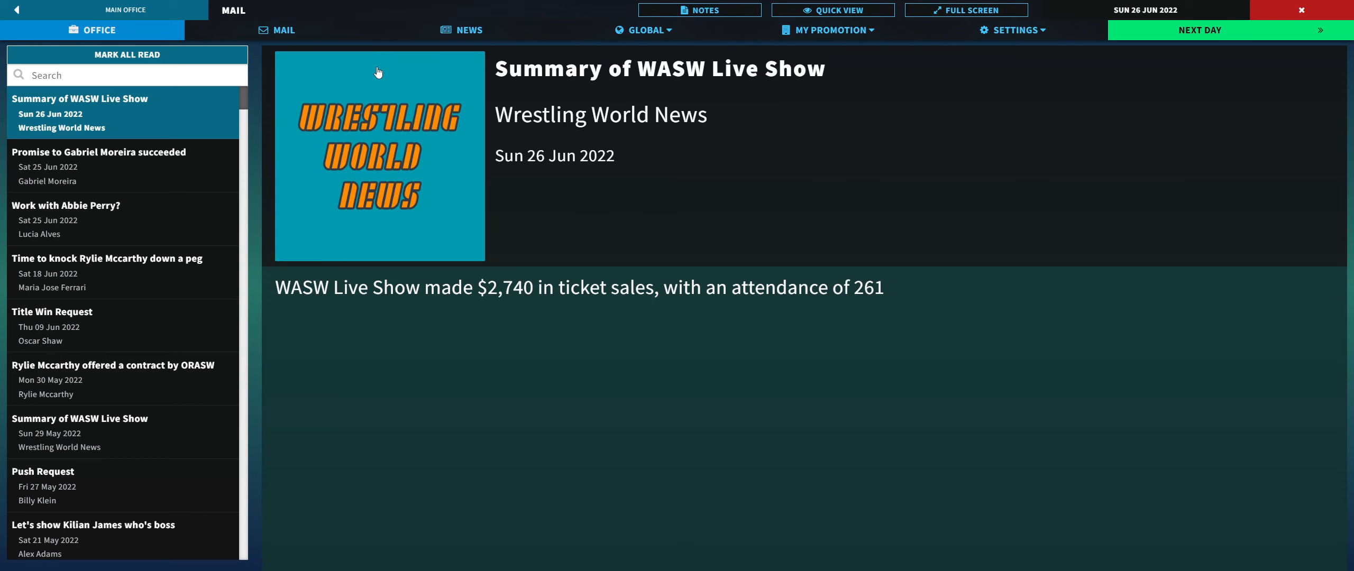
click(91, 29)
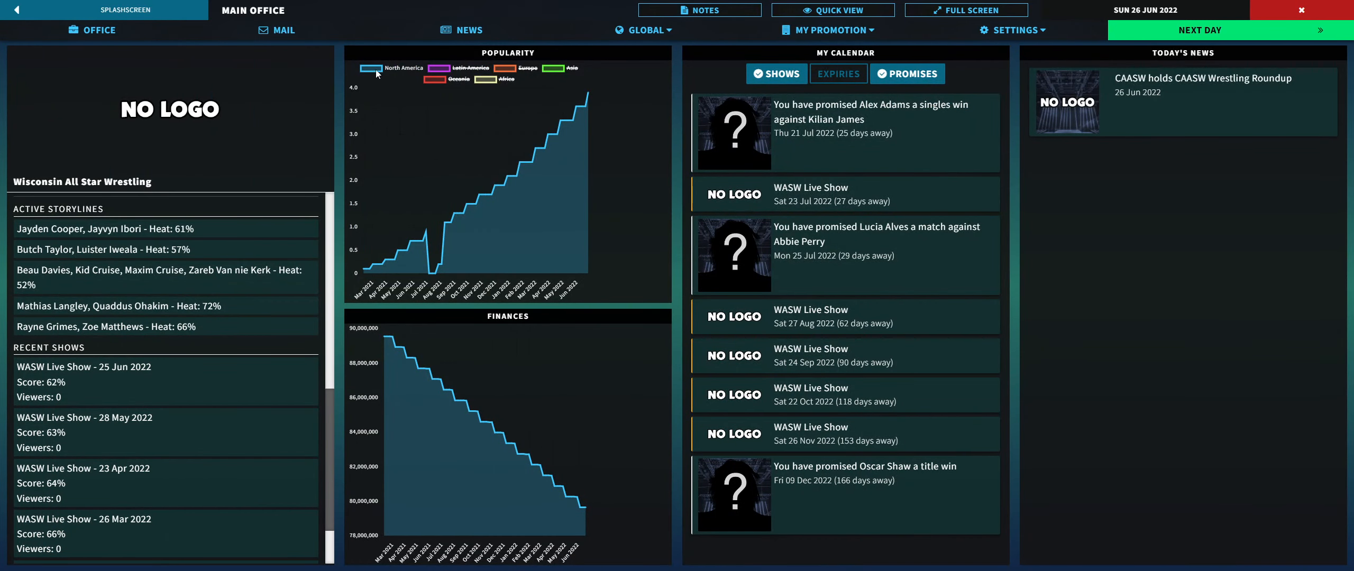
mouse_move(506, 120)
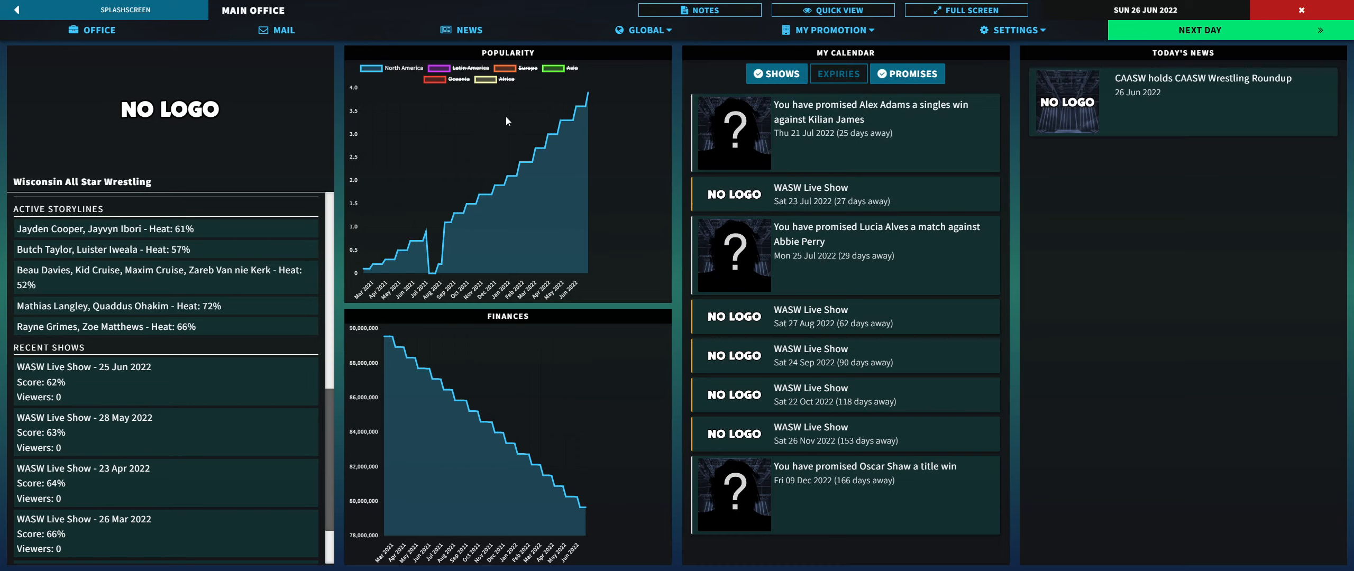
mouse_move(777, 9)
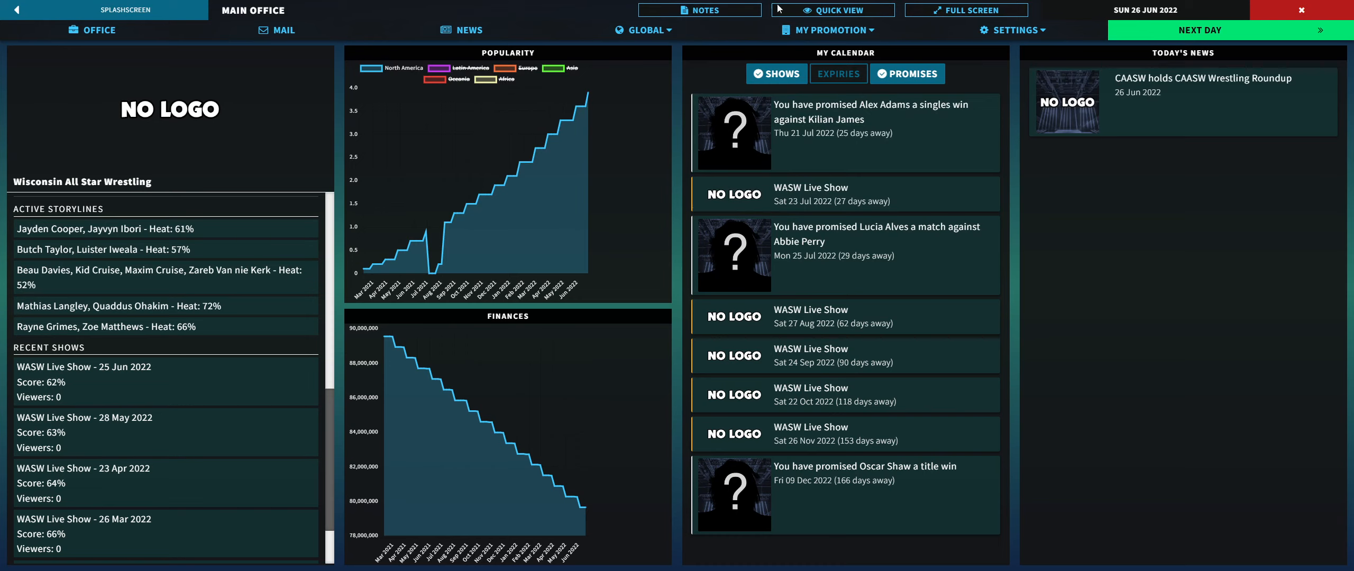
Step: Go to the Tournaments page from the My Promotion menu
click(828, 29)
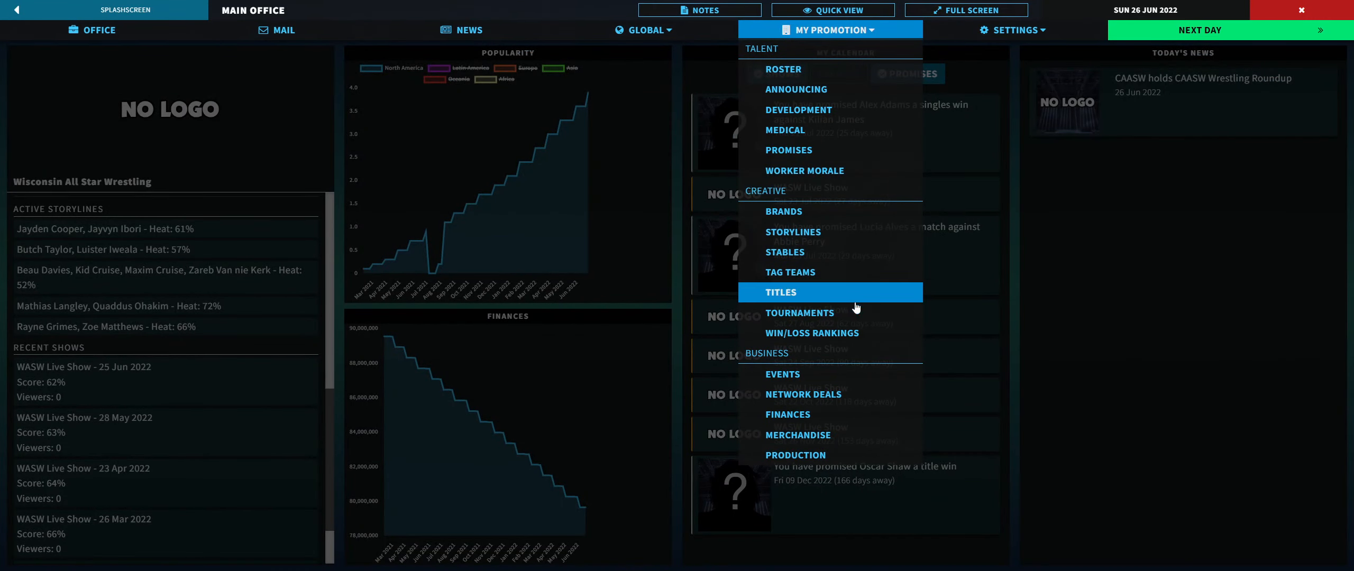
click(799, 313)
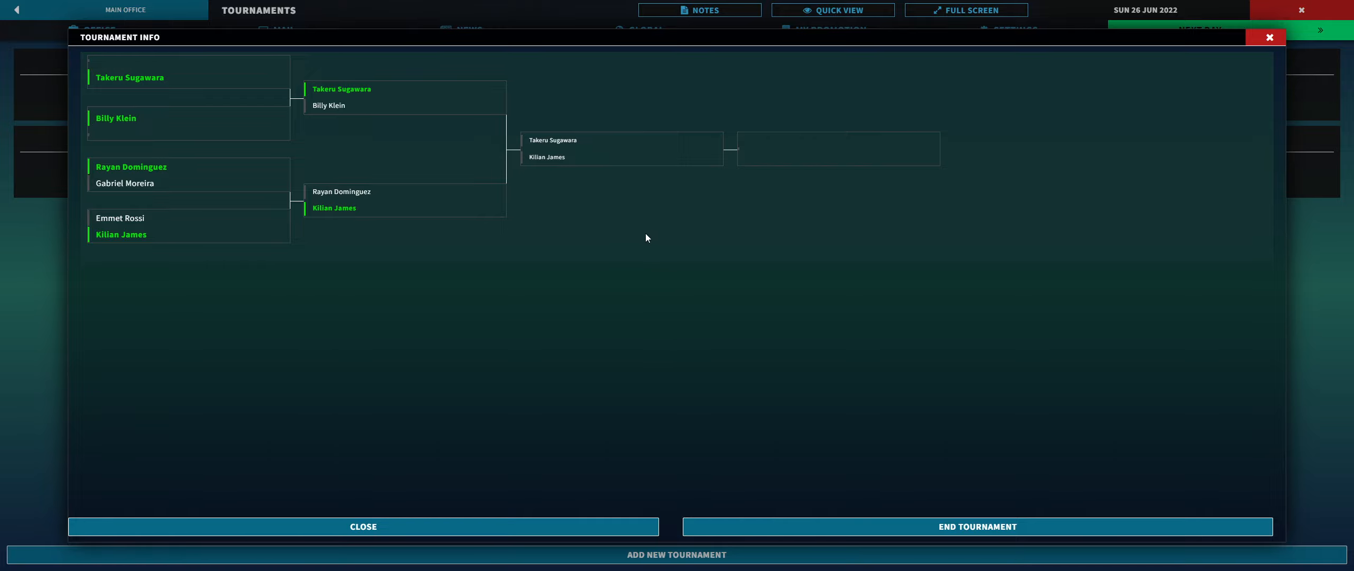
click(363, 526)
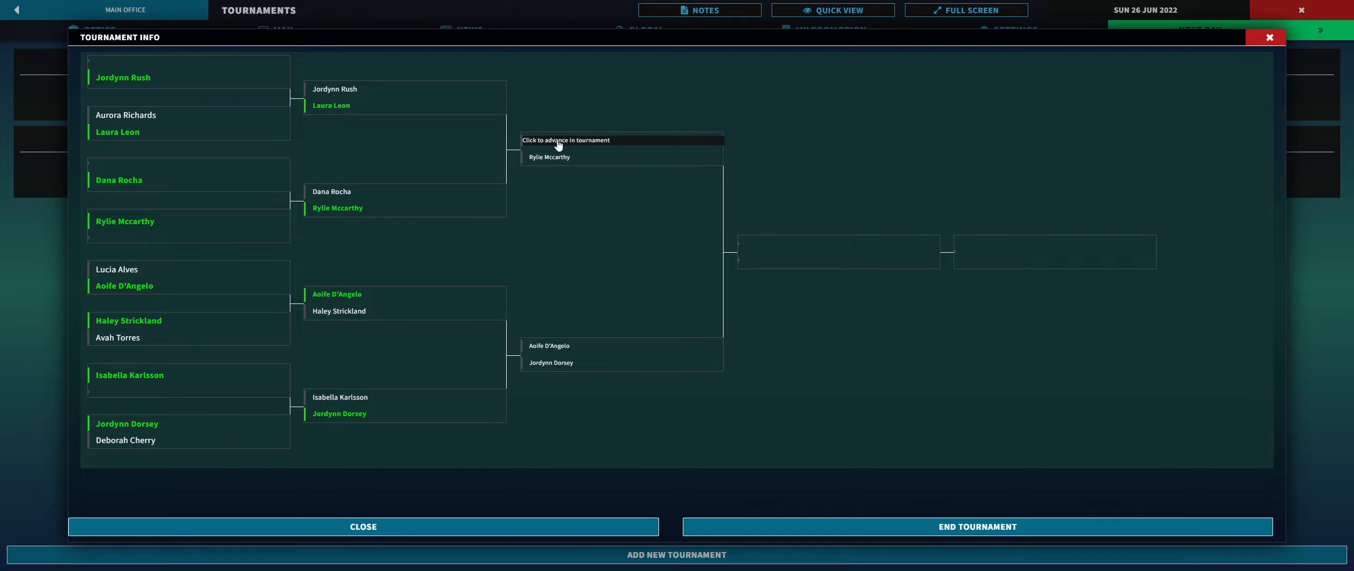
click(561, 140)
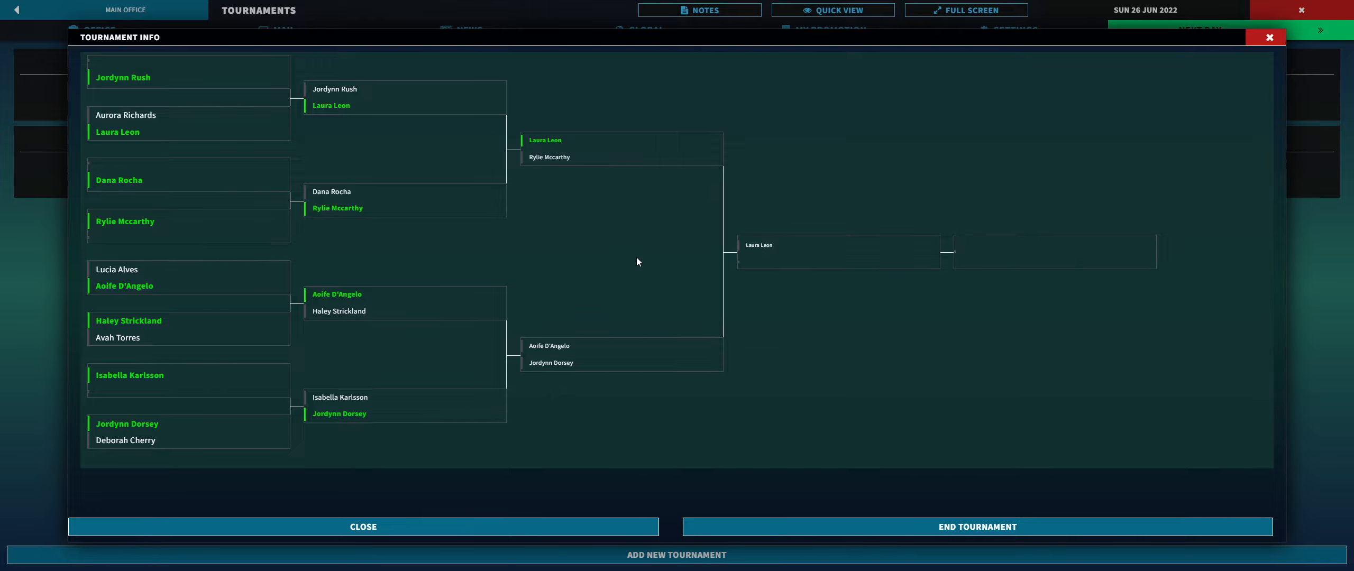
mouse_move(555, 494)
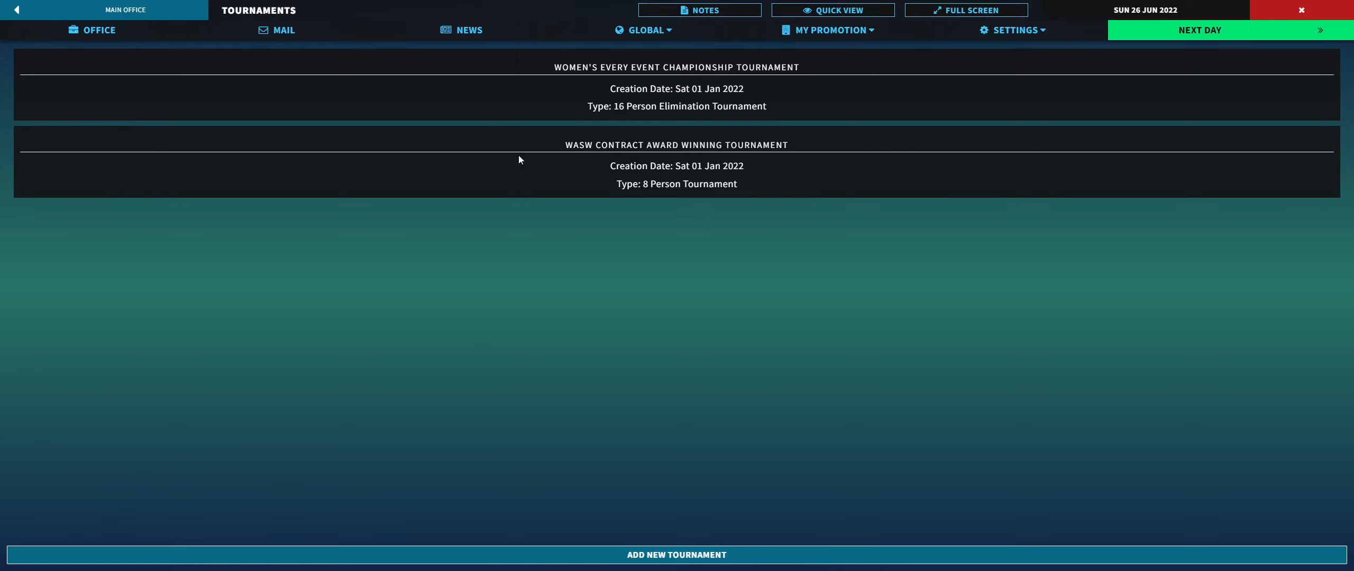
Step: Leave the tournaments list and return to the main office on 26 June 2022
click(92, 29)
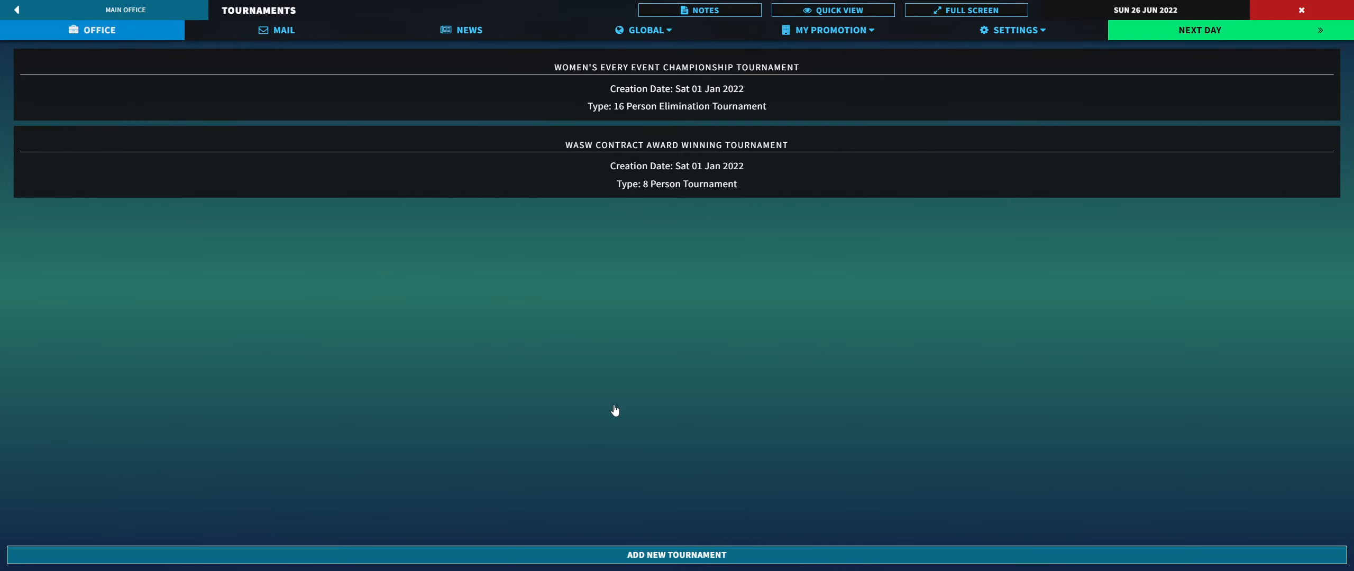
click(16, 10)
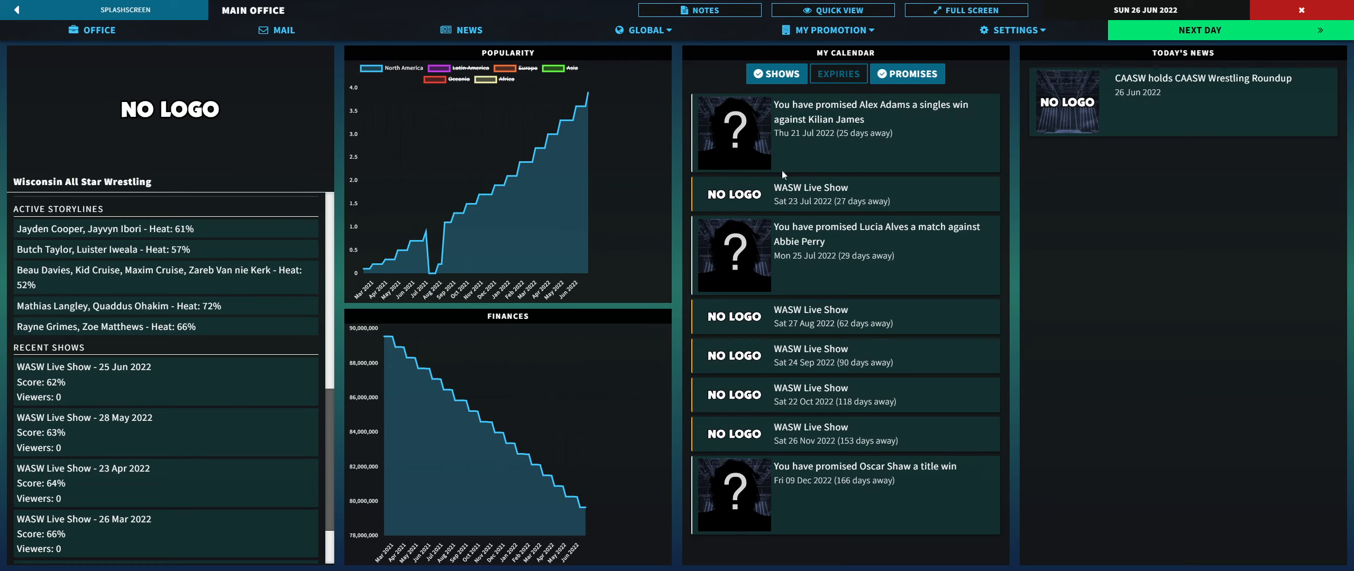
mouse_move(587, 95)
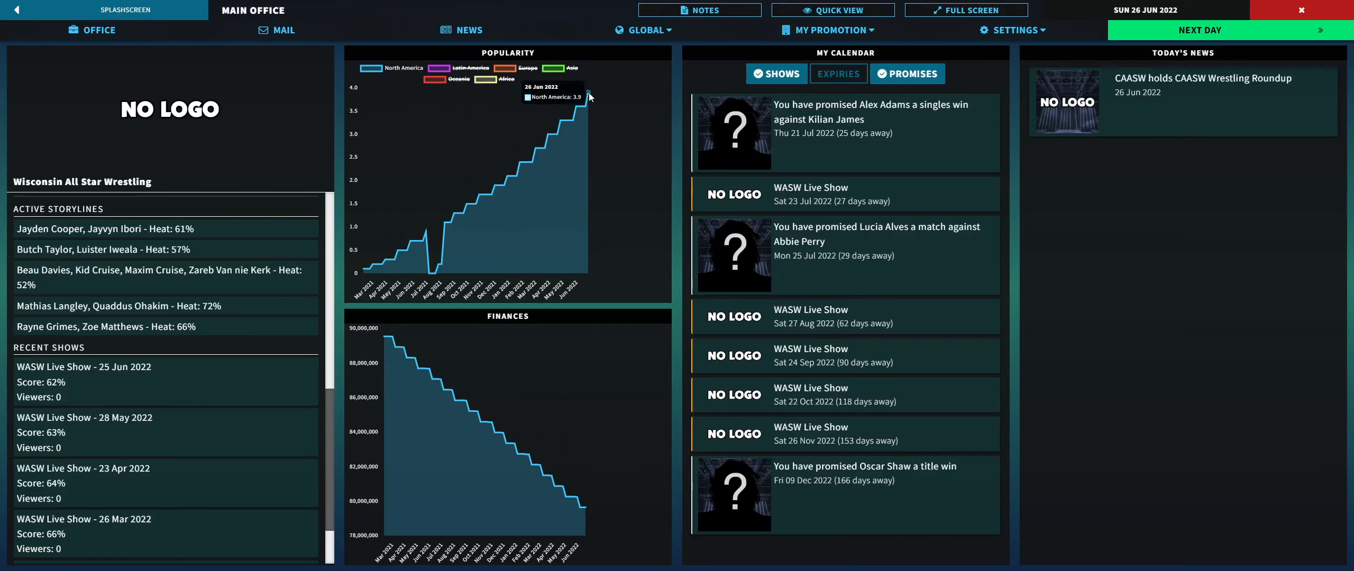
mouse_move(304, 119)
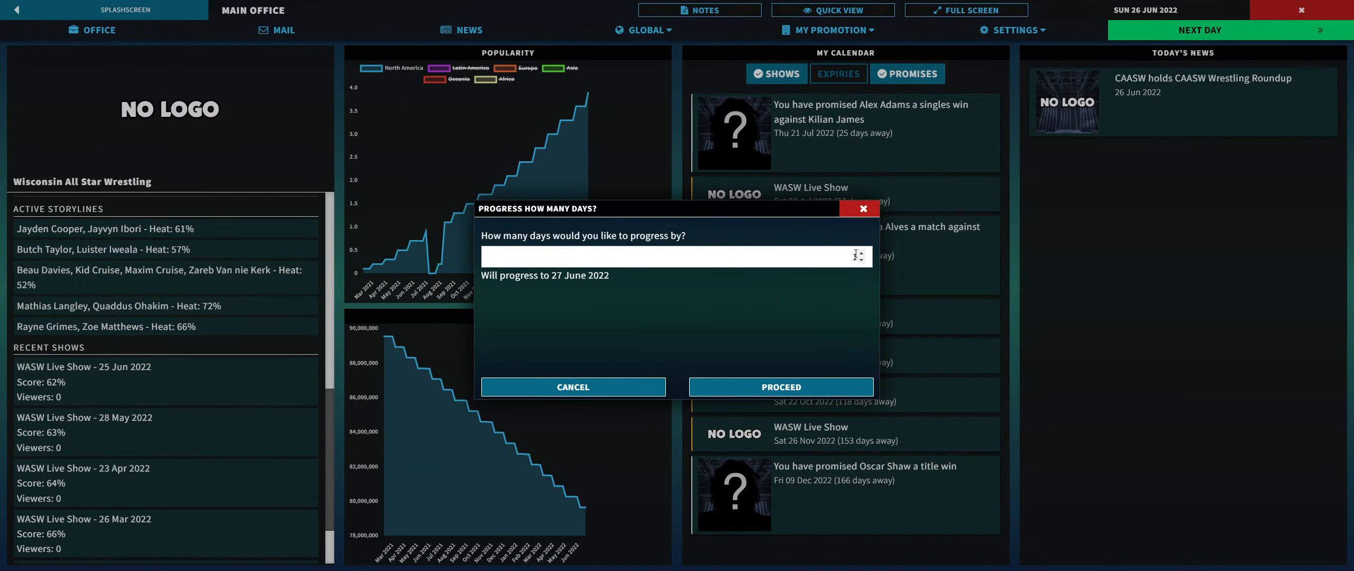
Step: Progress the calendar by 5 days, reaching Wednesday 29 June 2022
text(5)
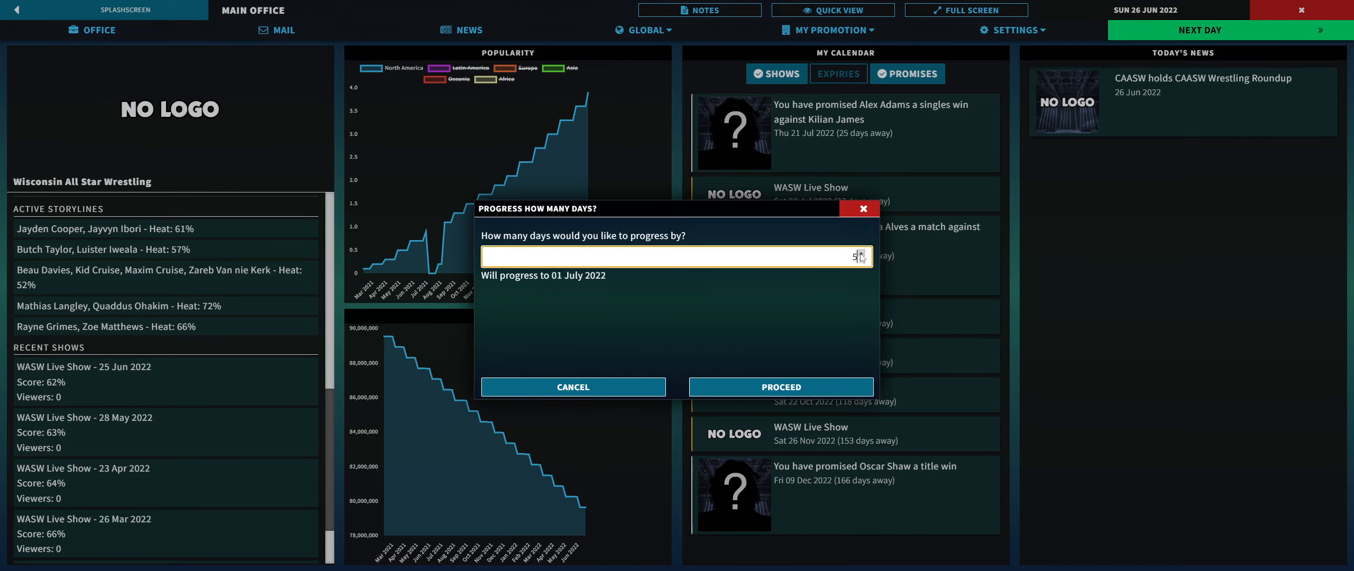
click(780, 386)
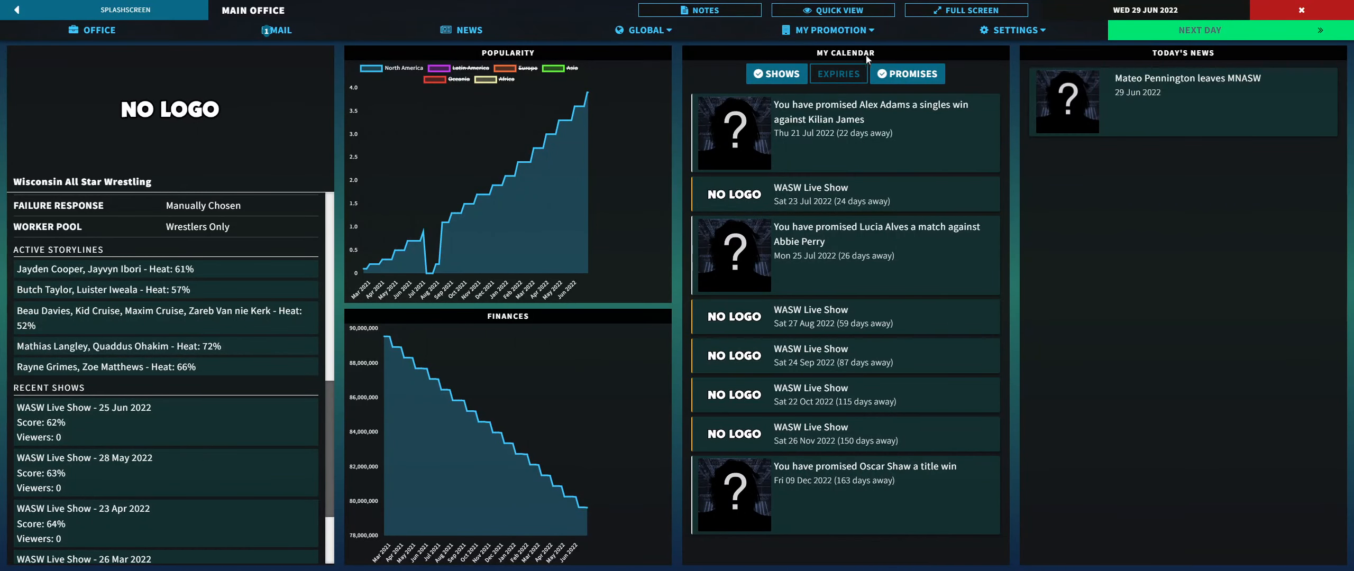
click(643, 29)
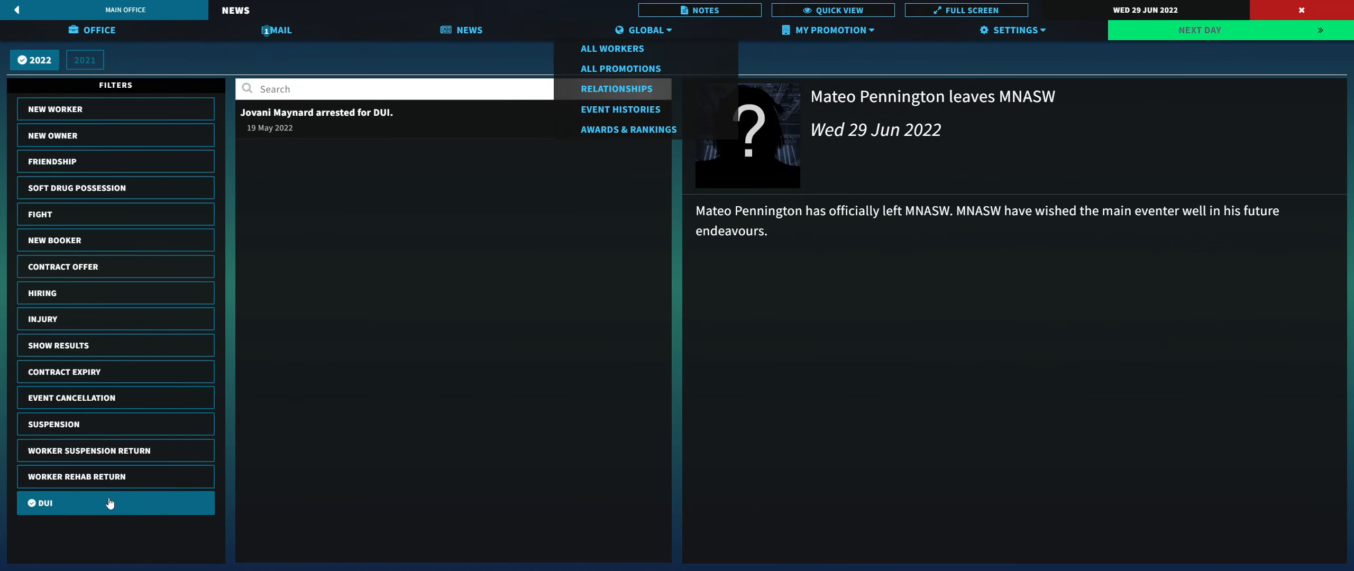
click(645, 29)
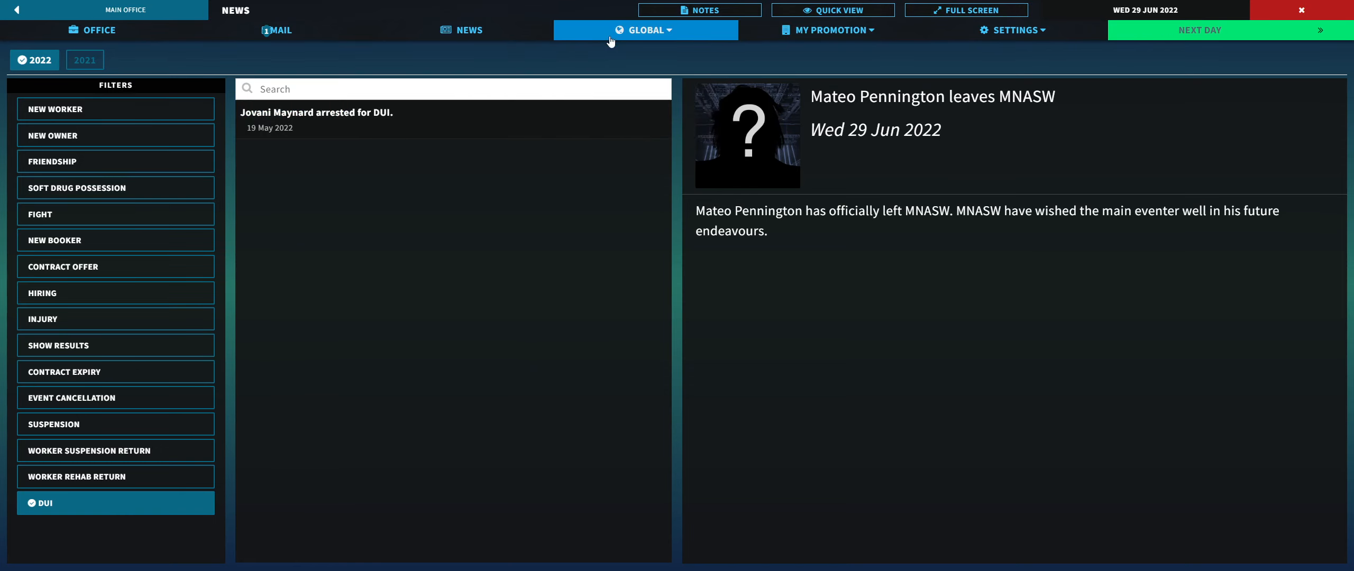
click(453, 119)
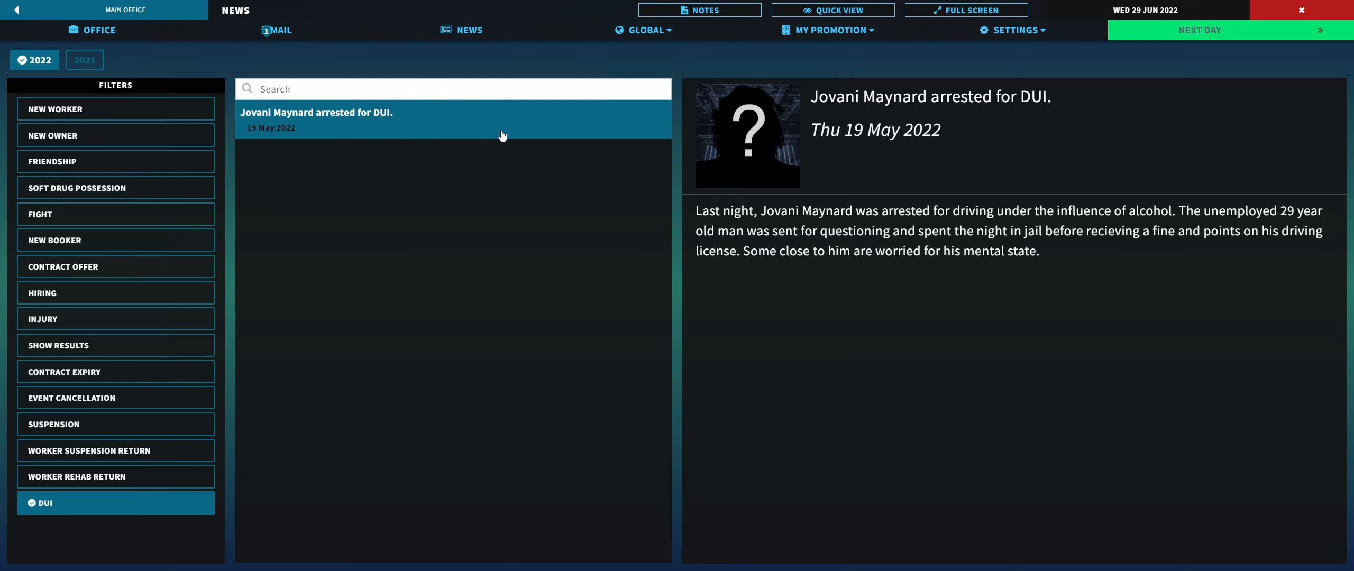
Step: Add the Worker Rehab Return filter and read the Cristian Ingram and Kayson Park stories
click(115, 477)
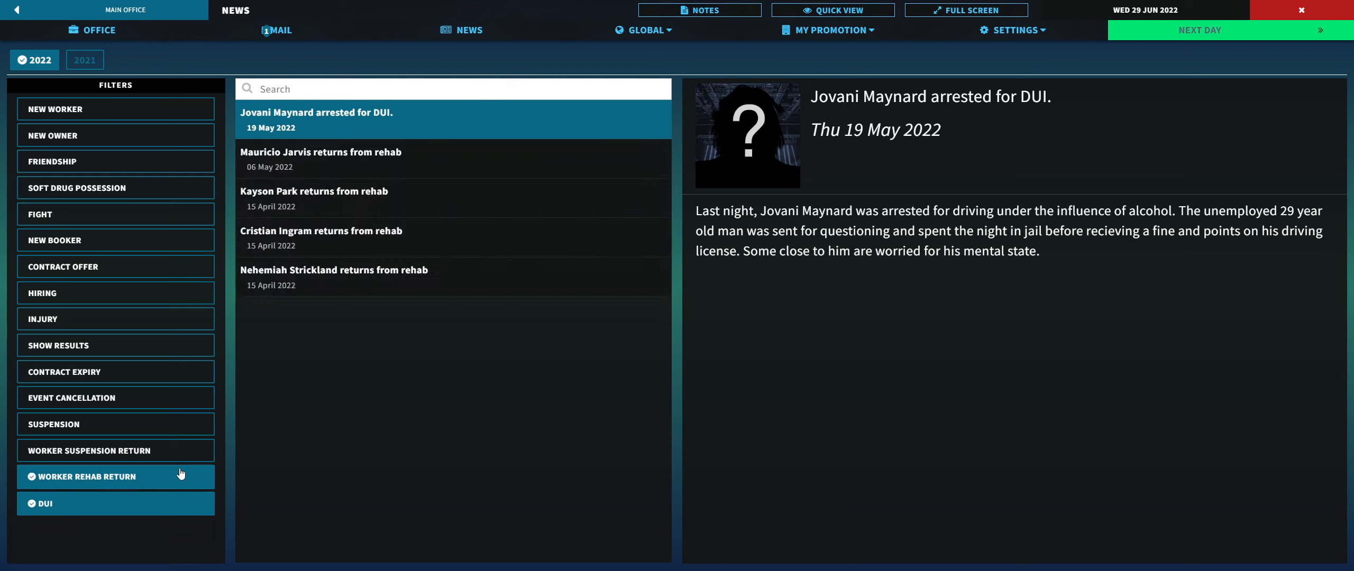
mouse_move(378, 428)
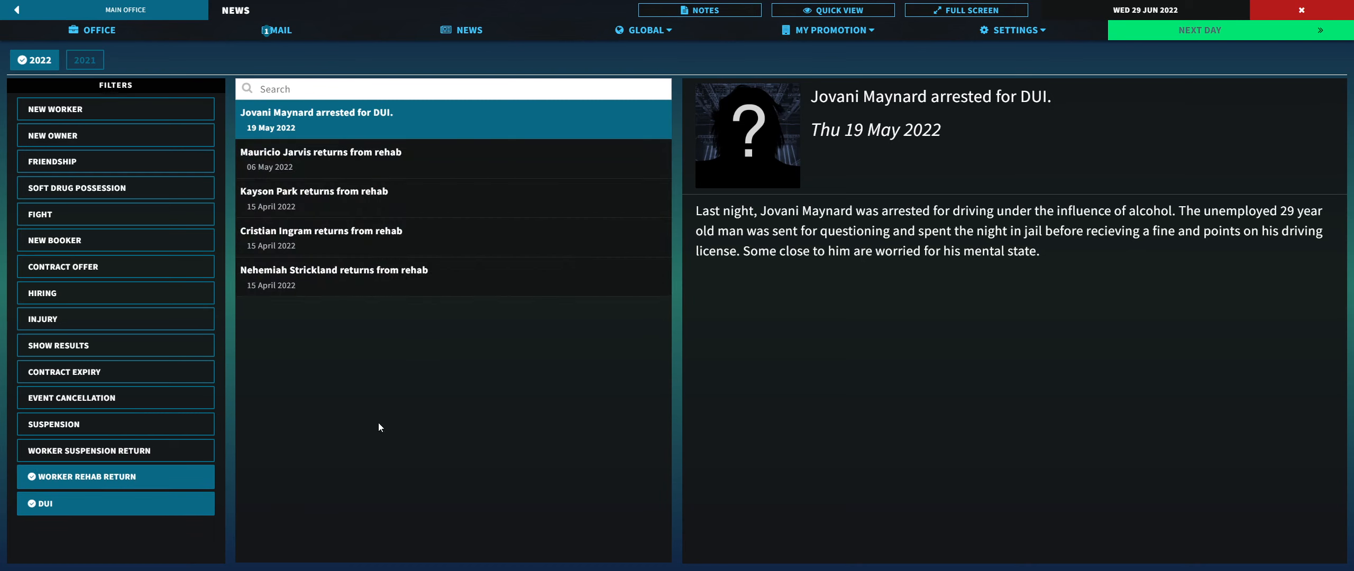
mouse_move(308, 319)
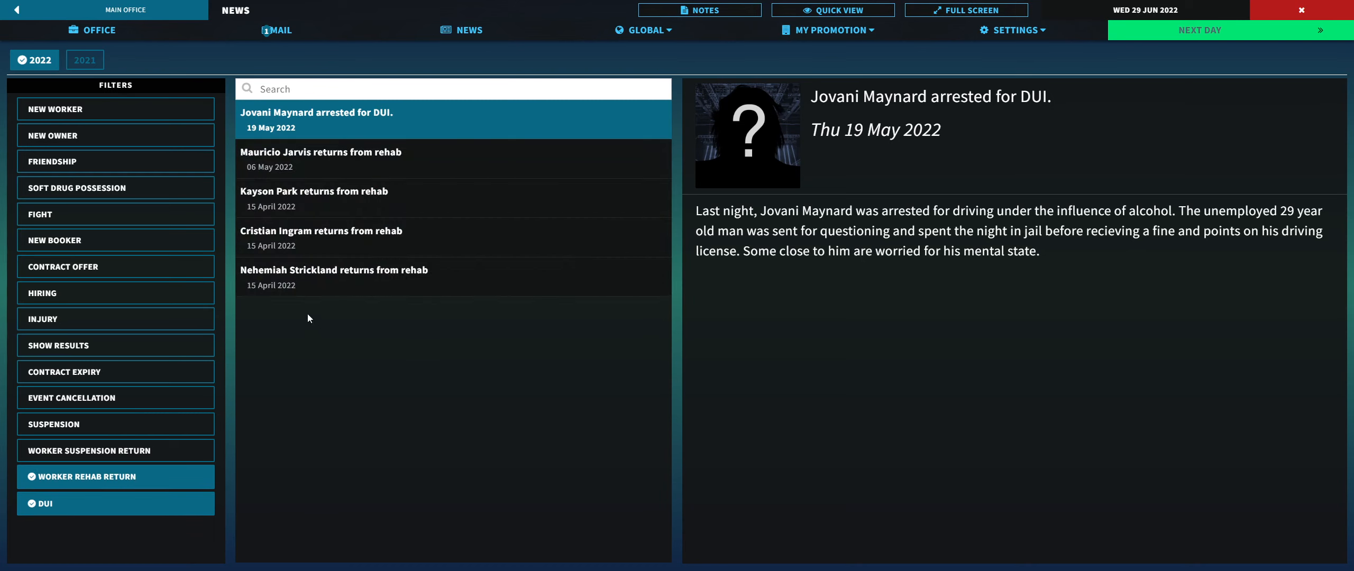
click(346, 238)
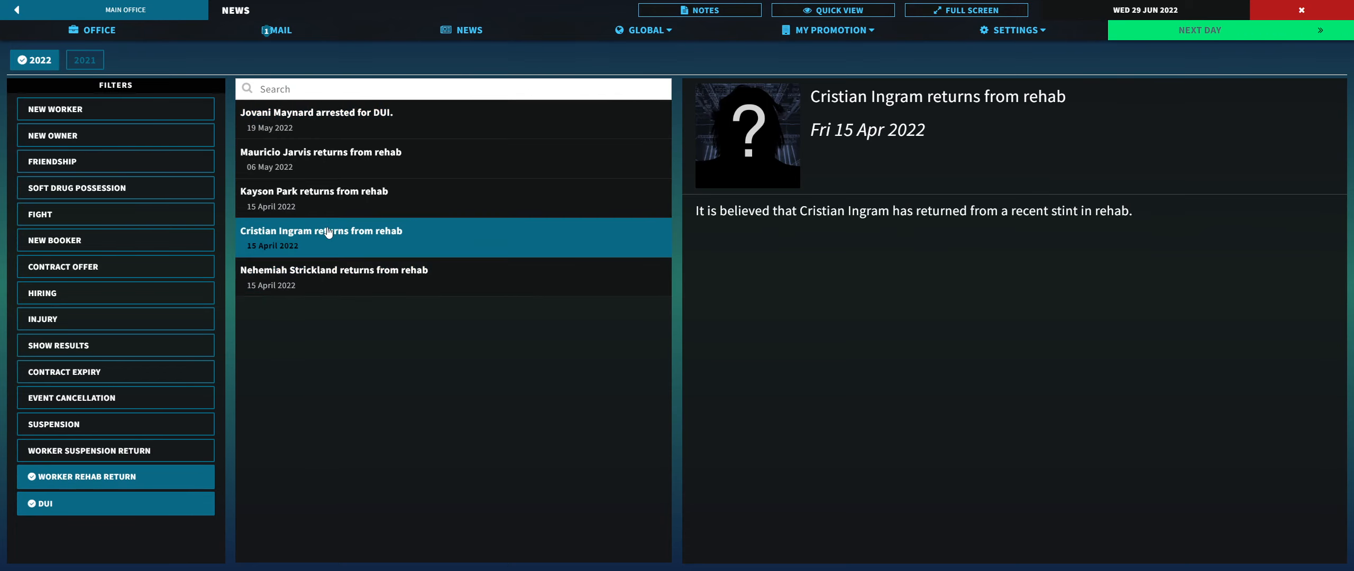
click(313, 191)
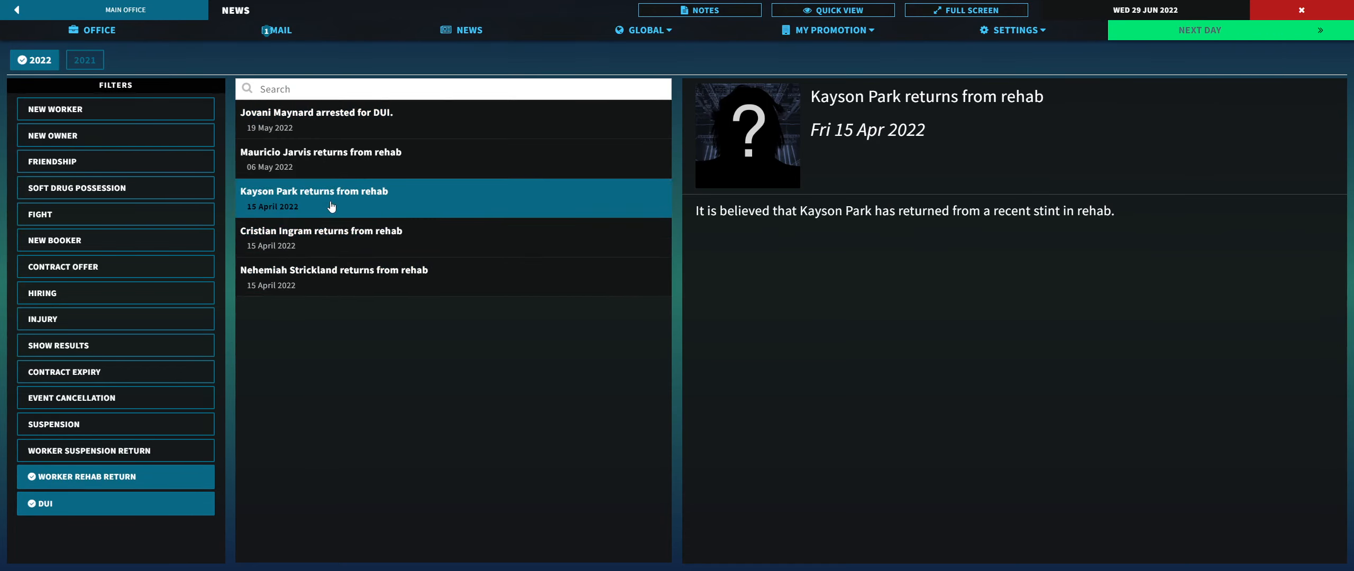
click(321, 159)
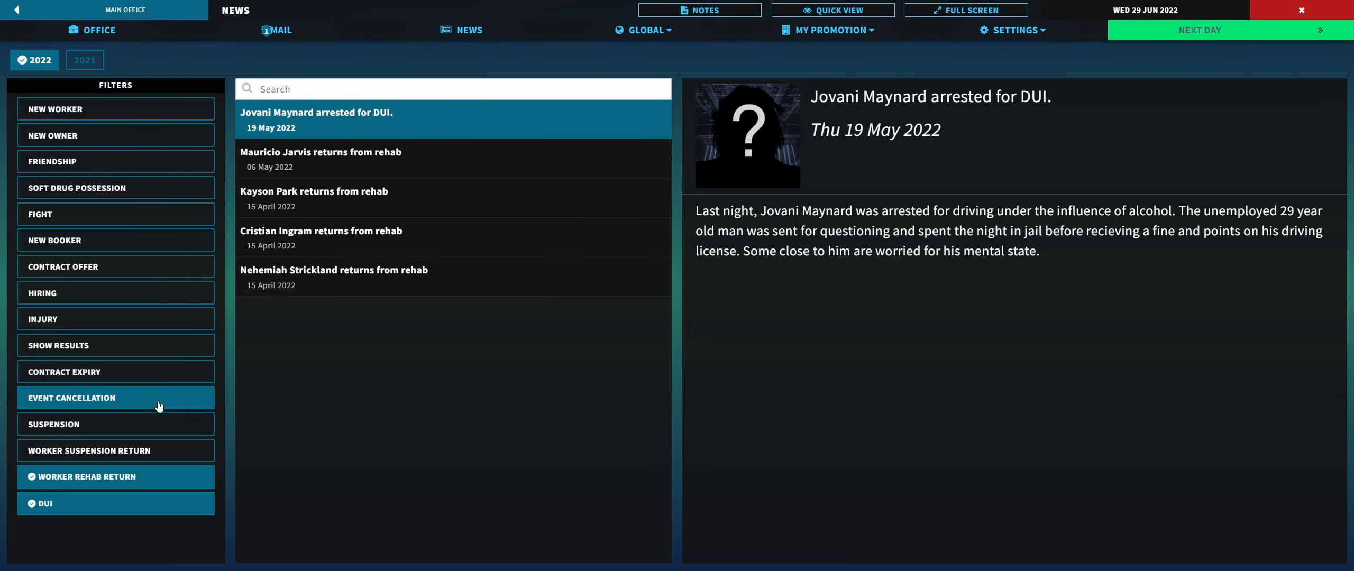
click(115, 451)
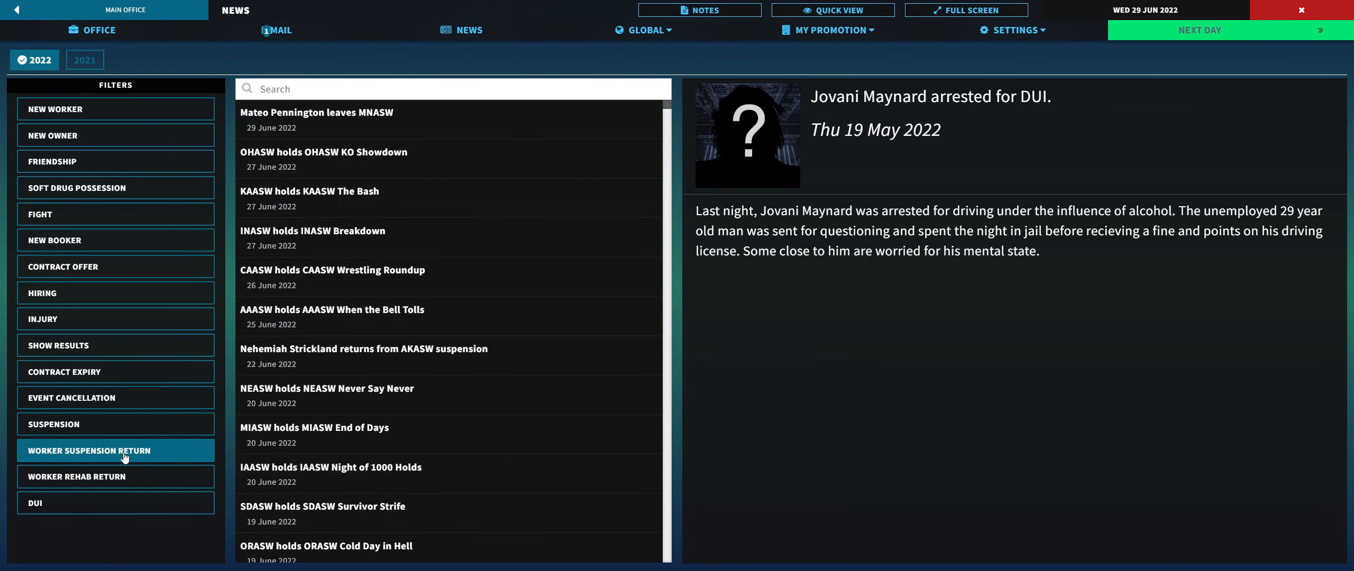
click(115, 451)
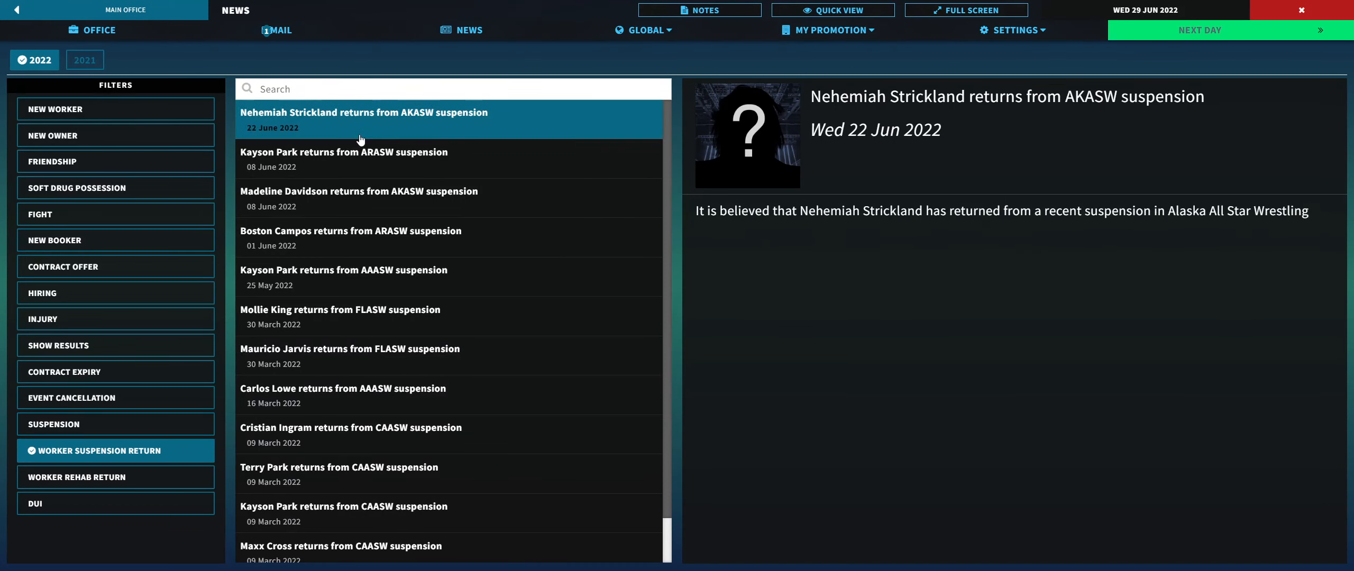
click(344, 159)
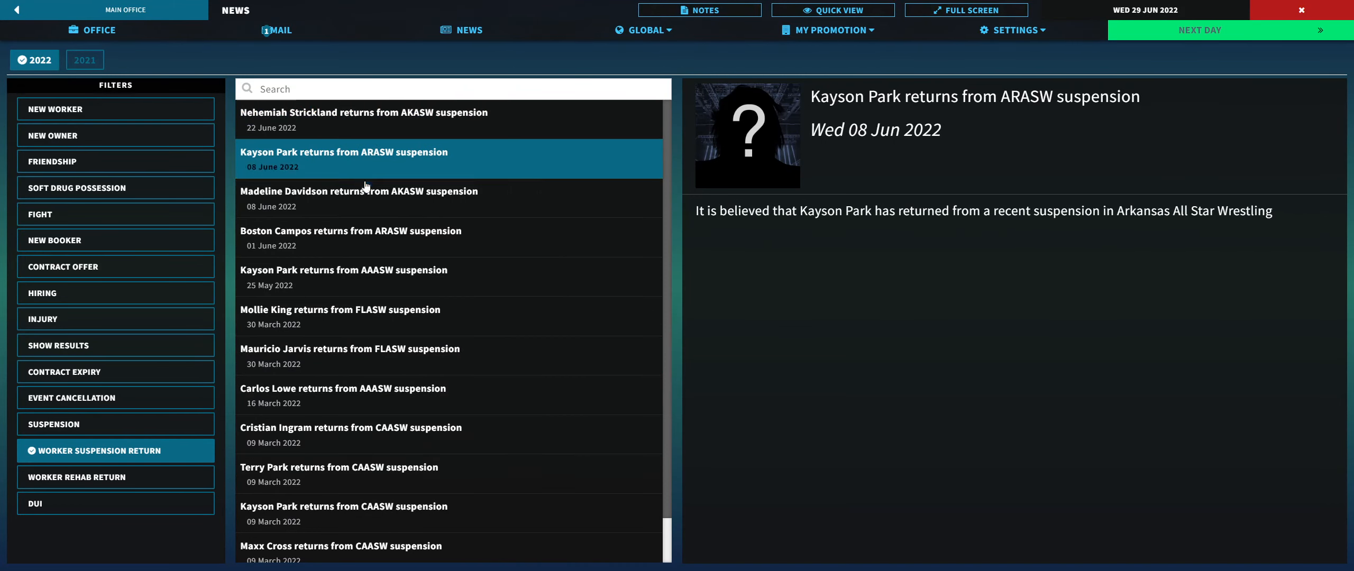
click(345, 315)
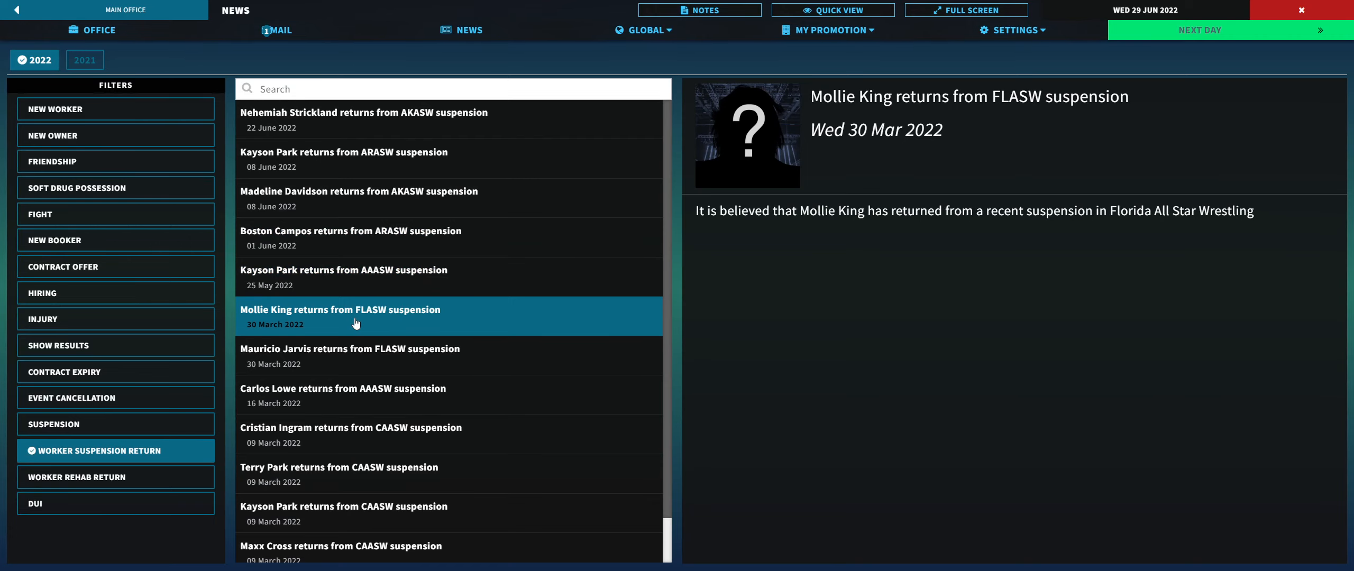
click(389, 355)
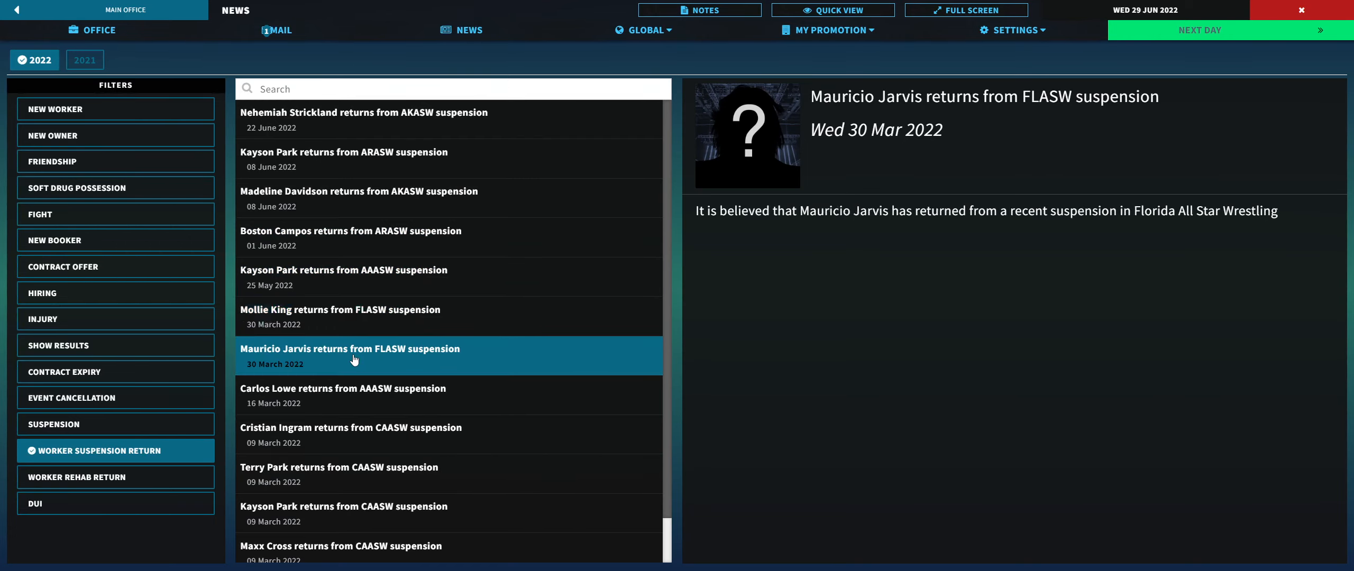
click(115, 451)
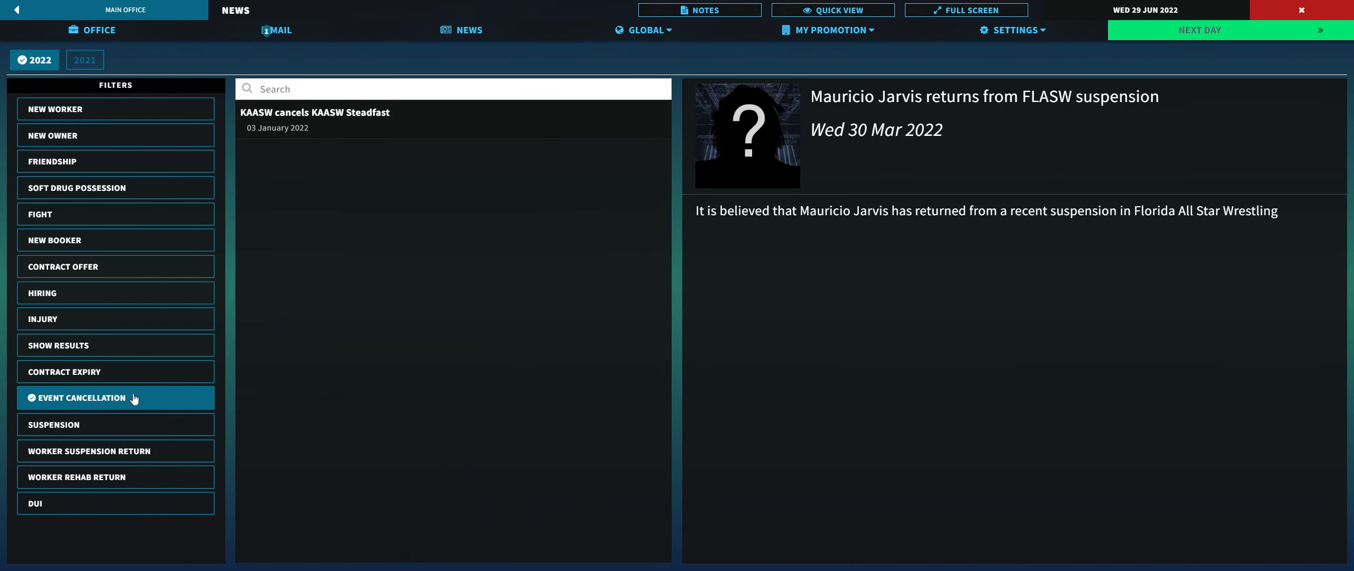
mouse_move(264, 221)
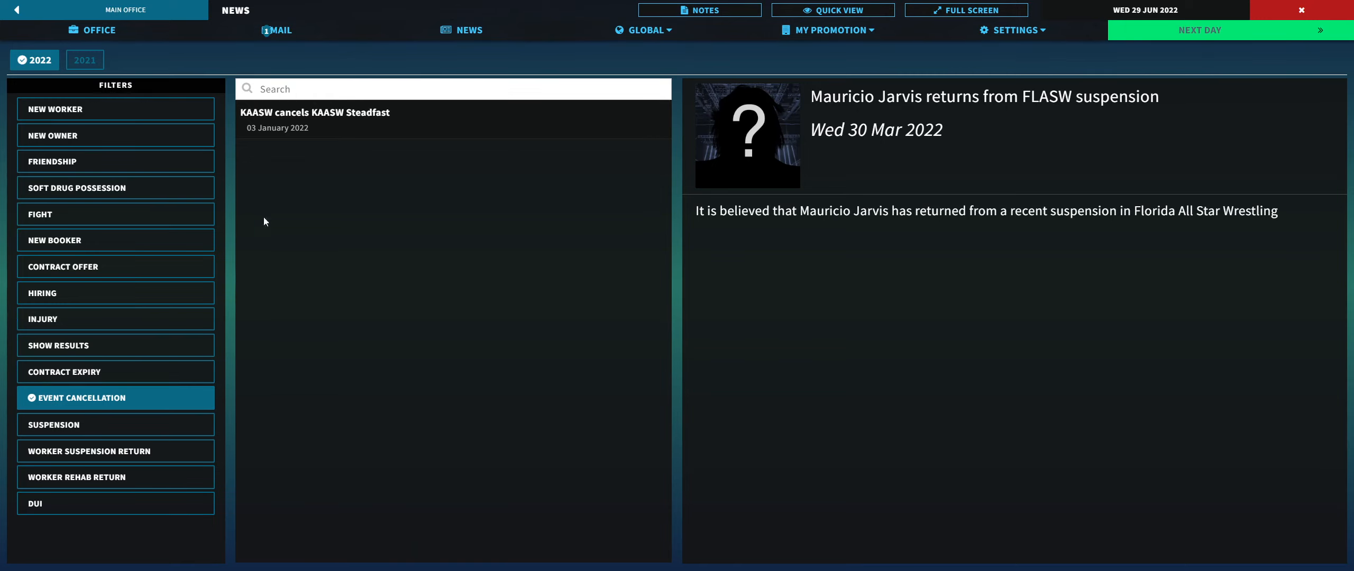
click(314, 117)
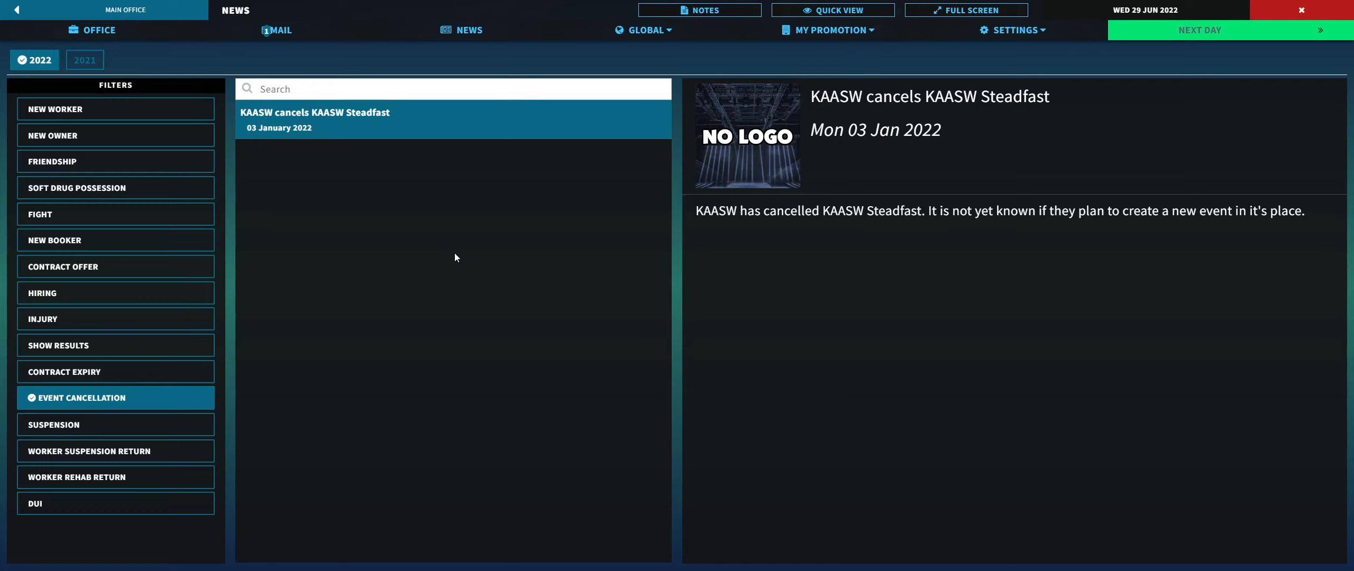
mouse_move(412, 140)
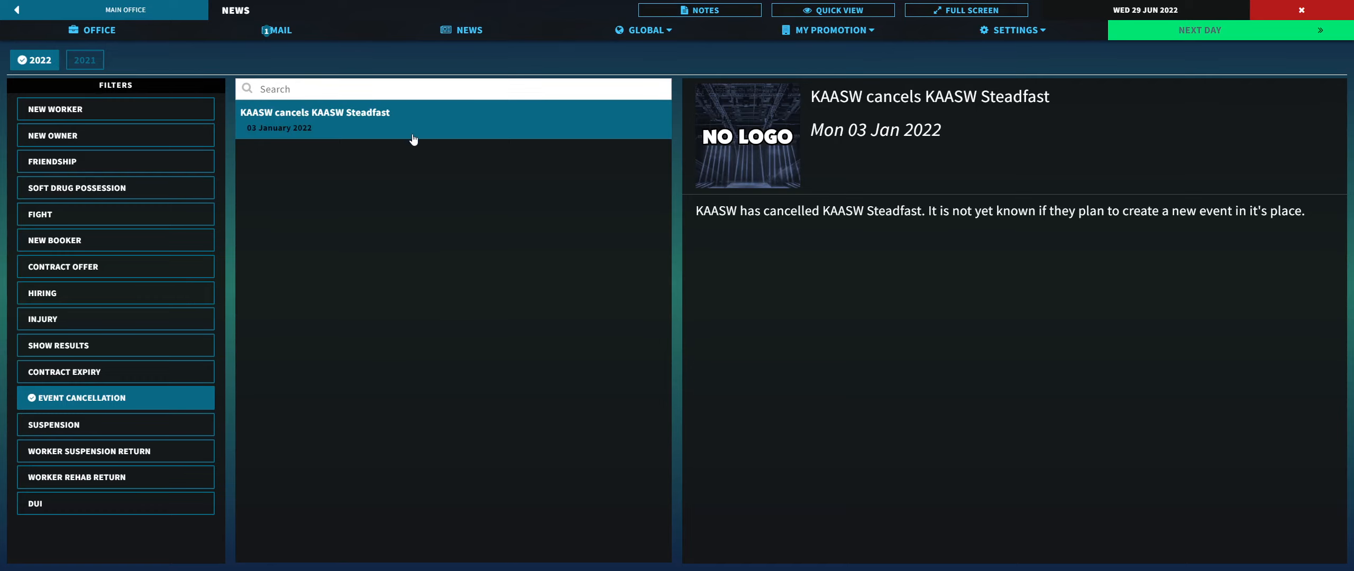
click(115, 372)
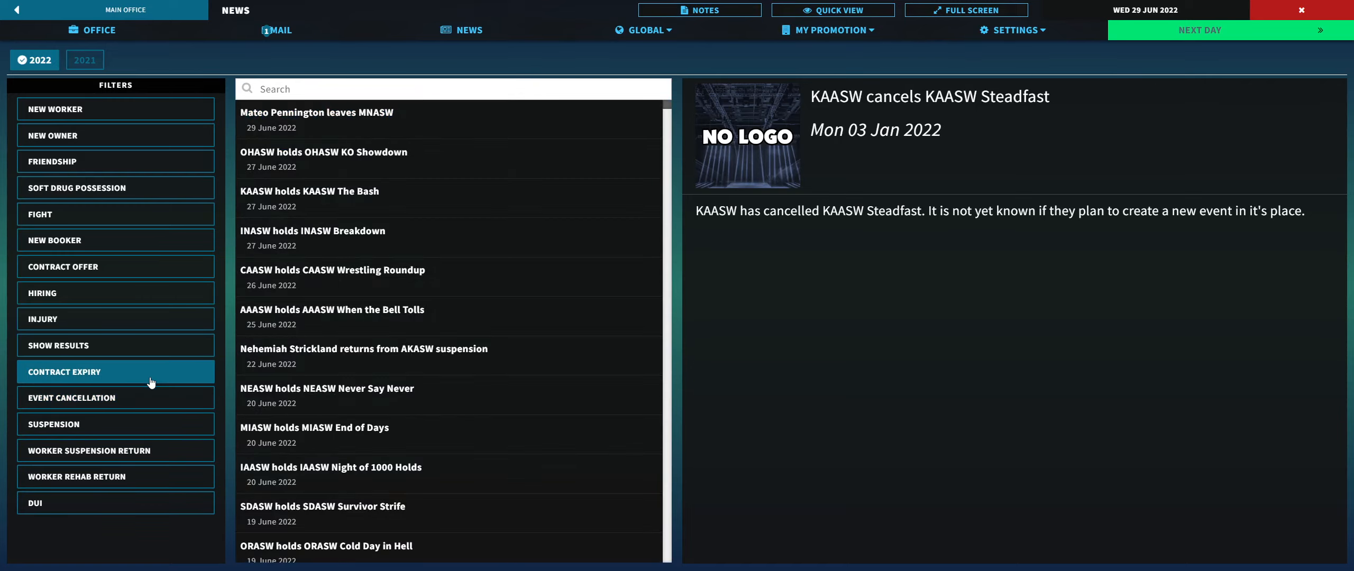
click(116, 372)
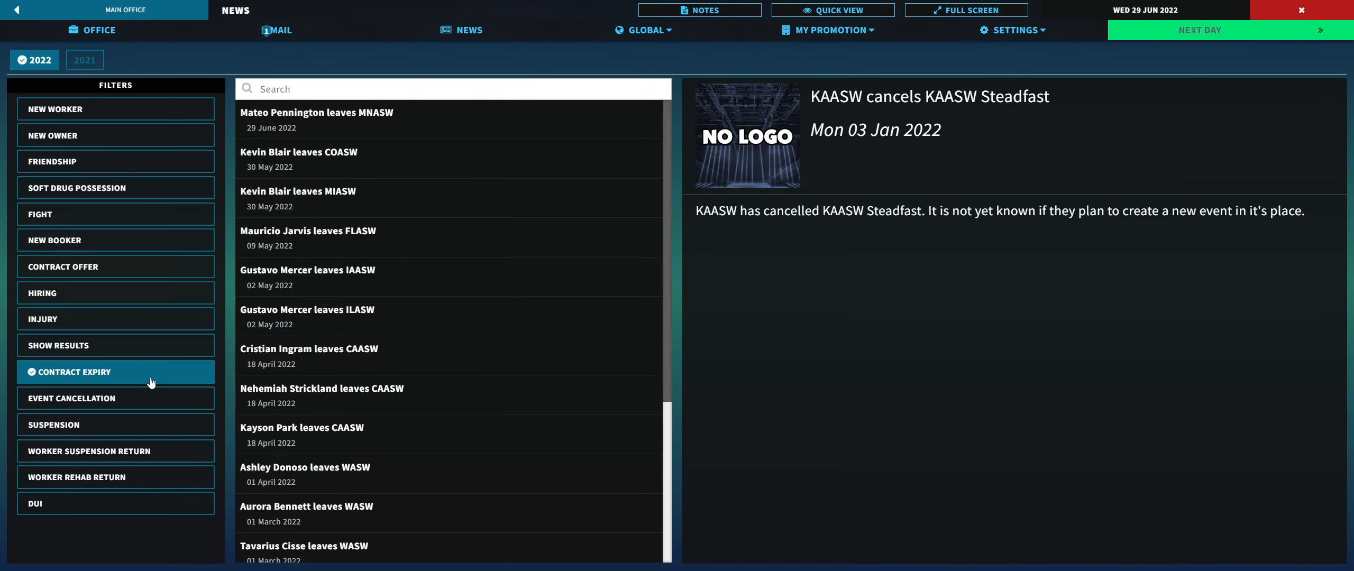
mouse_move(156, 375)
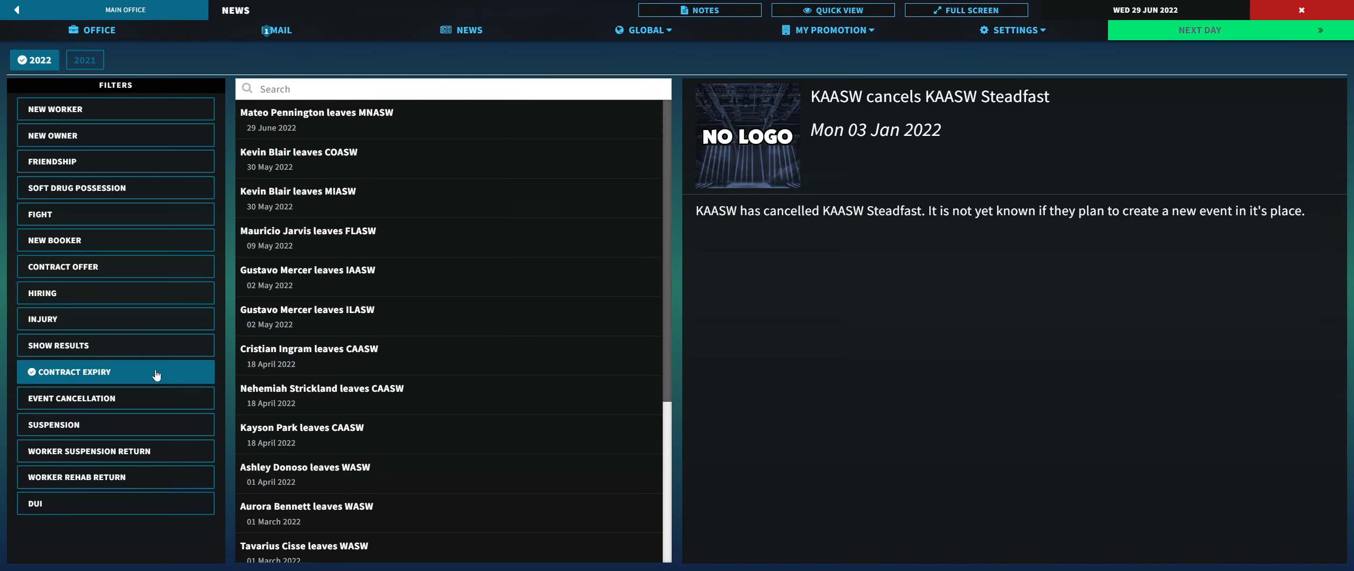
click(345, 119)
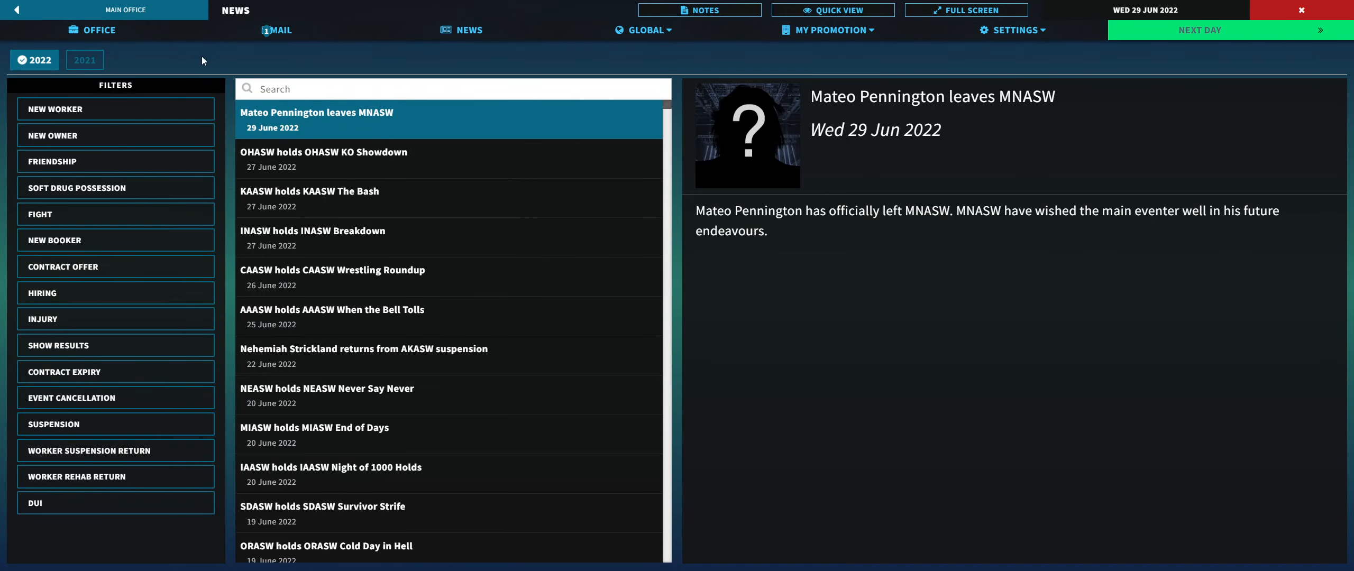
click(276, 29)
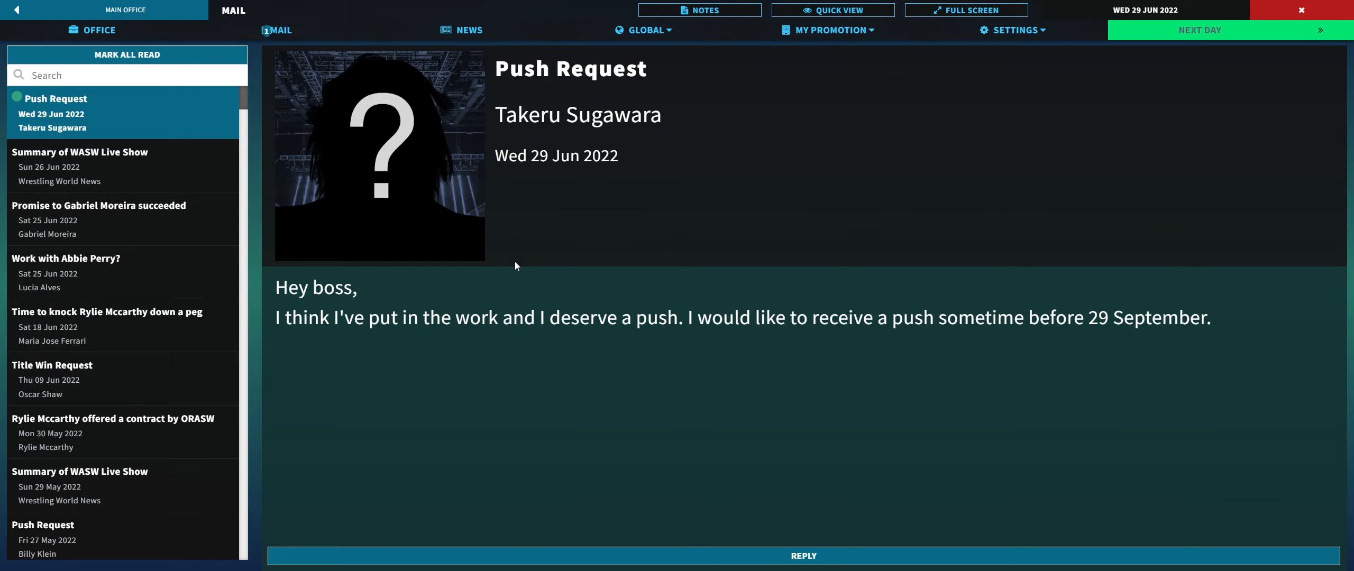
mouse_move(802, 556)
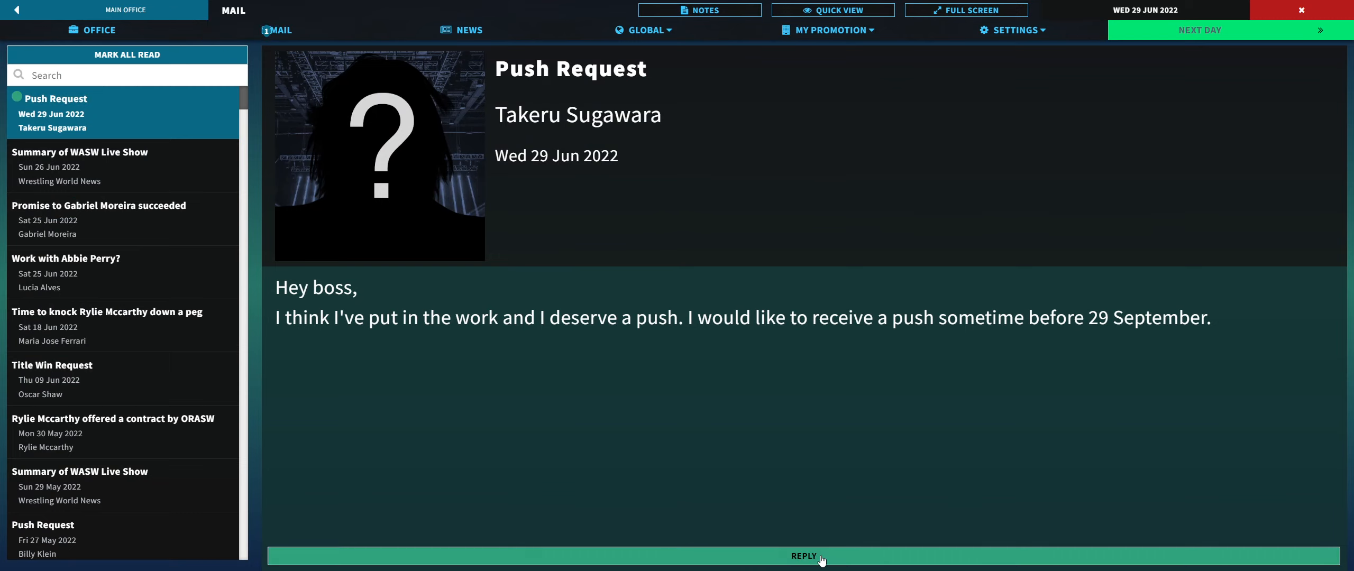
click(802, 555)
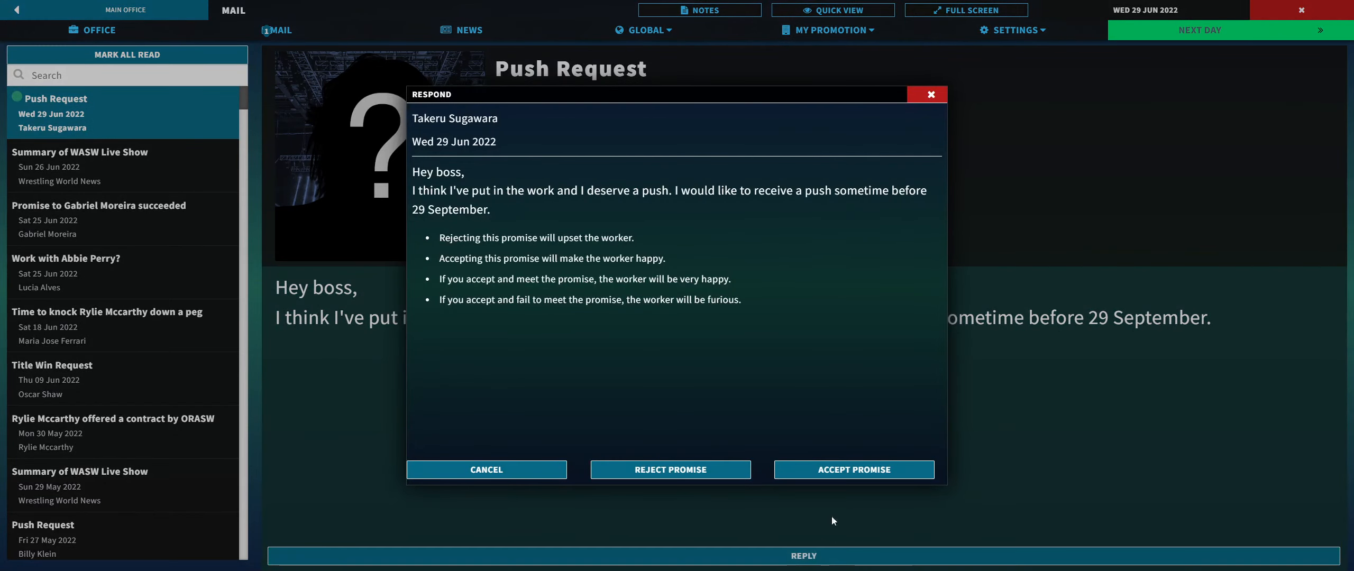
click(853, 469)
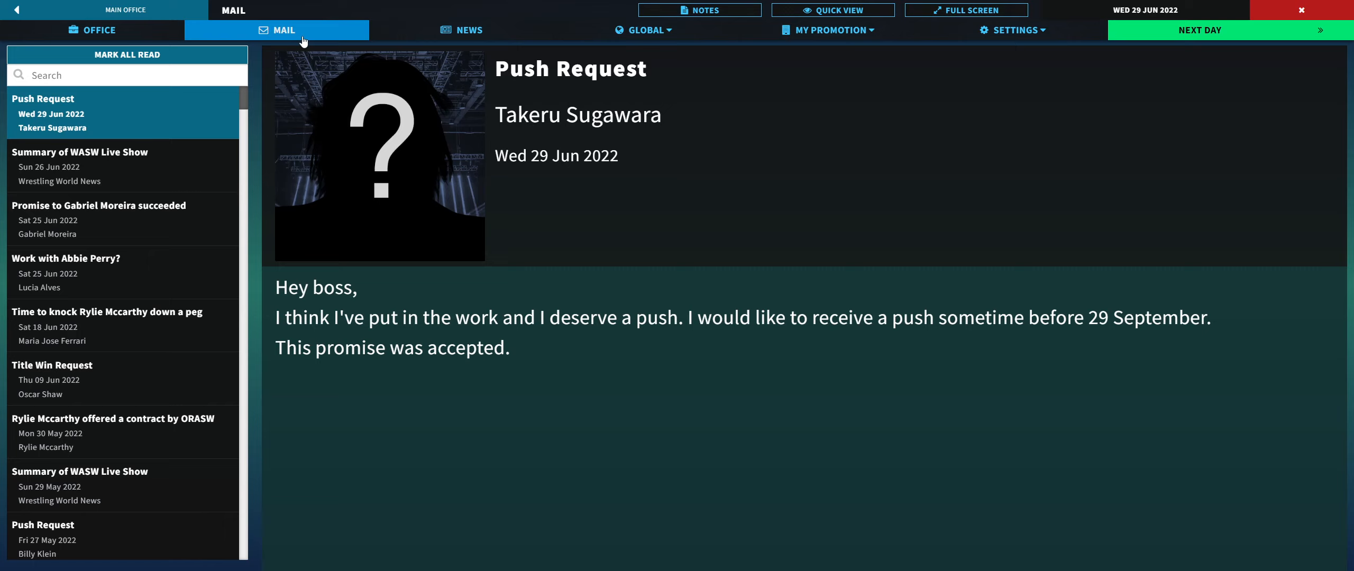
click(91, 29)
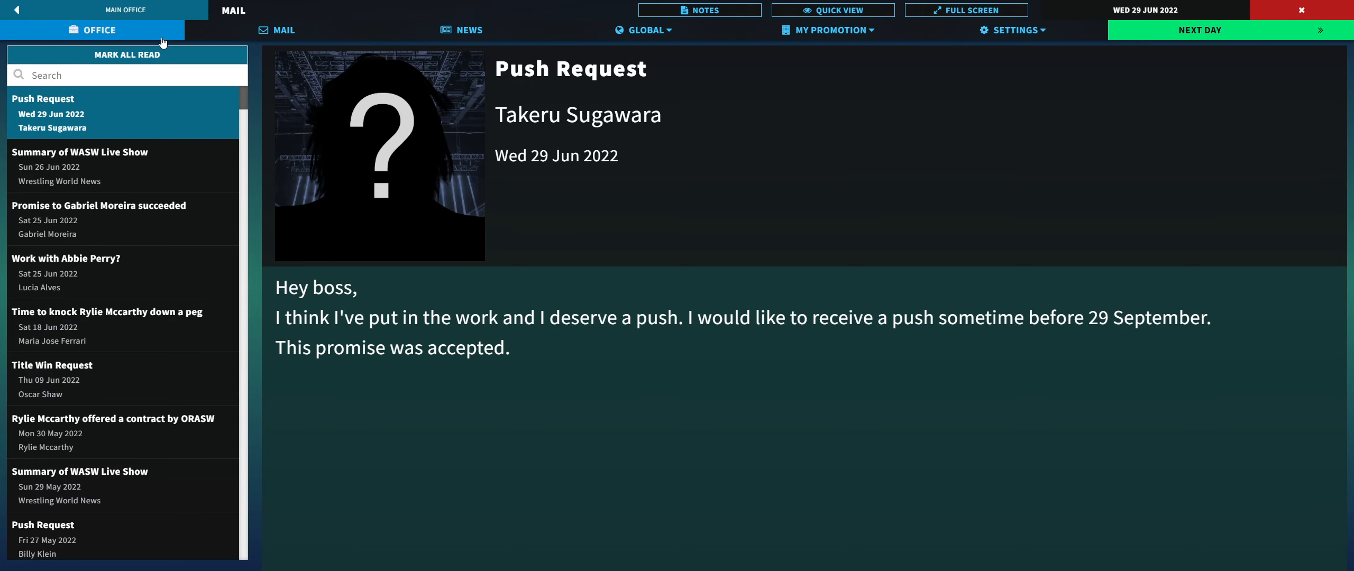
click(93, 29)
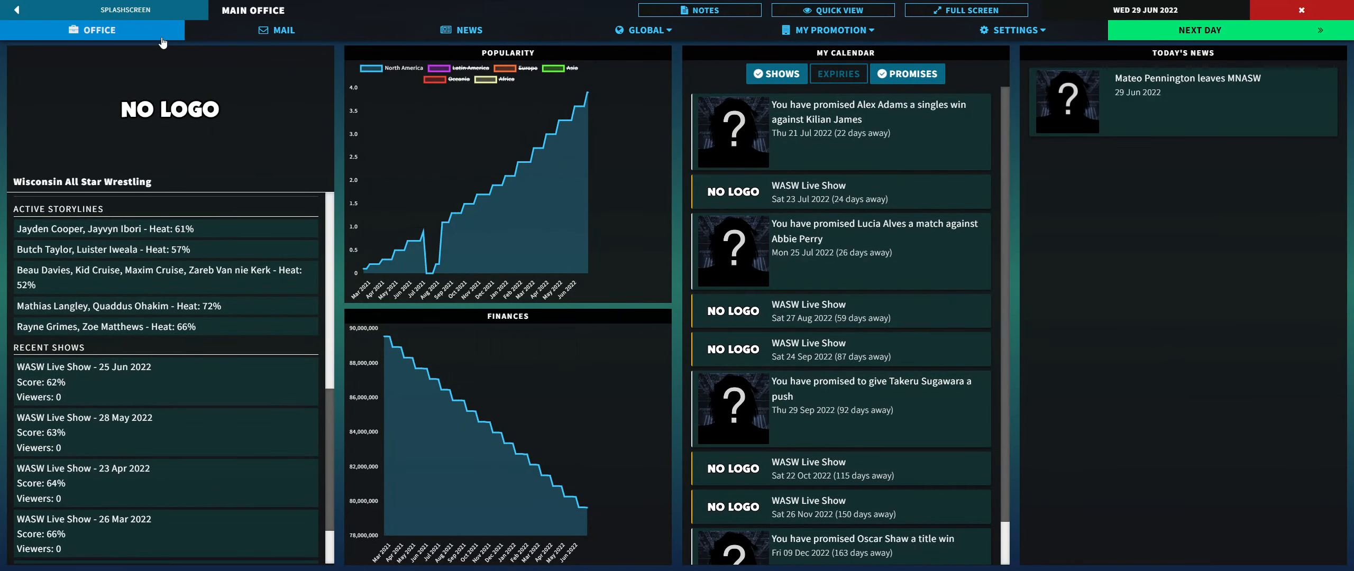
Step: Open Global > All Workers and search by name, settling on 'mat'
click(643, 29)
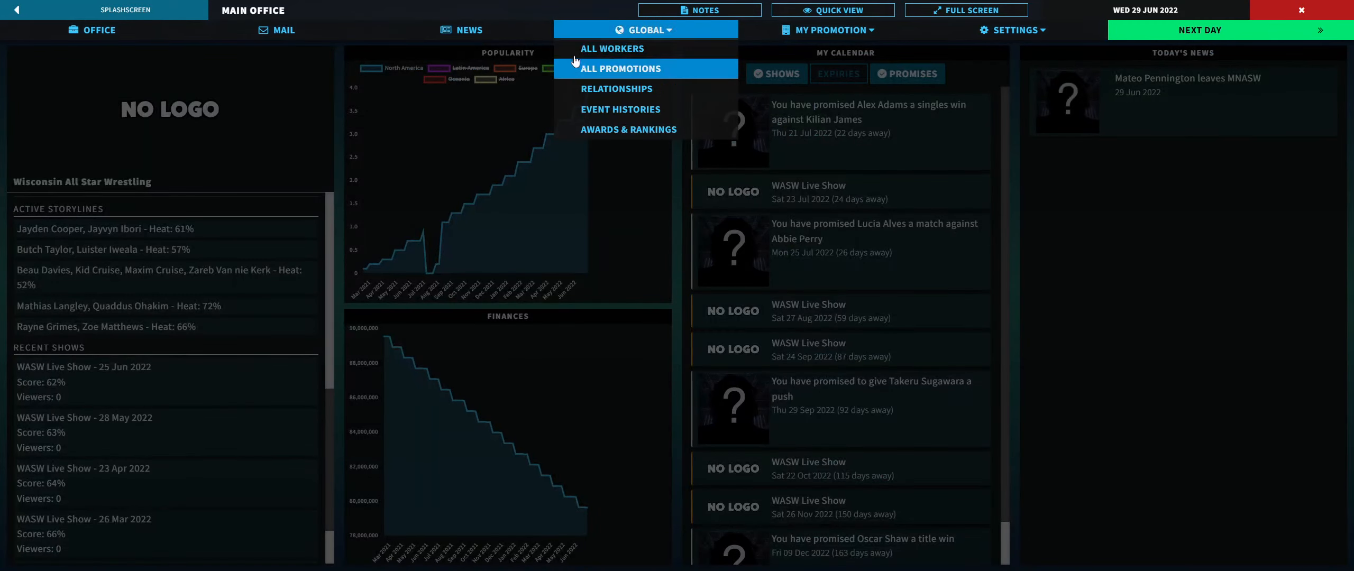
click(611, 48)
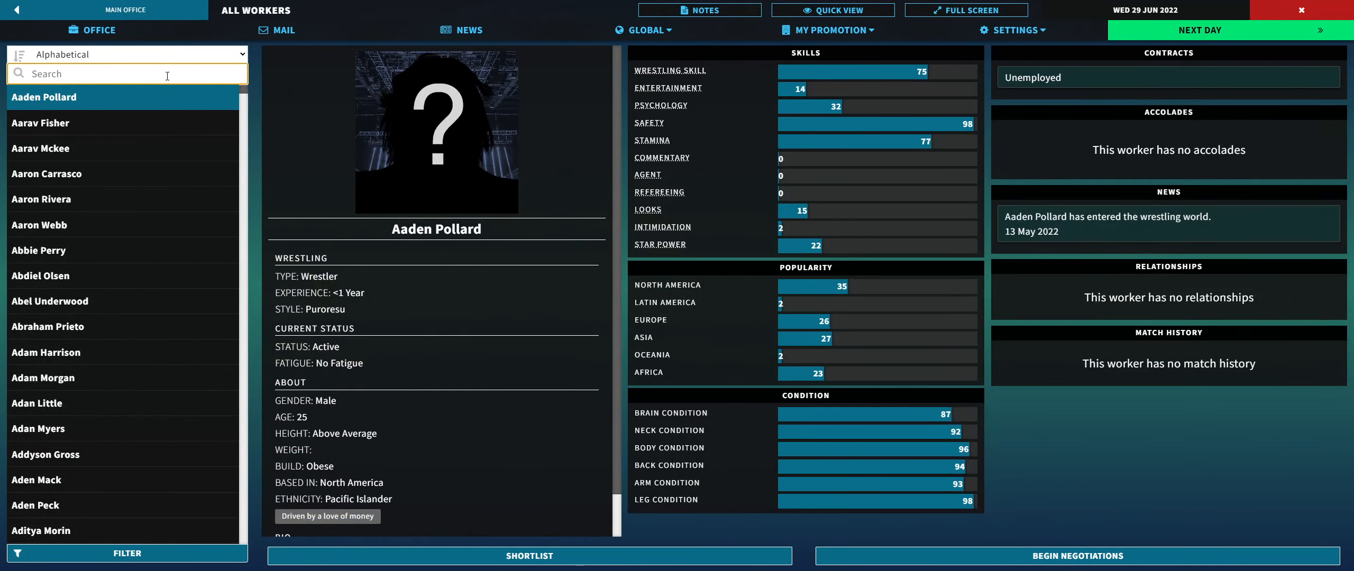
text(/)
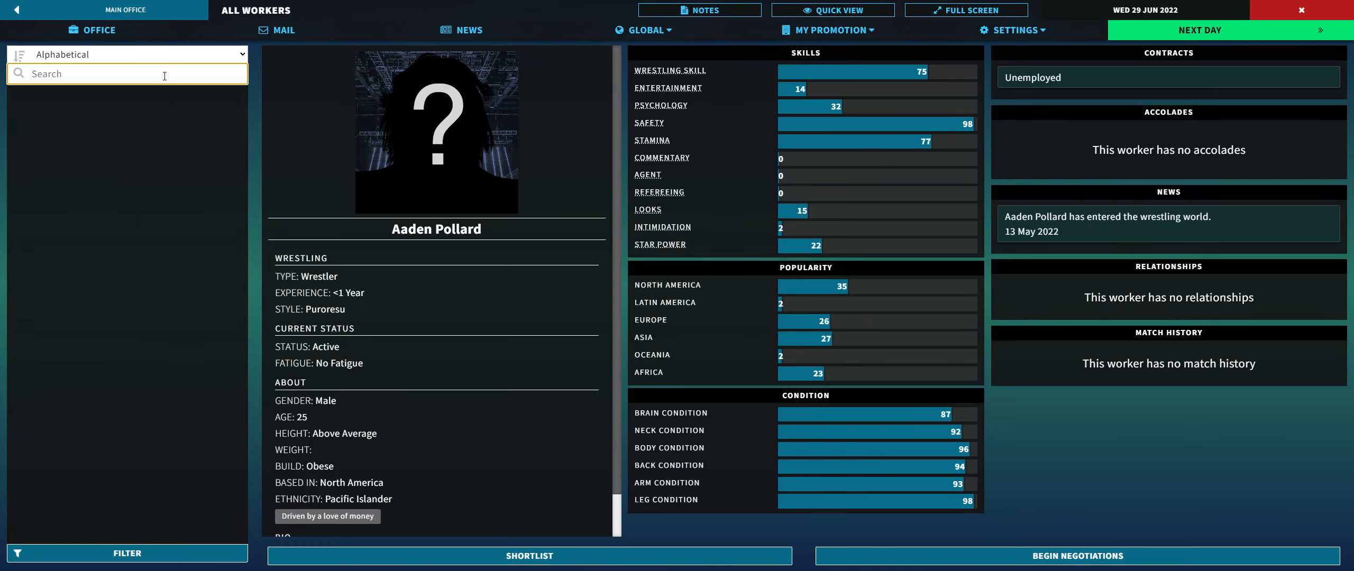
text(.)
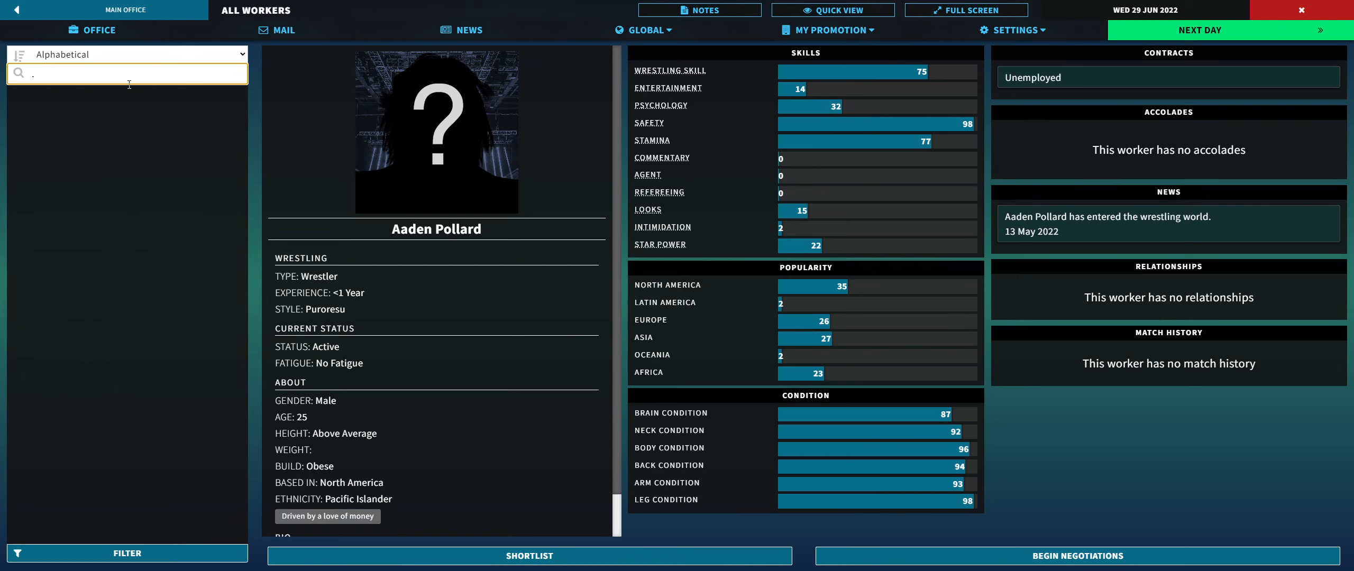
text(m)
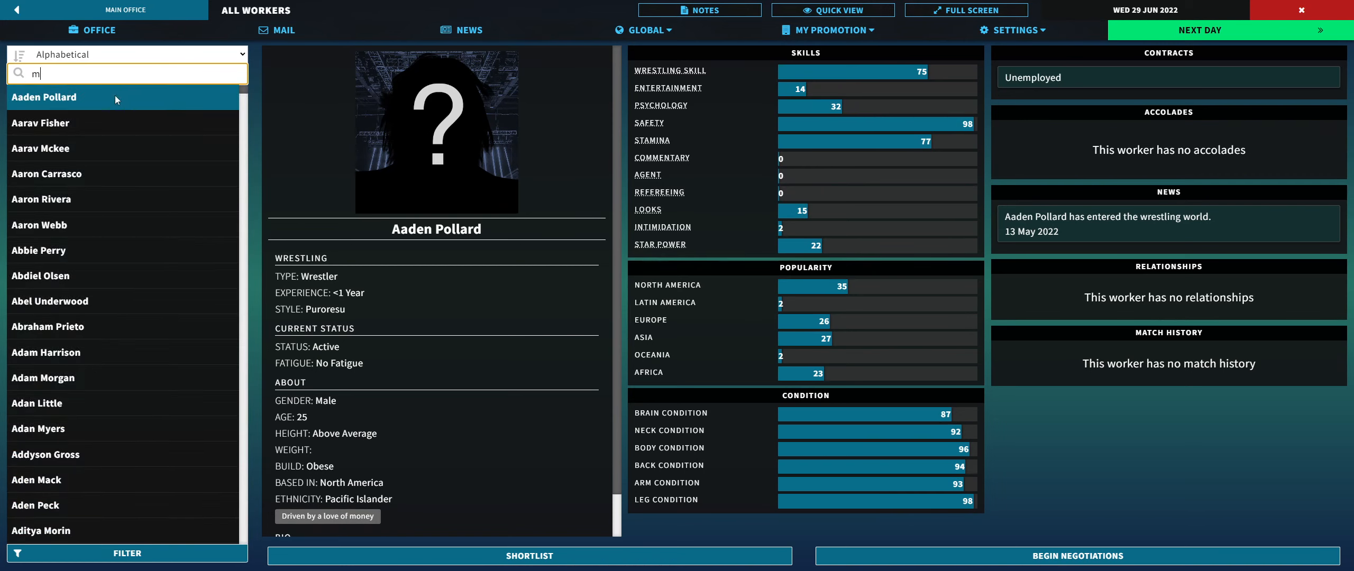
text(s)
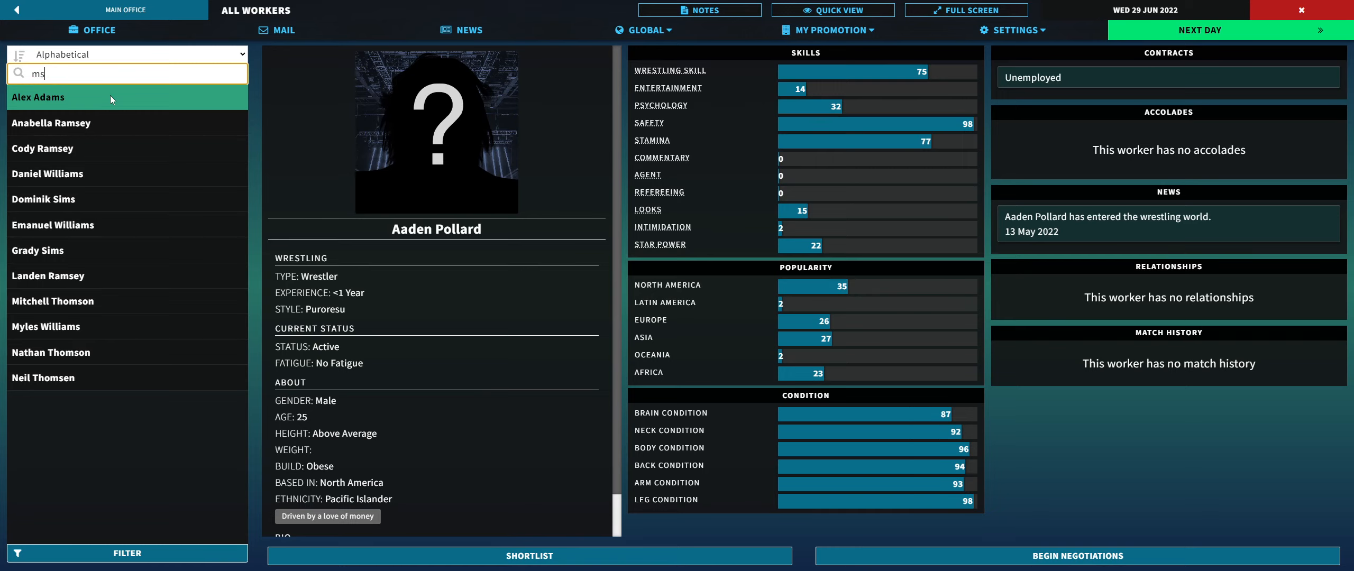
text(md)
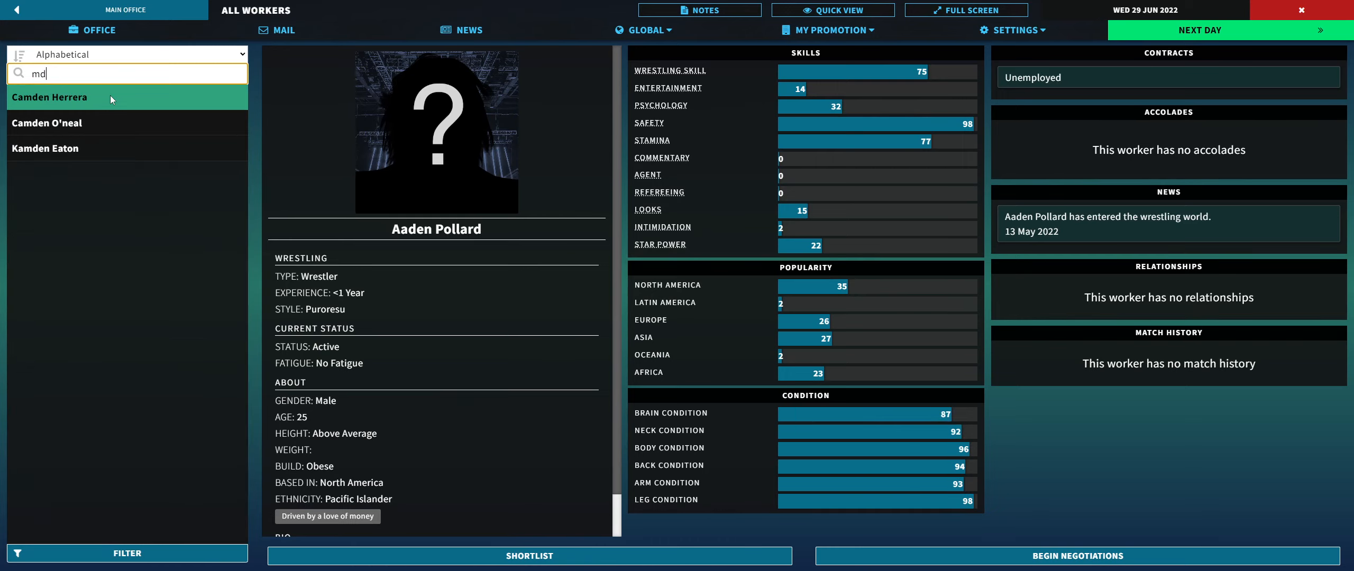
text(ay)
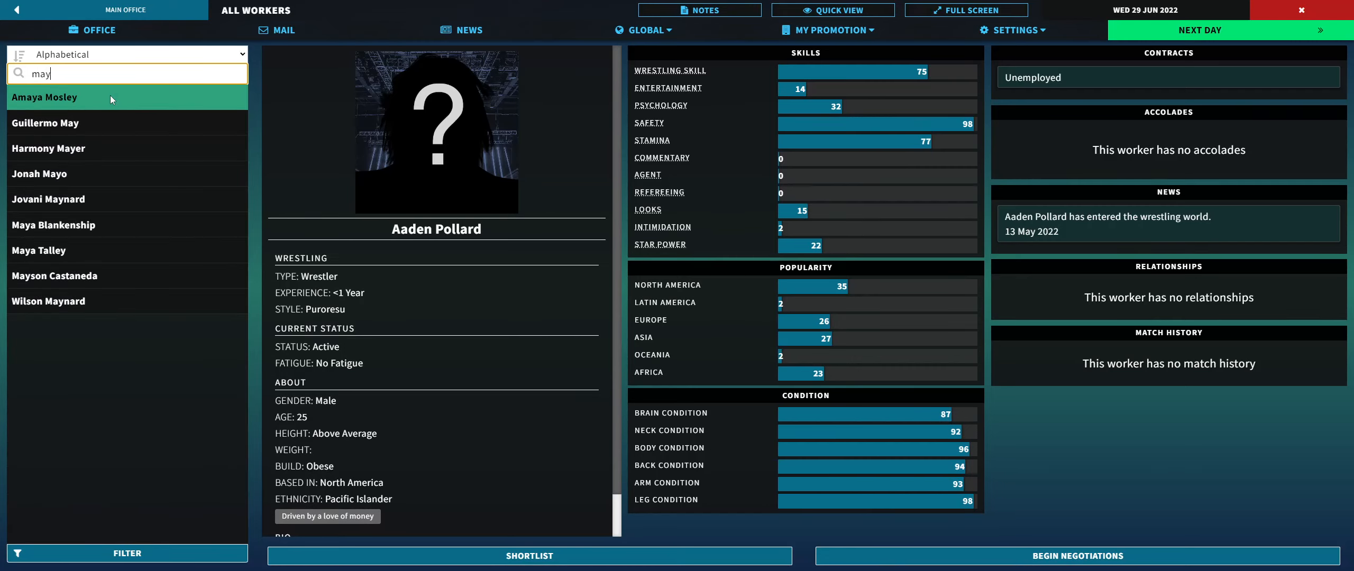
key(Backspace)
text(6)
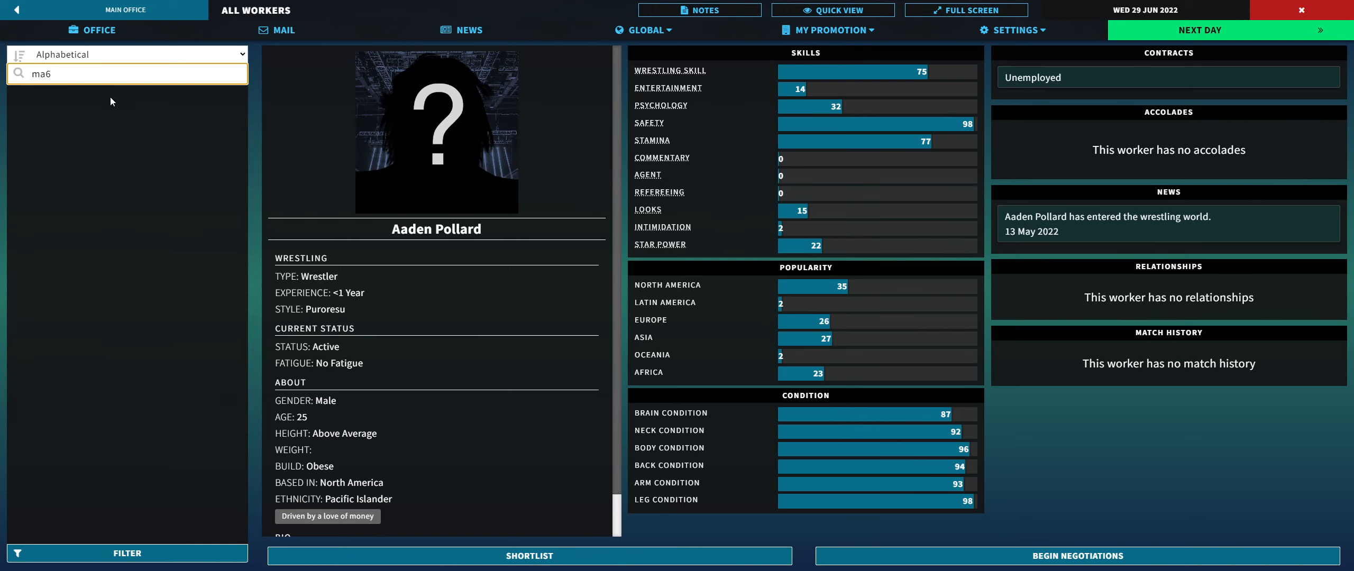
key(Backspace)
text(t)
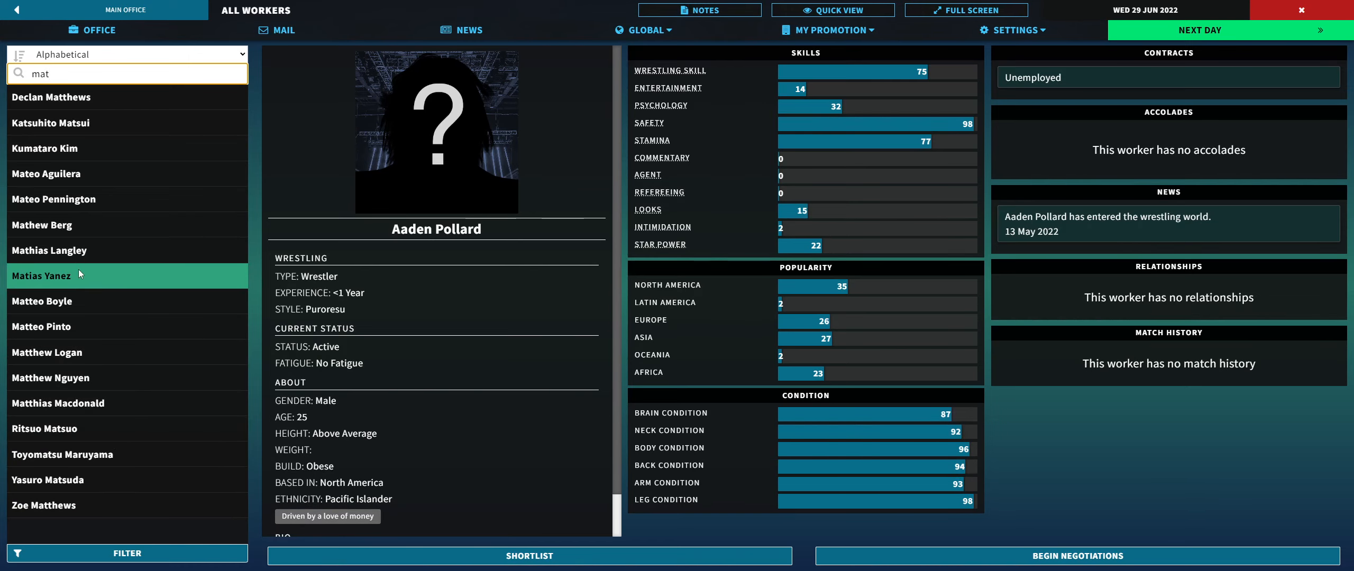
click(54, 199)
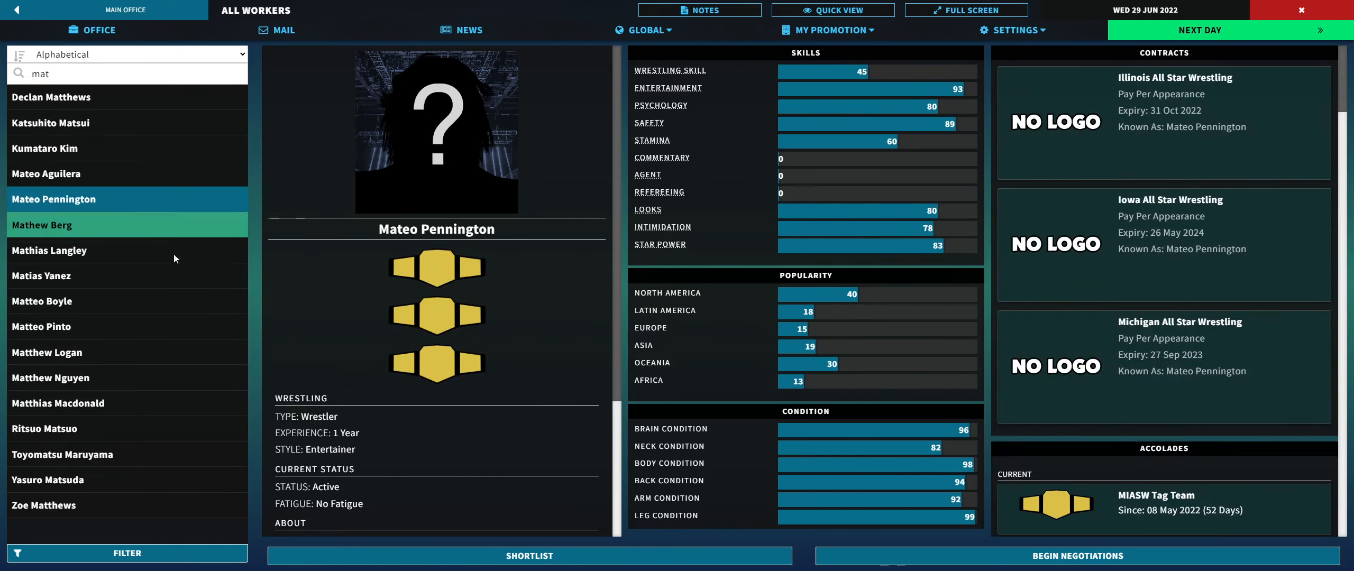
mouse_move(1014, 224)
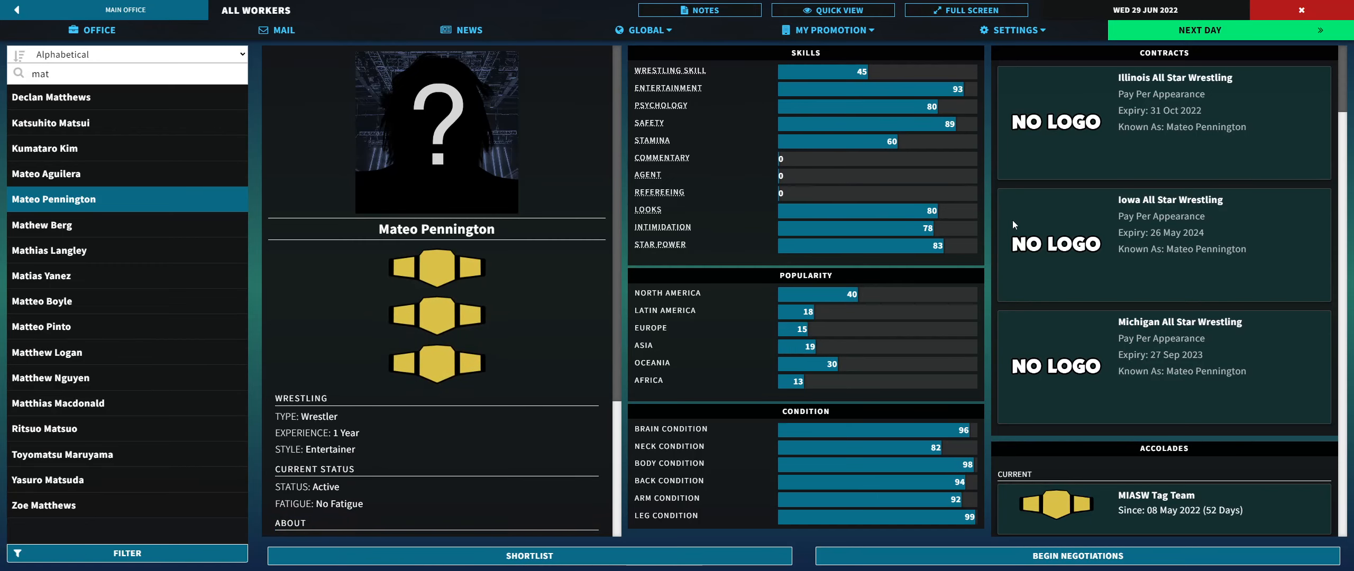
scroll(down, 3)
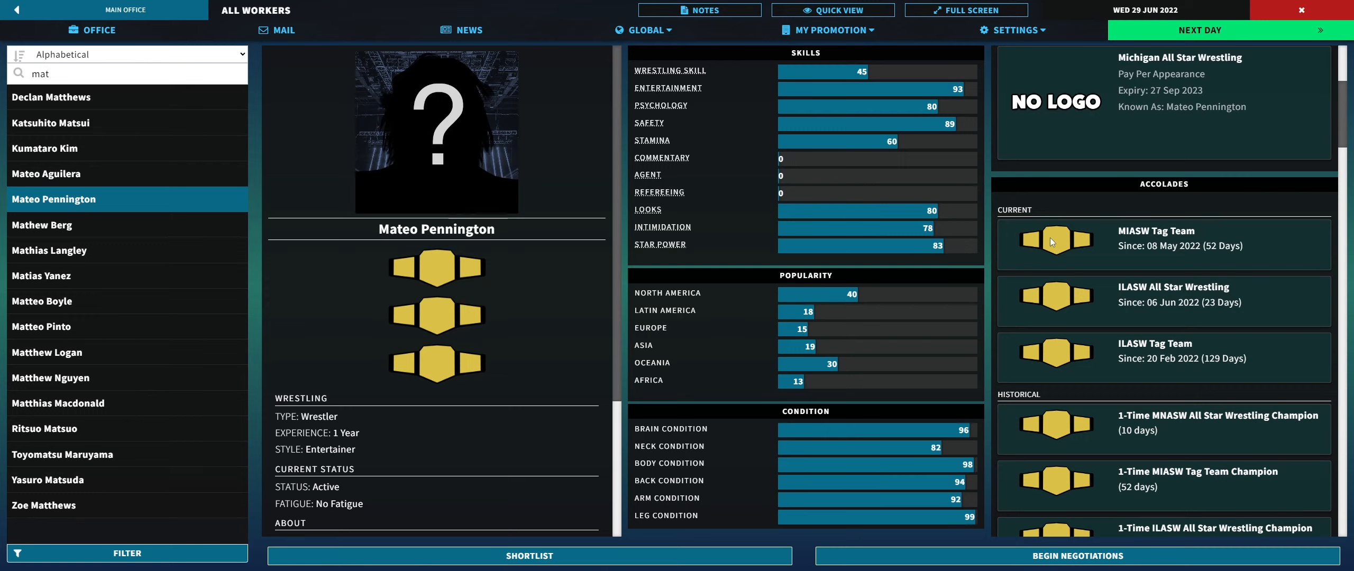
mouse_move(1051, 296)
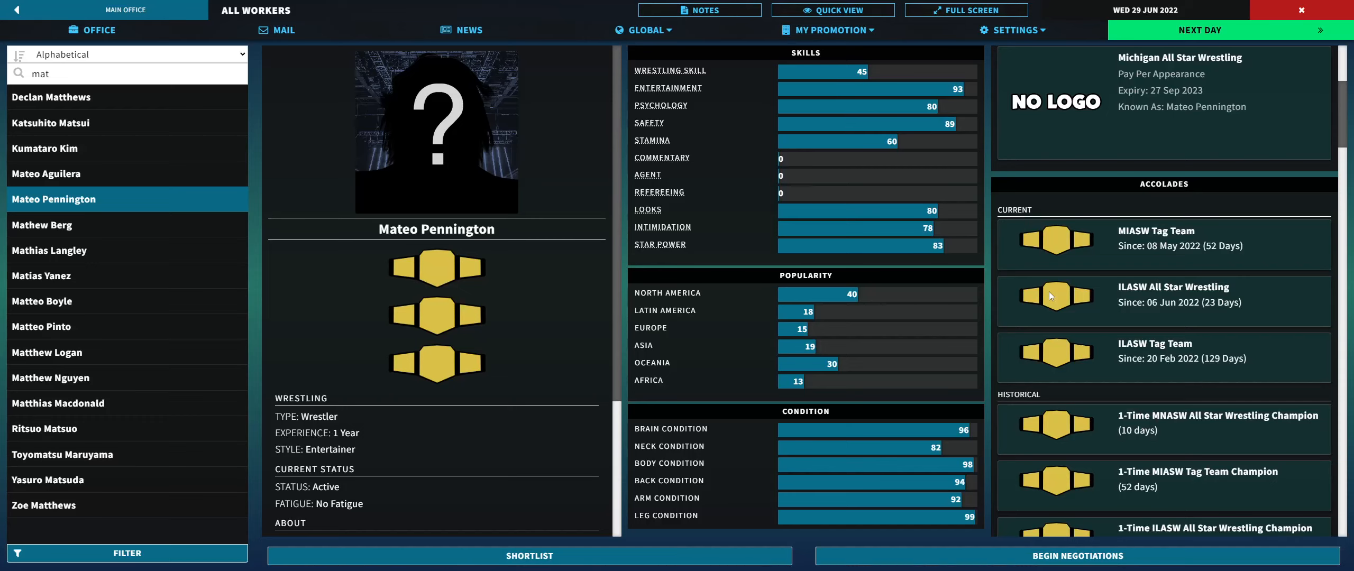
mouse_move(1120, 435)
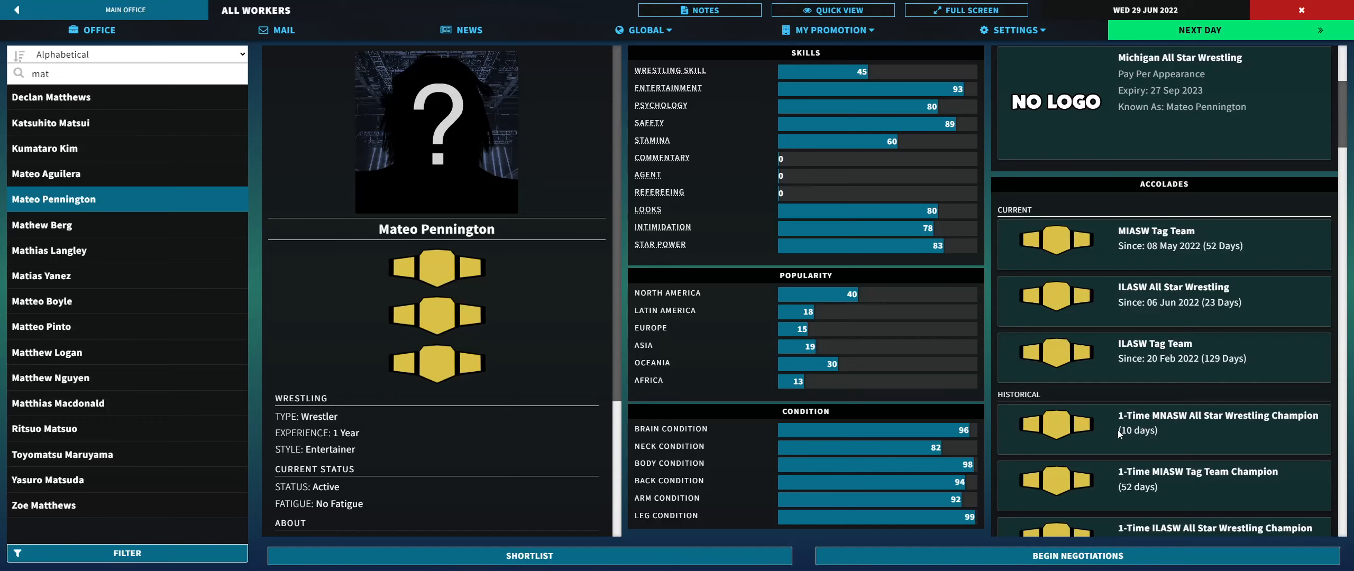
mouse_move(1033, 331)
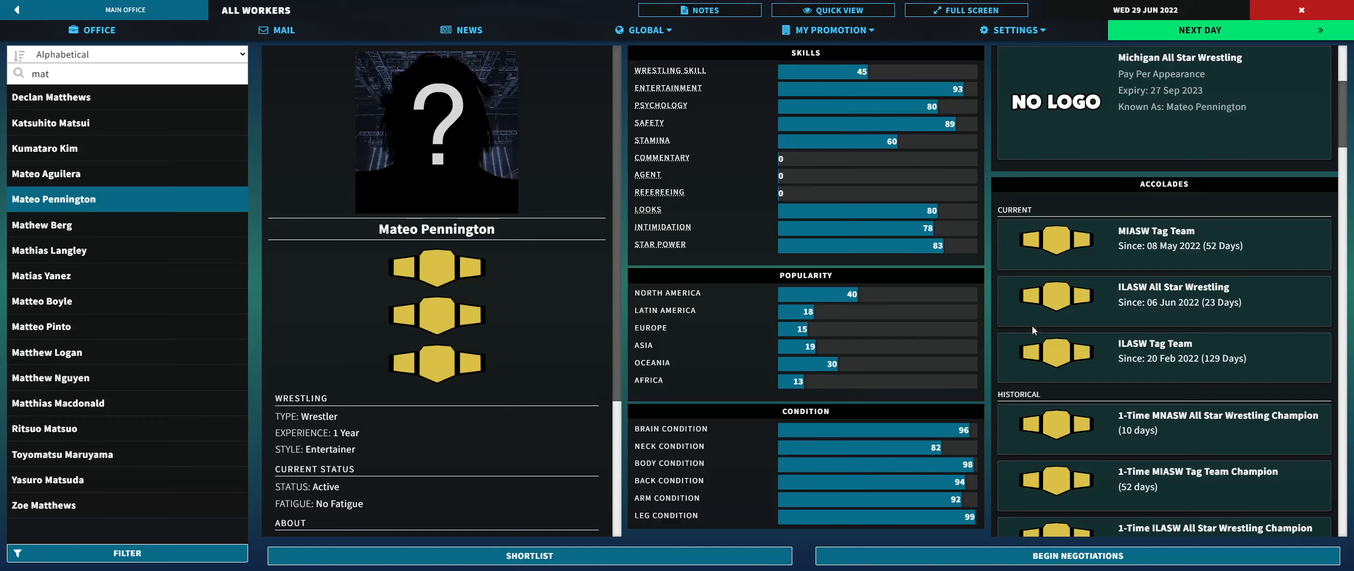
scroll(down, 3)
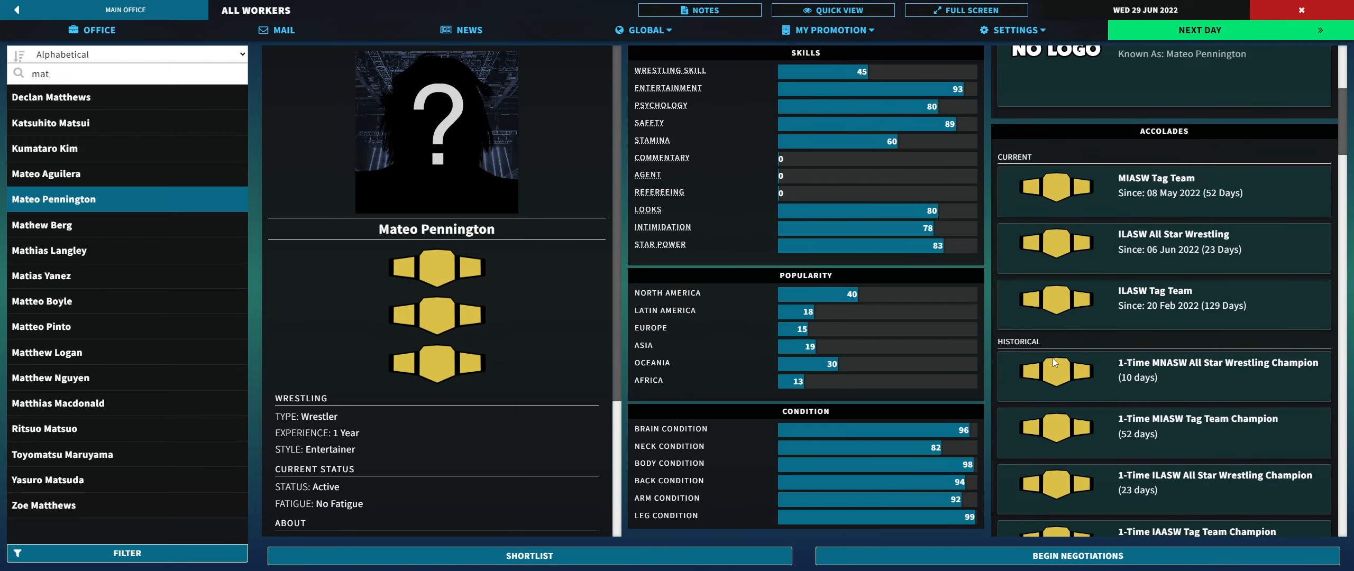
scroll(down, 3)
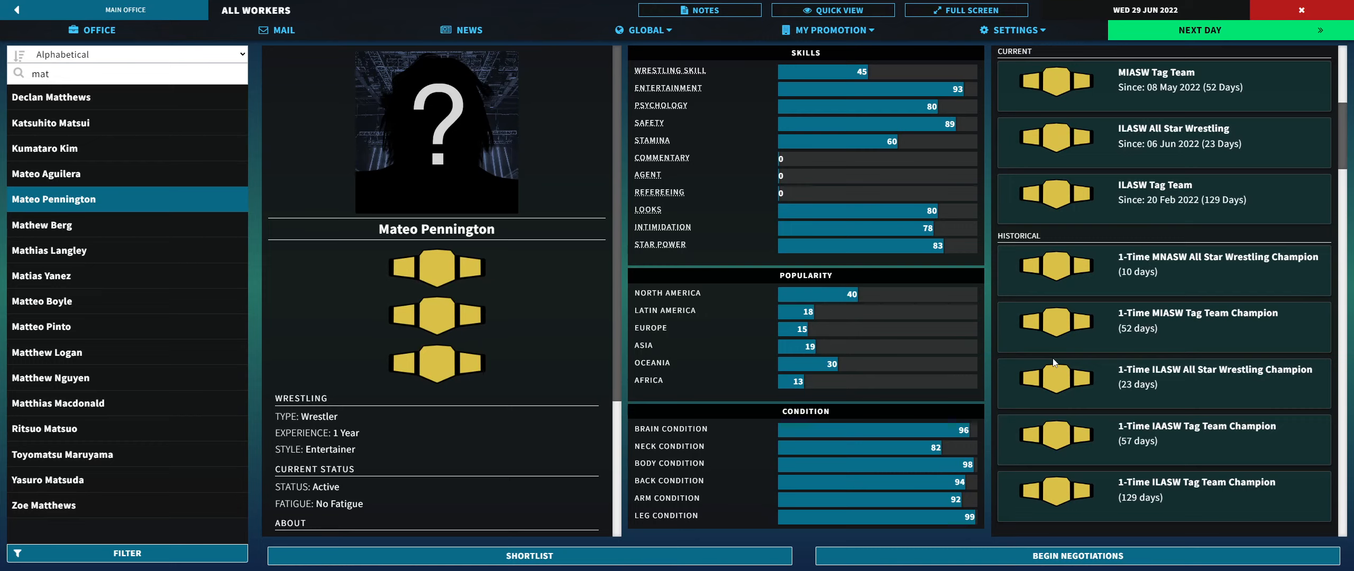
scroll(down, 3)
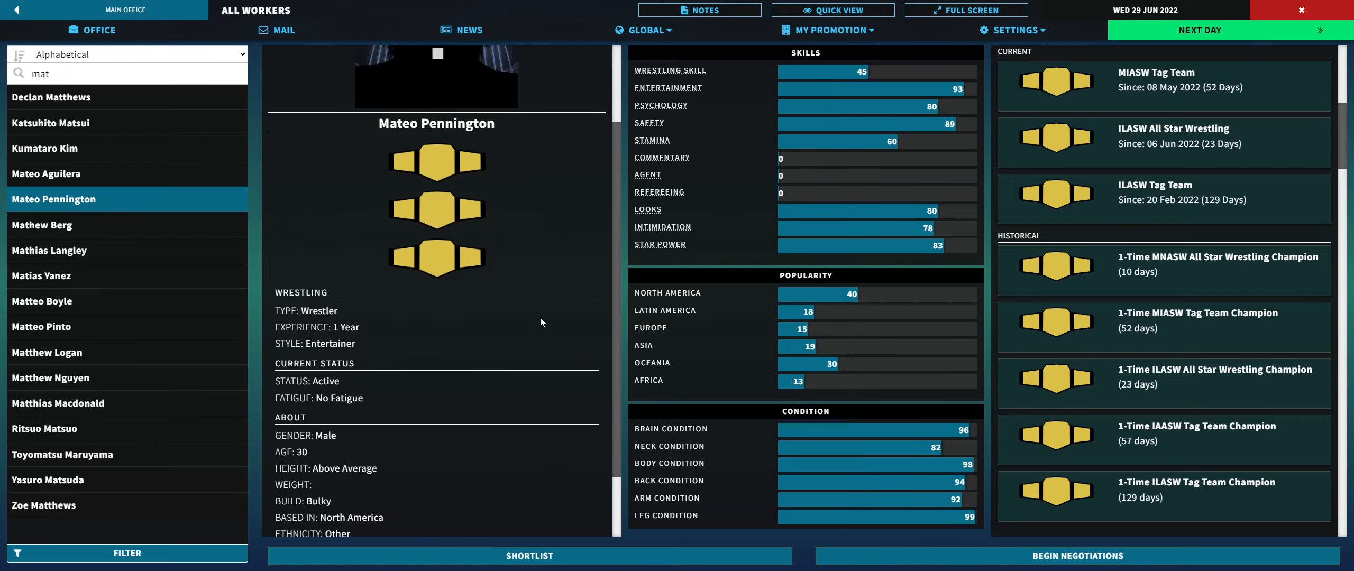
scroll(down, 3)
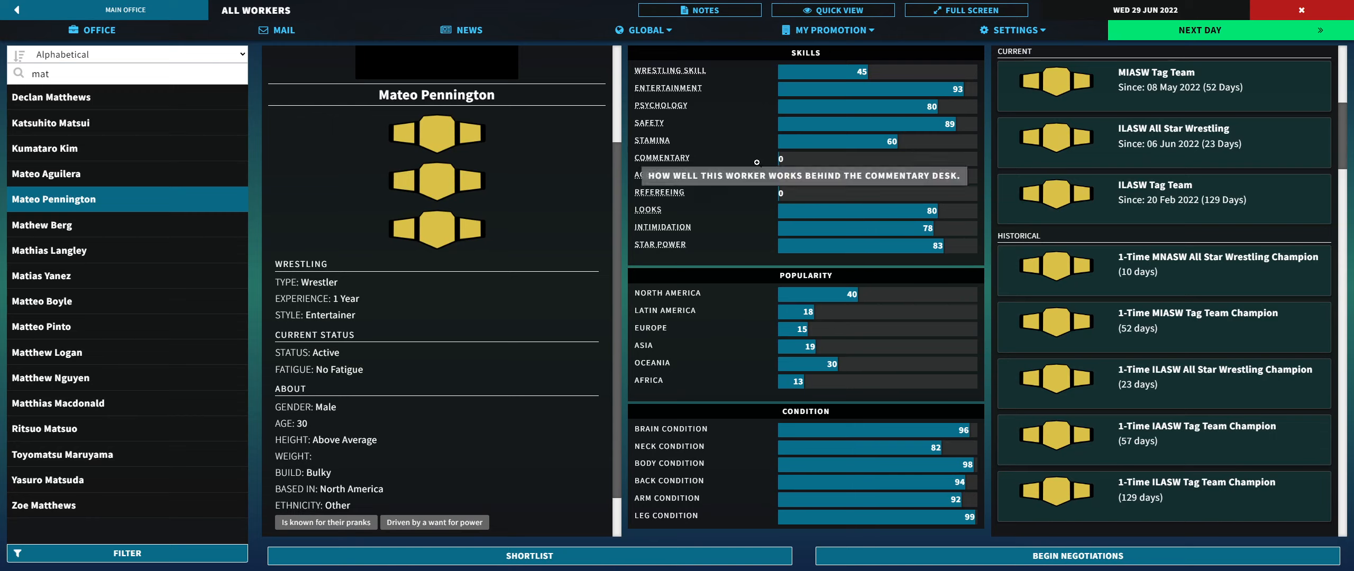
mouse_move(915, 105)
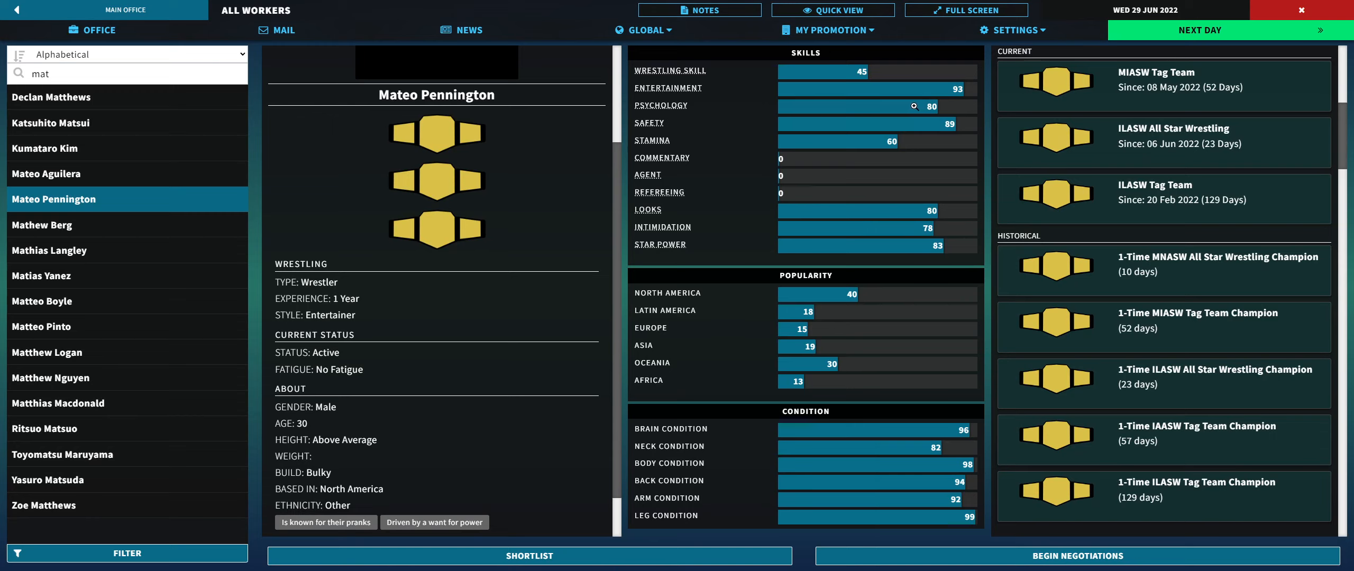
mouse_move(585, 282)
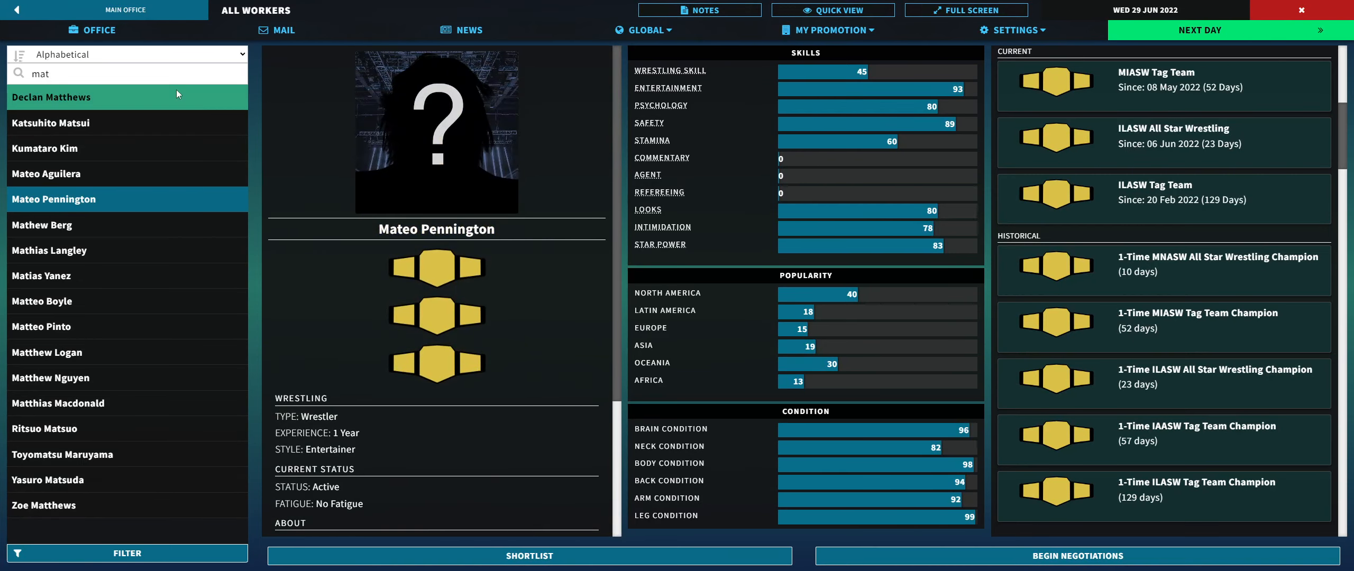
click(127, 73)
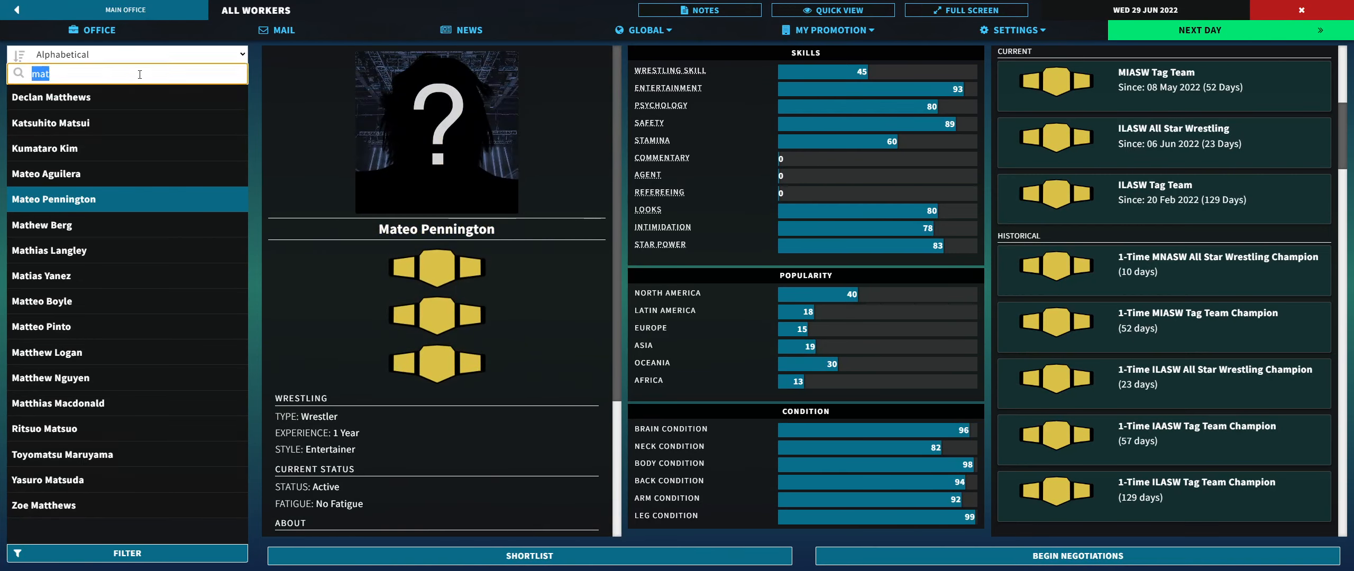
mouse_move(126, 97)
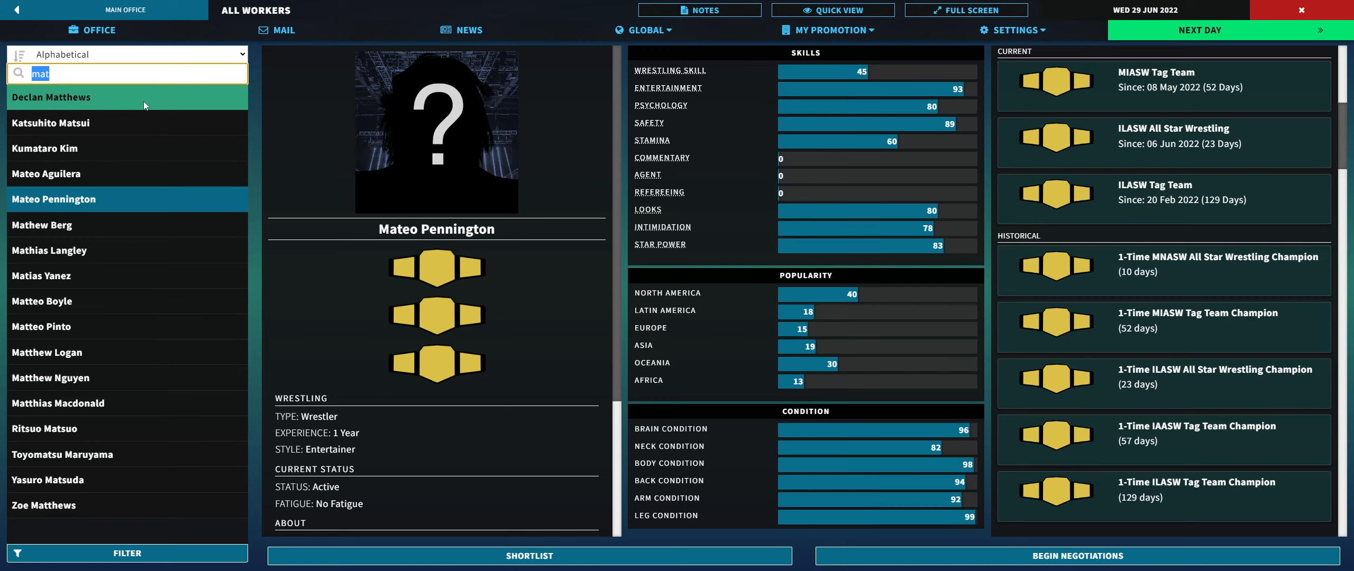
click(127, 73)
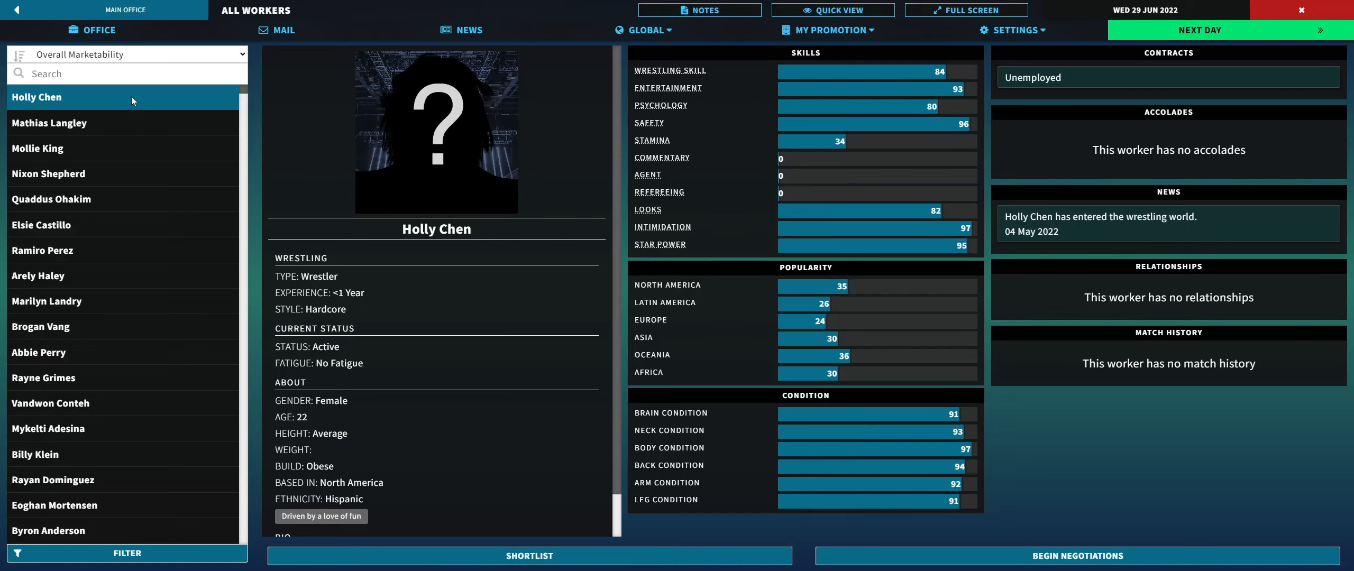
mouse_move(513, 495)
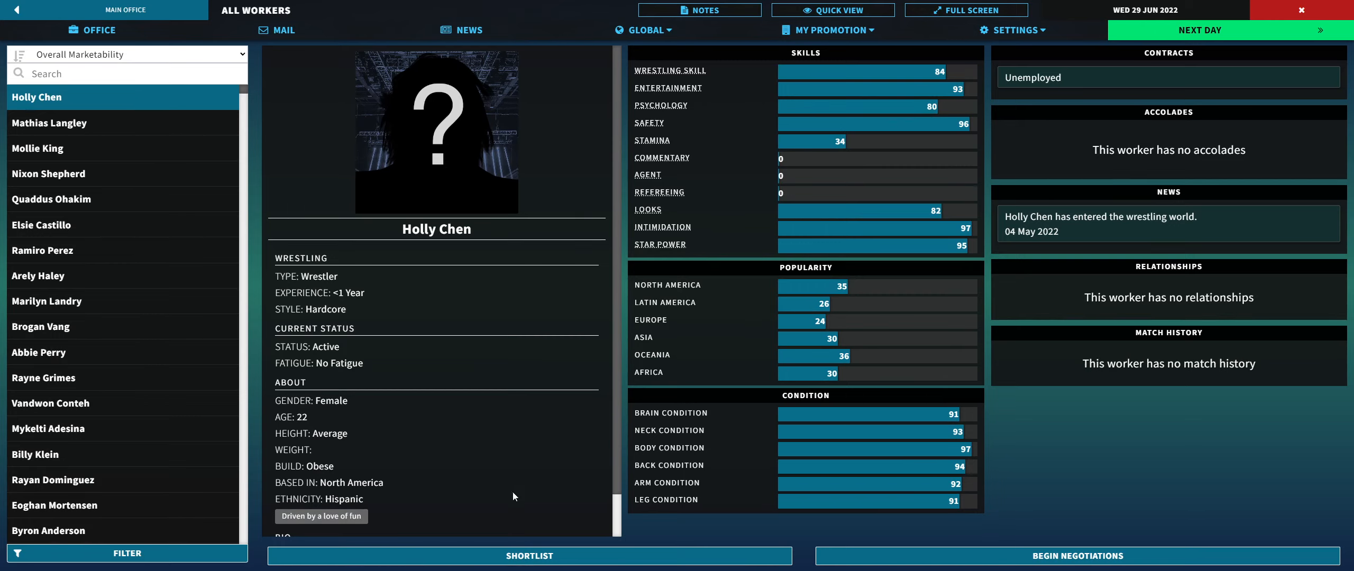
click(528, 556)
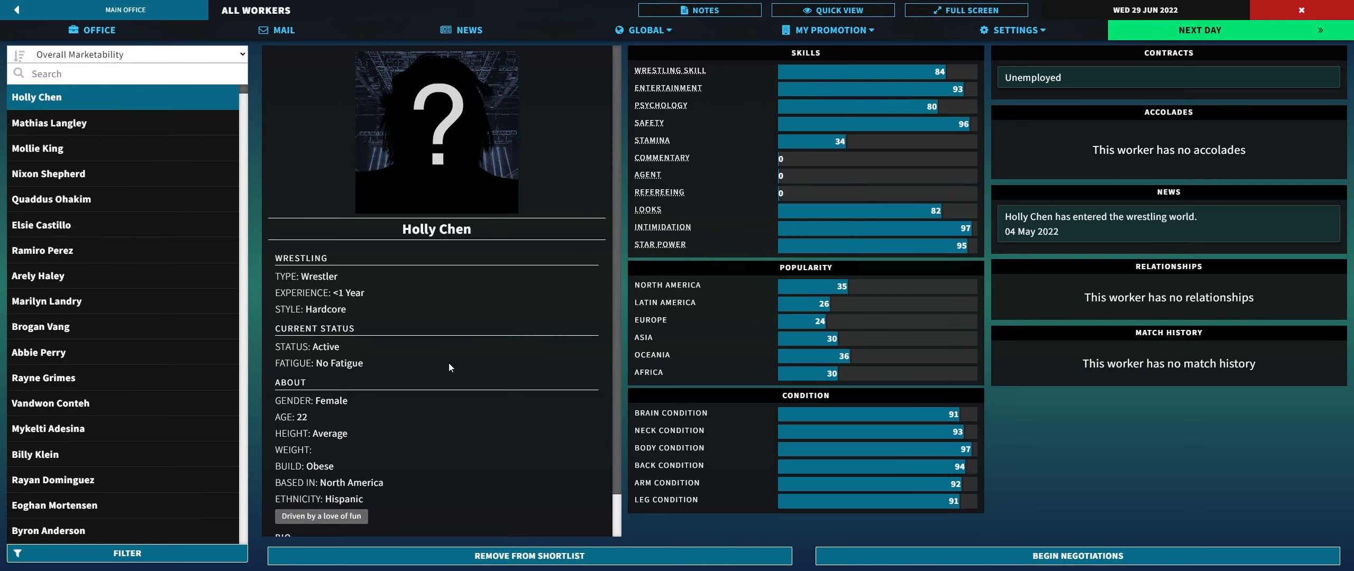
click(49, 122)
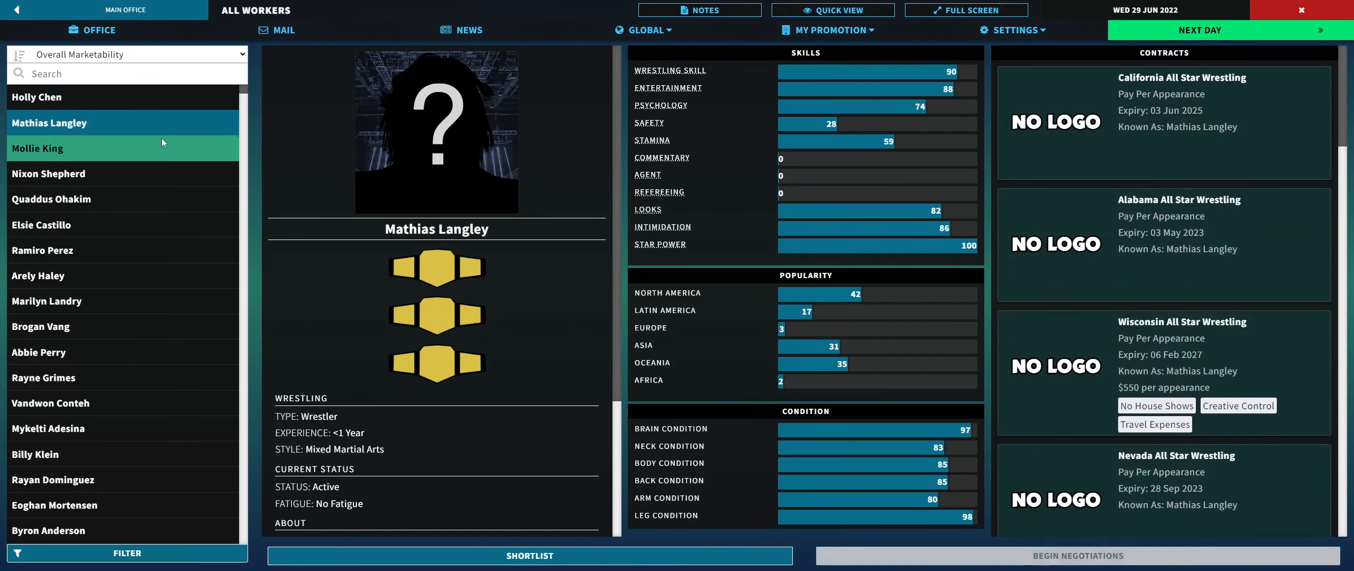
click(37, 147)
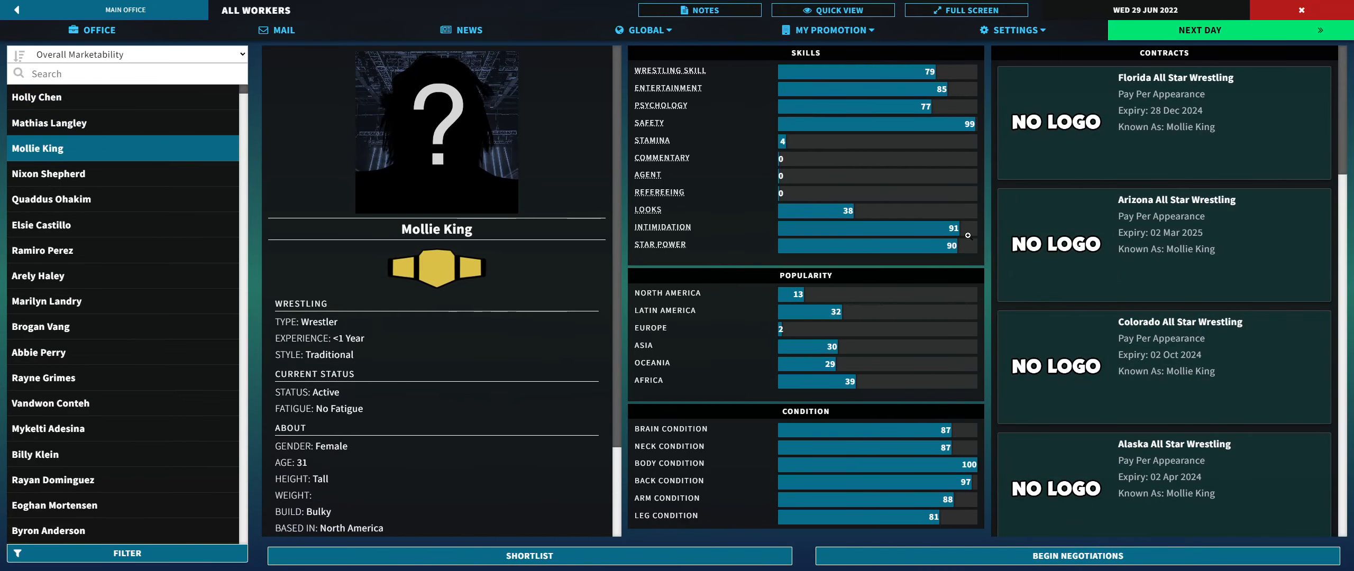
scroll(down, 3)
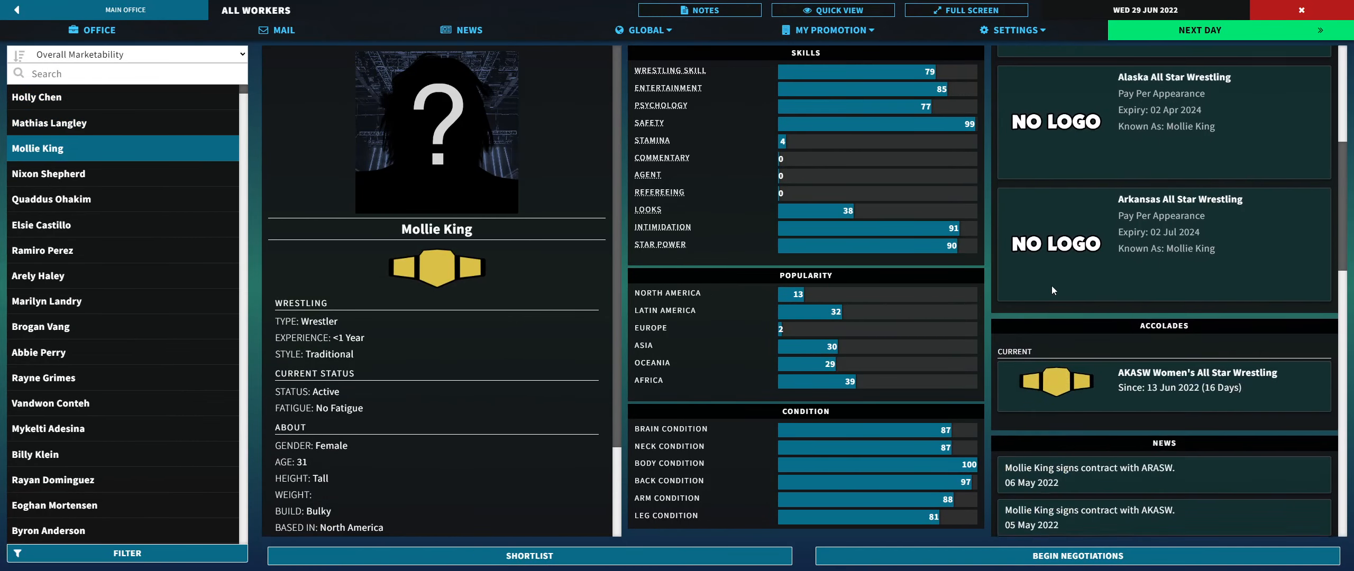
scroll(down, 3)
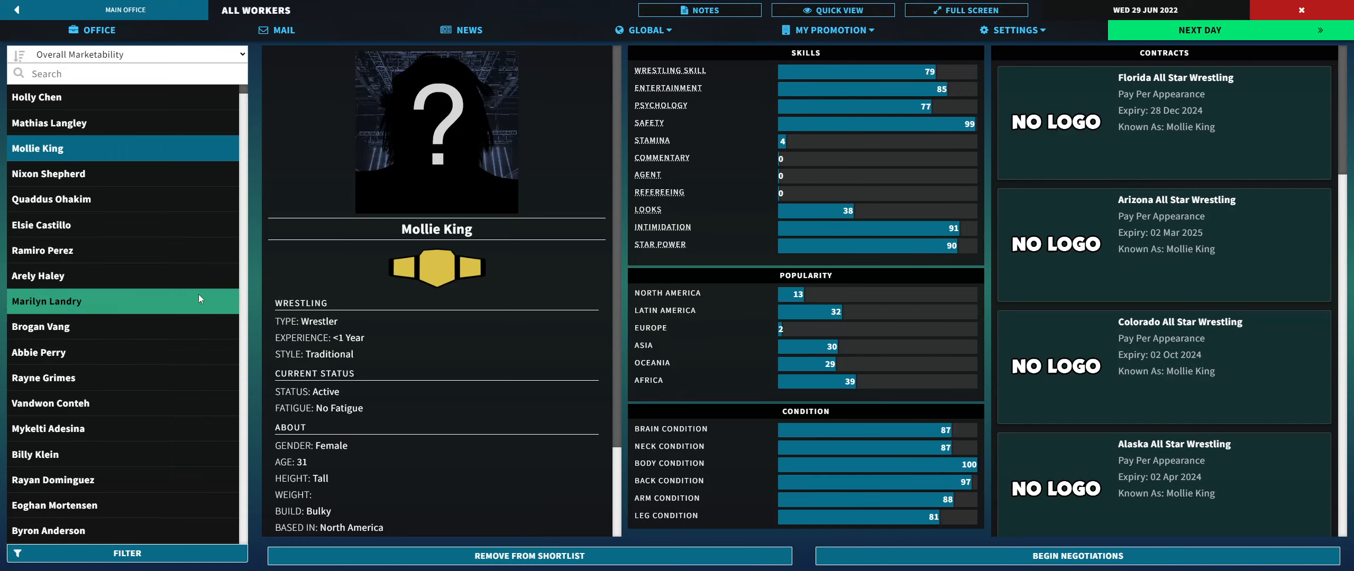
click(49, 173)
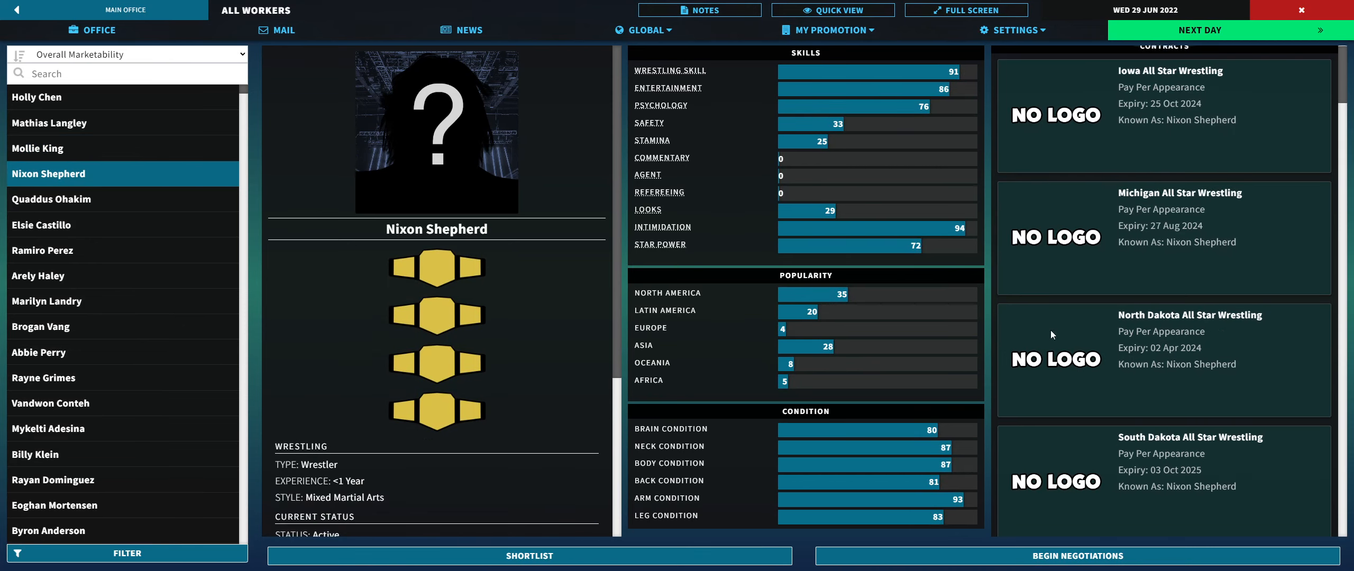
Step: Shortlist Nixon Shepherd and scroll down to view his four current championships
scroll(down, 3)
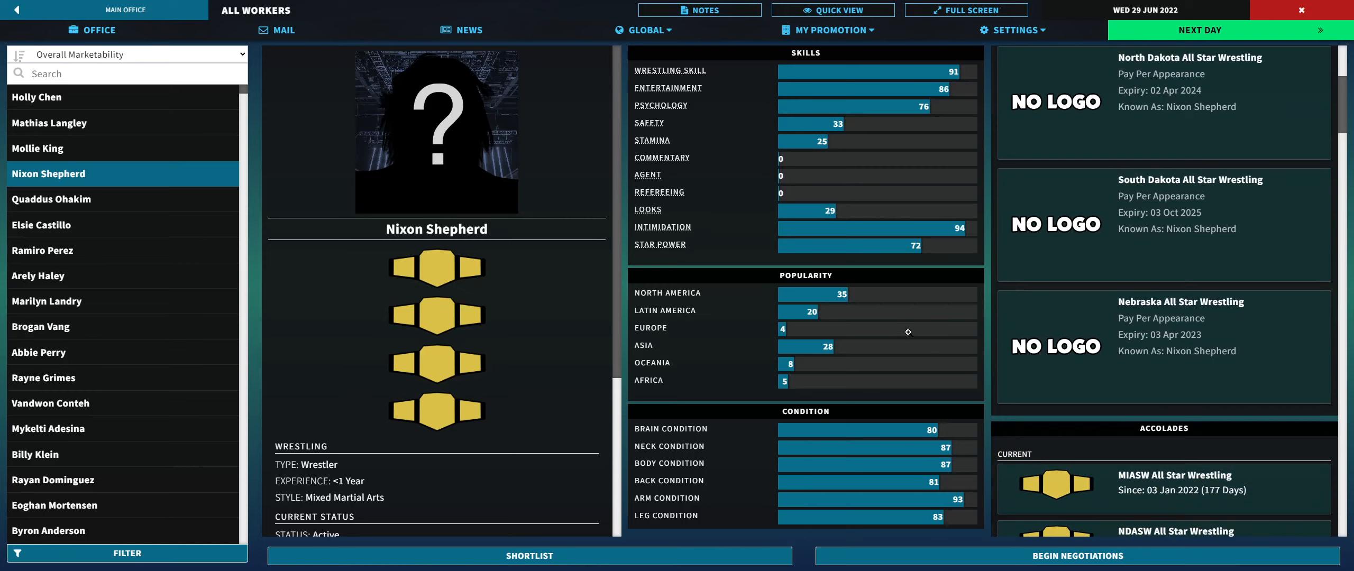
mouse_move(698, 493)
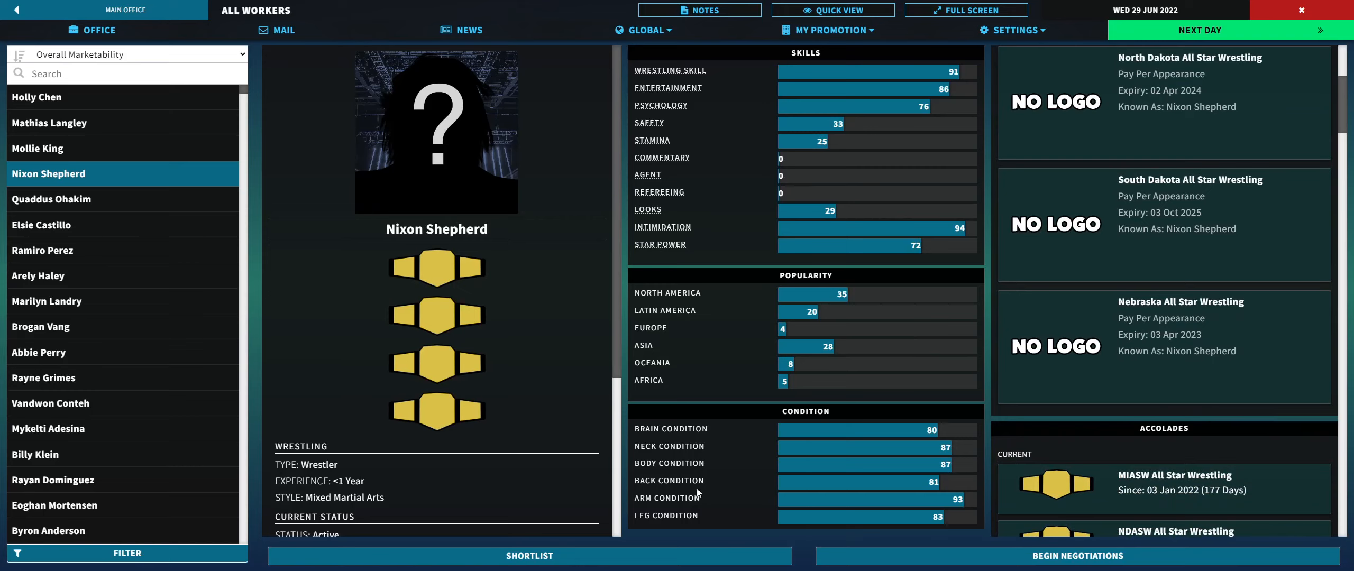
click(528, 556)
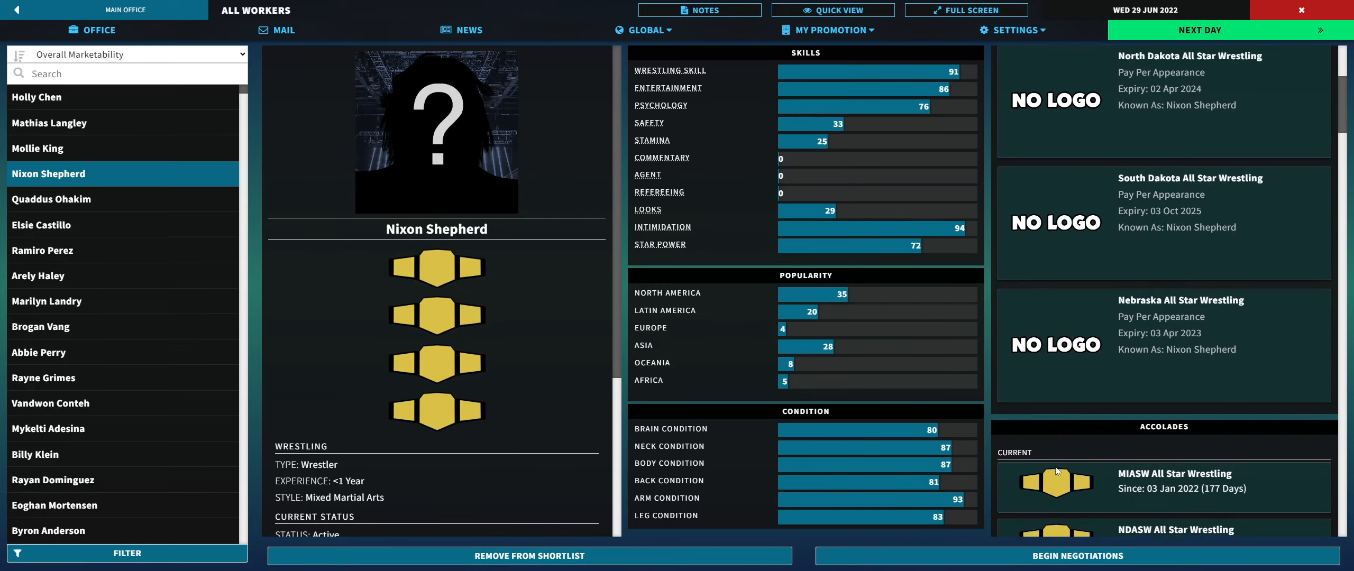
scroll(down, 3)
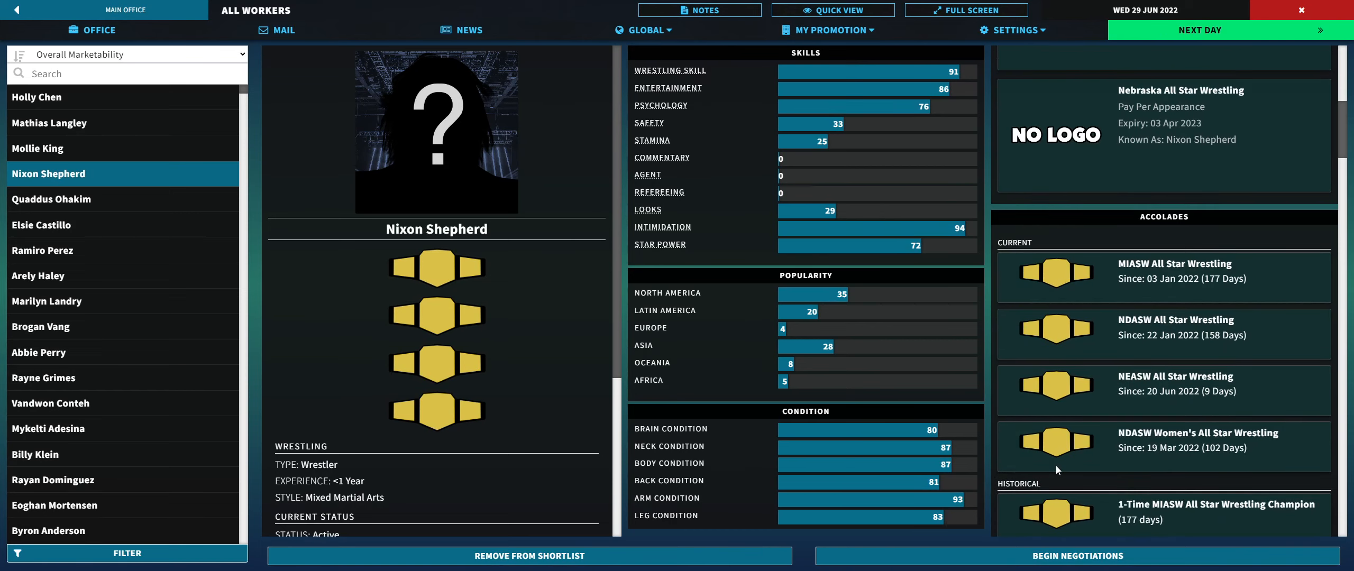
mouse_move(1149, 458)
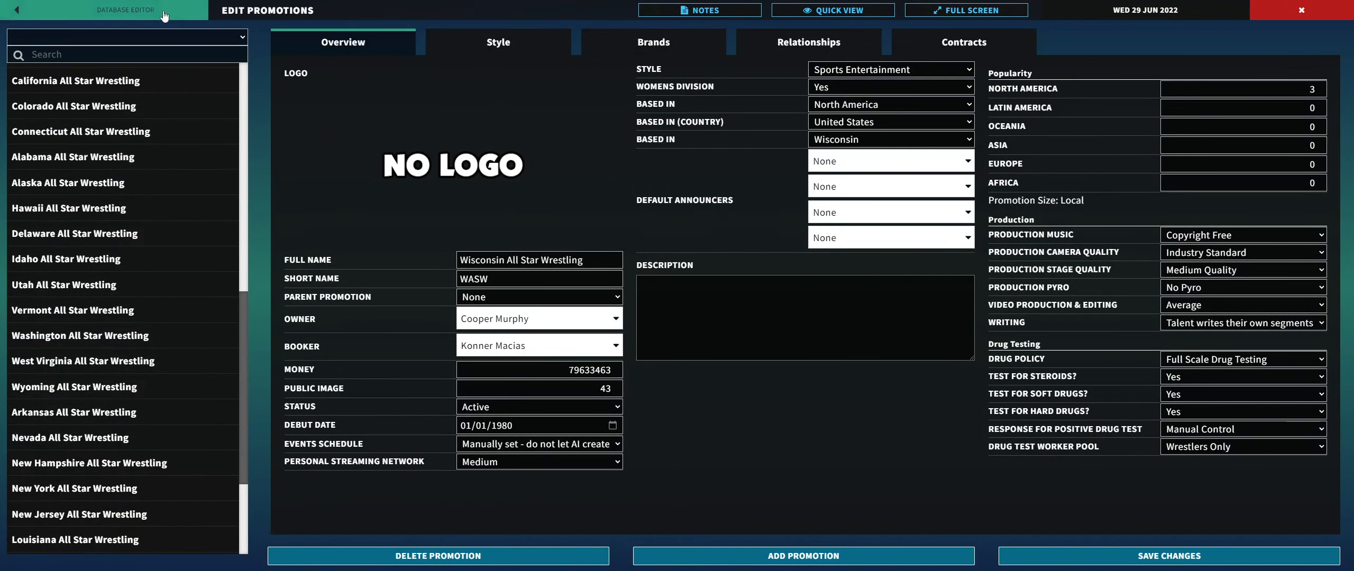
Step: Look up the NDASW Women's All Star Wrestling title in the title editor, held by Nixon Shepherd
click(15, 9)
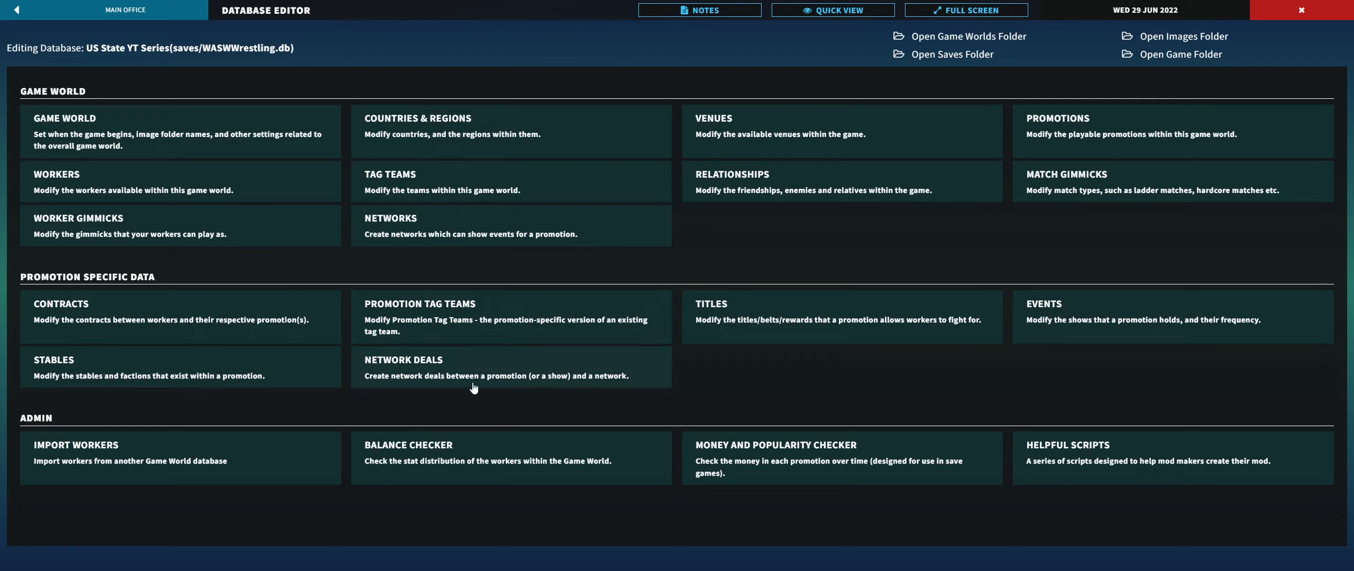
click(710, 304)
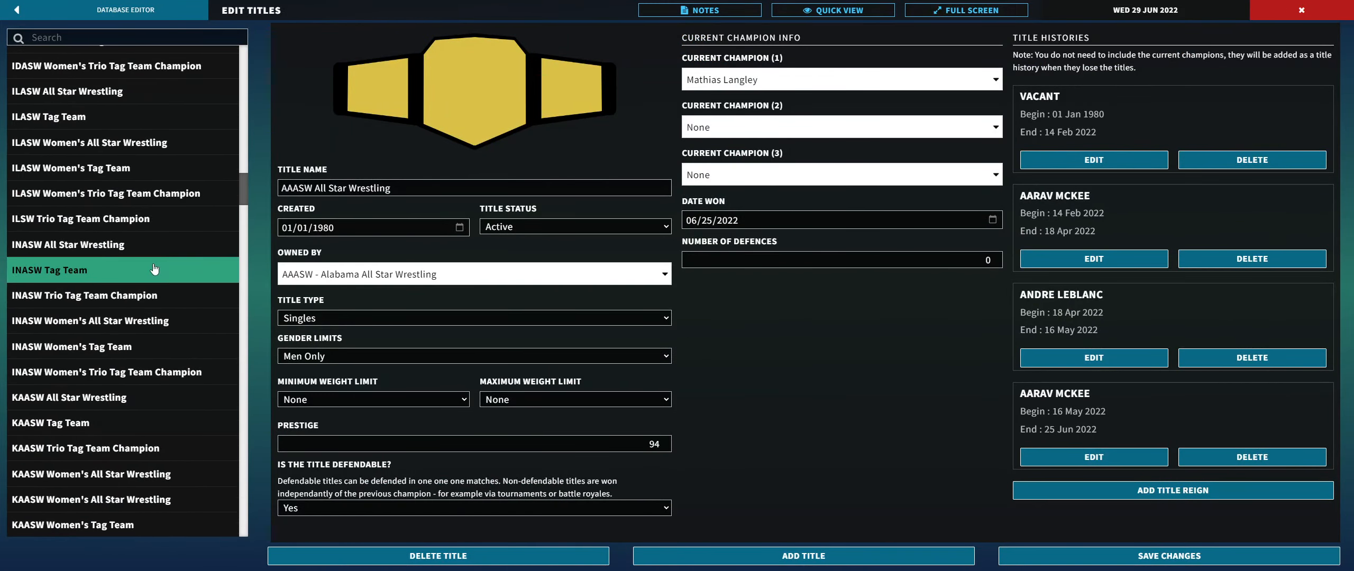
scroll(down, 3)
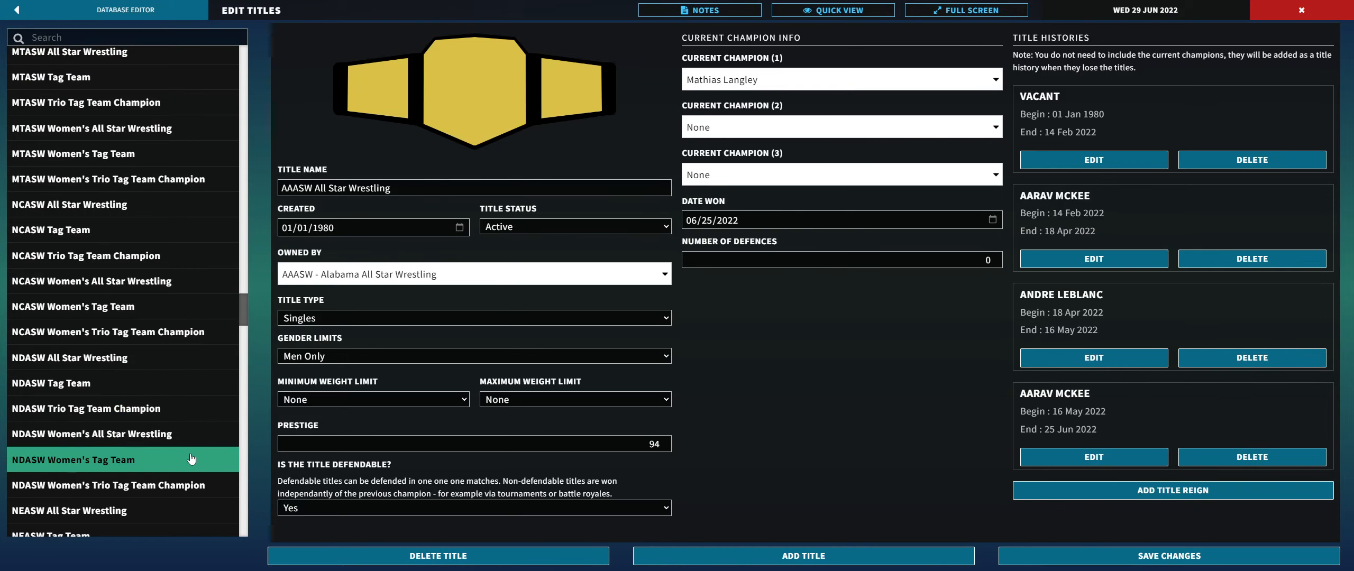
click(101, 434)
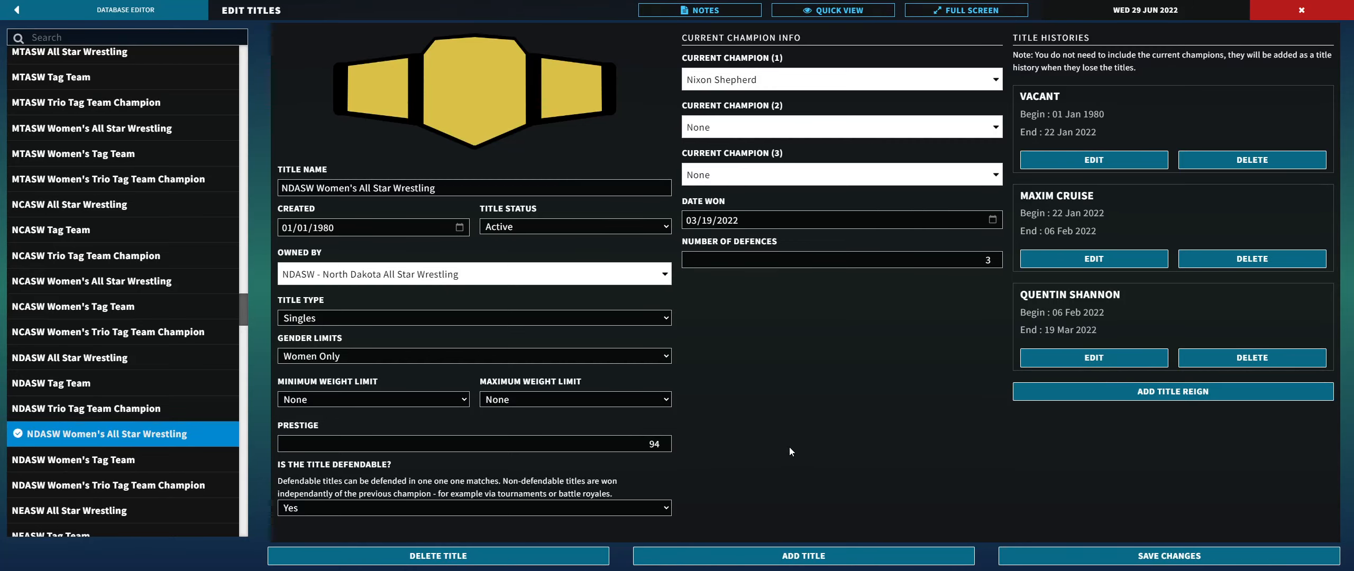
mouse_move(1093, 357)
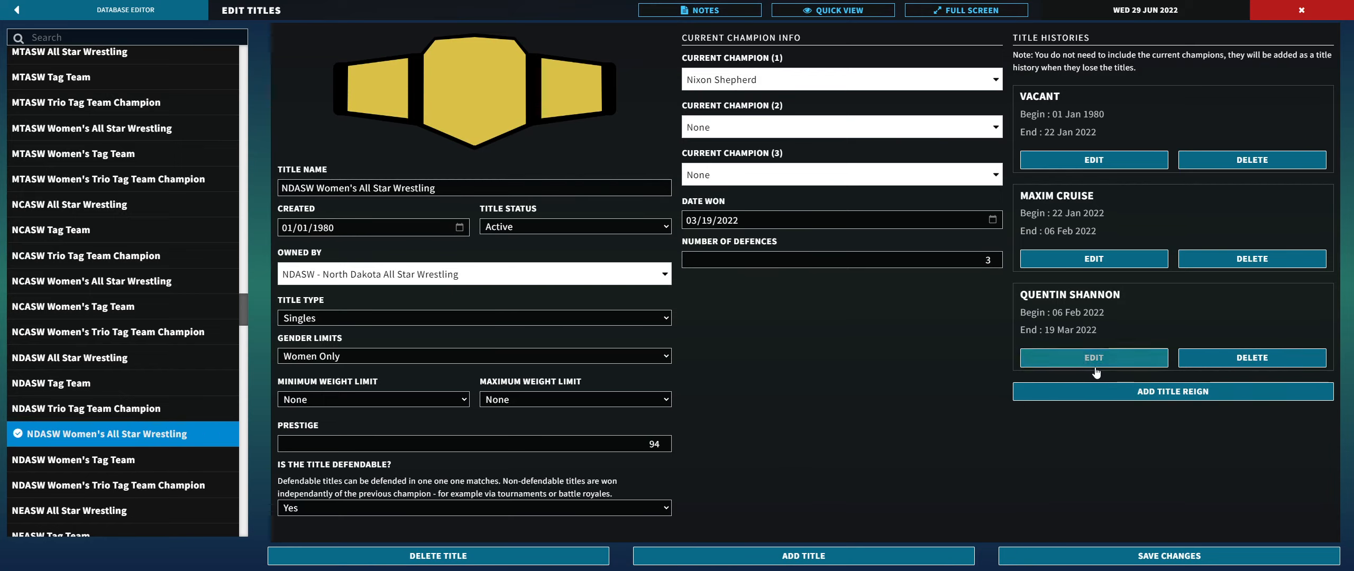
mouse_move(993, 183)
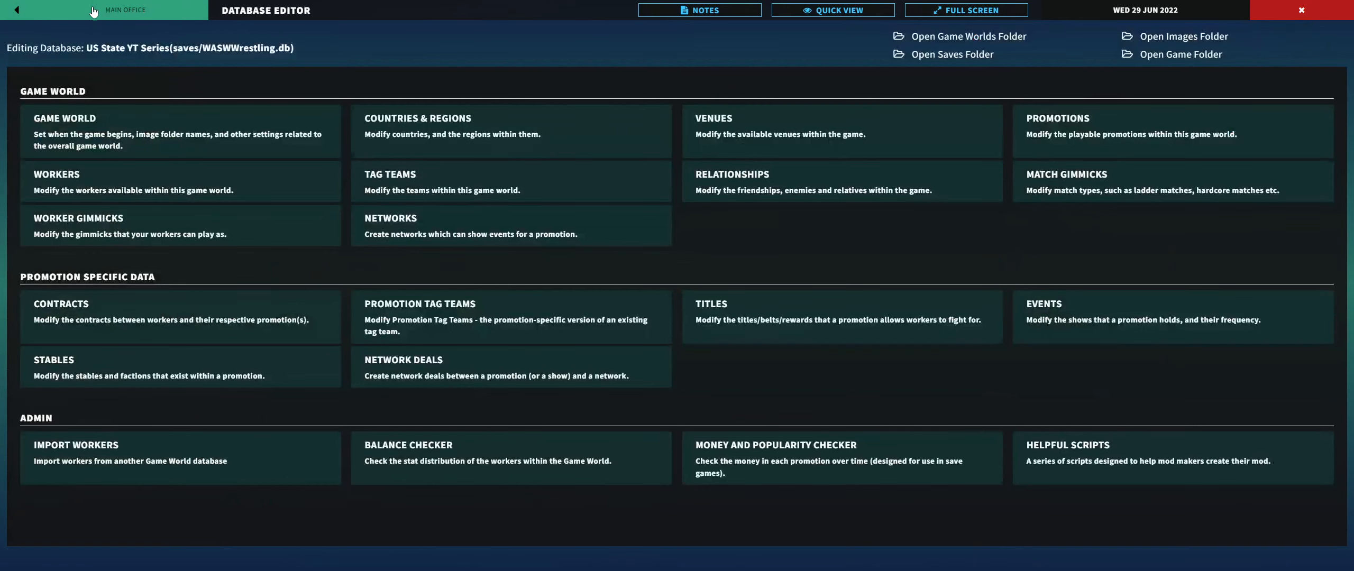
mouse_move(227, 93)
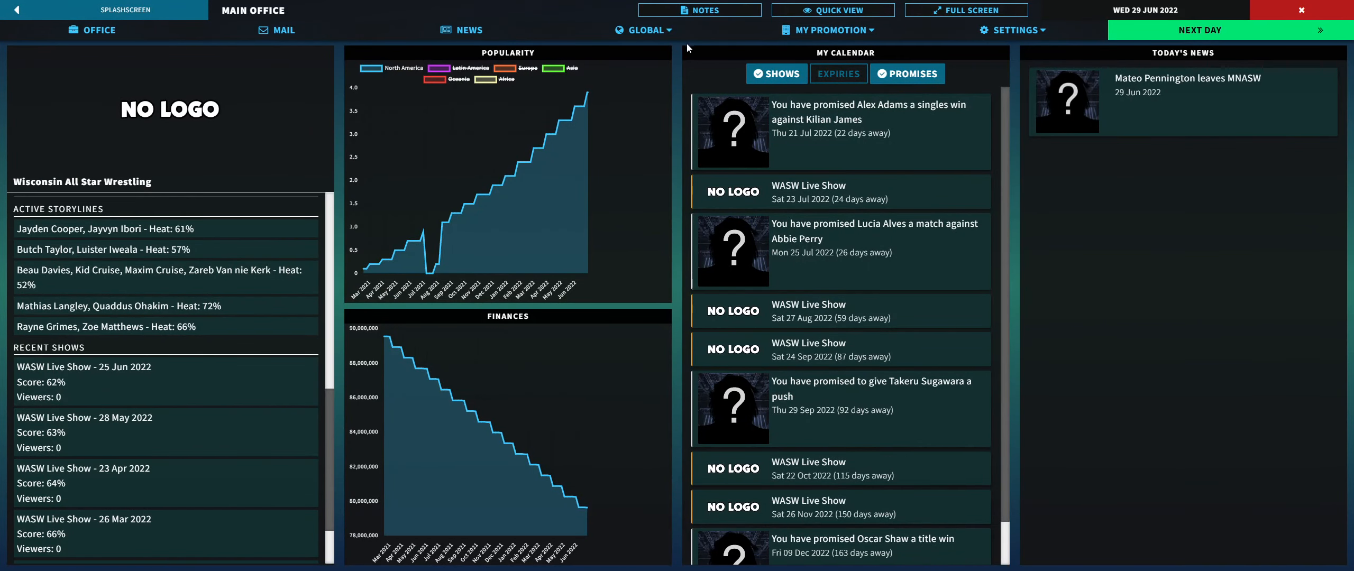
click(643, 29)
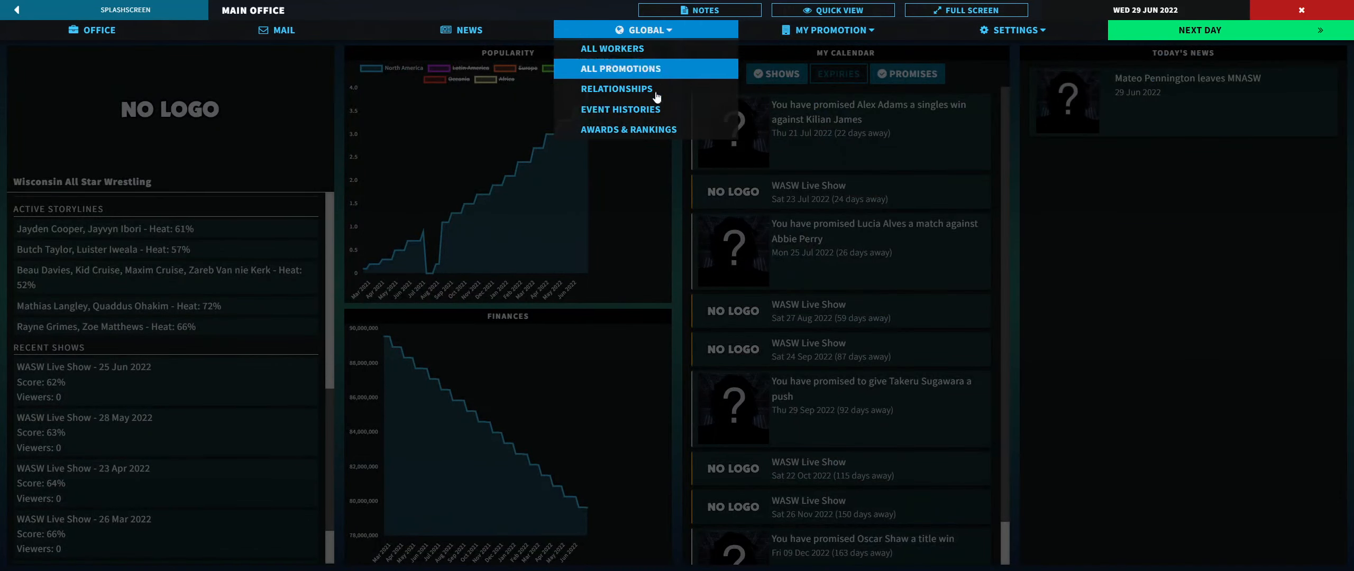
mouse_move(611, 48)
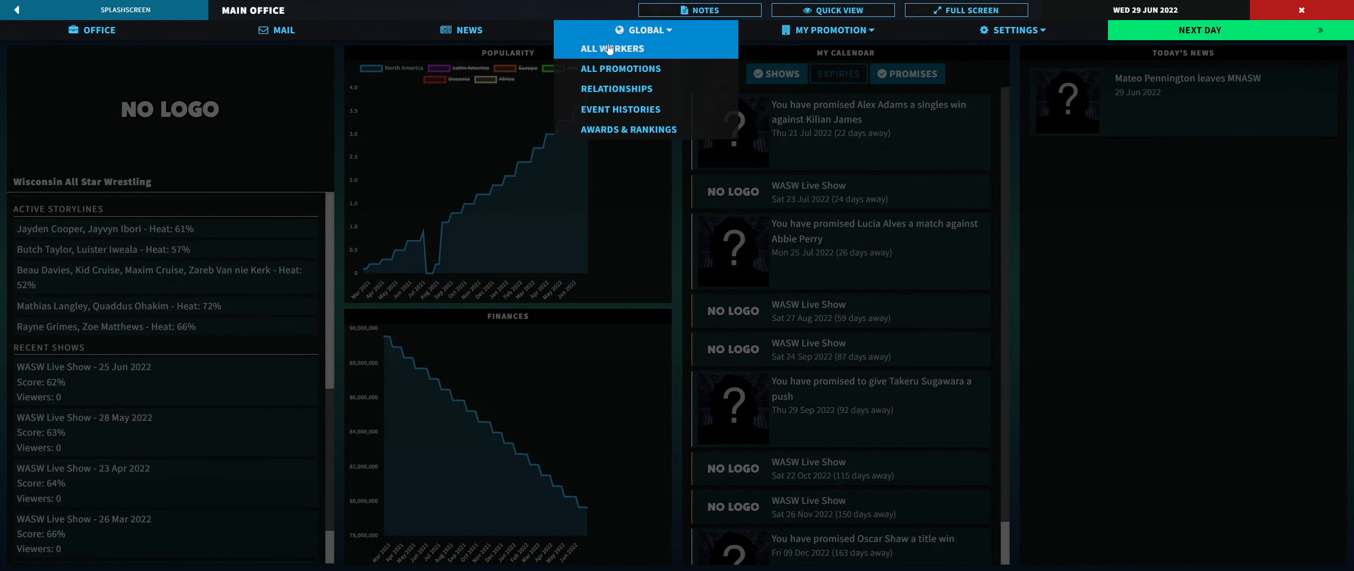
click(611, 48)
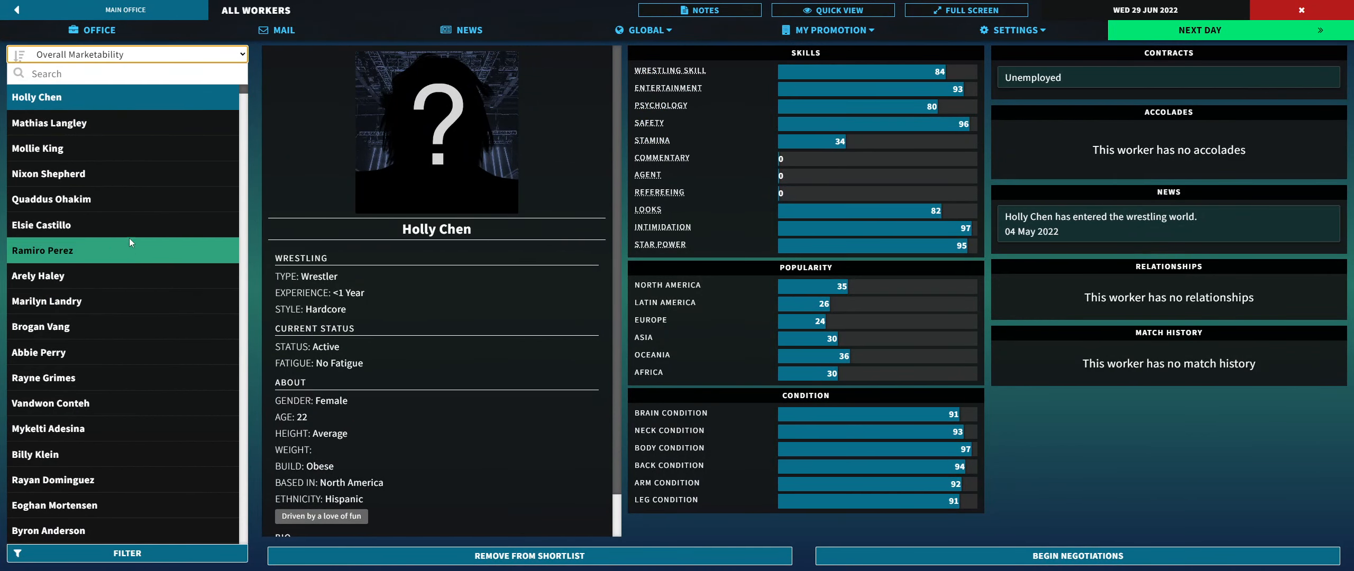
click(49, 173)
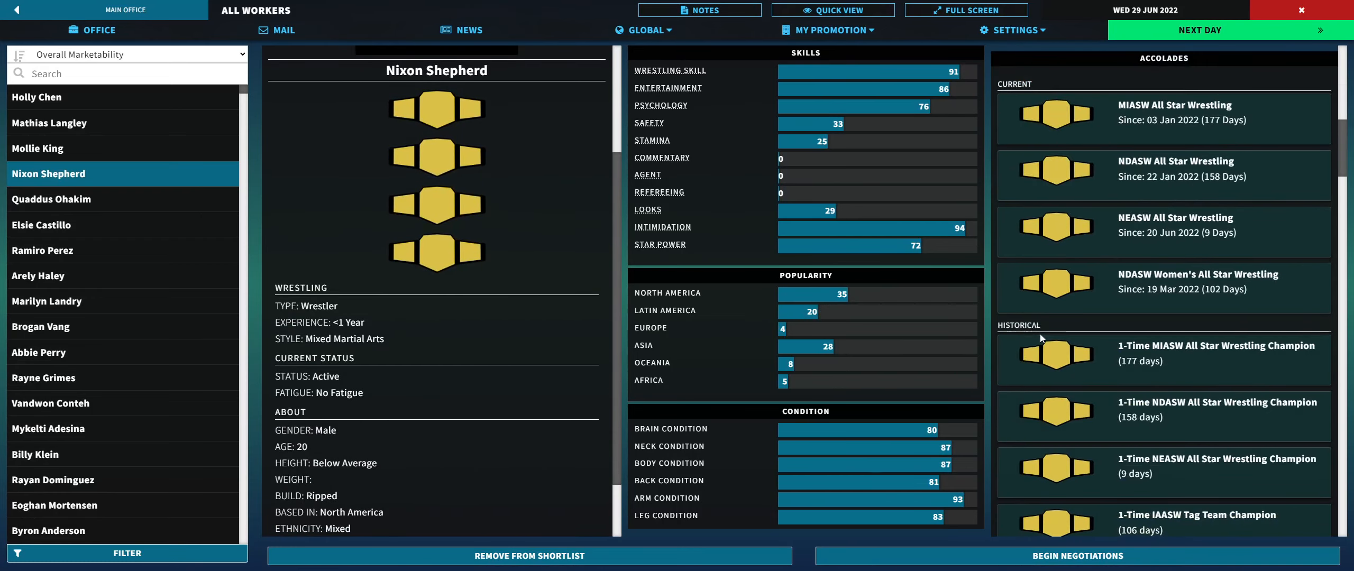
scroll(down, 3)
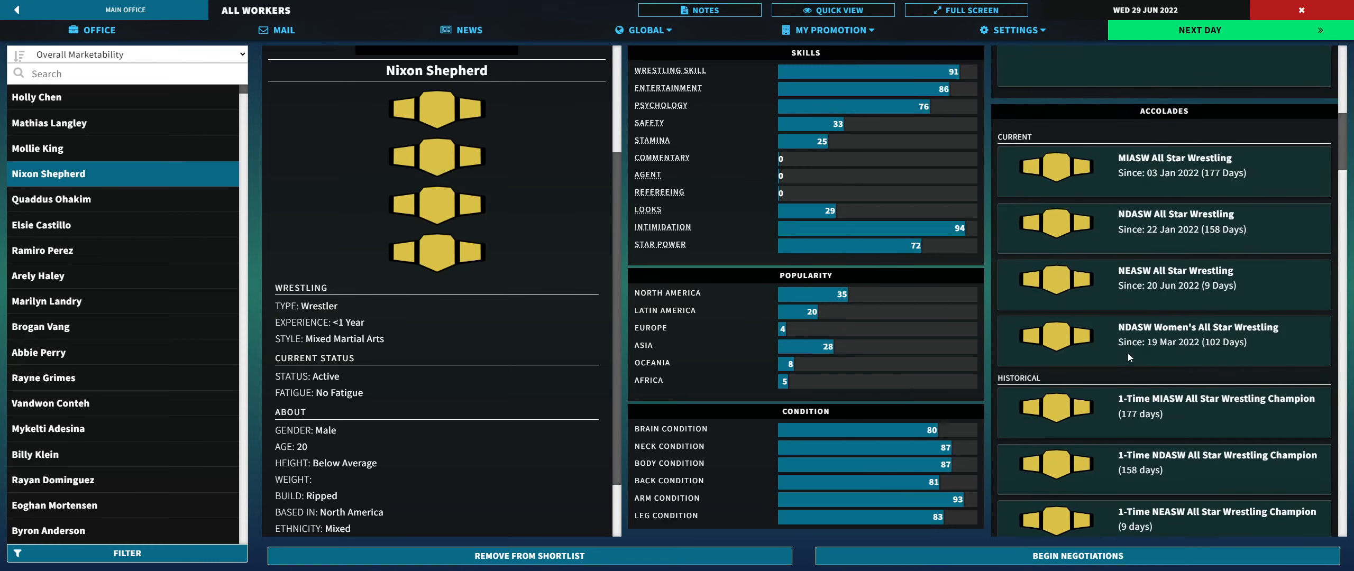
mouse_move(1092, 348)
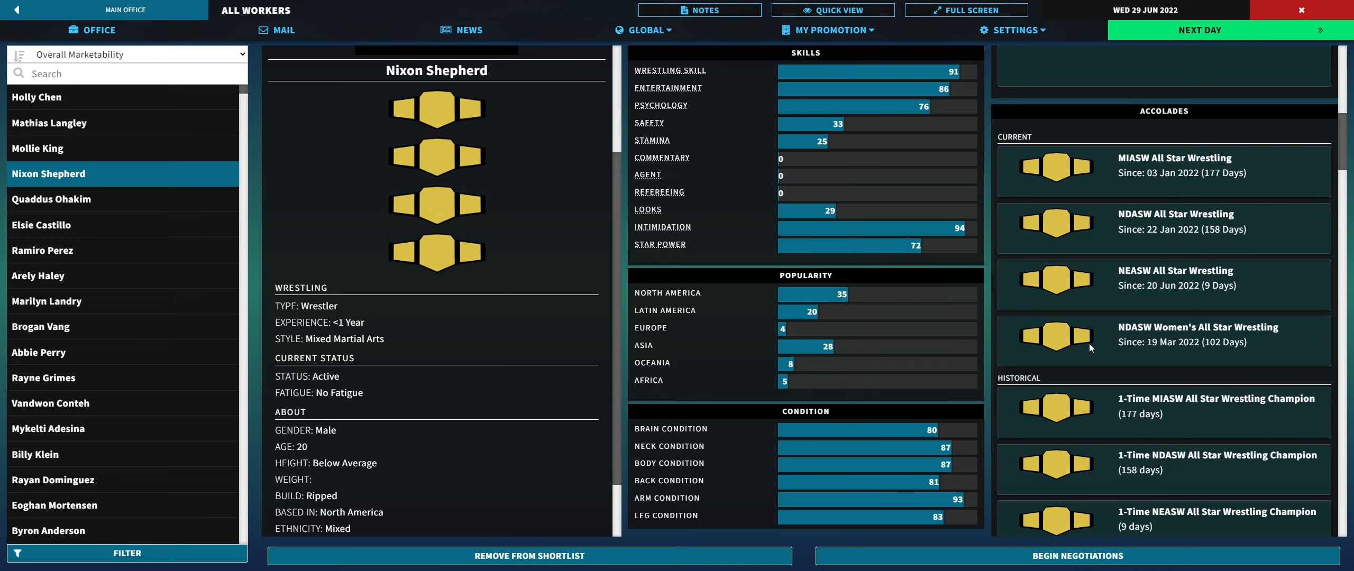
mouse_move(1013, 29)
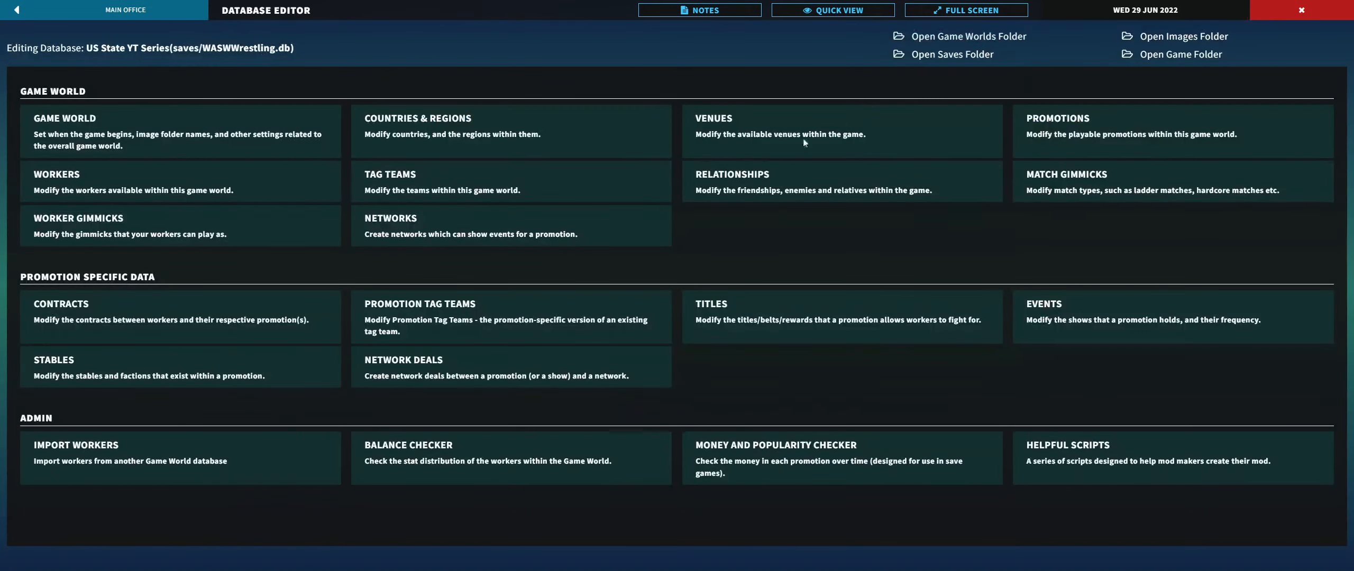
mouse_move(1151, 138)
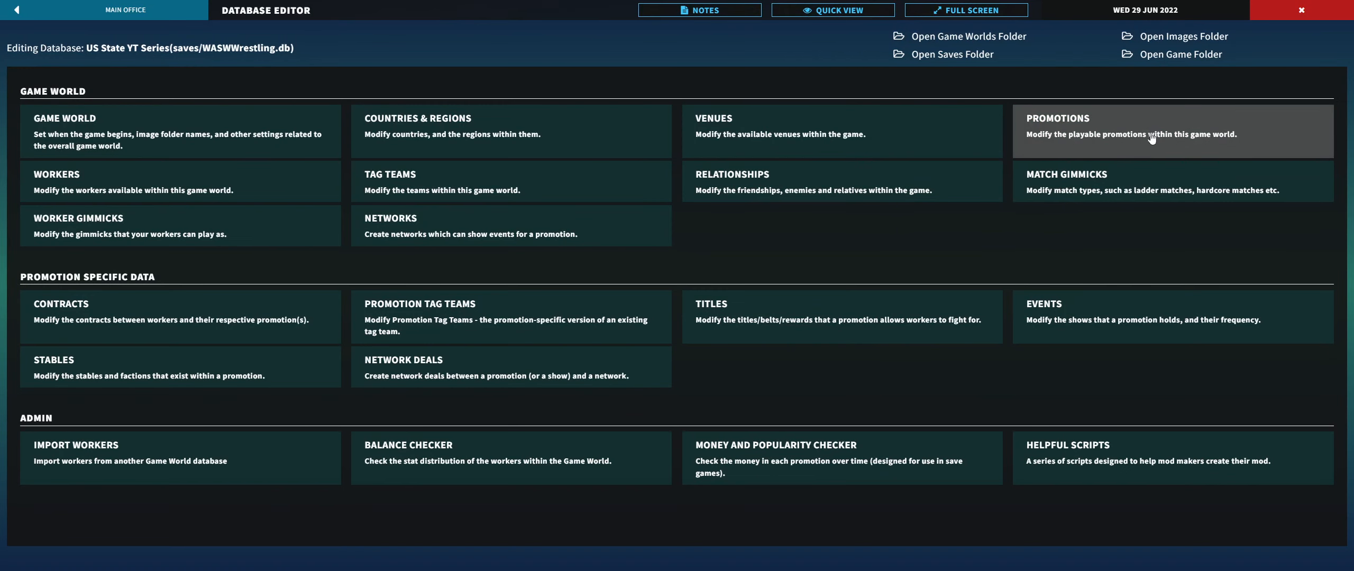
Step: Open the NDASW Women's All Star Wrestling title in the database title editor
click(1172, 131)
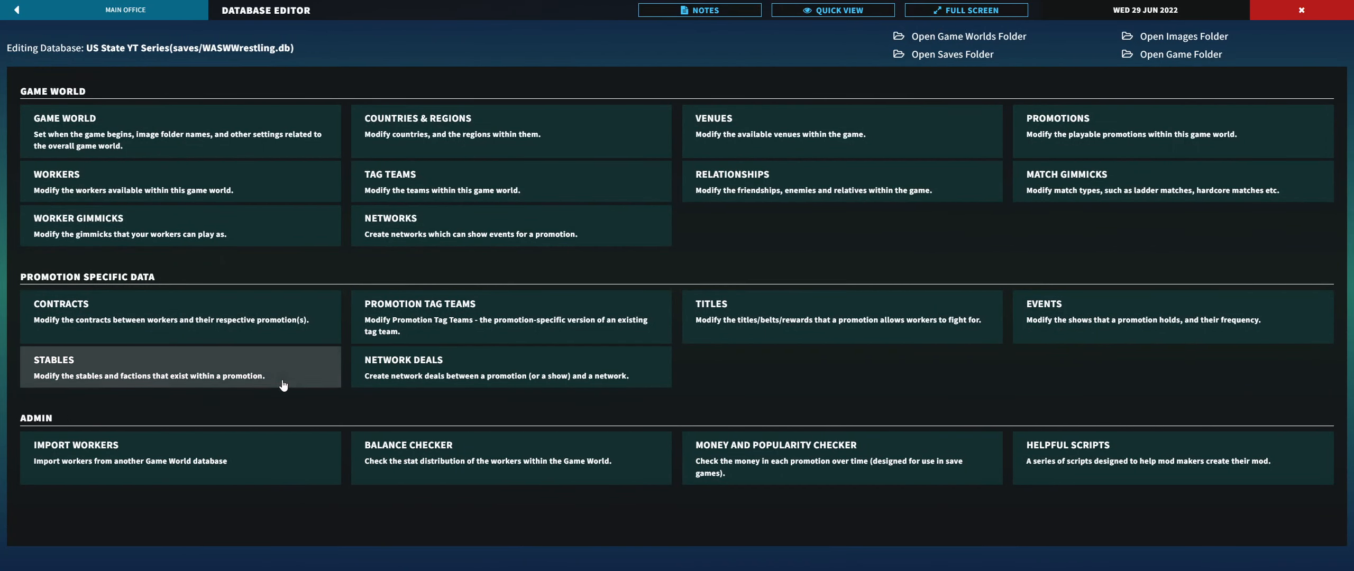
click(710, 304)
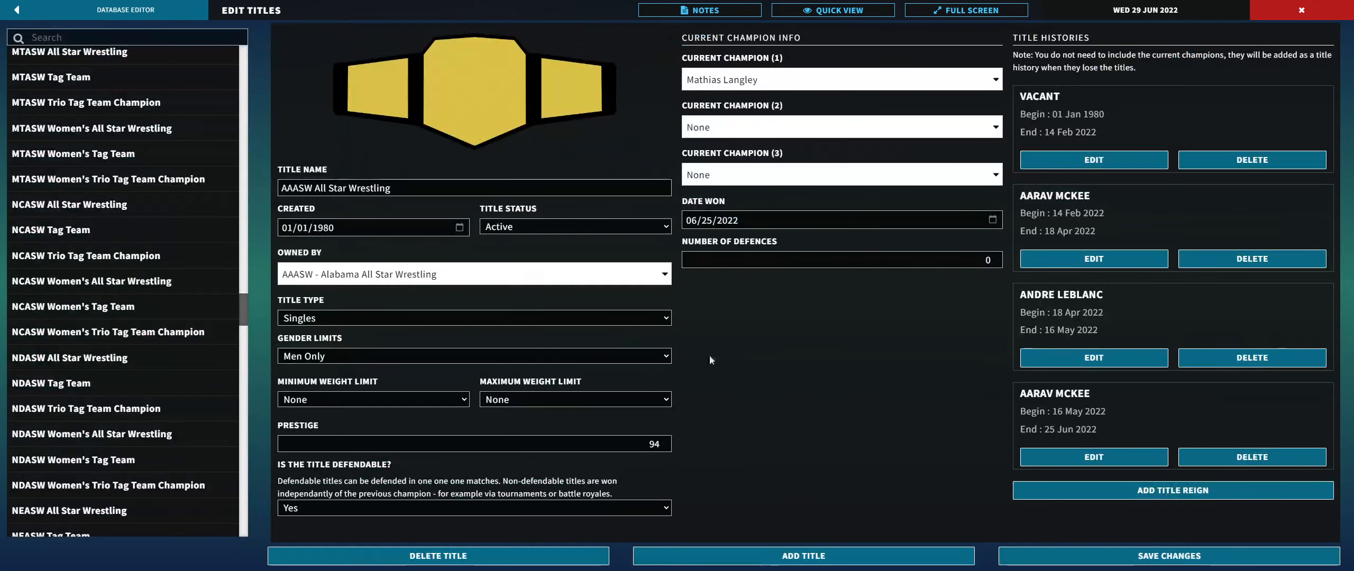
click(70, 205)
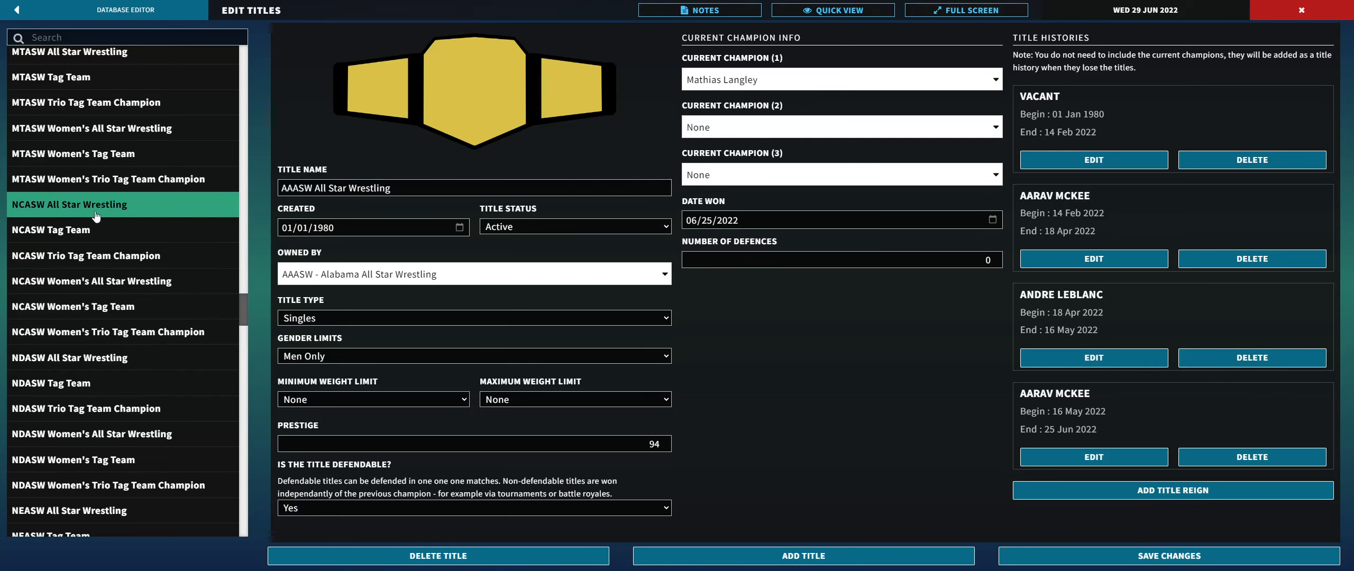
click(121, 434)
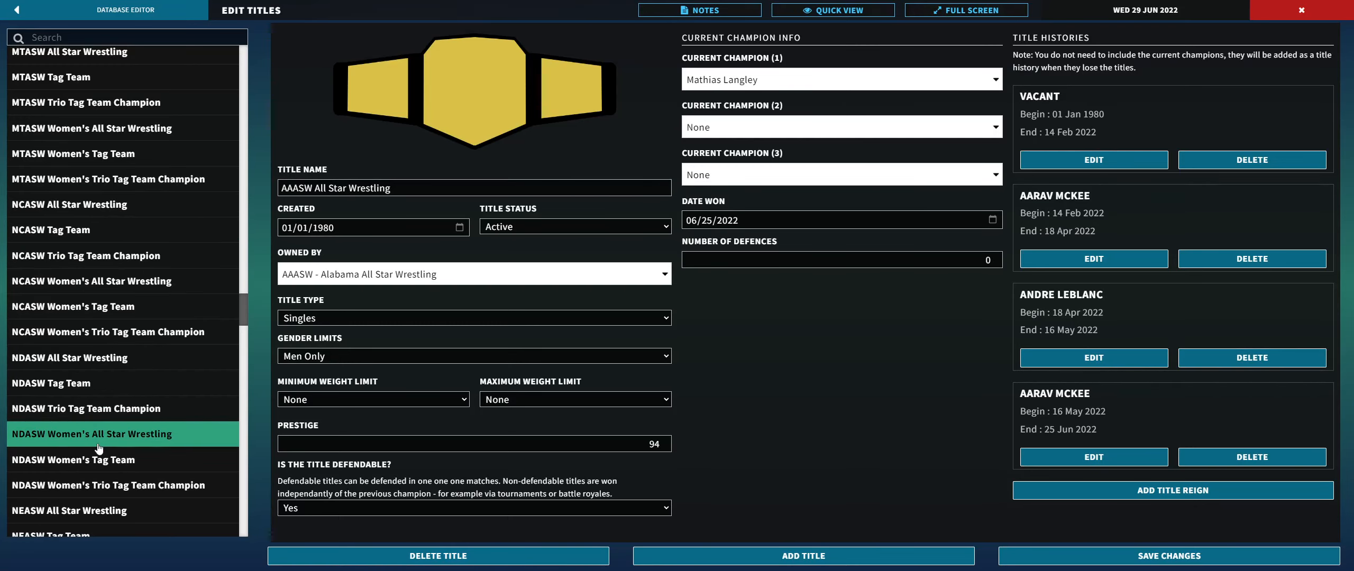
click(99, 433)
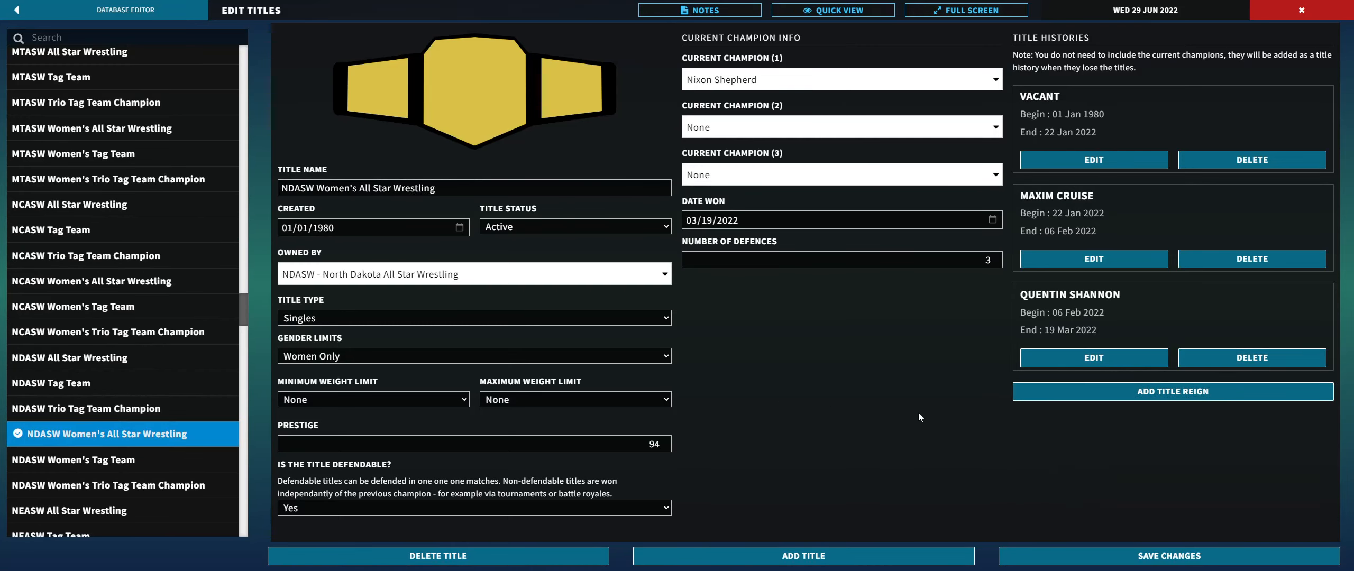
mouse_move(1186, 347)
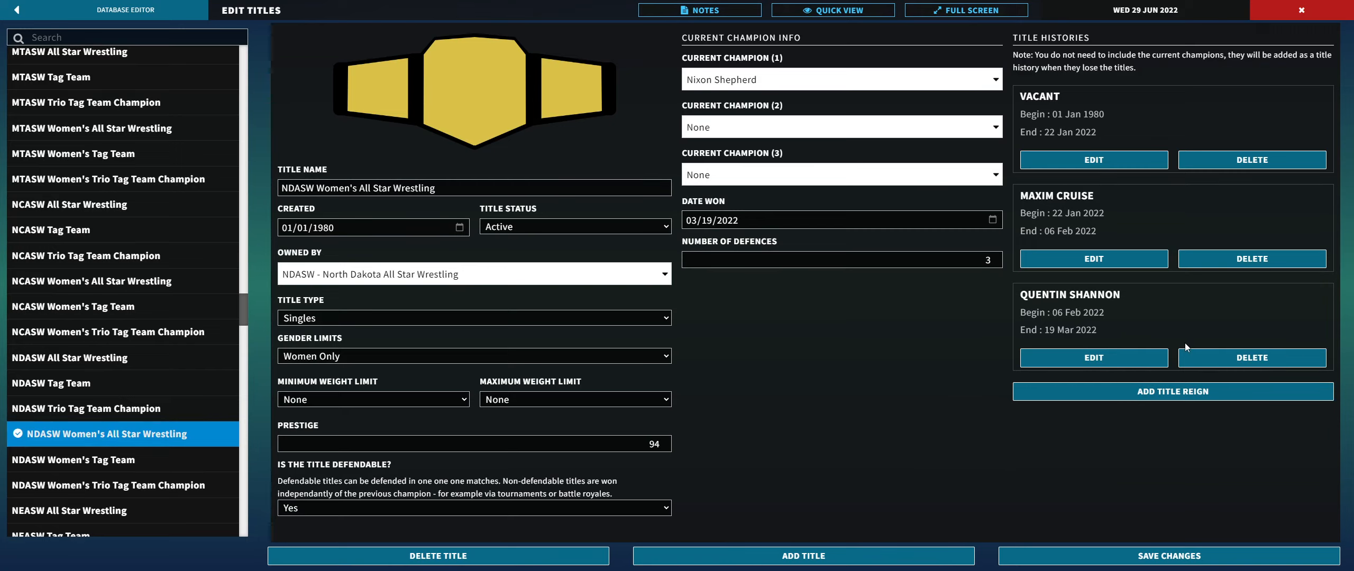
mouse_move(1093, 159)
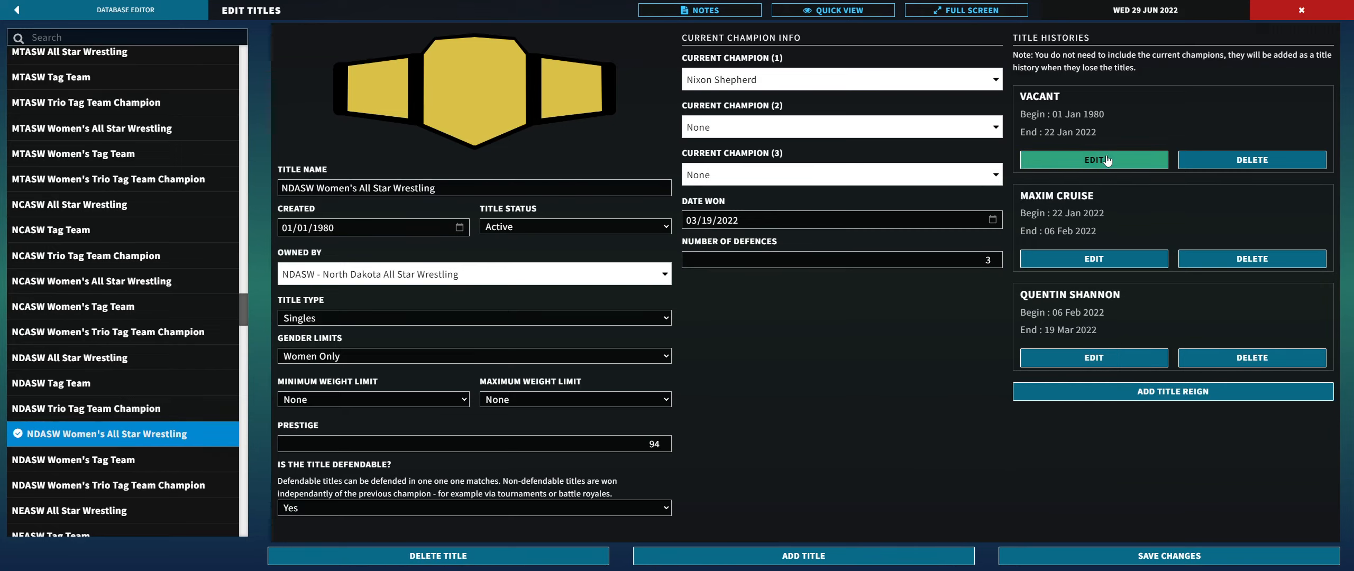
Step: Review the title's reign history, then set its Current Champion to None
click(1093, 160)
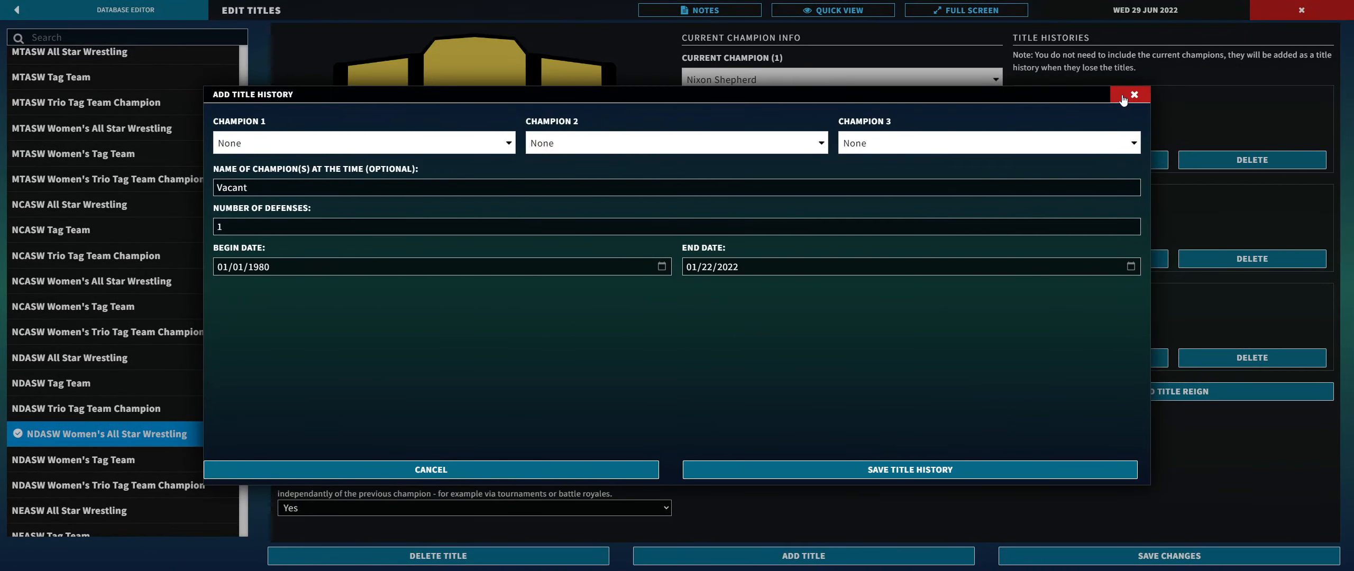
click(1134, 93)
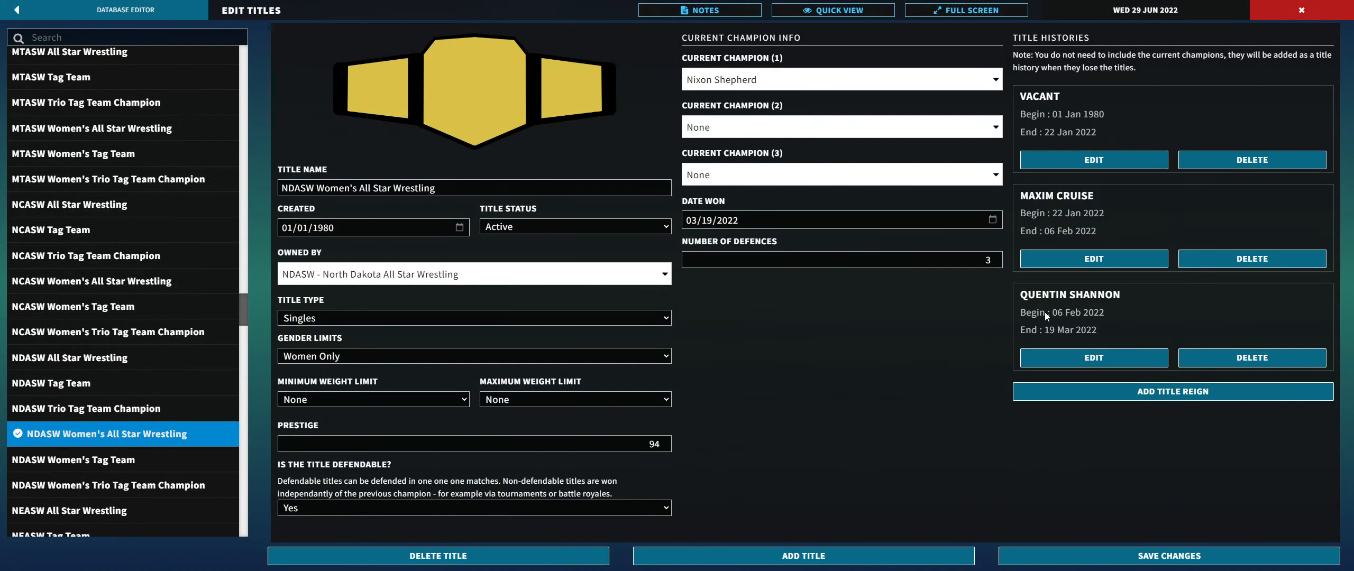
click(1172, 391)
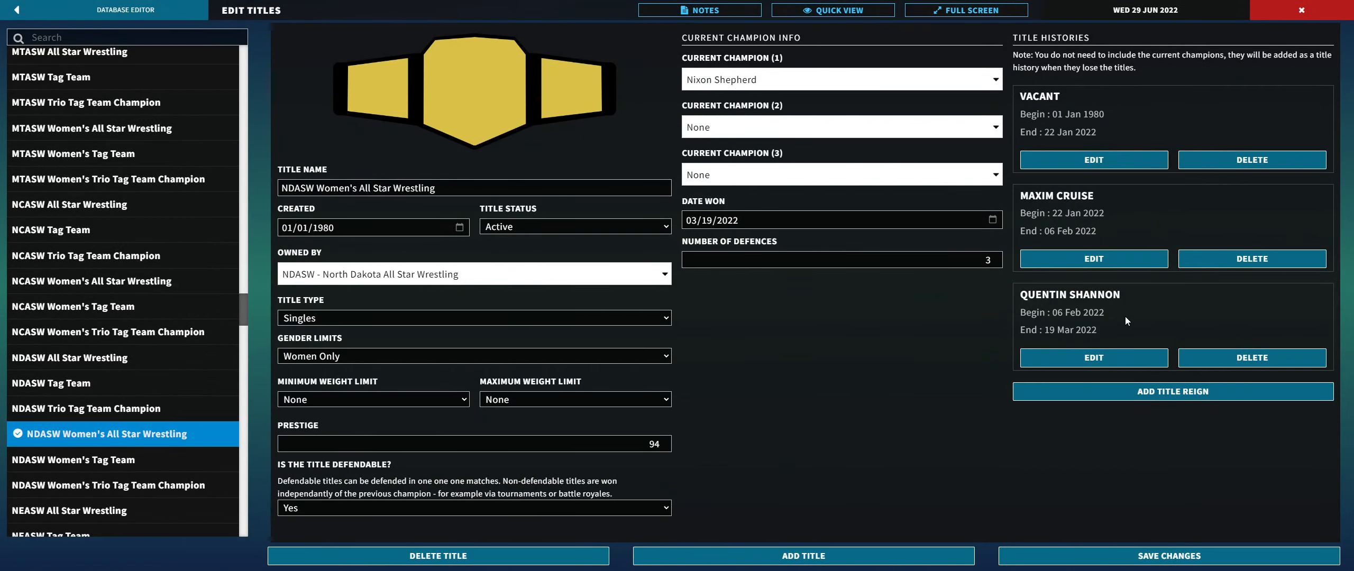
mouse_move(1051, 307)
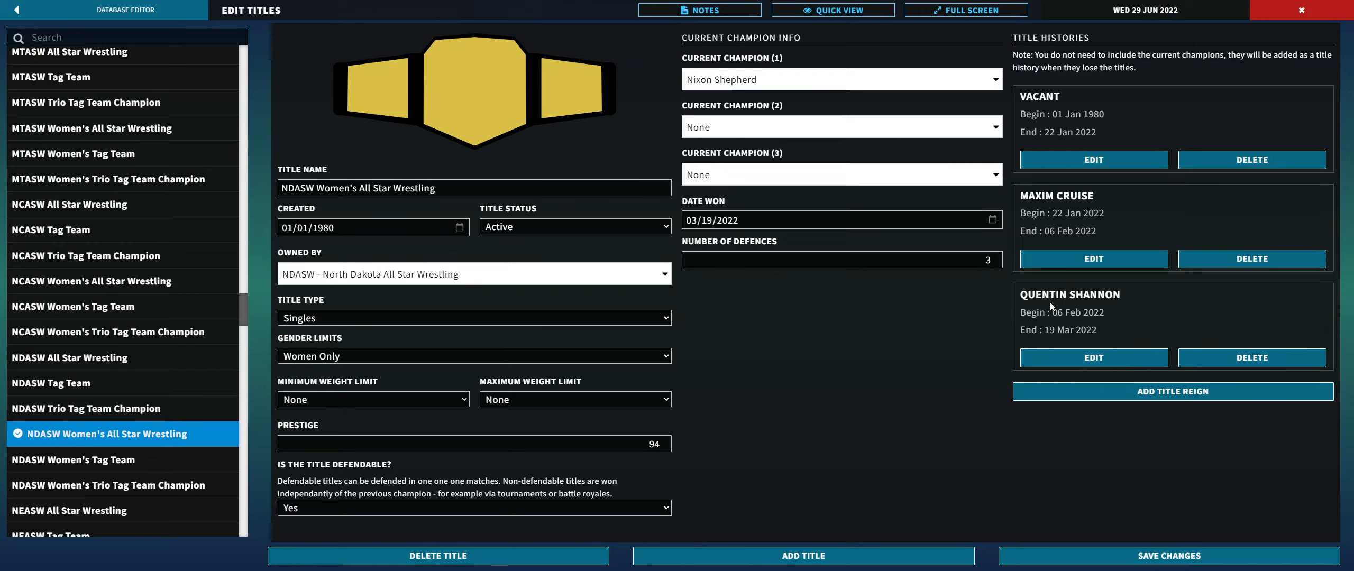
mouse_move(1038, 412)
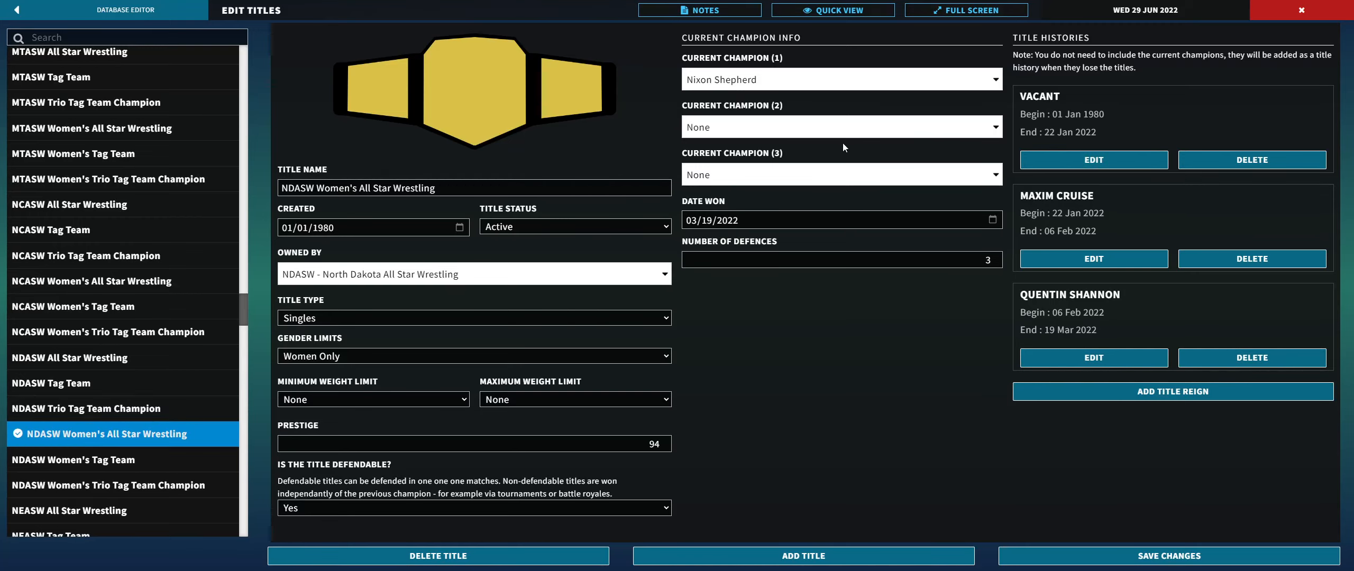
click(842, 259)
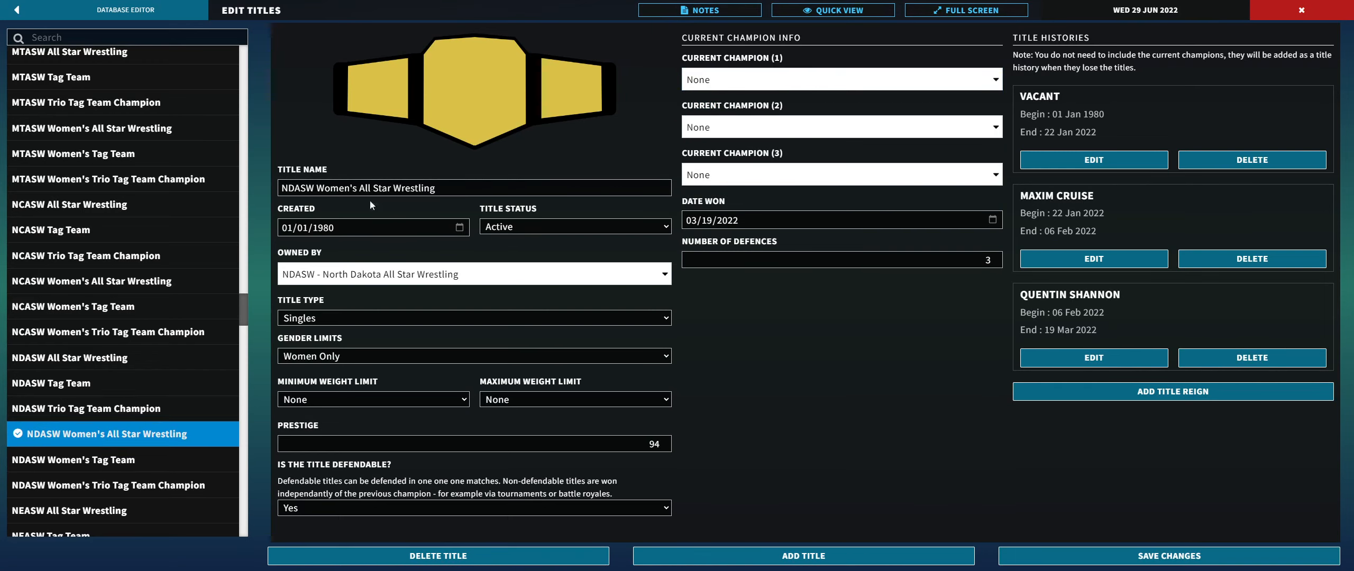
Step: Return to the main office and advance the calendar to Friday 1 July 2022
click(13, 9)
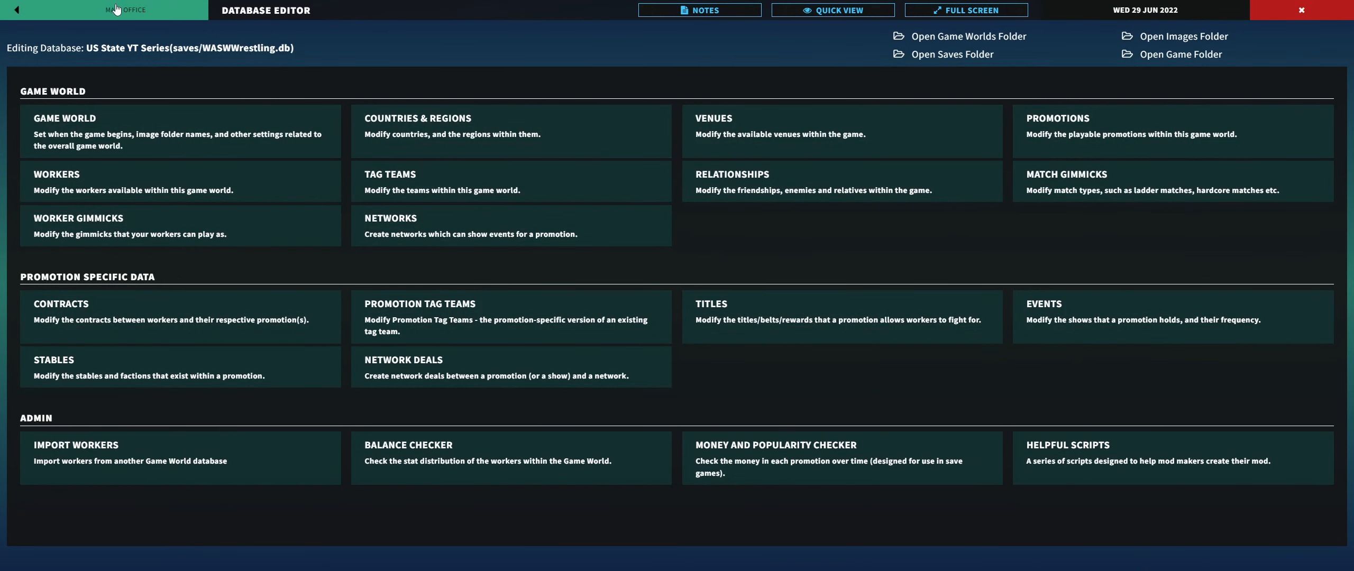
mouse_move(307, 175)
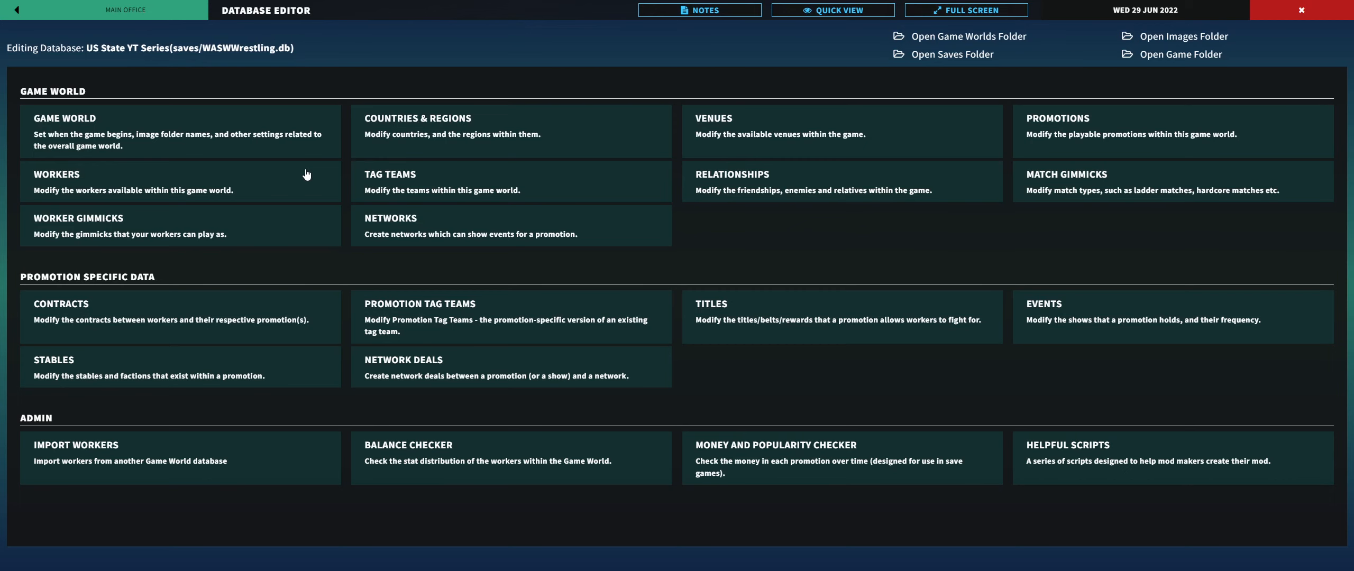
click(15, 9)
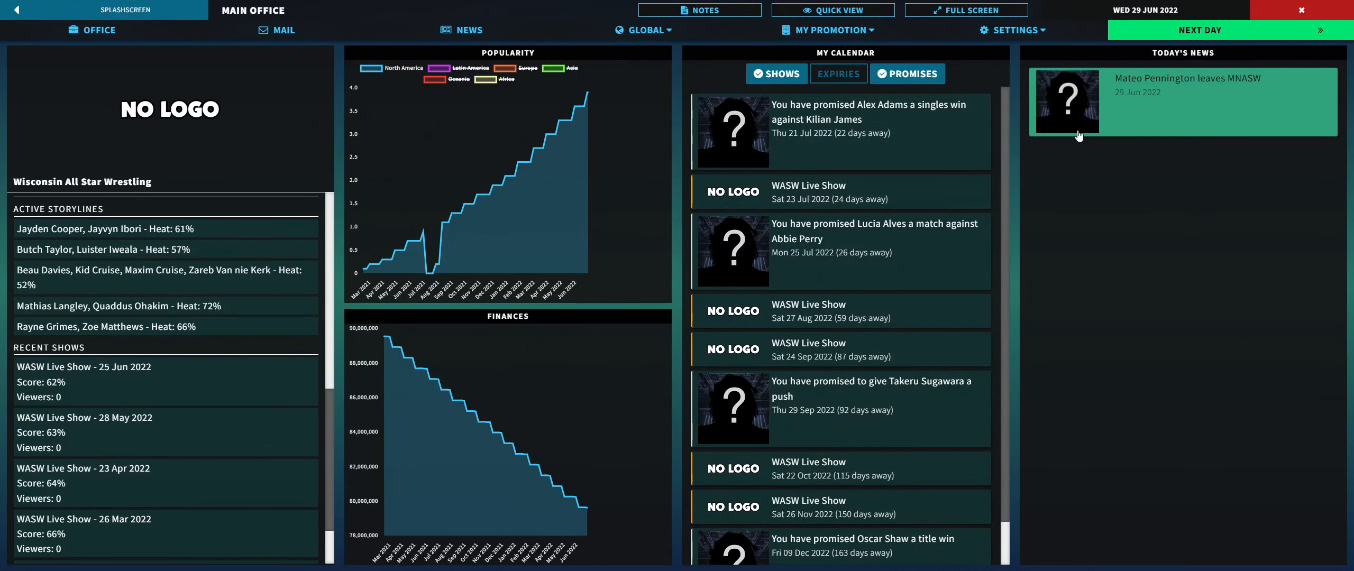
click(1200, 29)
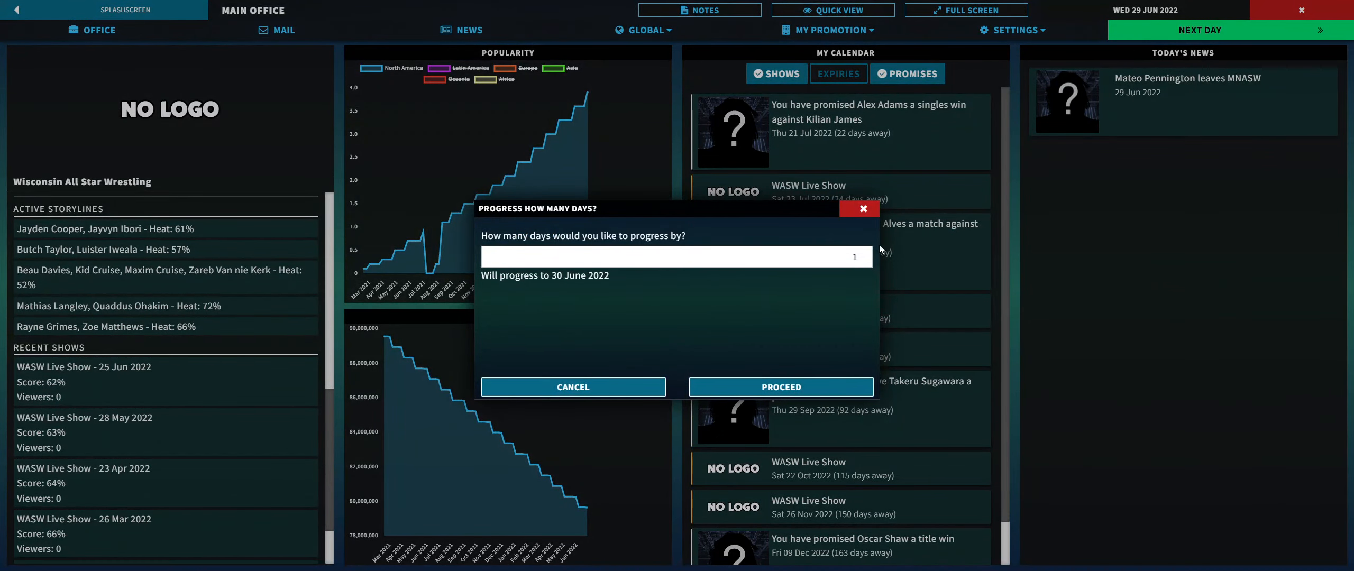
click(780, 386)
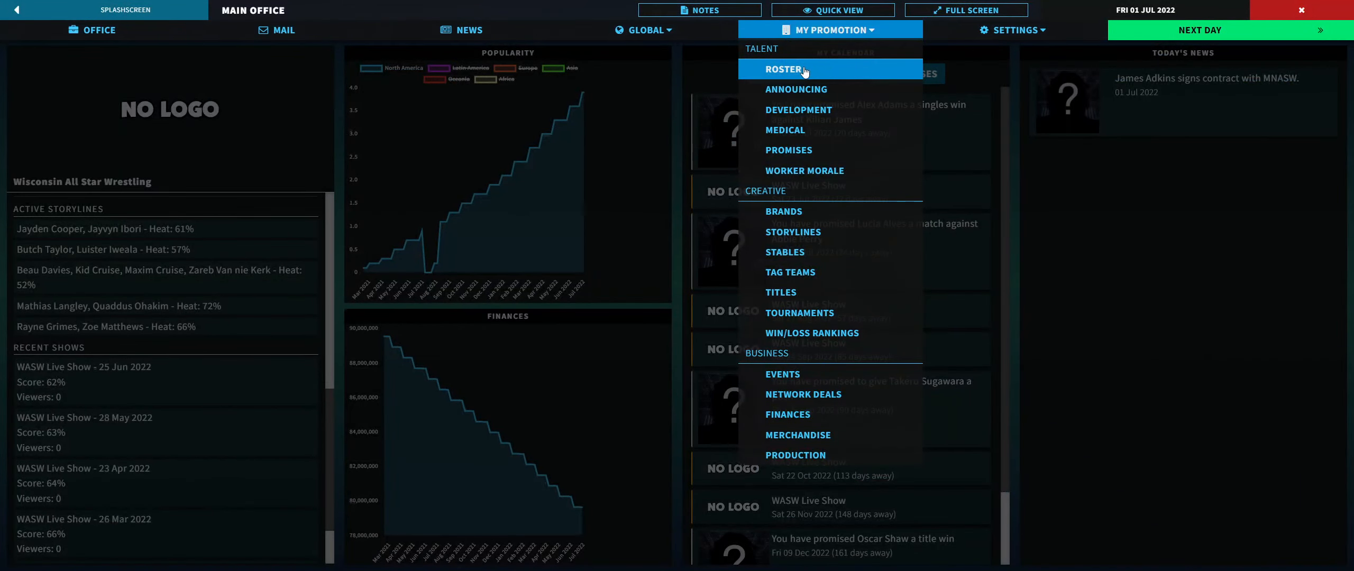
Step: Browse my roster, then Minnesota All Star Wrestling's roster with James Adkins, and open All Workers
click(783, 69)
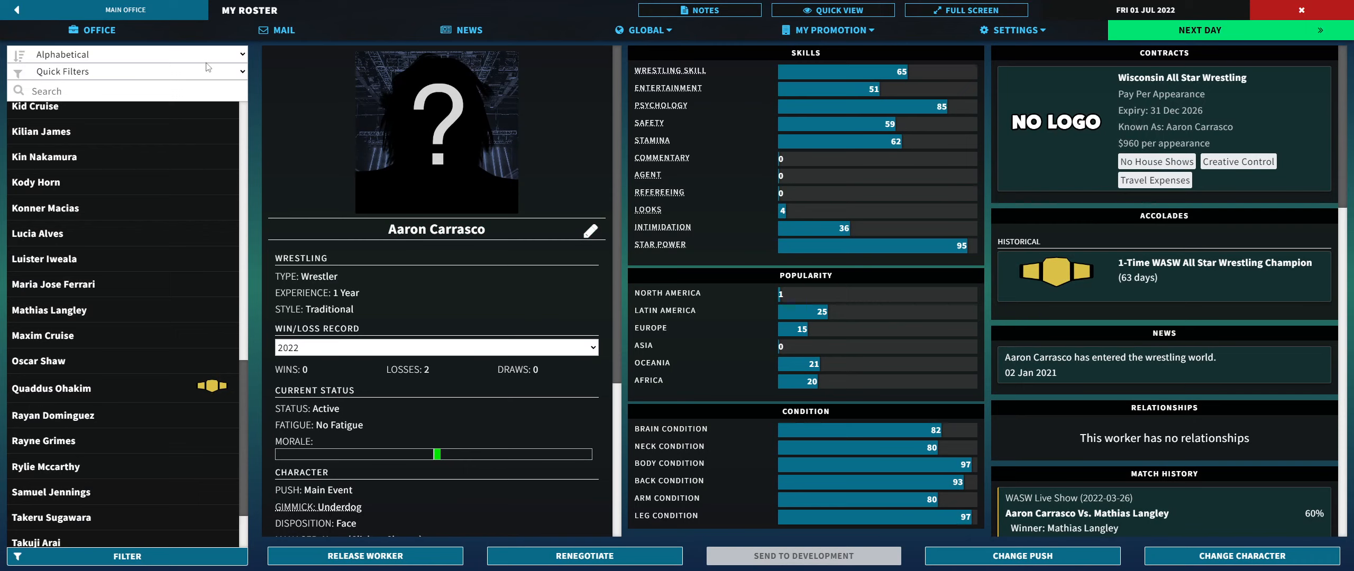
click(127, 71)
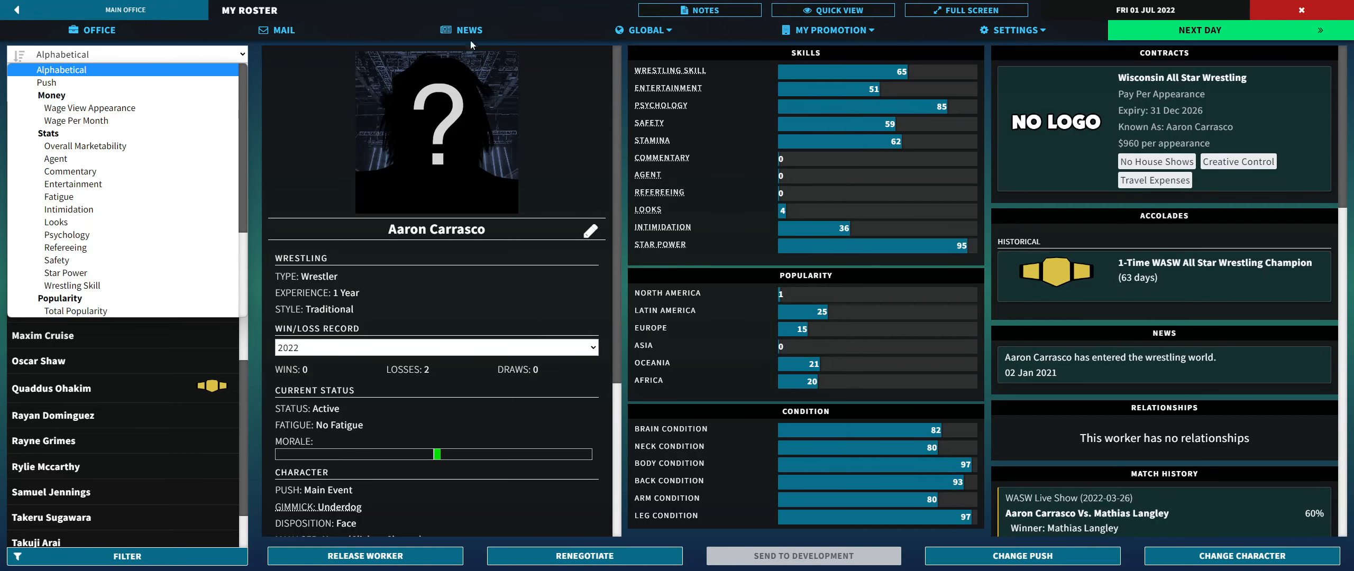
click(645, 30)
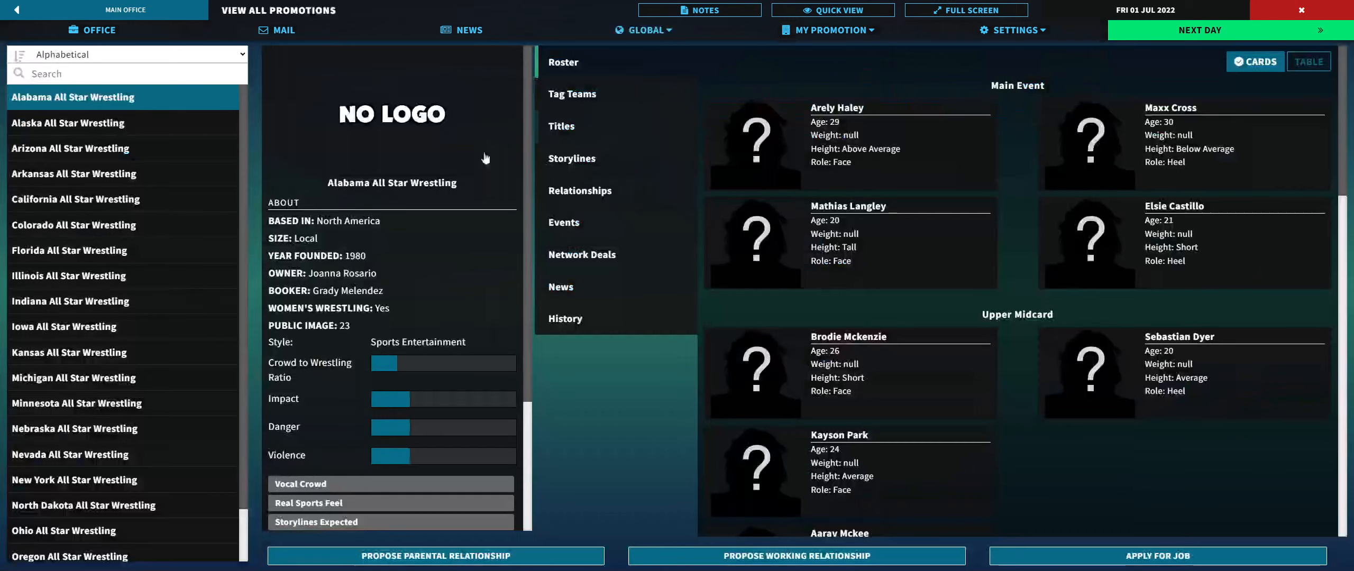
scroll(down, 3)
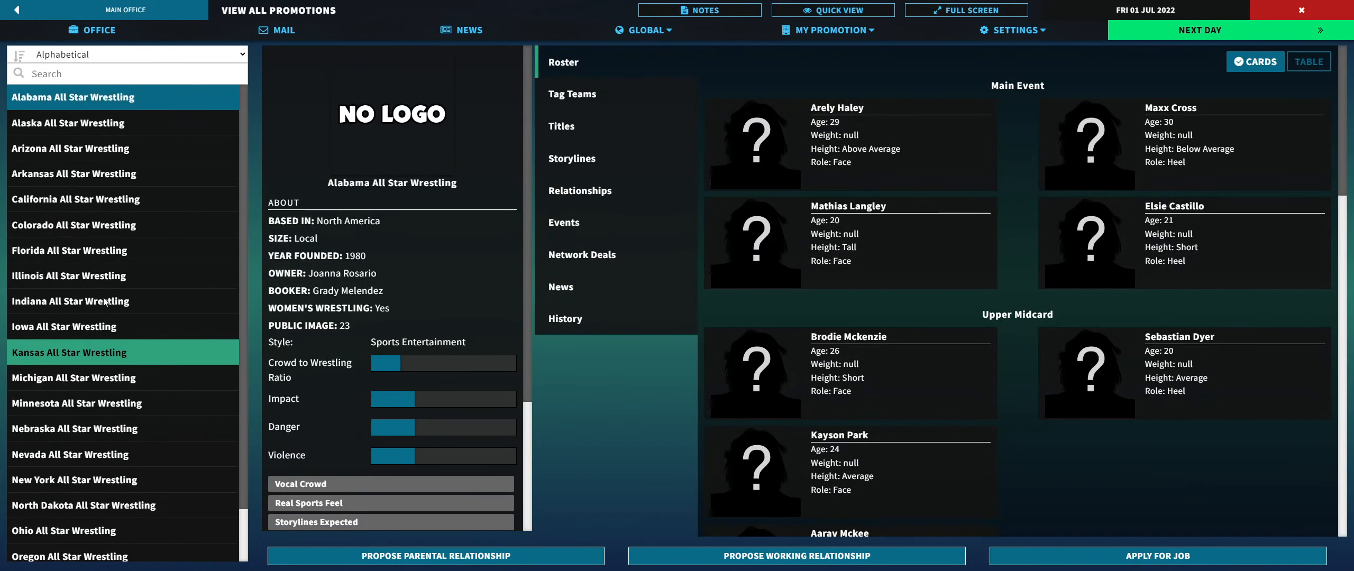
click(76, 403)
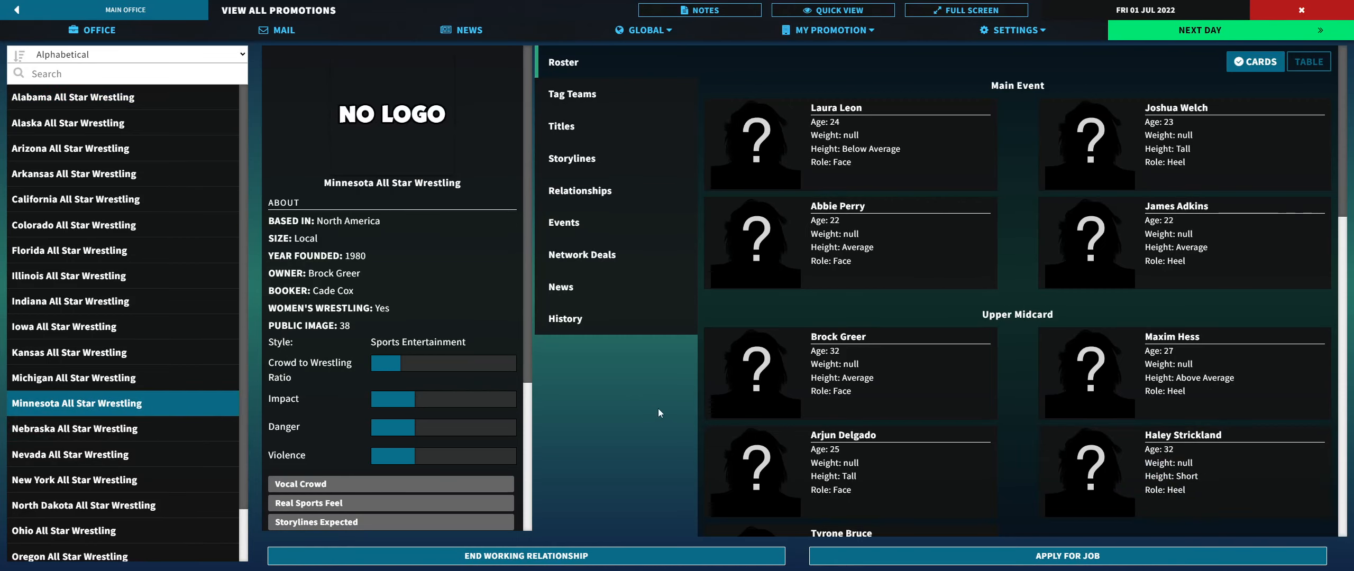
mouse_move(1246, 280)
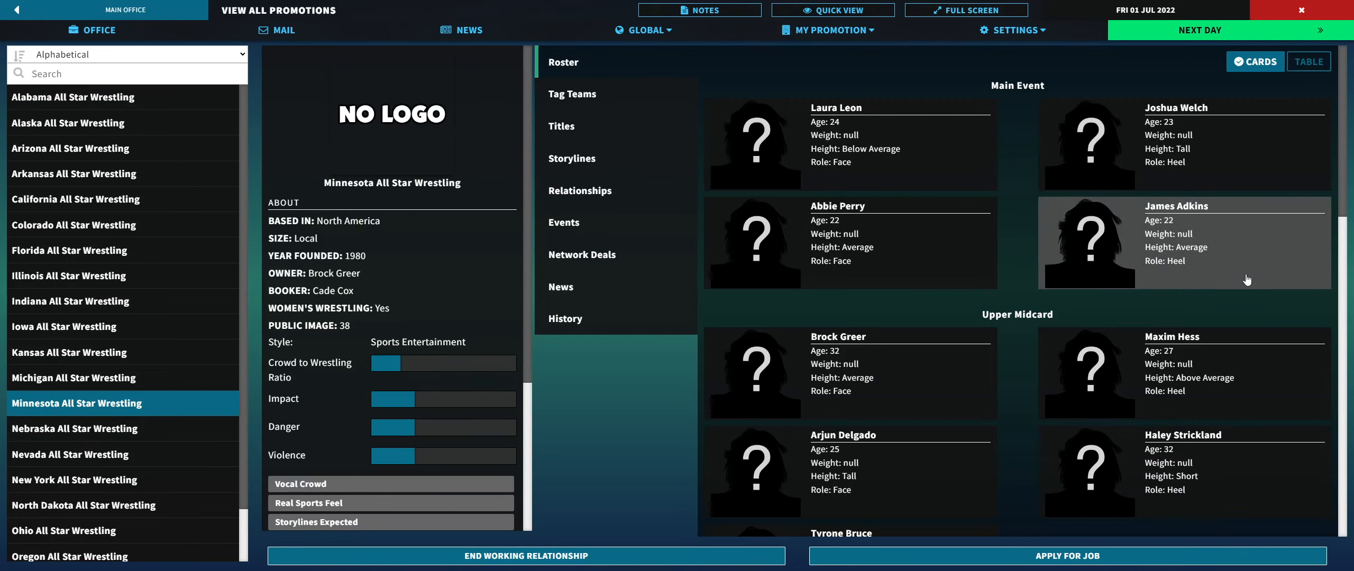
mouse_move(754, 328)
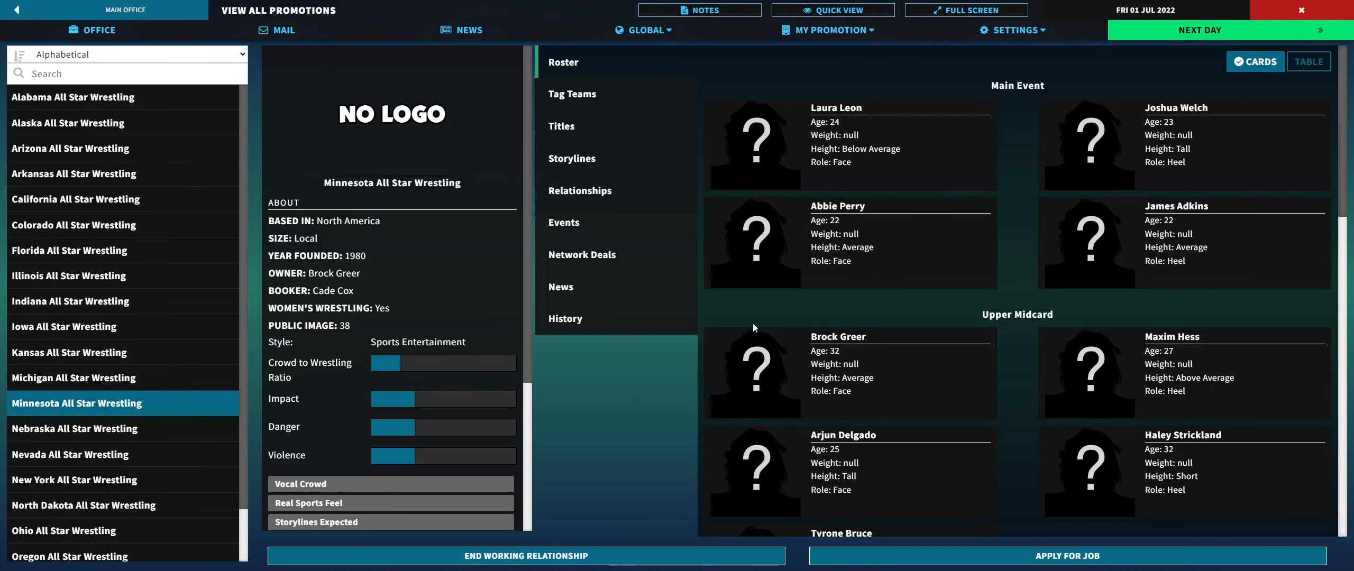
scroll(down, 3)
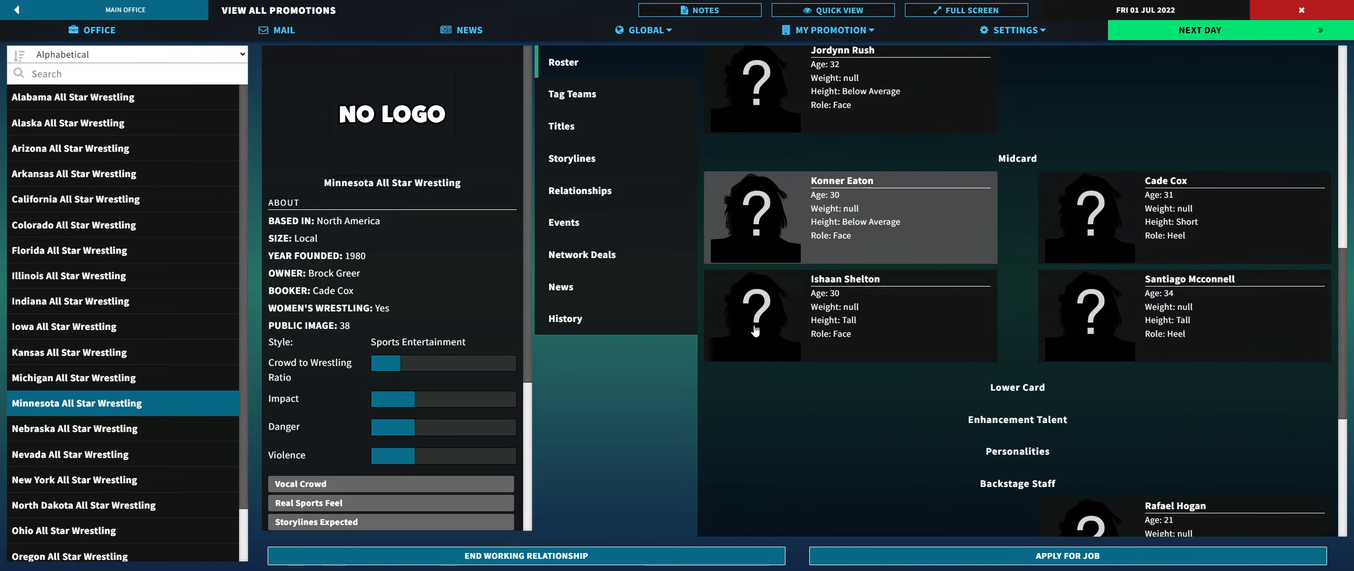
click(643, 29)
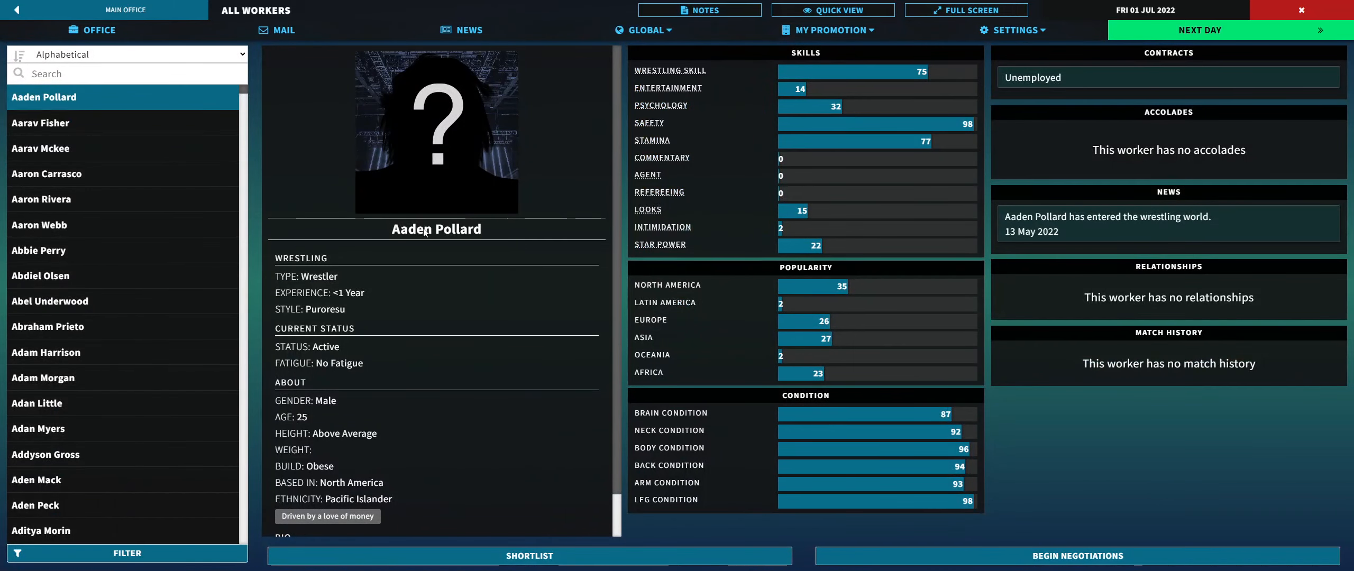
click(127, 73)
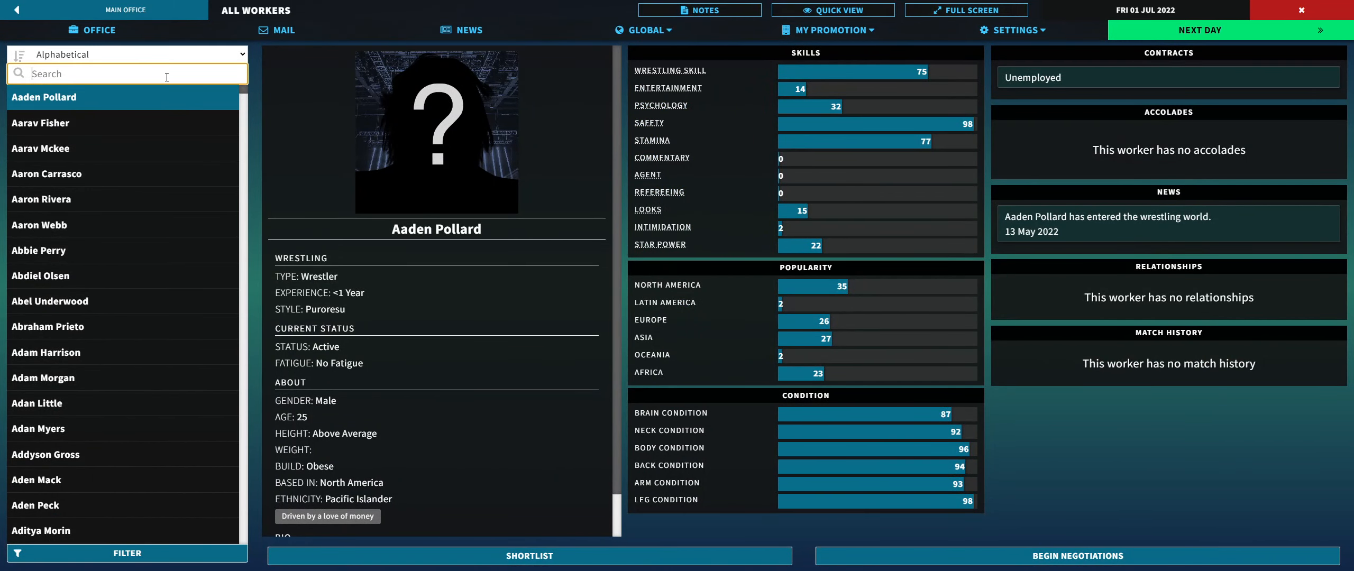
text(u)
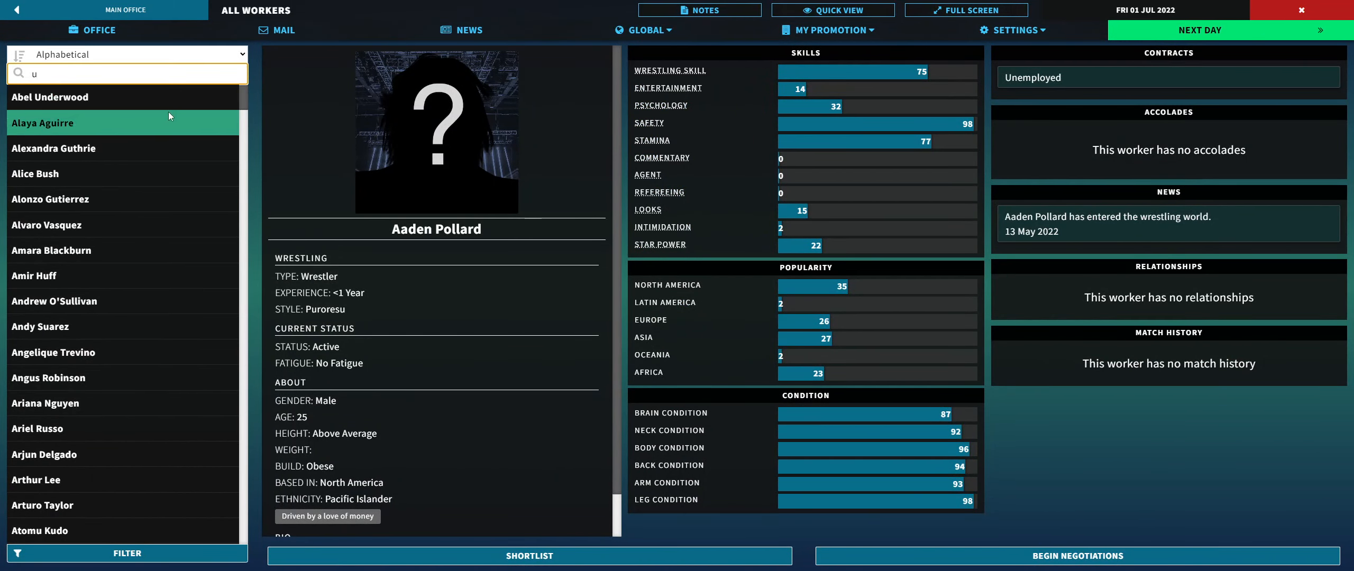
text(james)
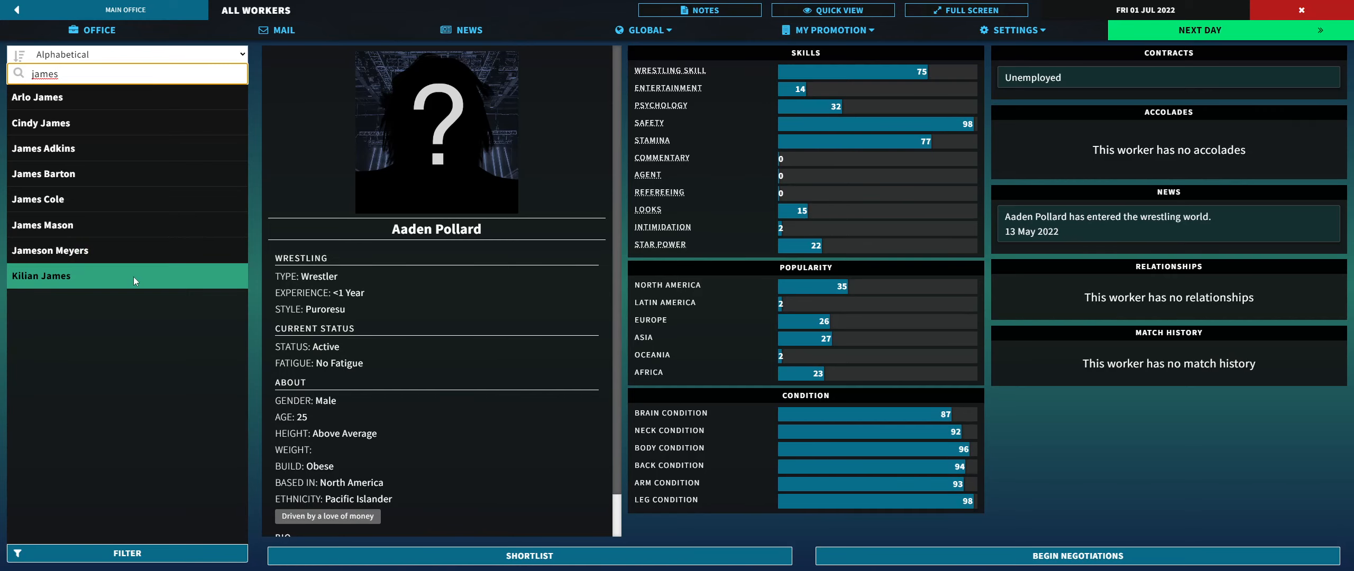
click(43, 148)
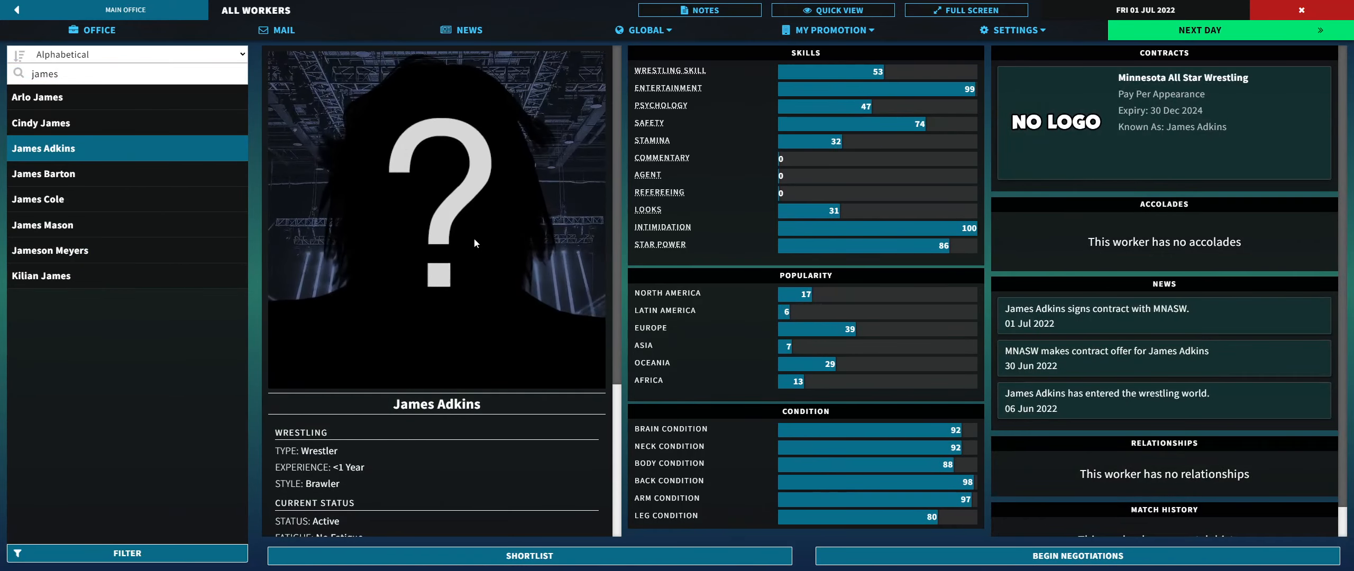
scroll(down, 3)
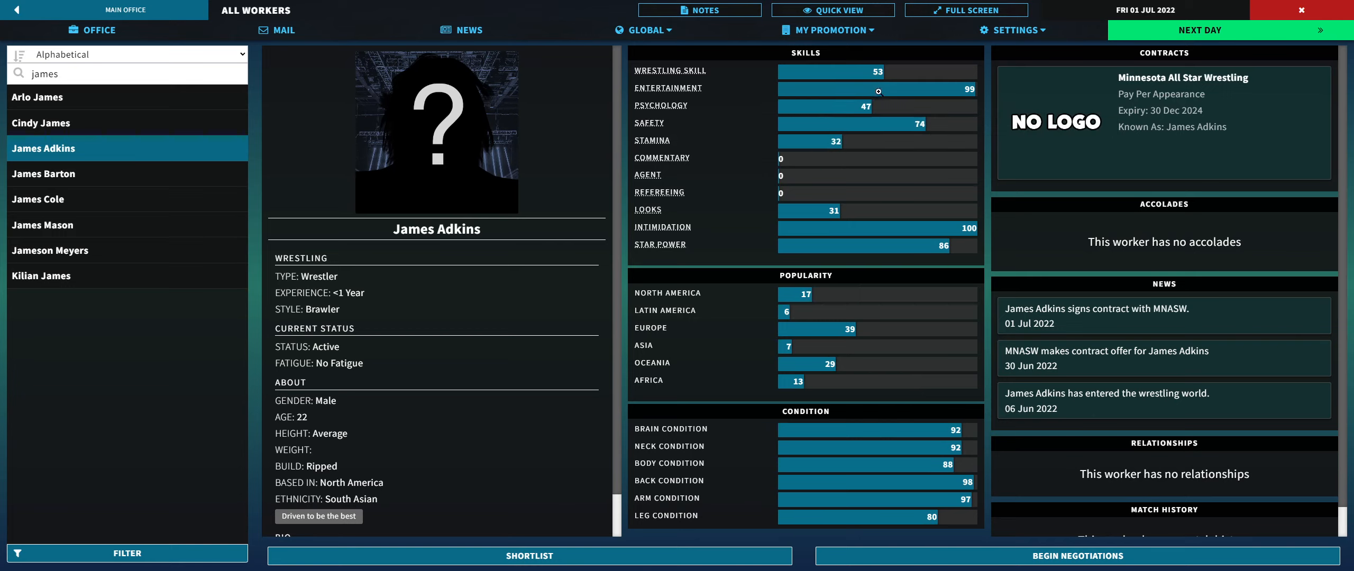
mouse_move(701, 191)
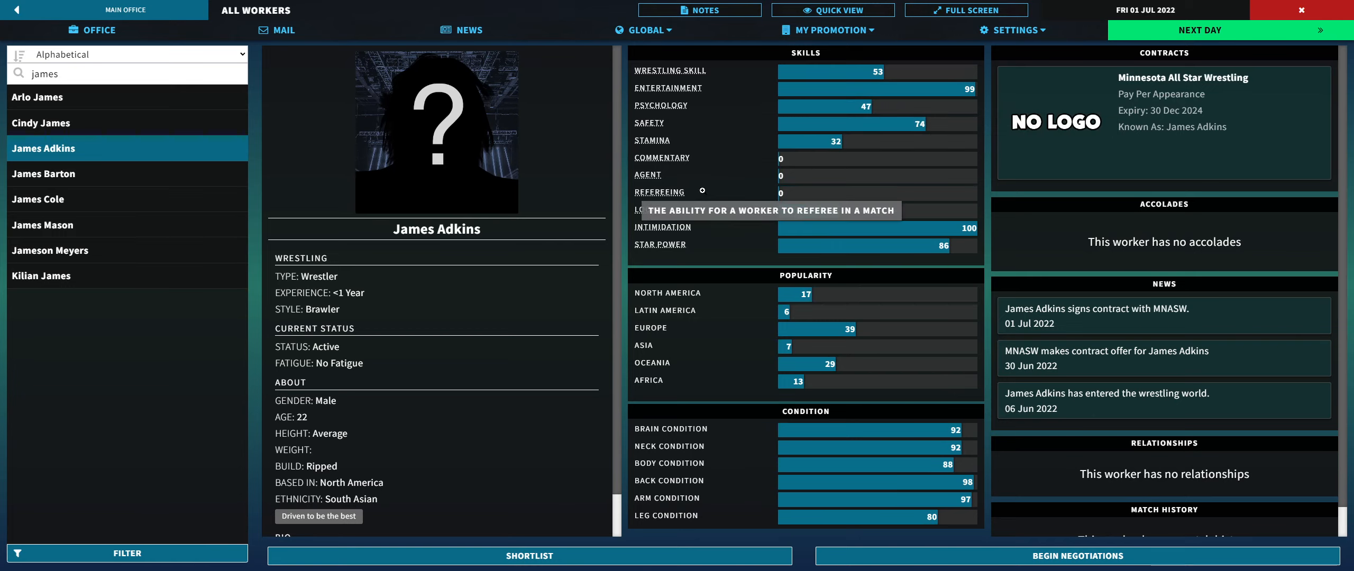
click(529, 556)
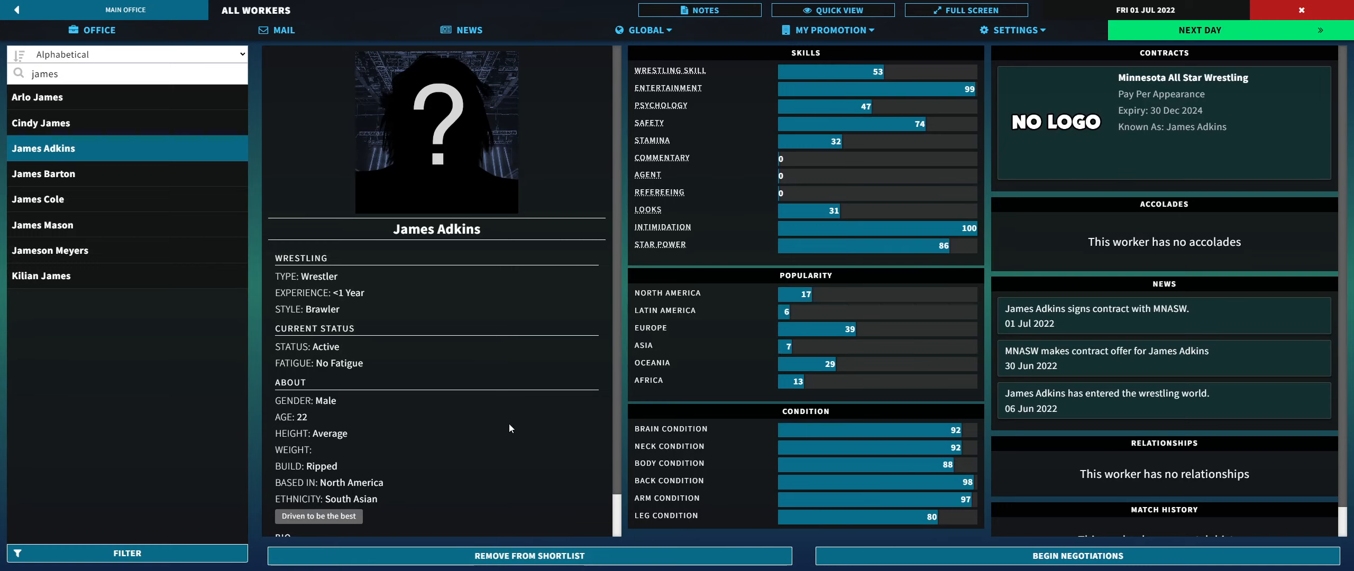
scroll(down, 3)
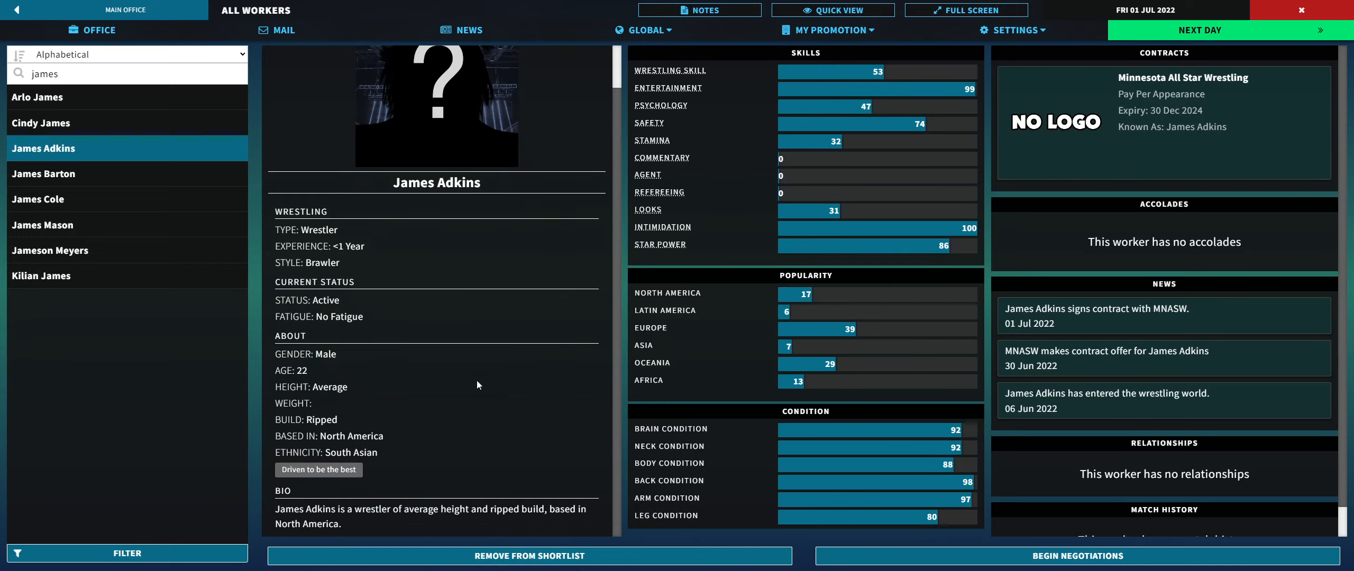
mouse_move(347, 484)
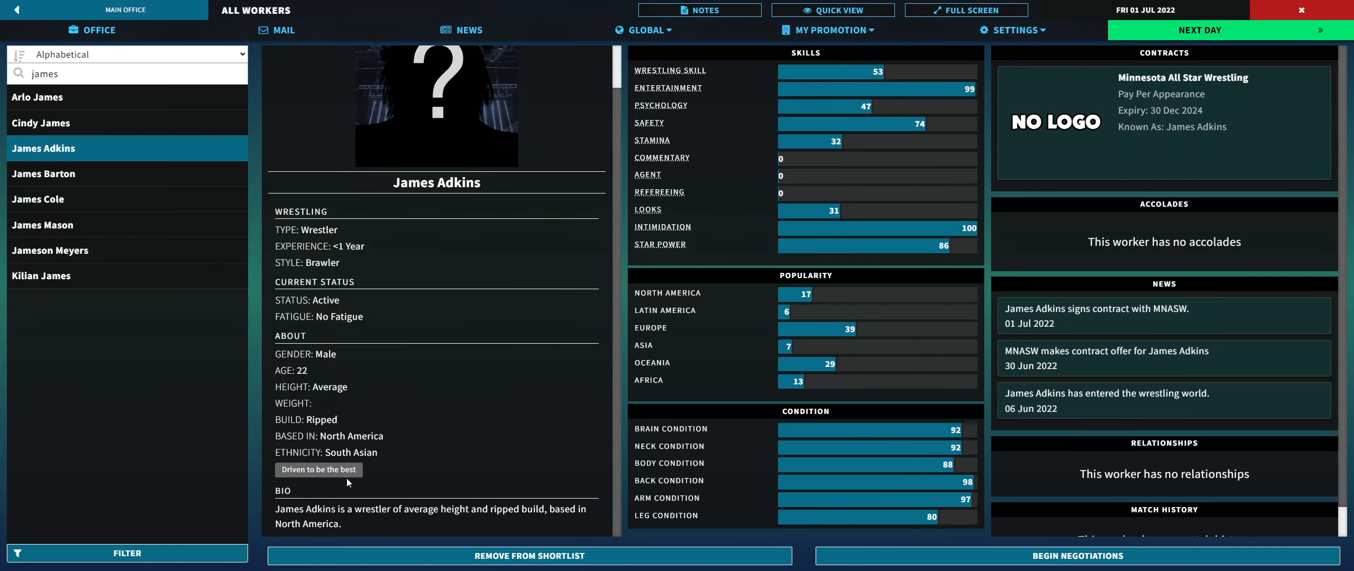
mouse_move(872, 301)
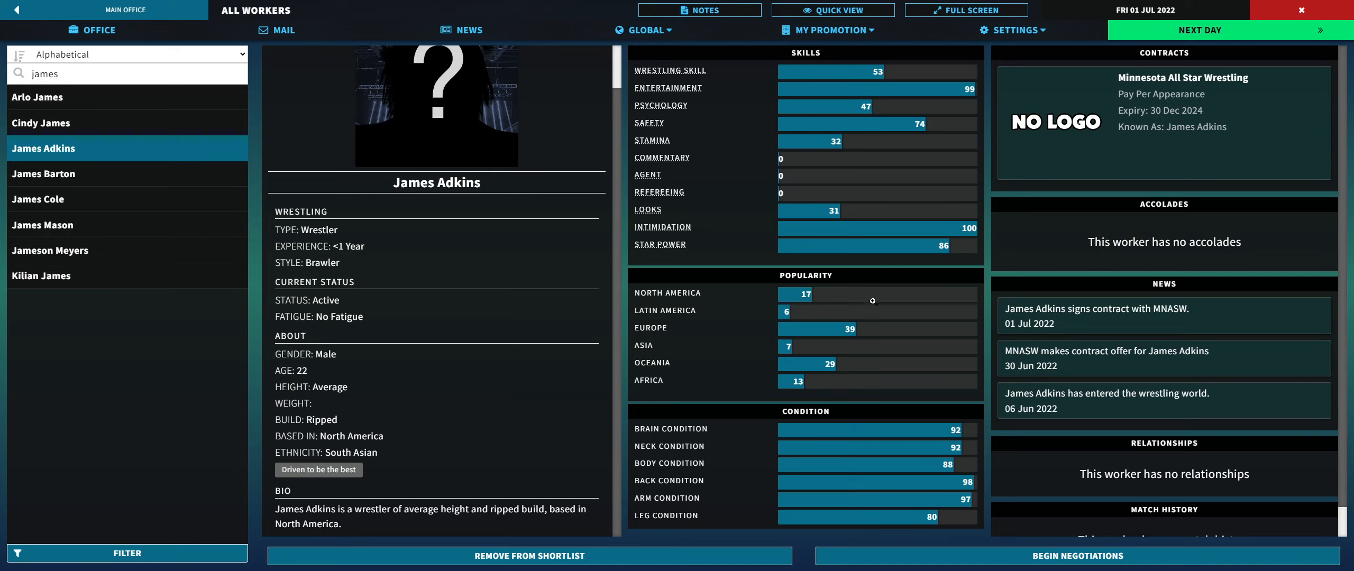
mouse_move(918, 119)
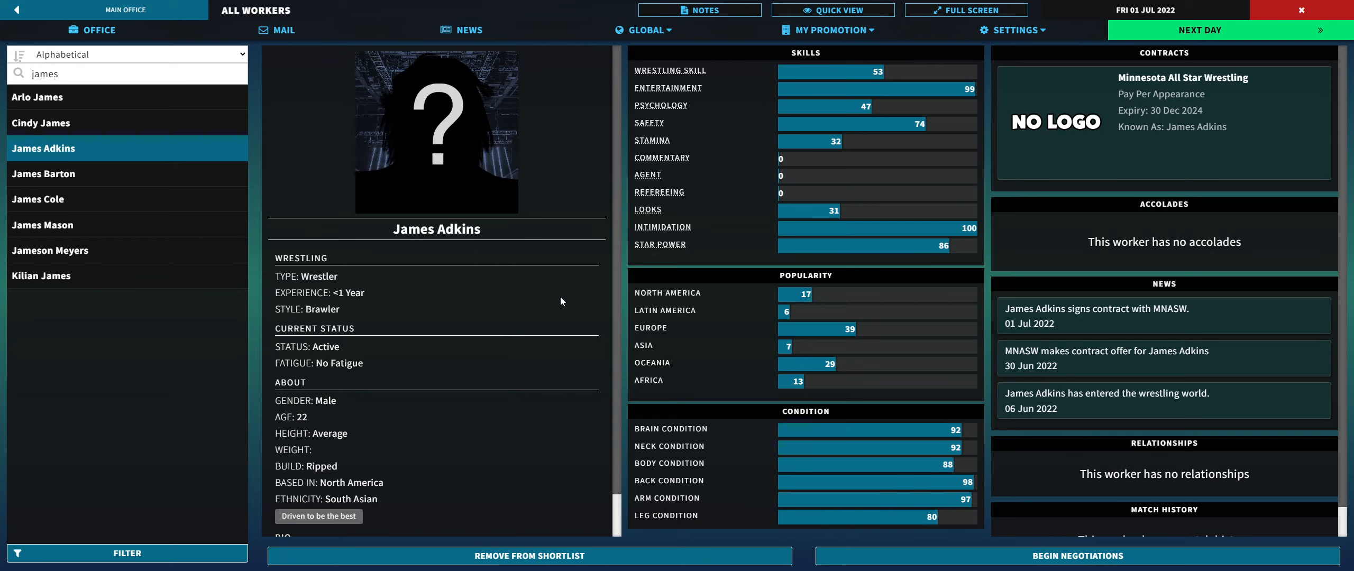
mouse_move(1077, 403)
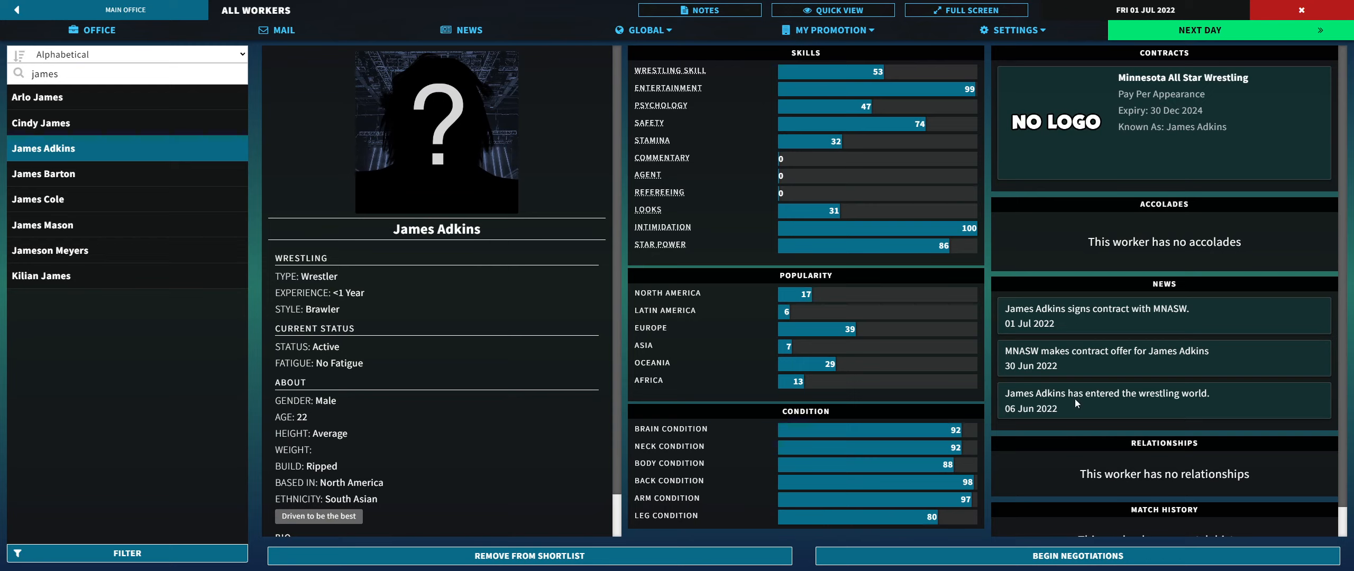
mouse_move(1037, 418)
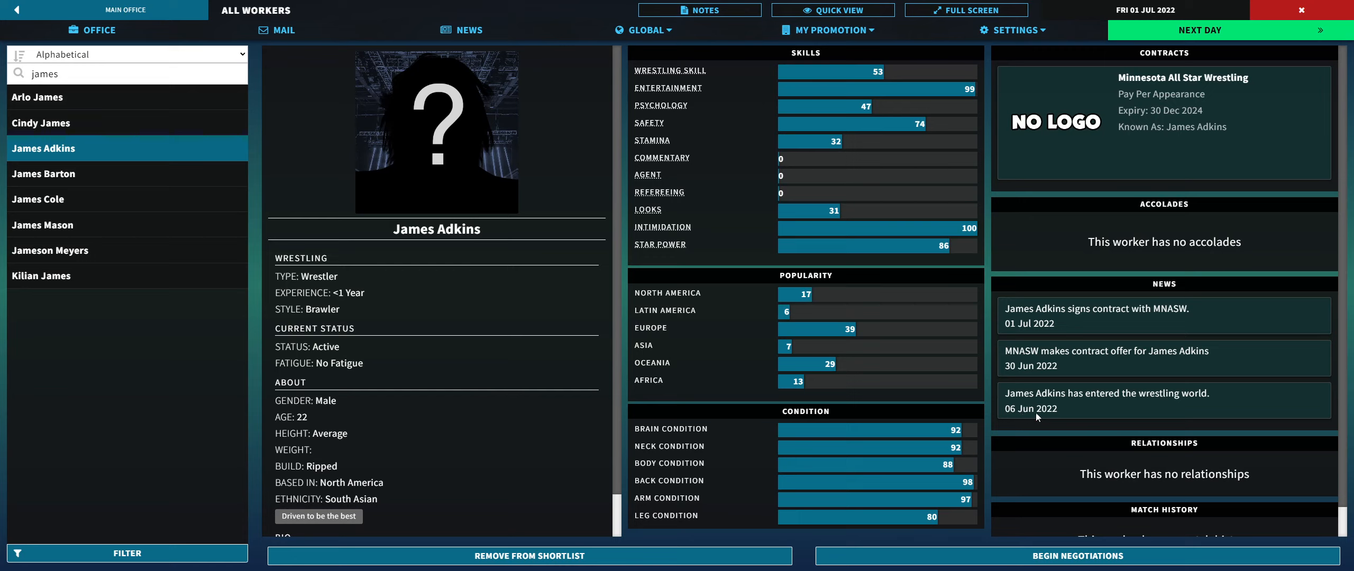
mouse_move(1010, 416)
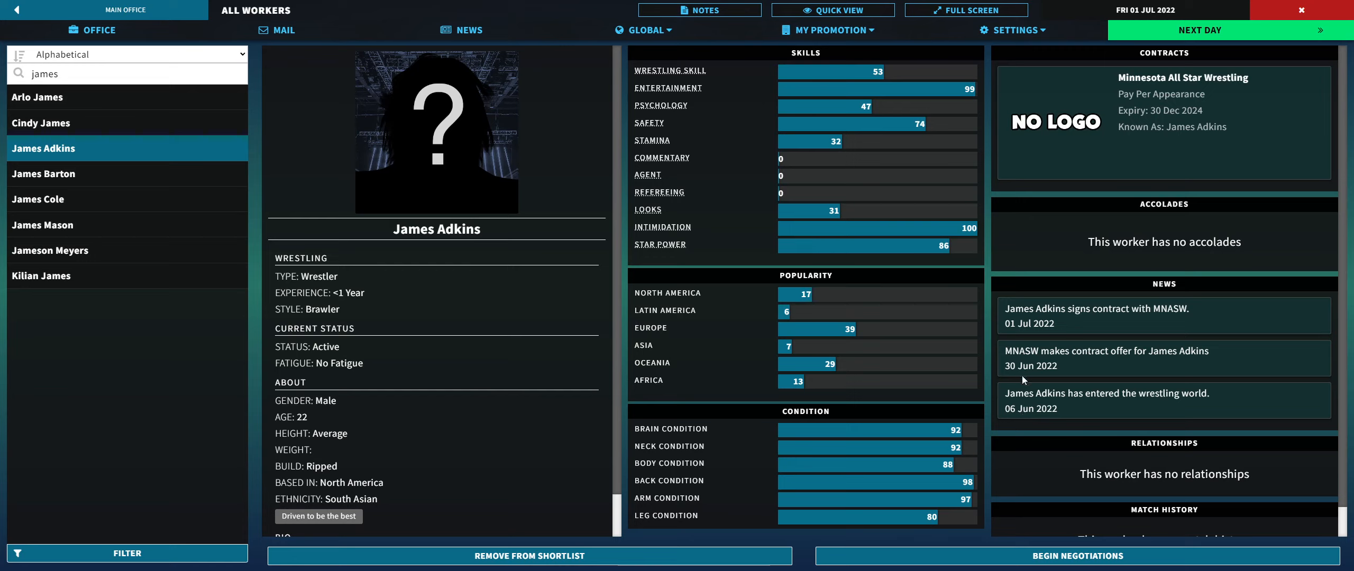
mouse_move(709, 381)
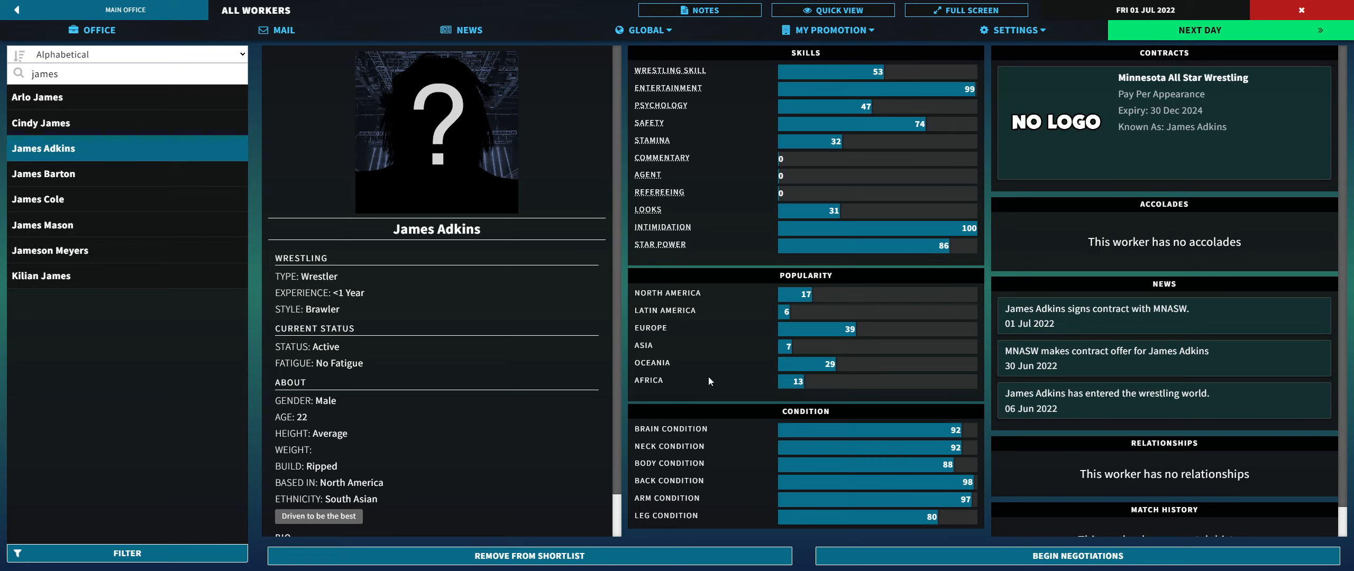
mouse_move(684, 333)
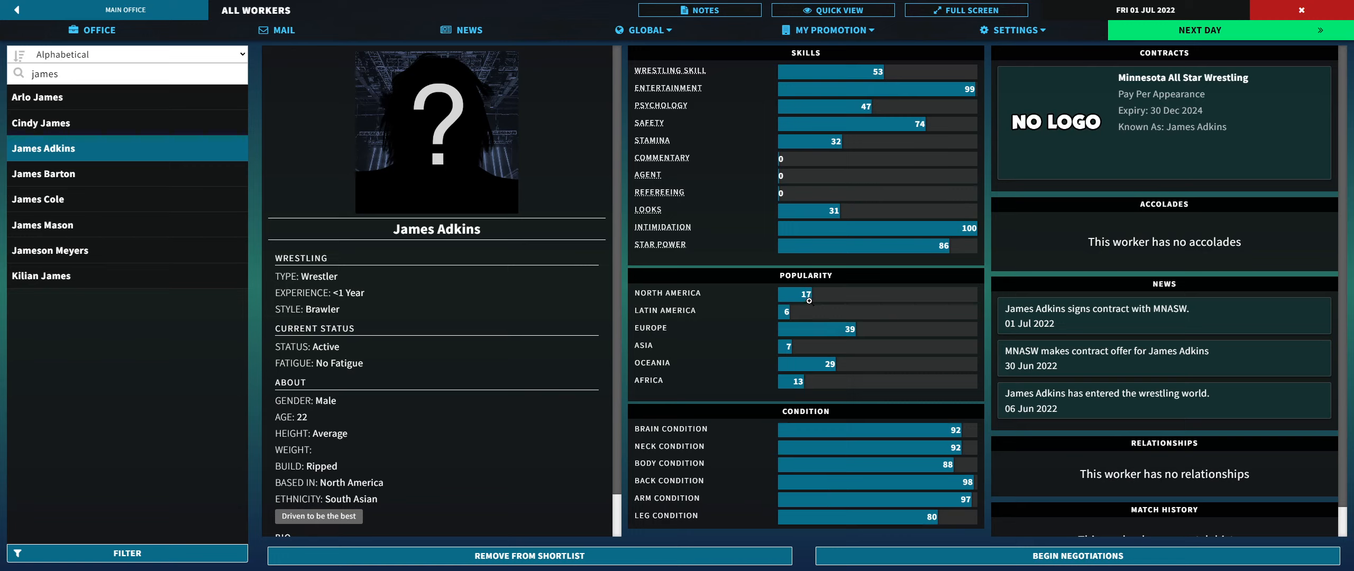
mouse_move(710, 361)
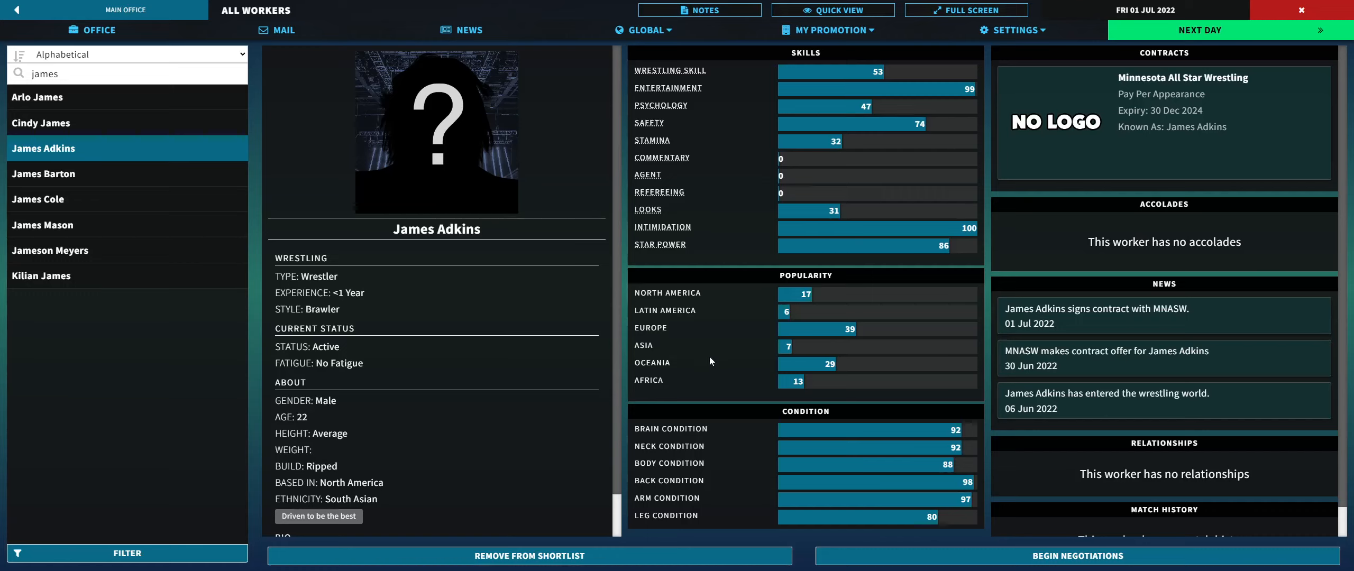
mouse_move(750, 380)
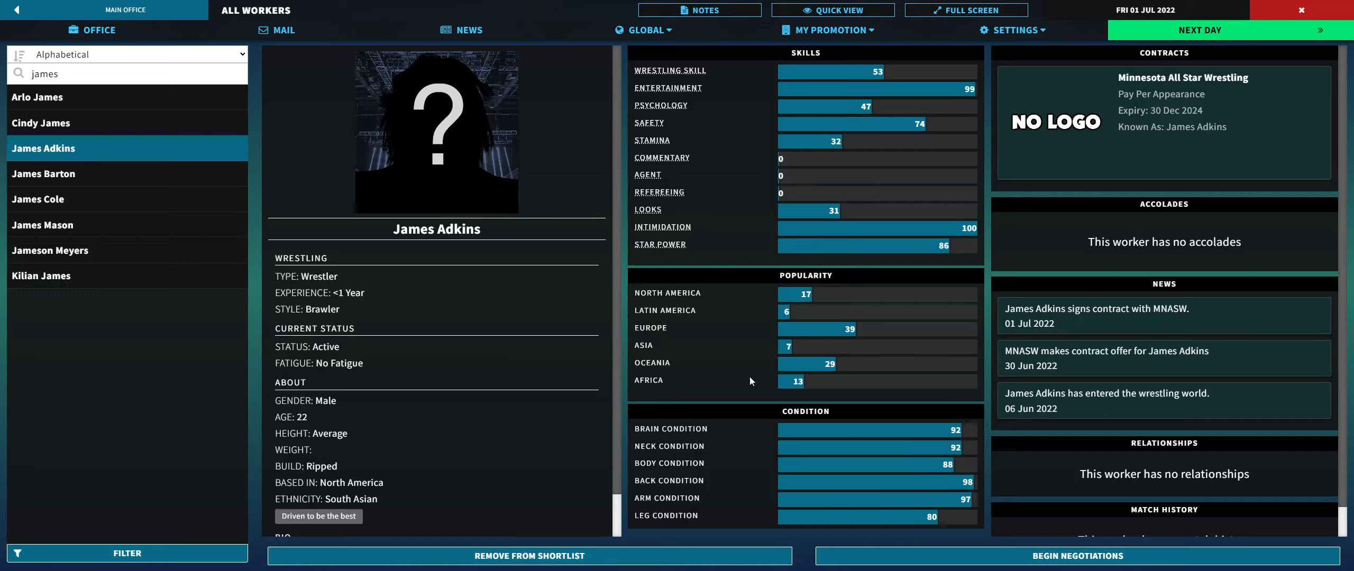